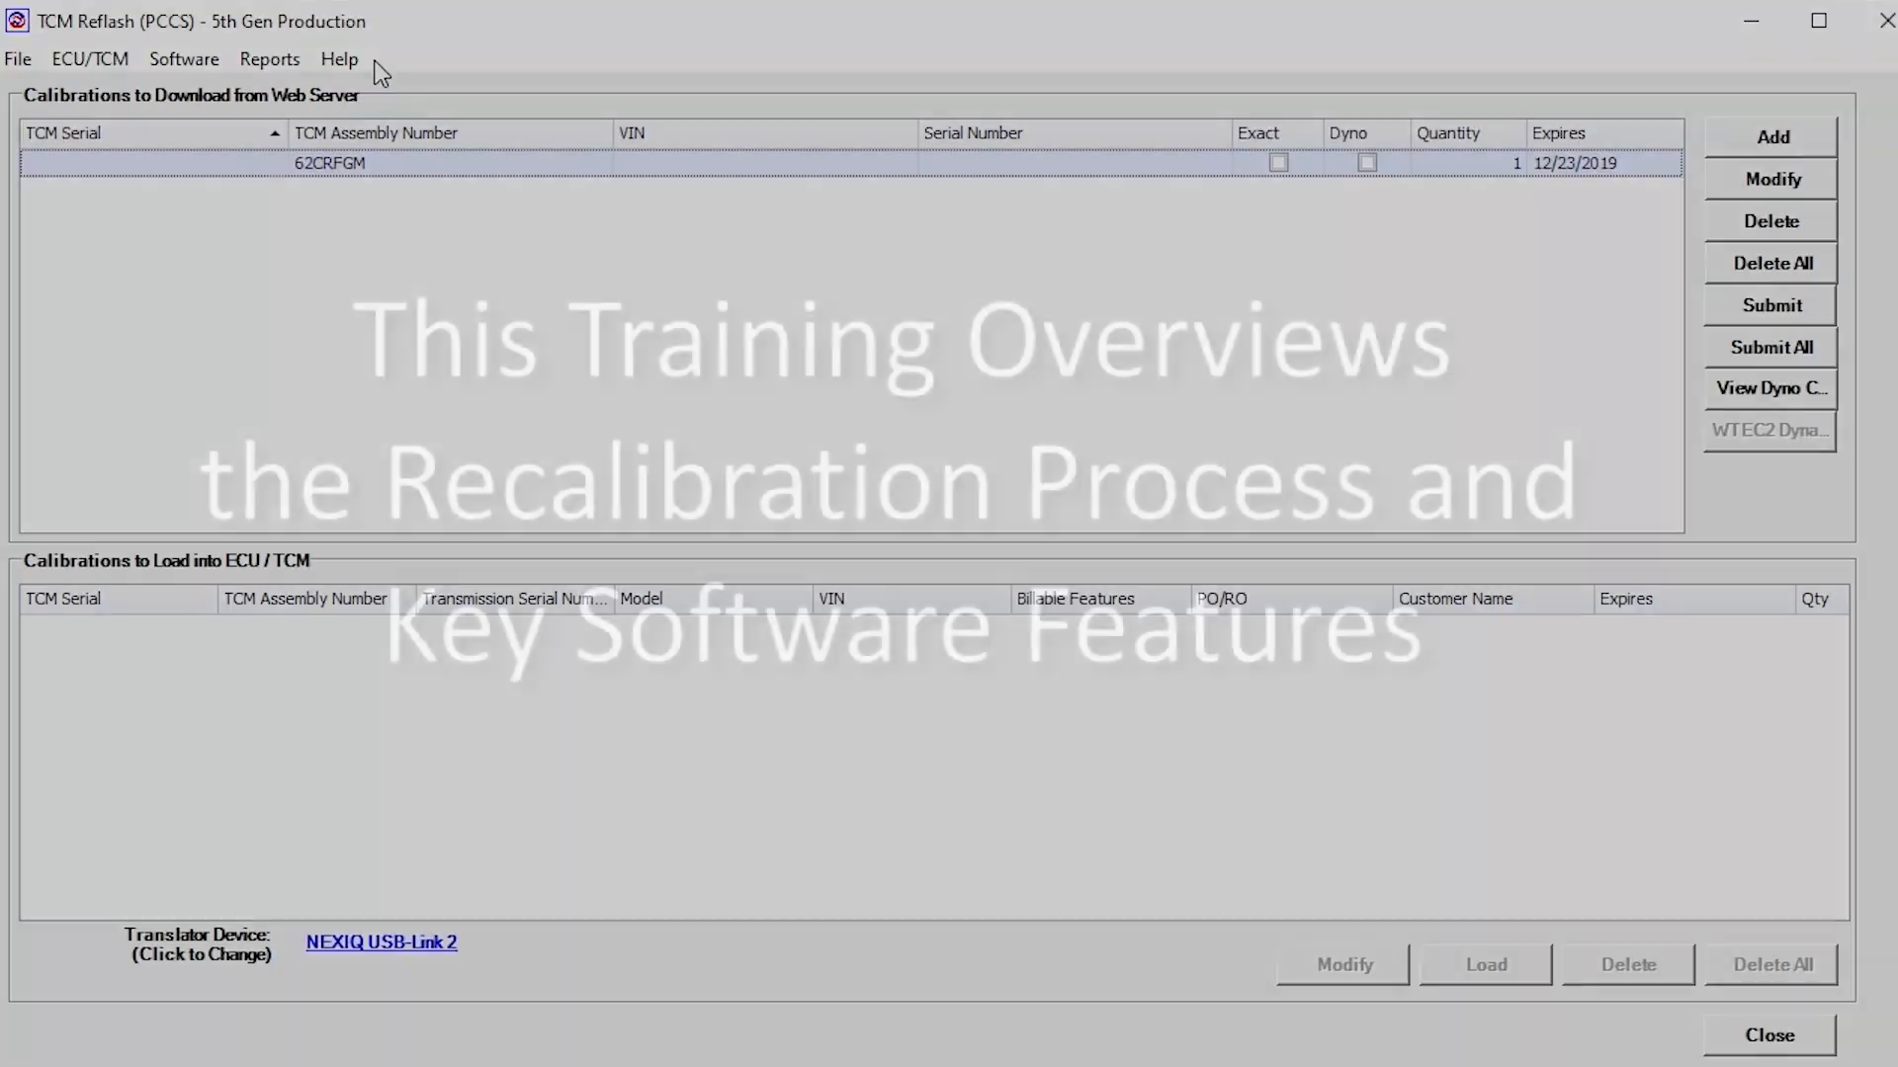
# - Bring up the TCM Reflash V6.0 user guide PDF from Help Topics
pyautogui.click(340, 57)
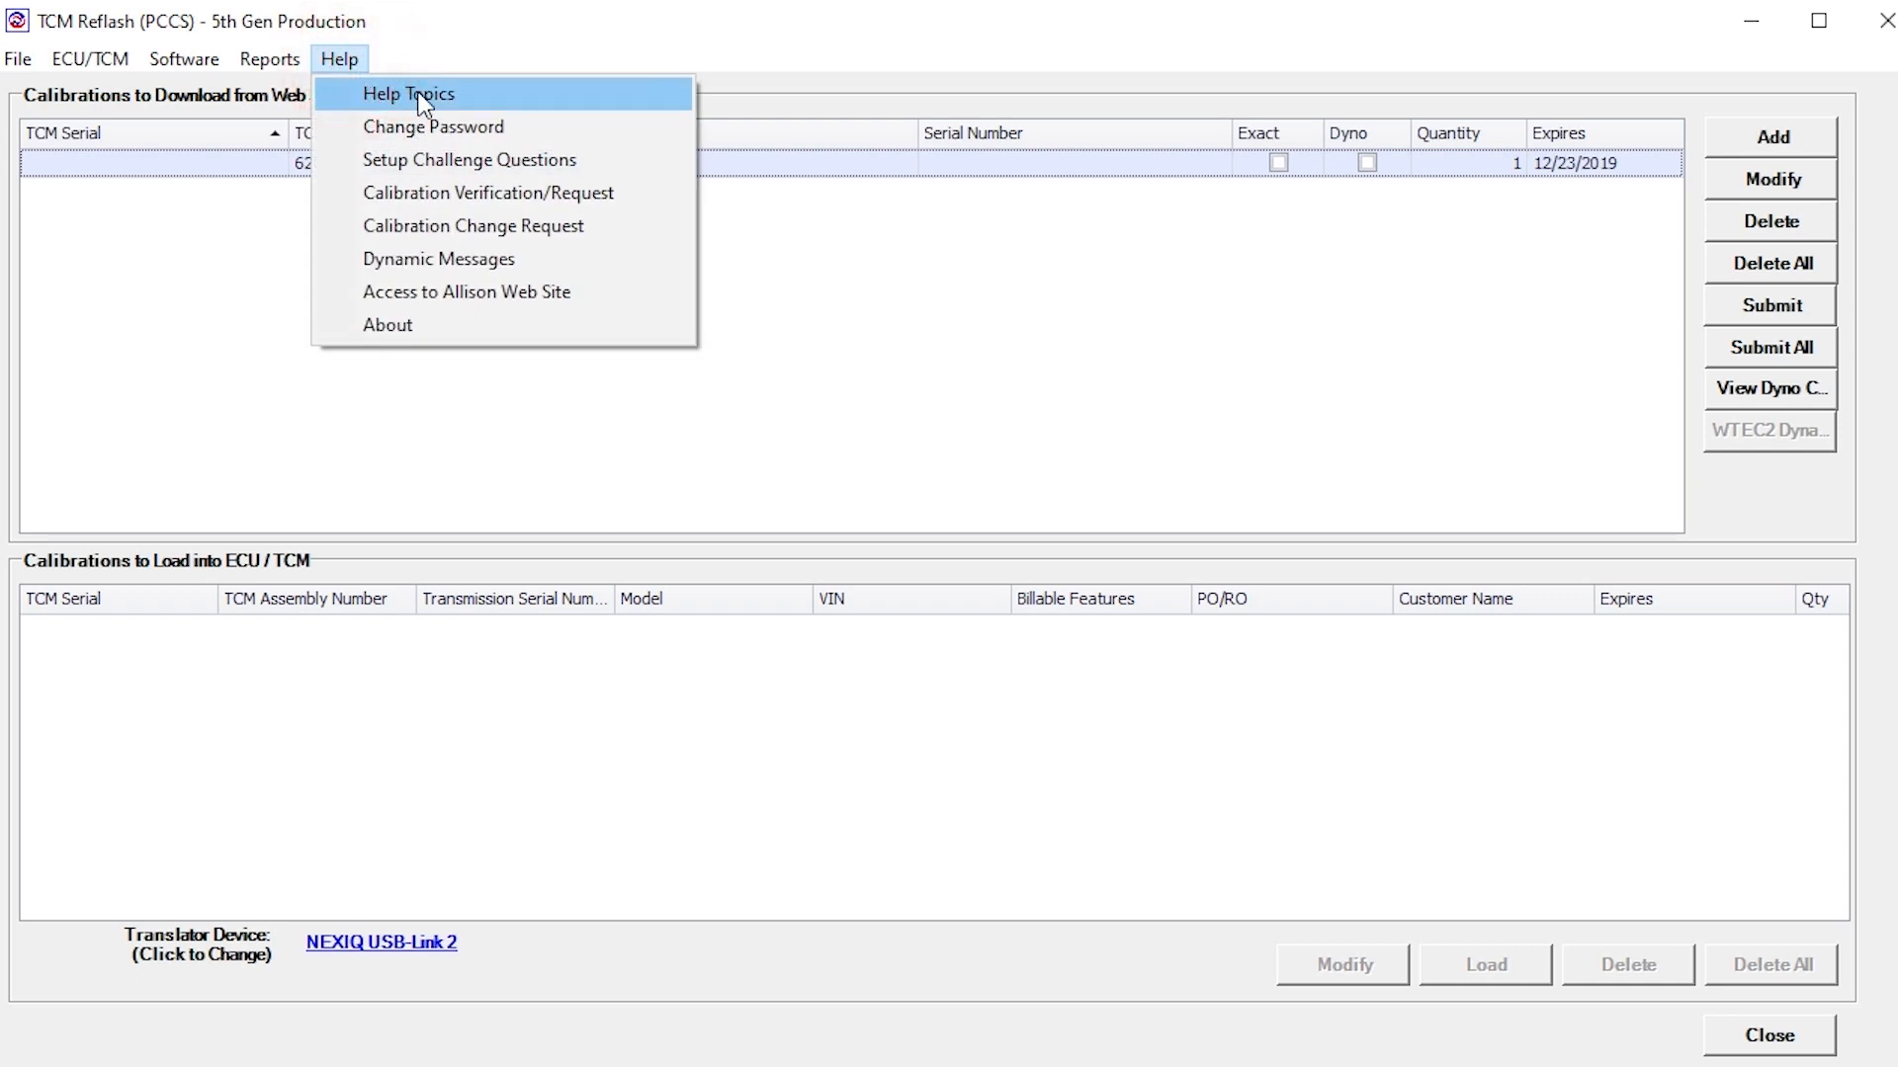
pyautogui.click(408, 93)
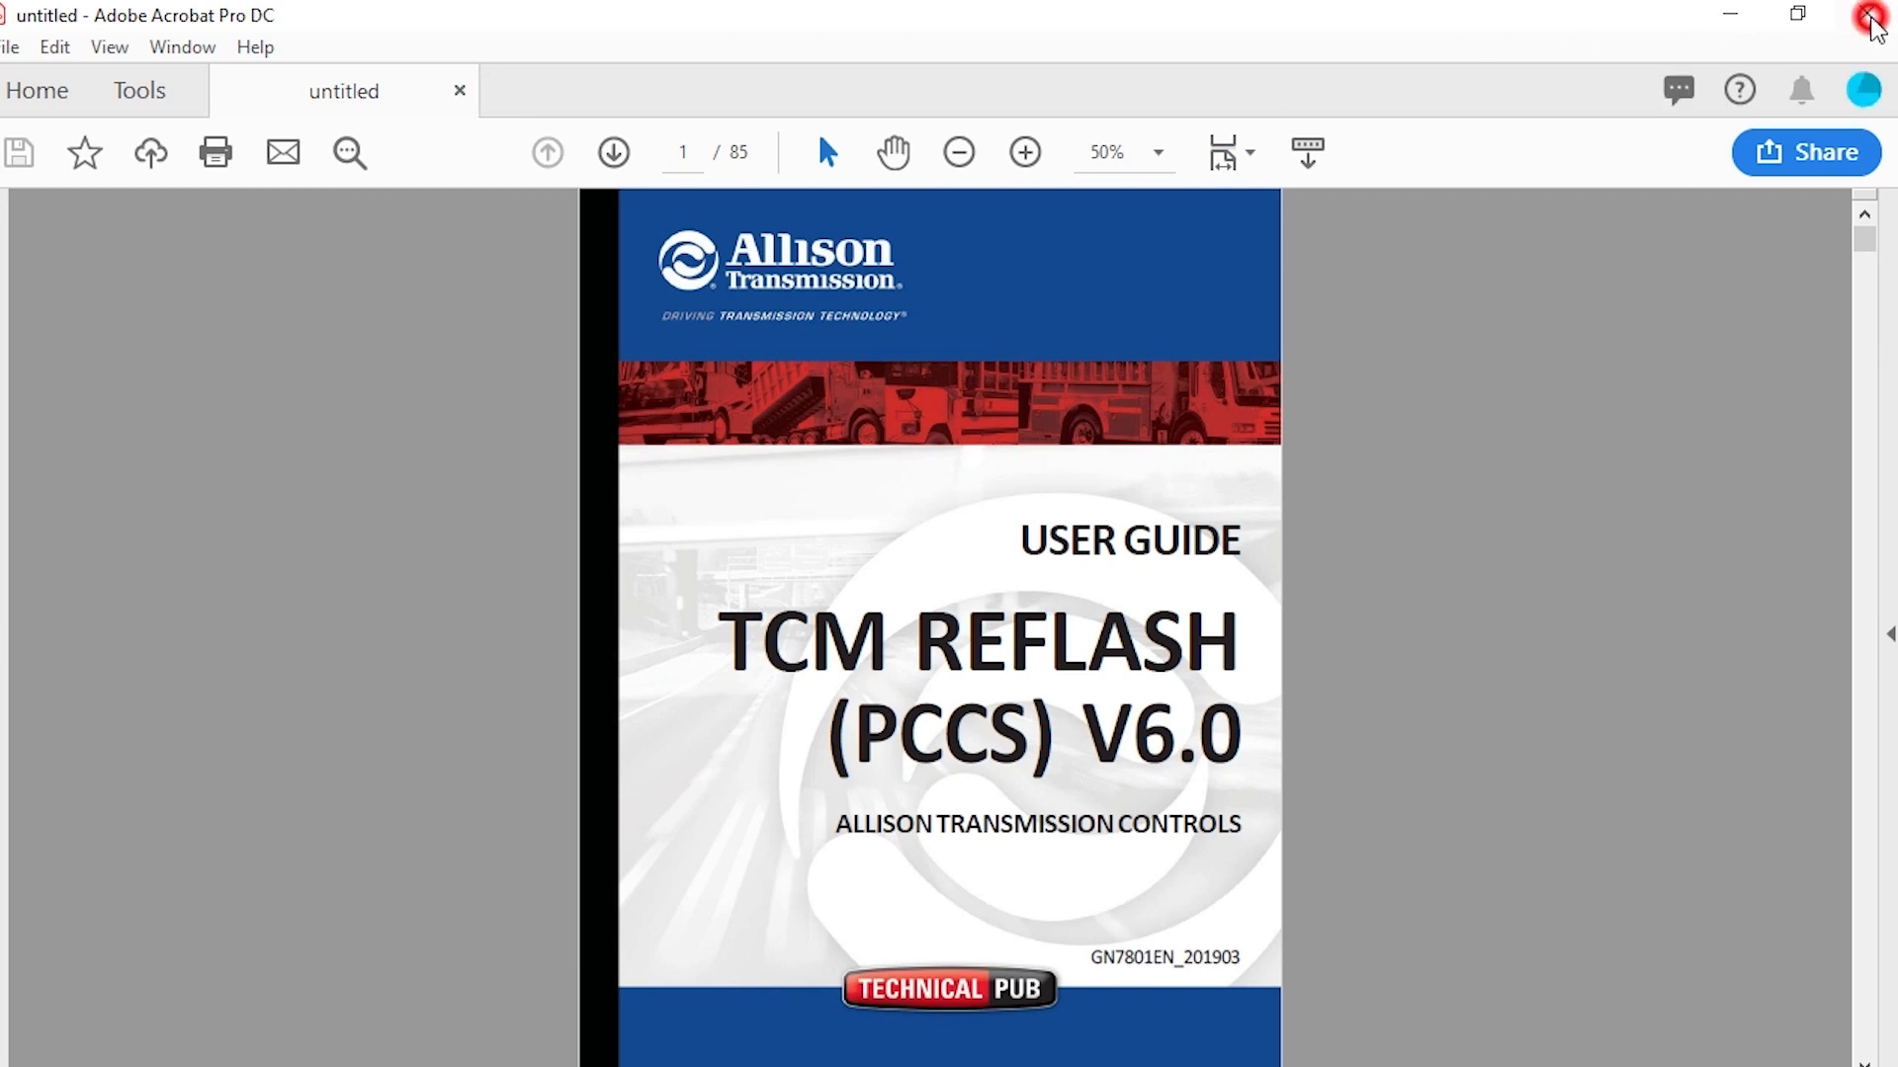
# - Close the user guide, launch Allison DOC to its troubleshooting home screen, then close it
pyautogui.click(1872, 13)
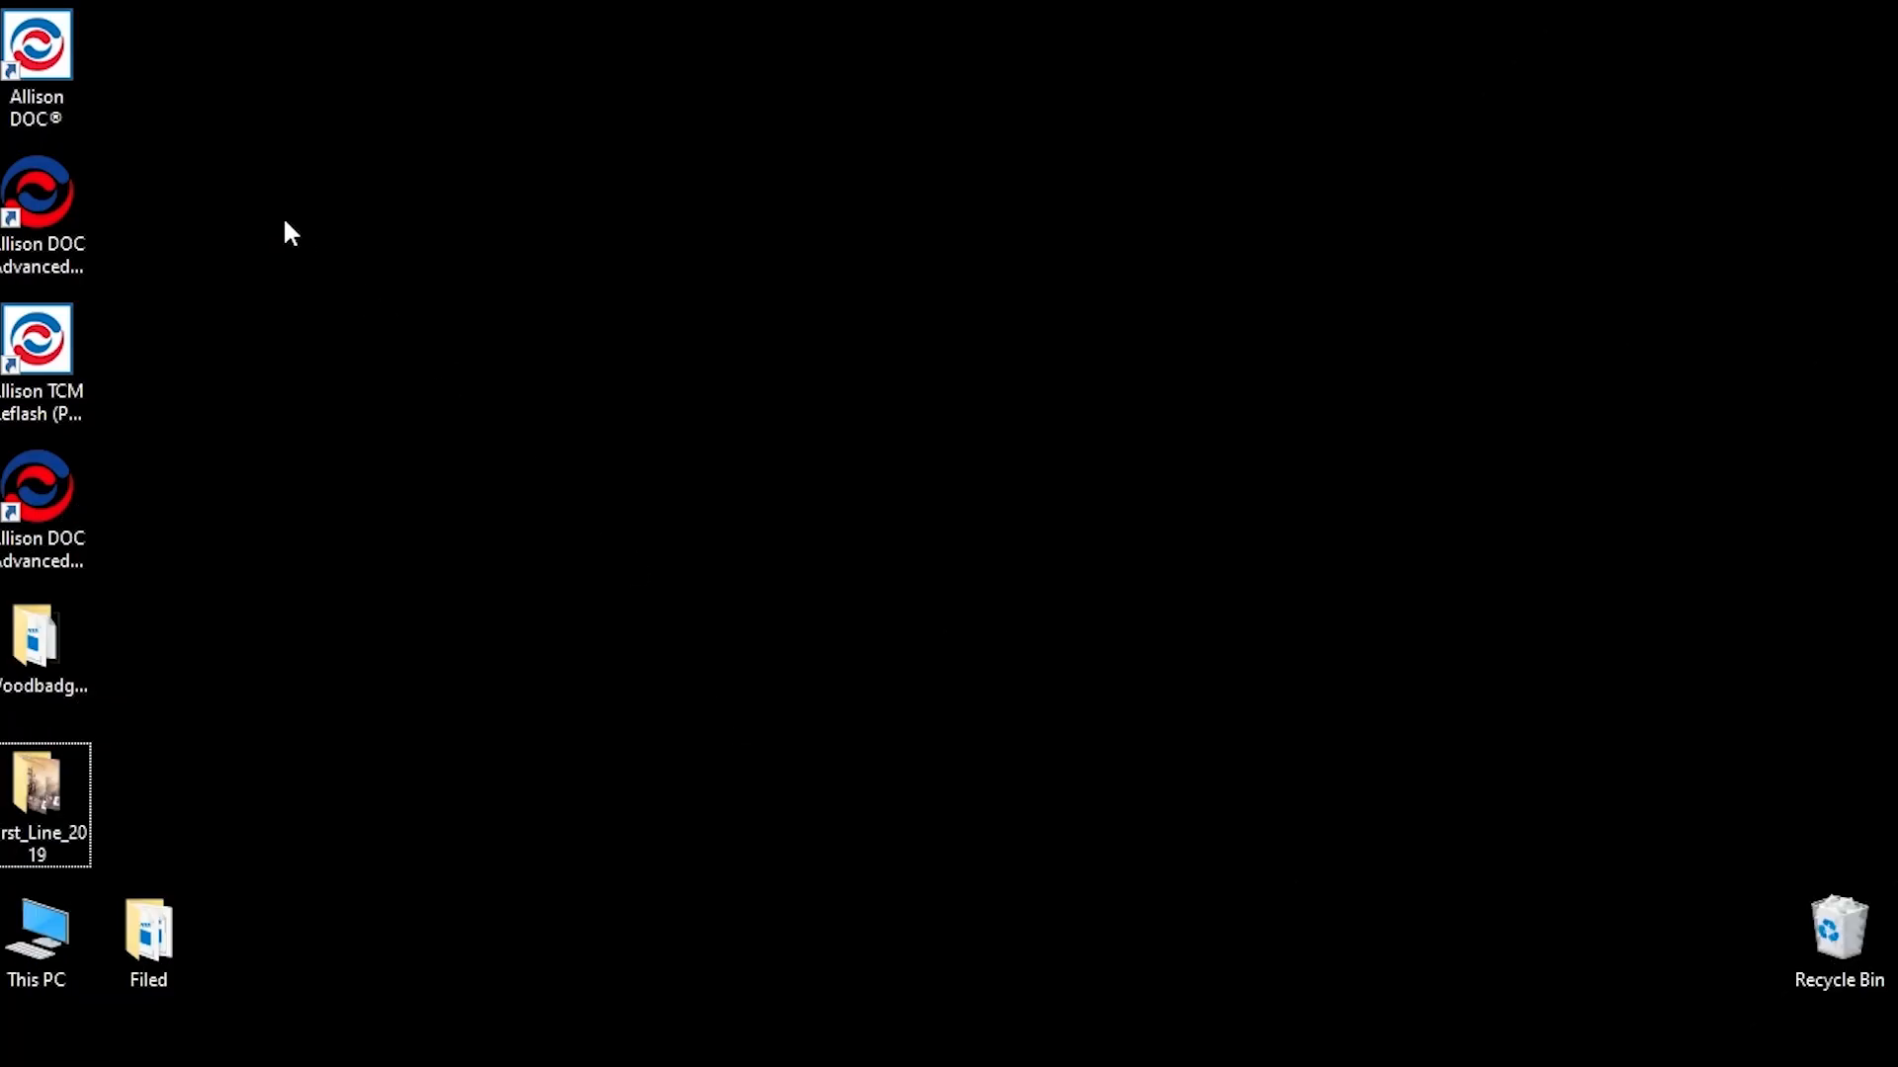
pyautogui.doubleClick(35, 47)
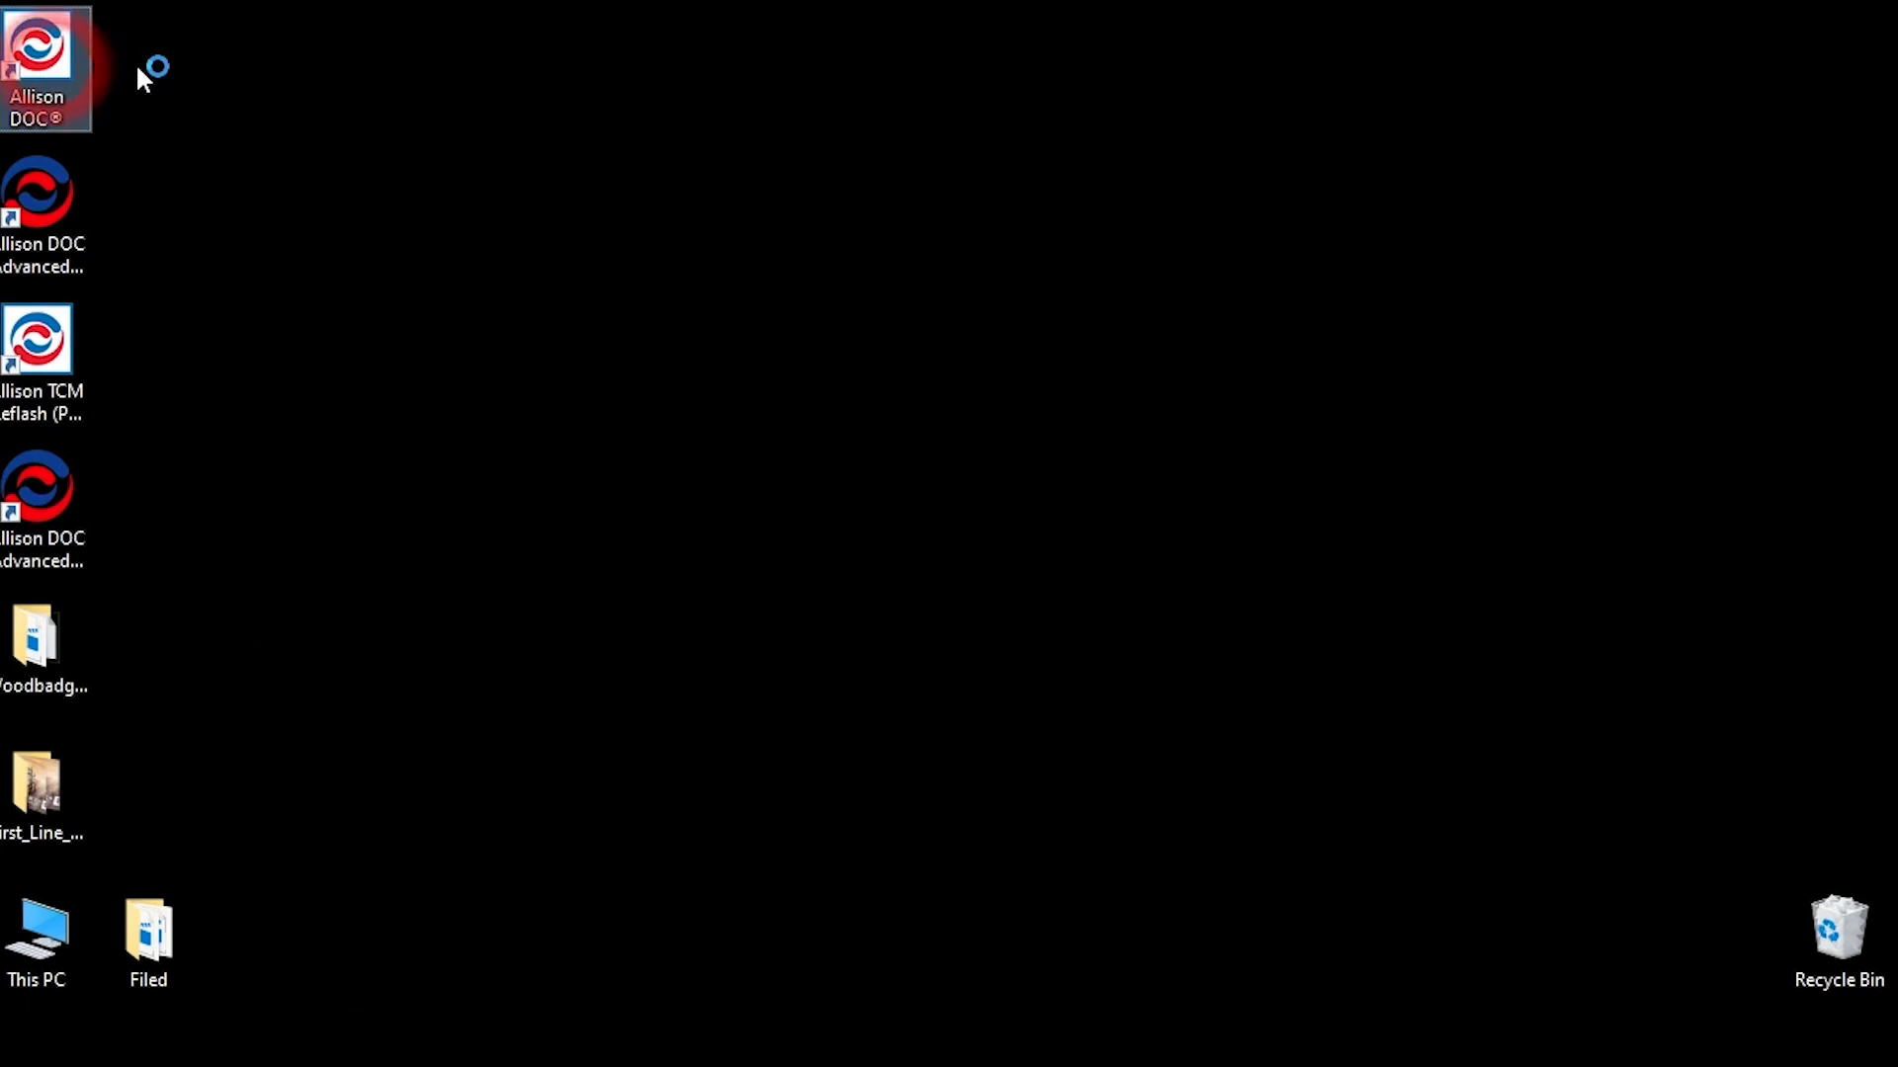
pyautogui.doubleClick(45, 55)
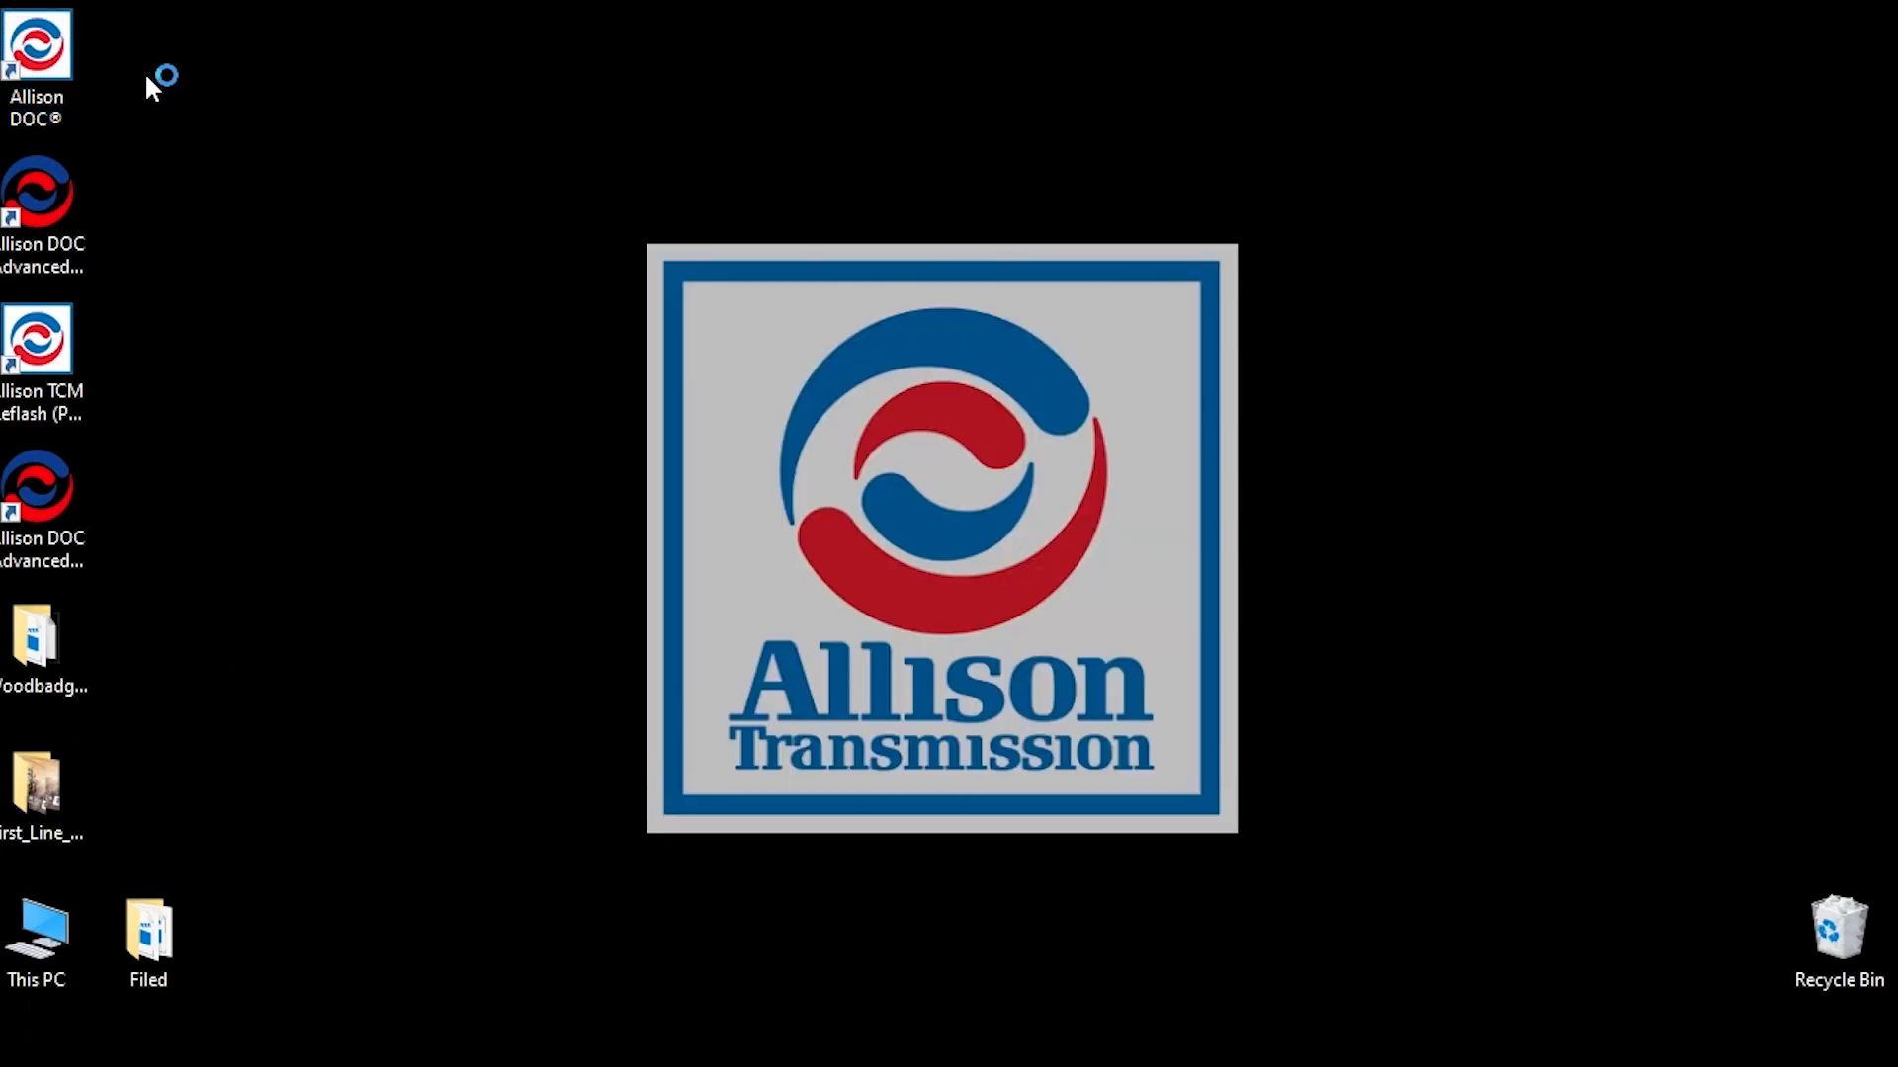
pyautogui.doubleClick(36, 41)
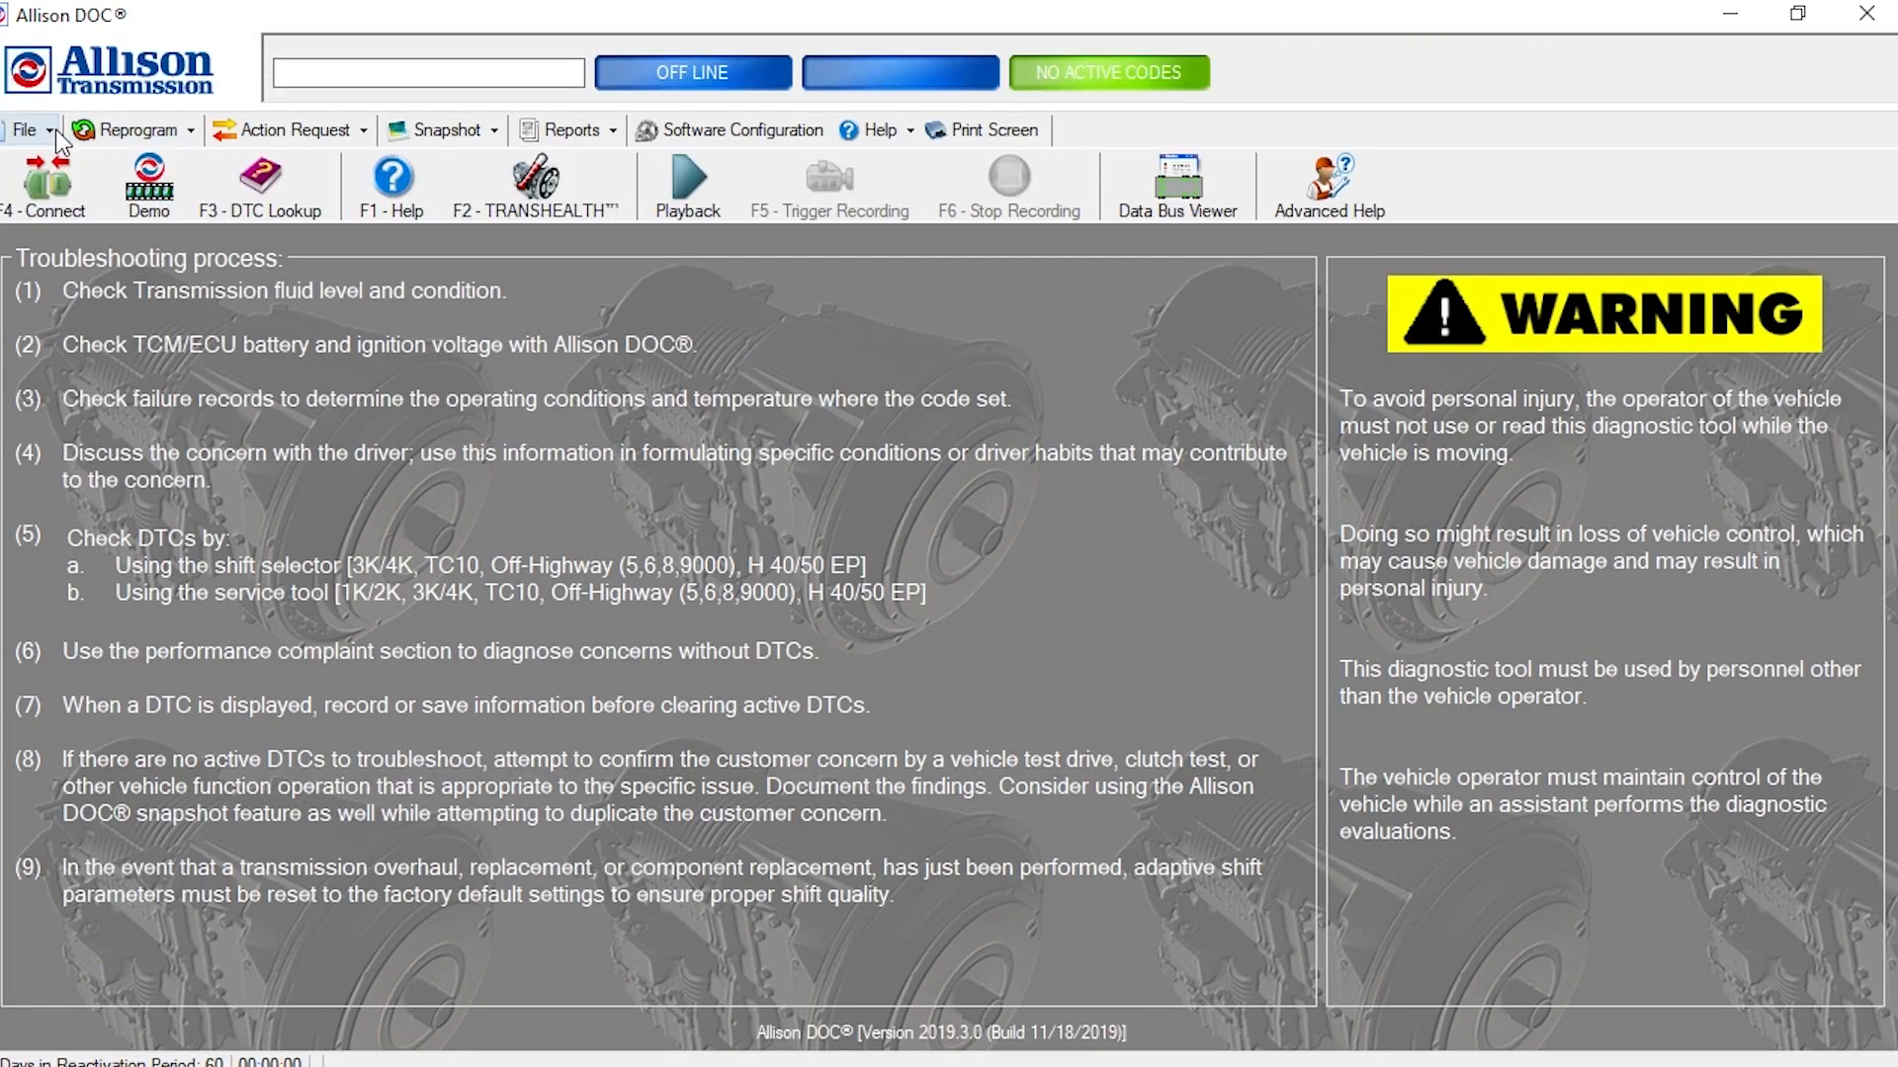
pyautogui.click(21, 130)
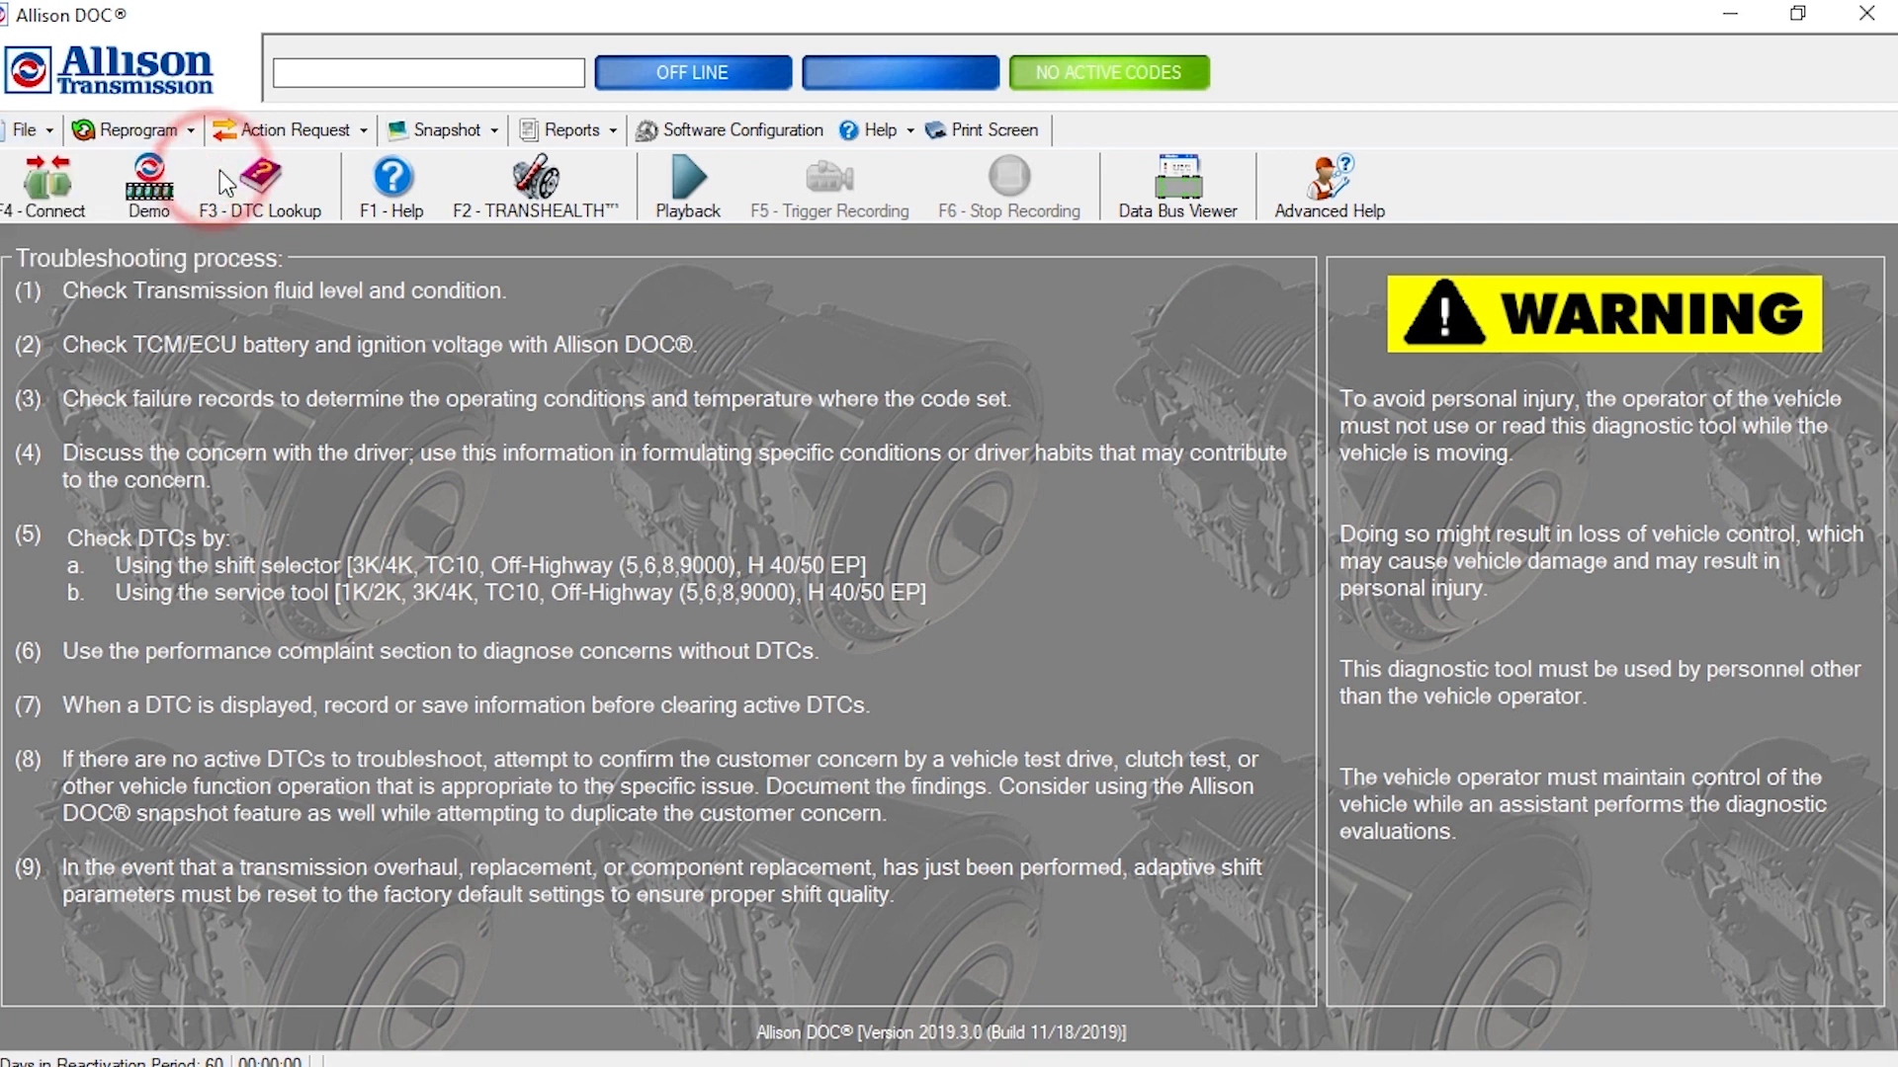
pyautogui.click(257, 185)
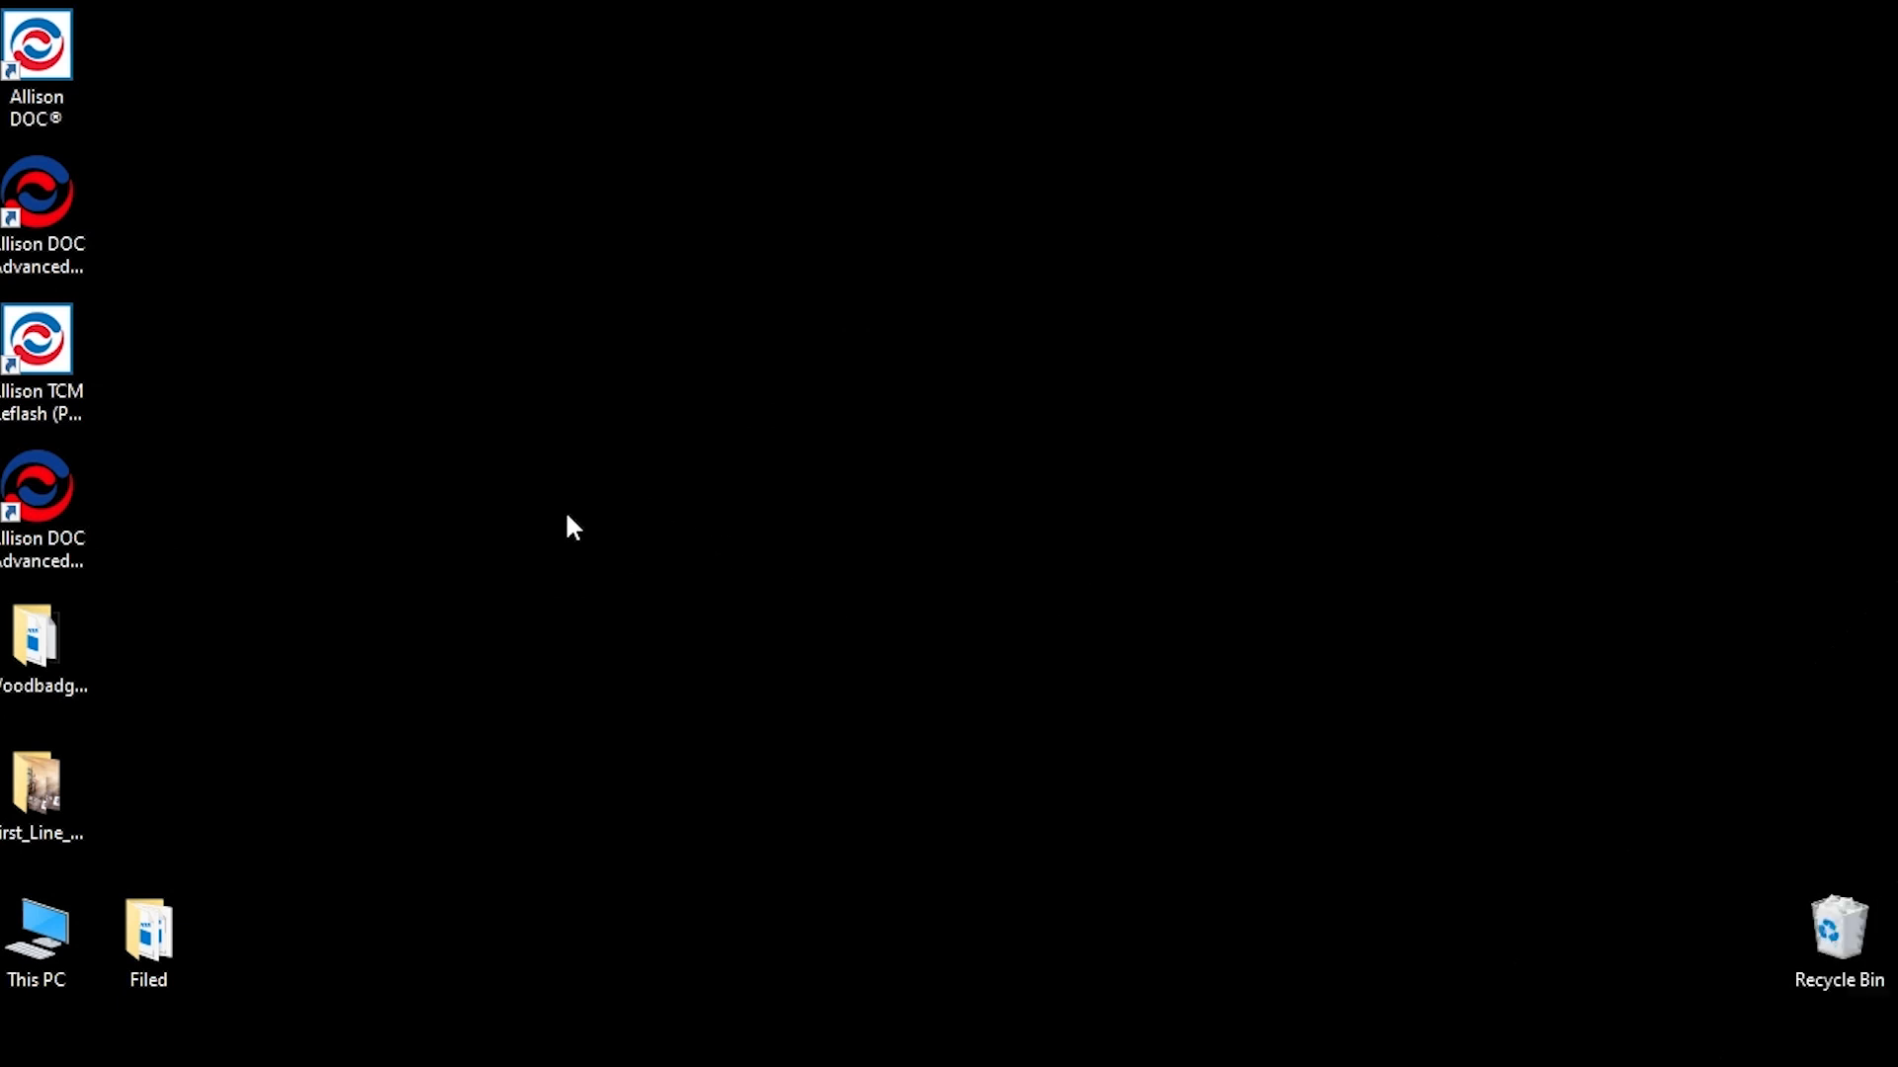
# - Launch TCM Reflash and enter user name TRNG with the password on the Login dialog
pyautogui.click(43, 352)
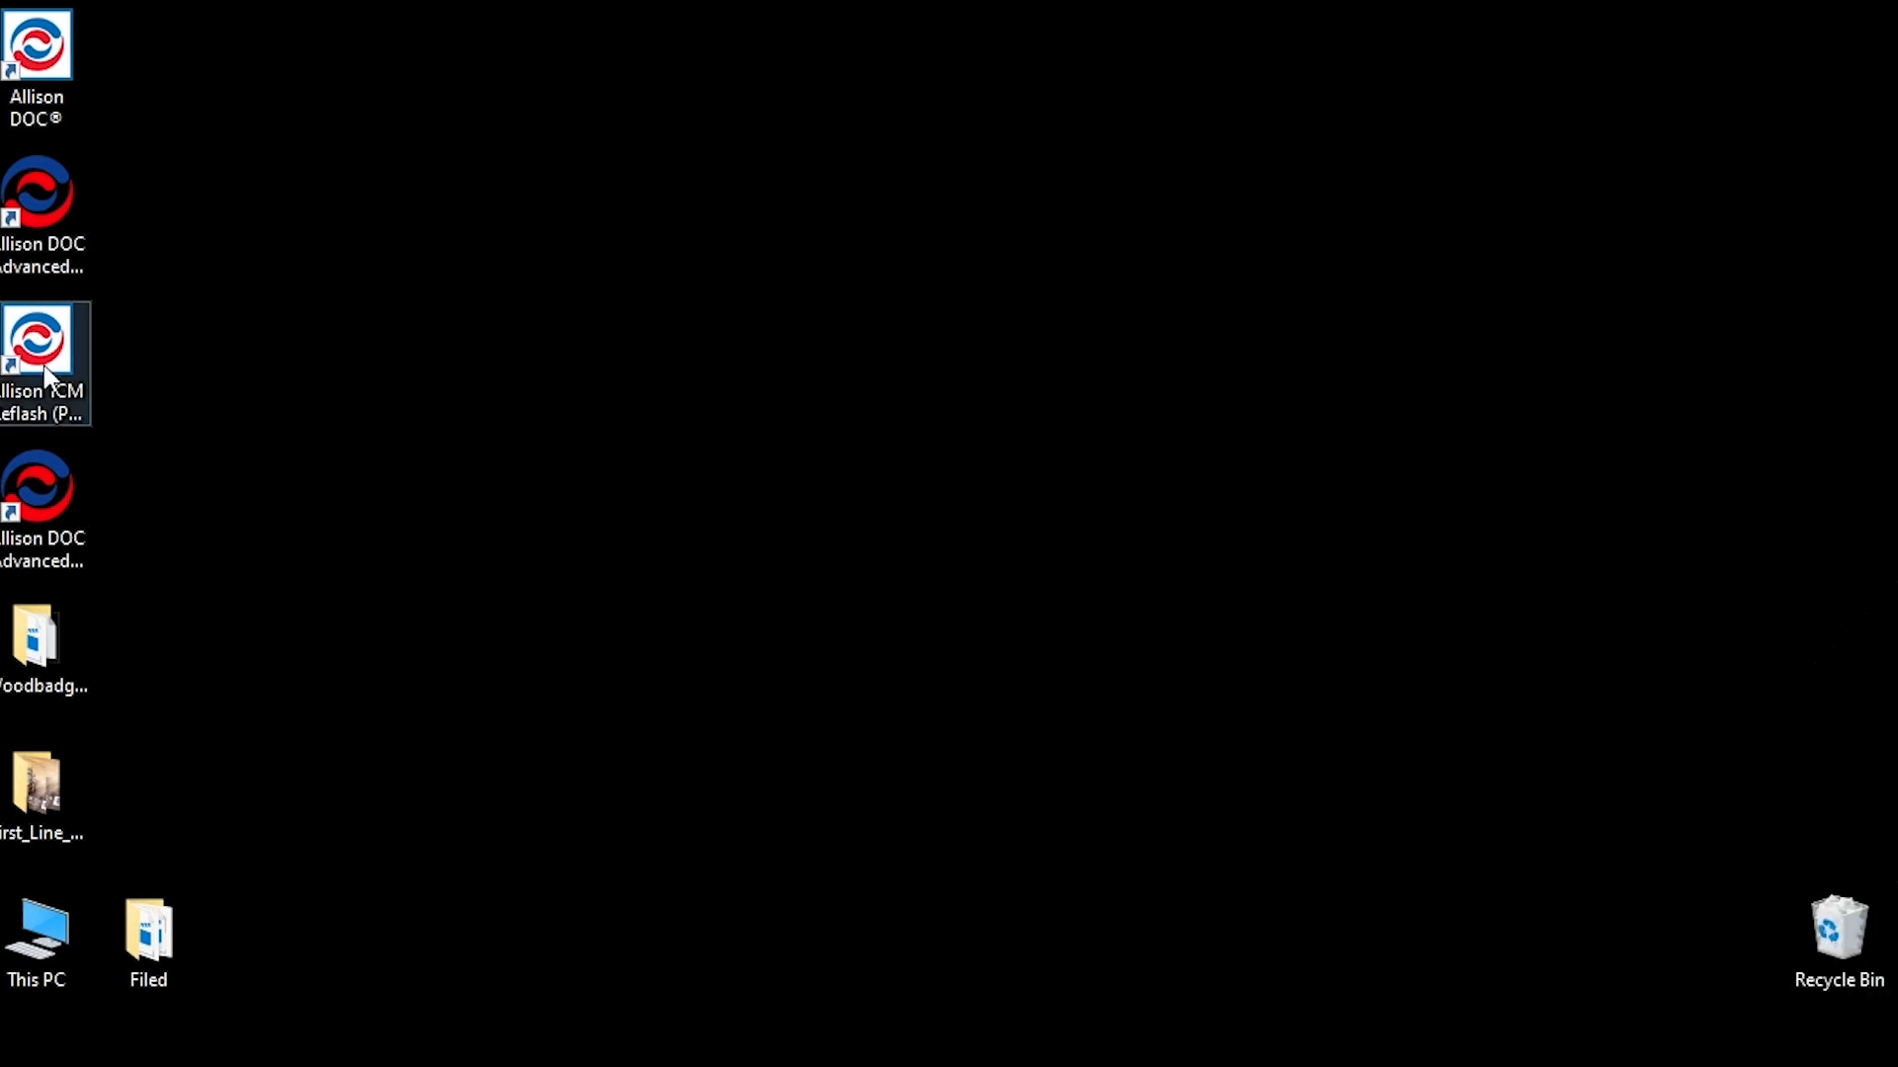
pyautogui.doubleClick(41, 344)
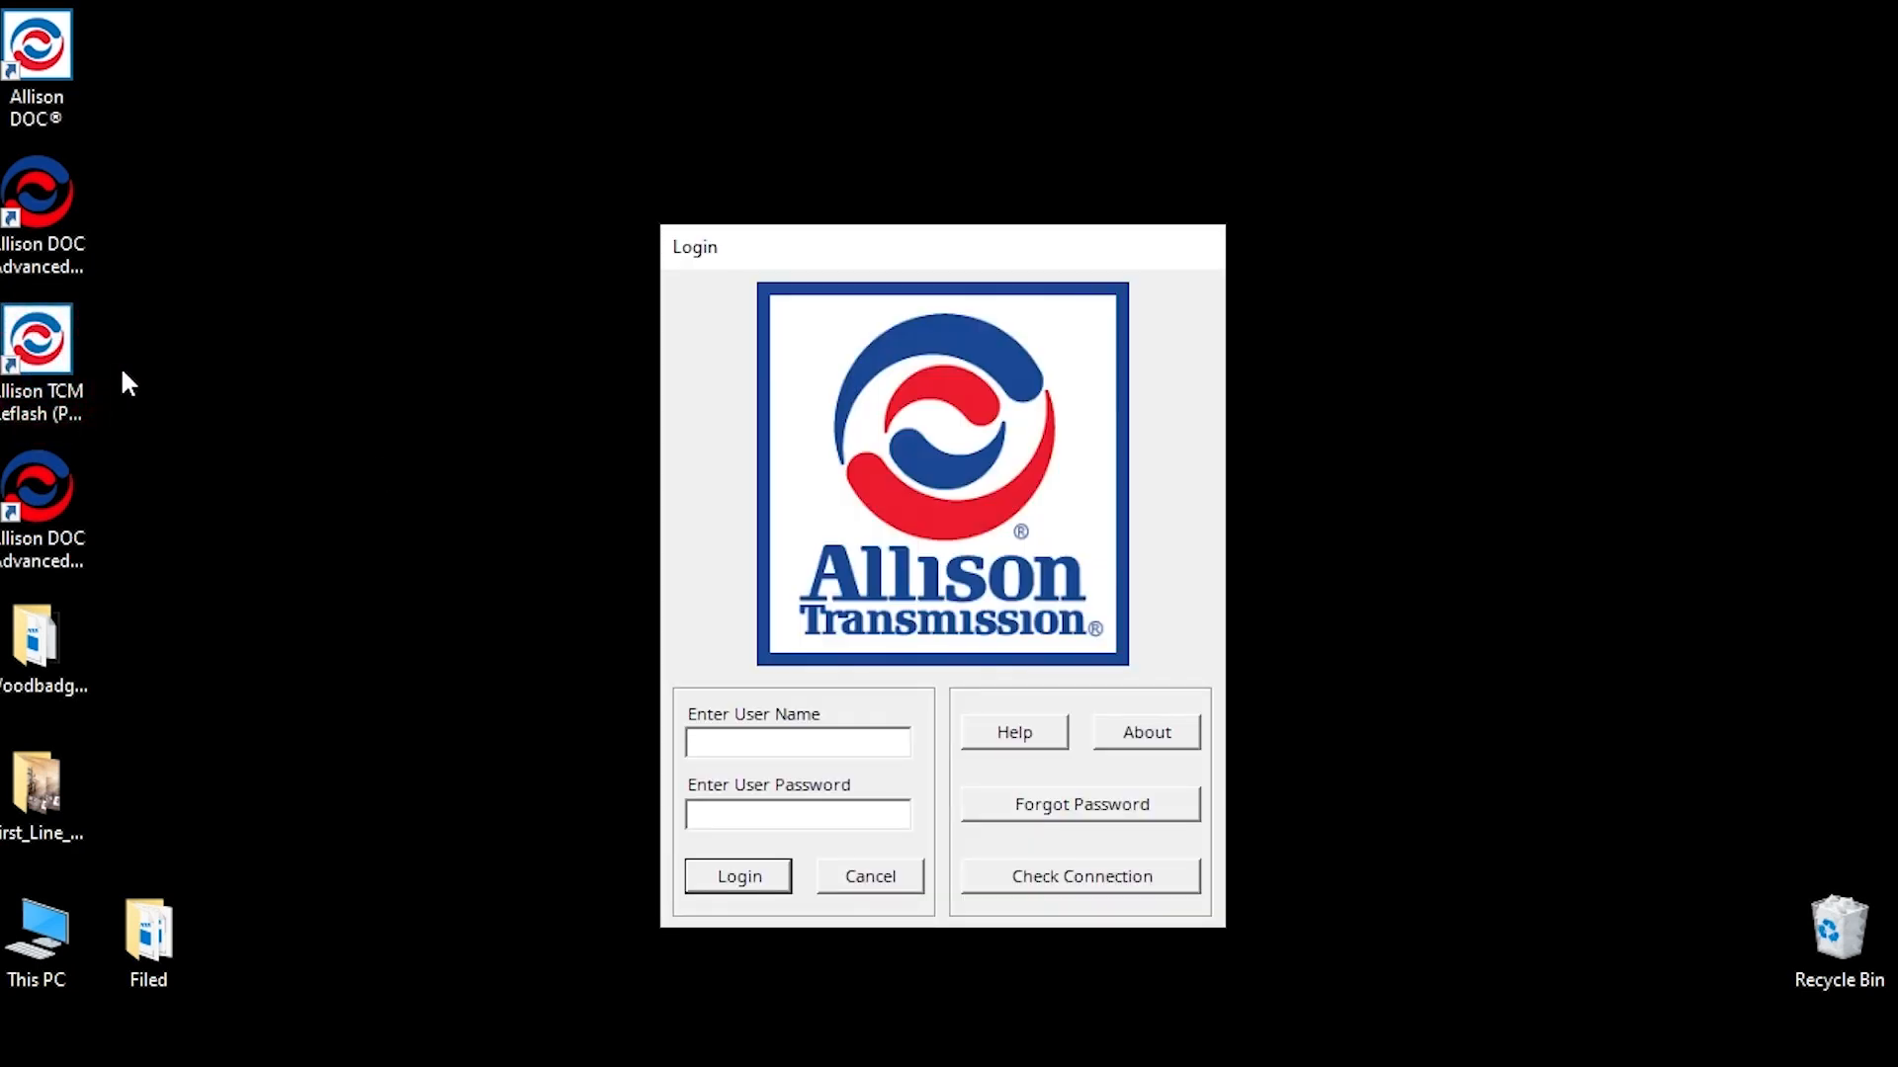
pyautogui.click(797, 742)
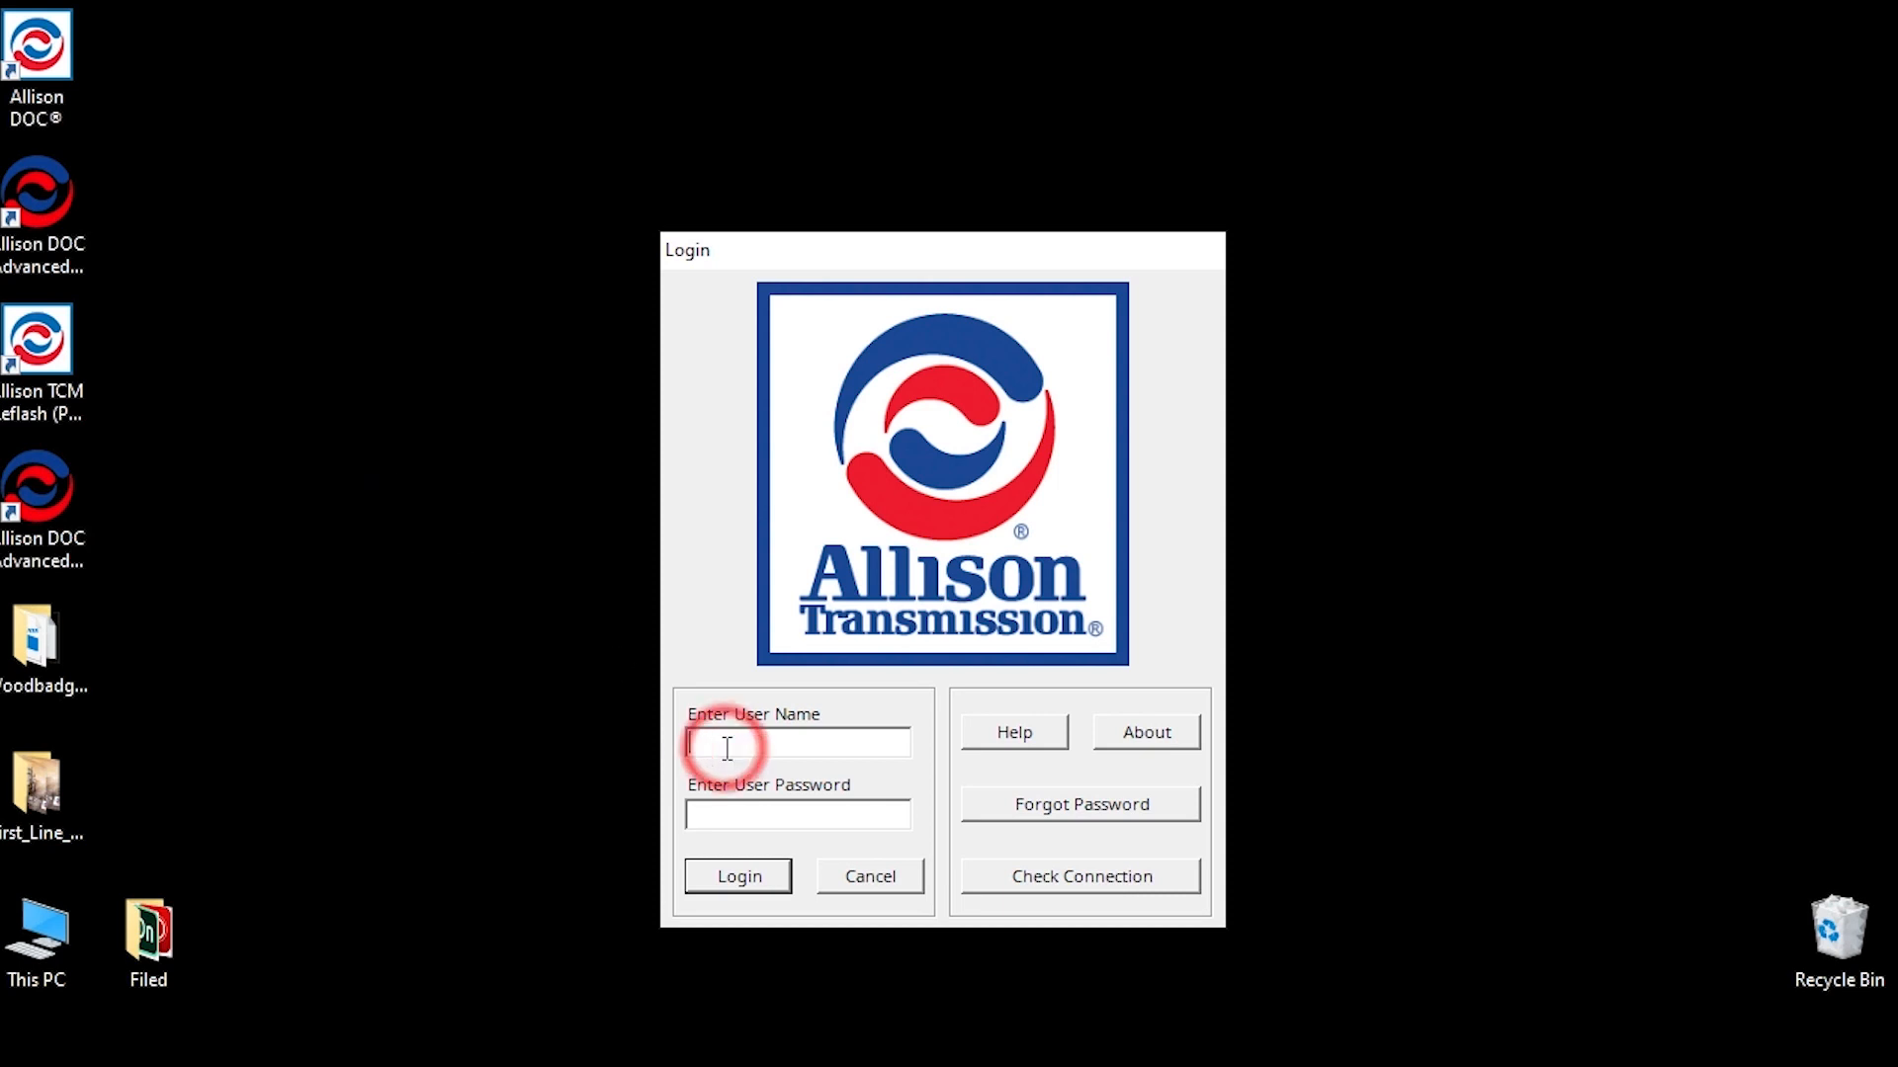
pyautogui.write('TRNGBW')
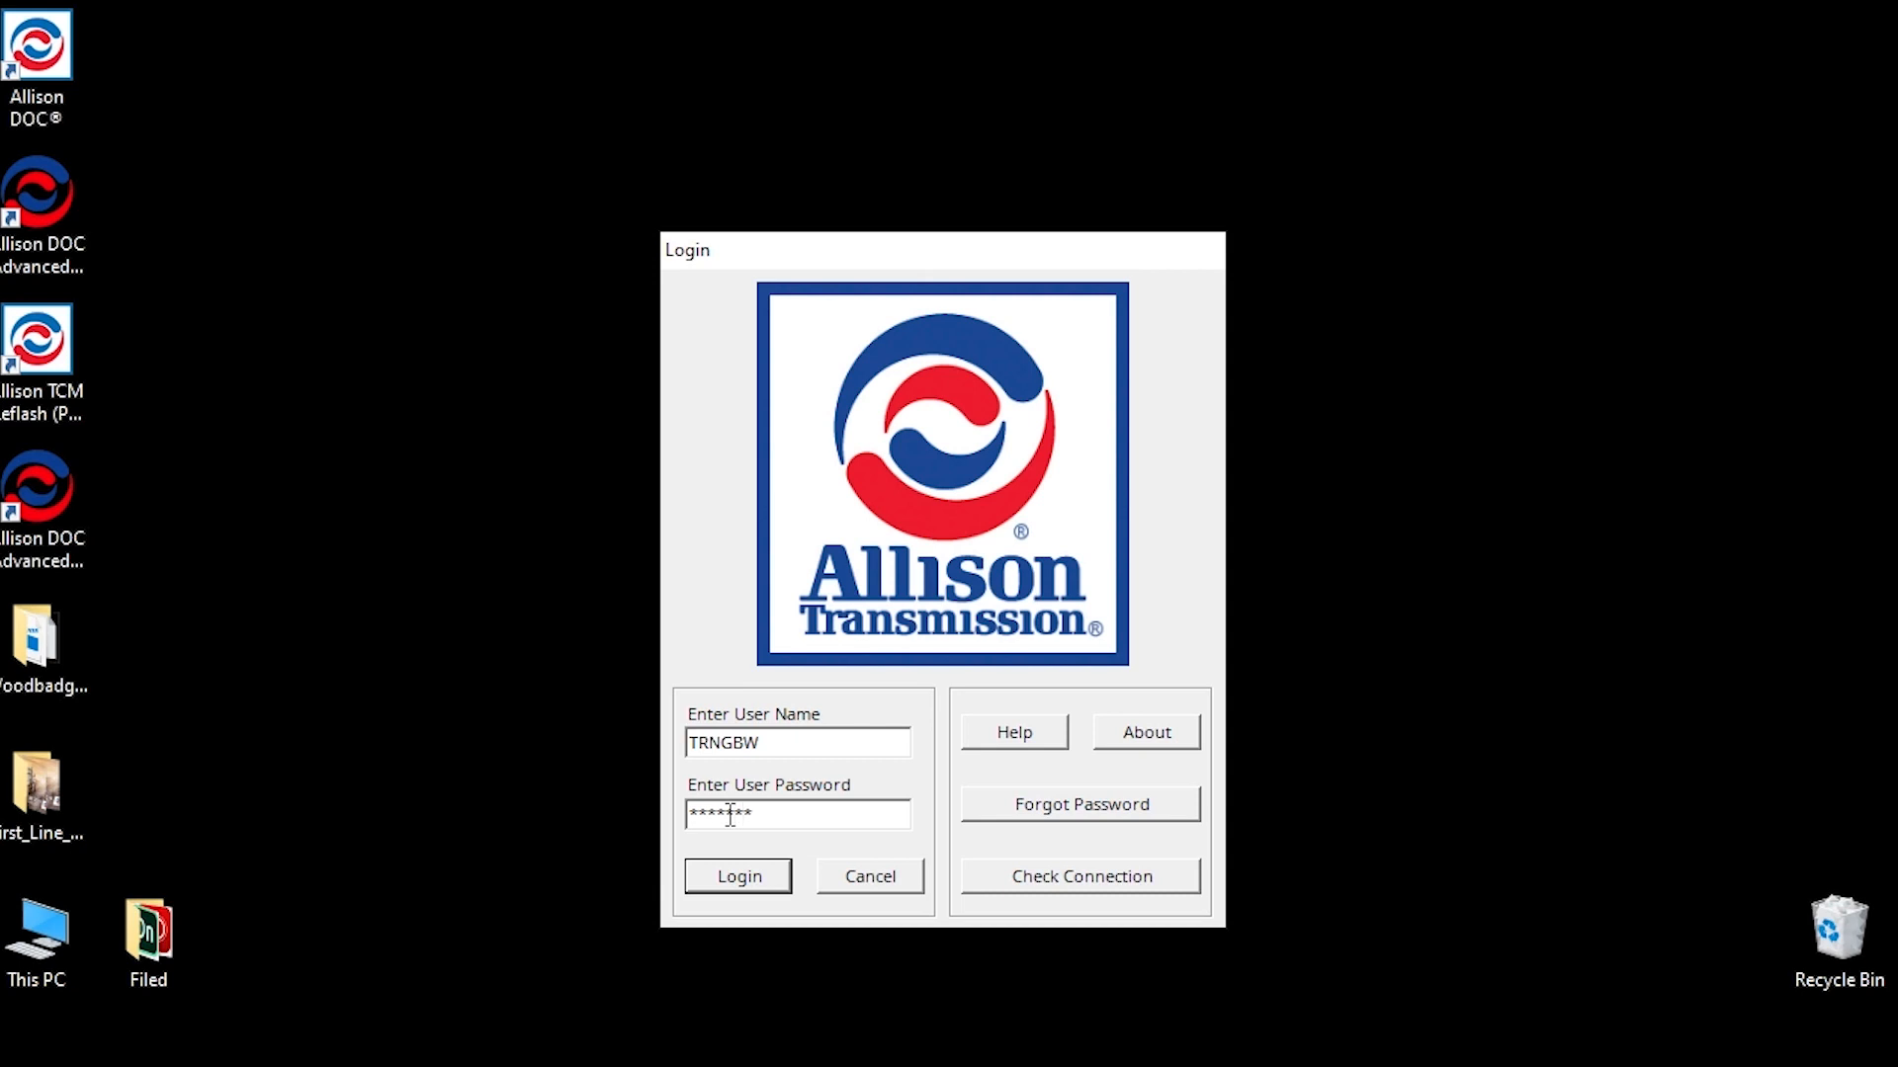
pyautogui.write('***')
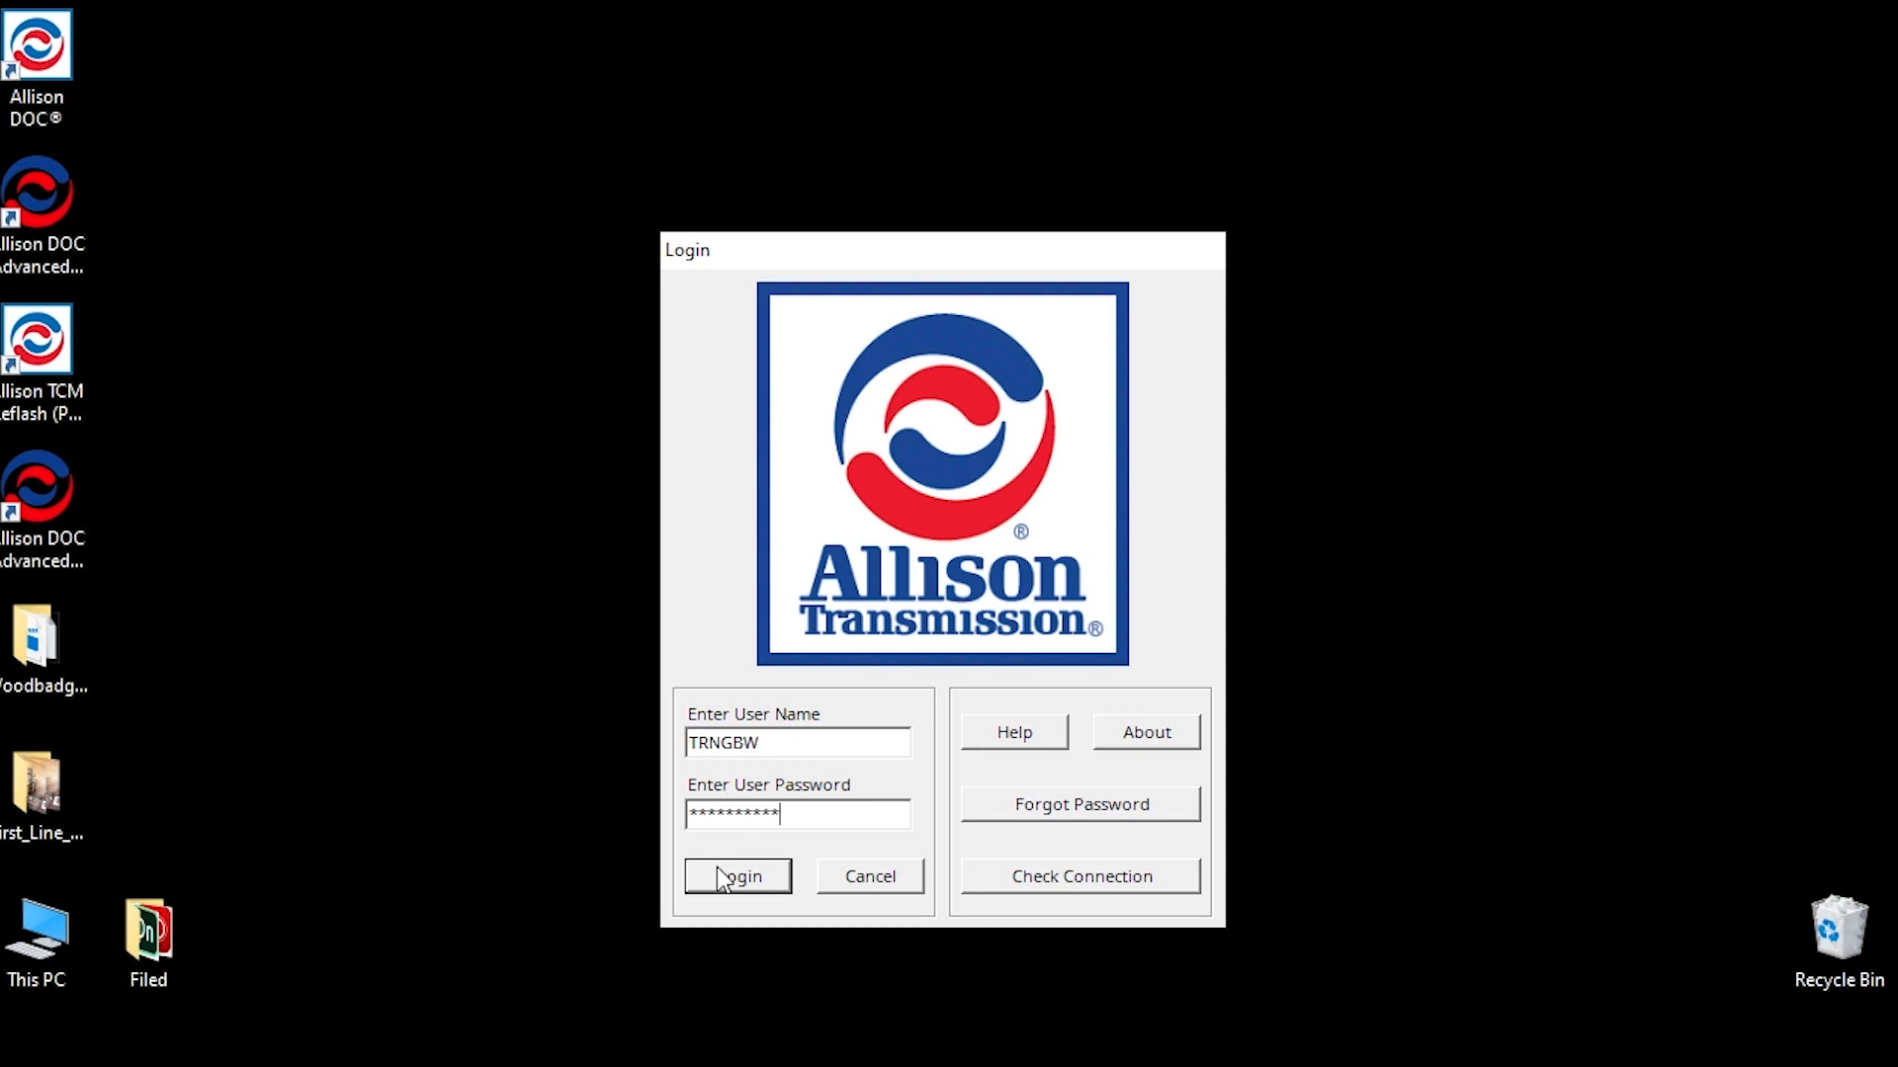
pyautogui.click(737, 875)
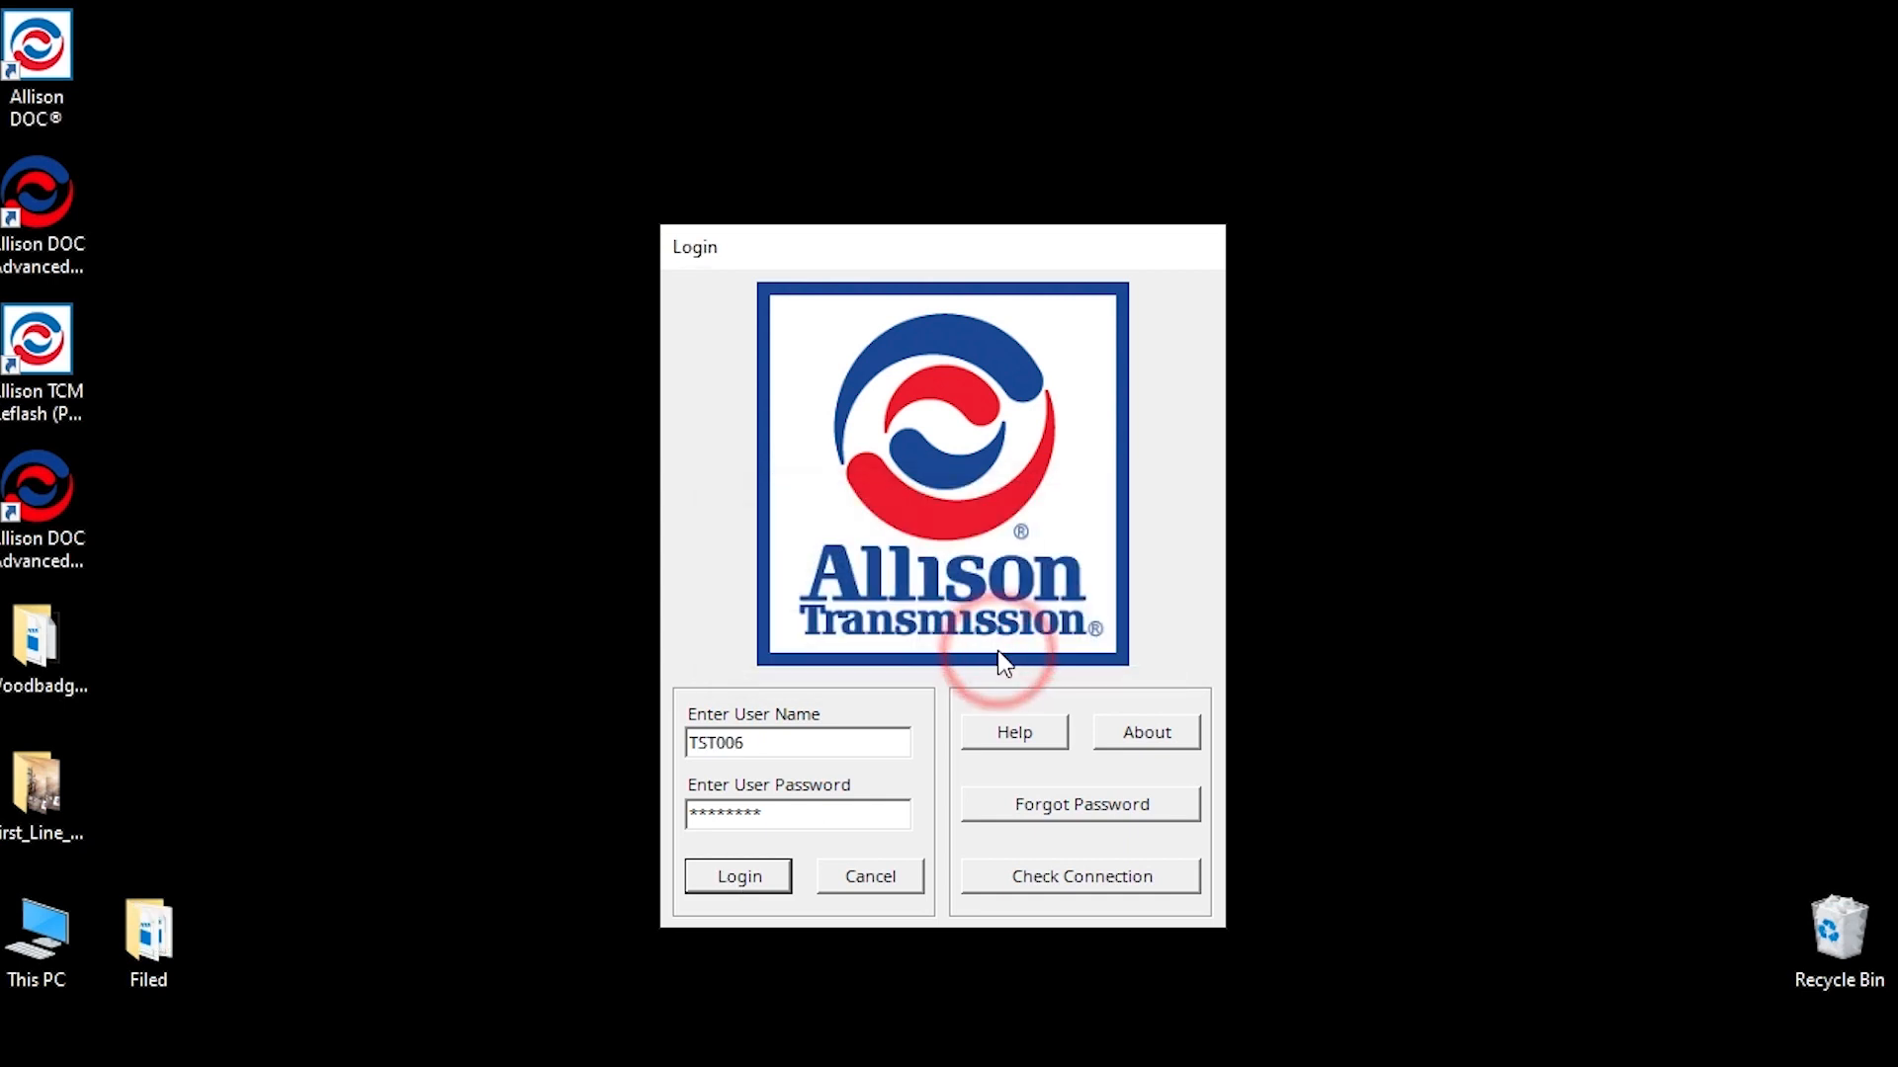
# - Complete the login and choose 5th Gen - Production in TCM Database Selection
pyautogui.click(738, 875)
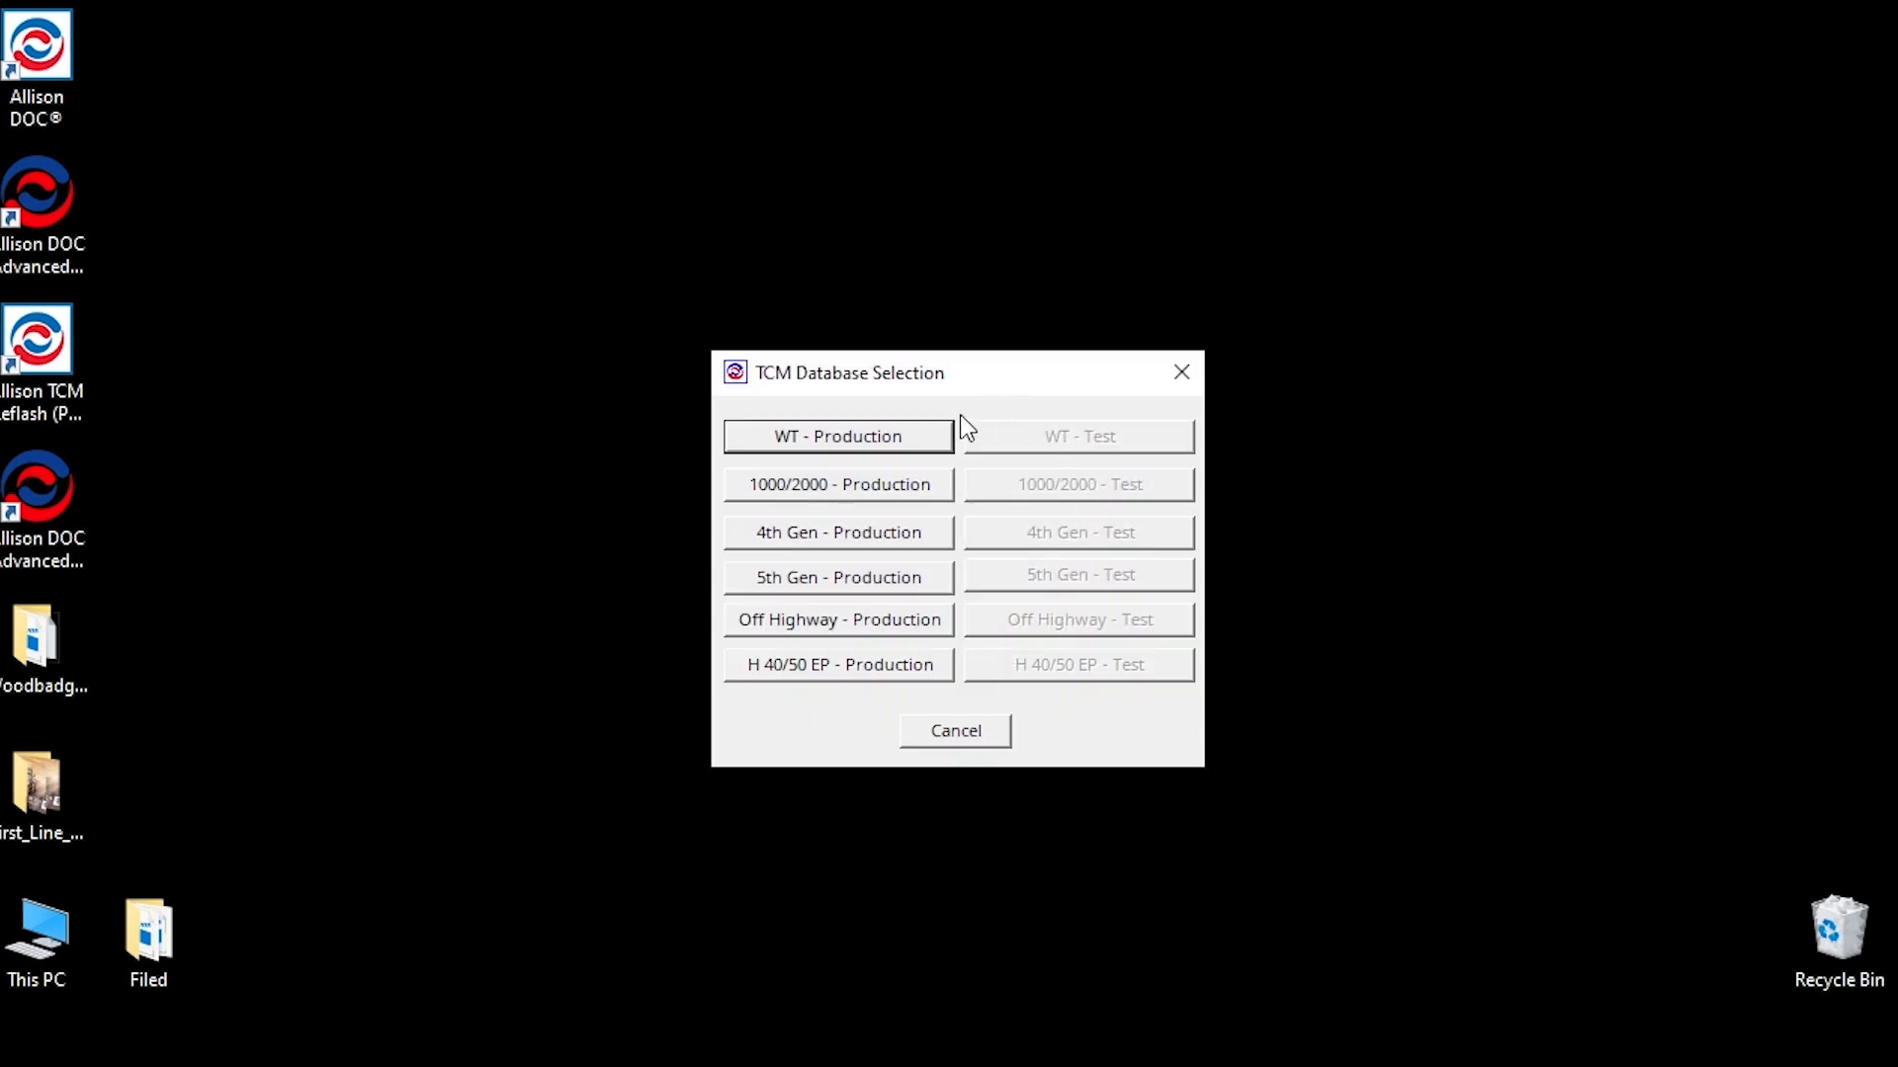
pyautogui.moveTo(925, 541)
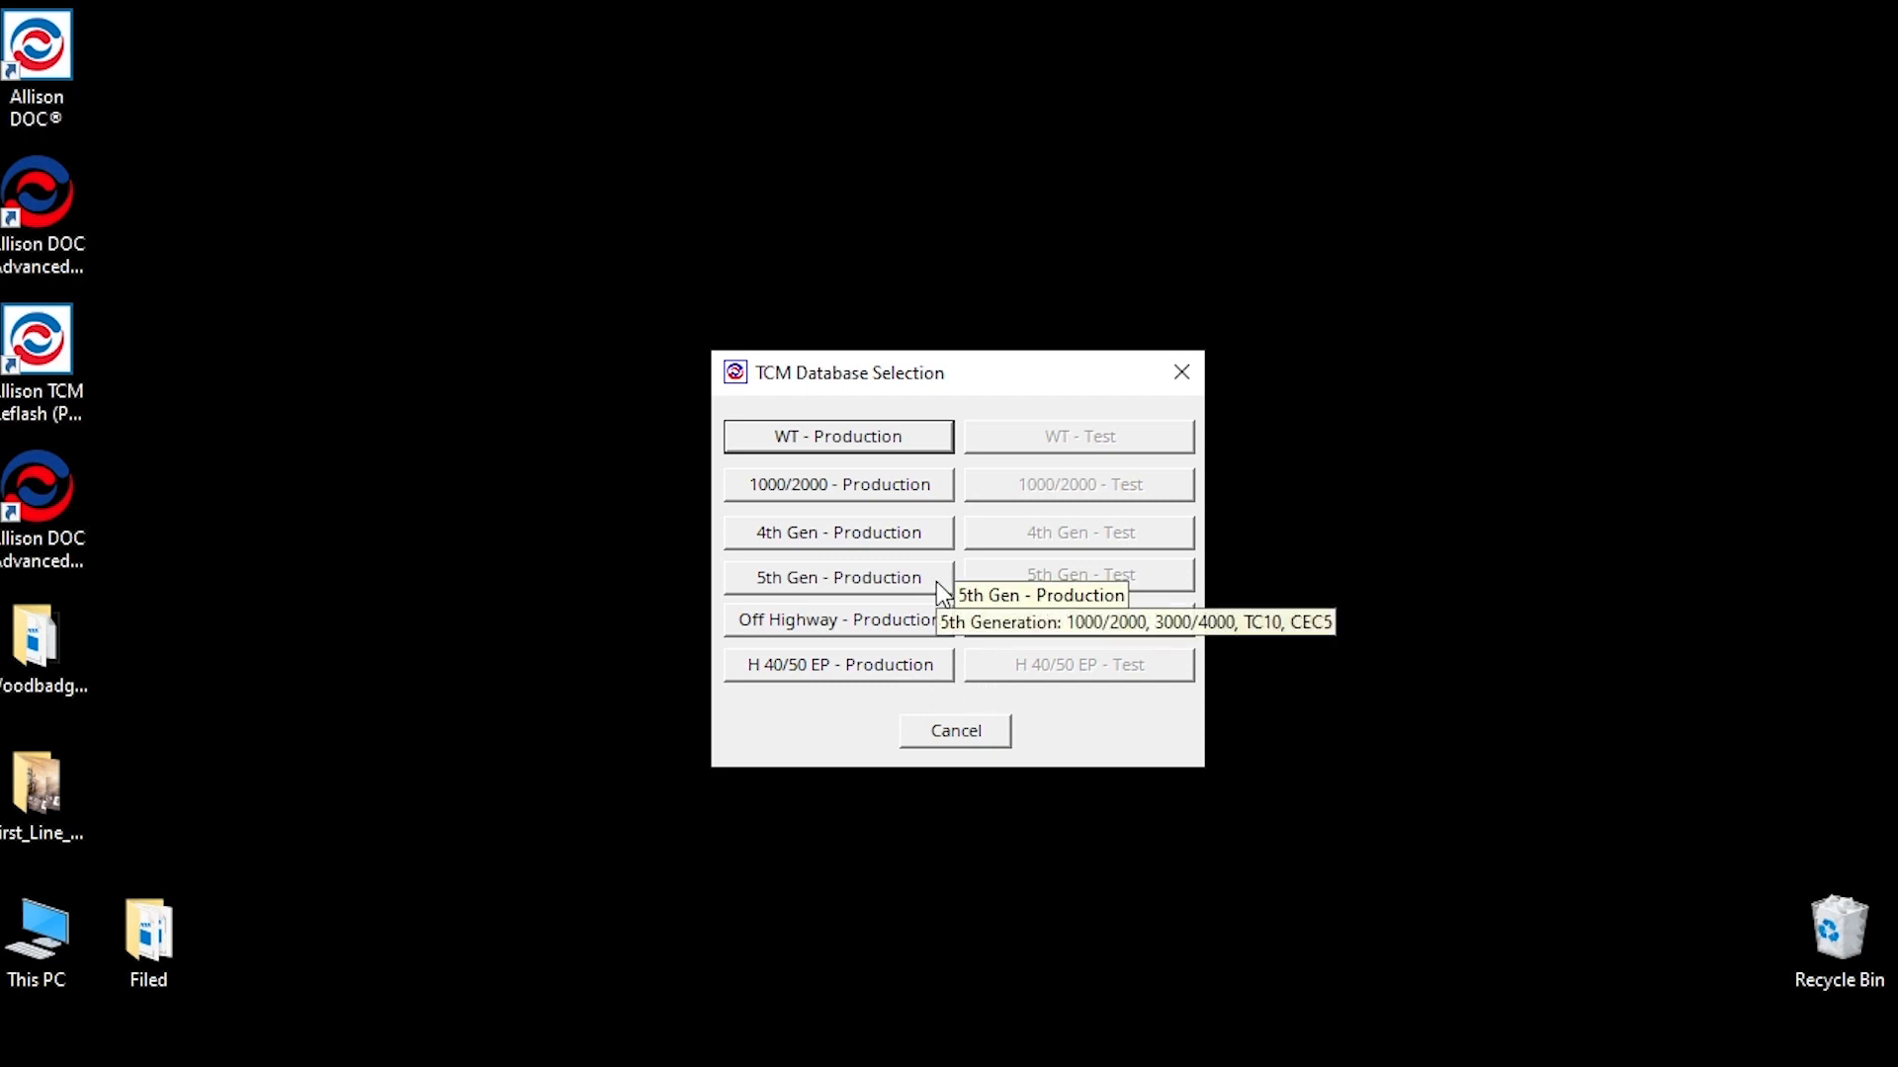
pyautogui.click(836, 577)
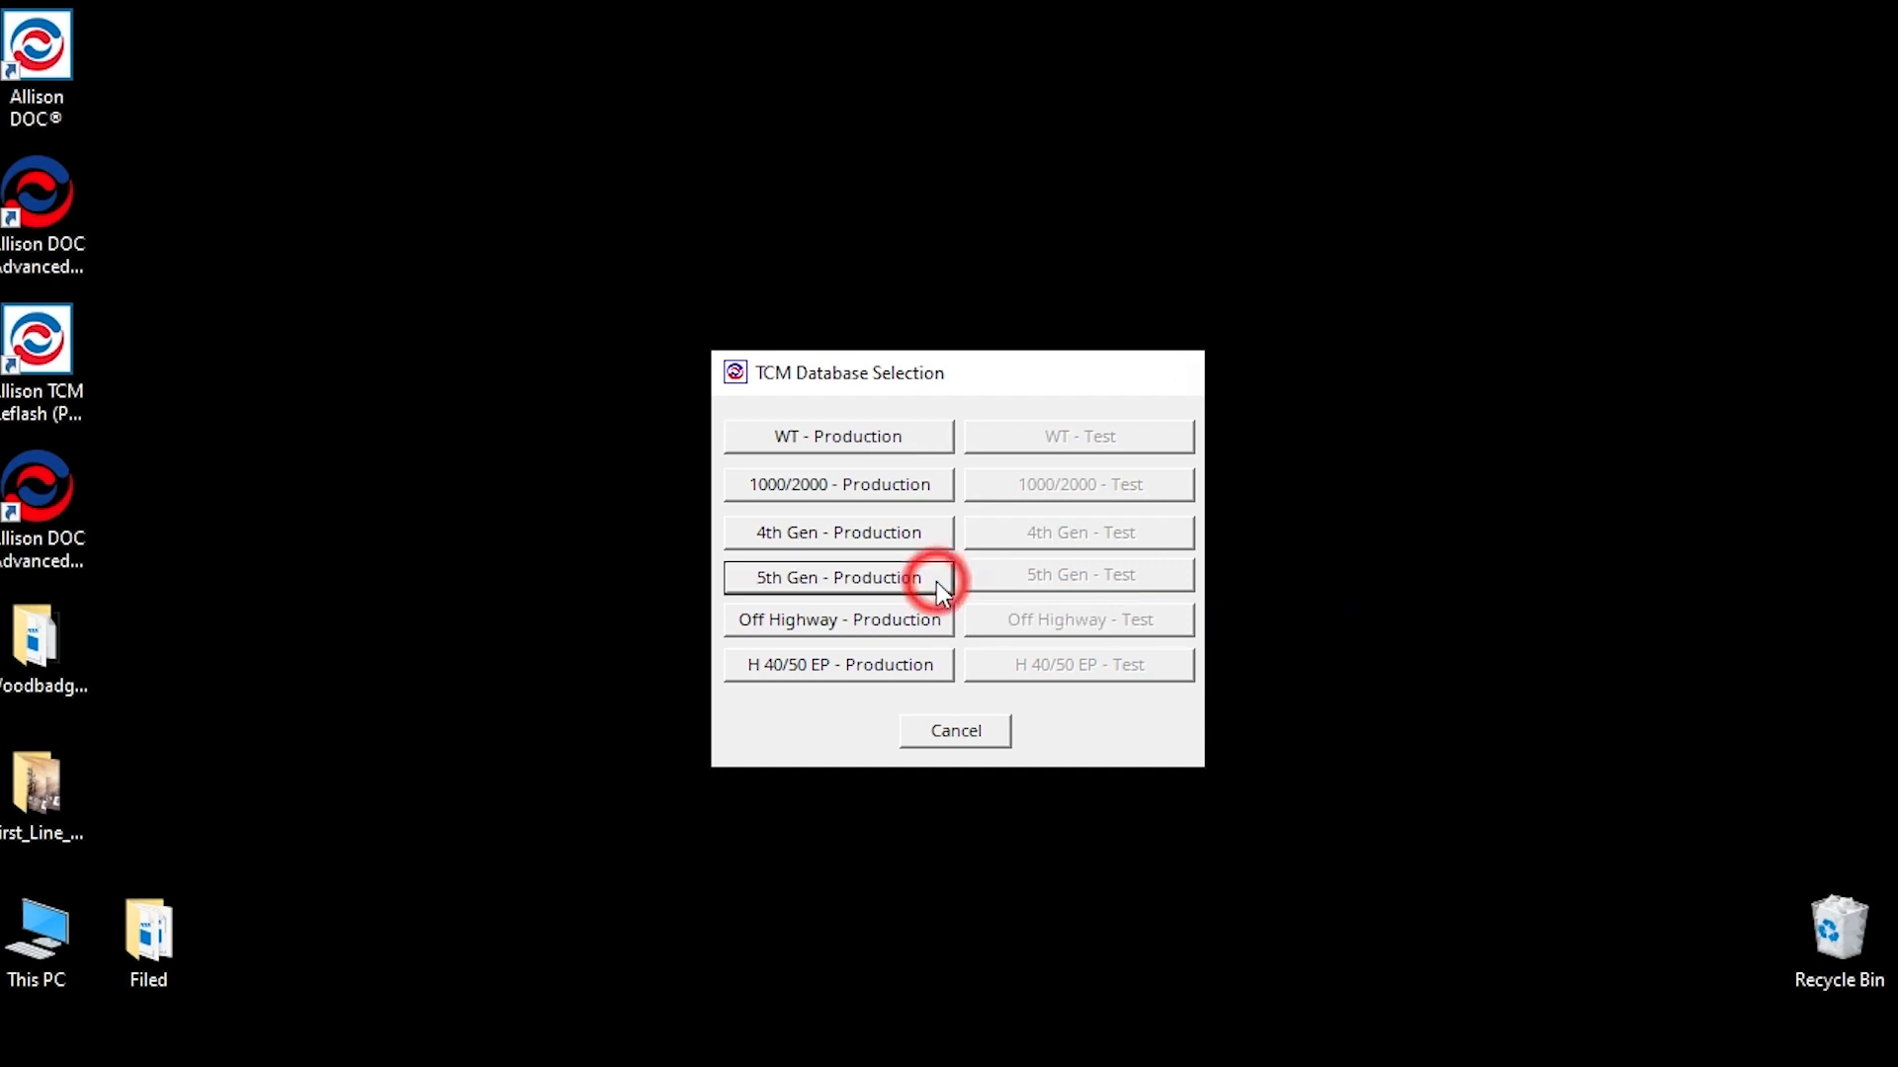
pyautogui.click(836, 578)
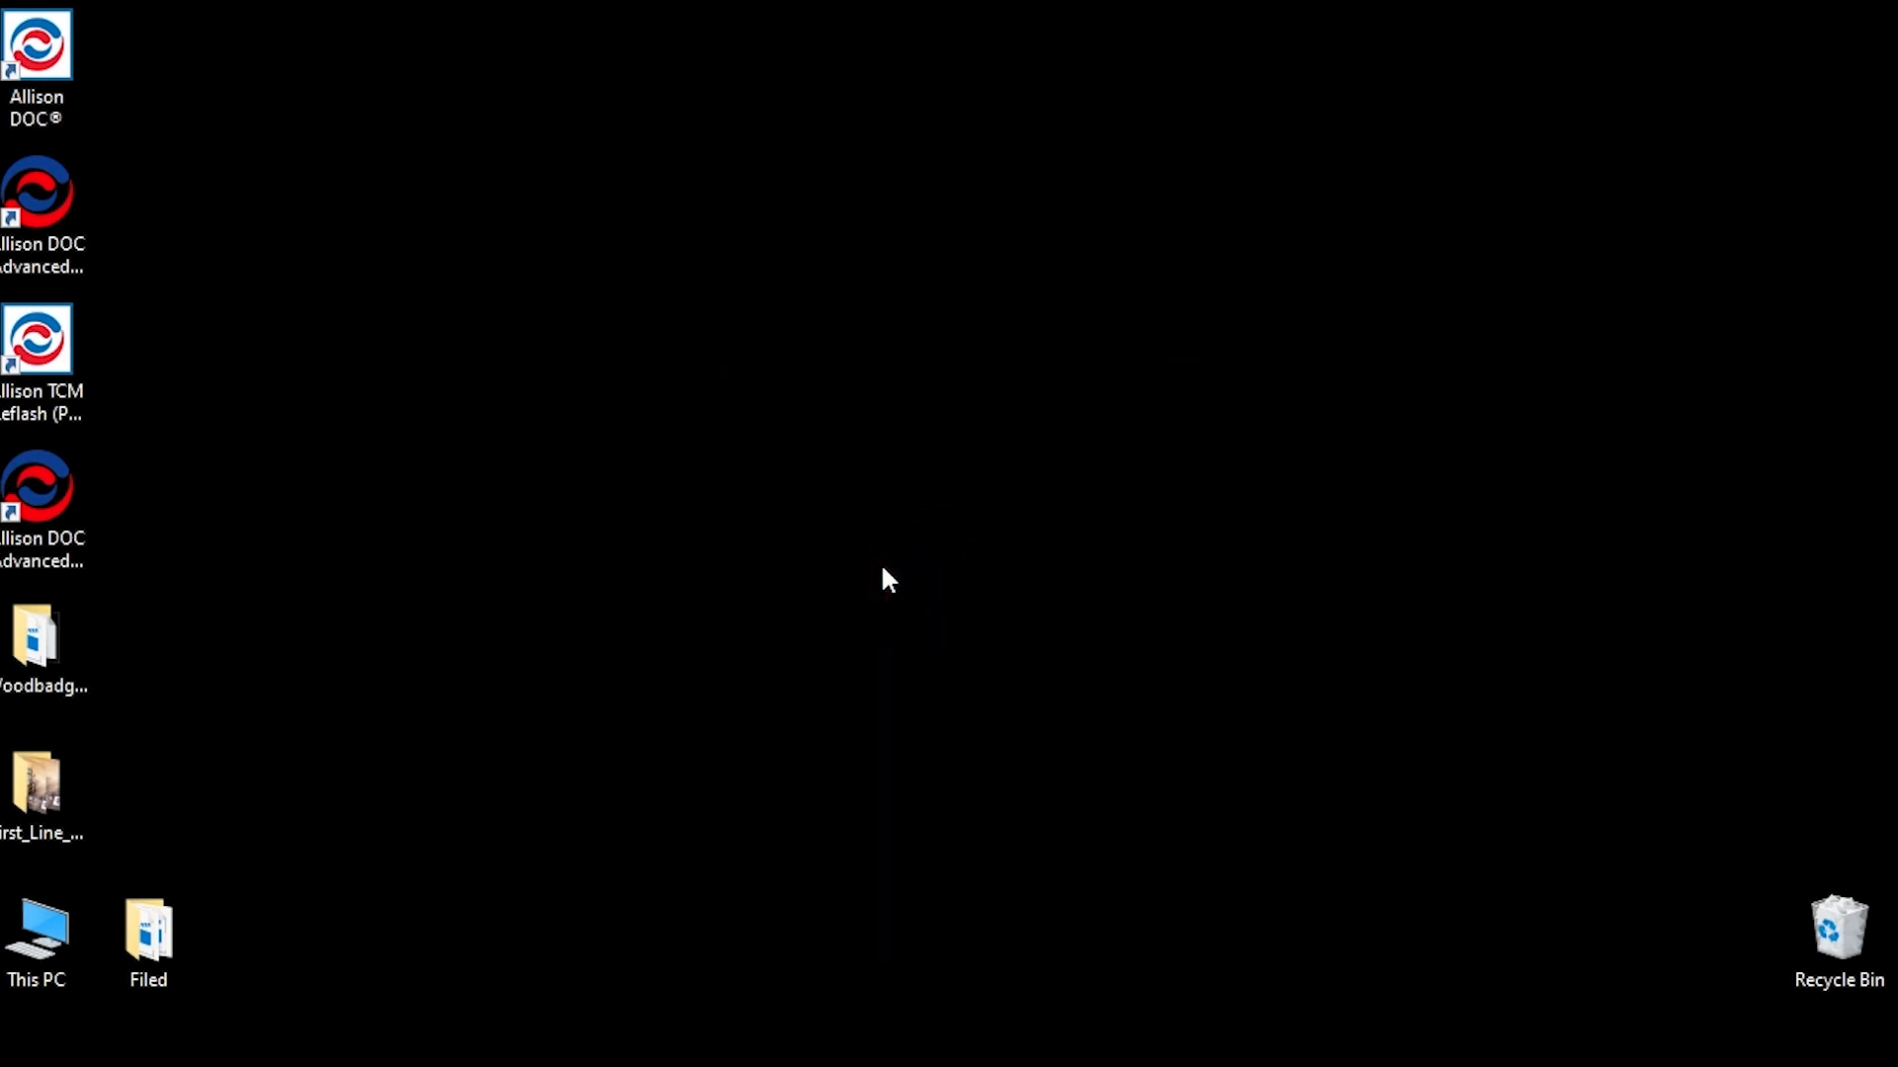
pyautogui.doubleClick(35, 338)
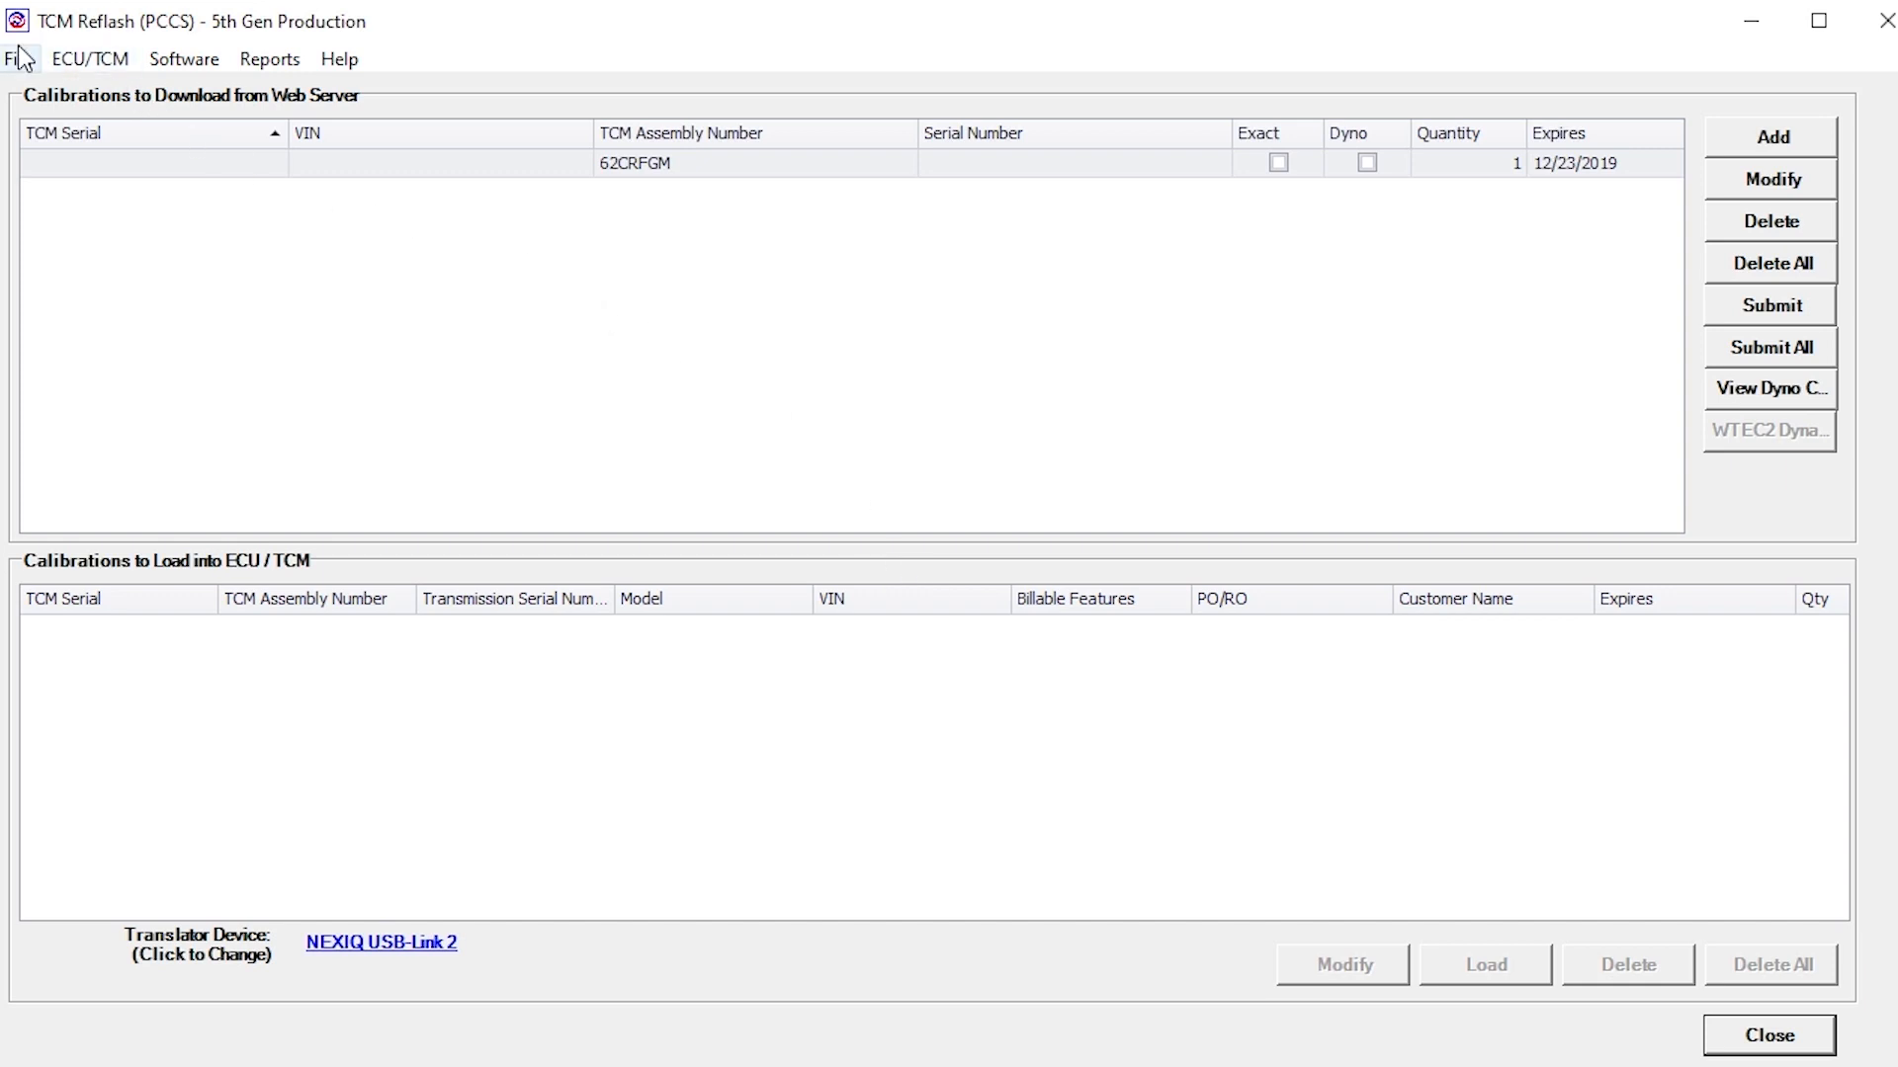
# - Bring up Application Setup from the File menu, cancel it, and reopen it via the NEXIQ USB-Link 2 link
pyautogui.click(18, 57)
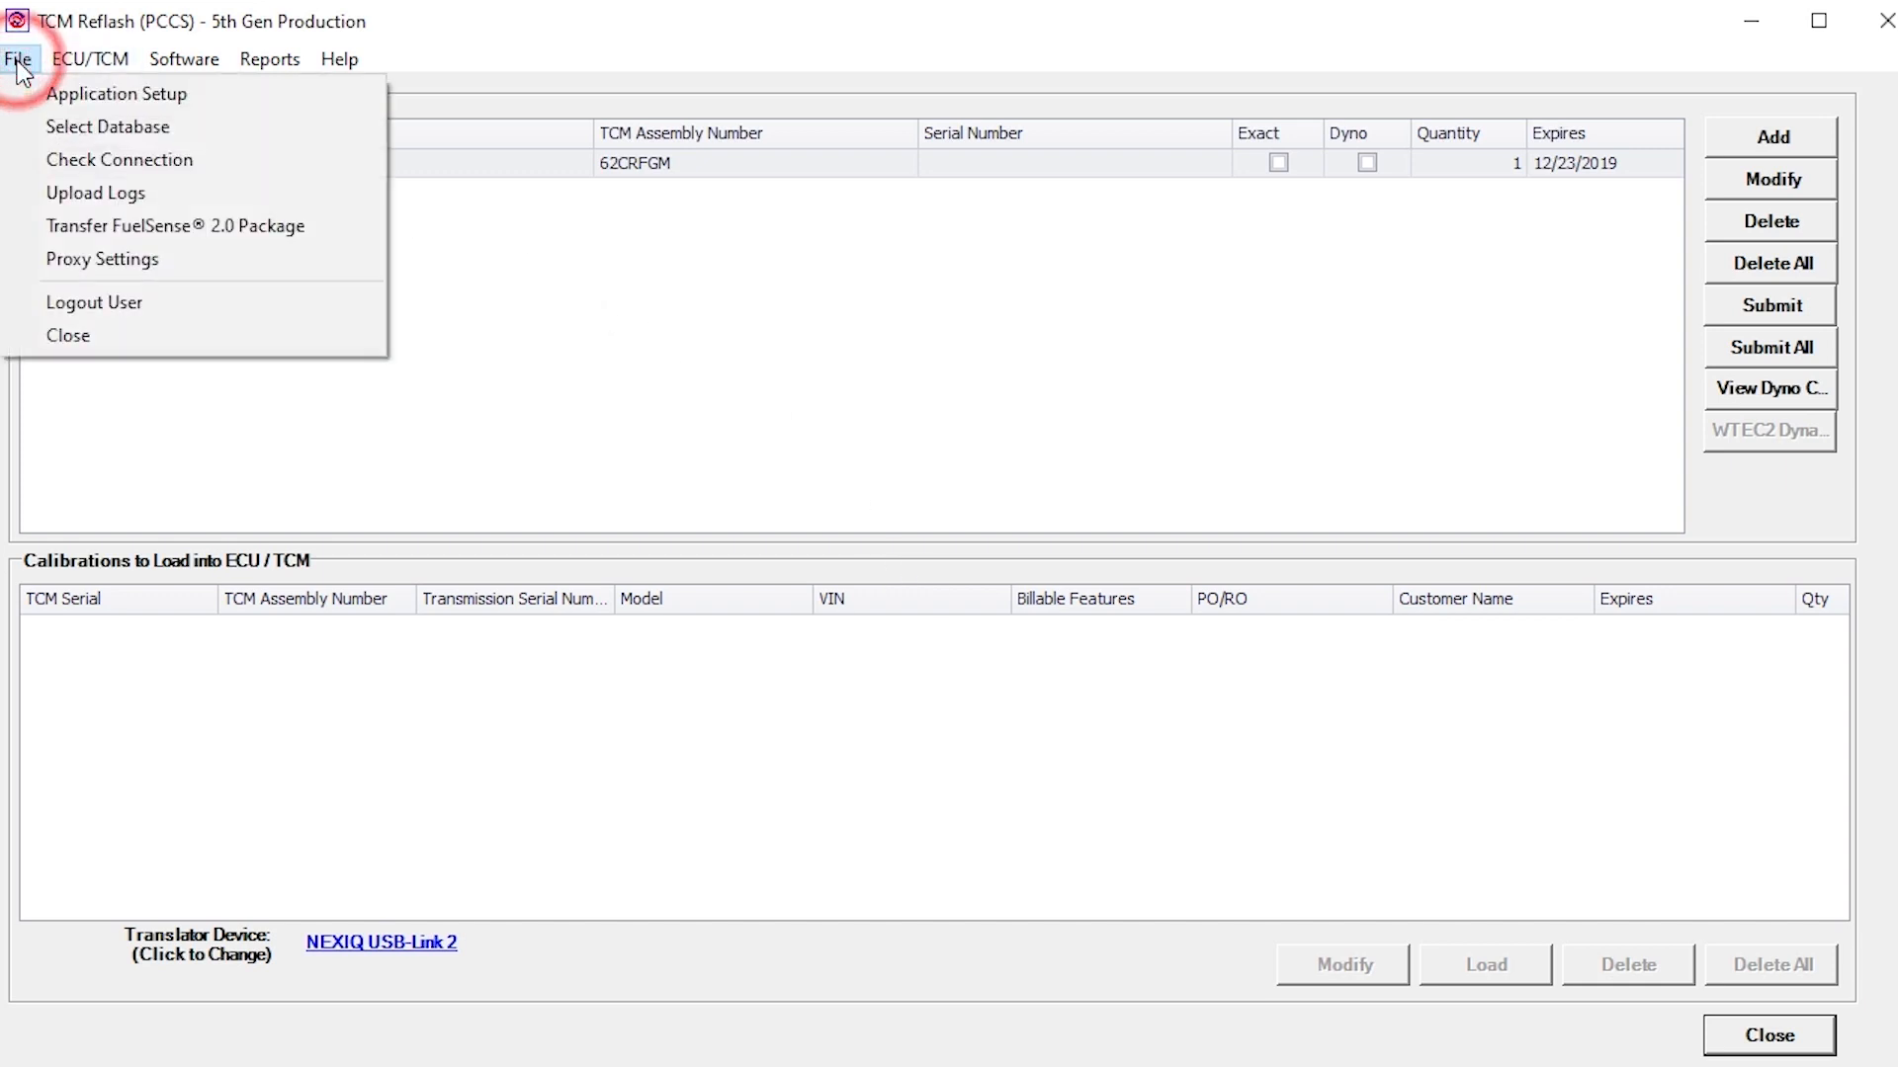
pyautogui.moveTo(116, 95)
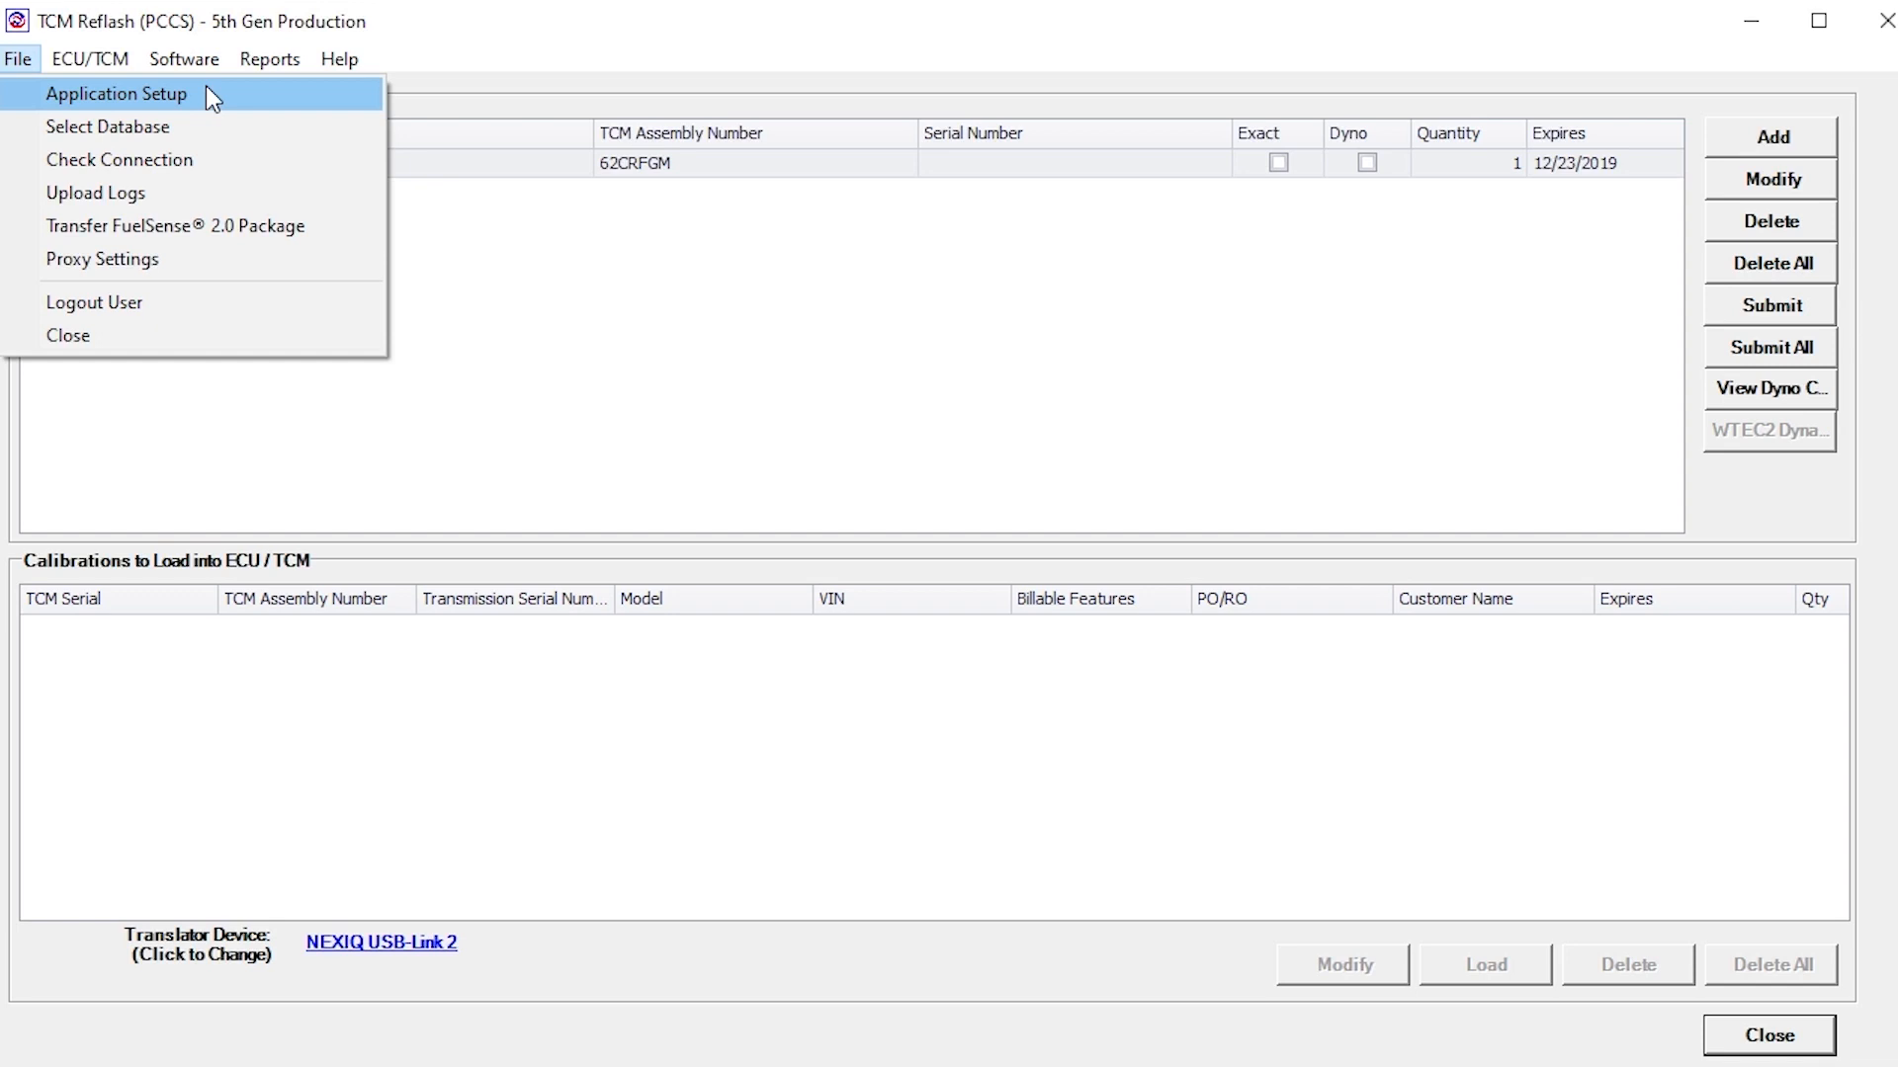
pyautogui.click(115, 93)
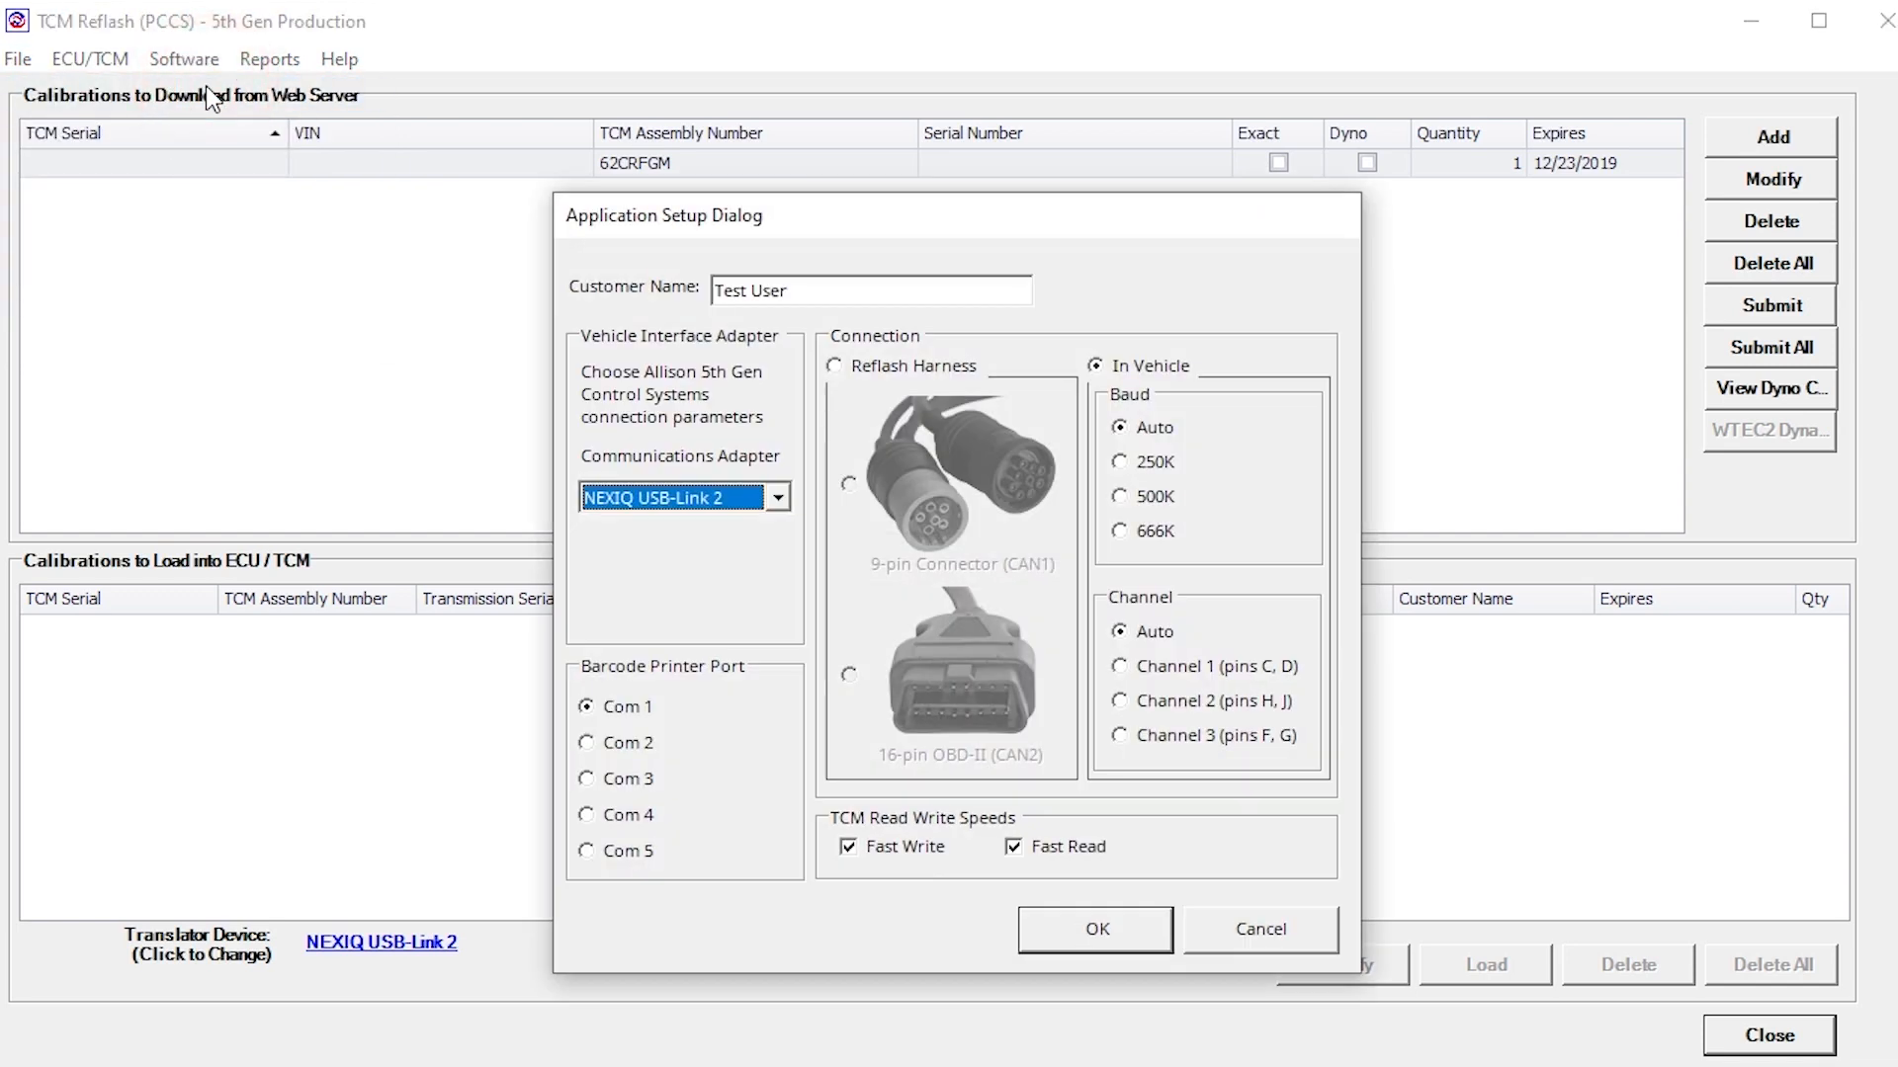
pyautogui.click(1259, 931)
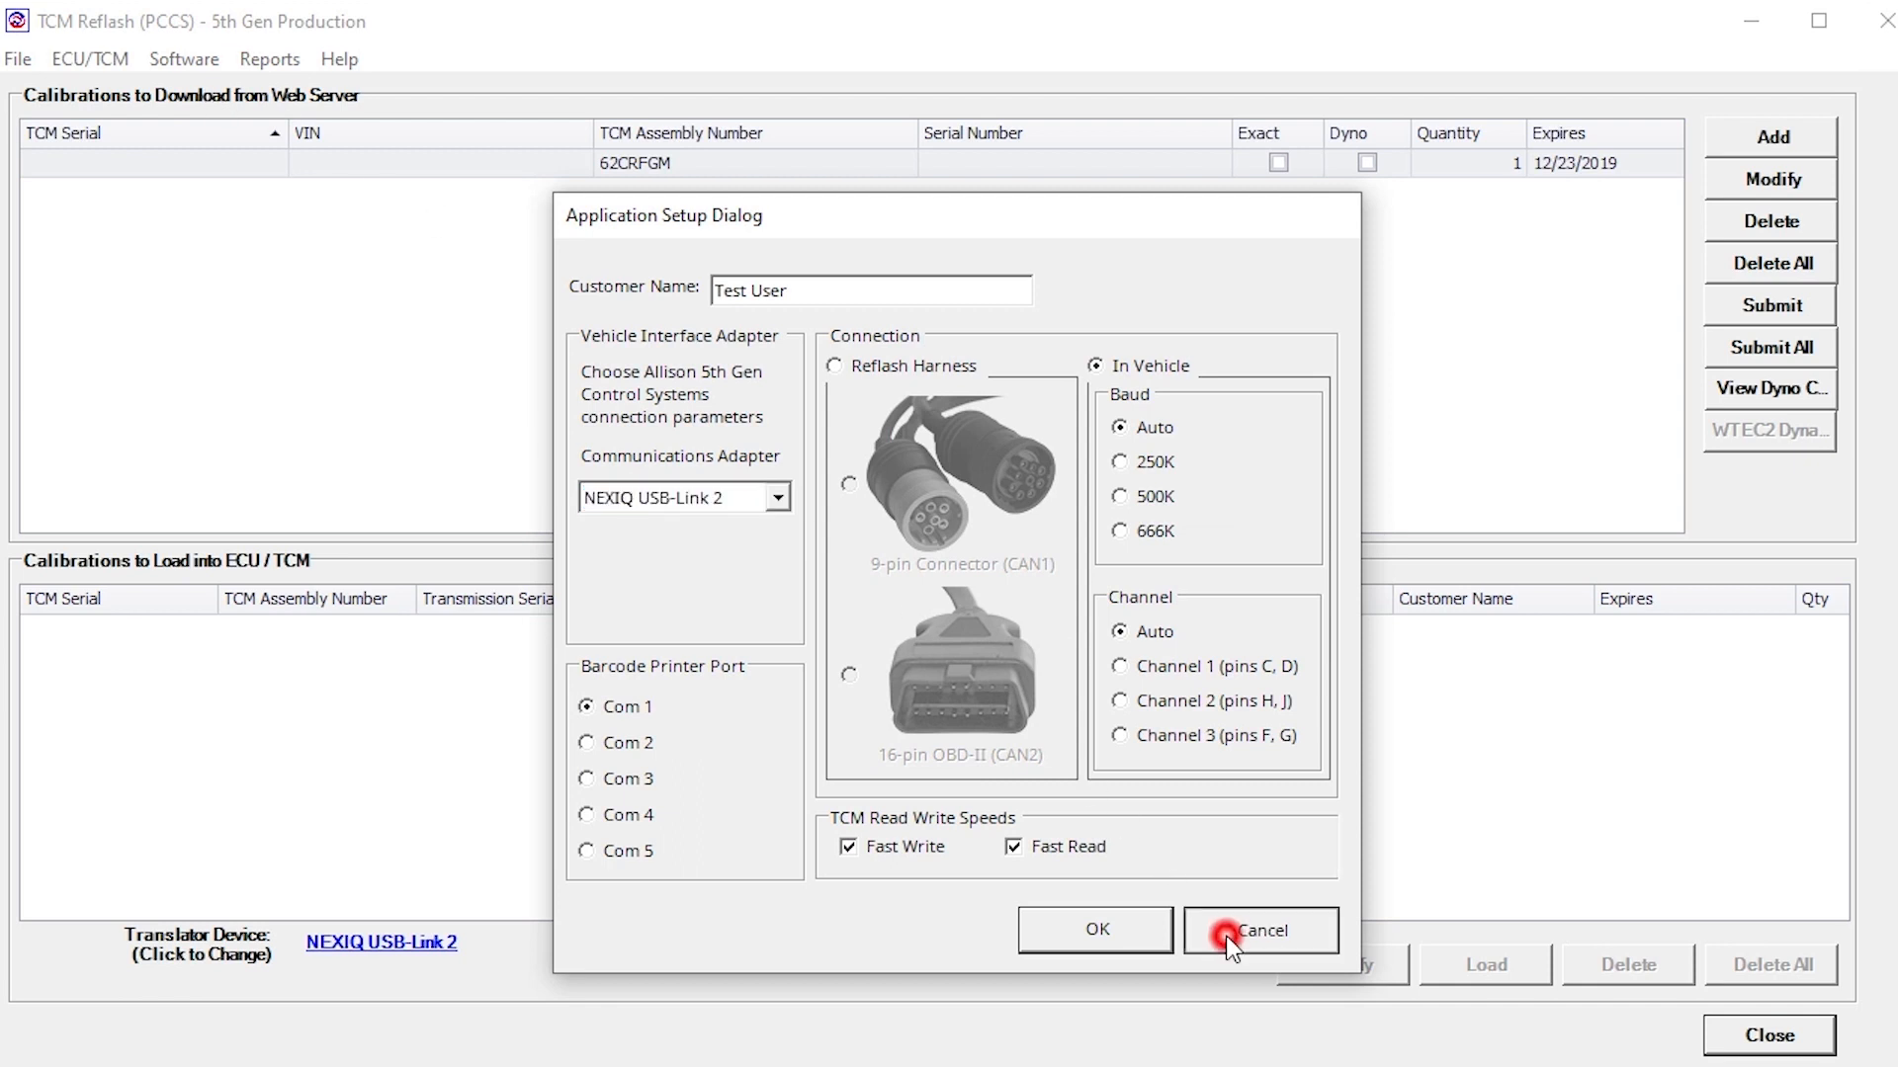
pyautogui.click(1259, 929)
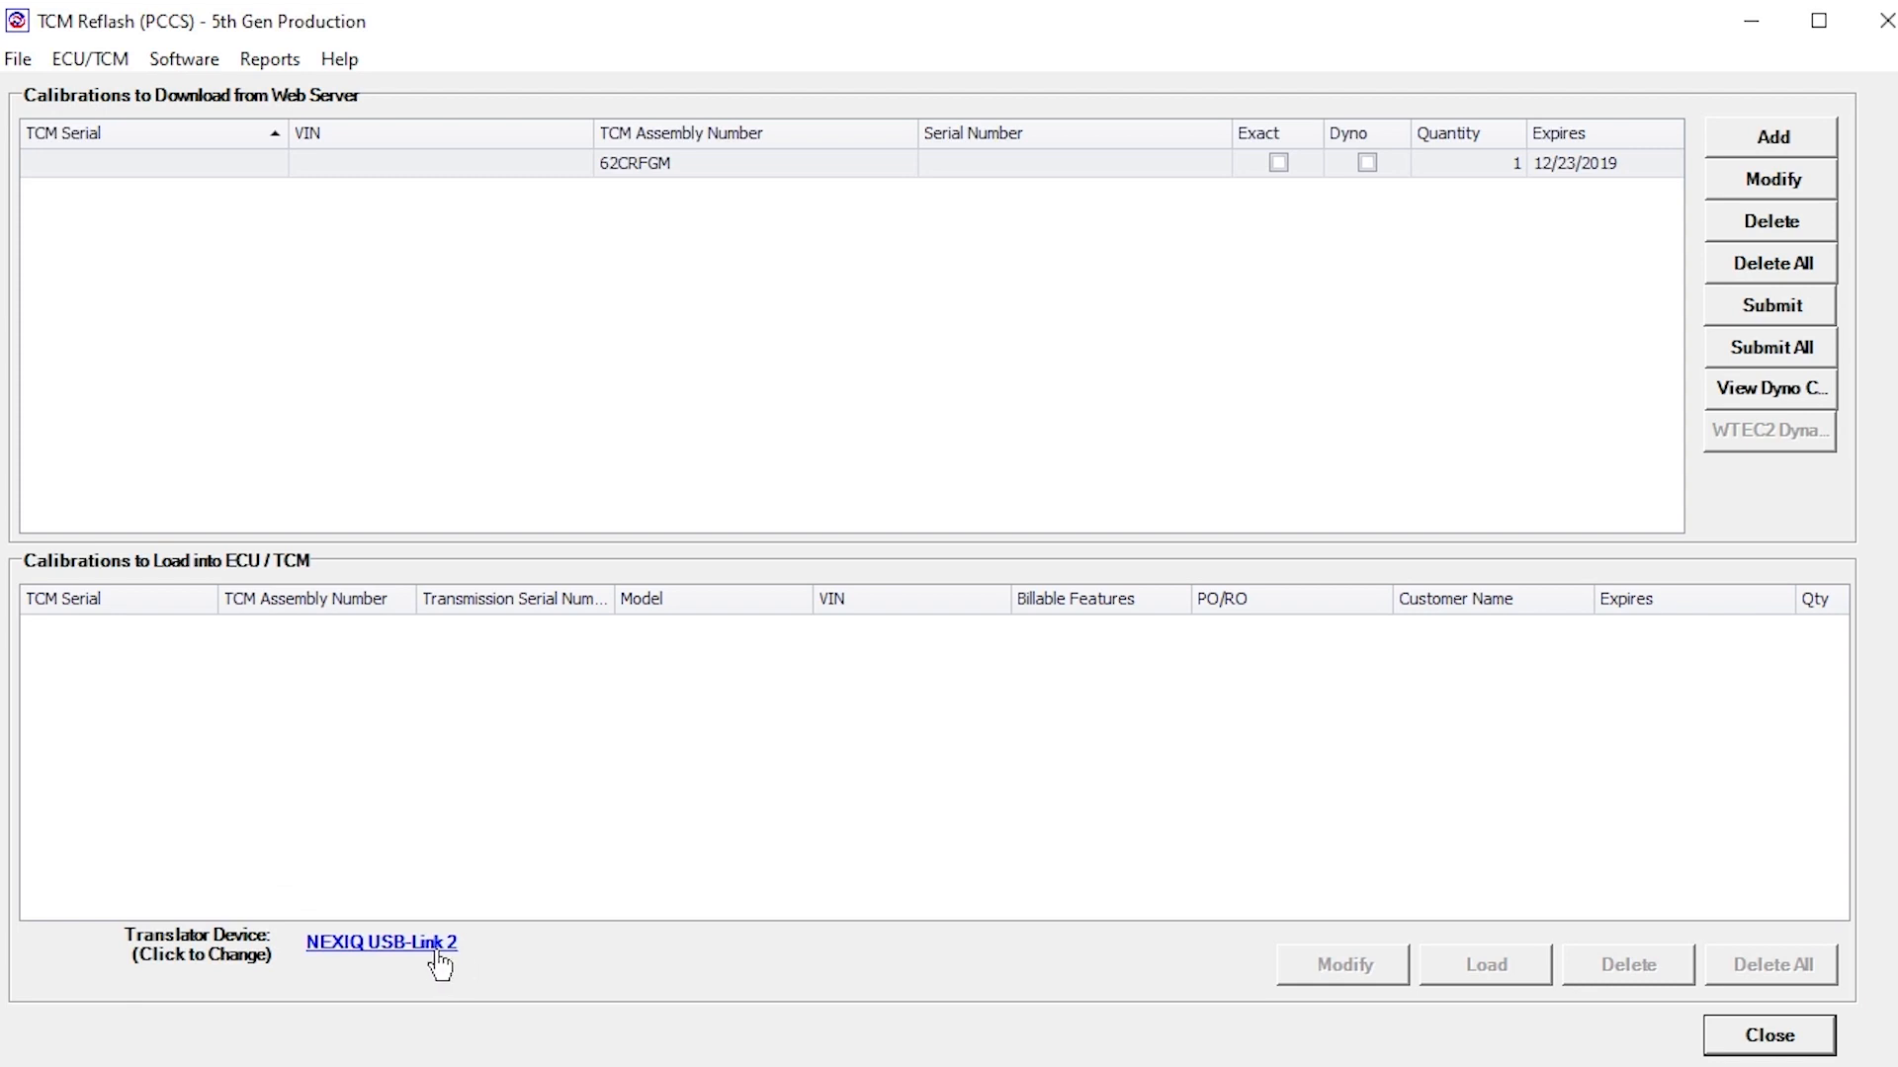
pyautogui.click(379, 943)
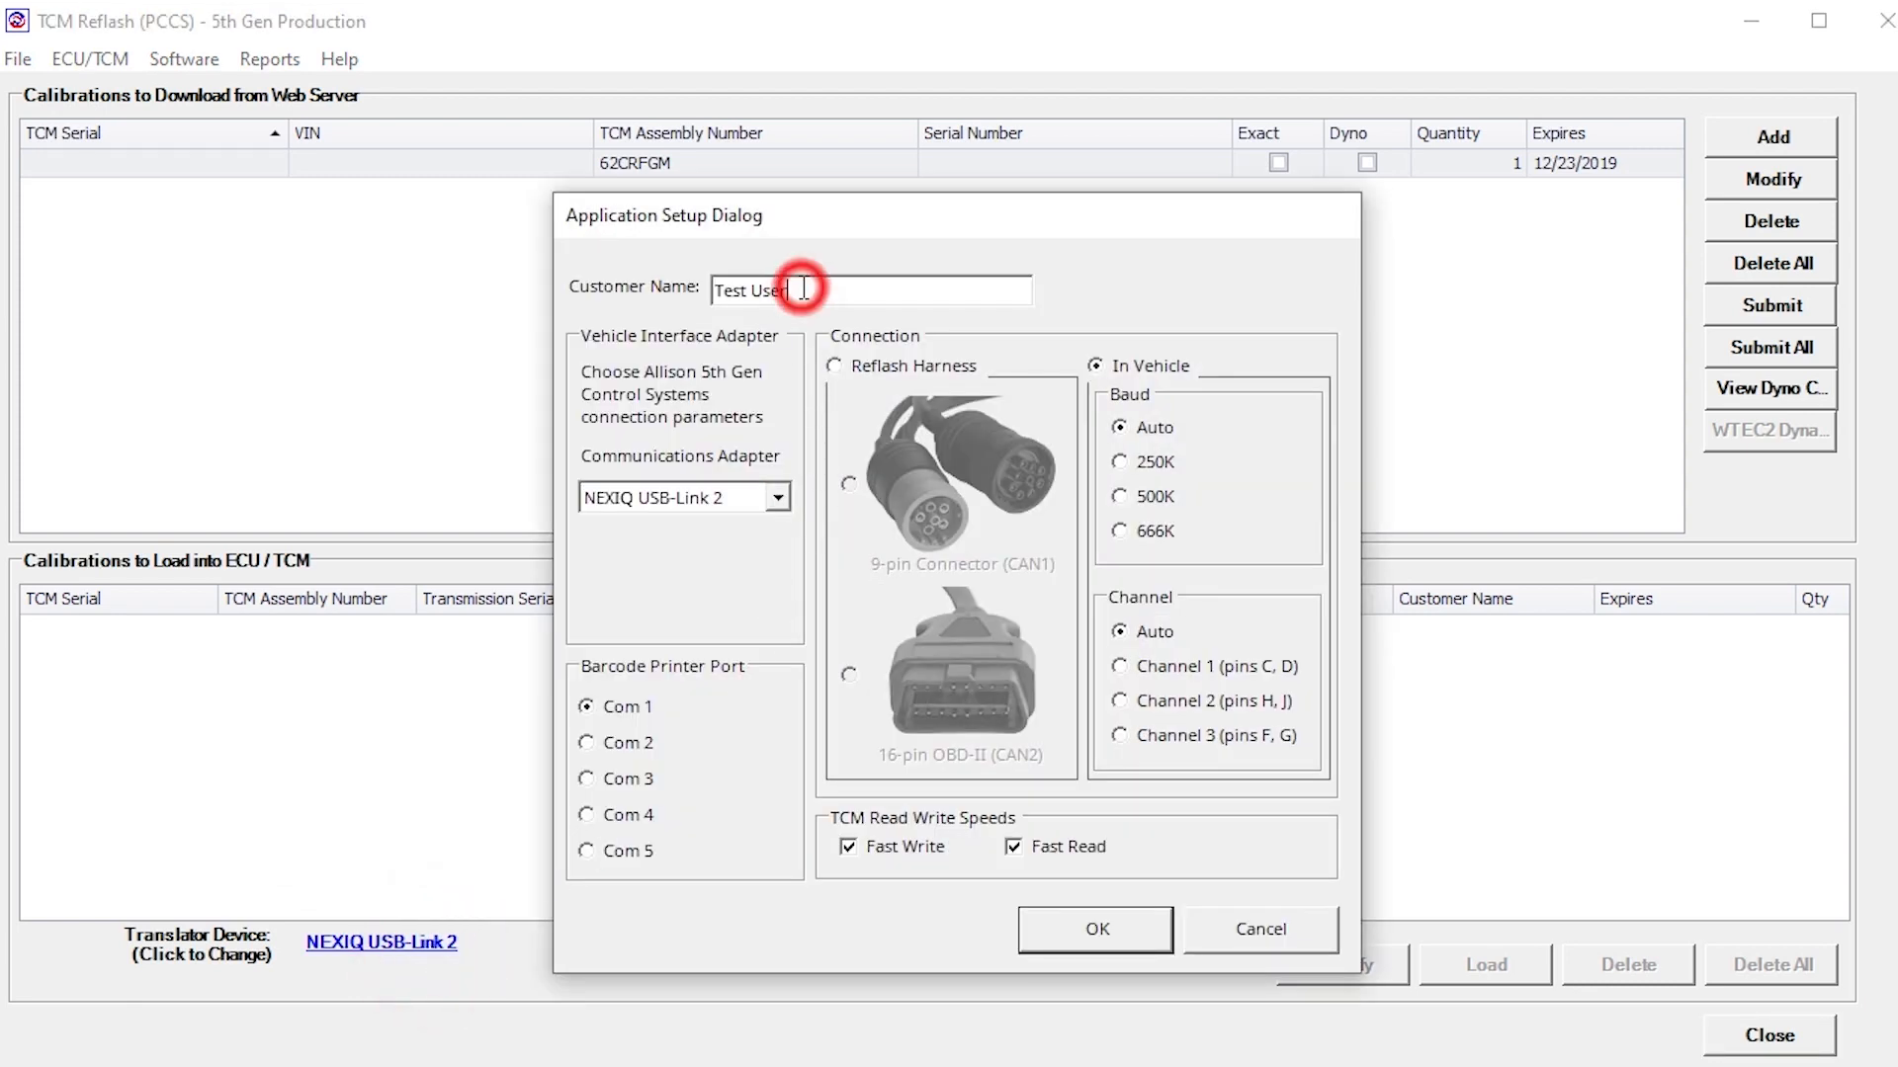
# - Enter customer name Allison Transmission, keep NEXIQ USB-Link 2 as adapter, then cancel setup
pyautogui.write('A')
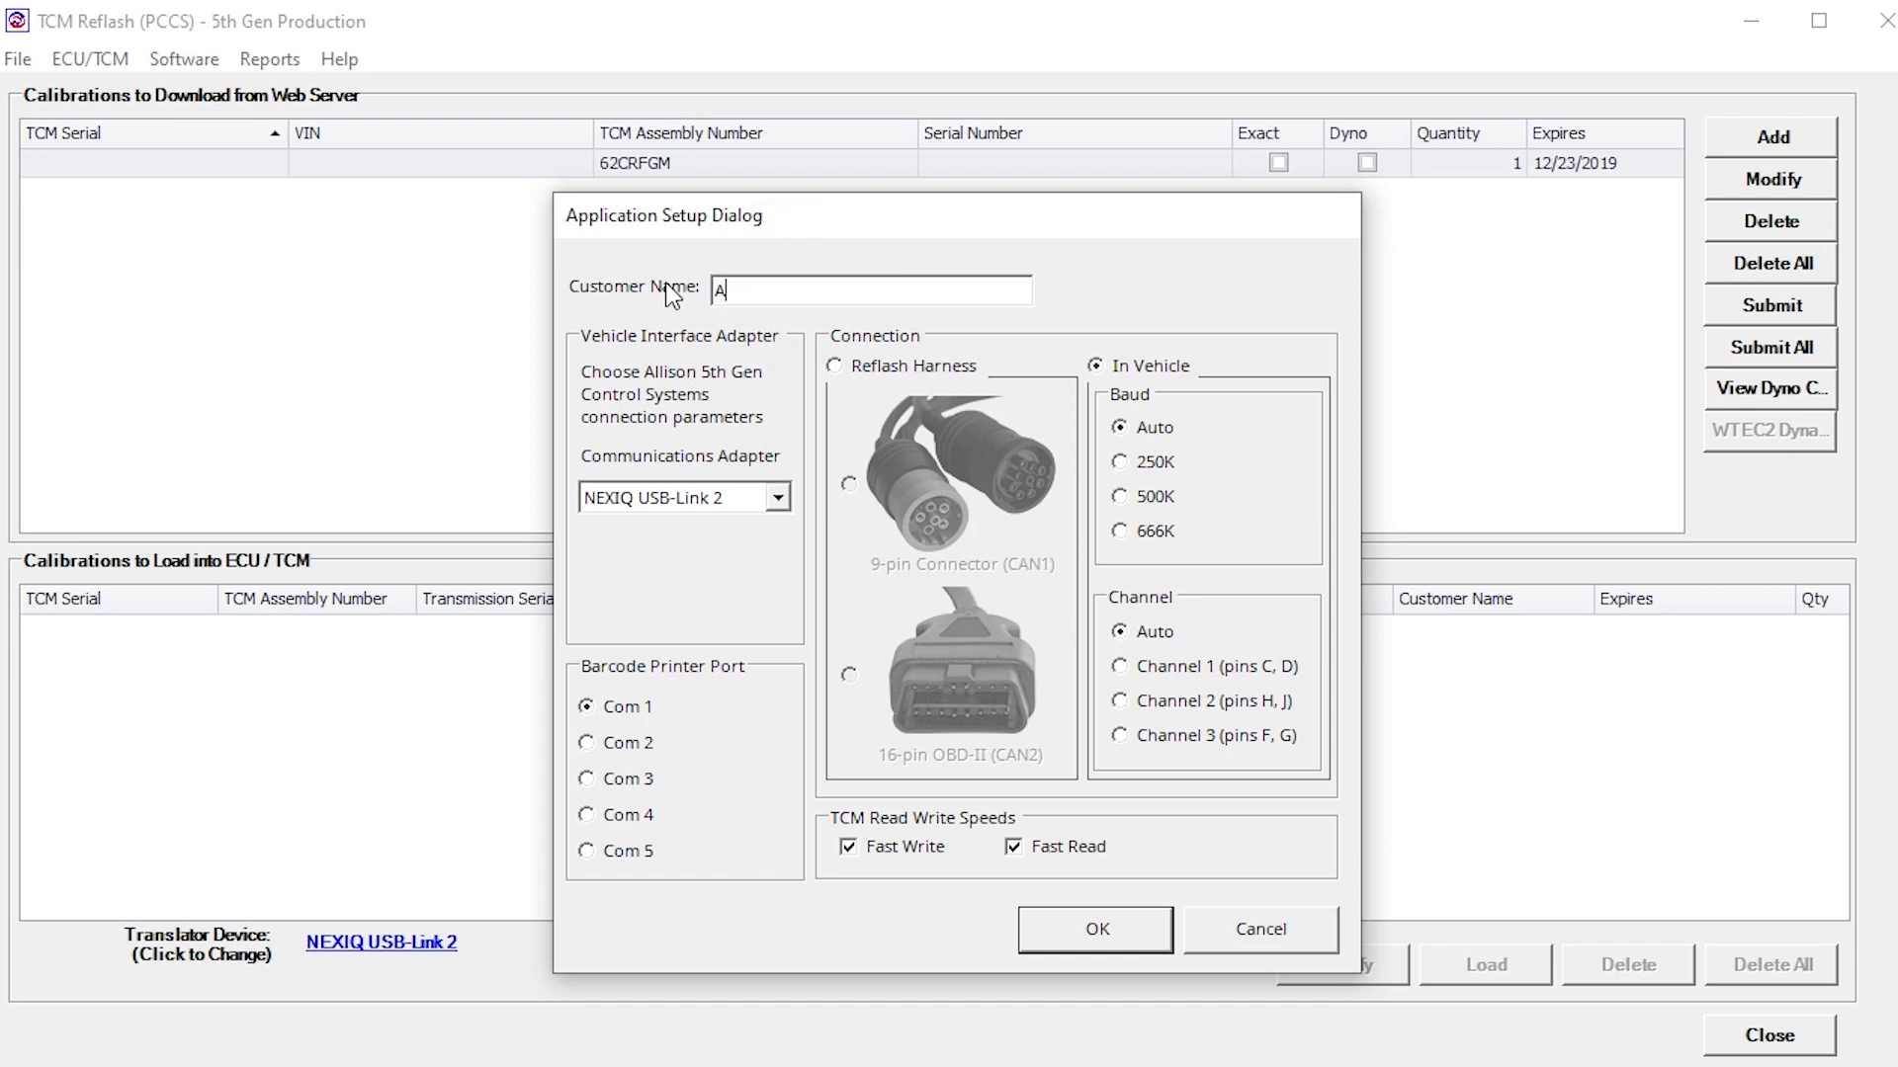
pyautogui.write('llison')
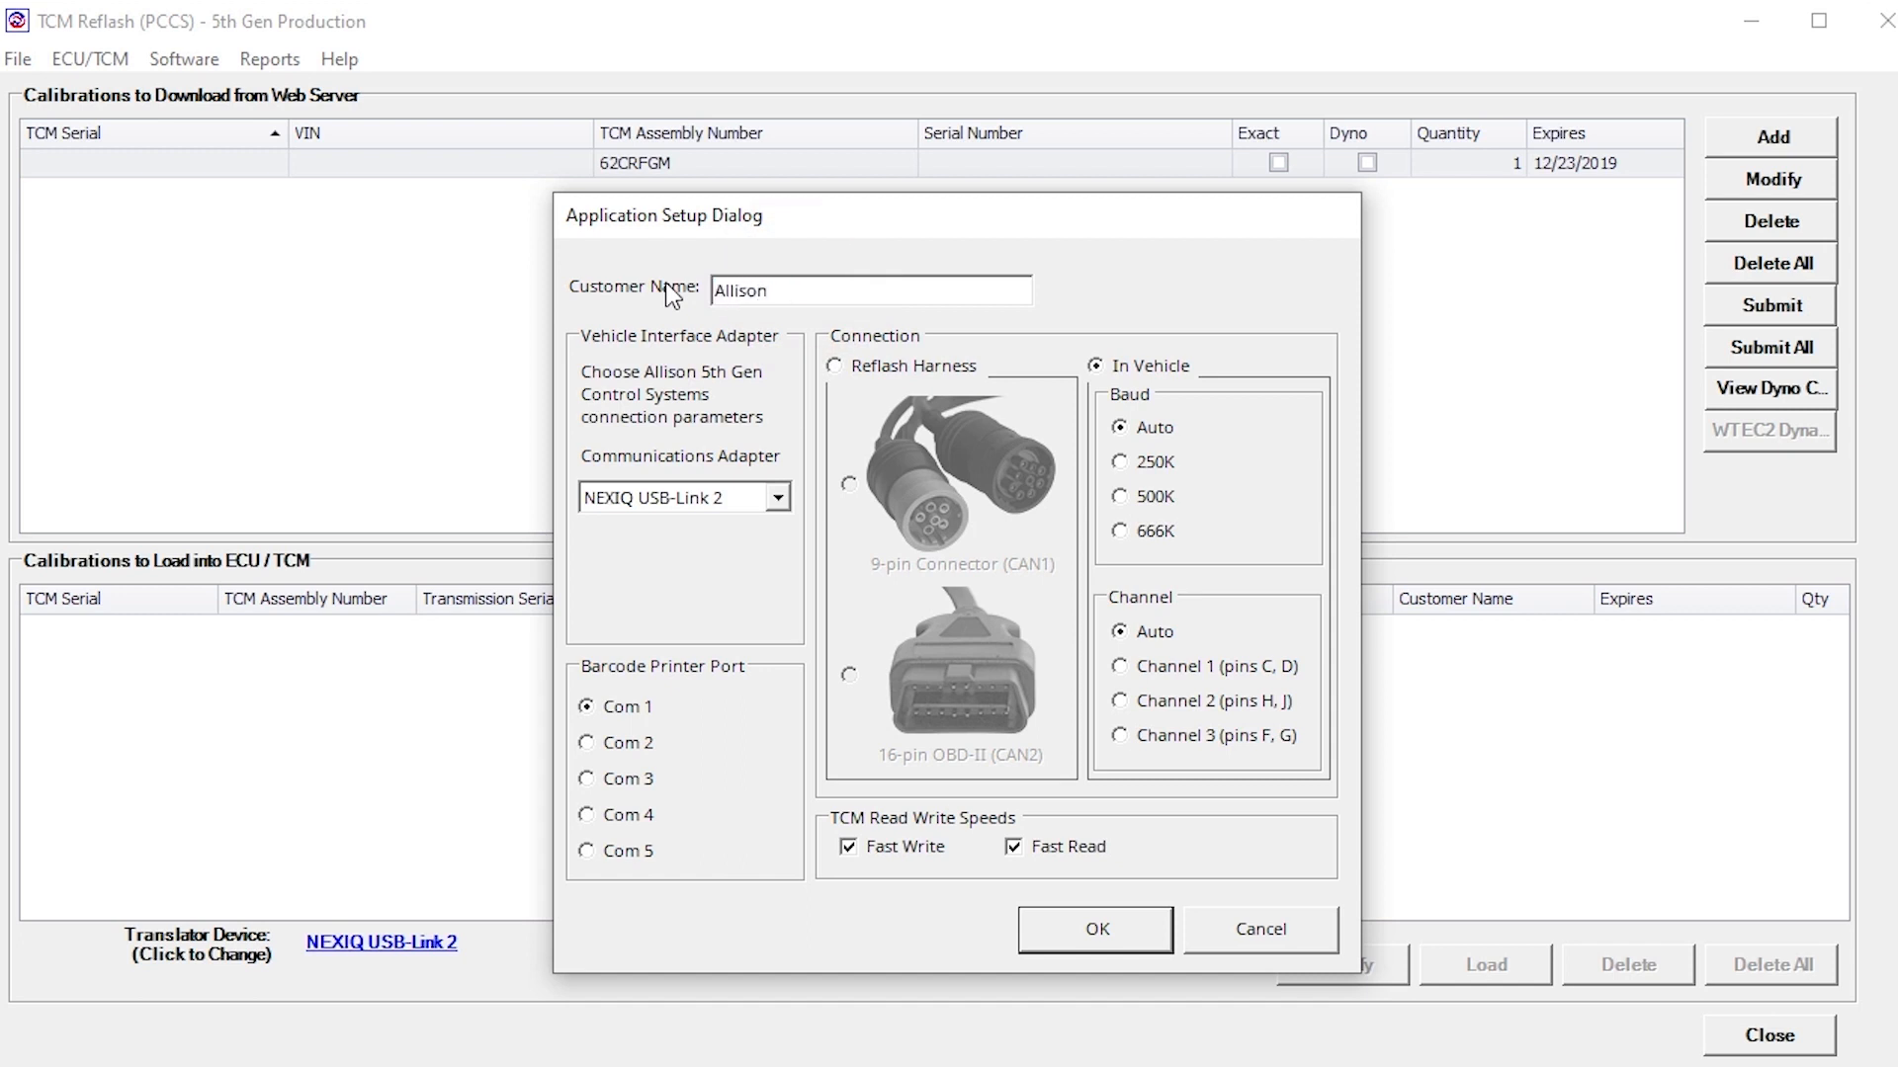
pyautogui.write('Trans')
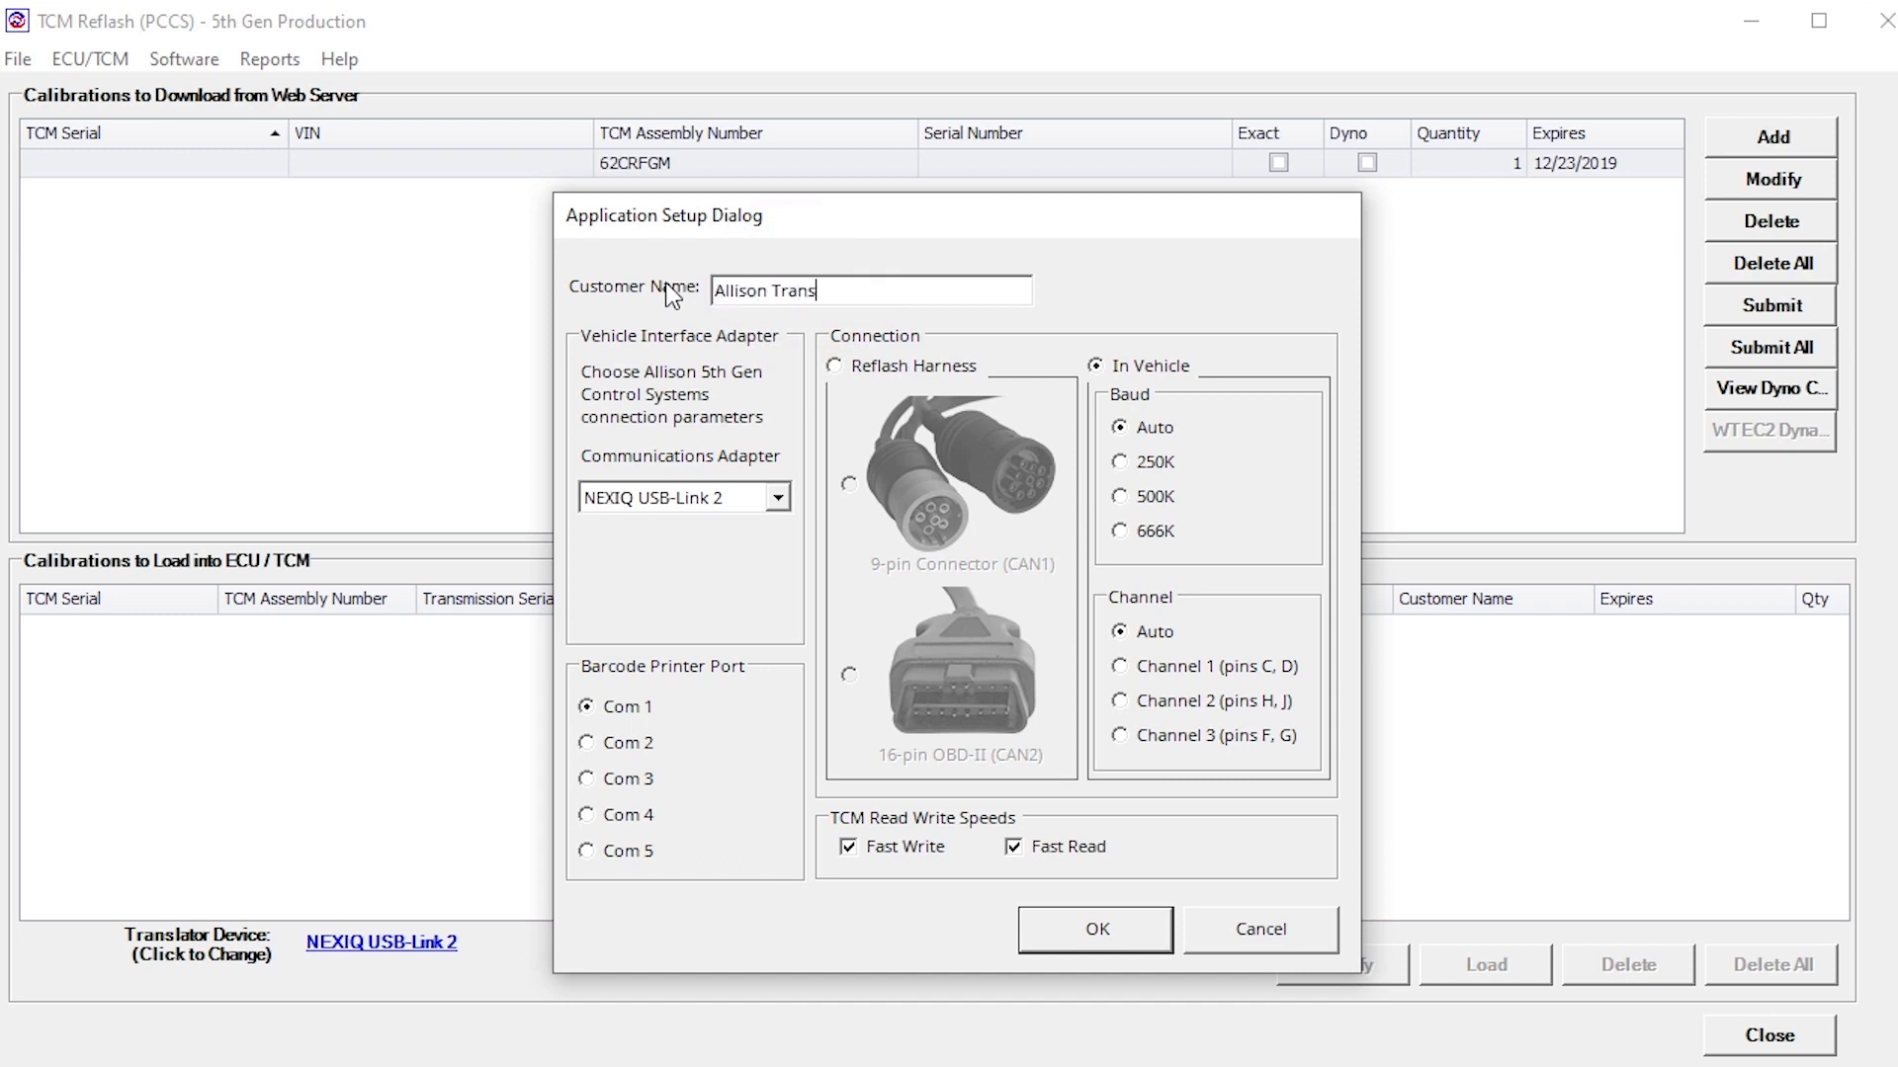
pyautogui.write('mission')
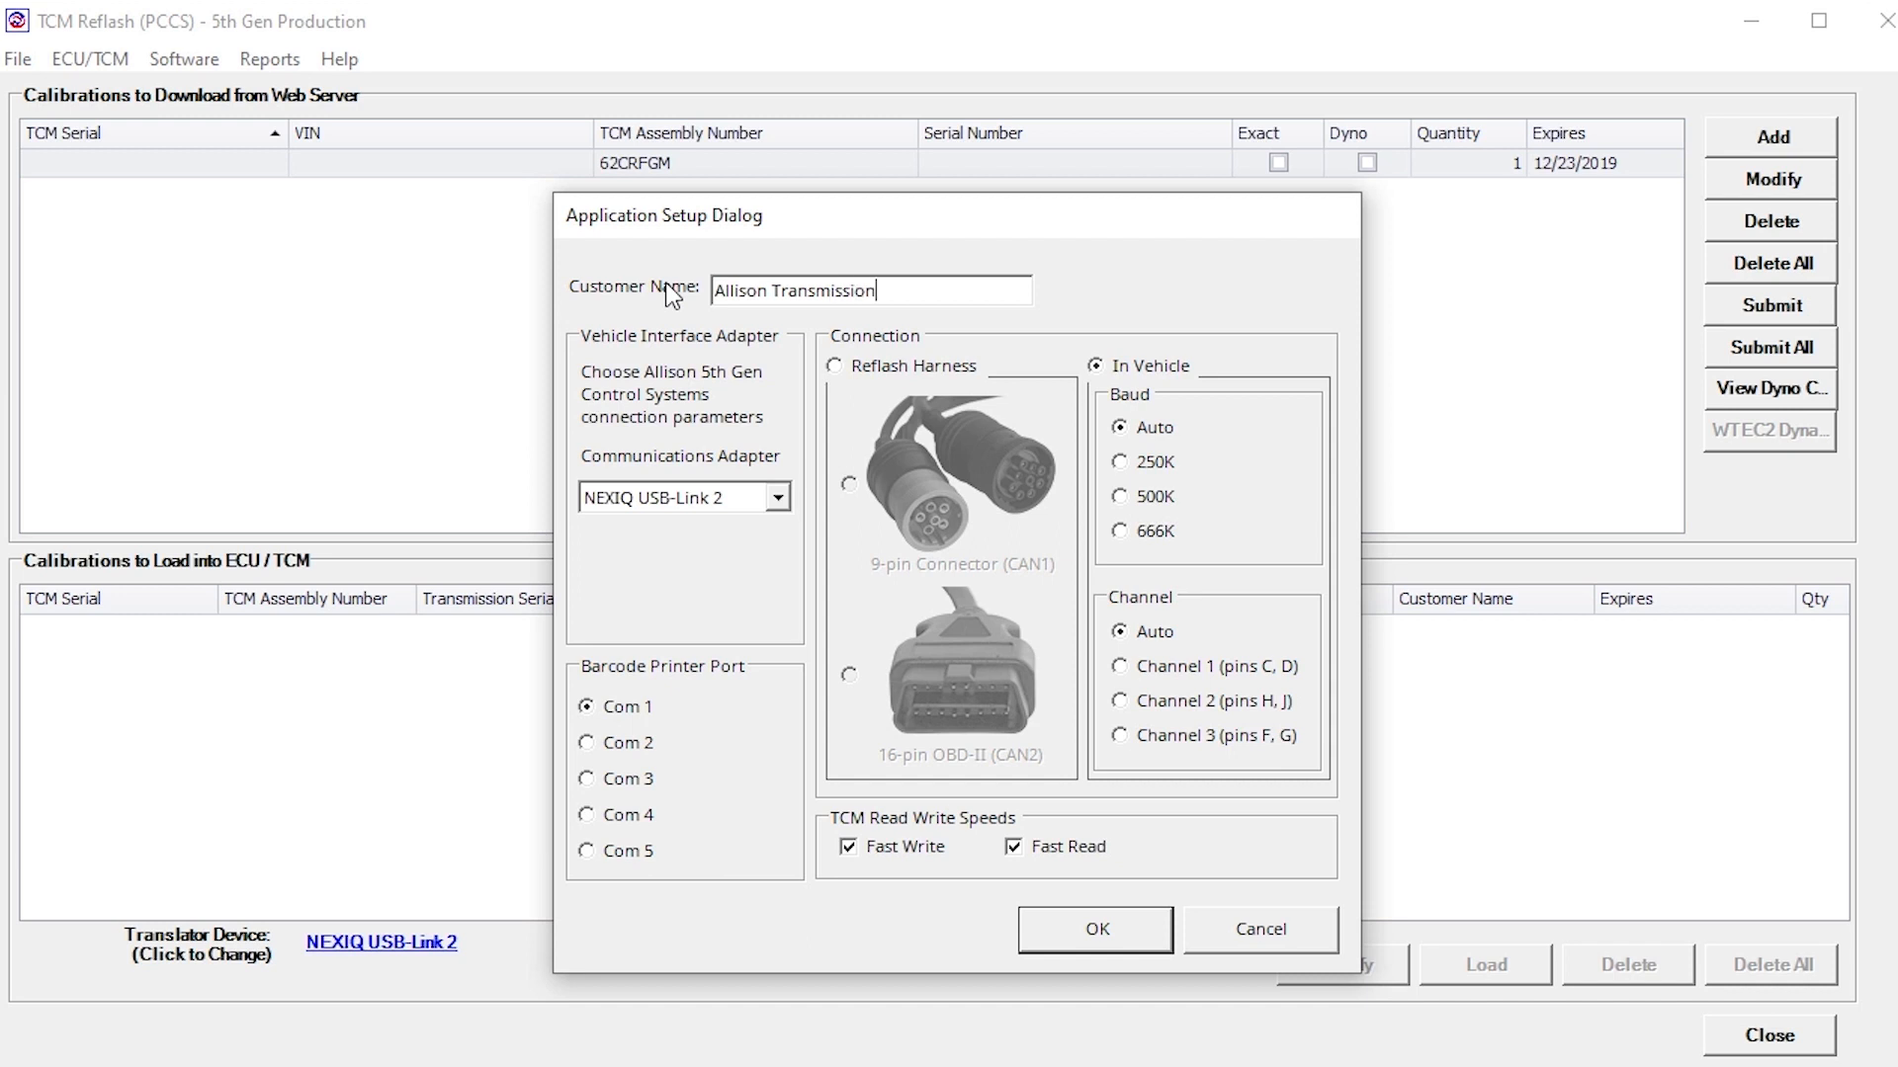
pyautogui.click(779, 496)
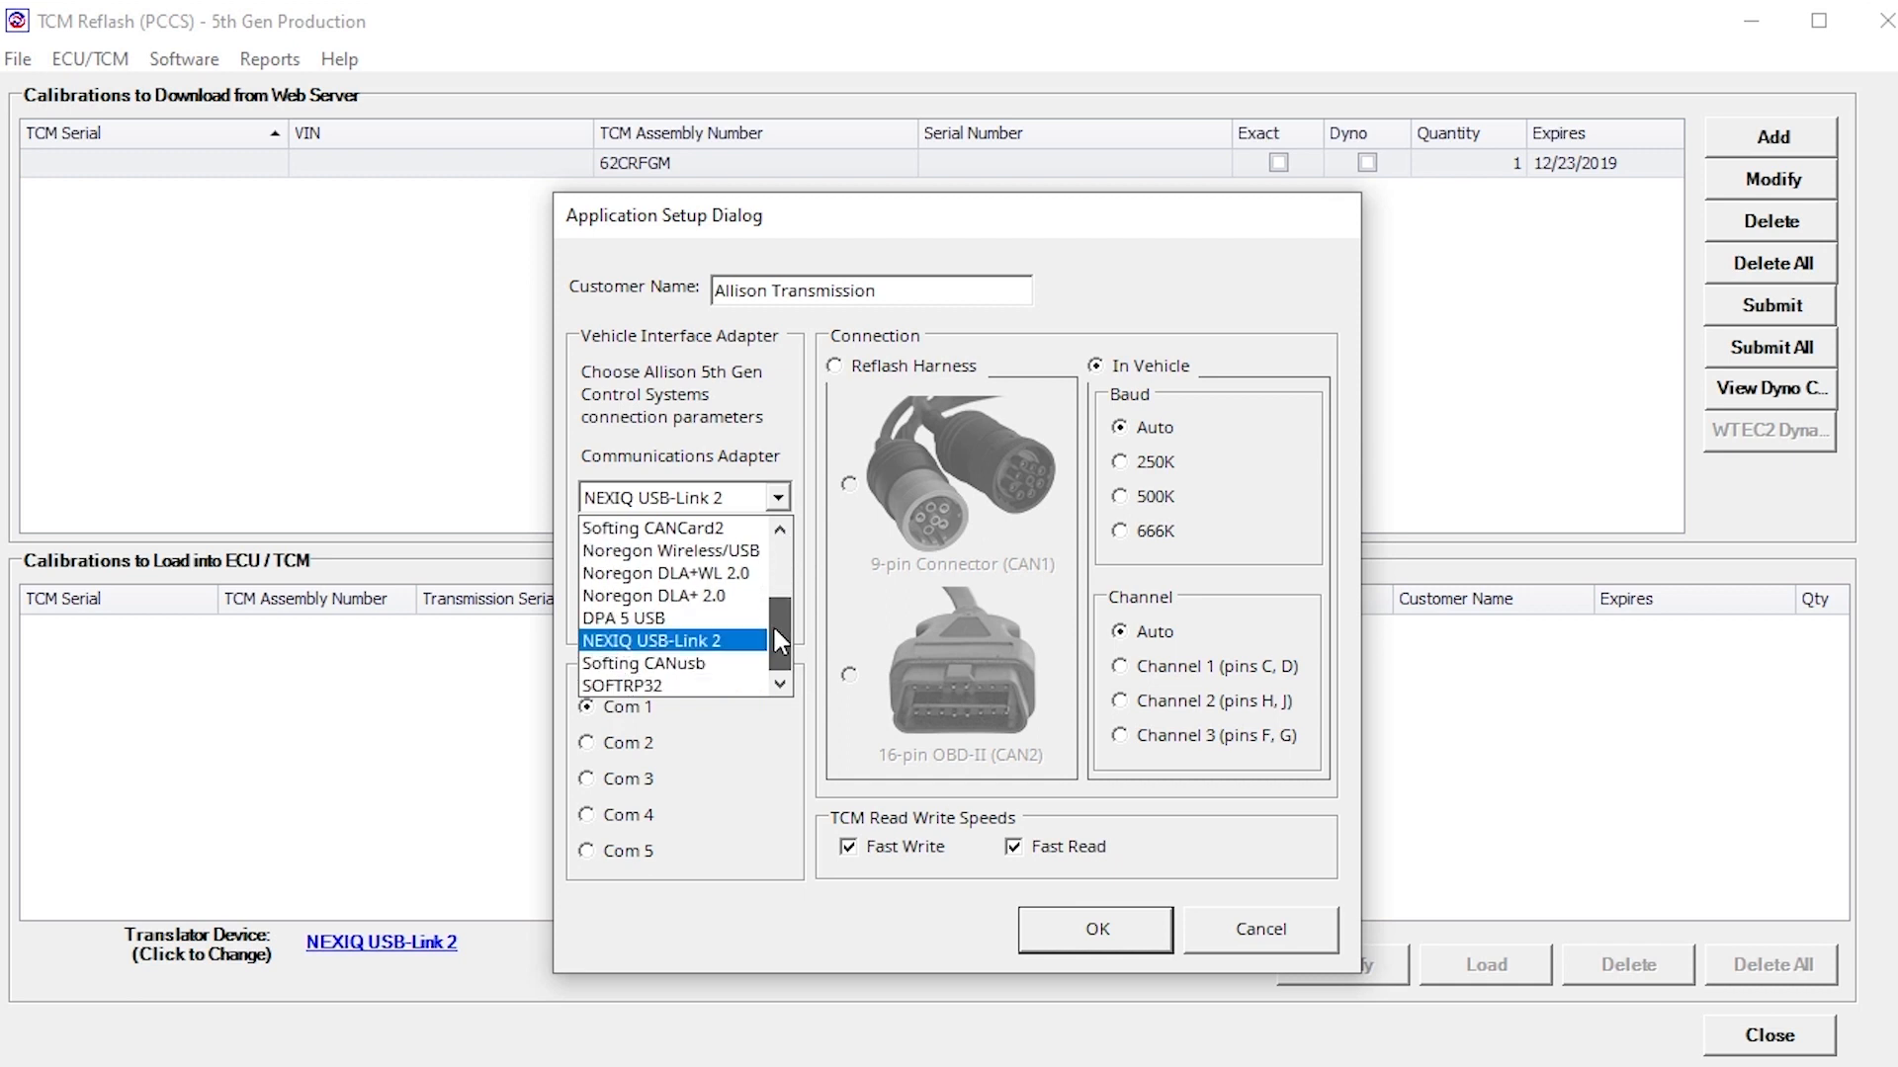
pyautogui.click(655, 638)
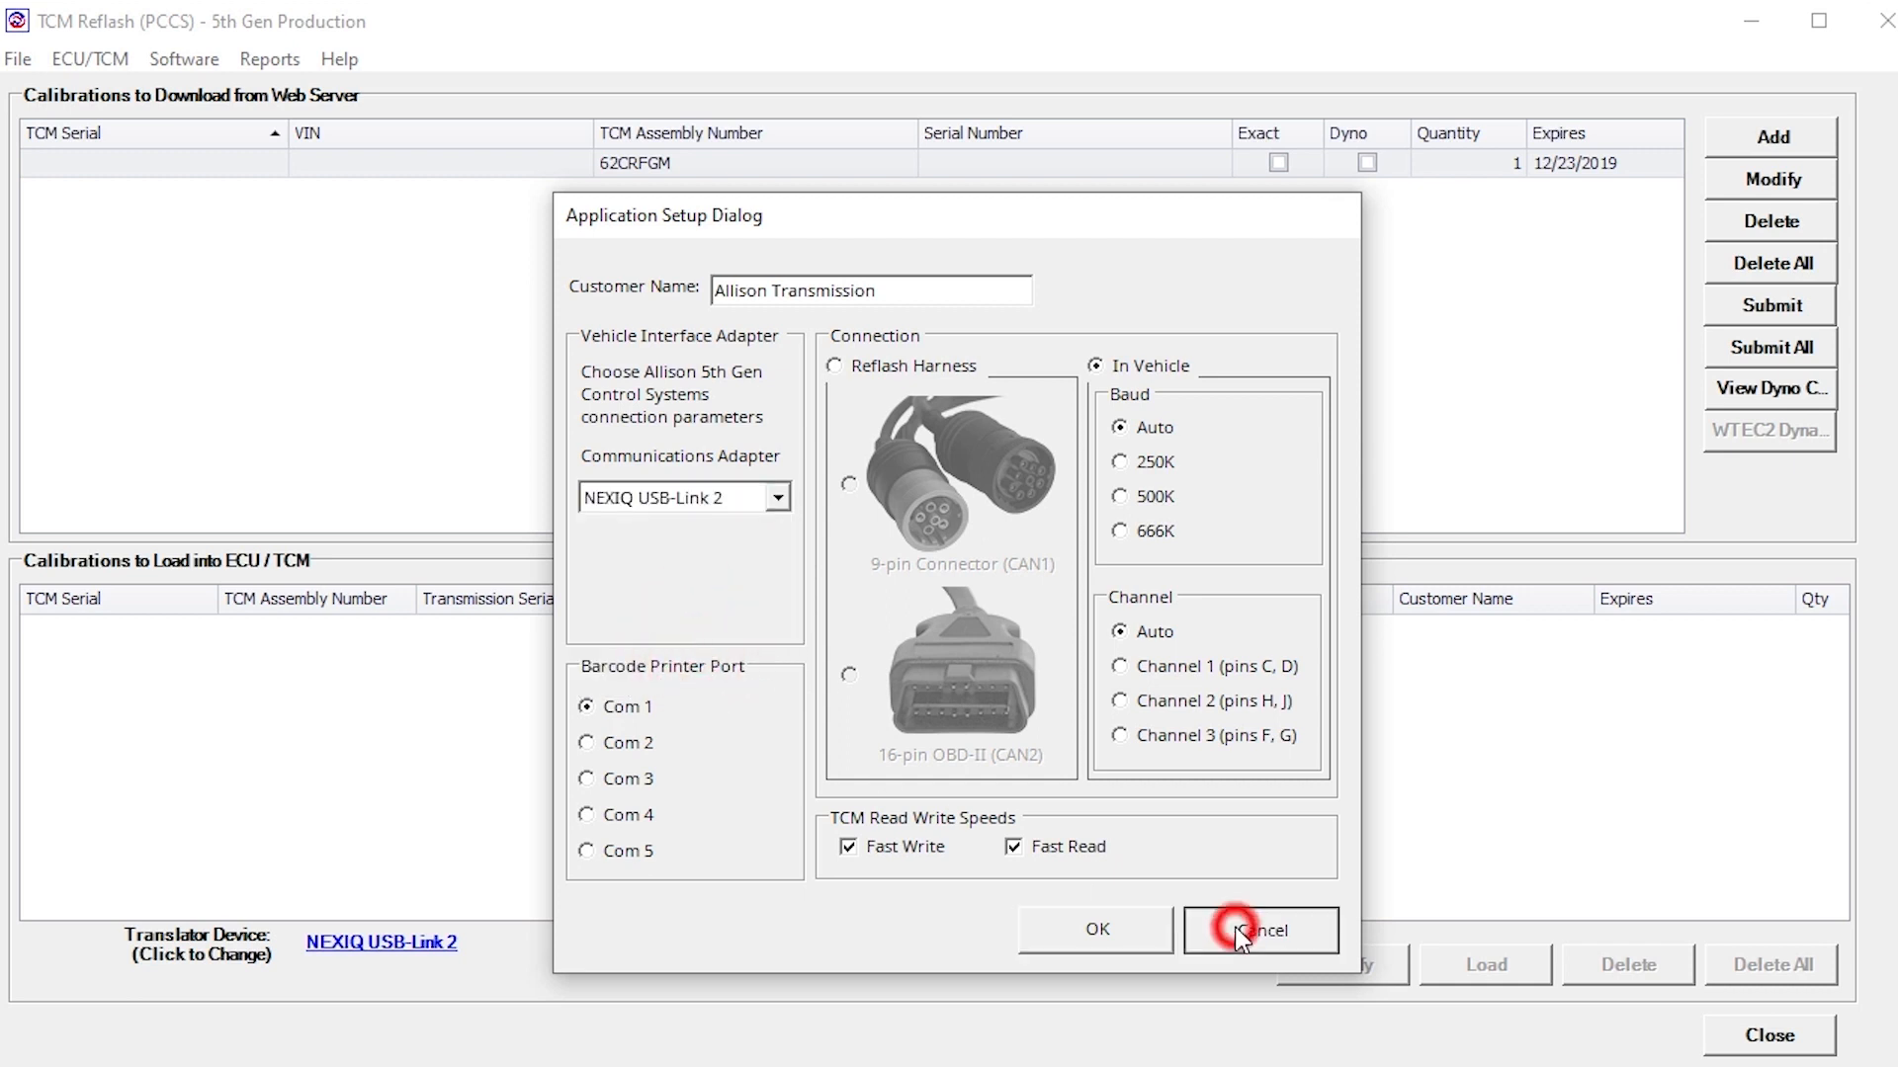
pyautogui.click(1259, 931)
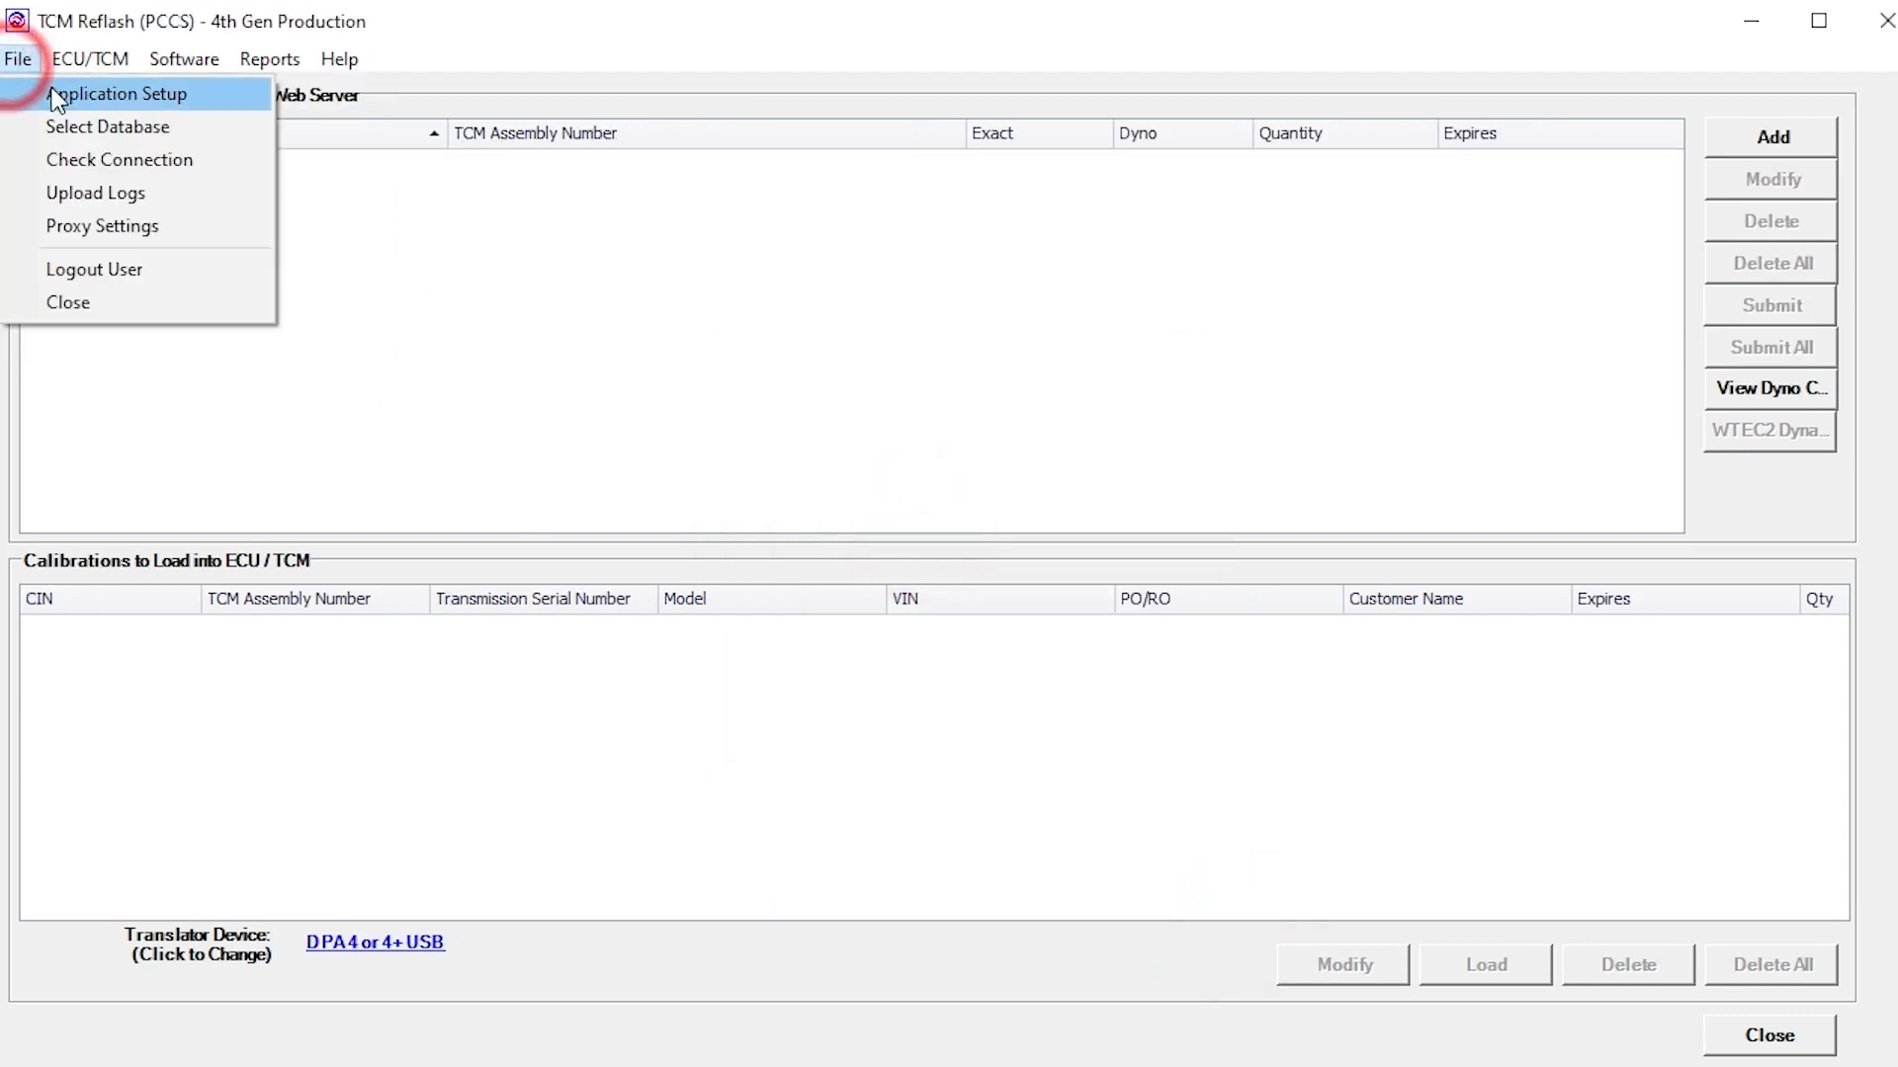
# - Reopen Application Setup showing Allison Transmission and the NEXIQ USB-Link 2 adapter
pyautogui.click(121, 93)
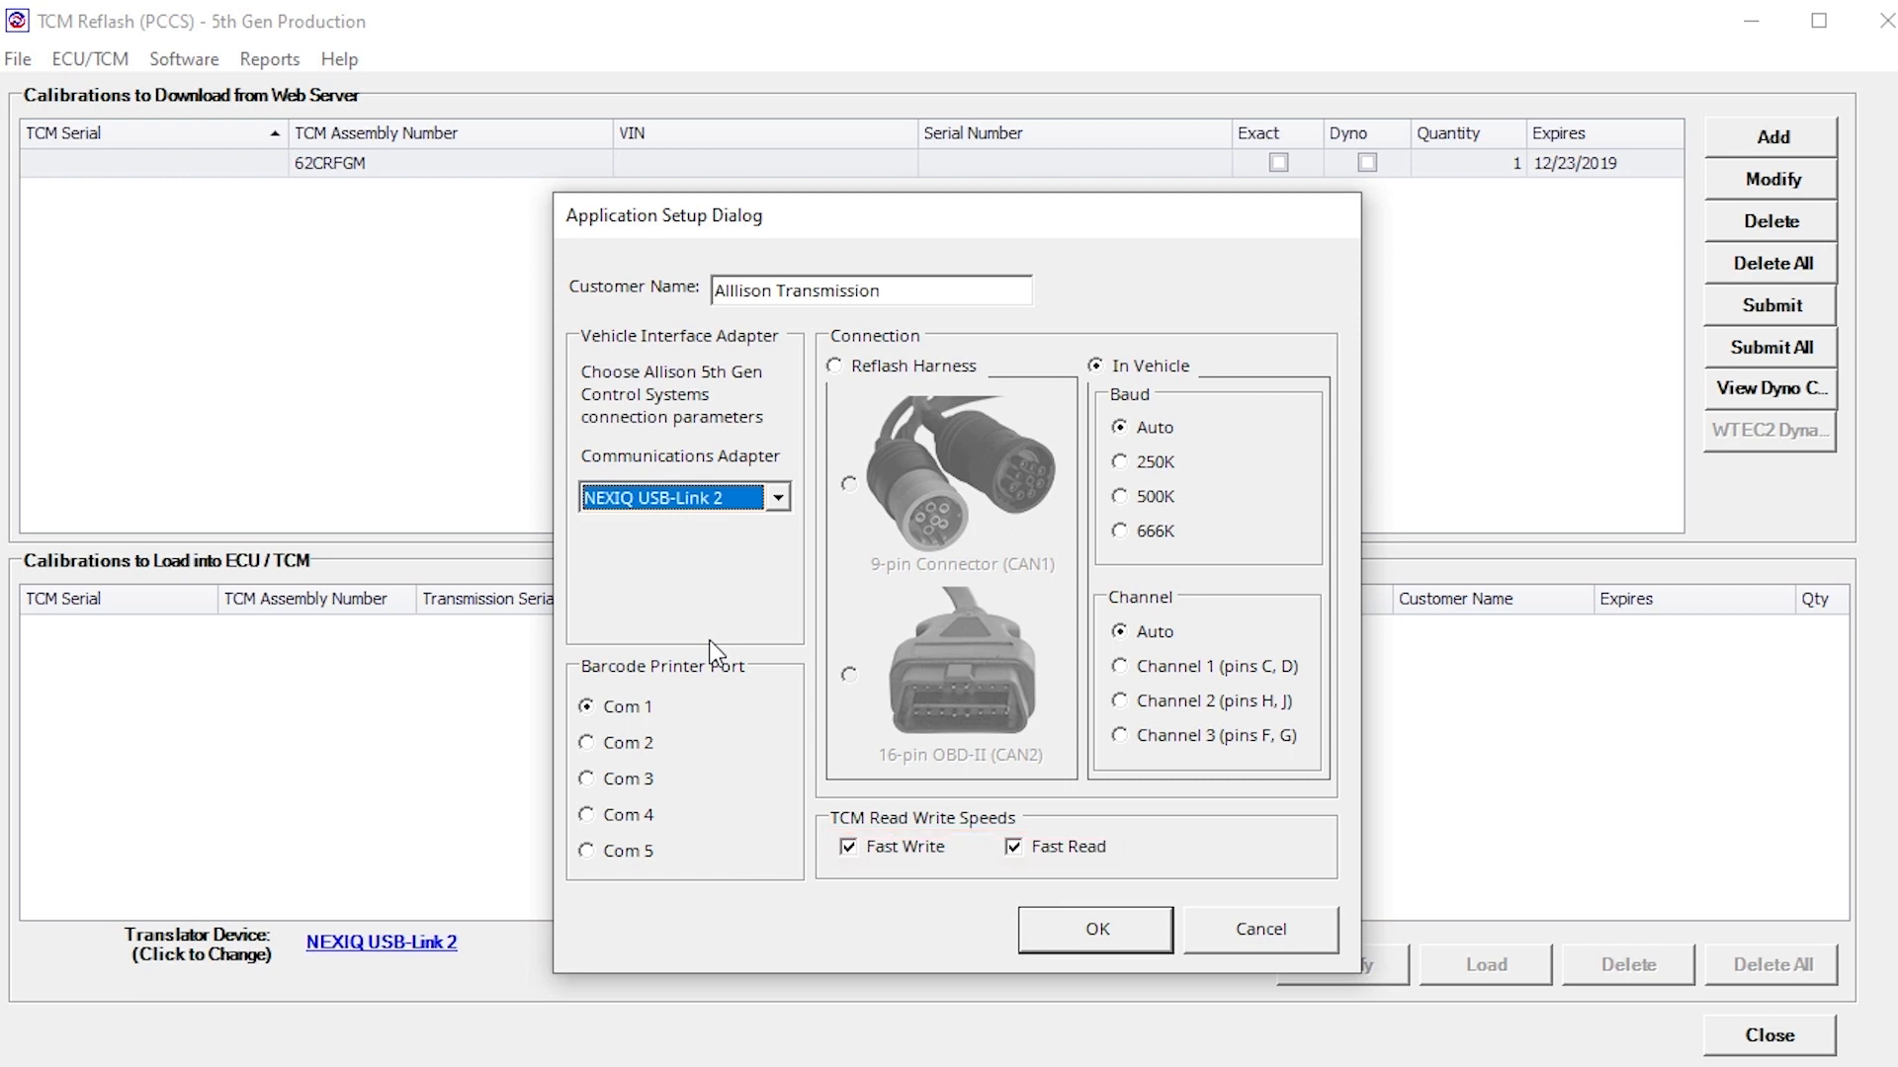
# - Toggle Fast Write, try the Reflash Harness 9-pin and 16-pin connectors, keep In Vehicle, and save with OK
pyautogui.click(848, 846)
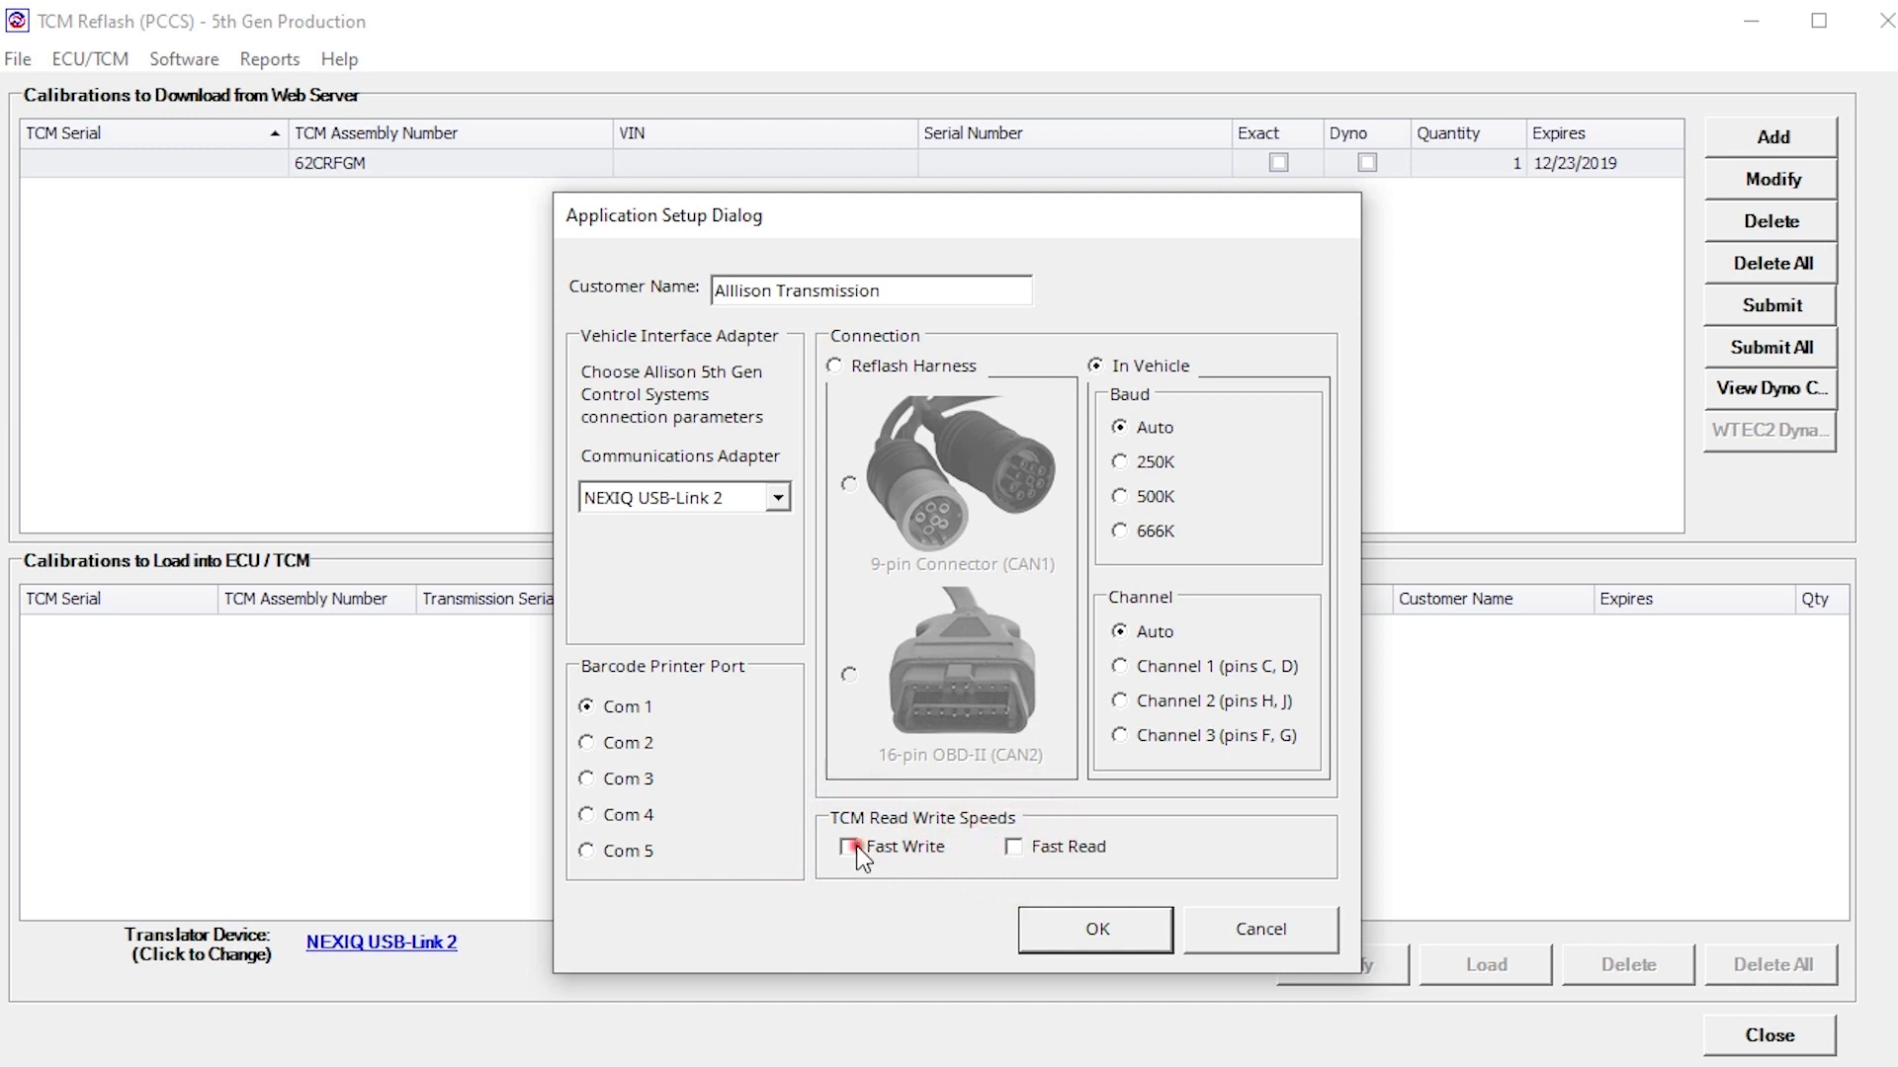
pyautogui.click(1014, 846)
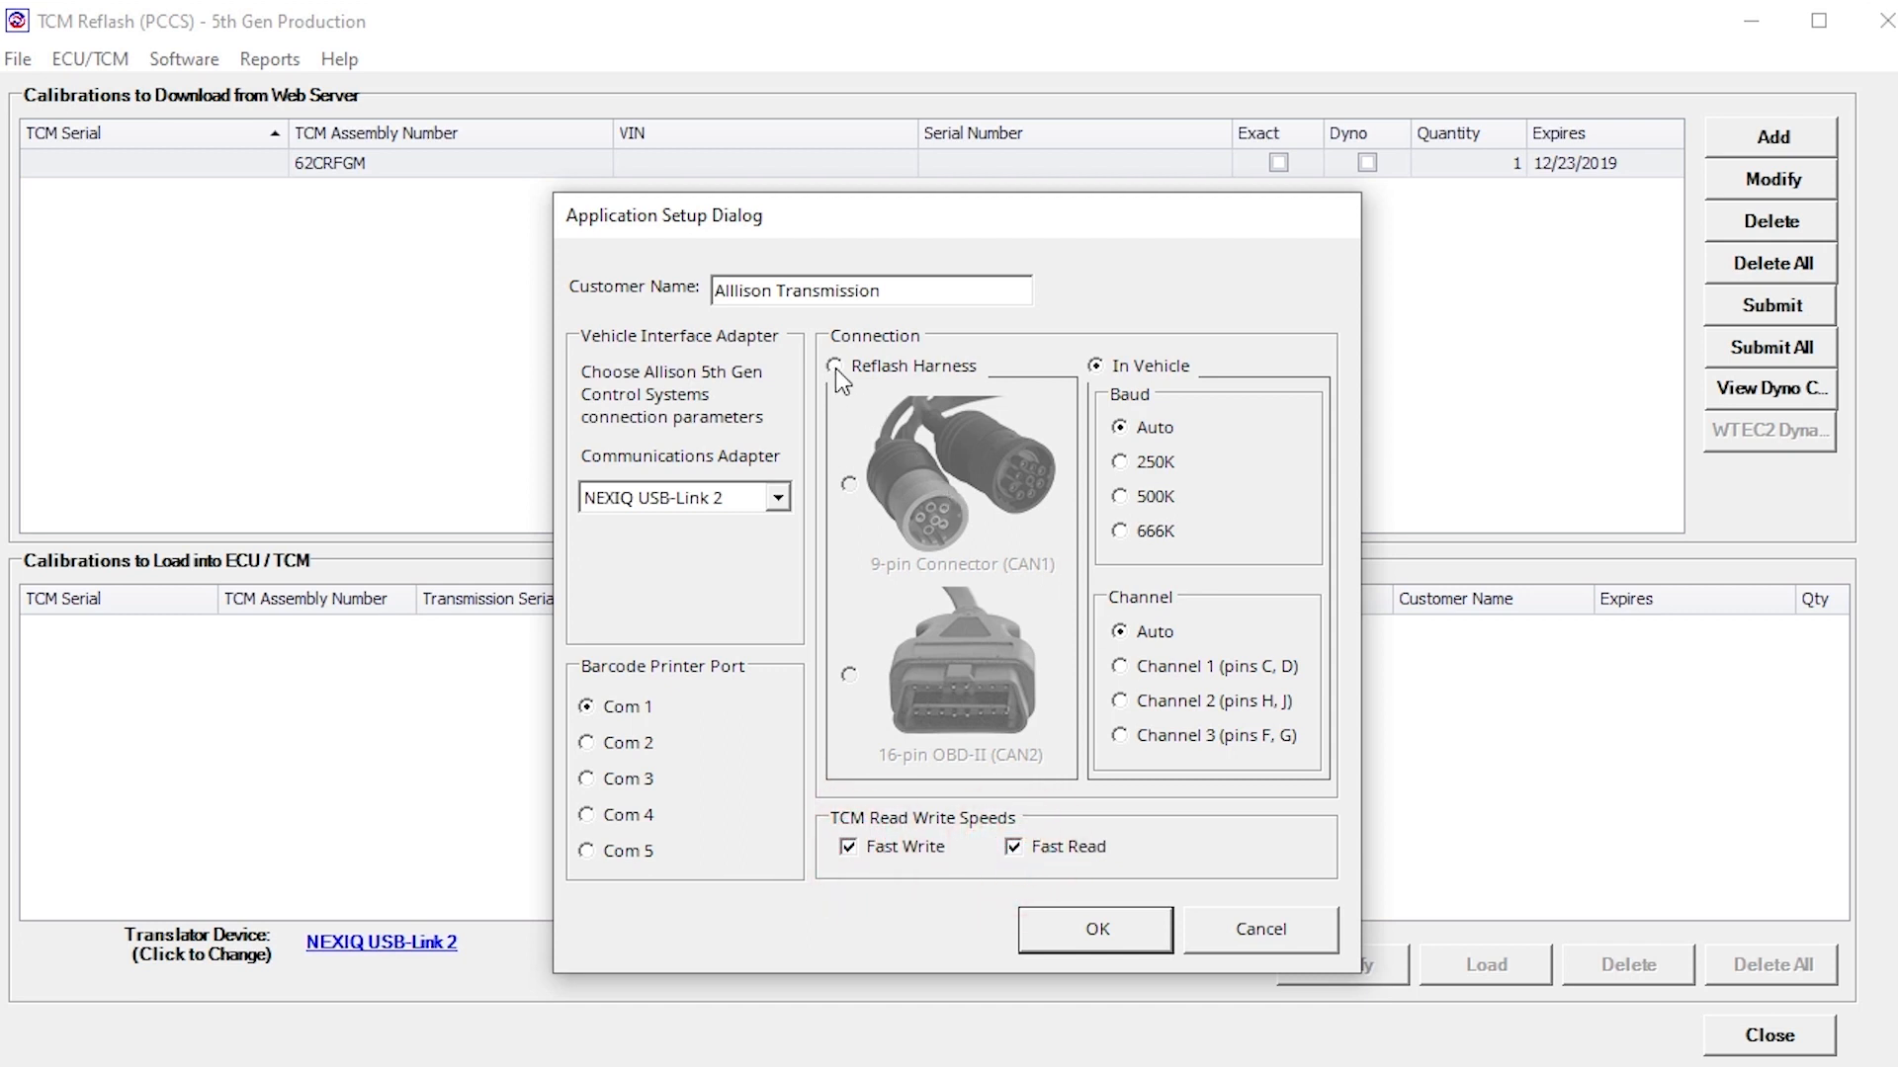
pyautogui.click(832, 365)
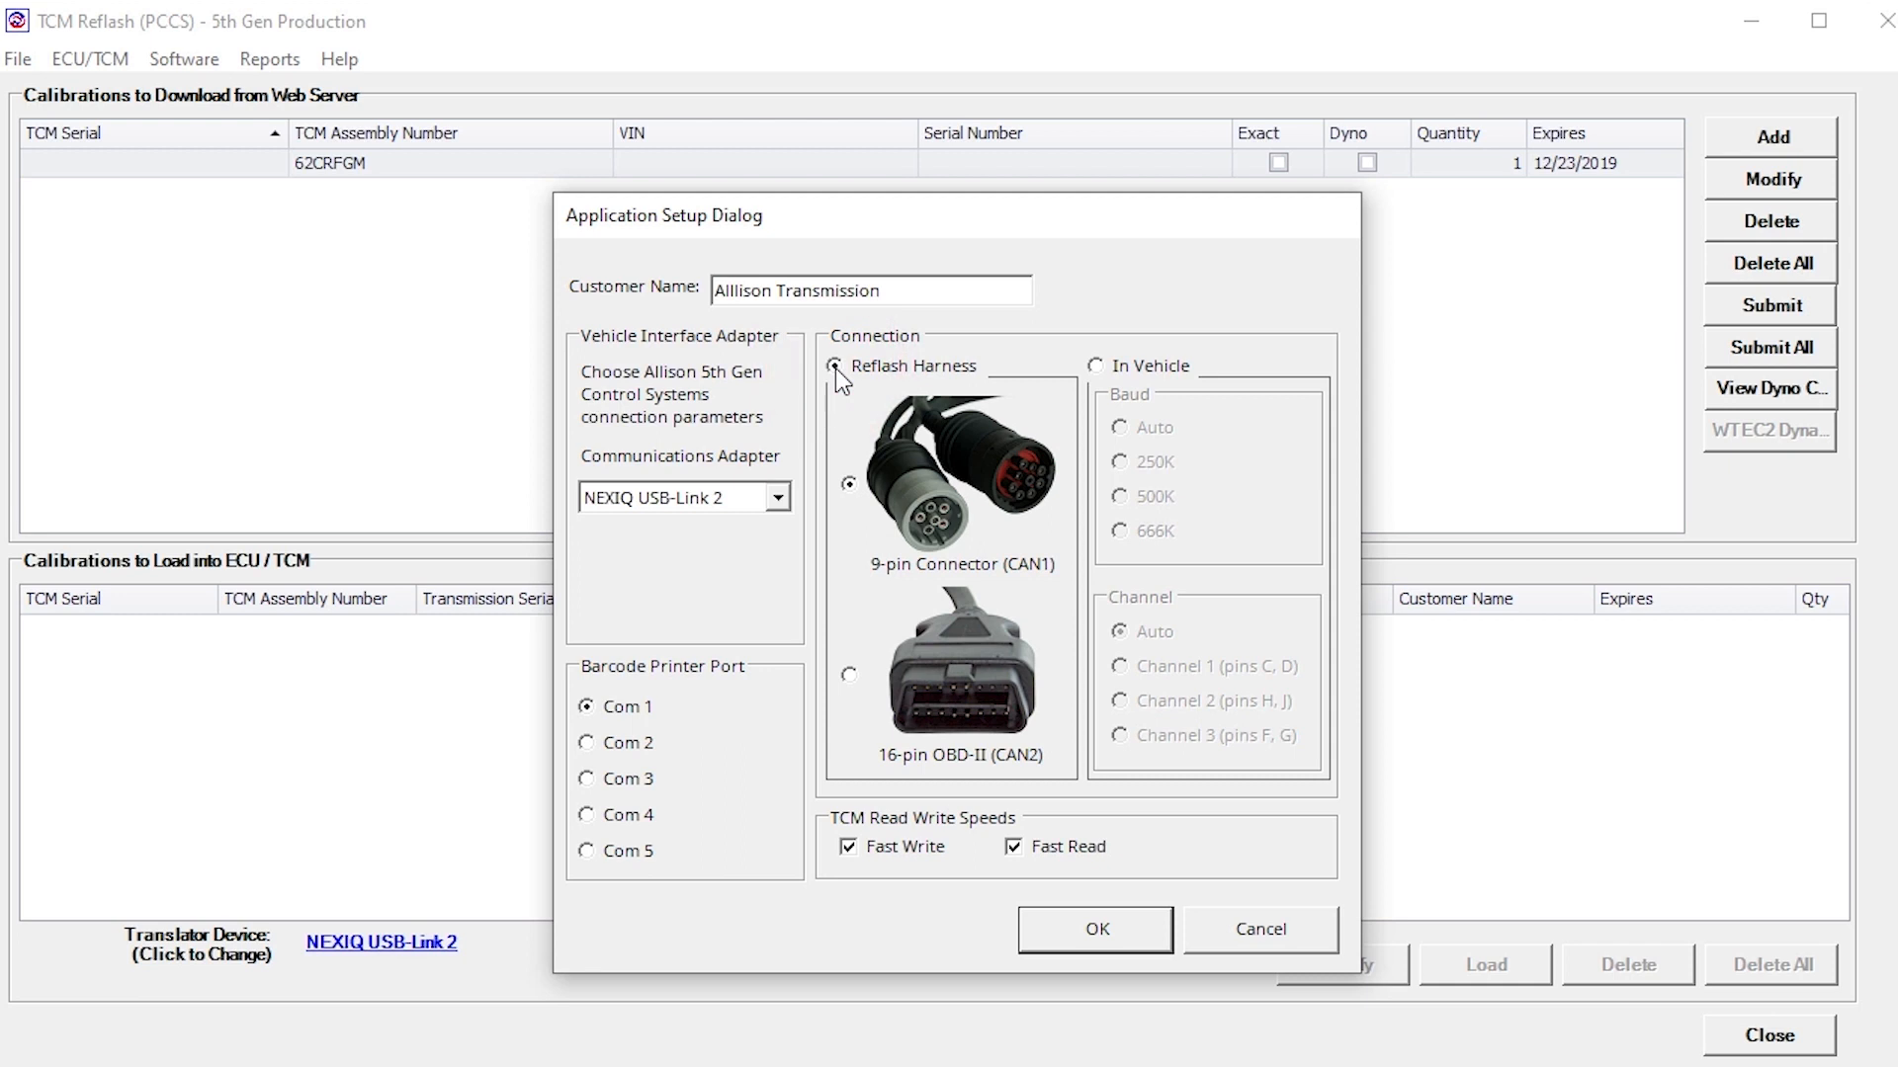
pyautogui.moveTo(916, 579)
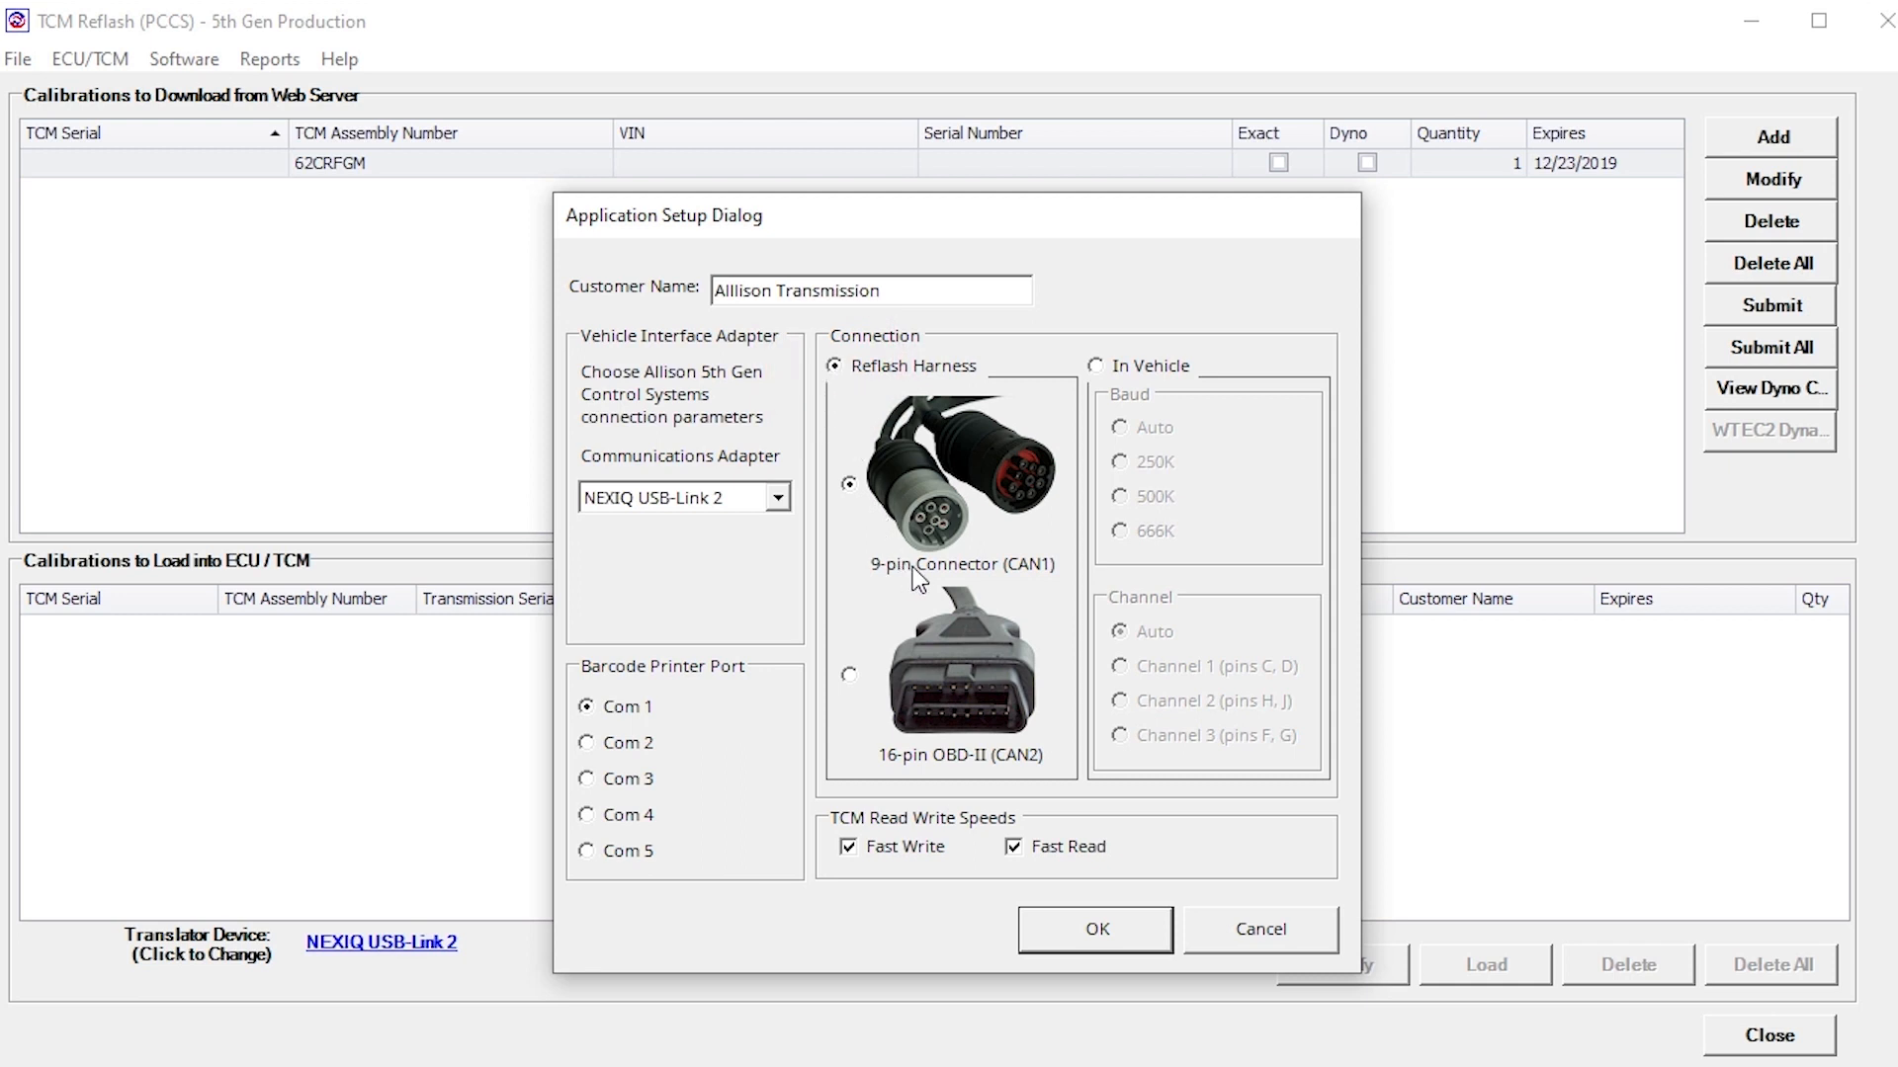
pyautogui.click(848, 674)
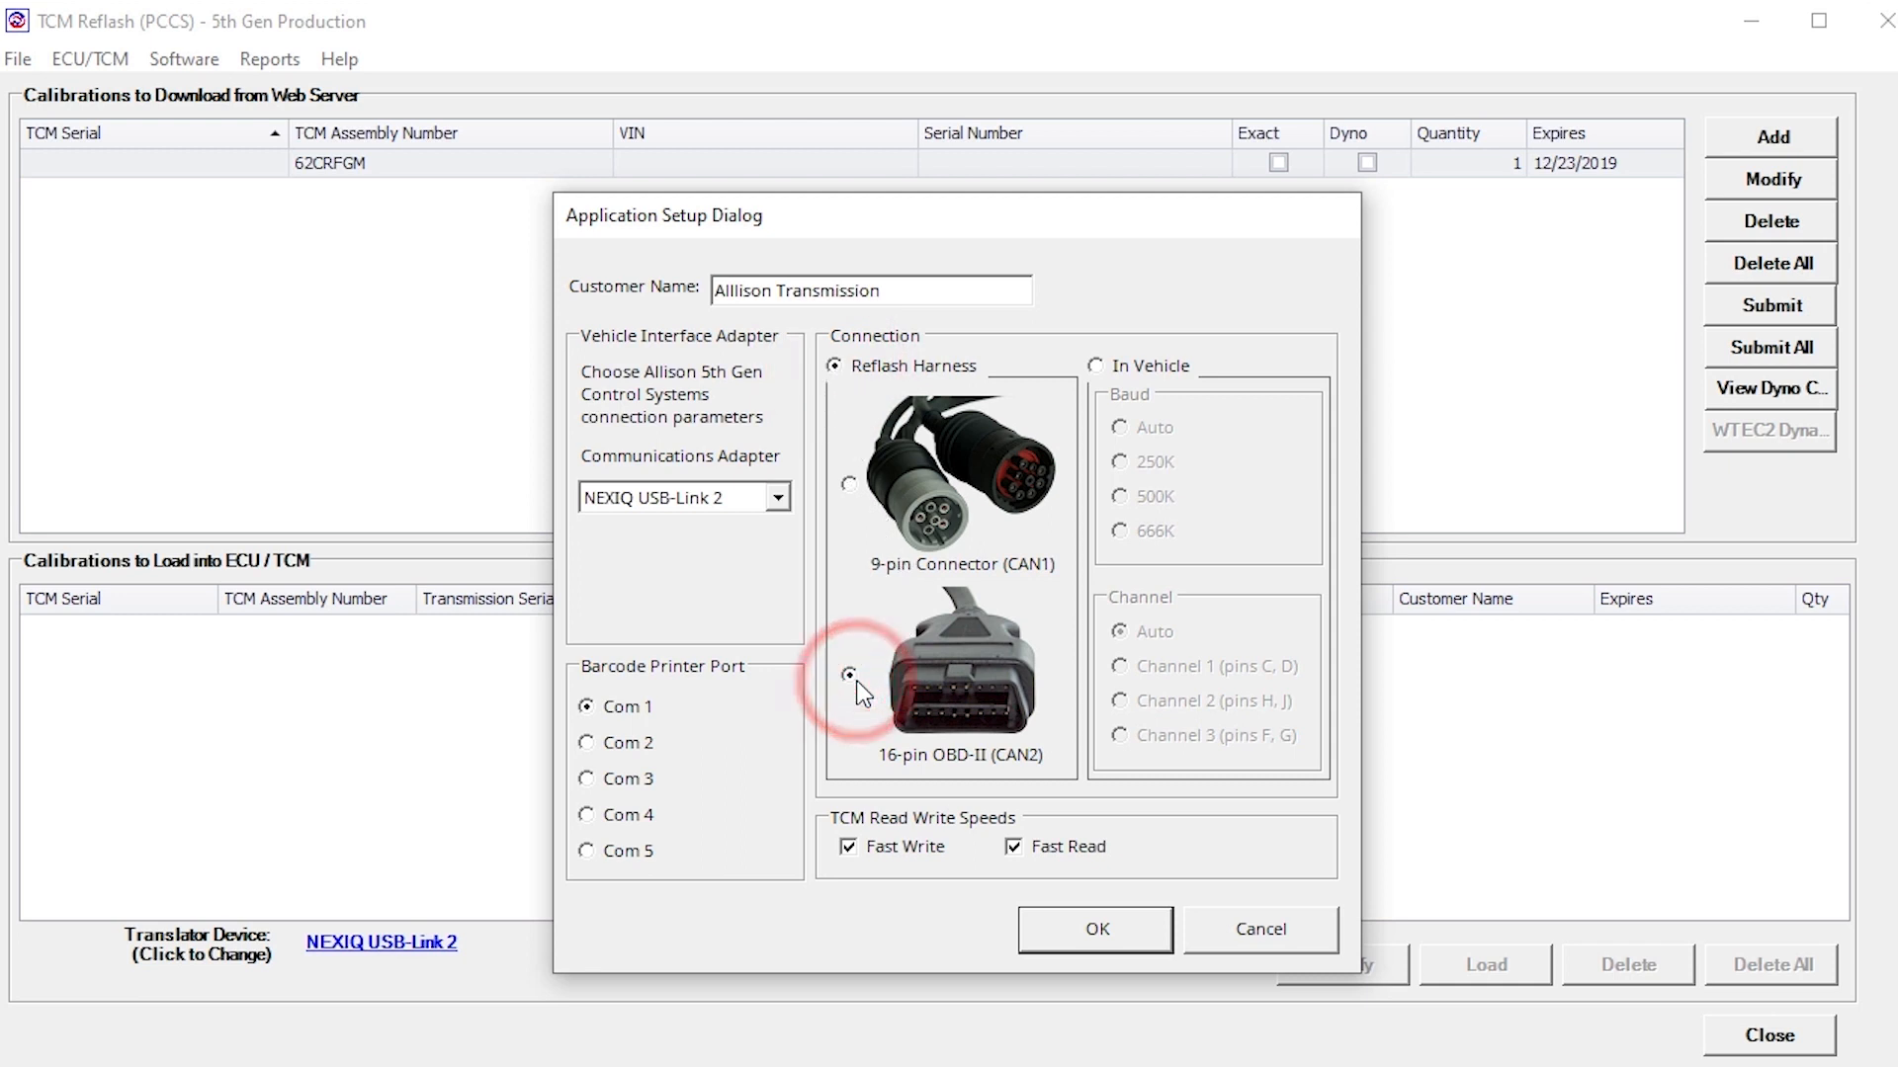
pyautogui.click(848, 672)
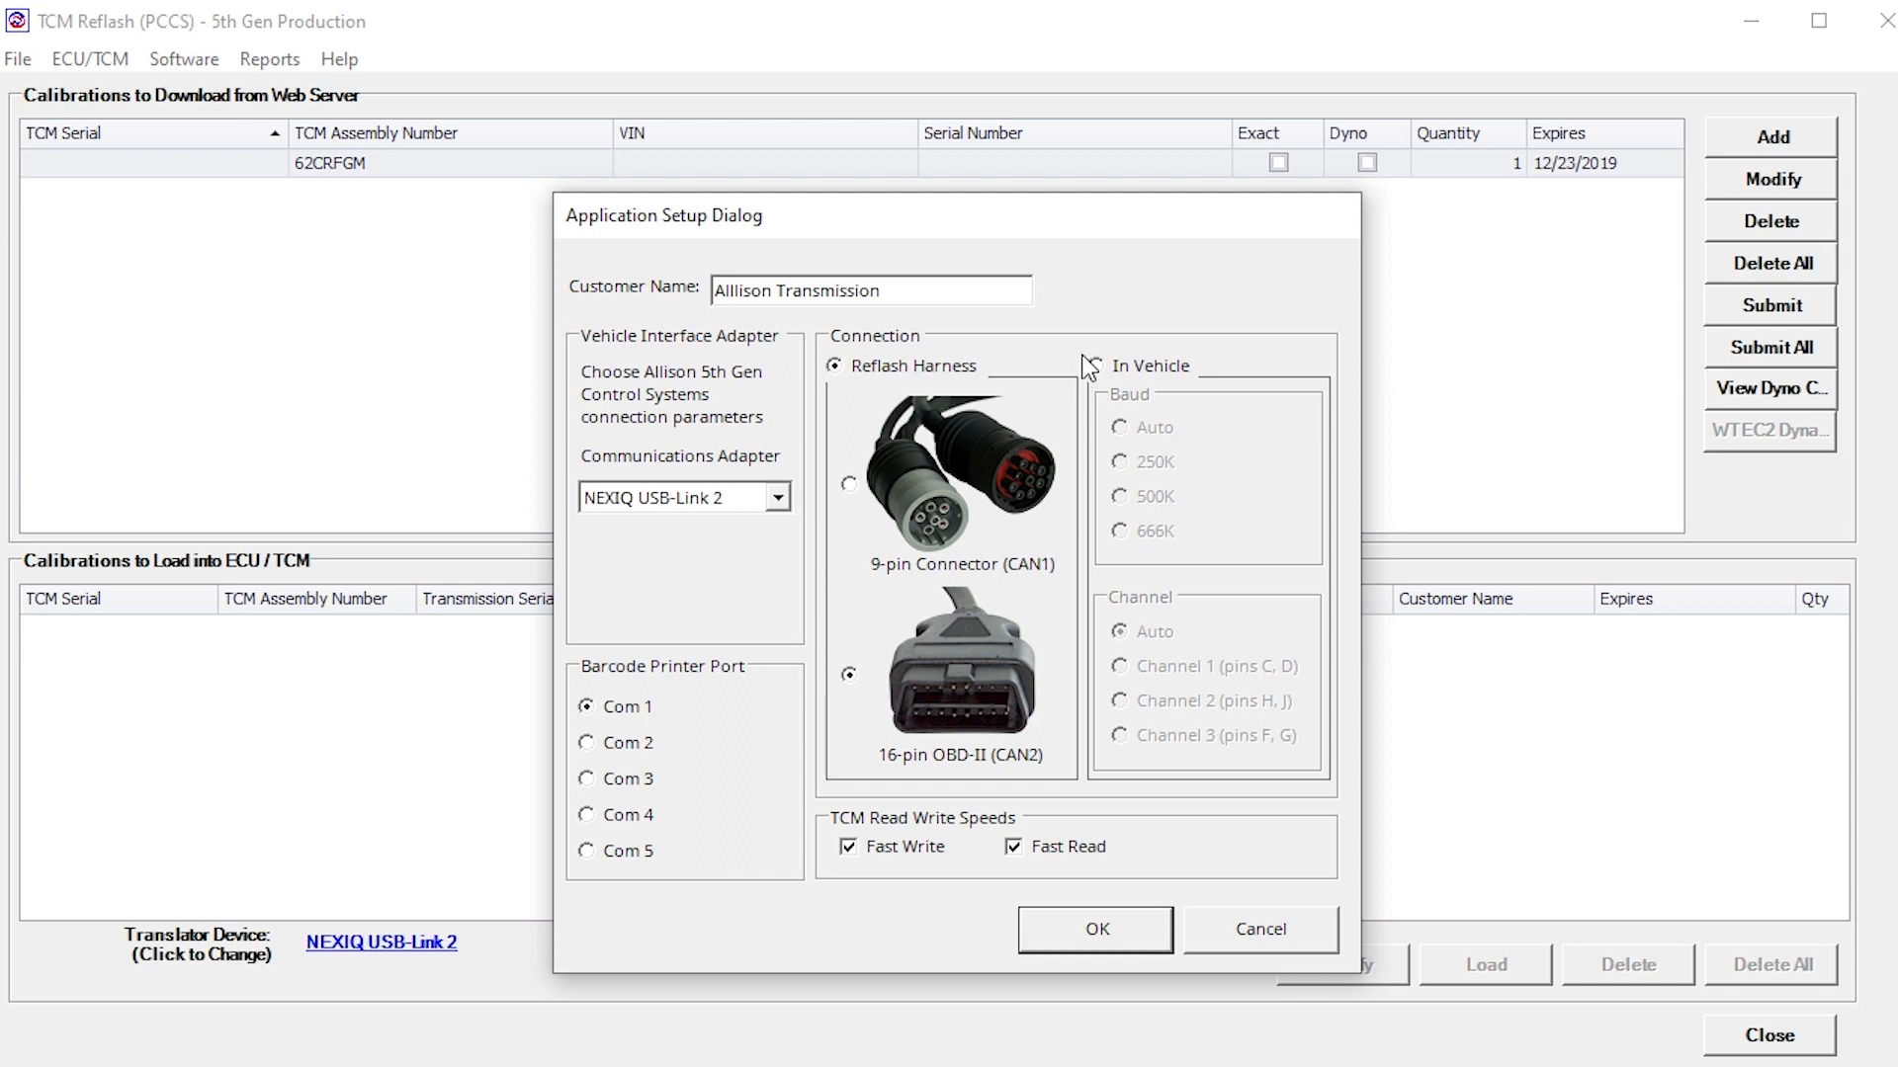
pyautogui.click(1093, 365)
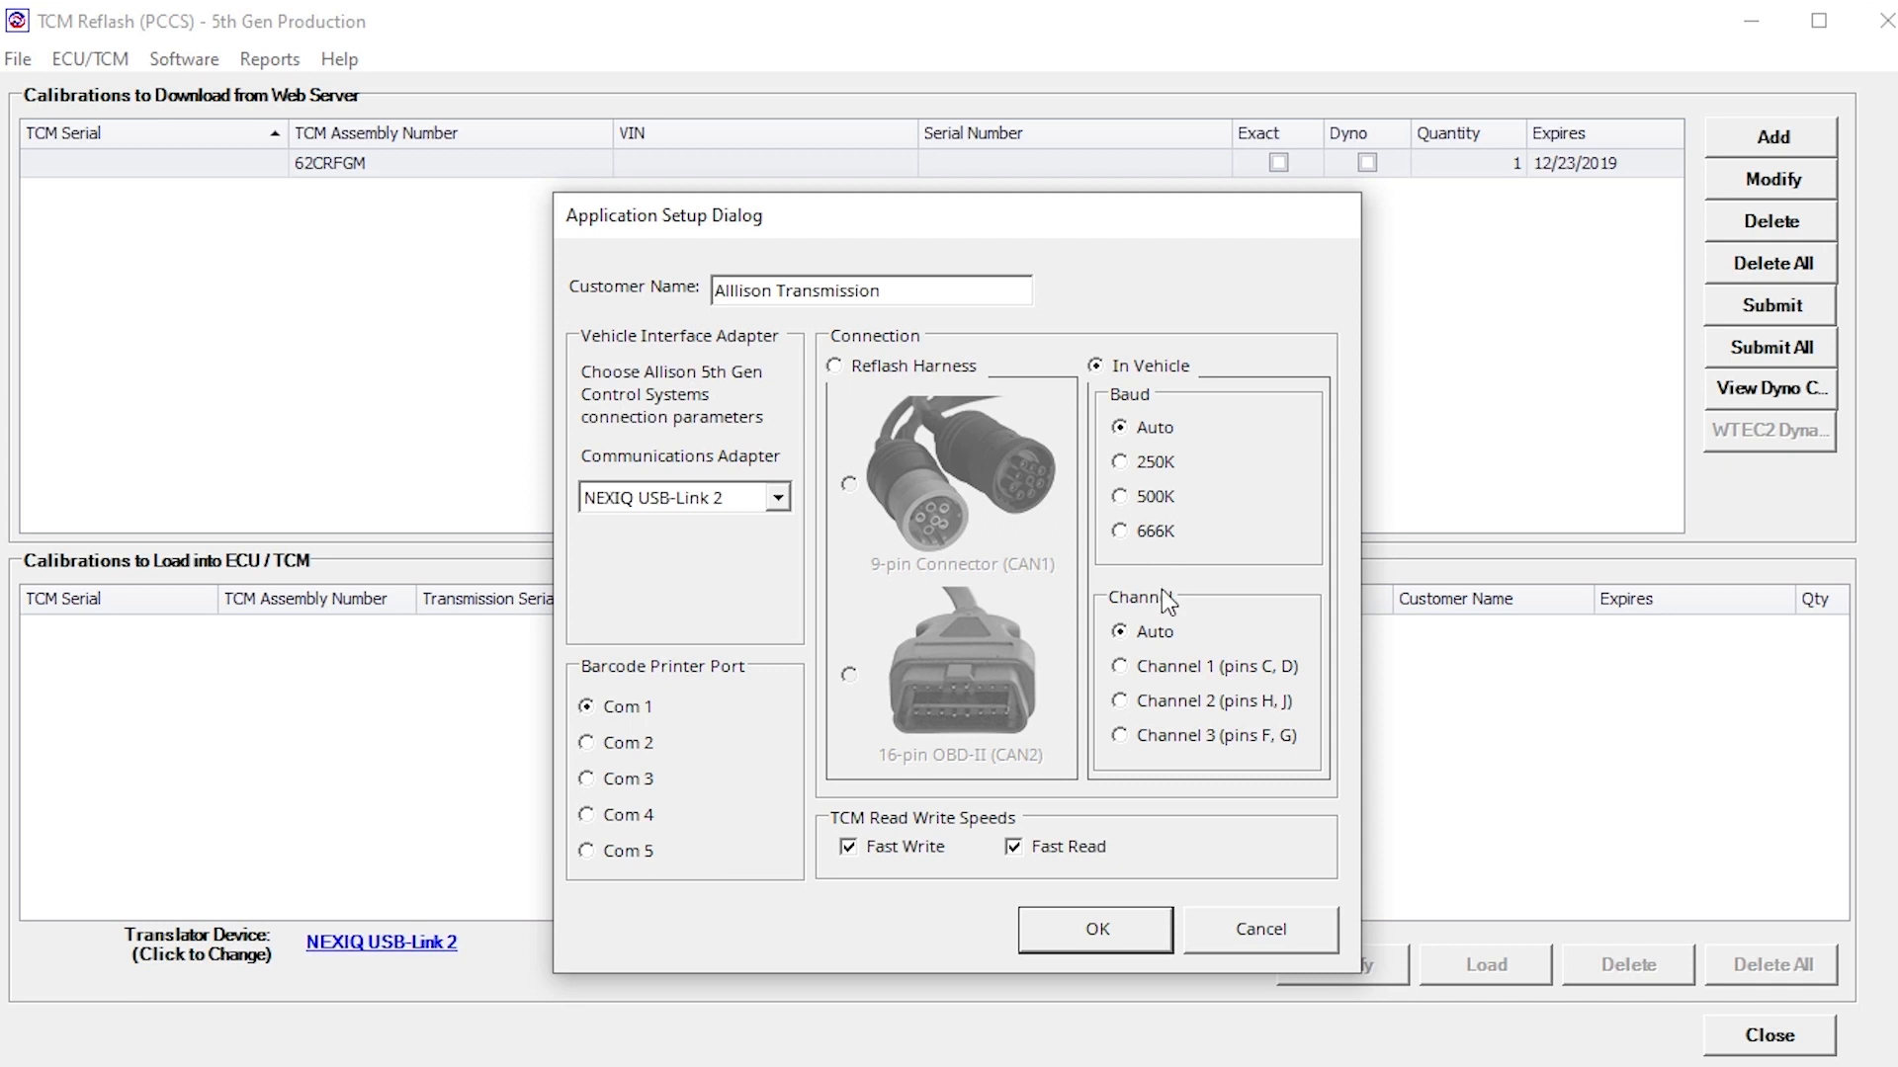
pyautogui.moveTo(1151, 773)
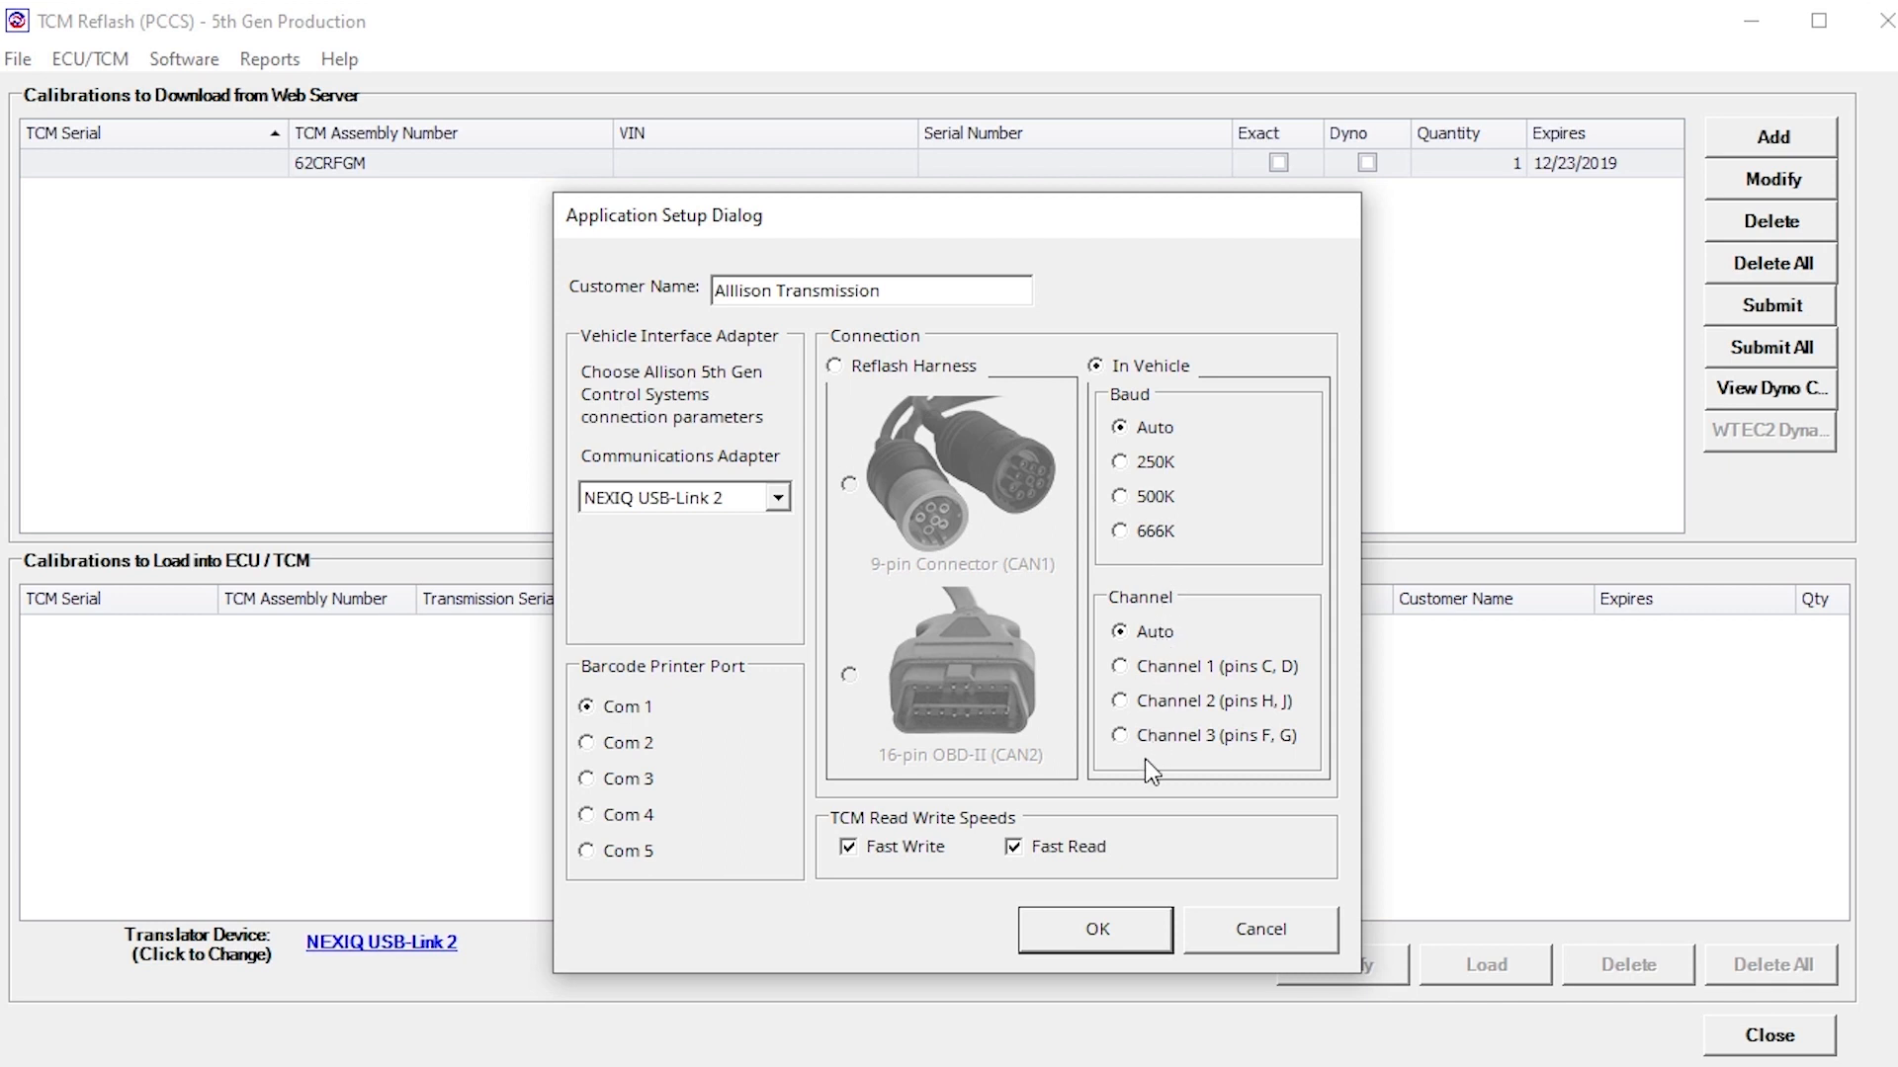
pyautogui.moveTo(1164, 775)
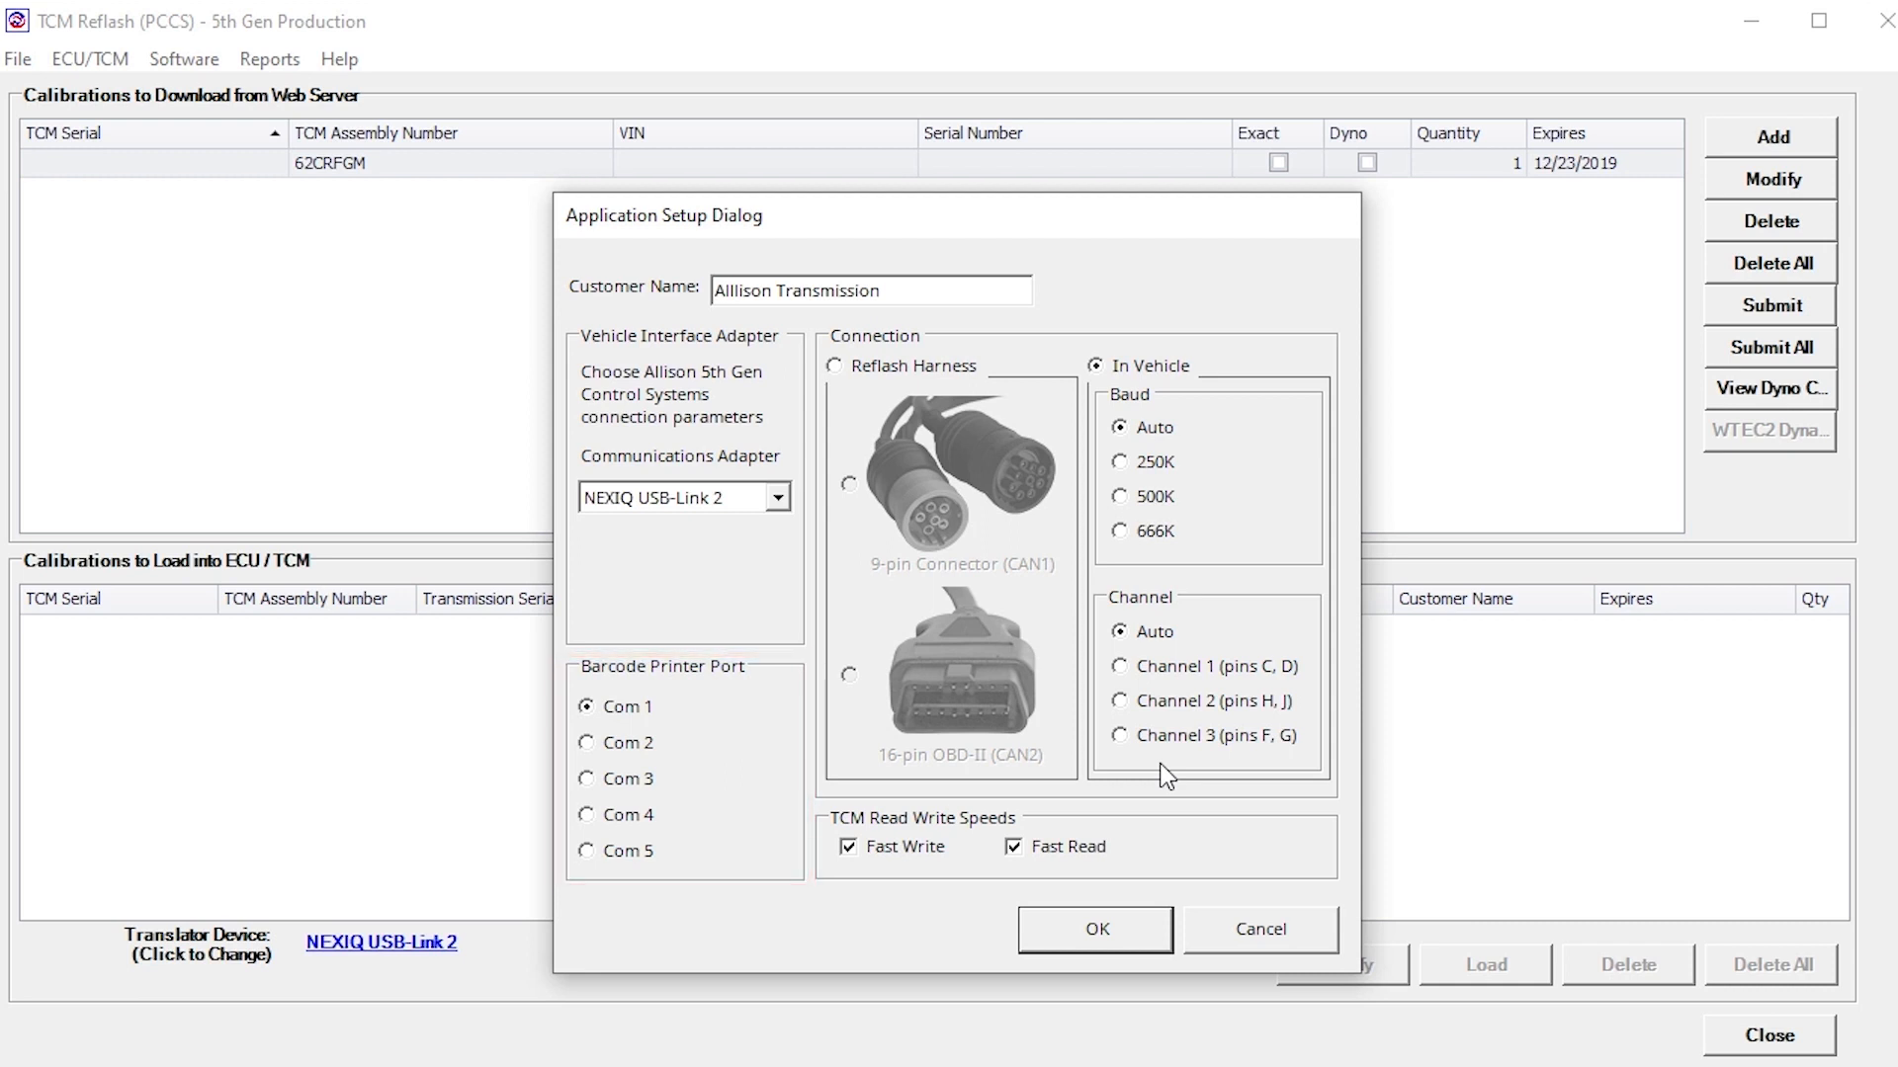
pyautogui.click(1095, 929)
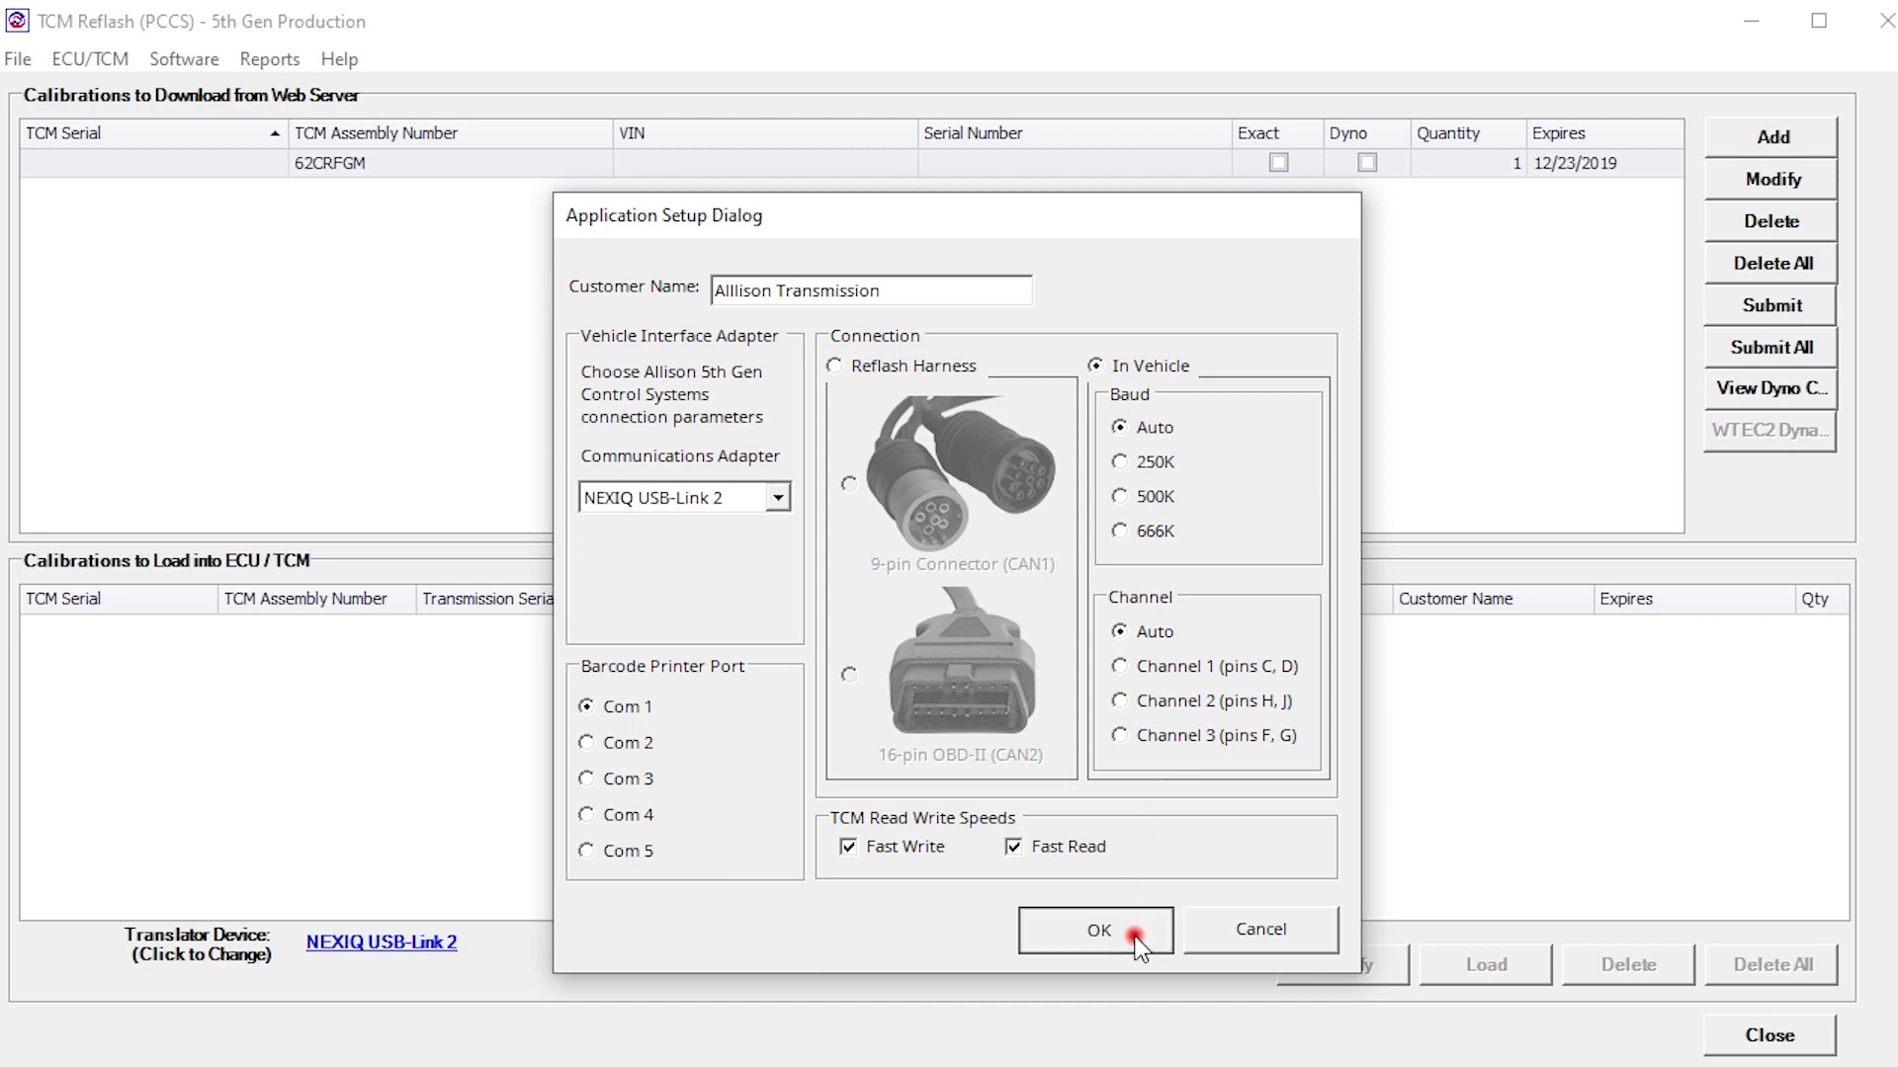
pyautogui.click(1093, 931)
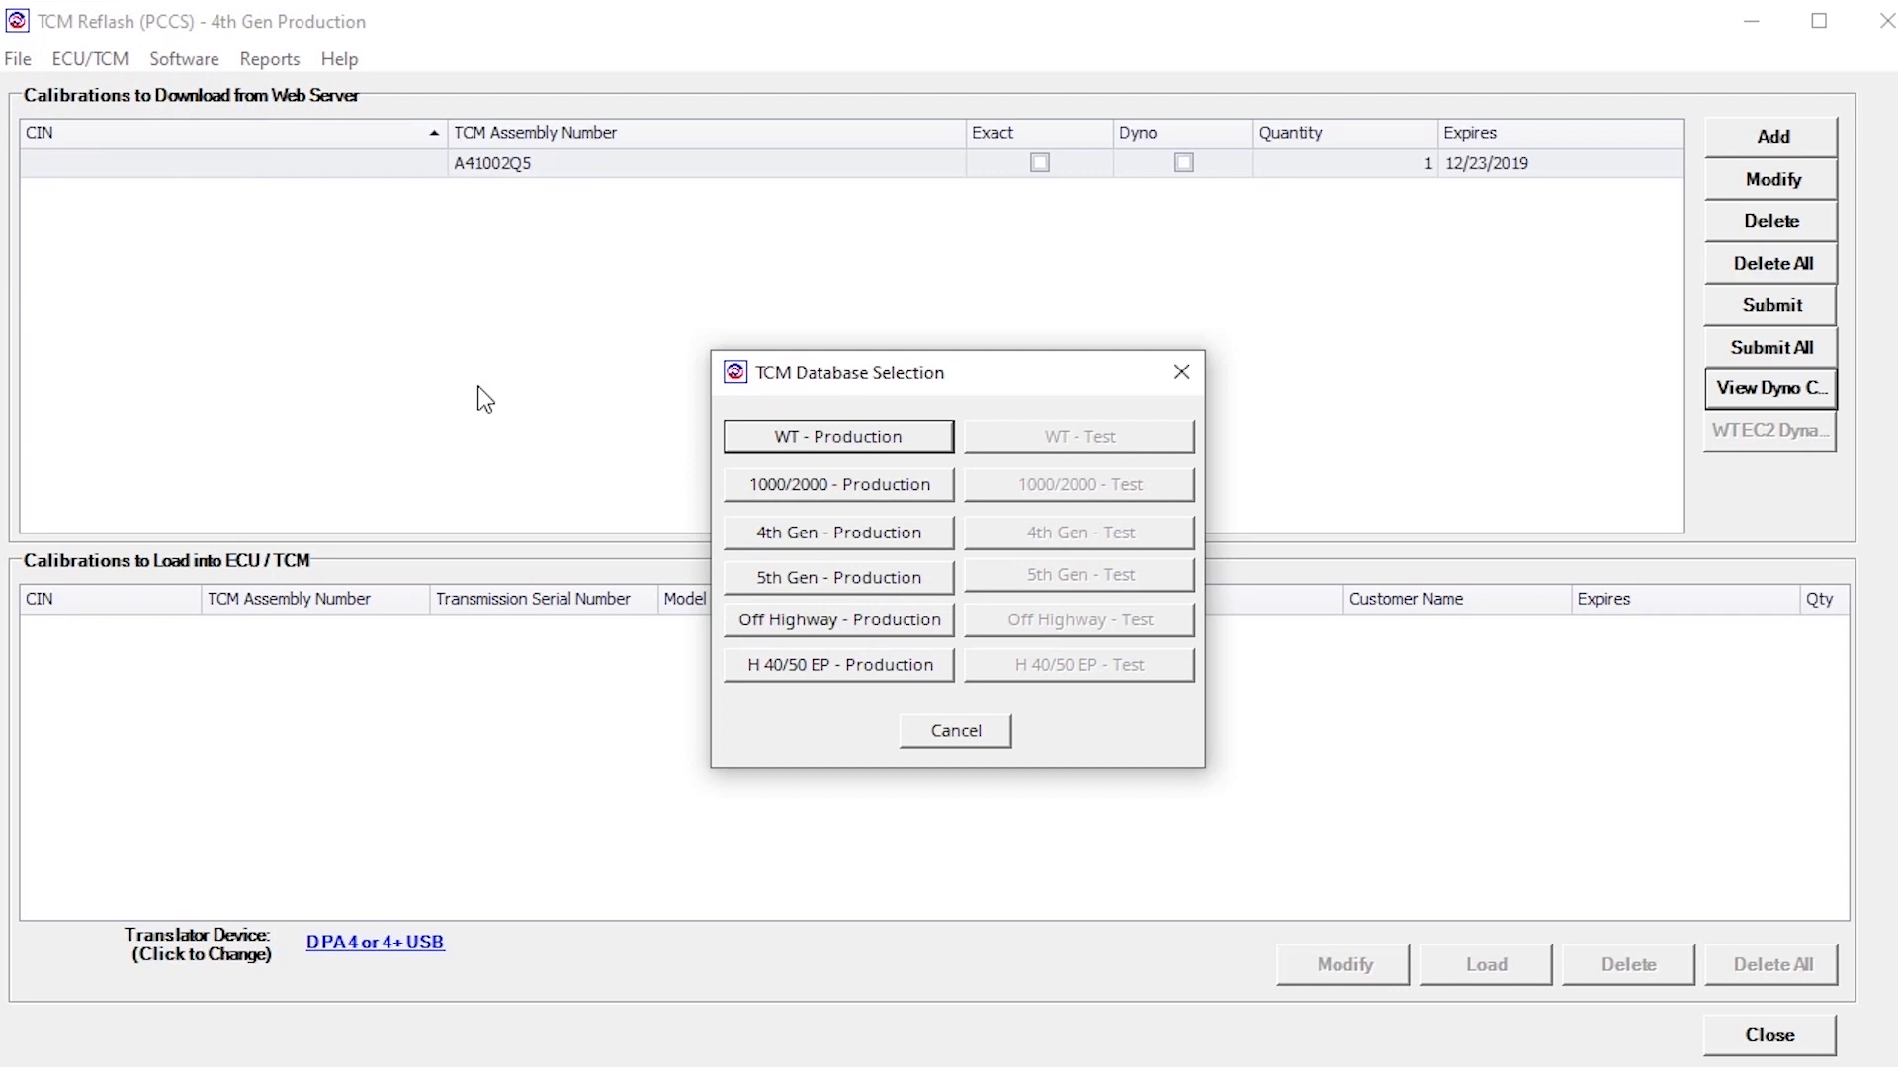
# - Select 5th Gen - Production and start the Add Calibration to Download form
pyautogui.click(836, 574)
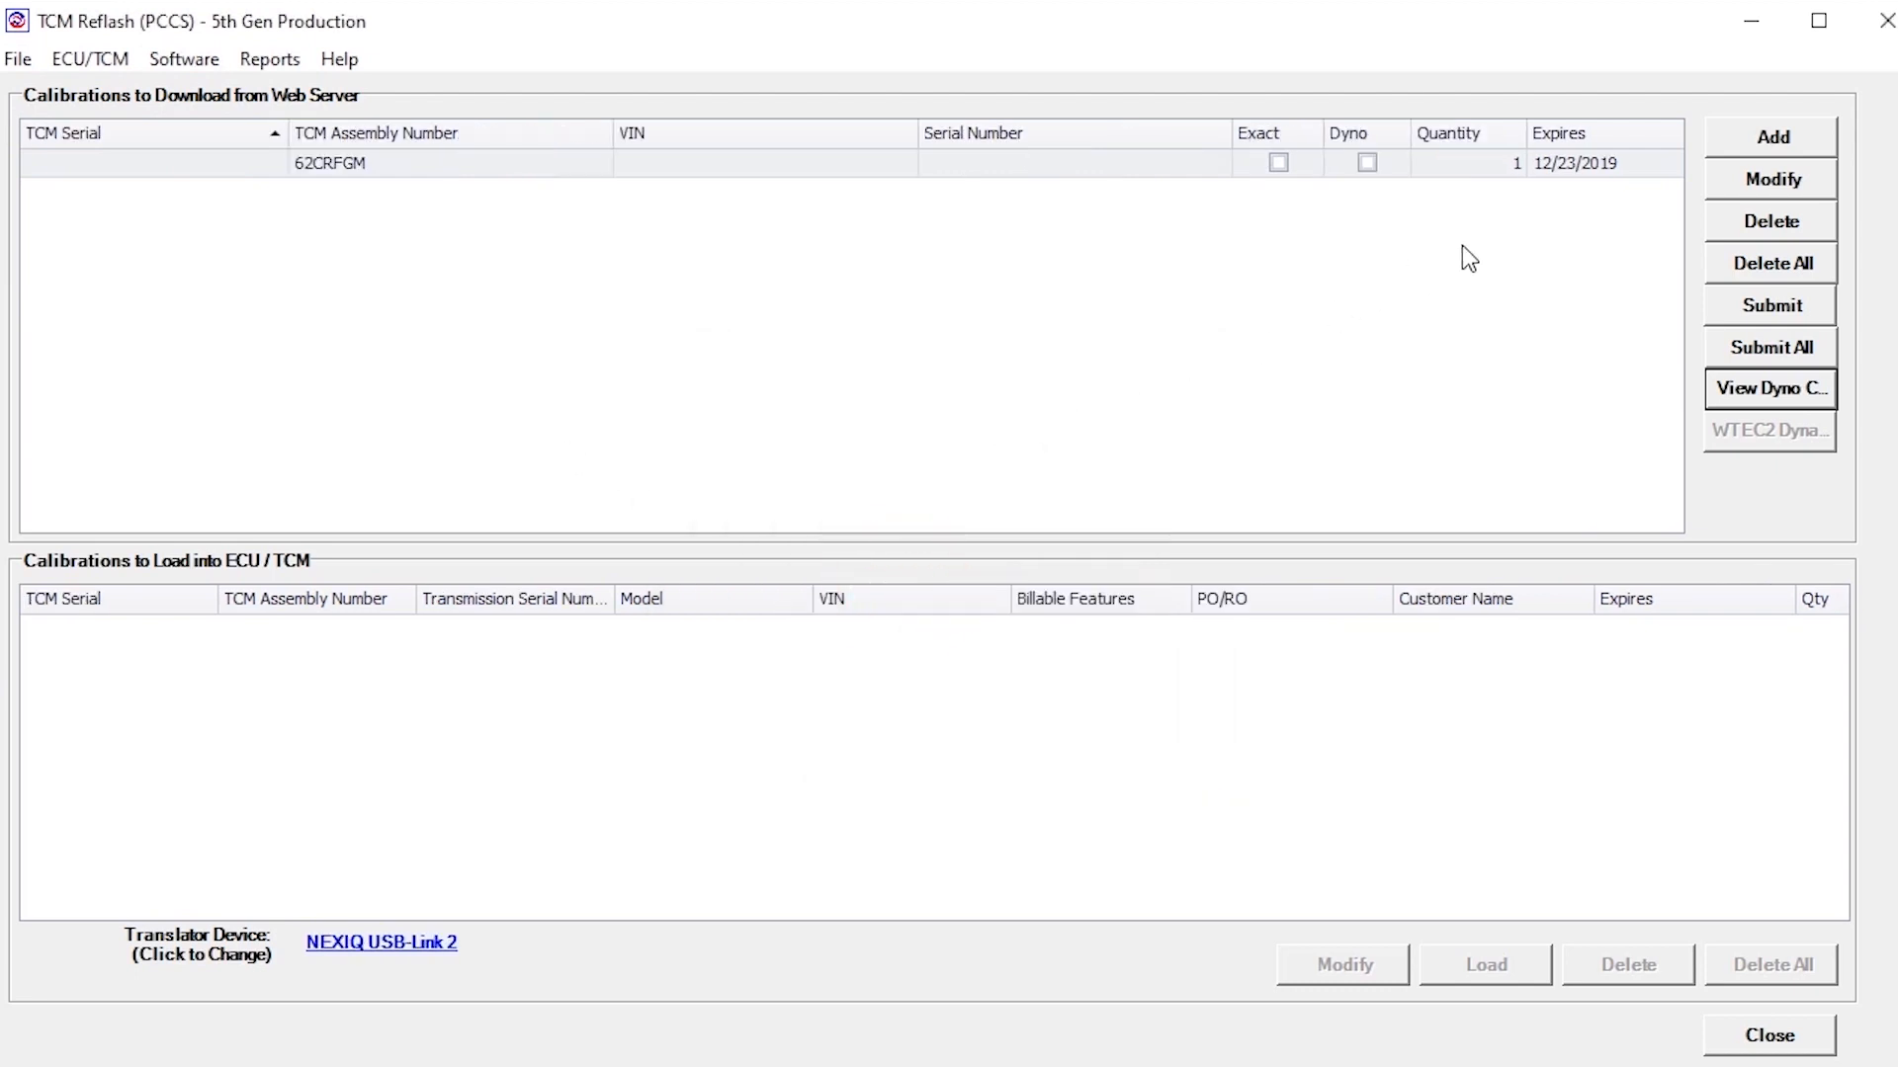
pyautogui.click(1769, 137)
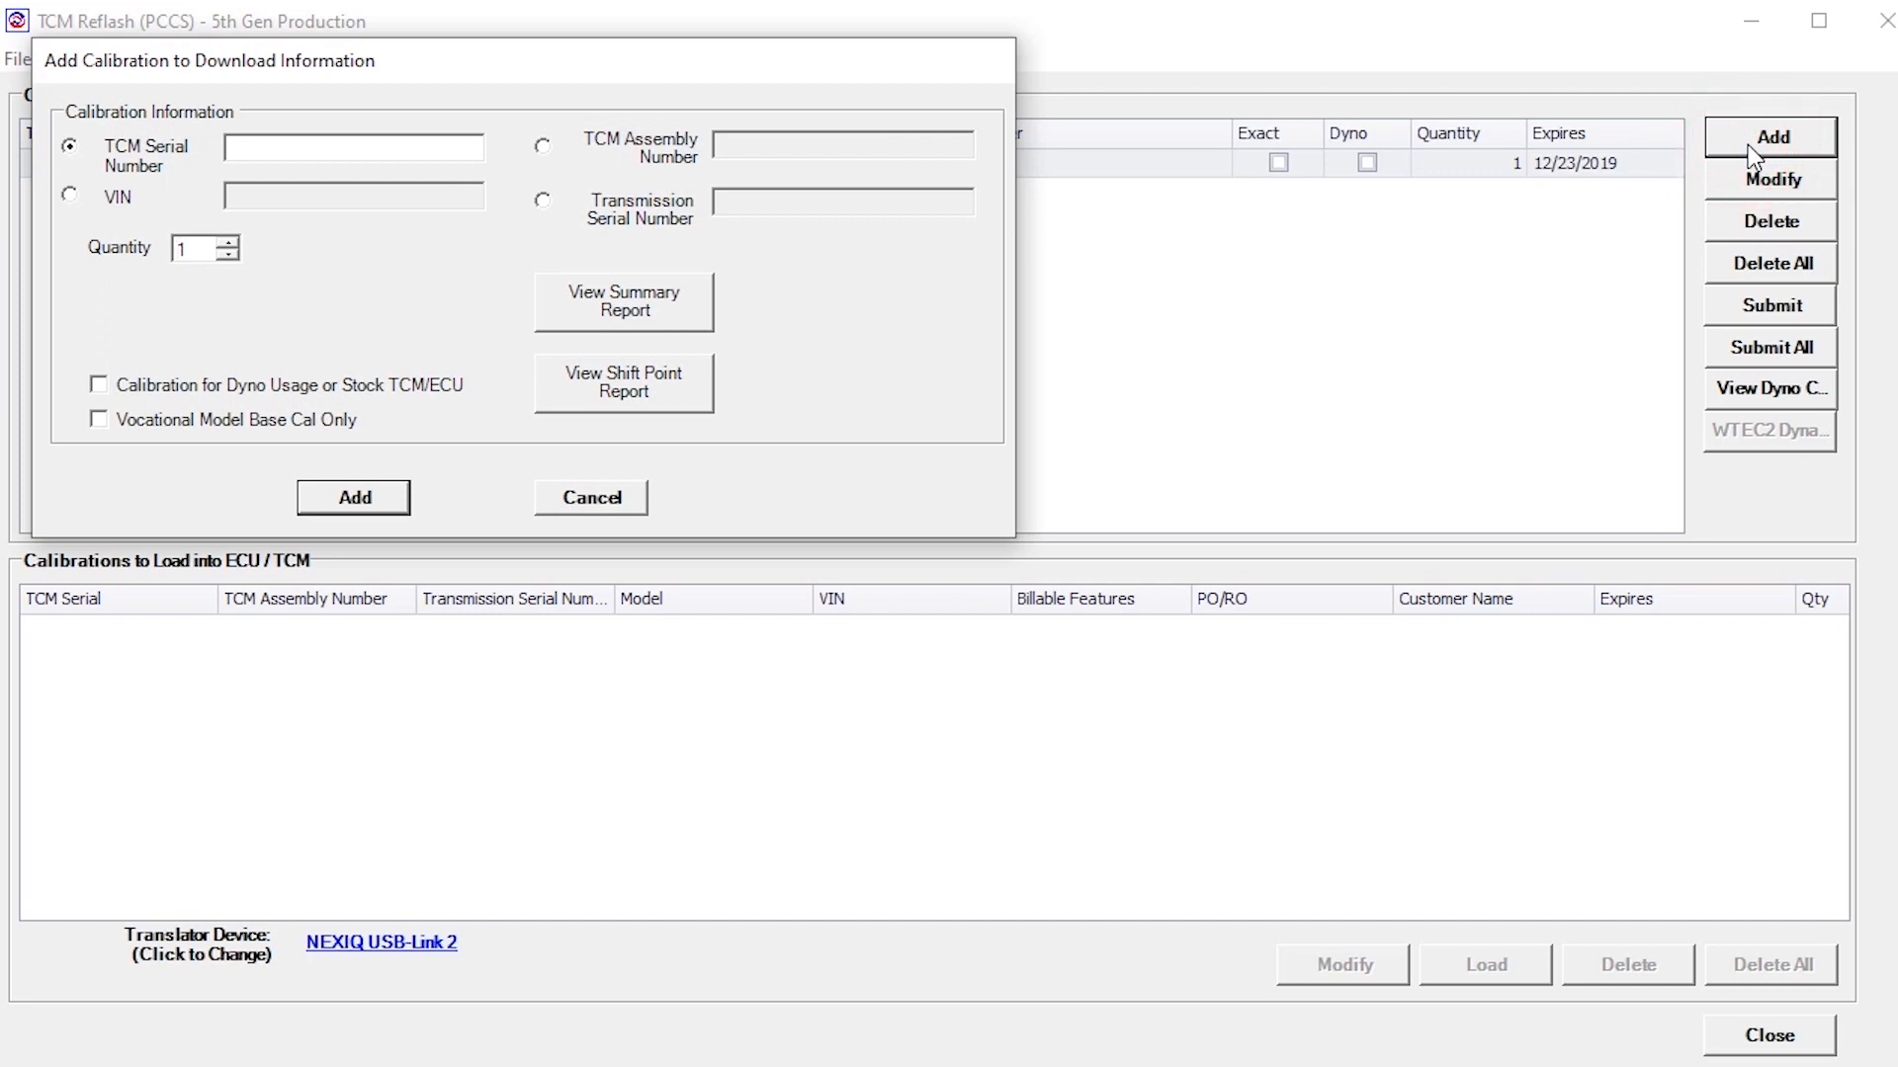
# - Enter TCM serial number BK68 in the Add Calibration dialog
pyautogui.click(193, 249)
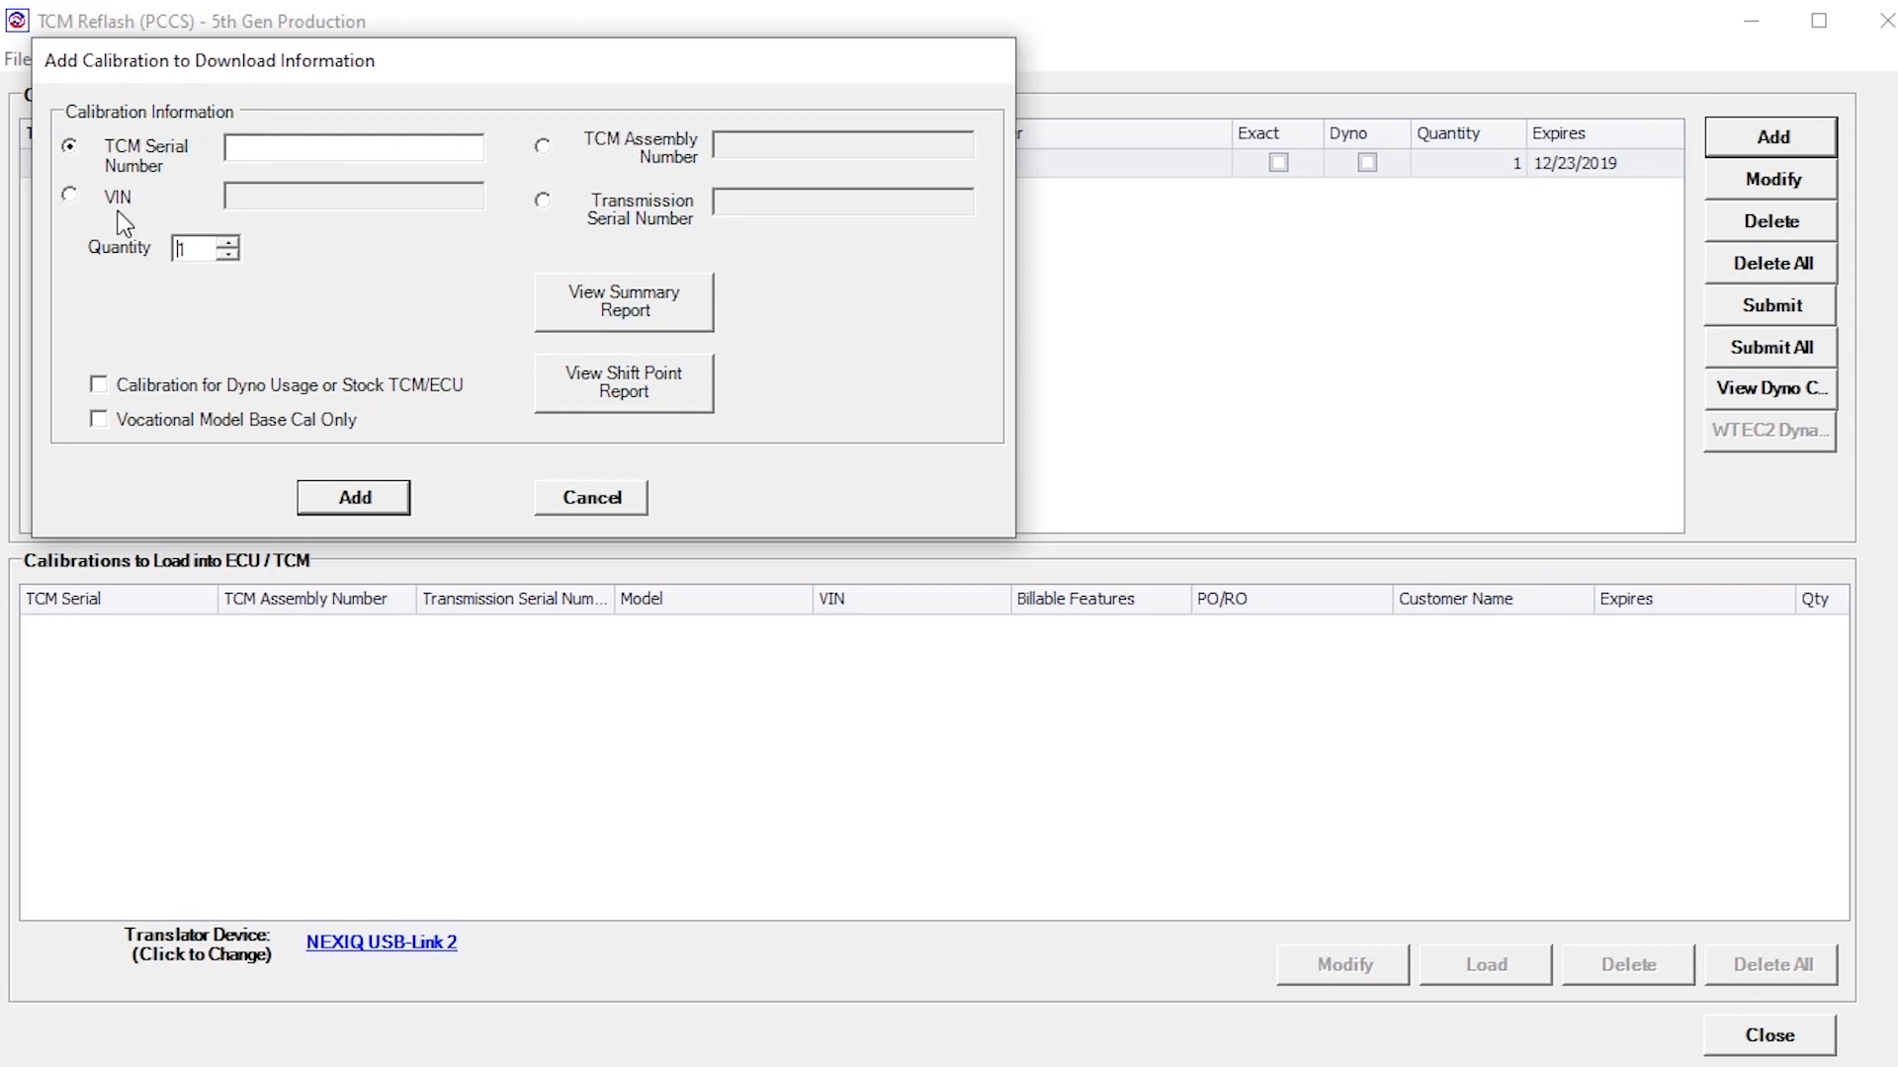
pyautogui.moveTo(571, 234)
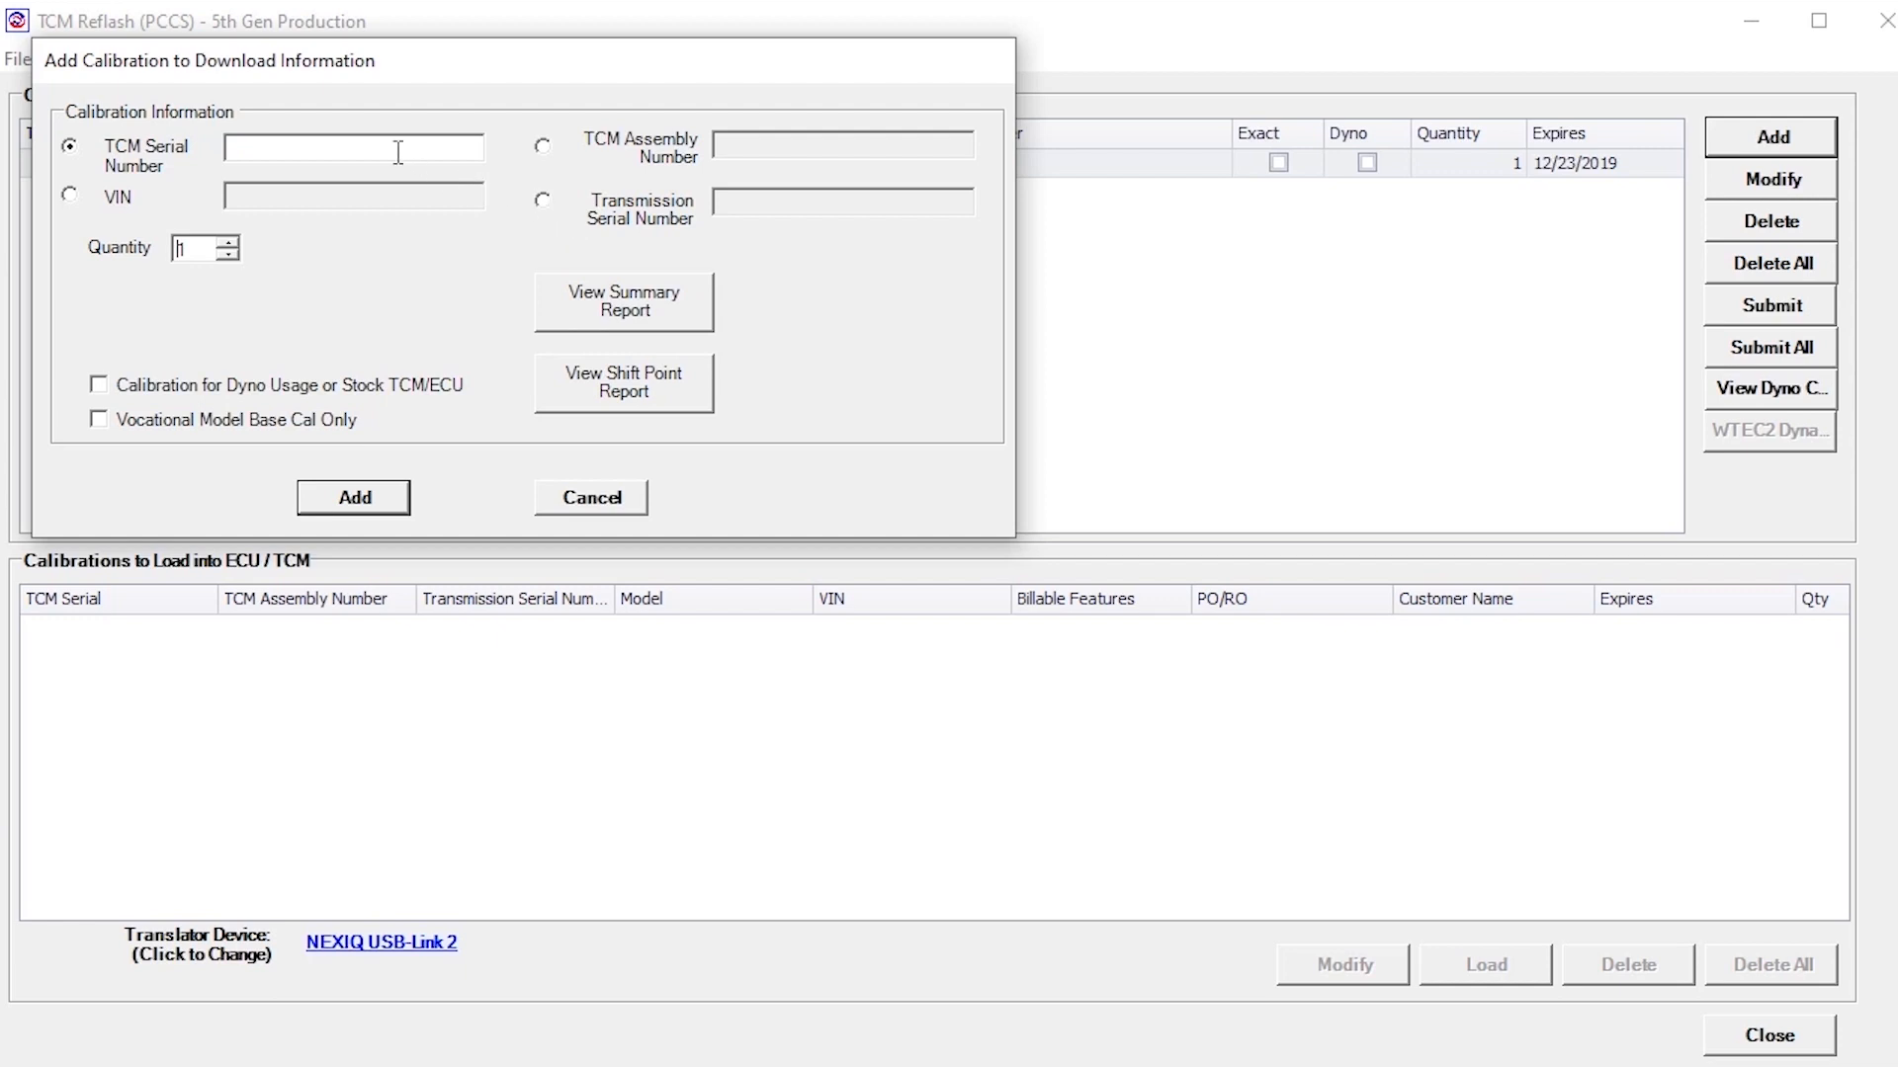
pyautogui.click(396, 149)
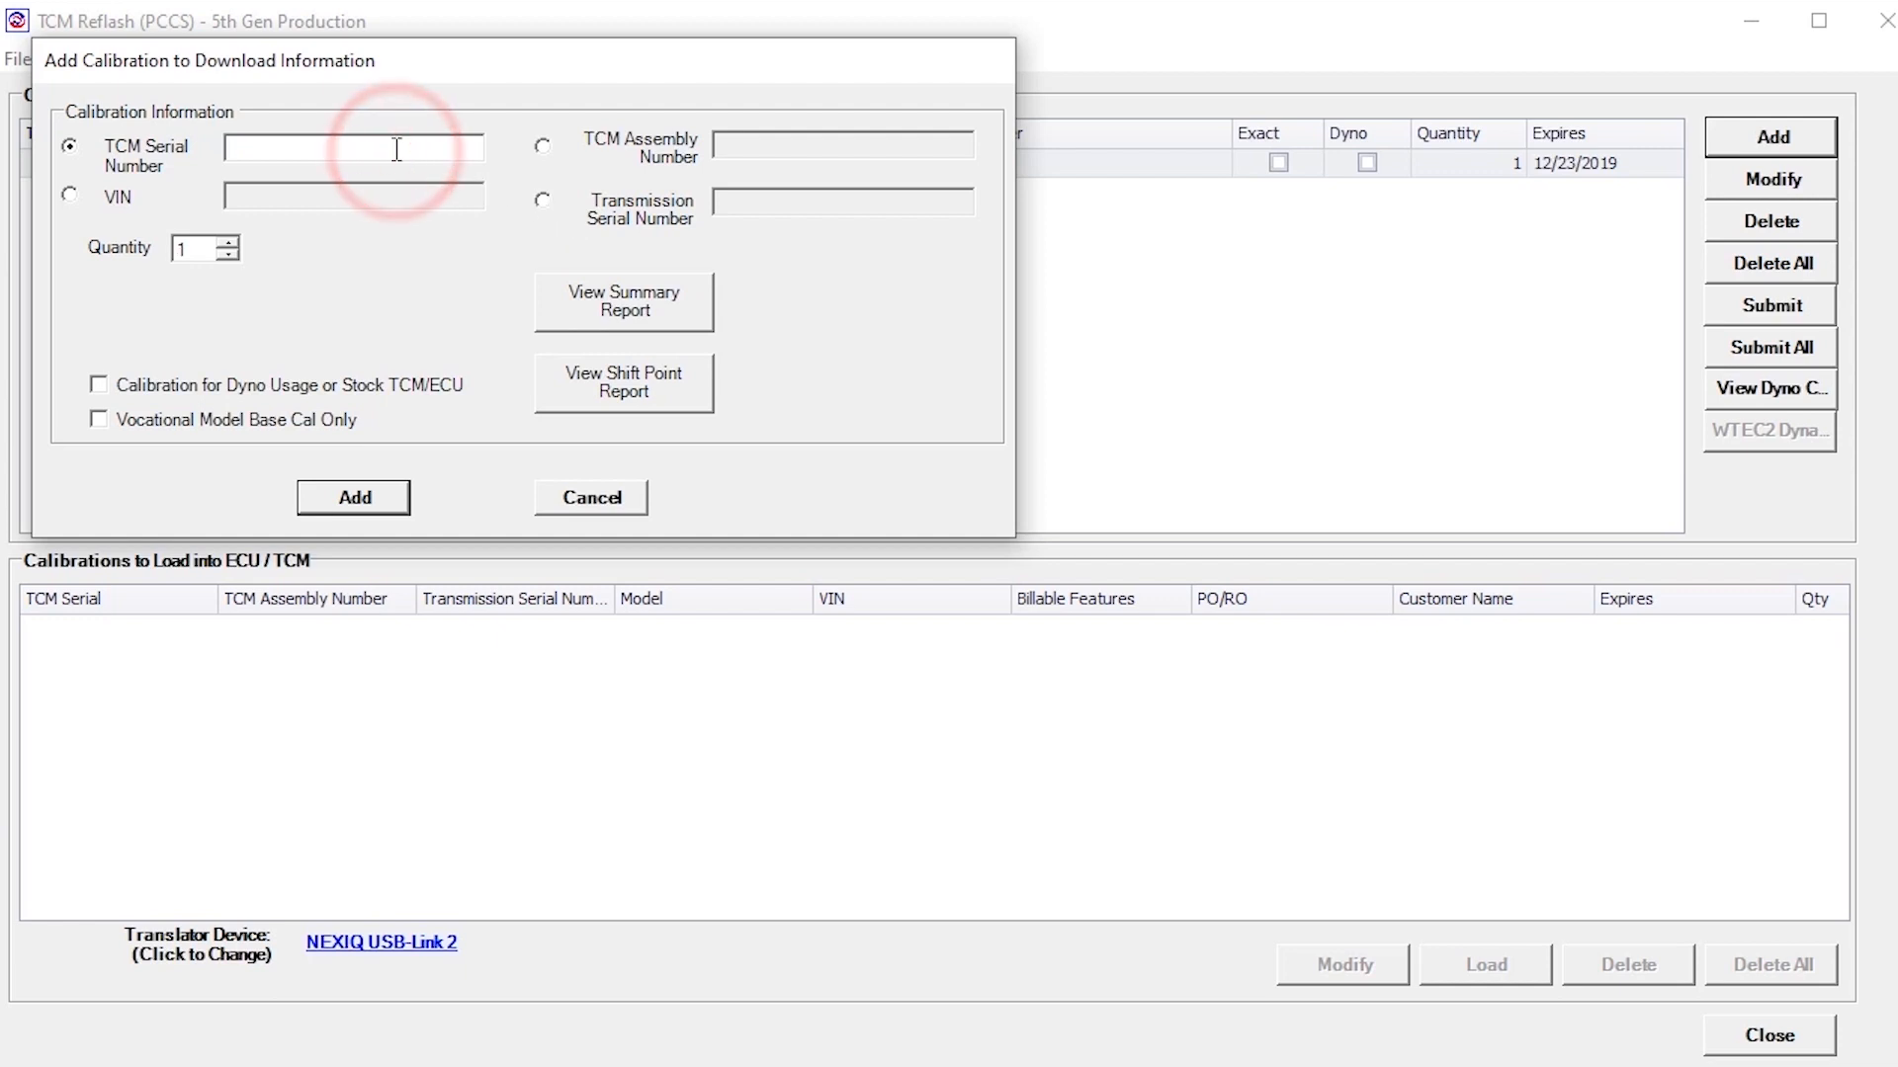
pyautogui.write('BK68')
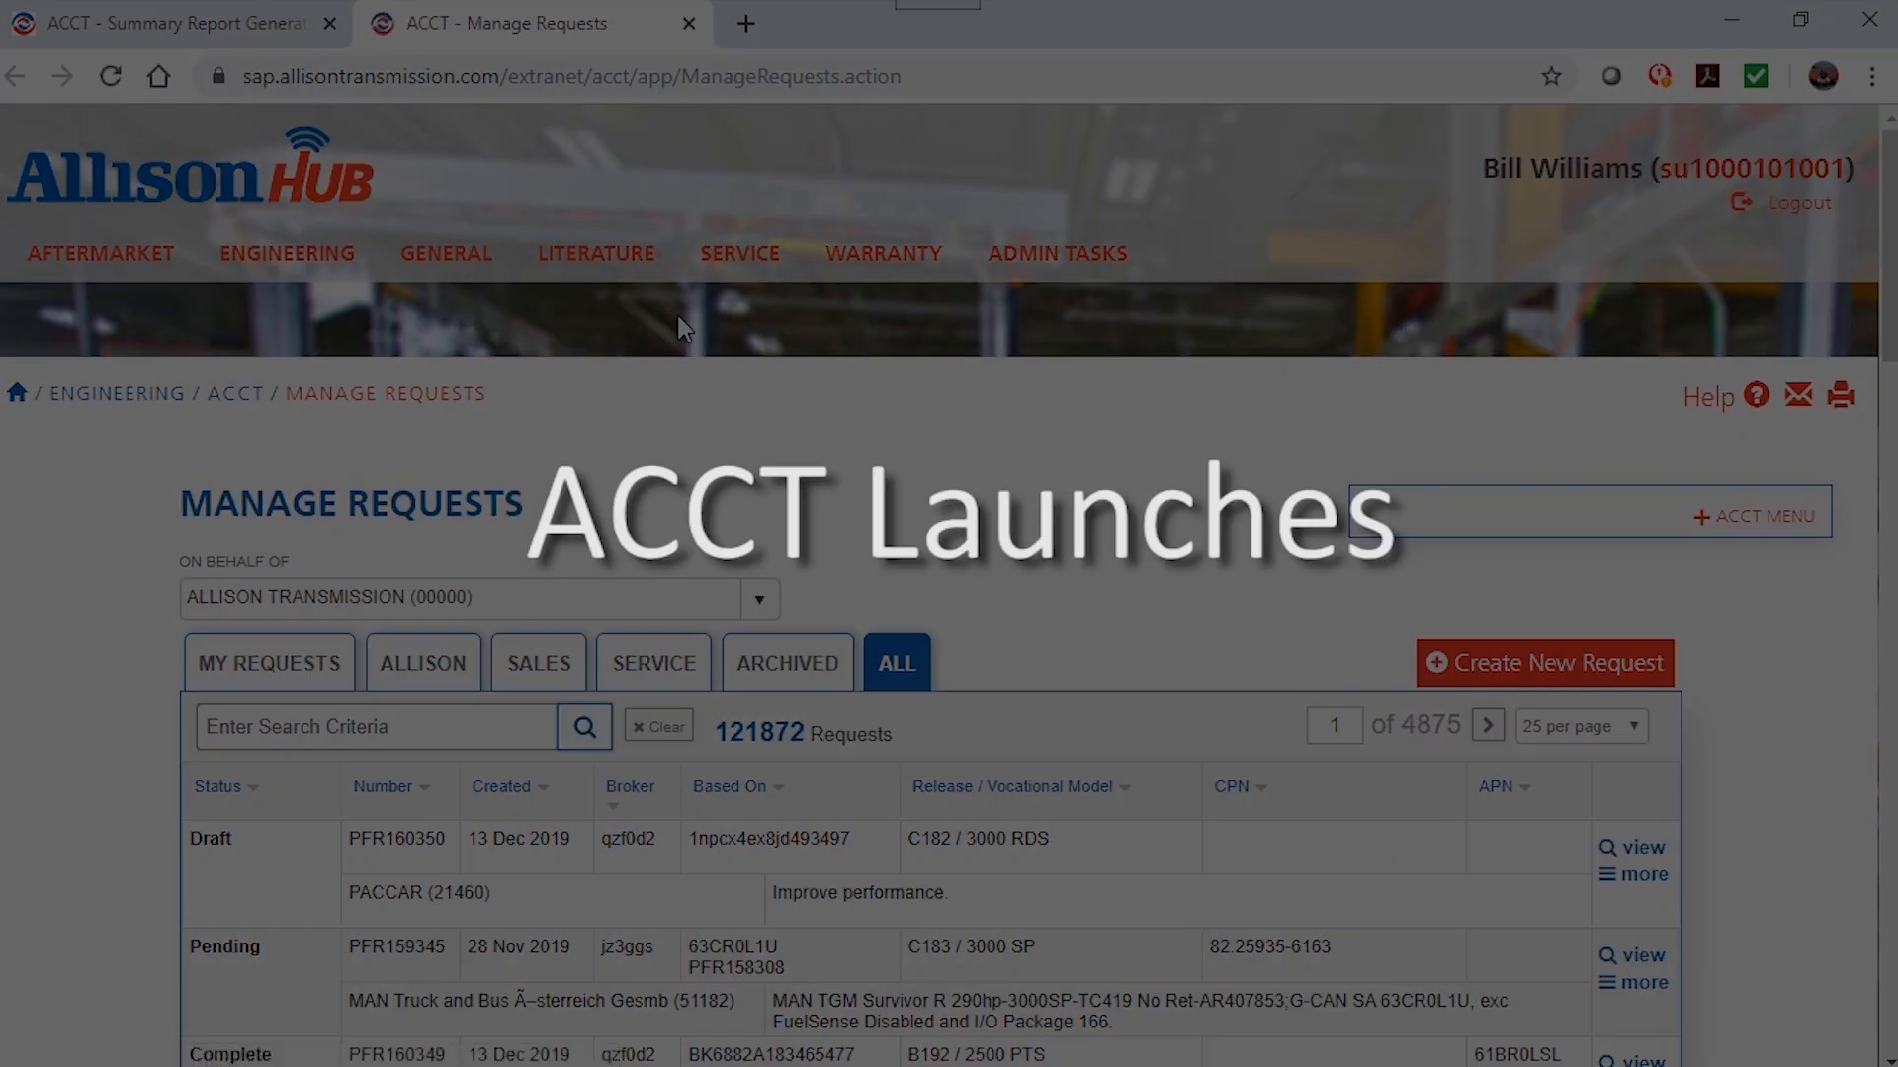
pyautogui.moveTo(1765, 484)
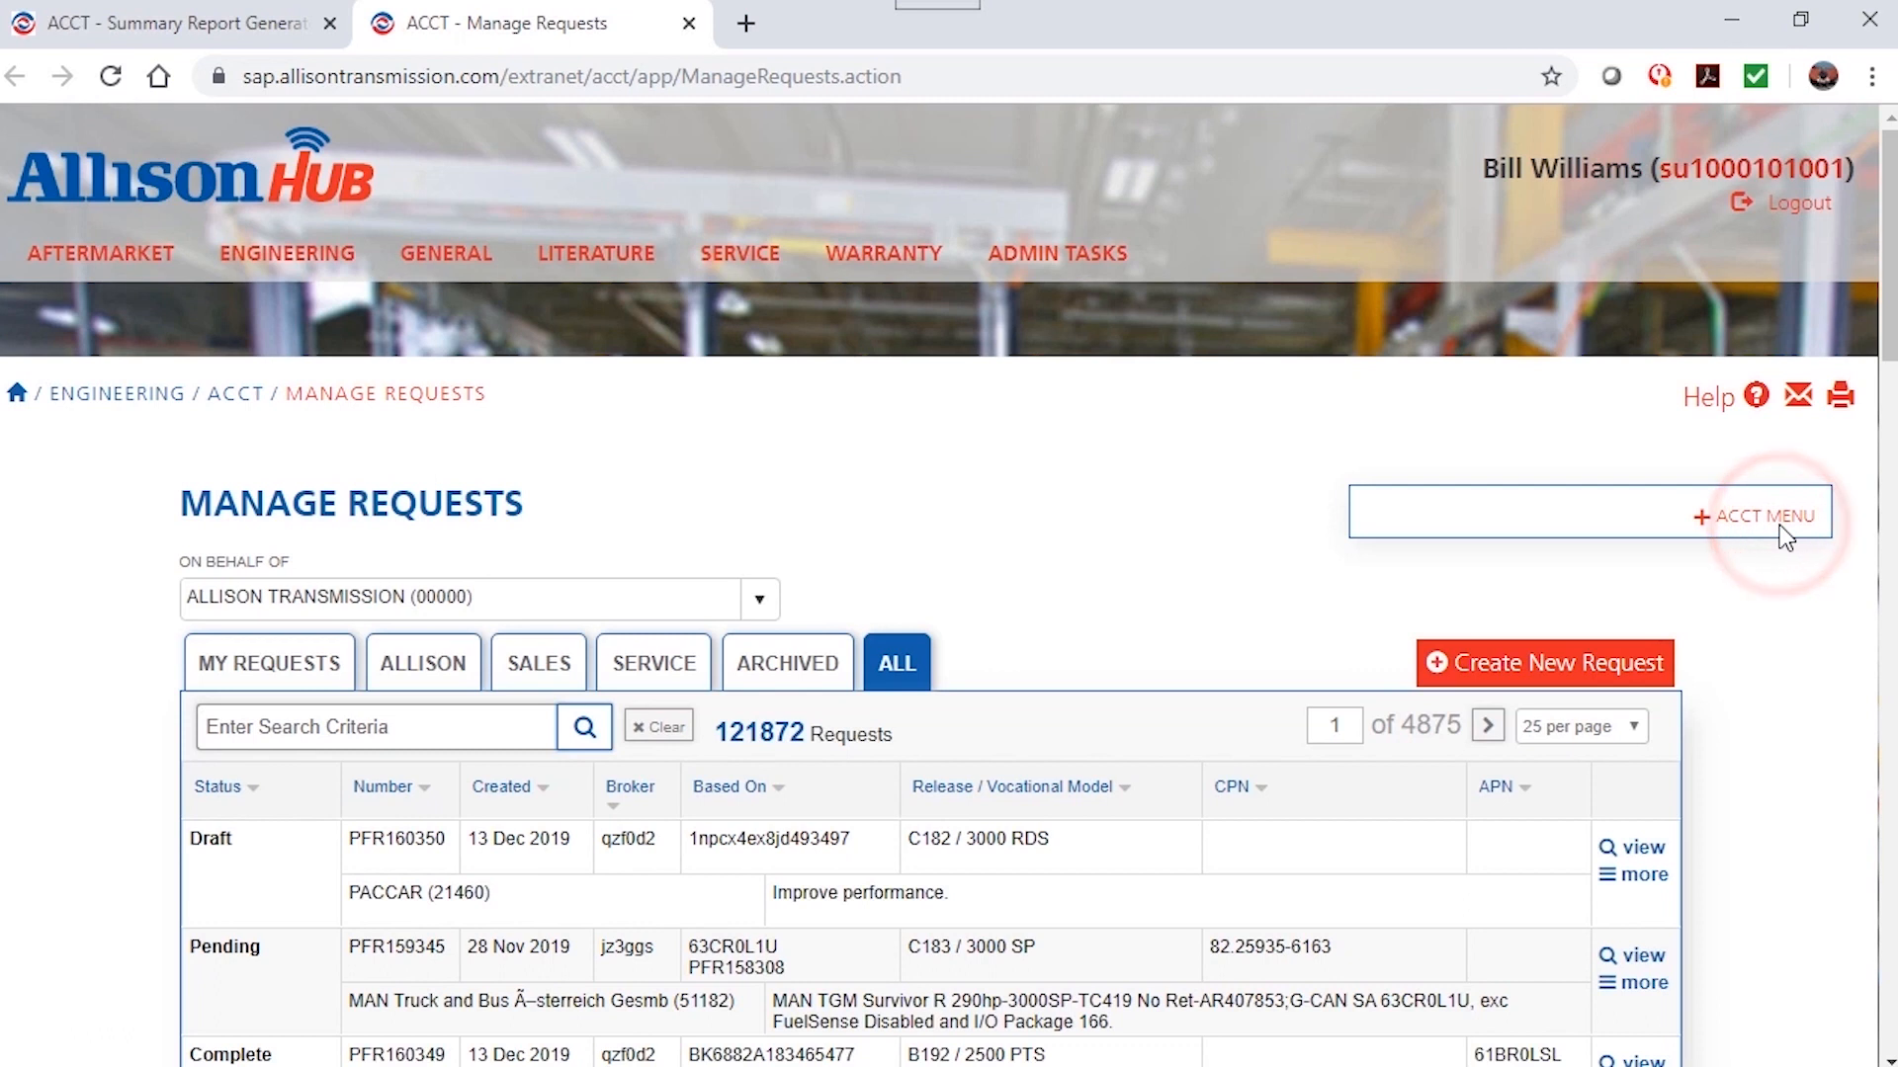
# - Generate the HTML summary report for TCM serial BK6882A191595095 from the ACCT summary report page
pyautogui.click(1755, 515)
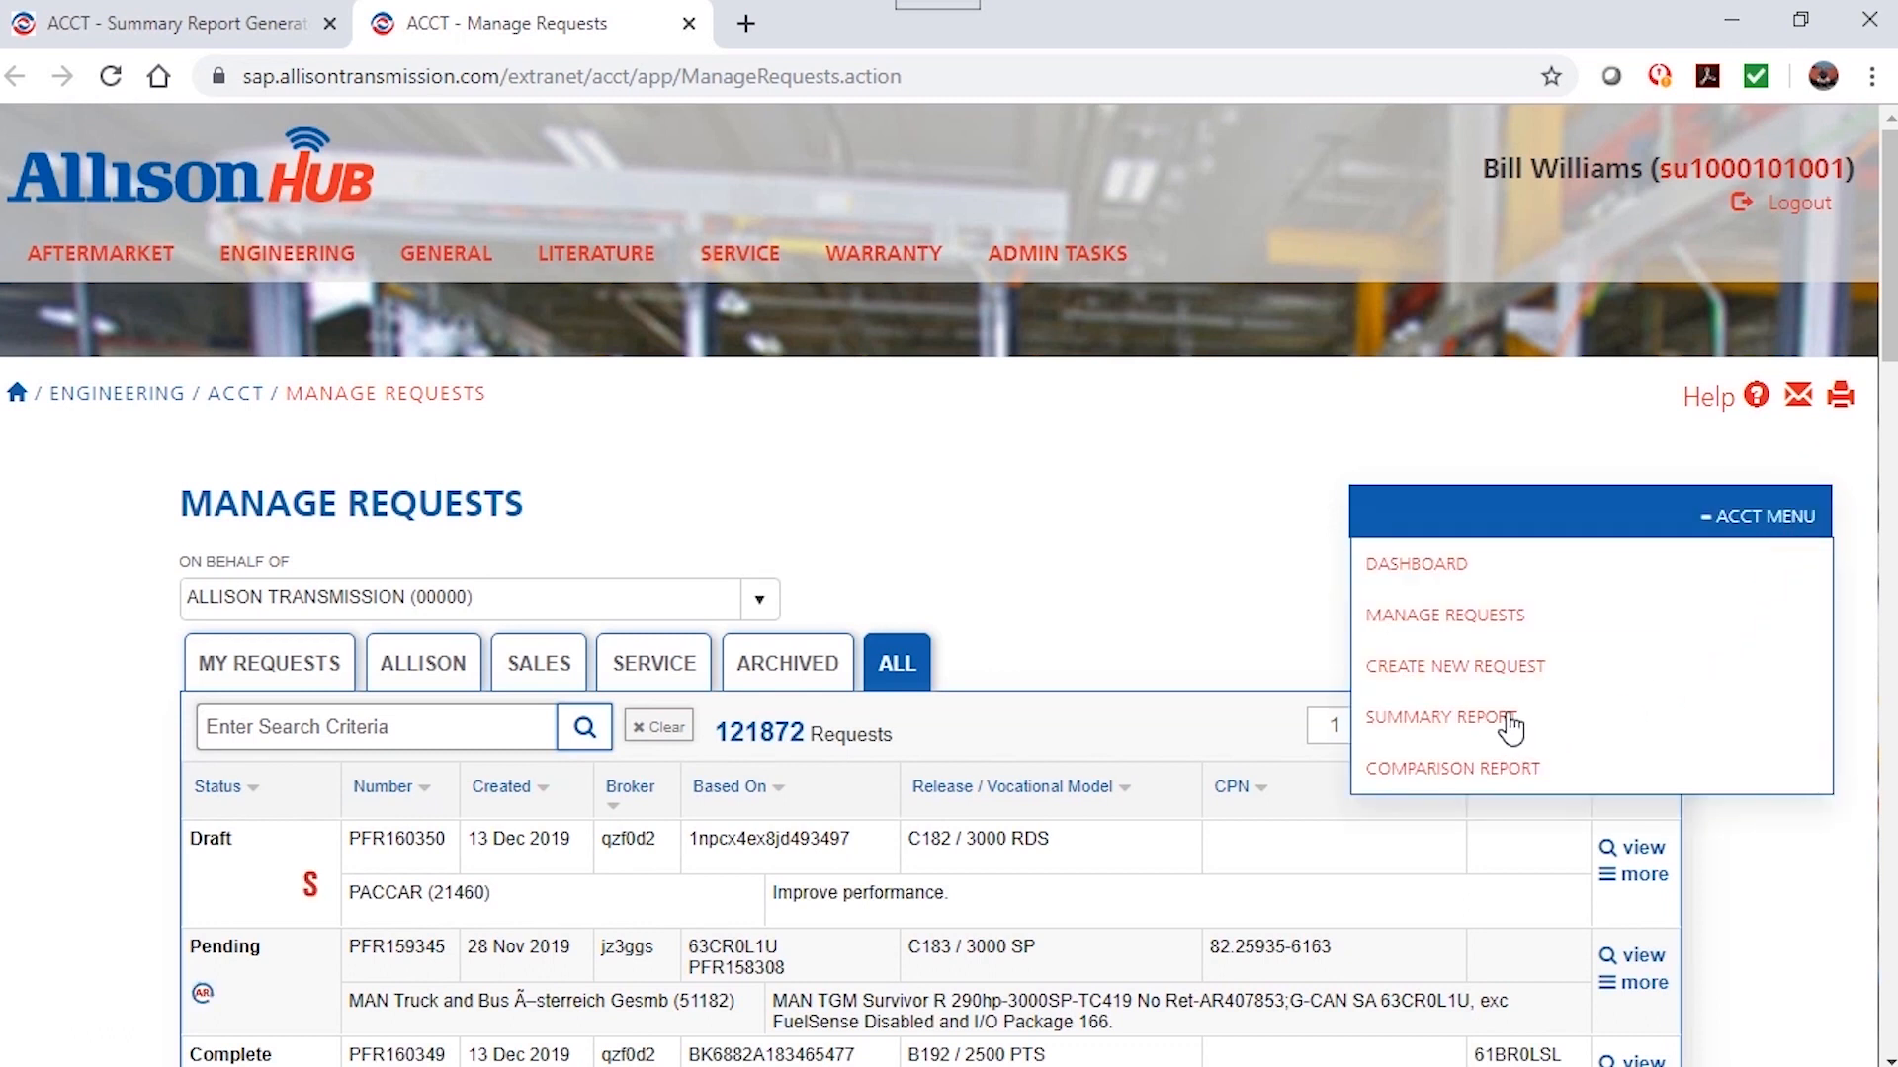
pyautogui.click(1439, 716)
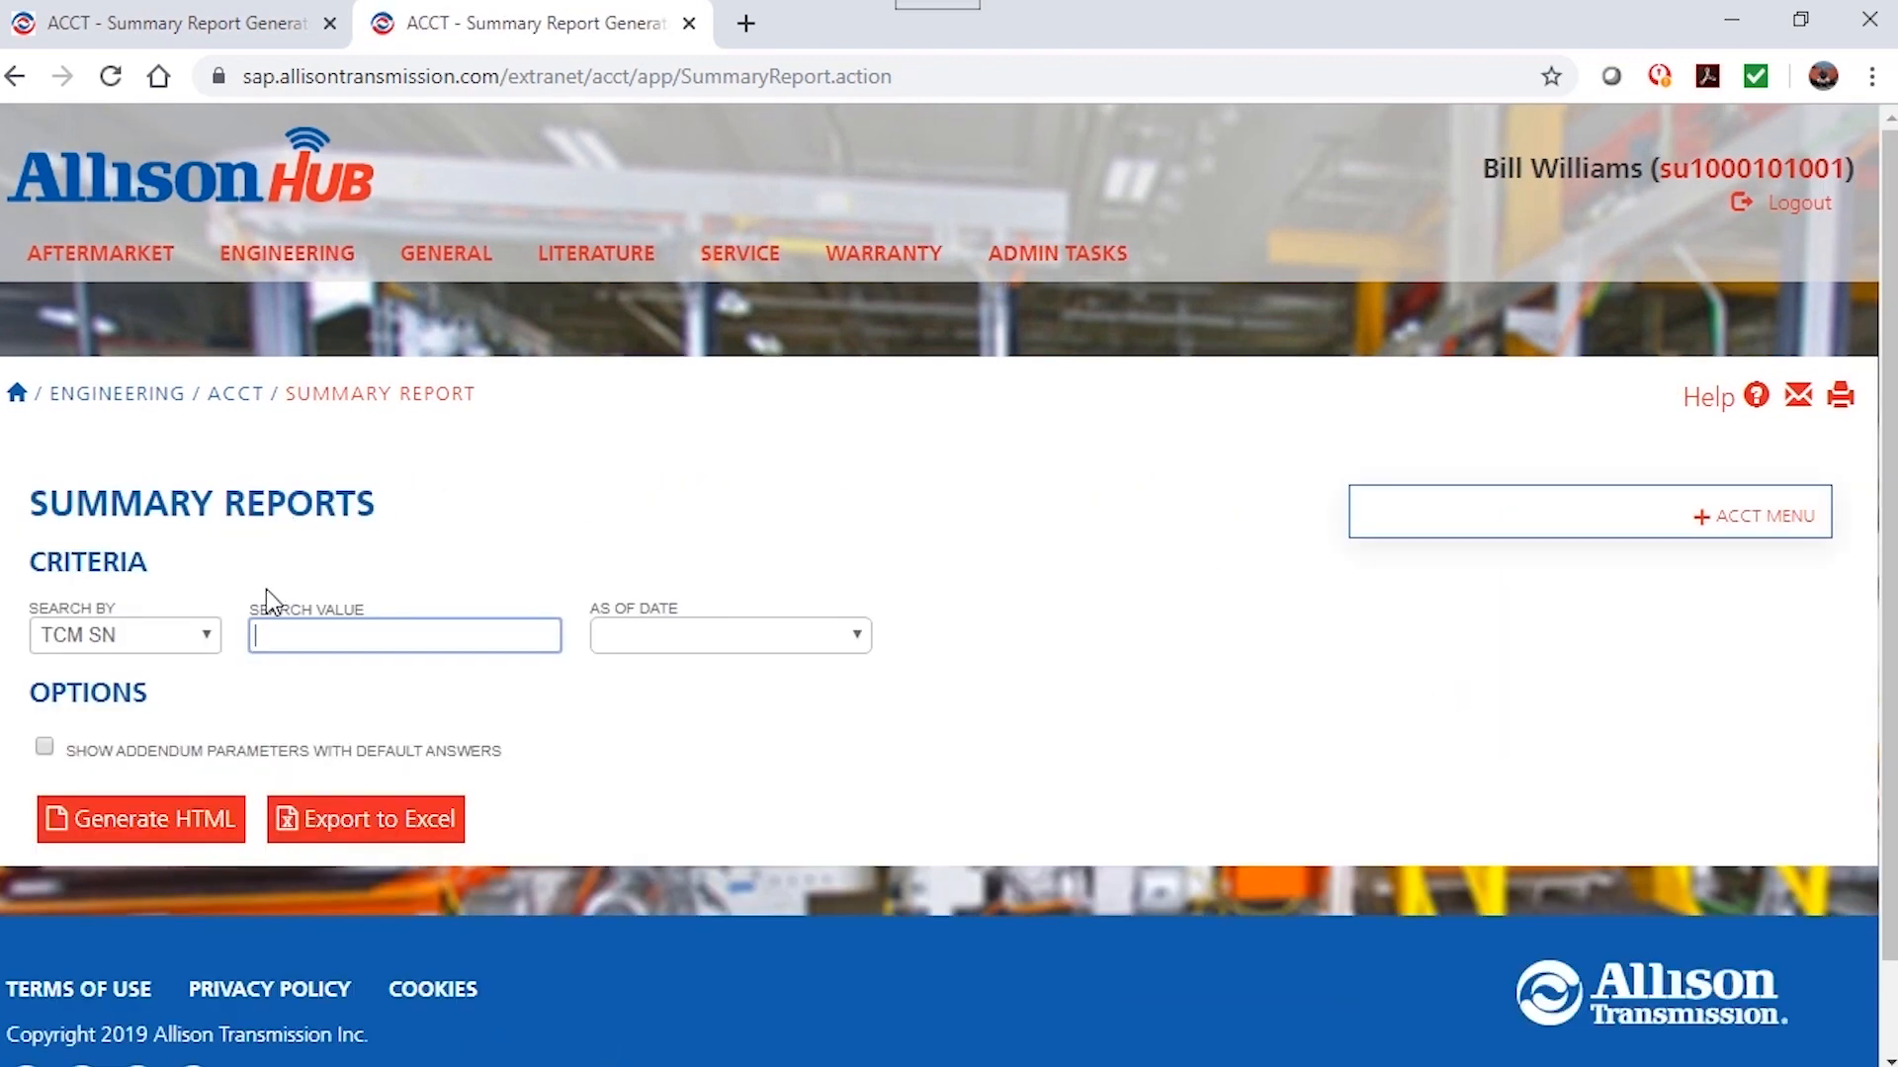
pyautogui.click(122, 635)
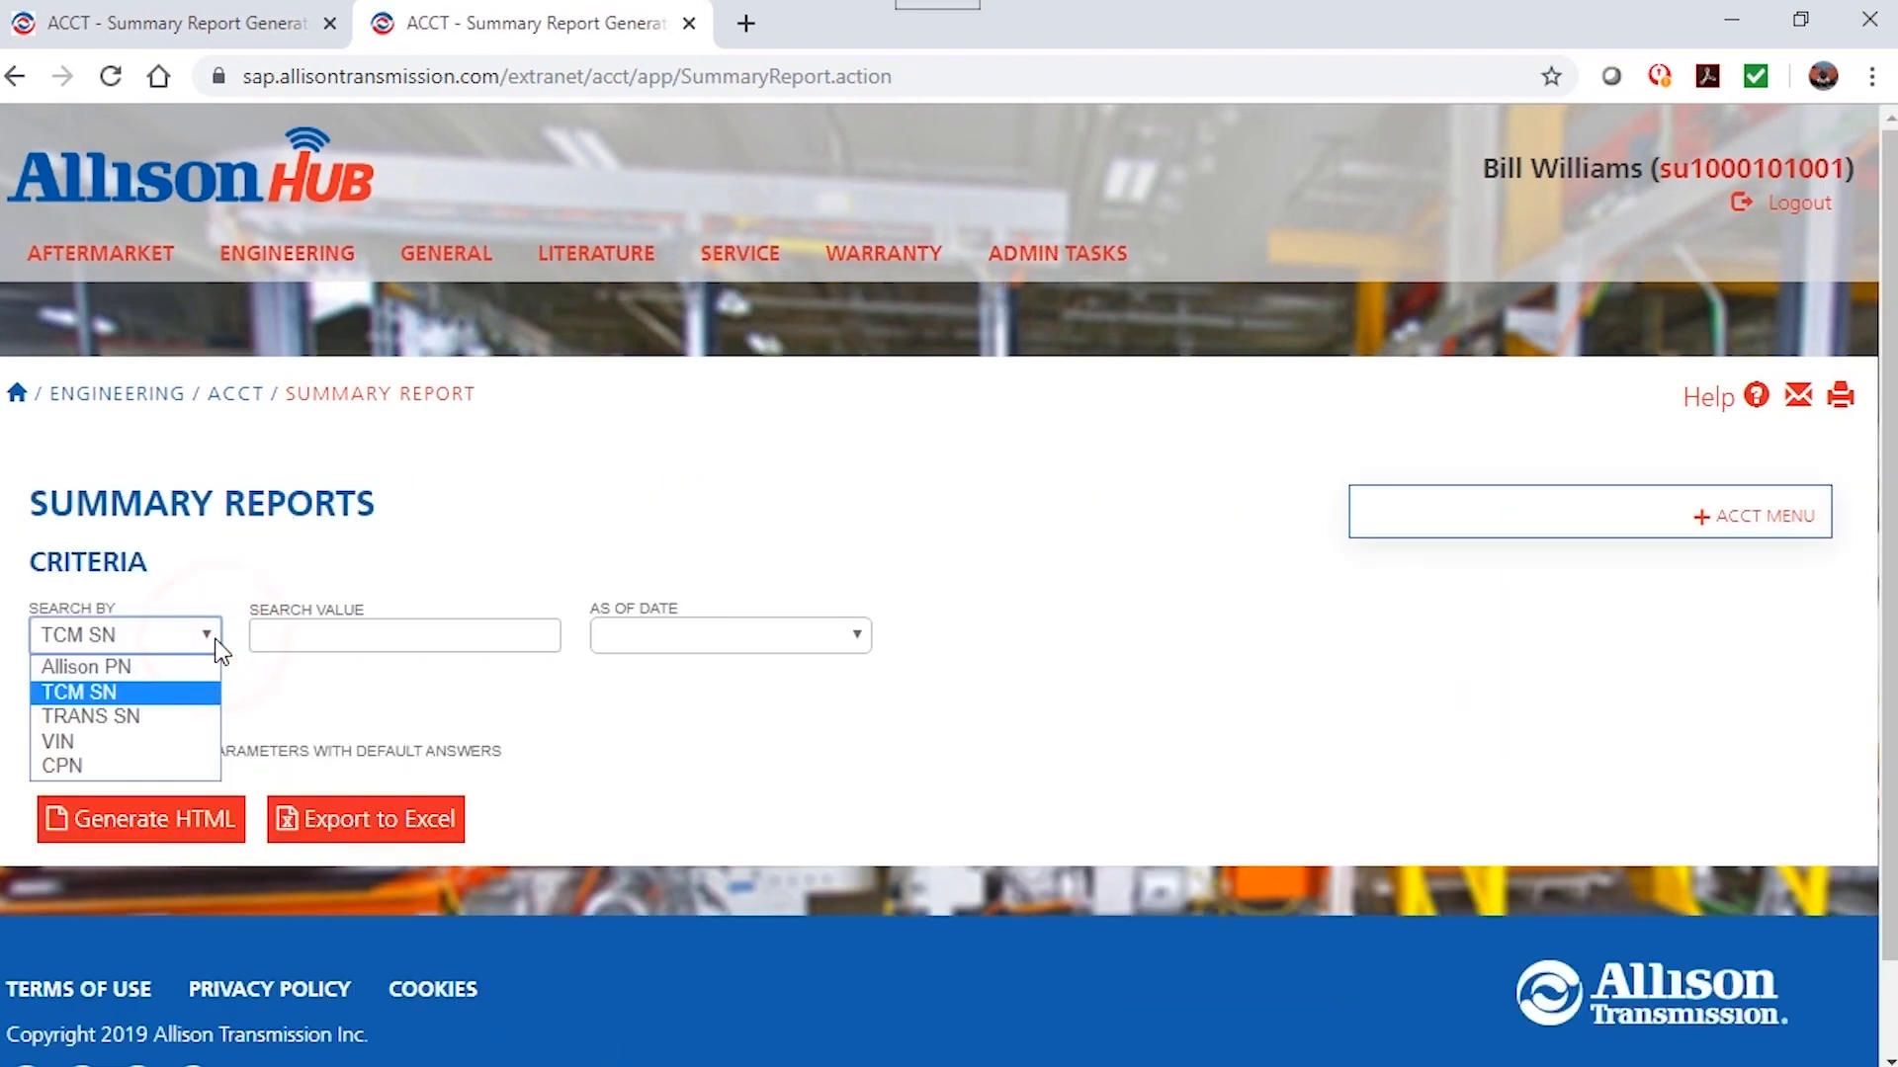
pyautogui.moveTo(58, 741)
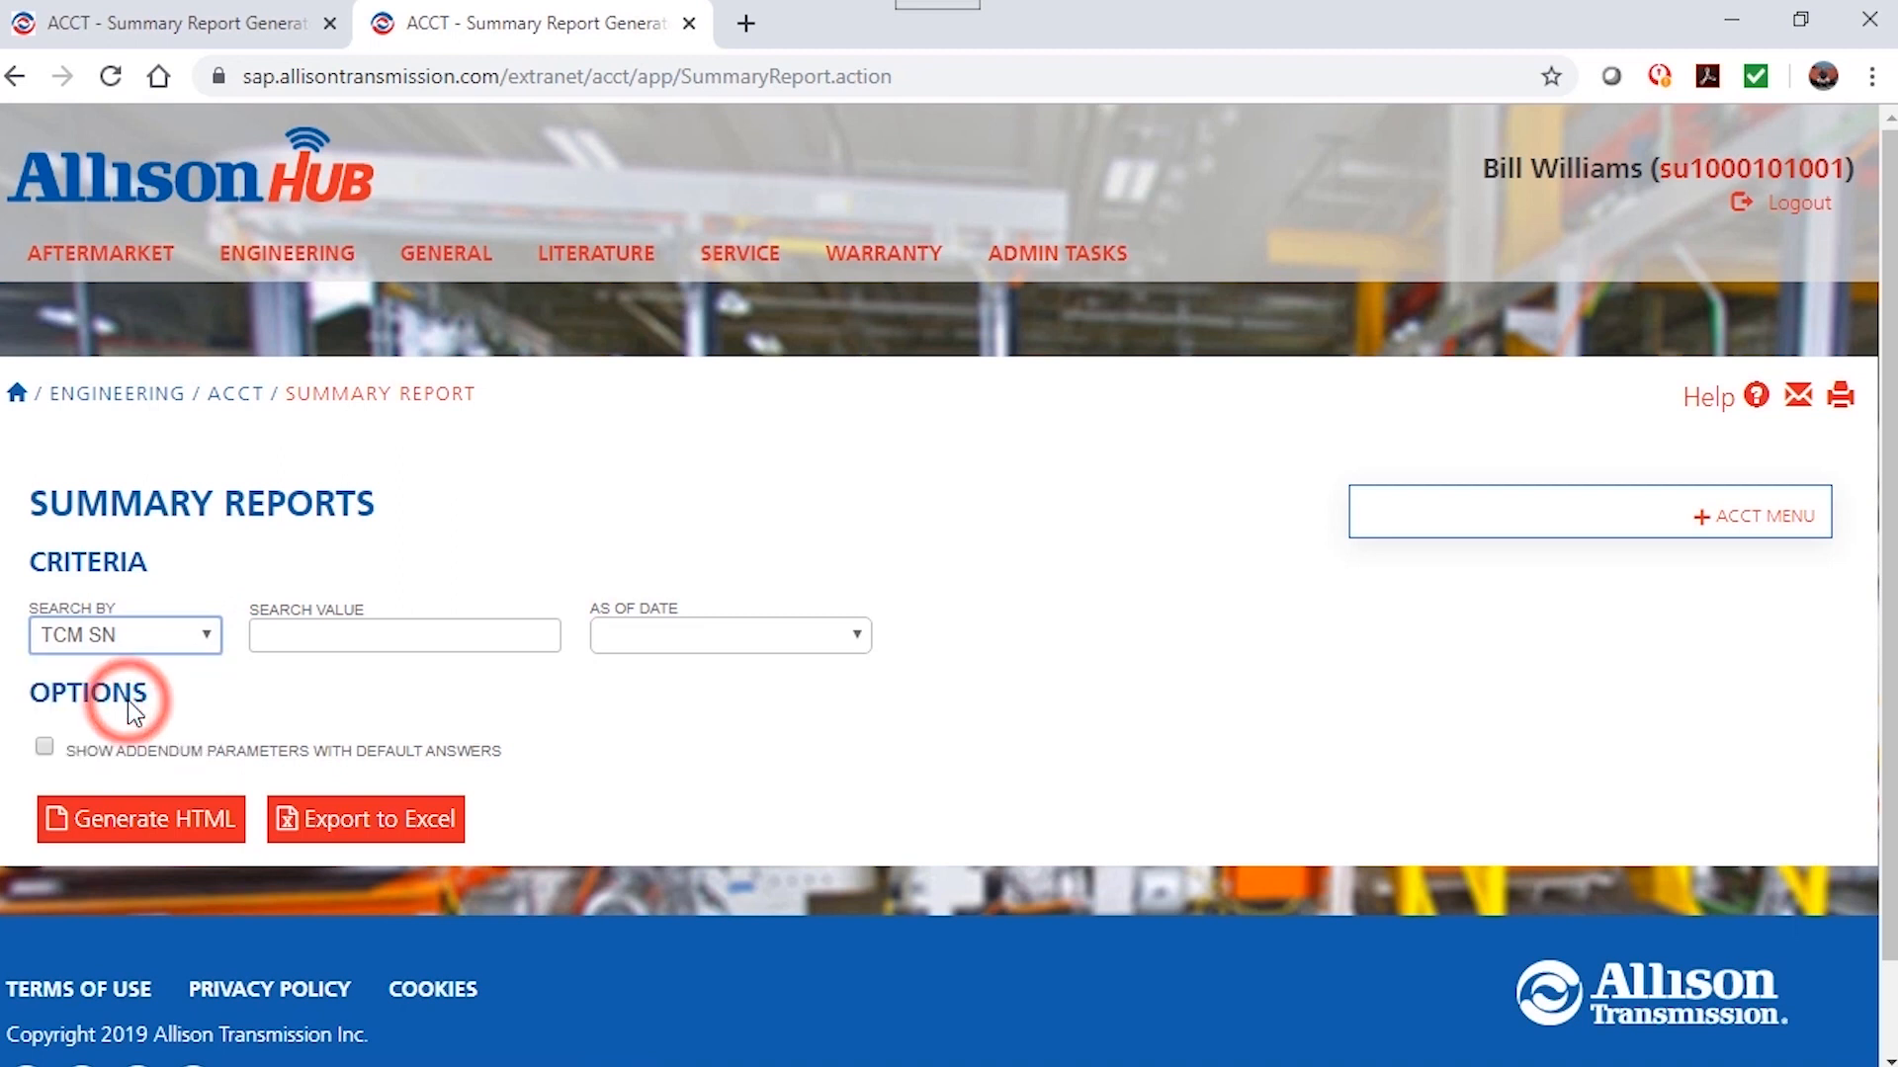
pyautogui.click(403, 634)
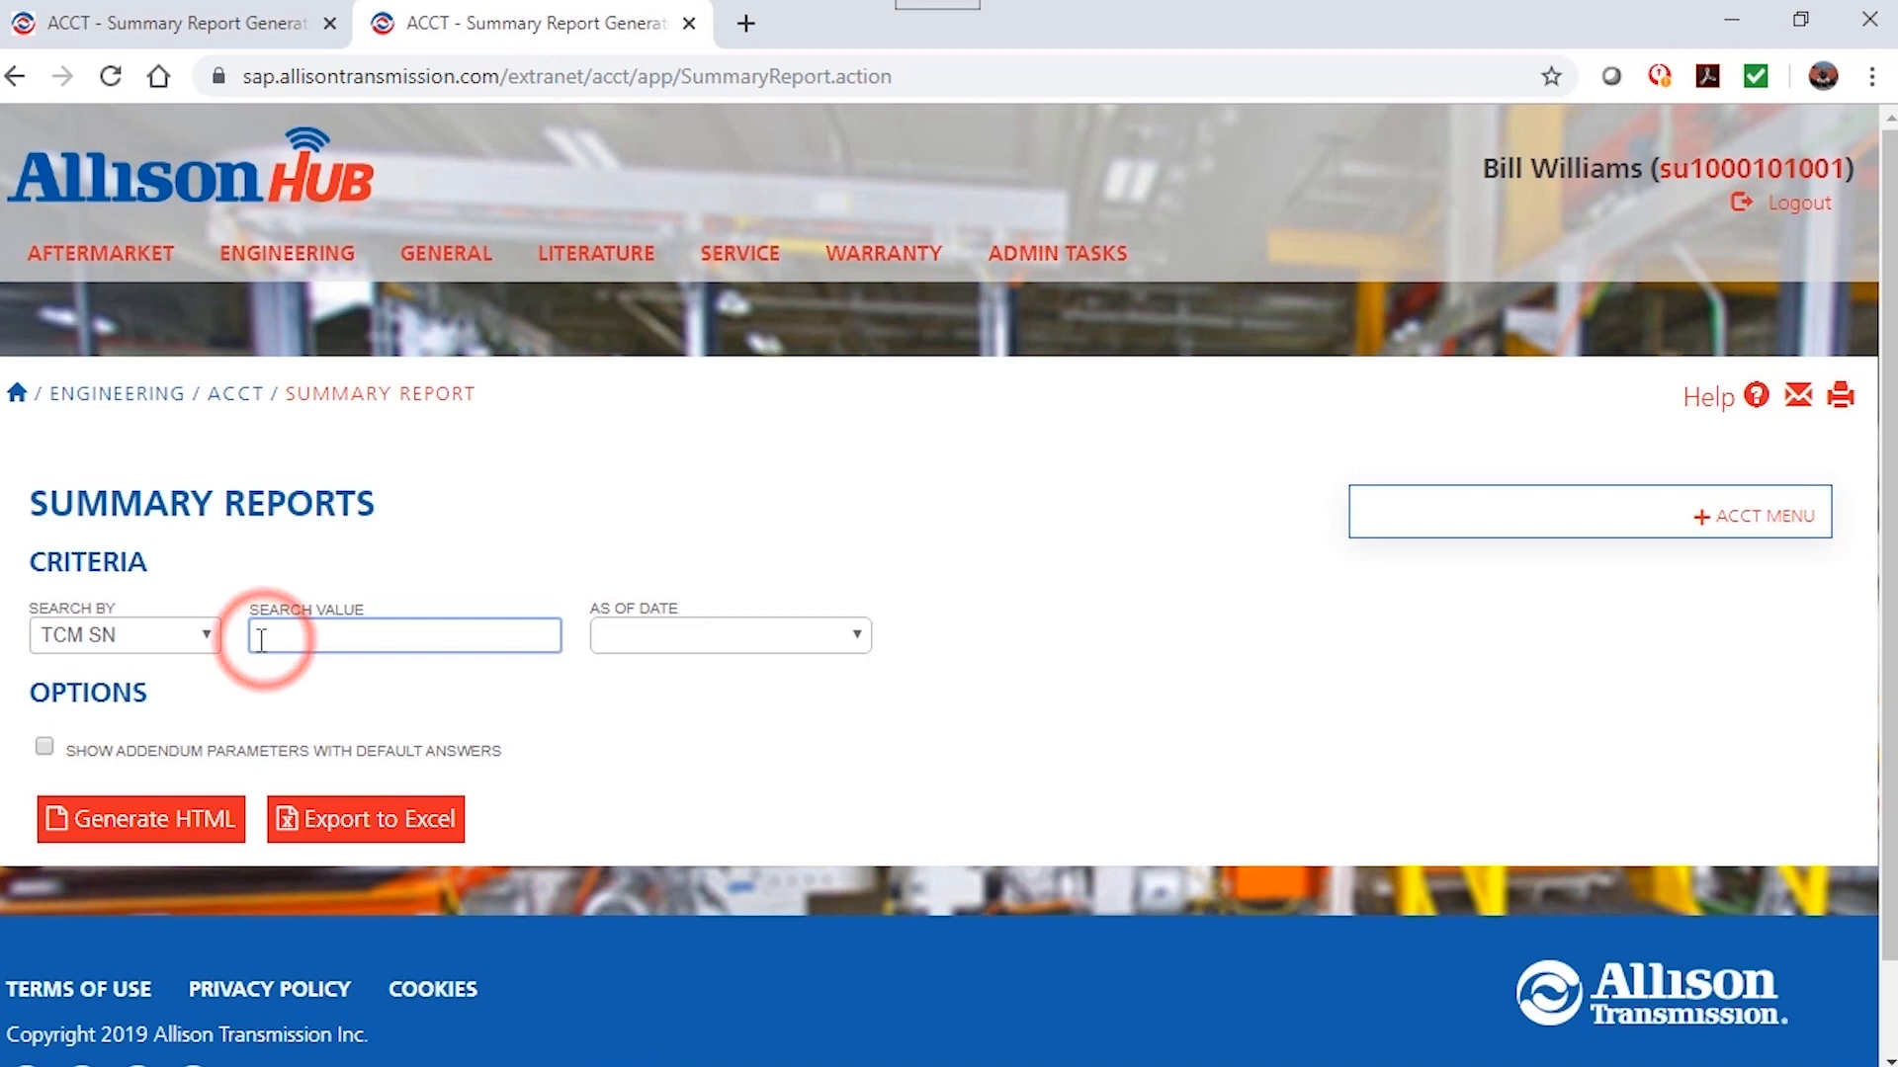
pyautogui.write('BK6882A191595095')
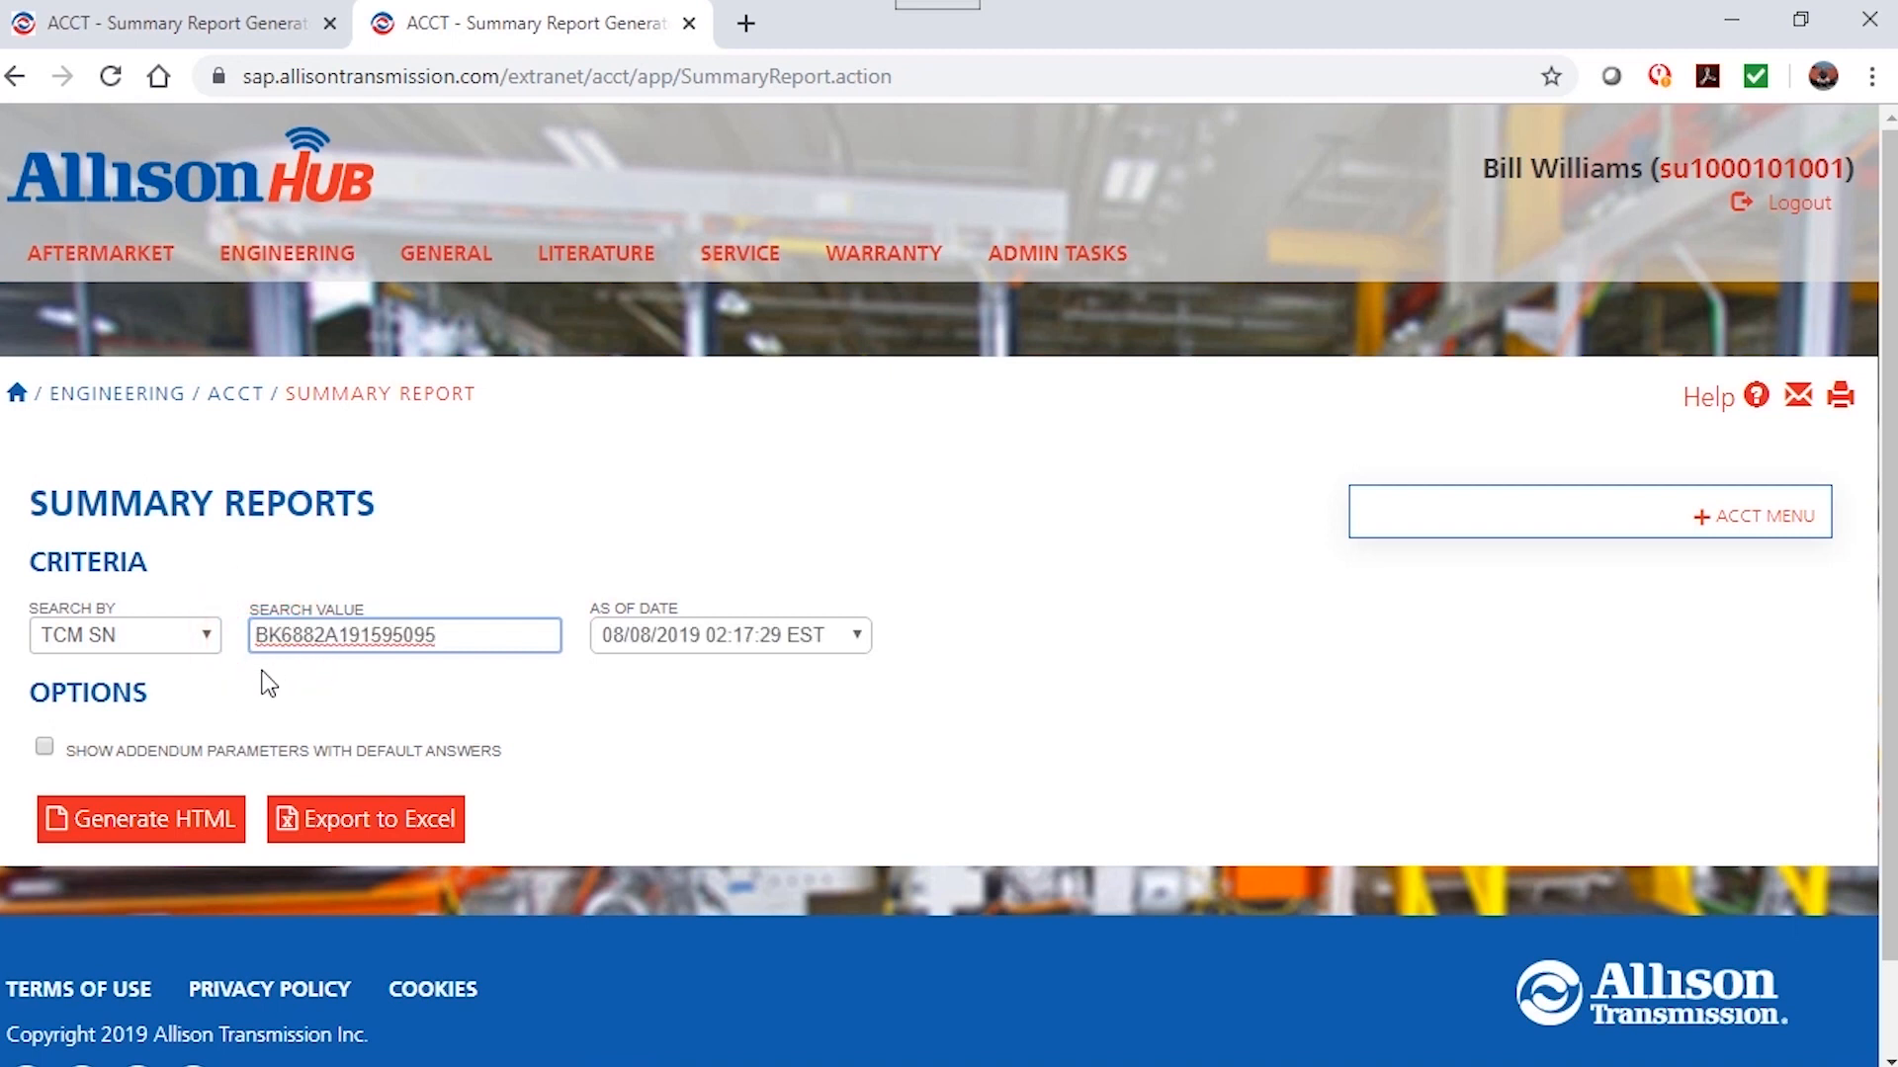
pyautogui.moveTo(180, 828)
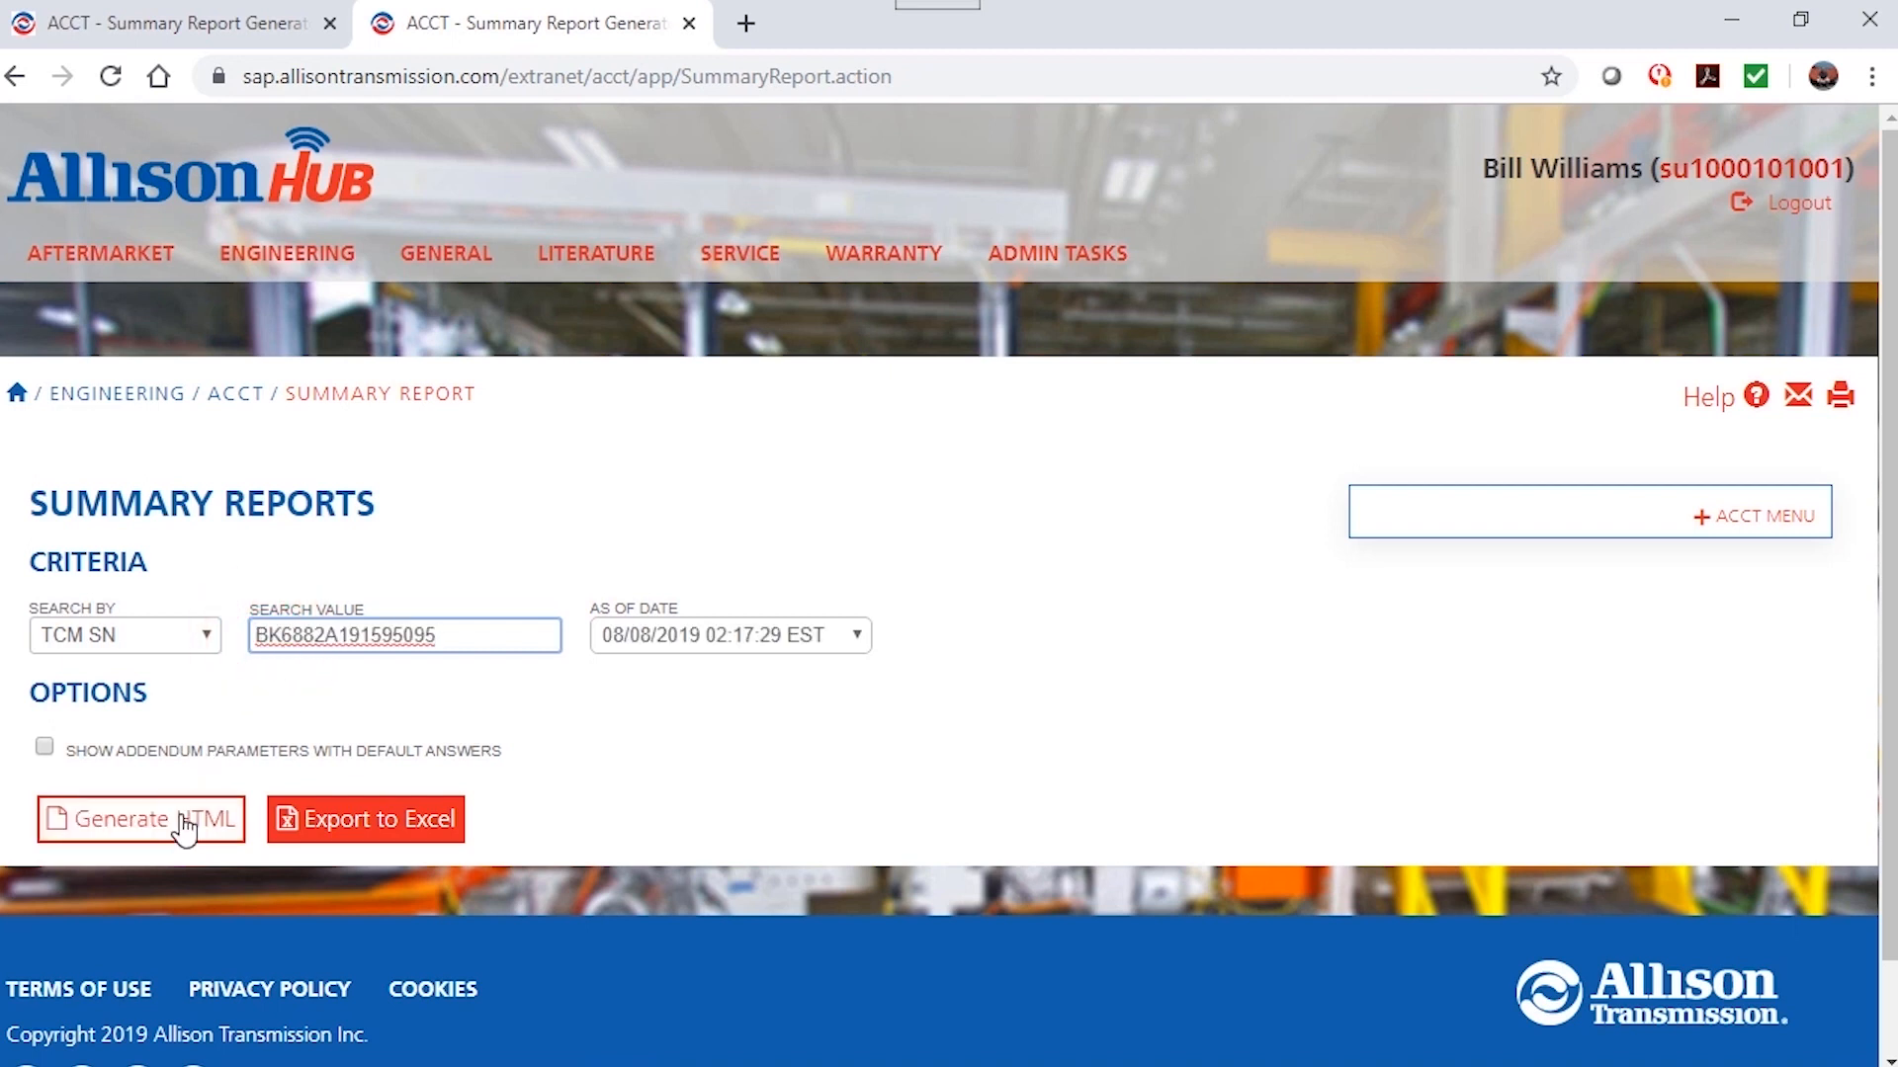
pyautogui.click(139, 818)
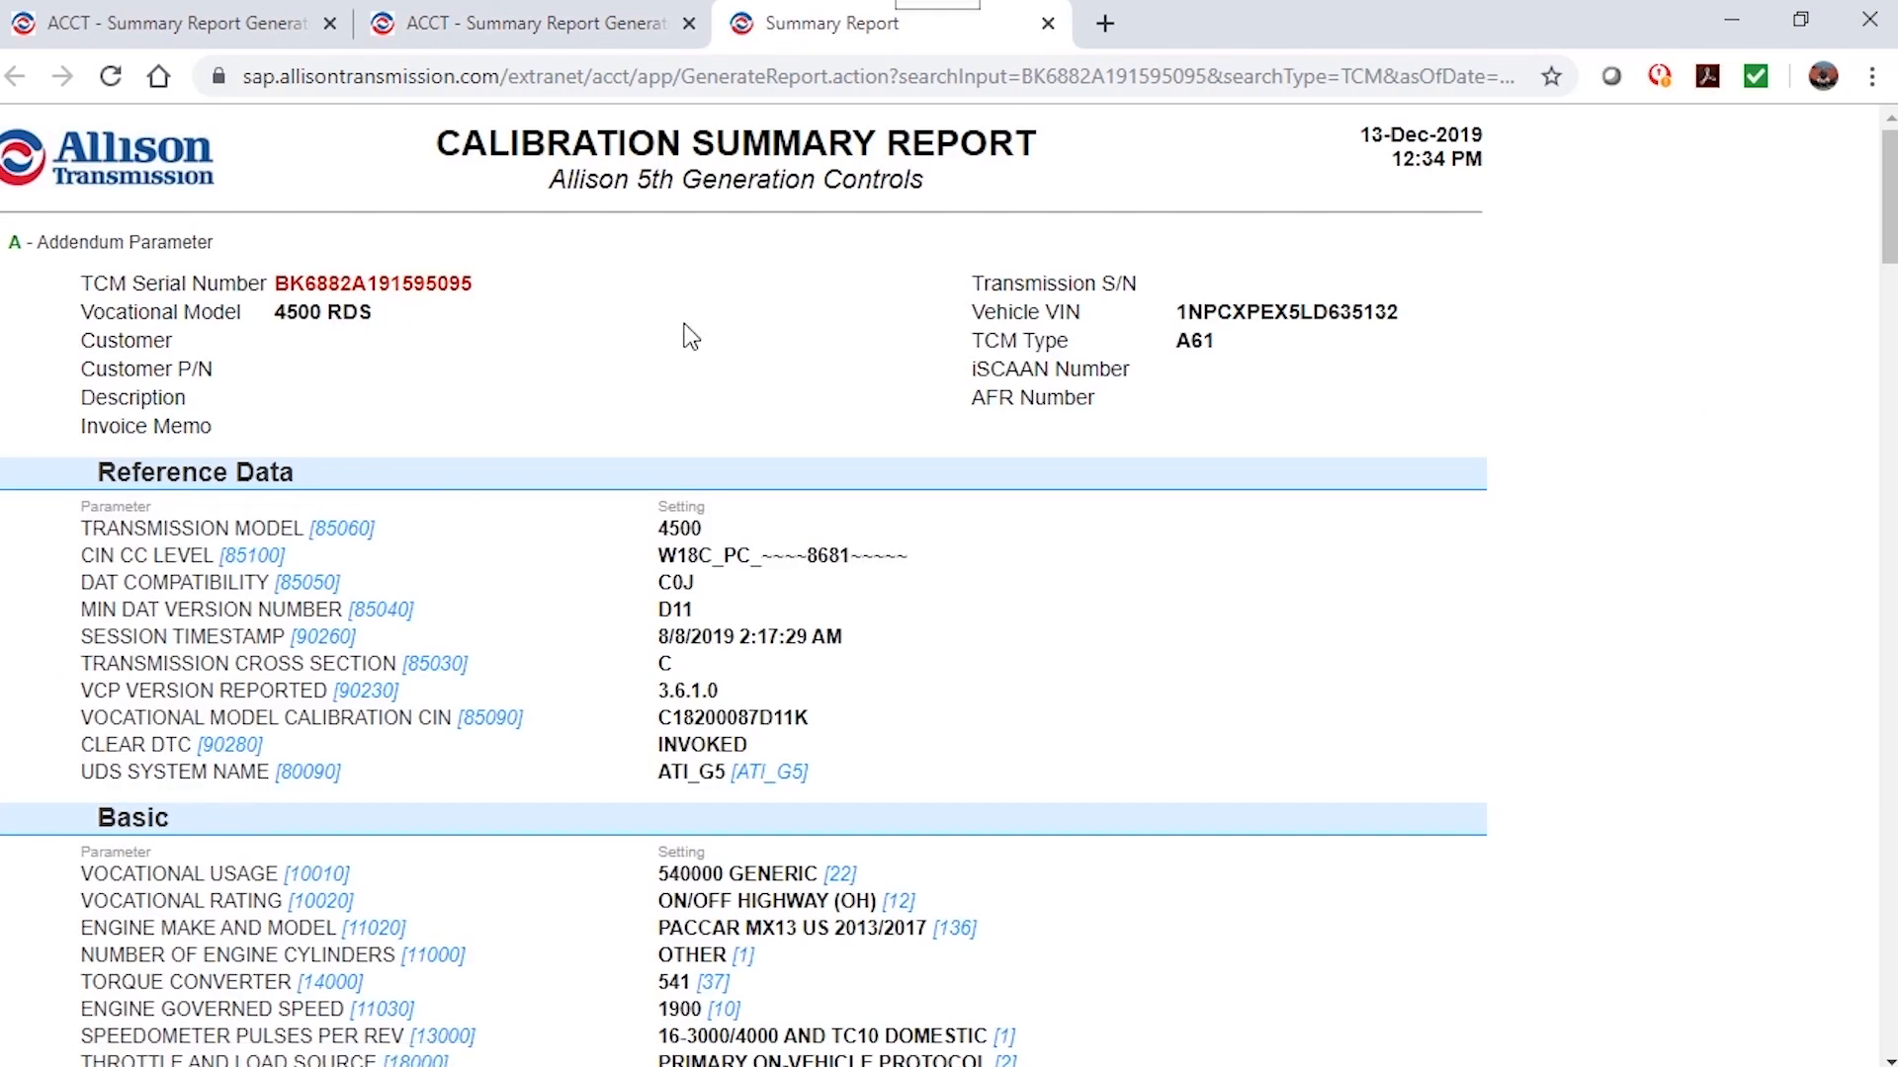
# - Scroll through the report's shift mode, shift selector and GPIO settings
pyautogui.scroll(-3)
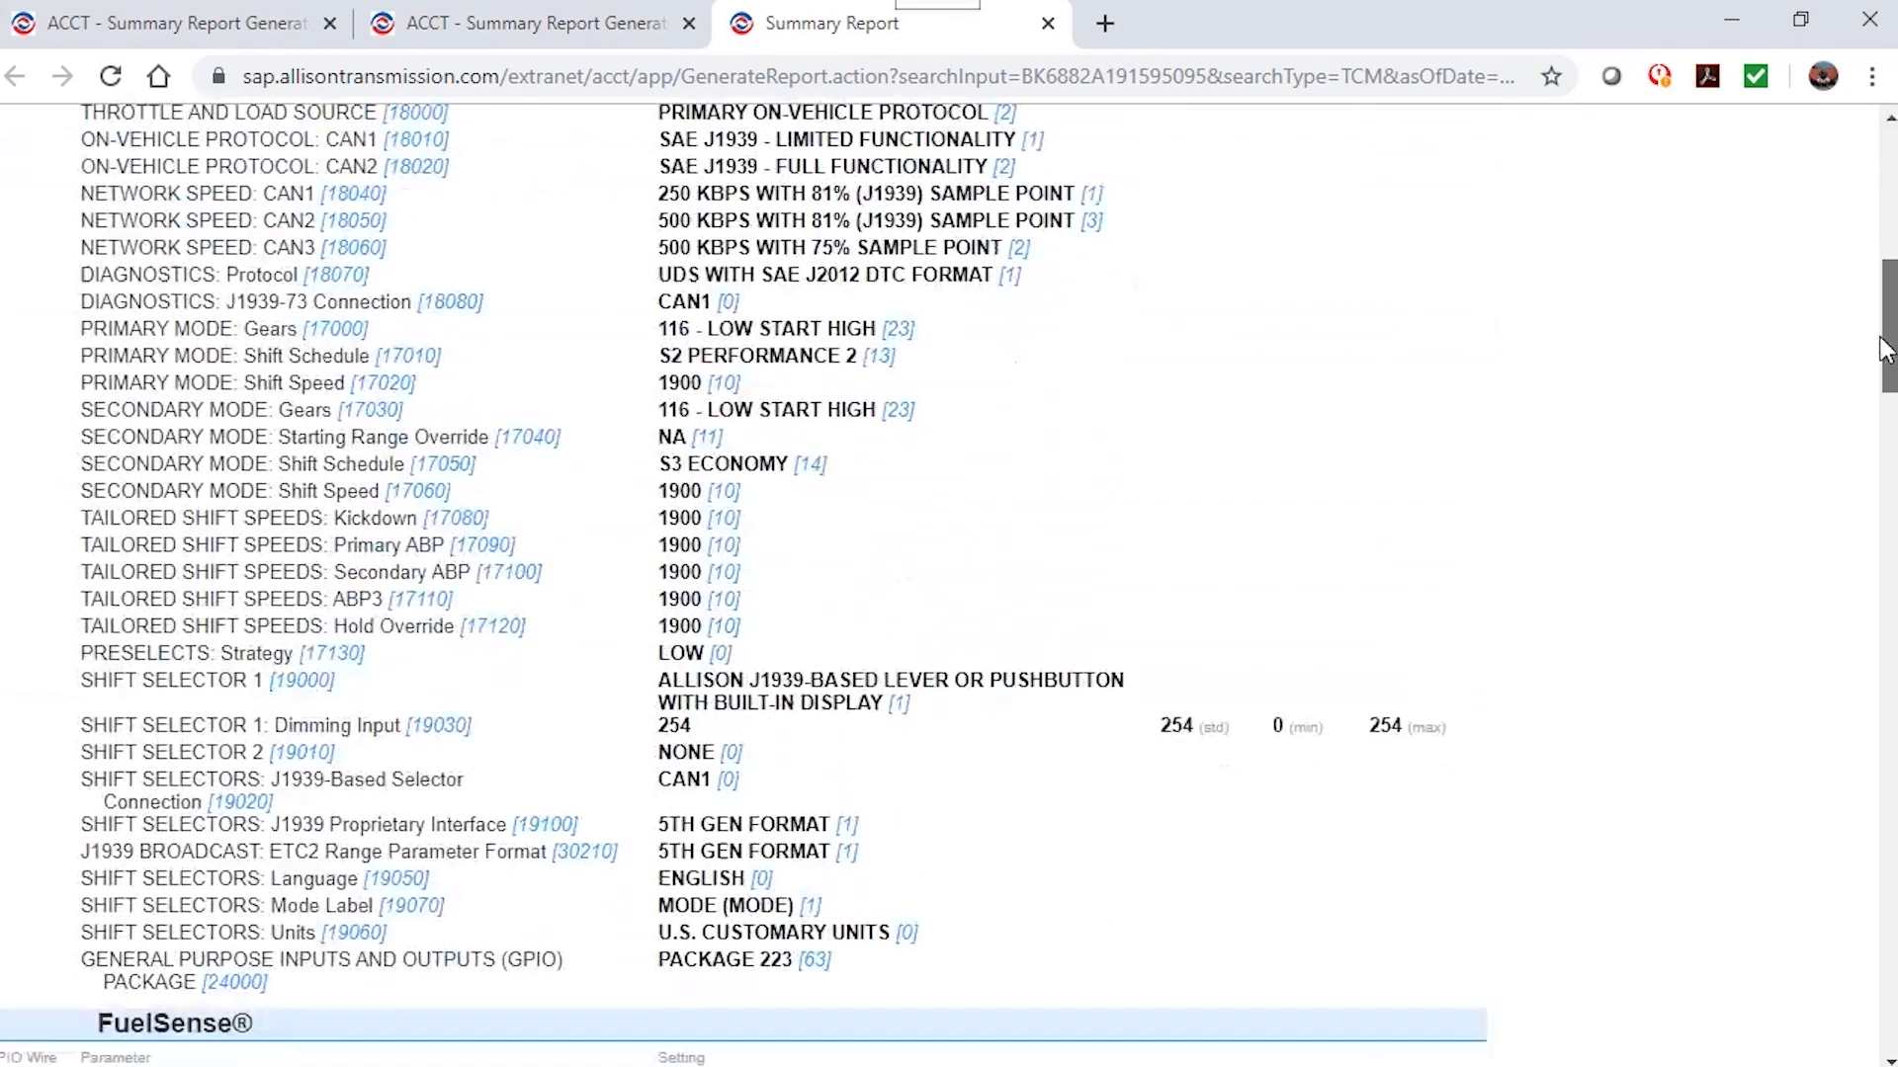
pyautogui.scroll(-3)
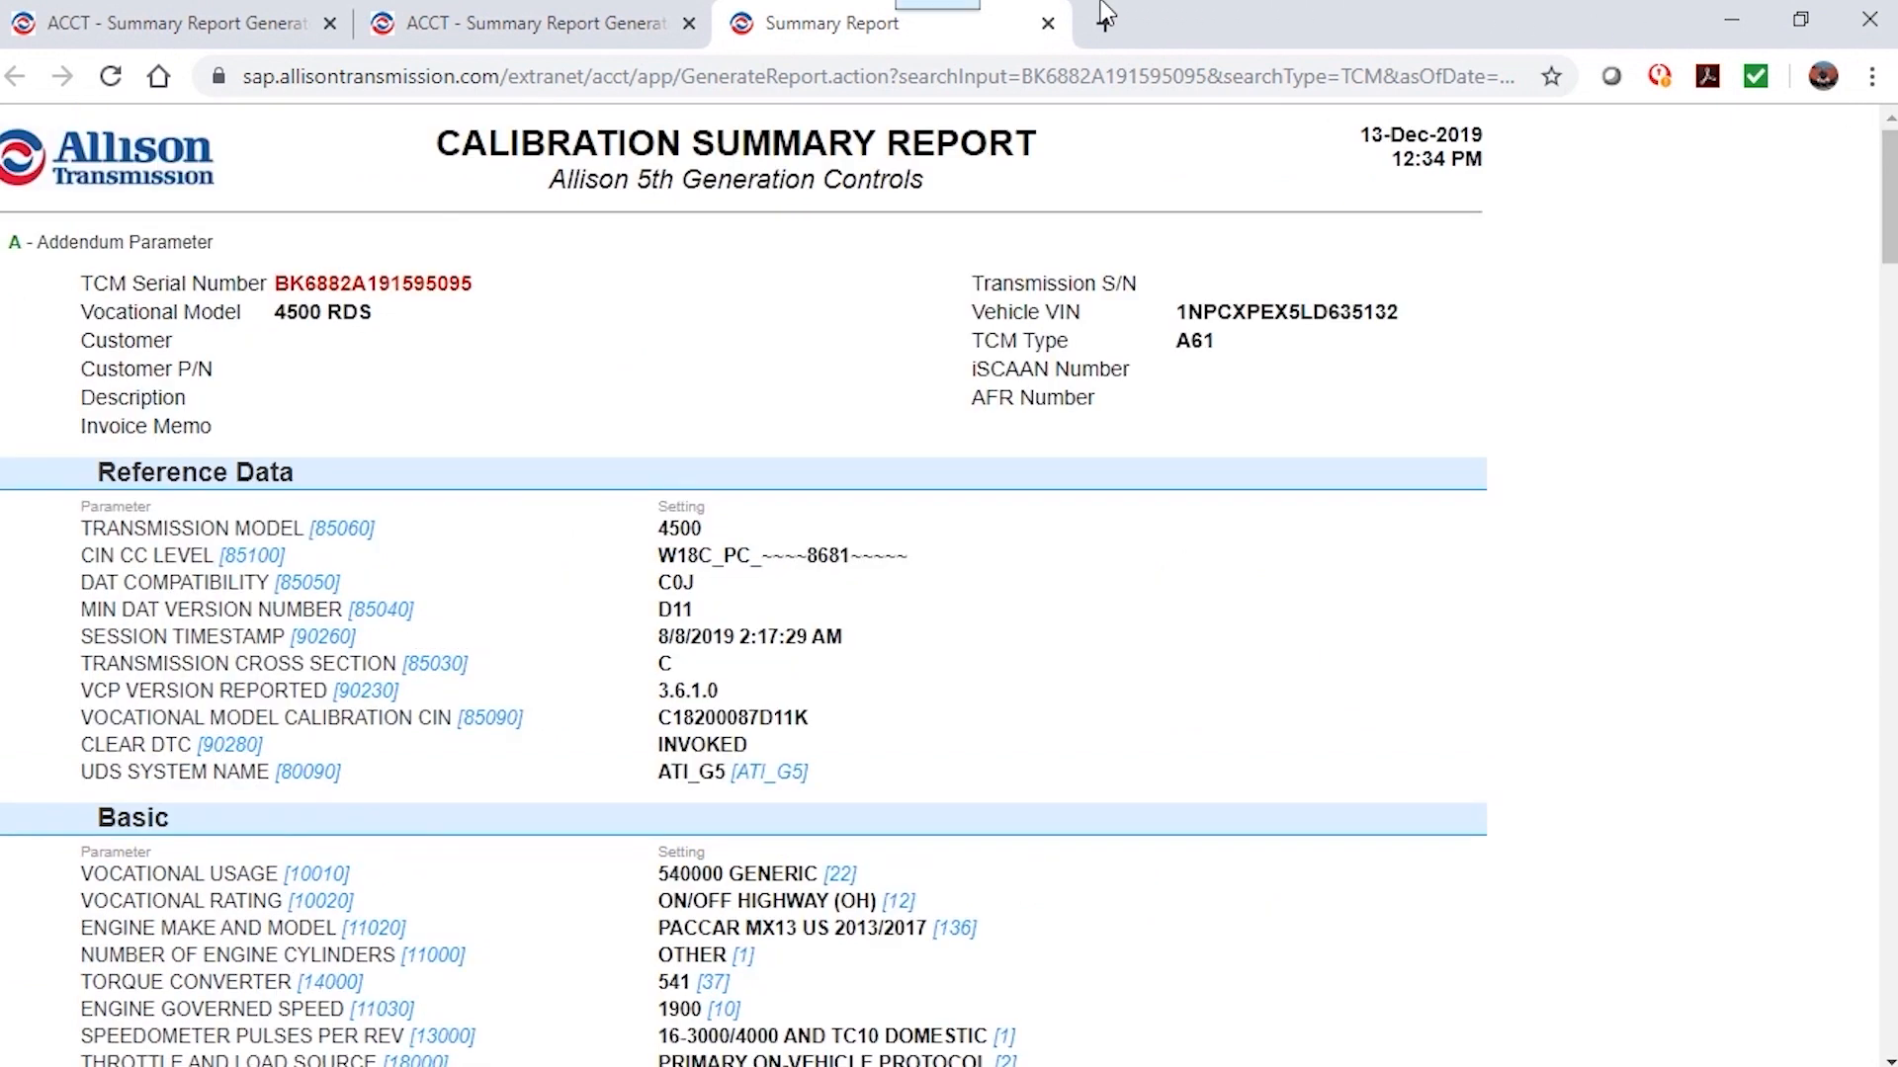
# - Export the summary report to Excel and open the downloaded .xls file
pyautogui.click(1046, 24)
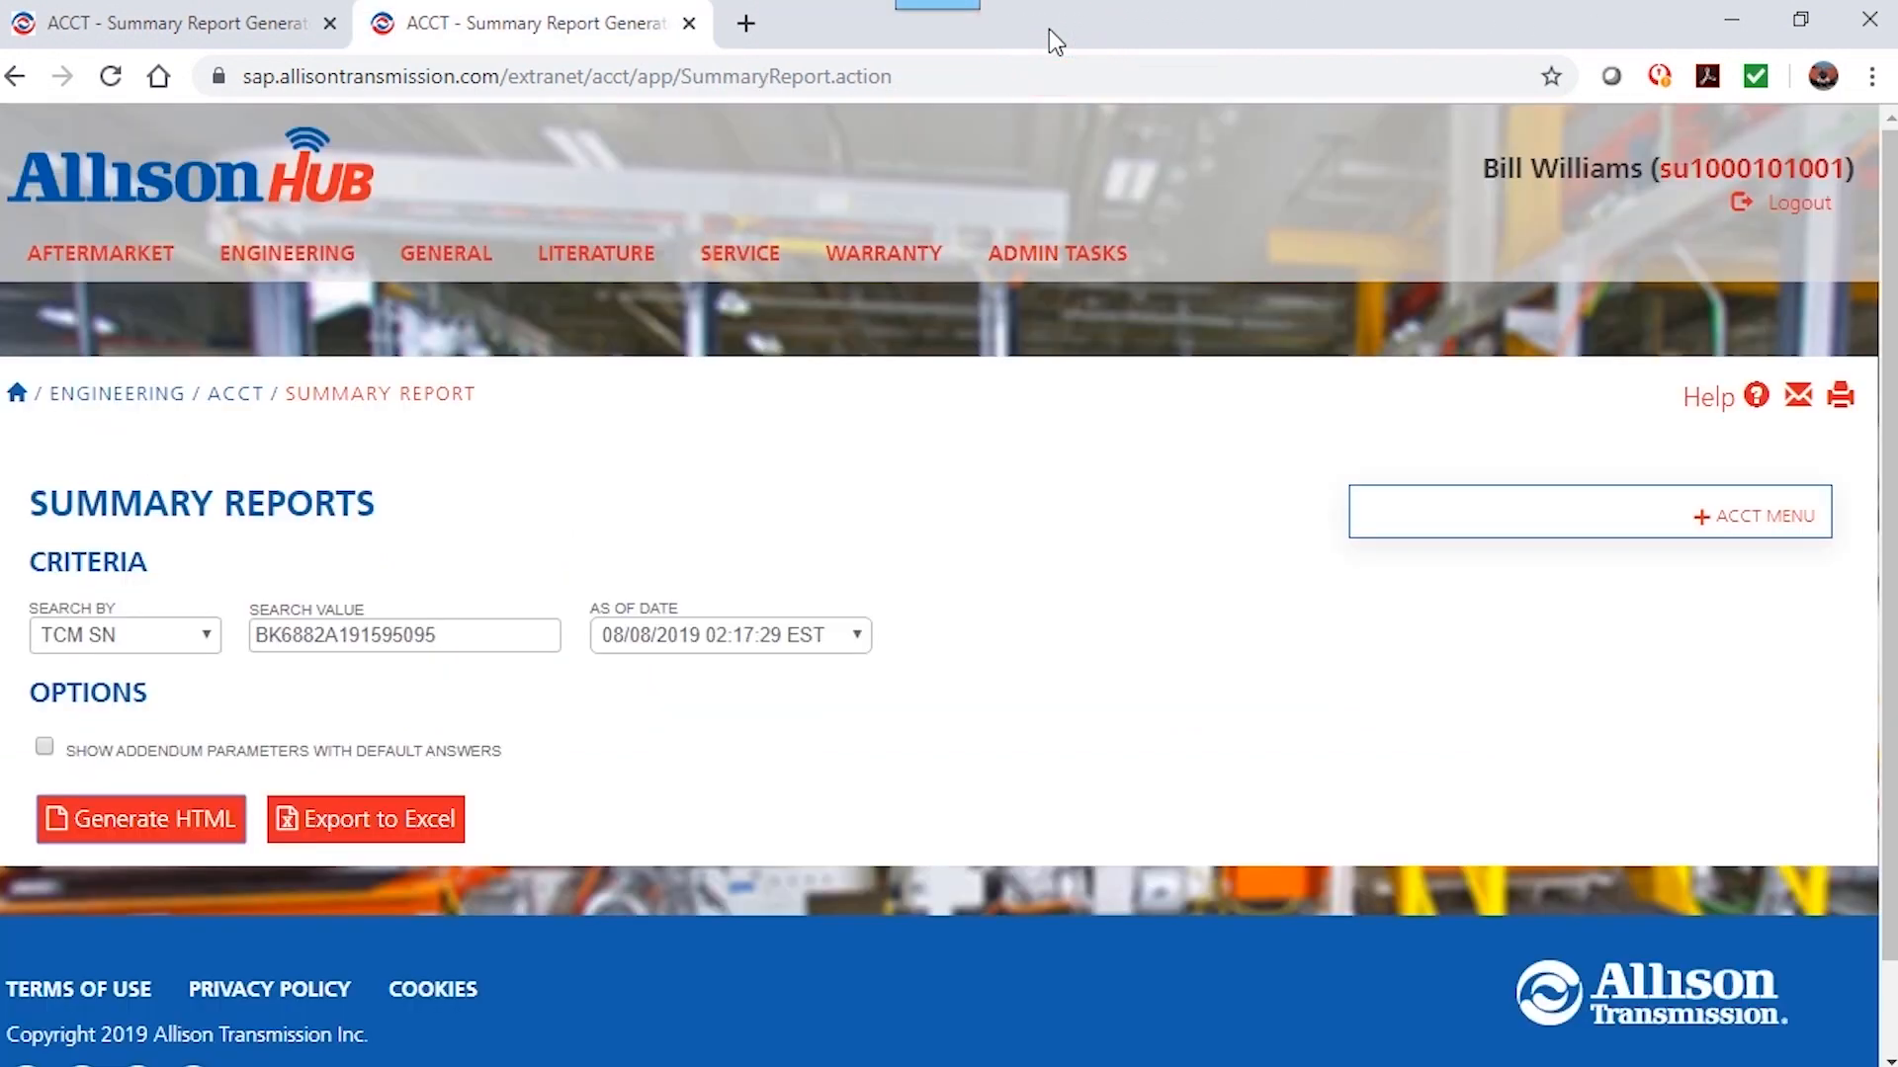
pyautogui.moveTo(672, 728)
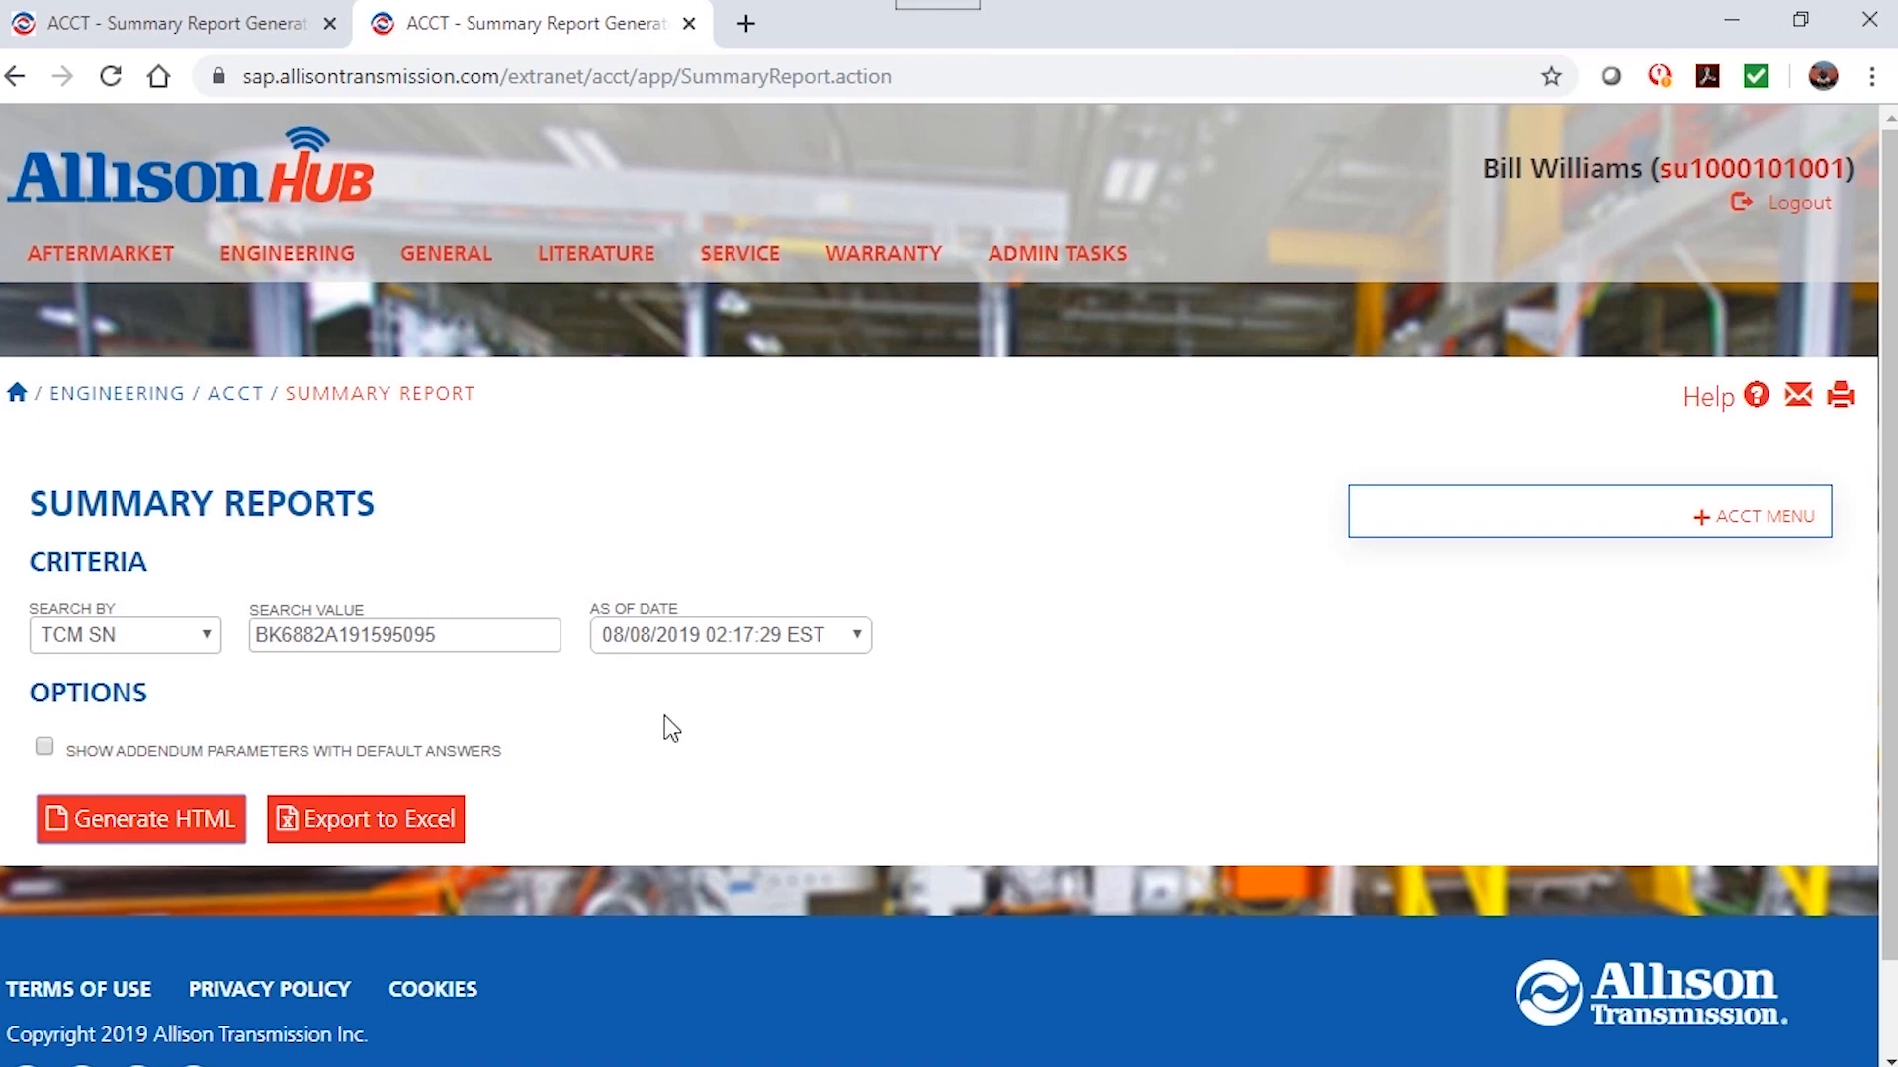
pyautogui.moveTo(382, 834)
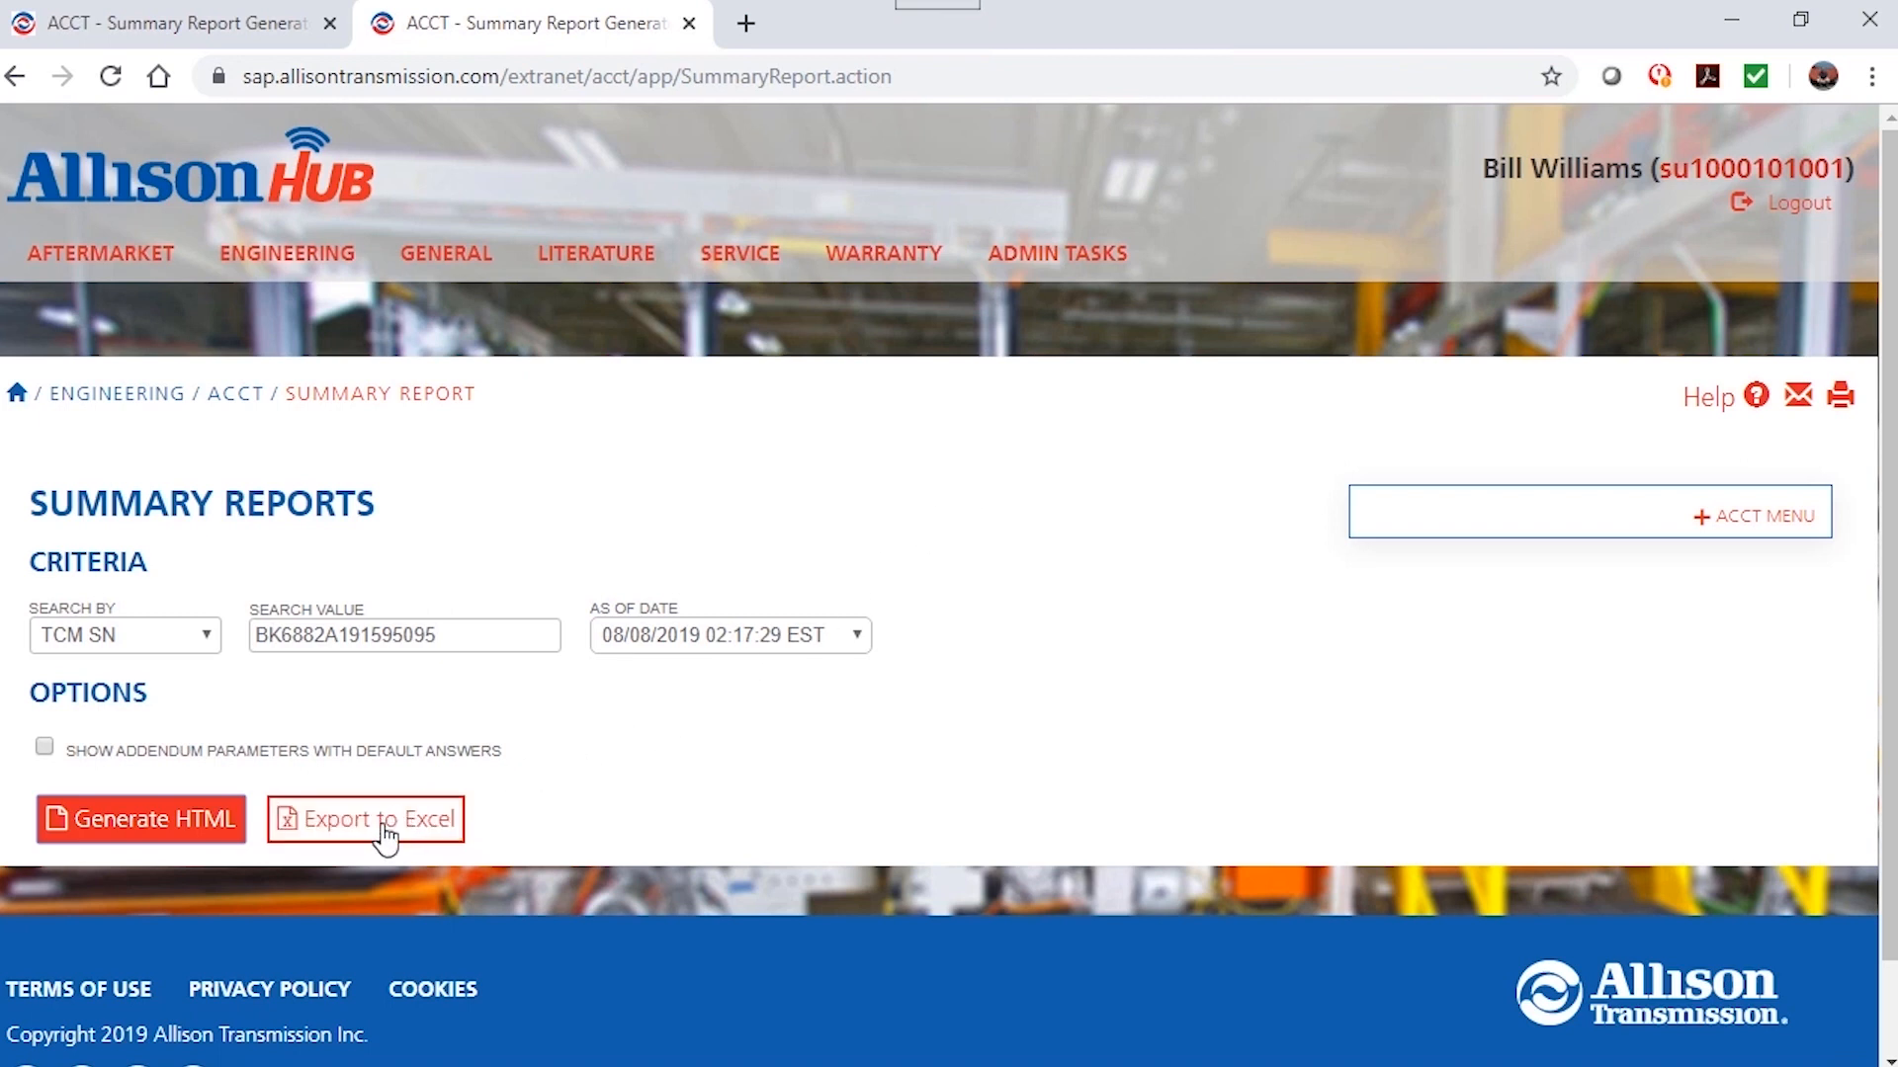
pyautogui.click(366, 818)
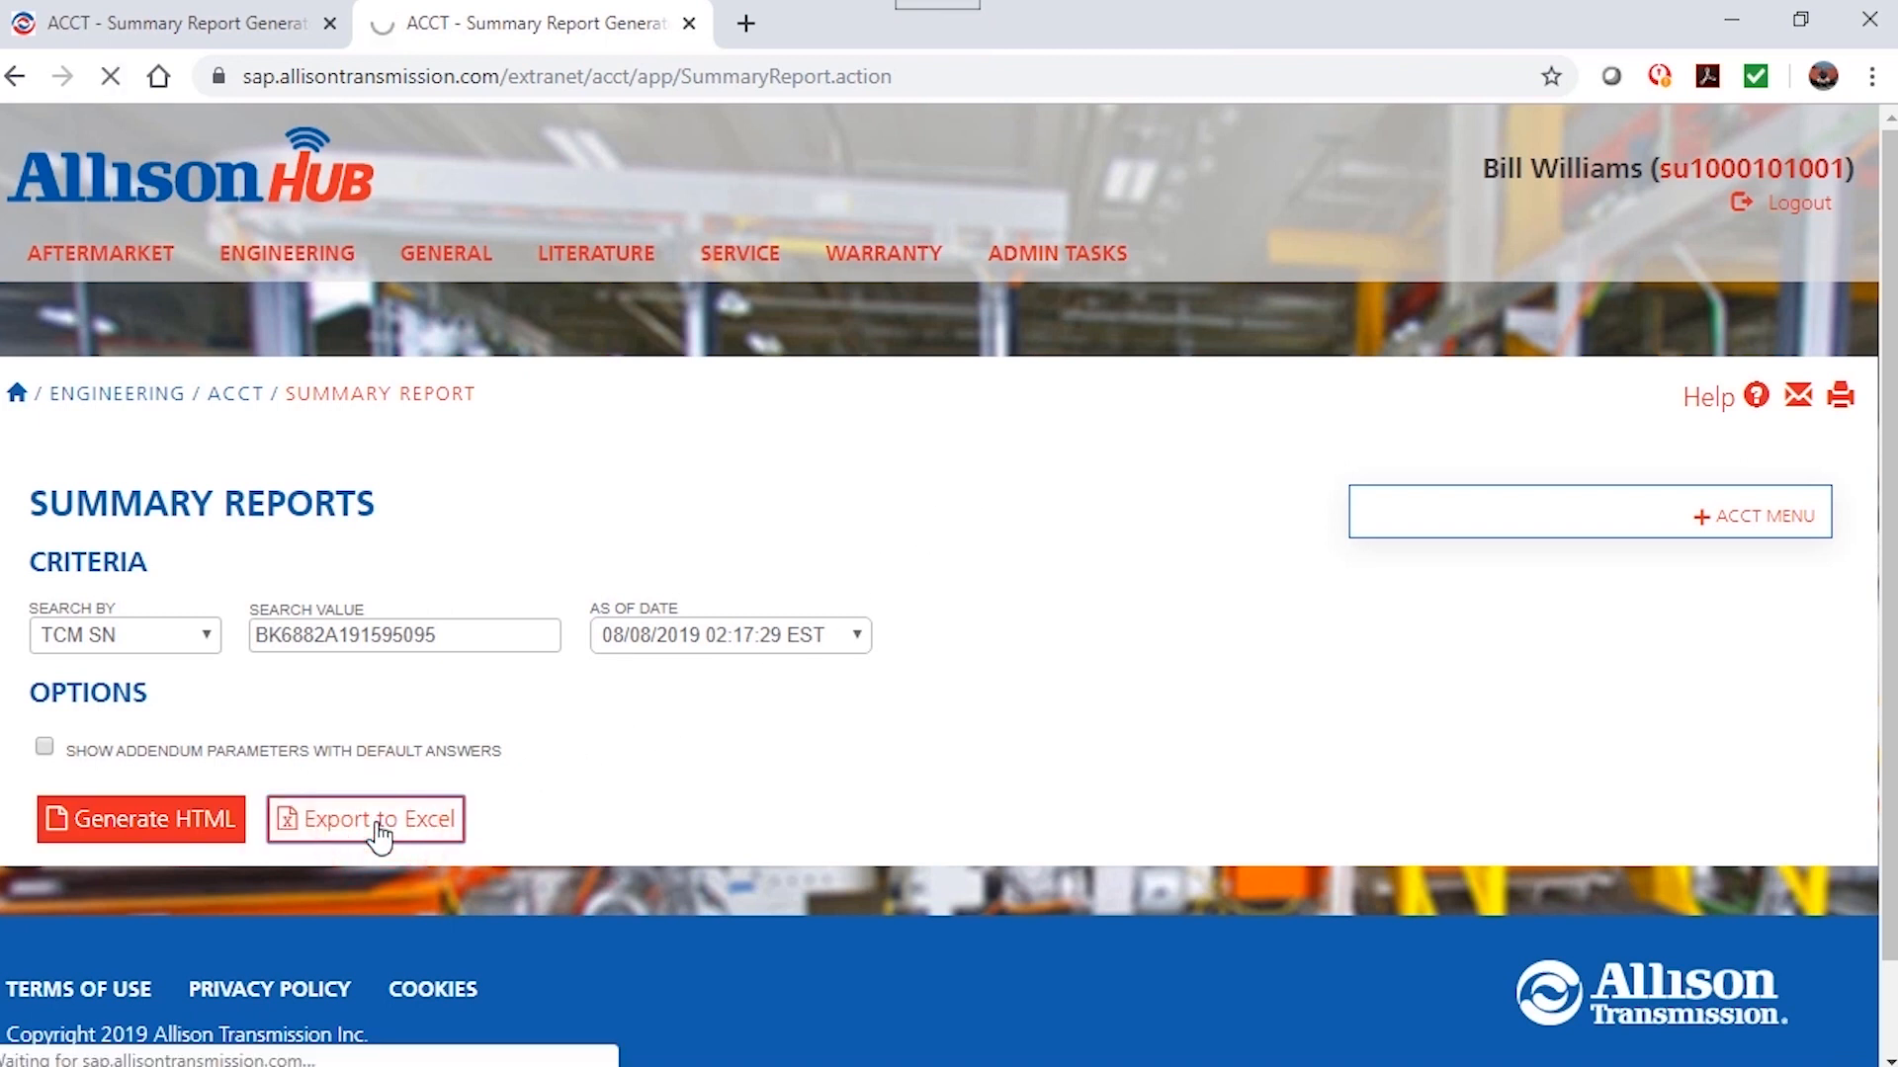
pyautogui.click(364, 819)
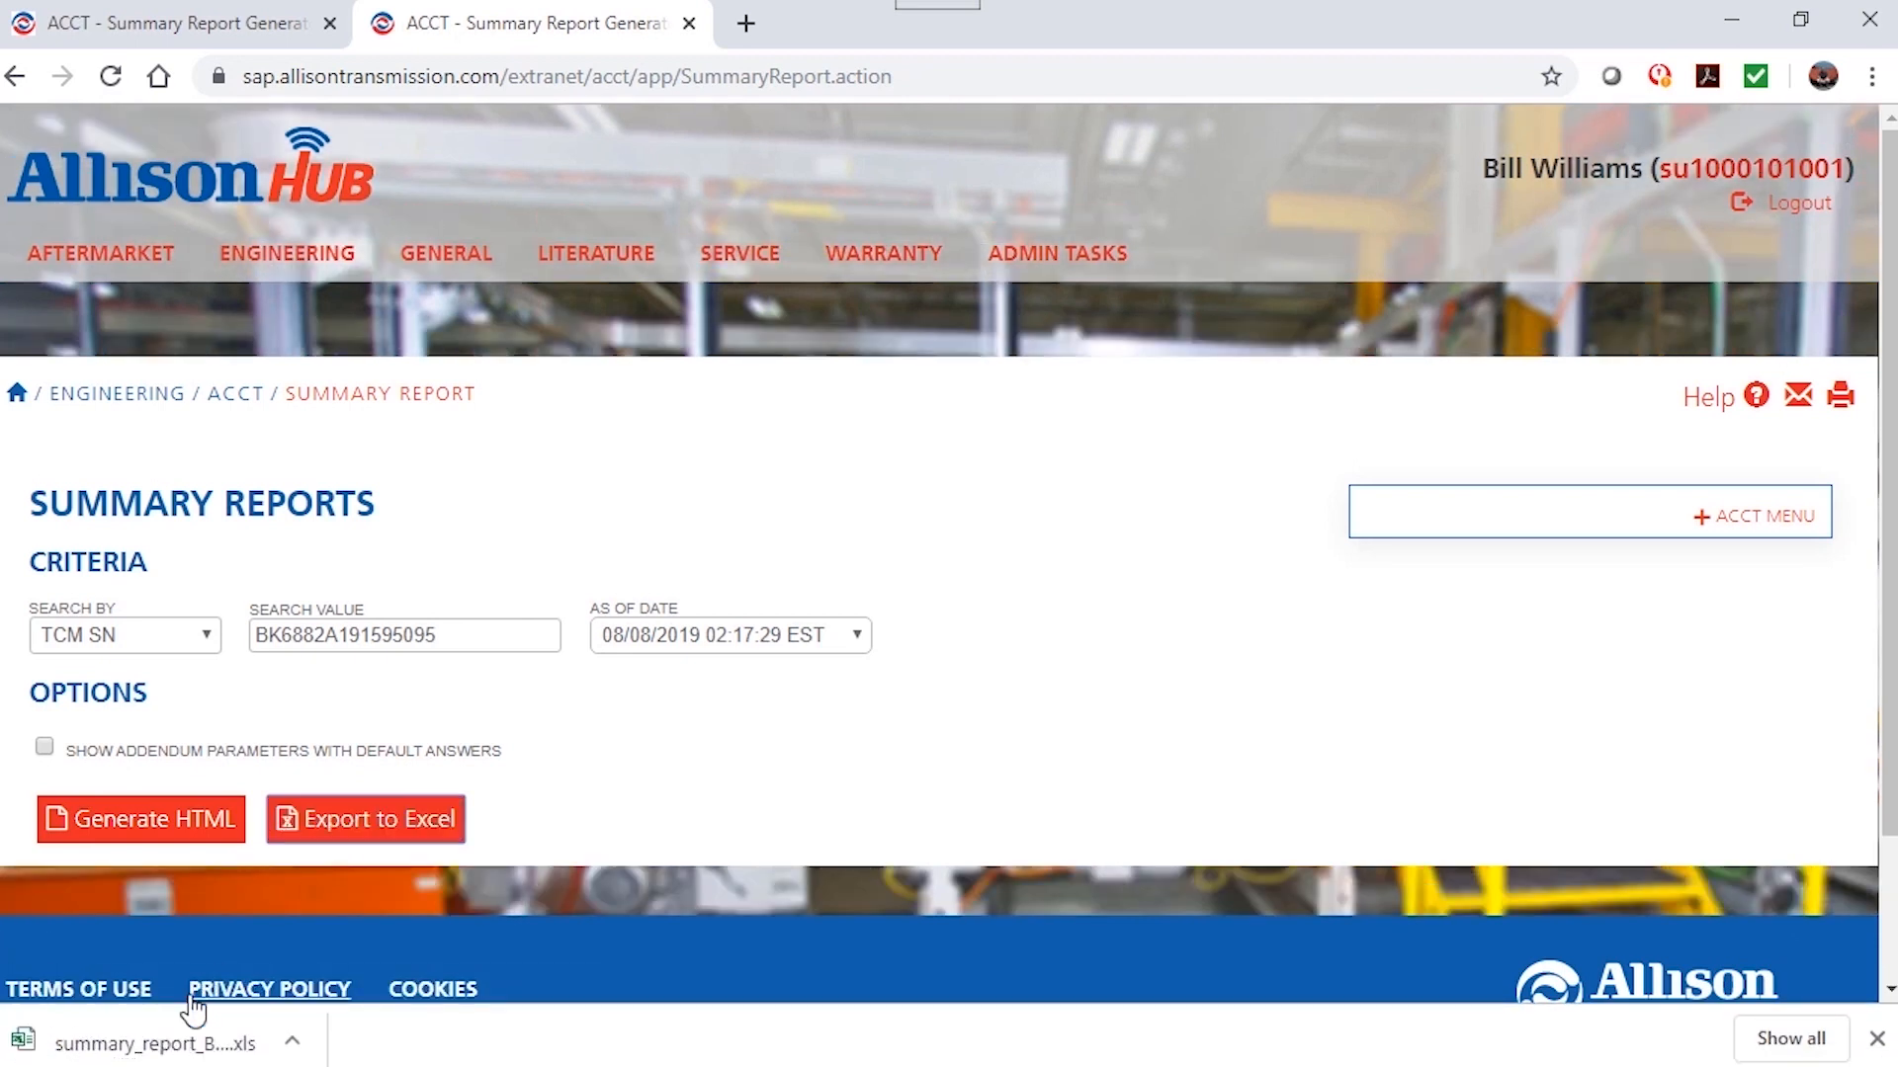
pyautogui.click(152, 1044)
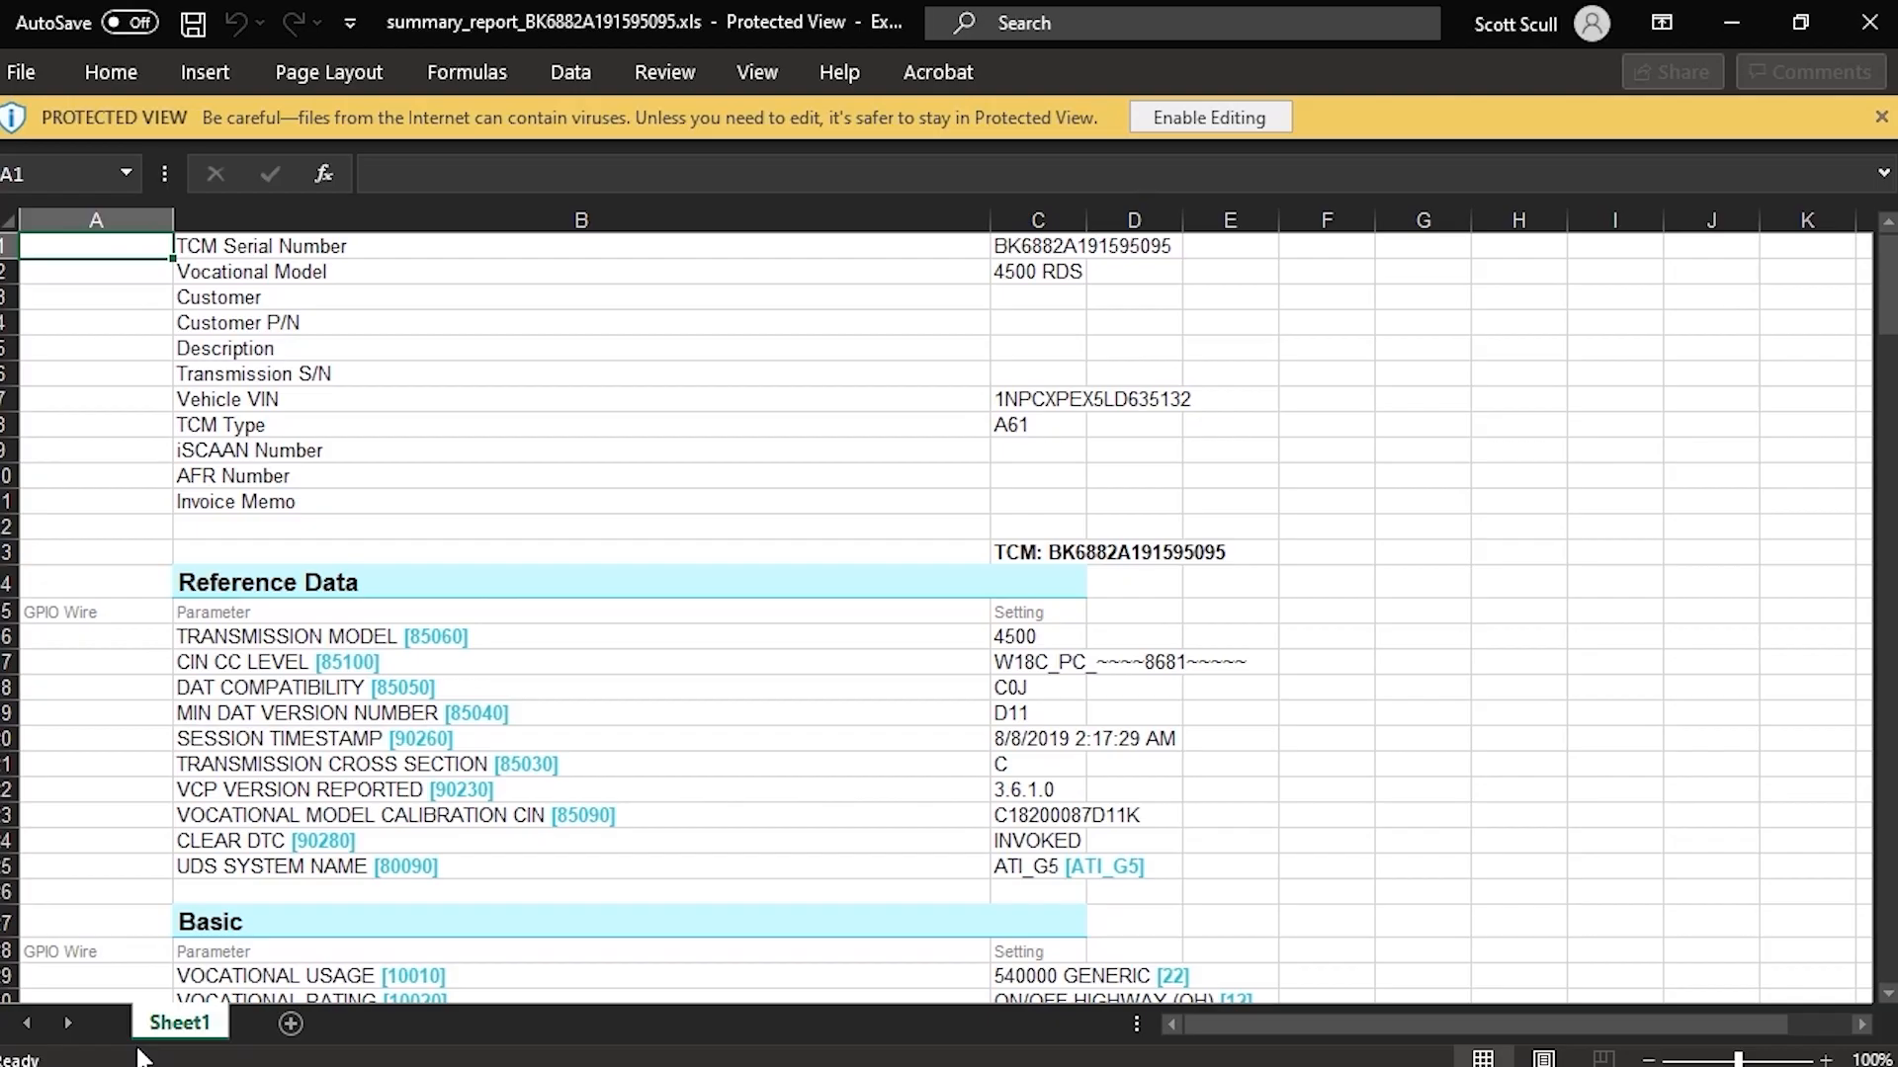
# - Review summary_report_BK6882A191595095.xls, then close the workbook and exit Excel
pyautogui.scroll(-3)
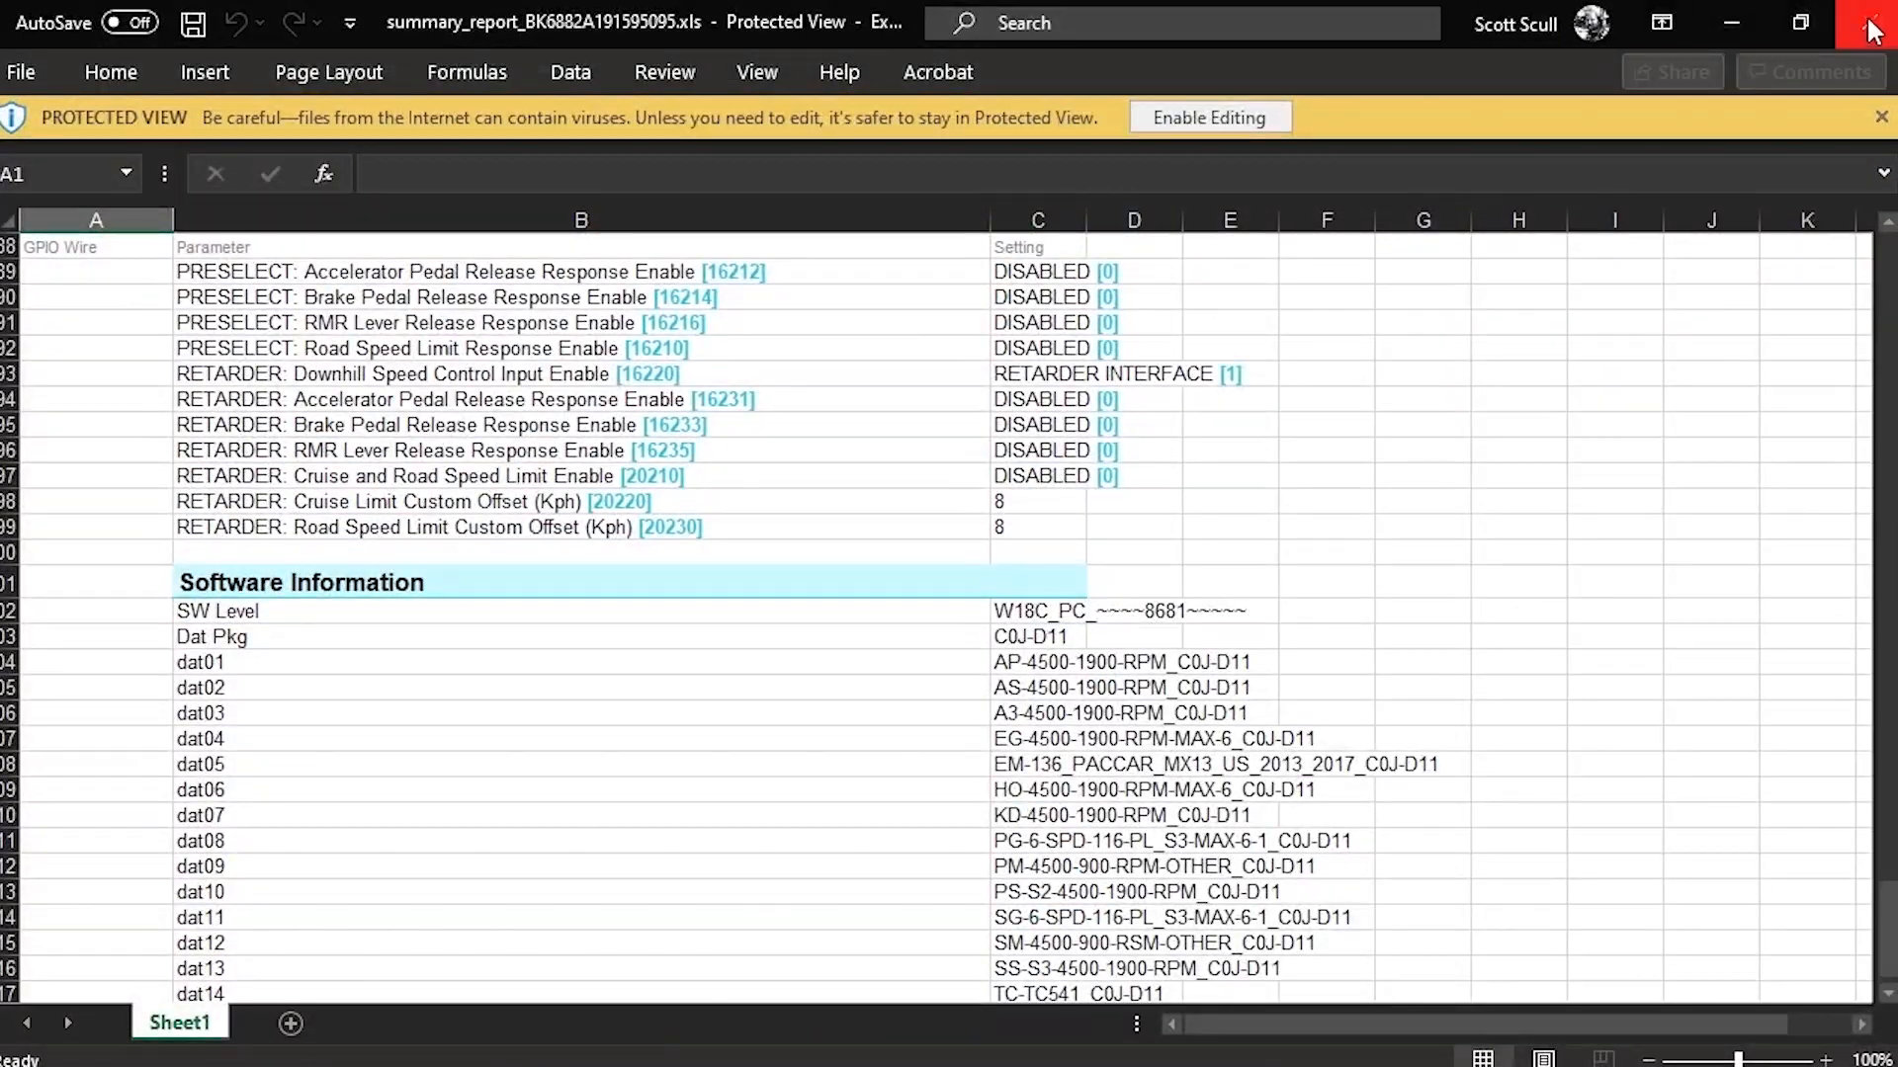
pyautogui.click(1870, 22)
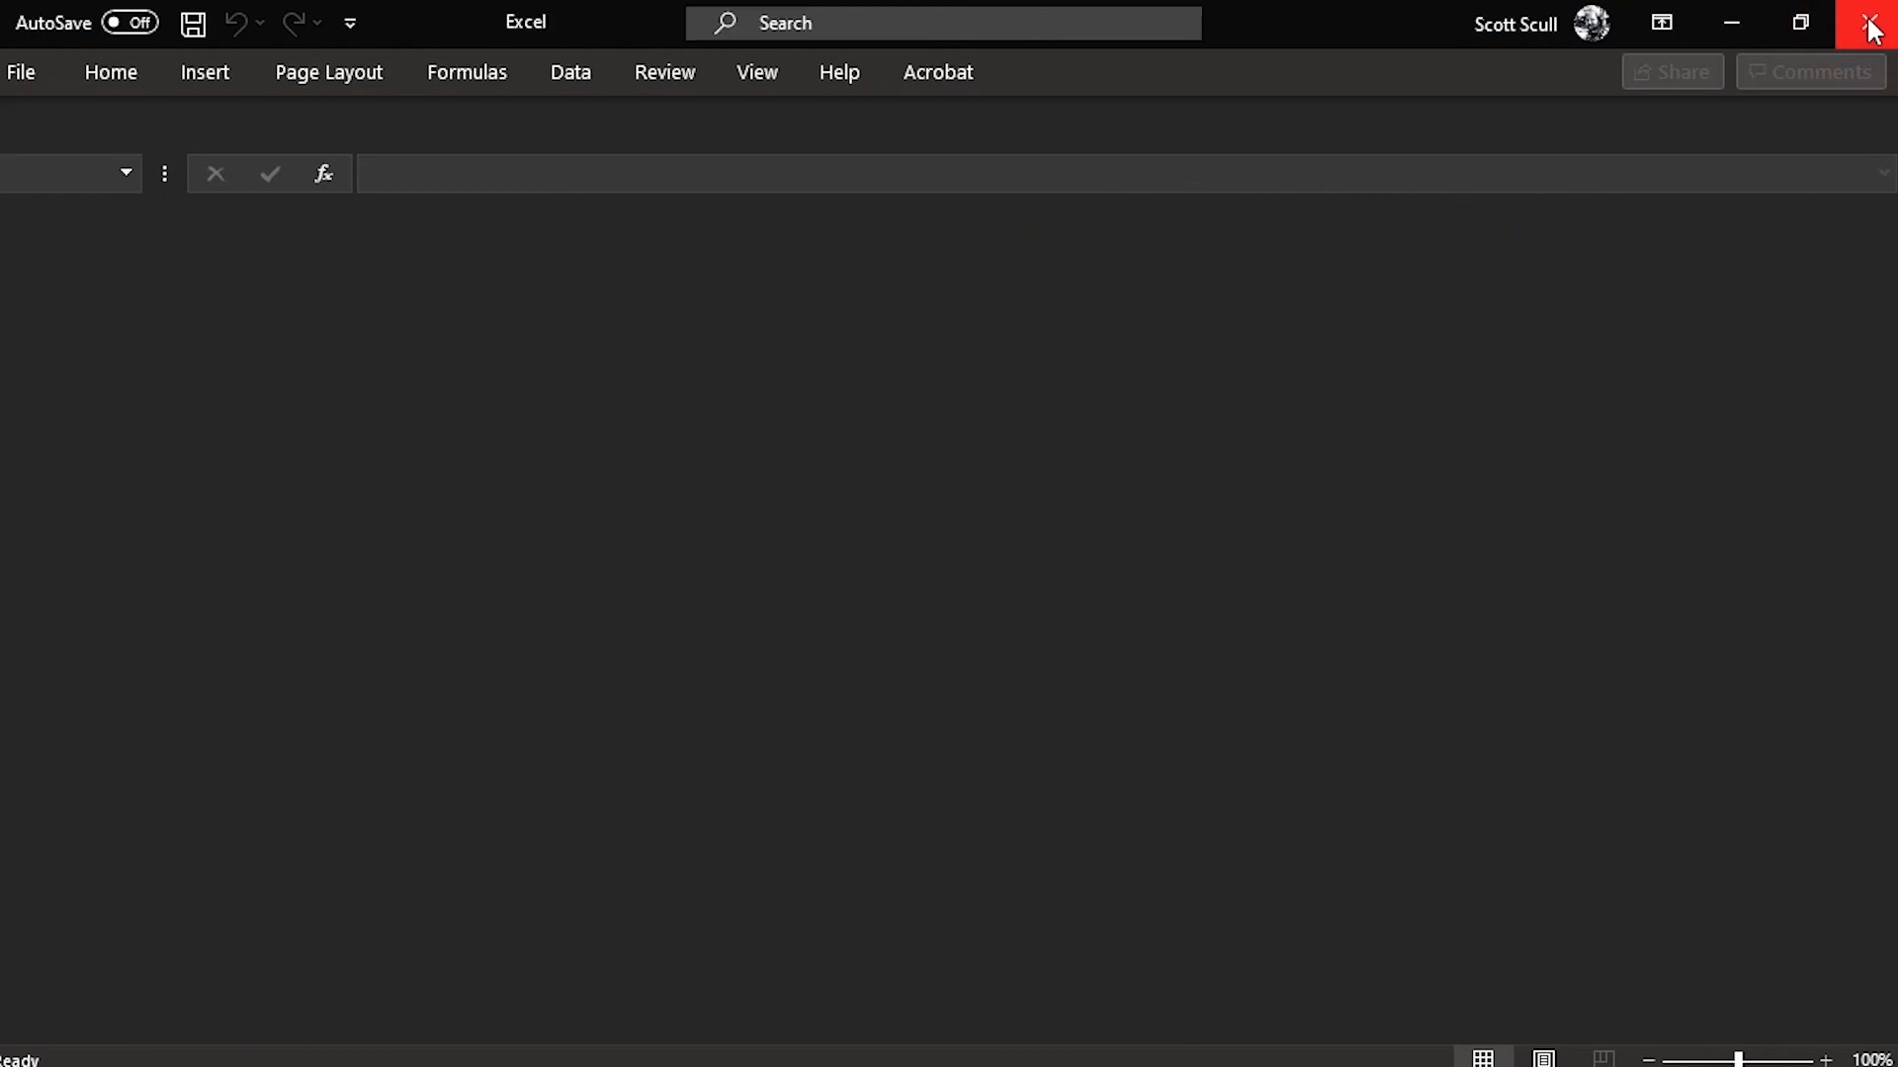
pyautogui.click(1870, 21)
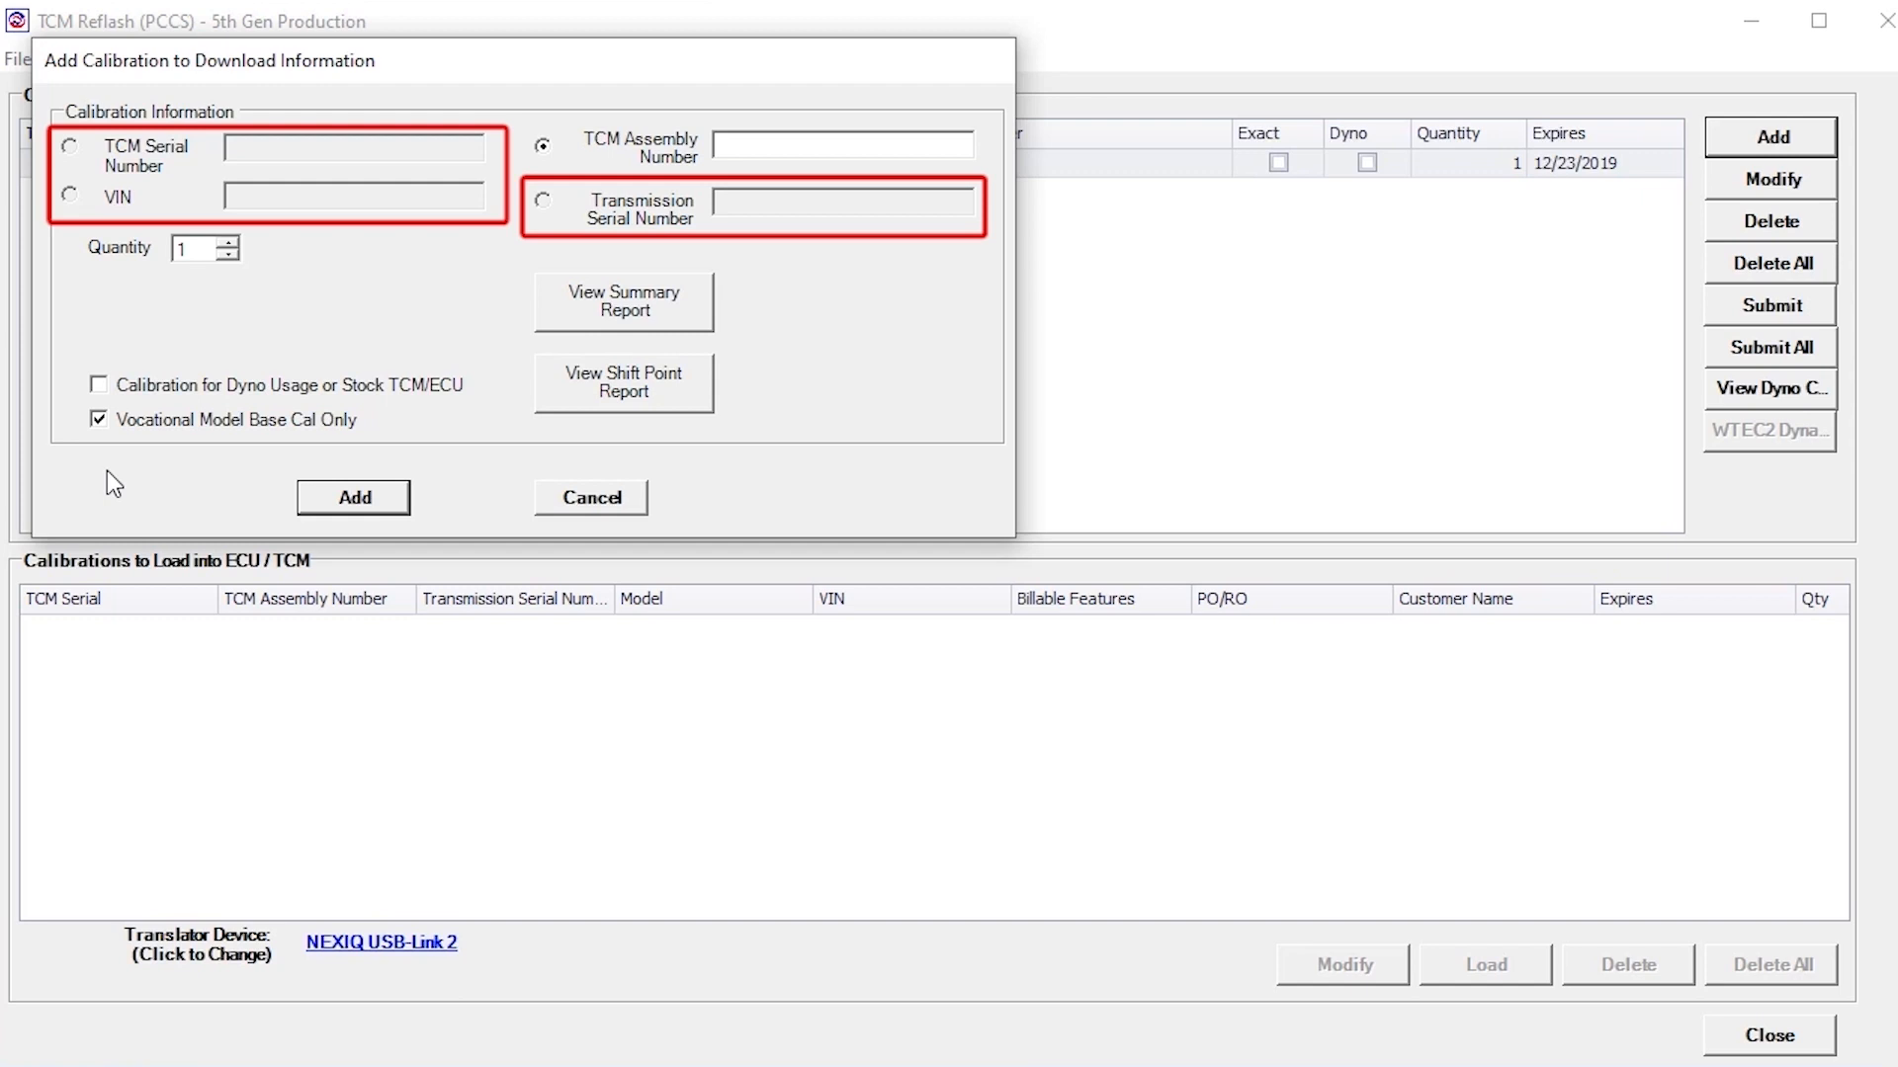
# - Uncheck Vocational Model Base Cal Only, raise Quantity to 3, and dismiss the shift point report notice
pyautogui.click(99, 419)
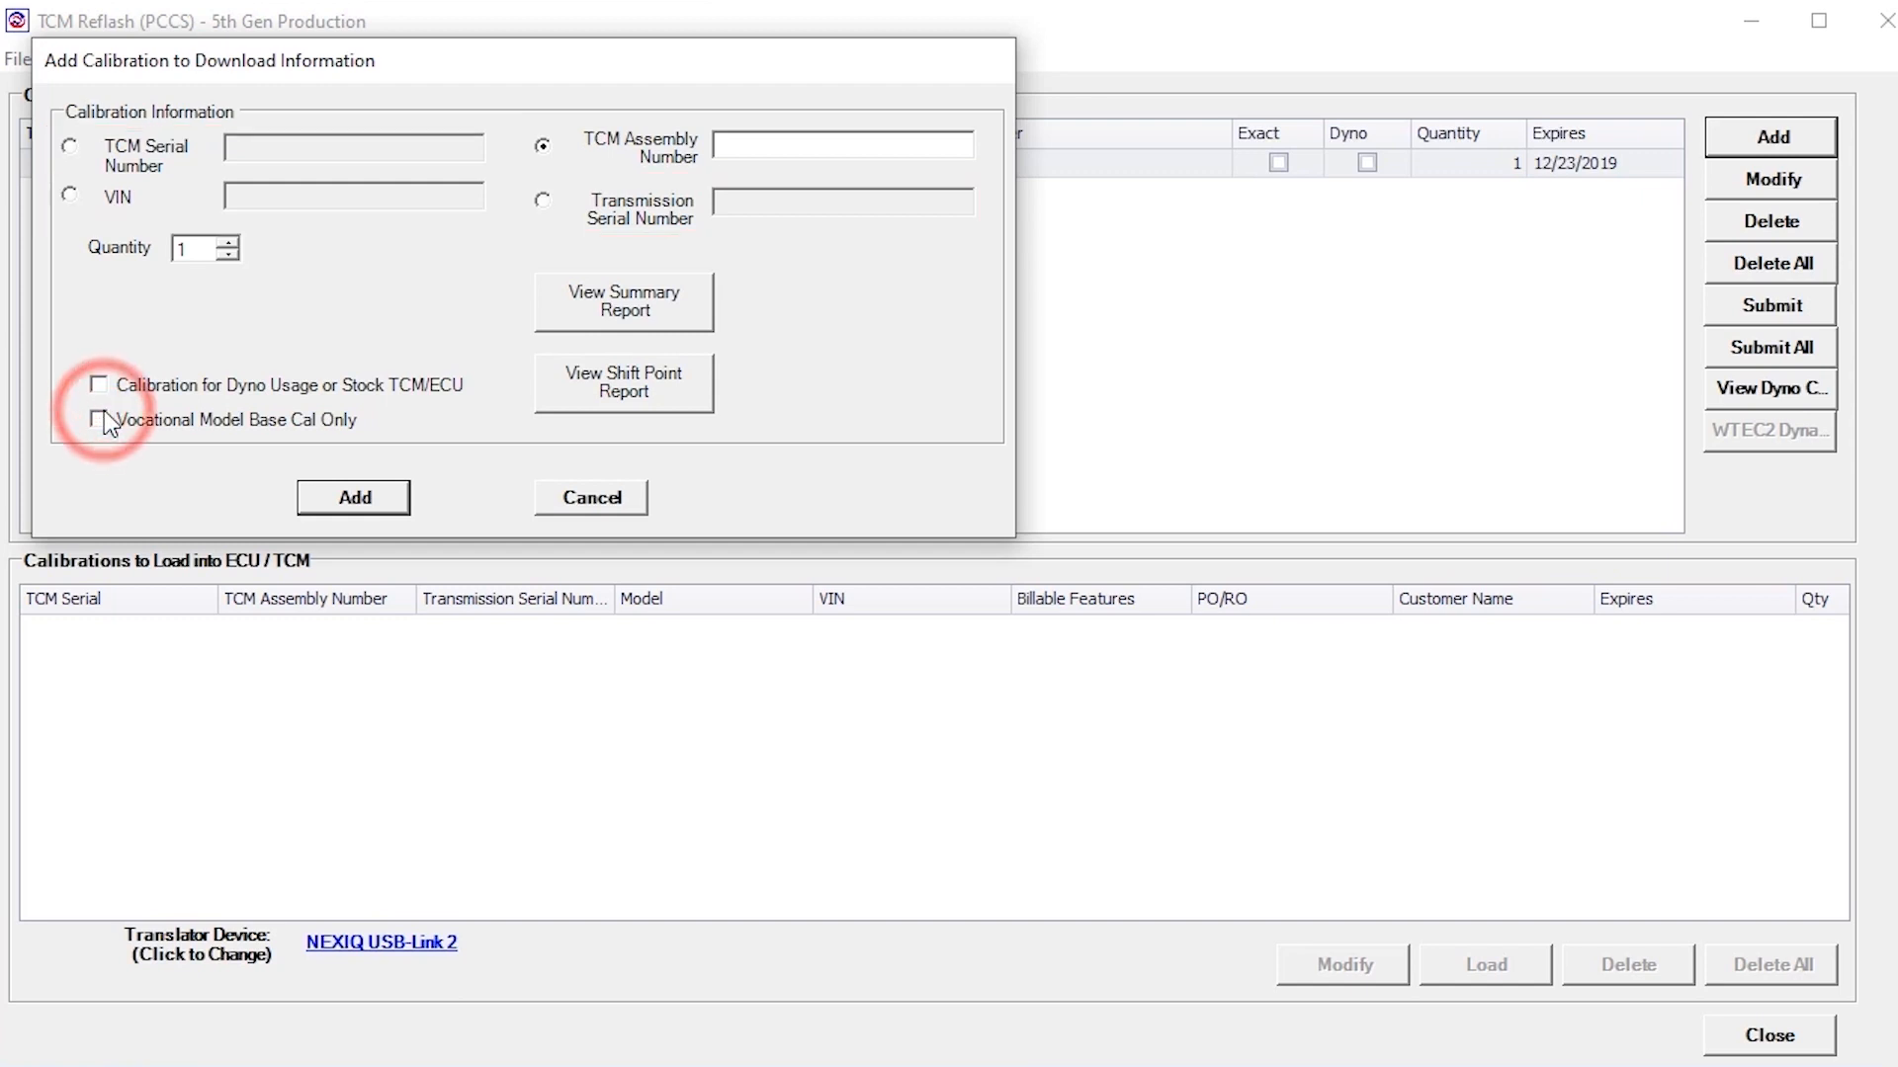
pyautogui.moveTo(215, 255)
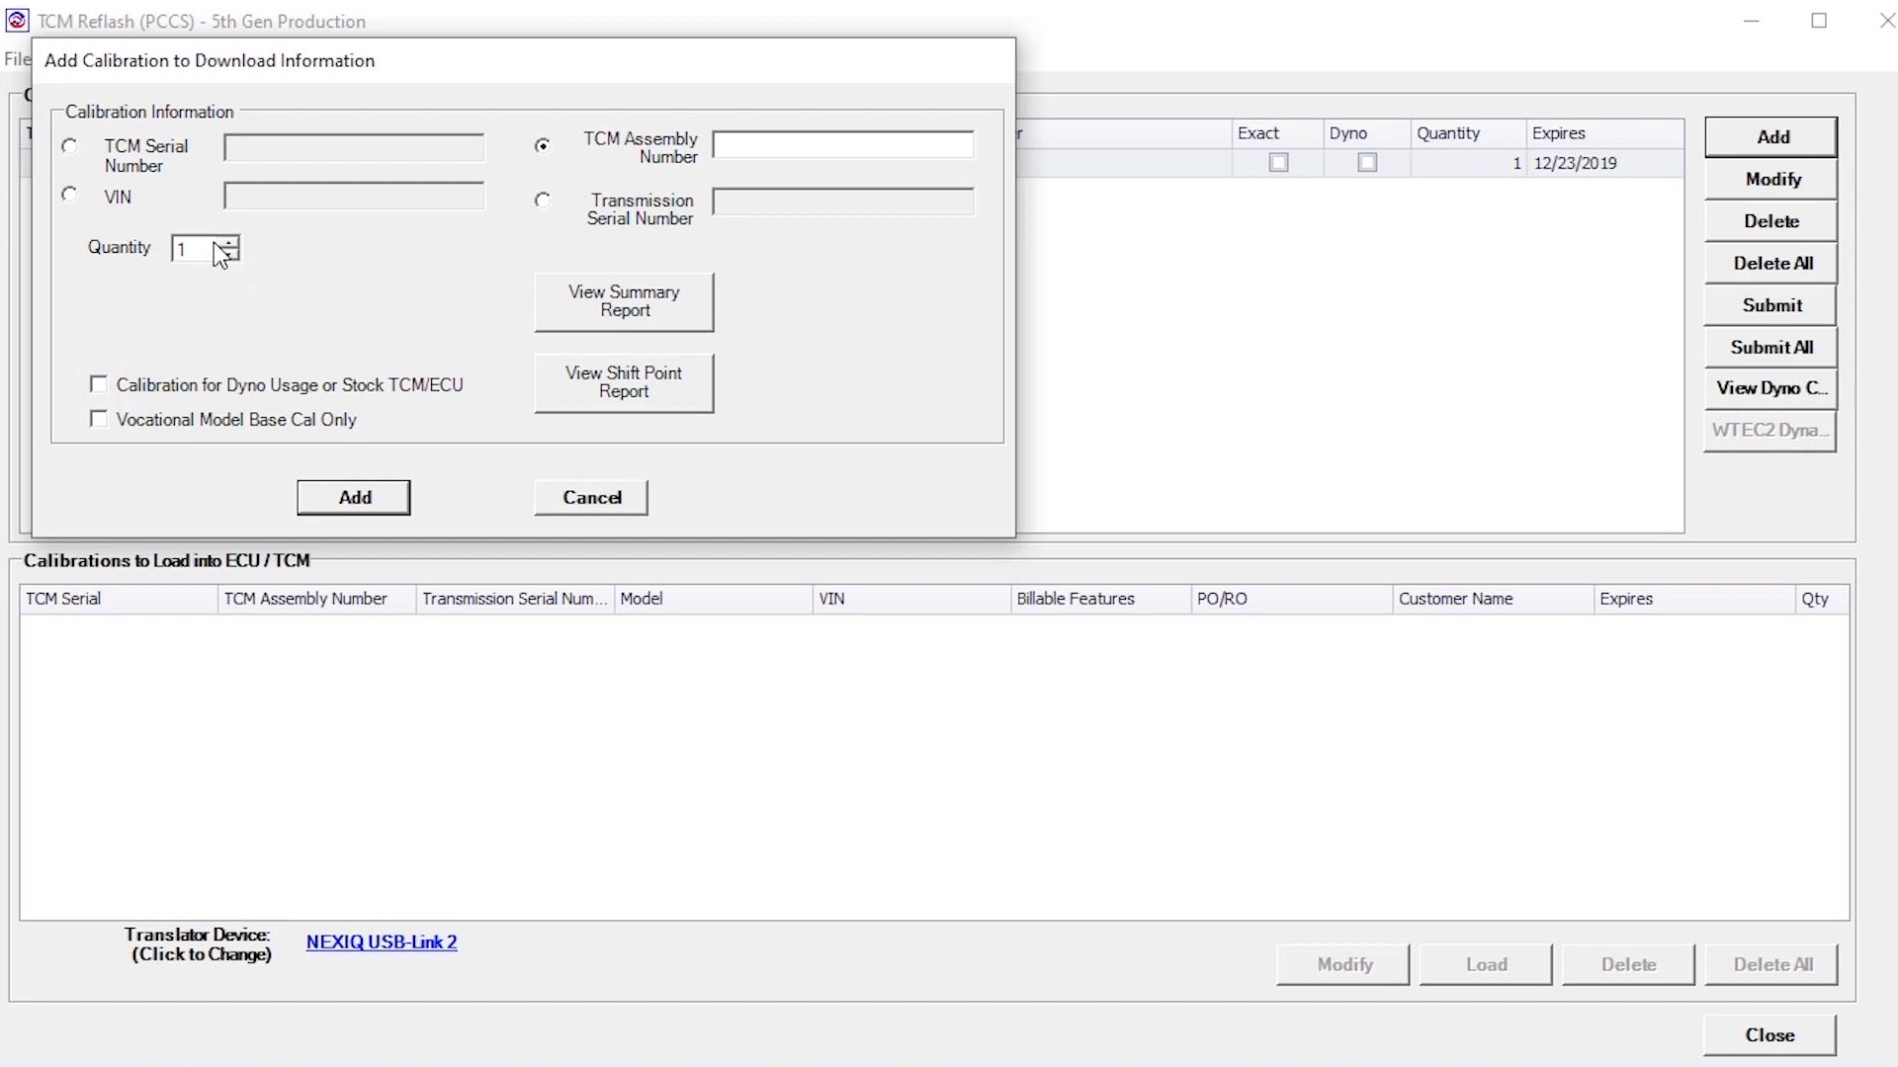
pyautogui.click(224, 241)
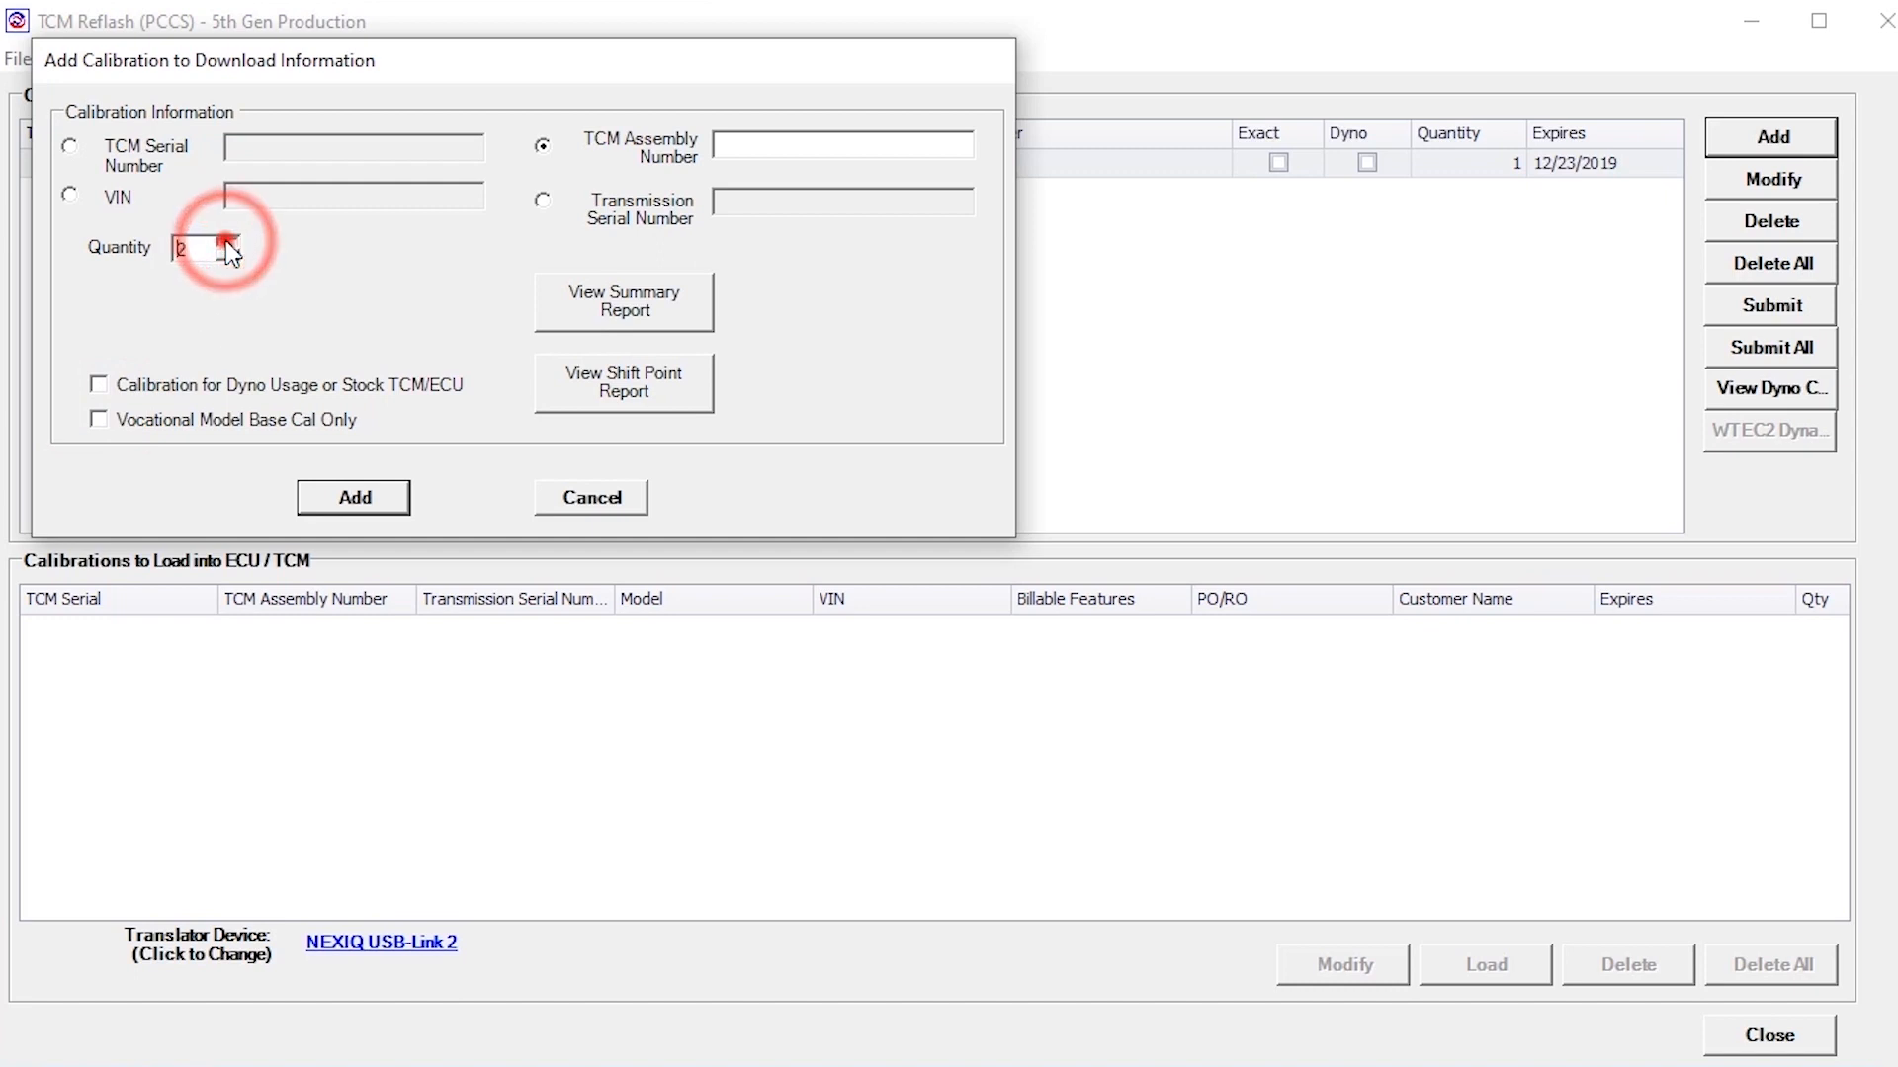
pyautogui.click(225, 241)
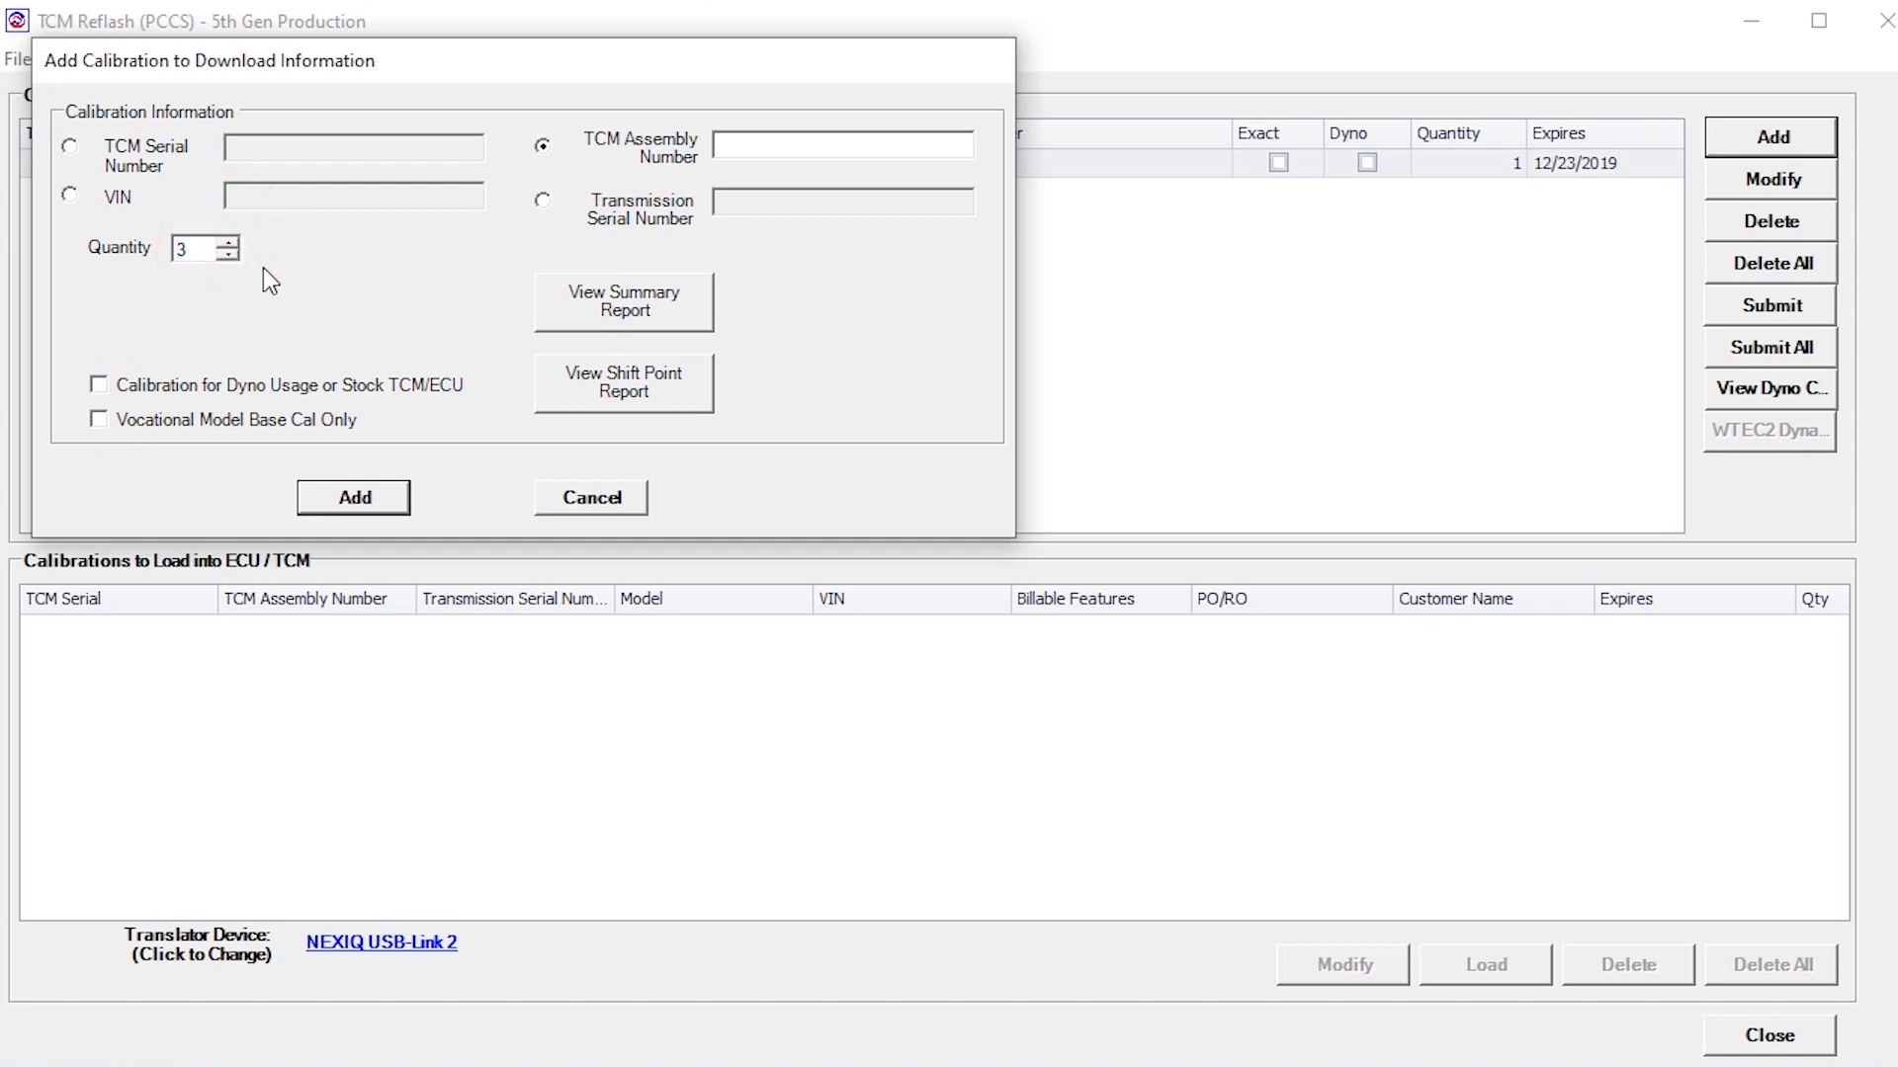
pyautogui.moveTo(714, 411)
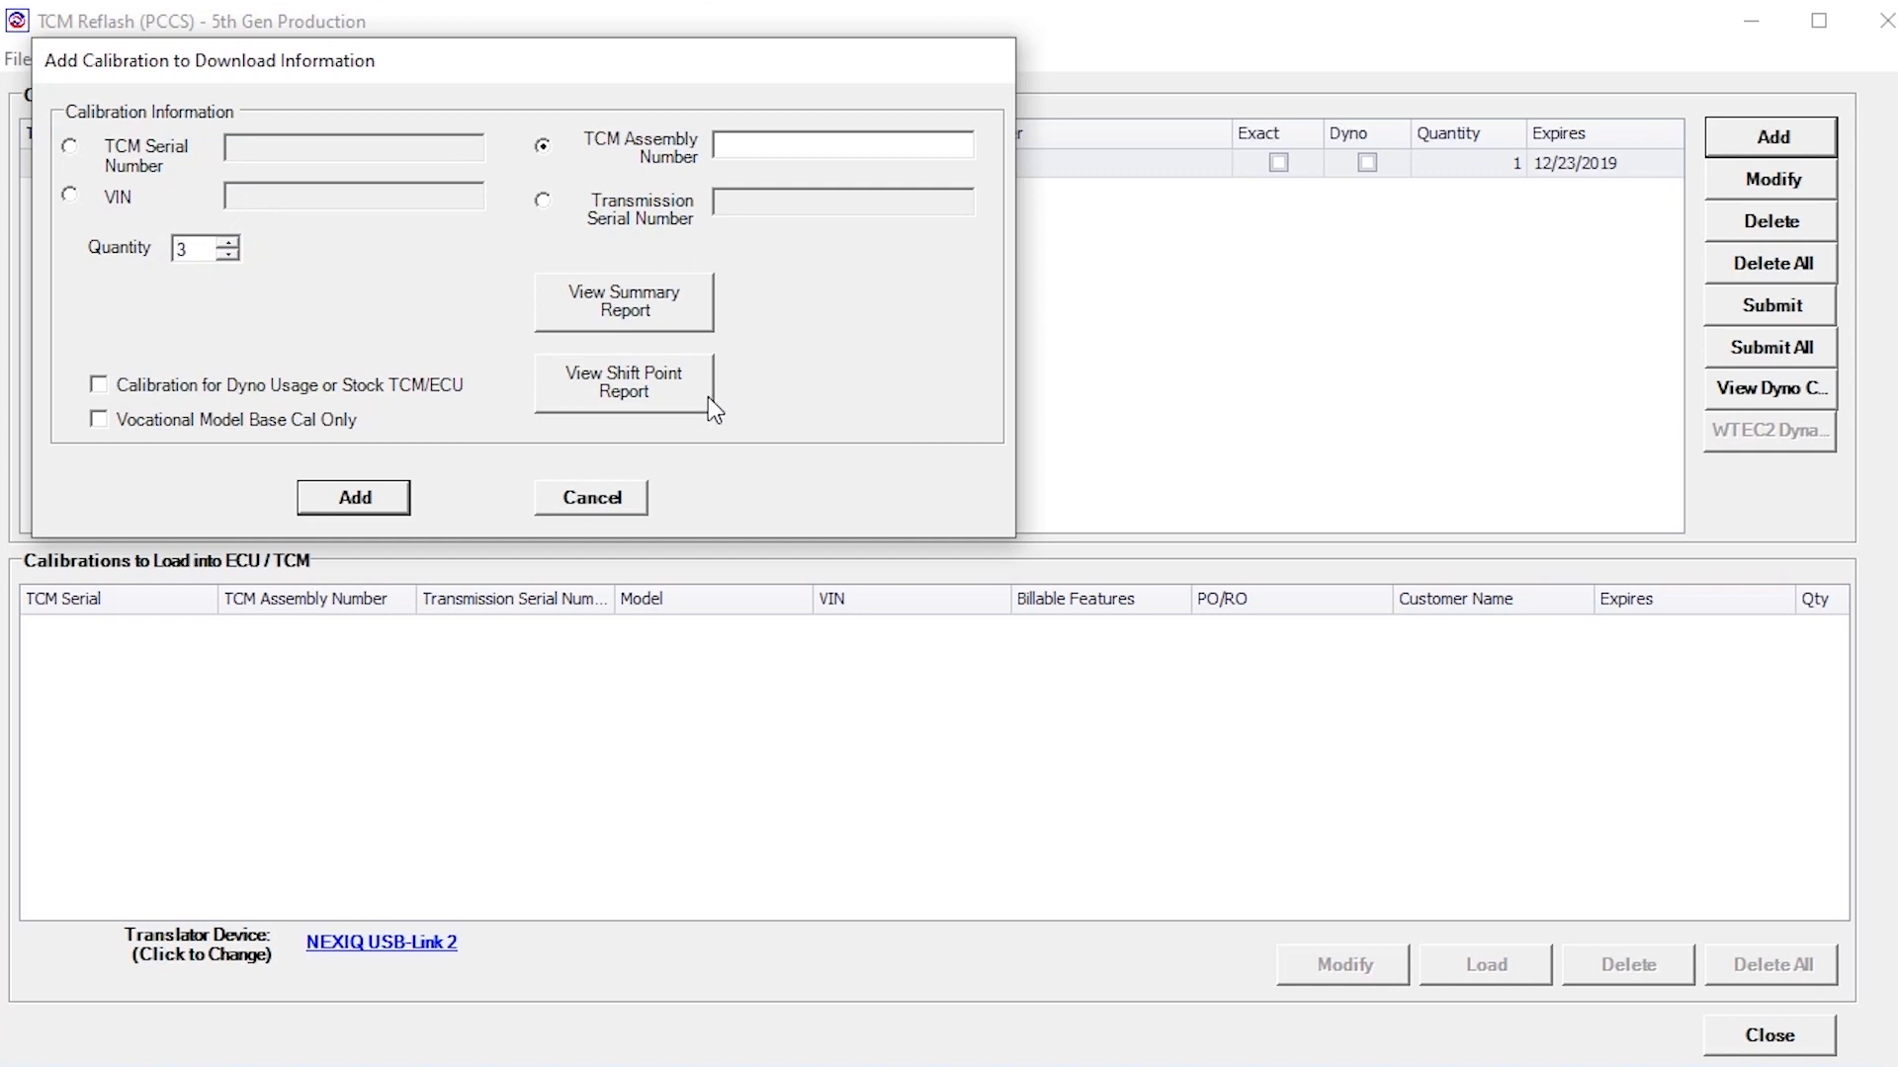
pyautogui.click(625, 381)
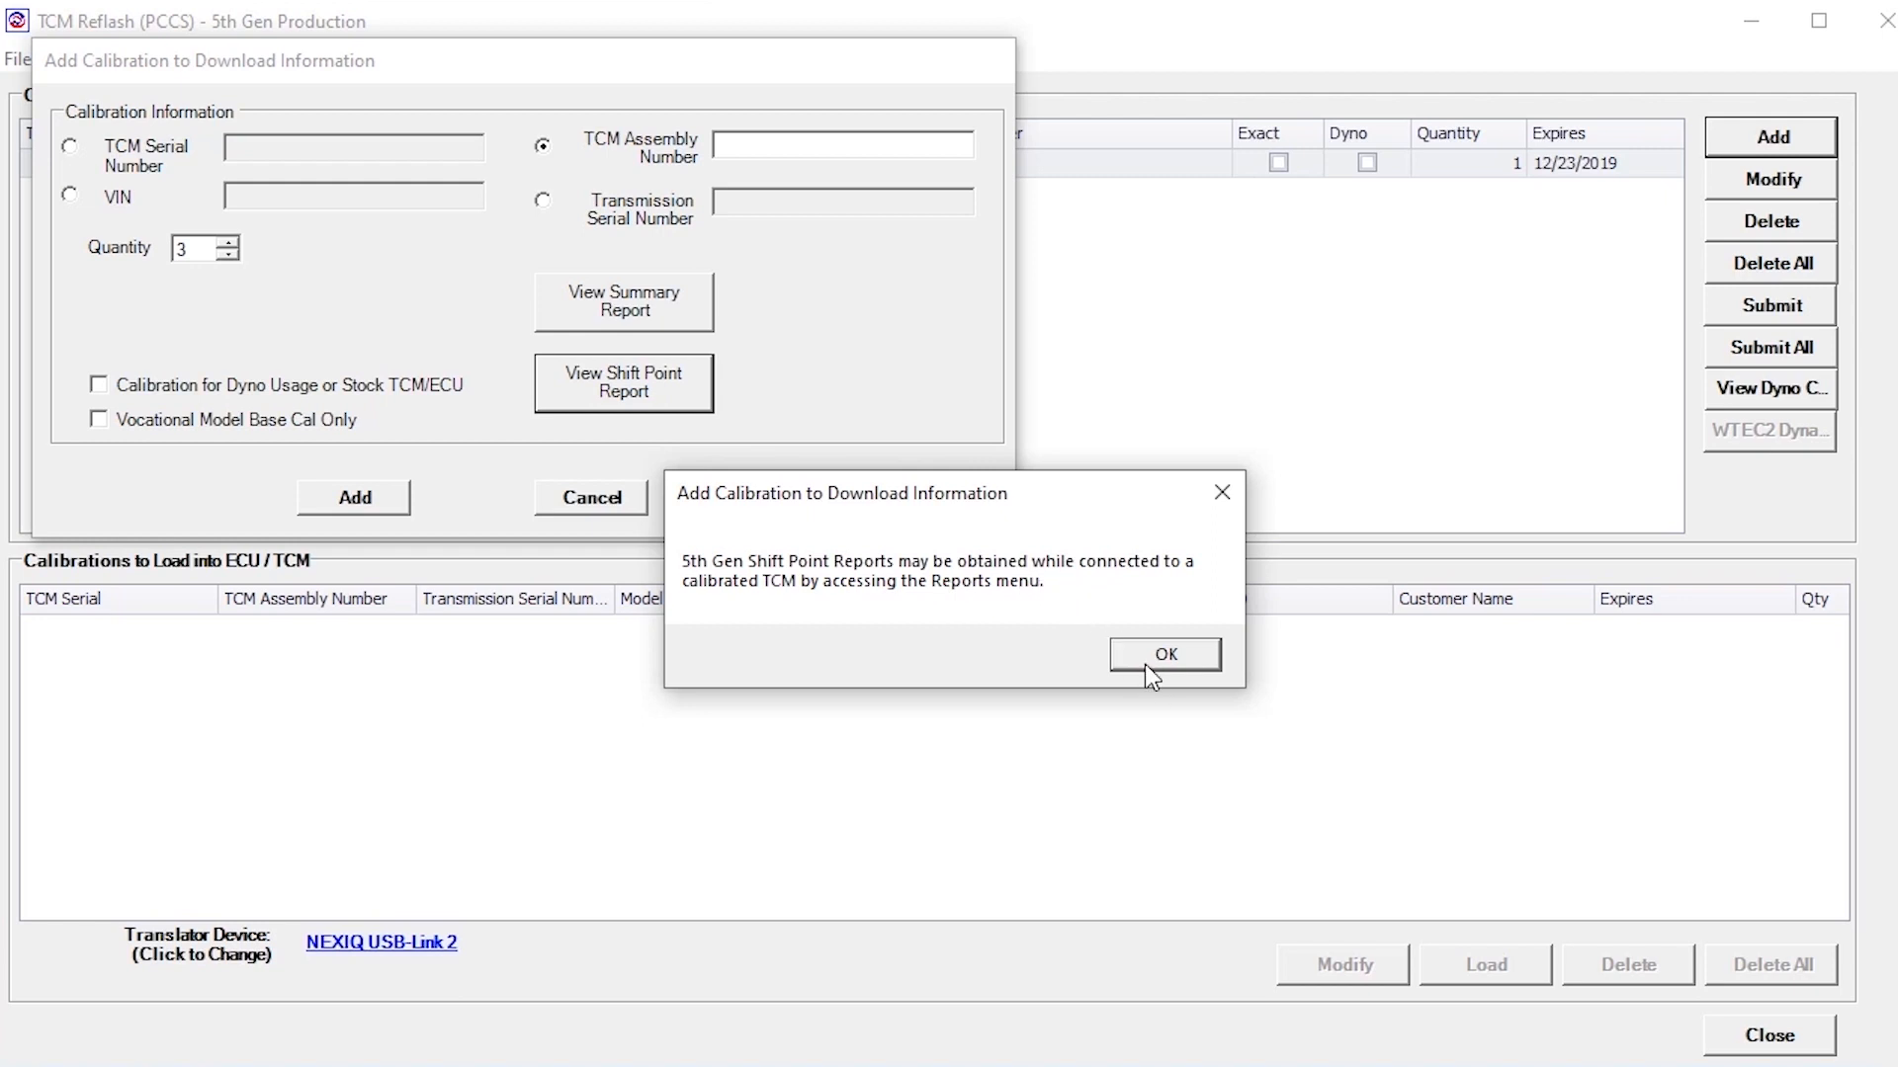
pyautogui.click(1163, 654)
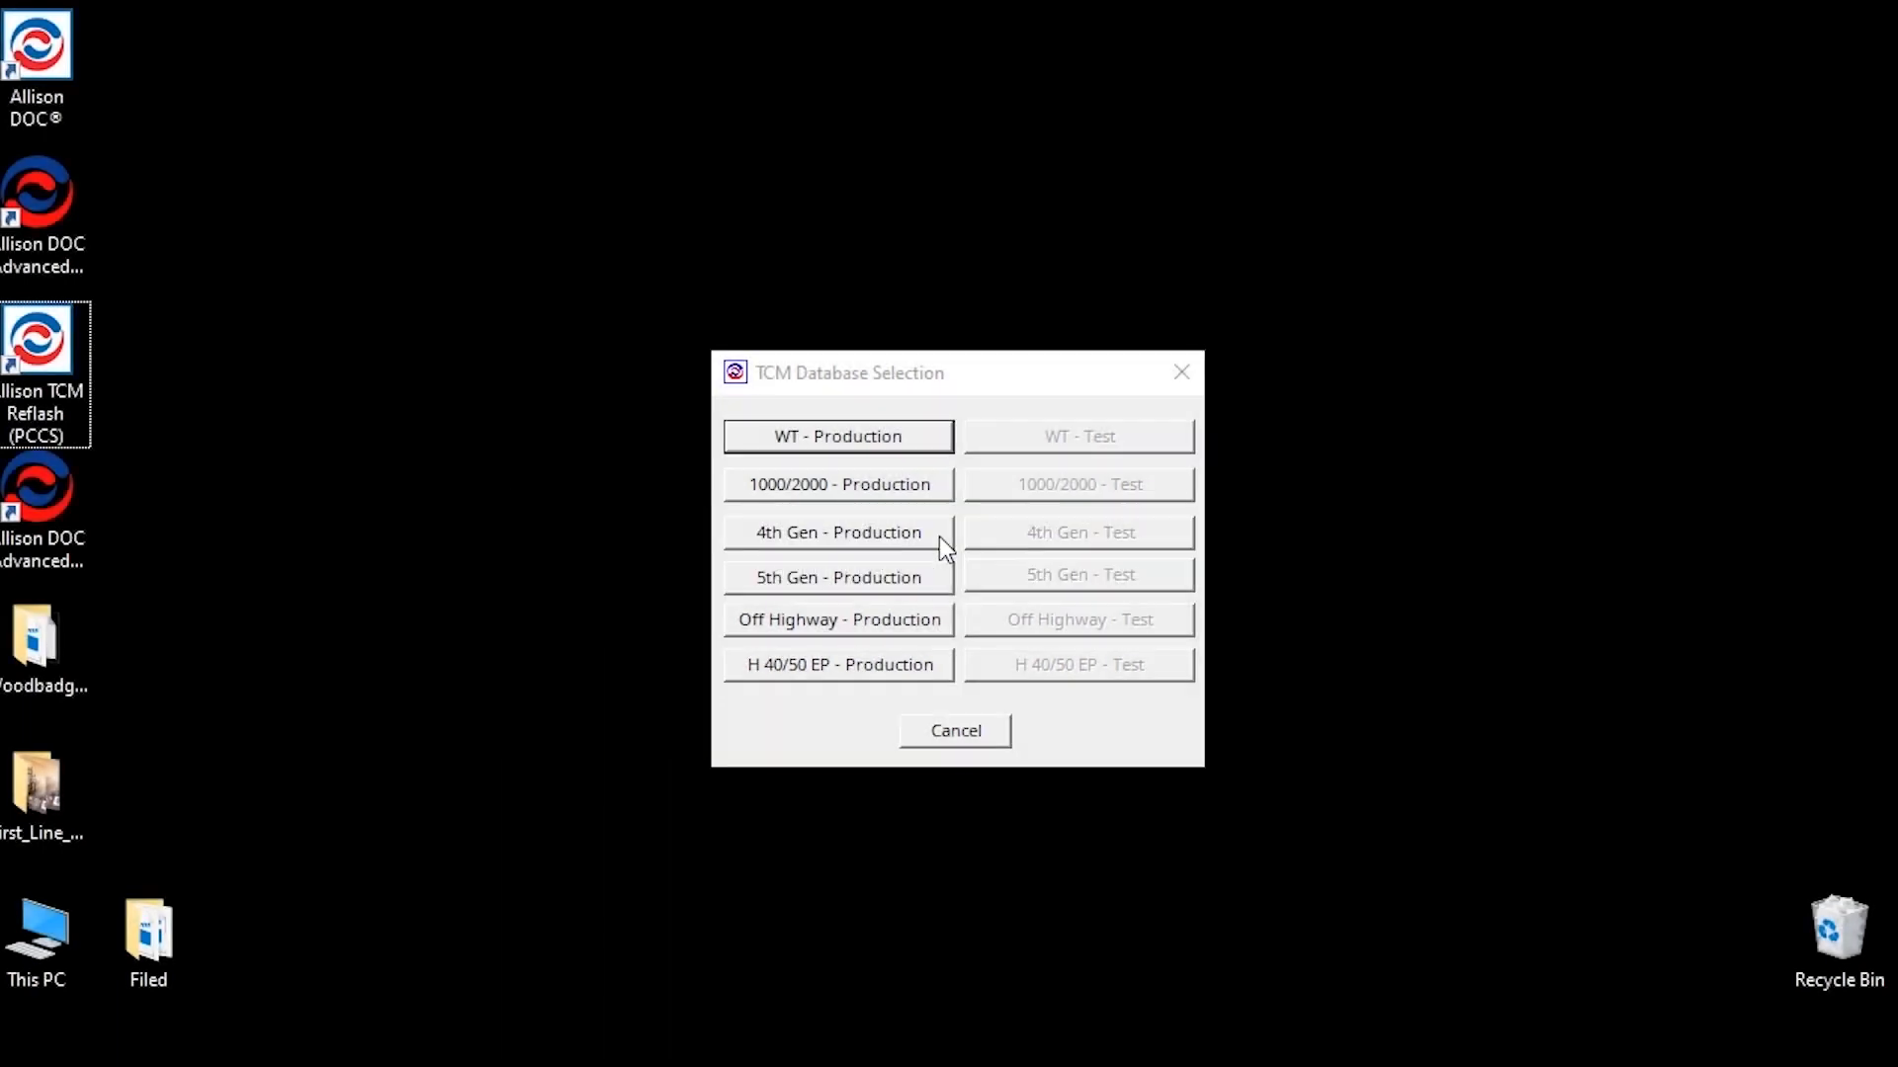
# - Select 4th Gen - Production and request the summary report for assembly number A41002Q5
pyautogui.click(836, 532)
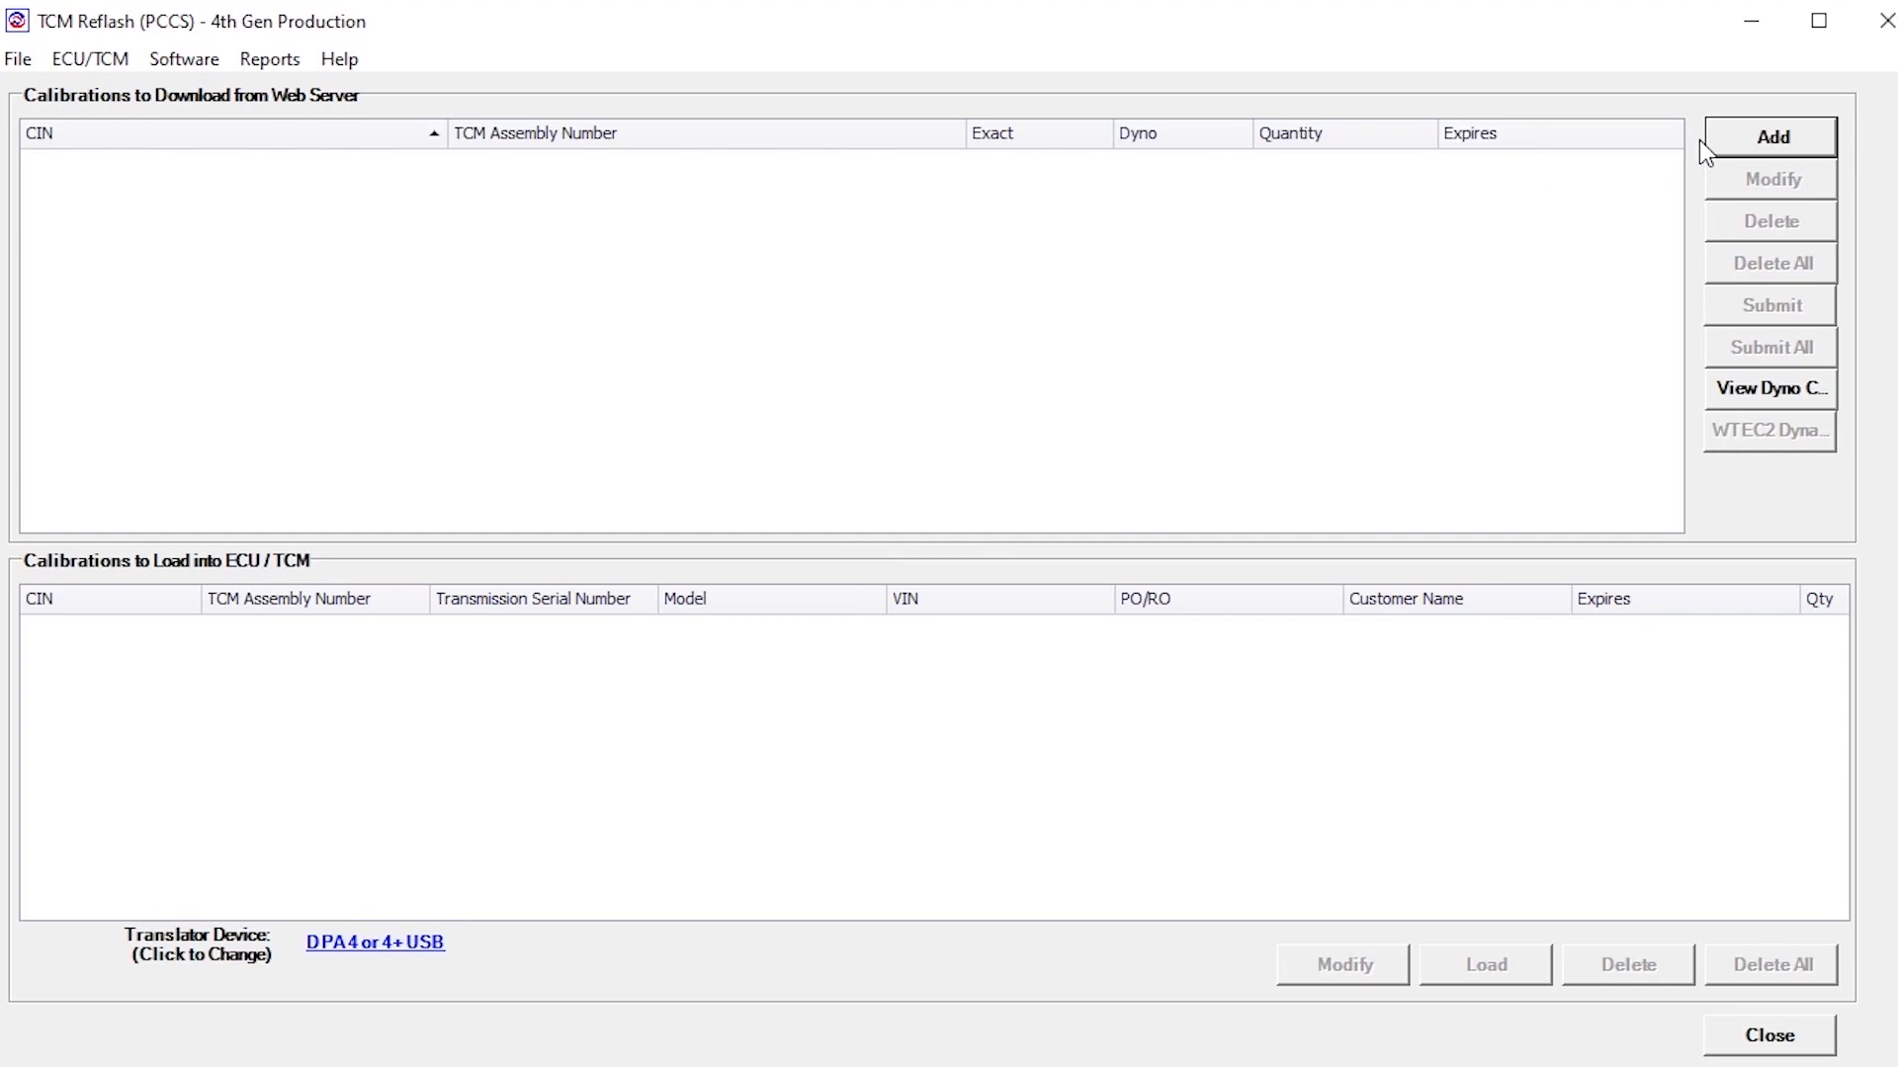
pyautogui.click(1771, 137)
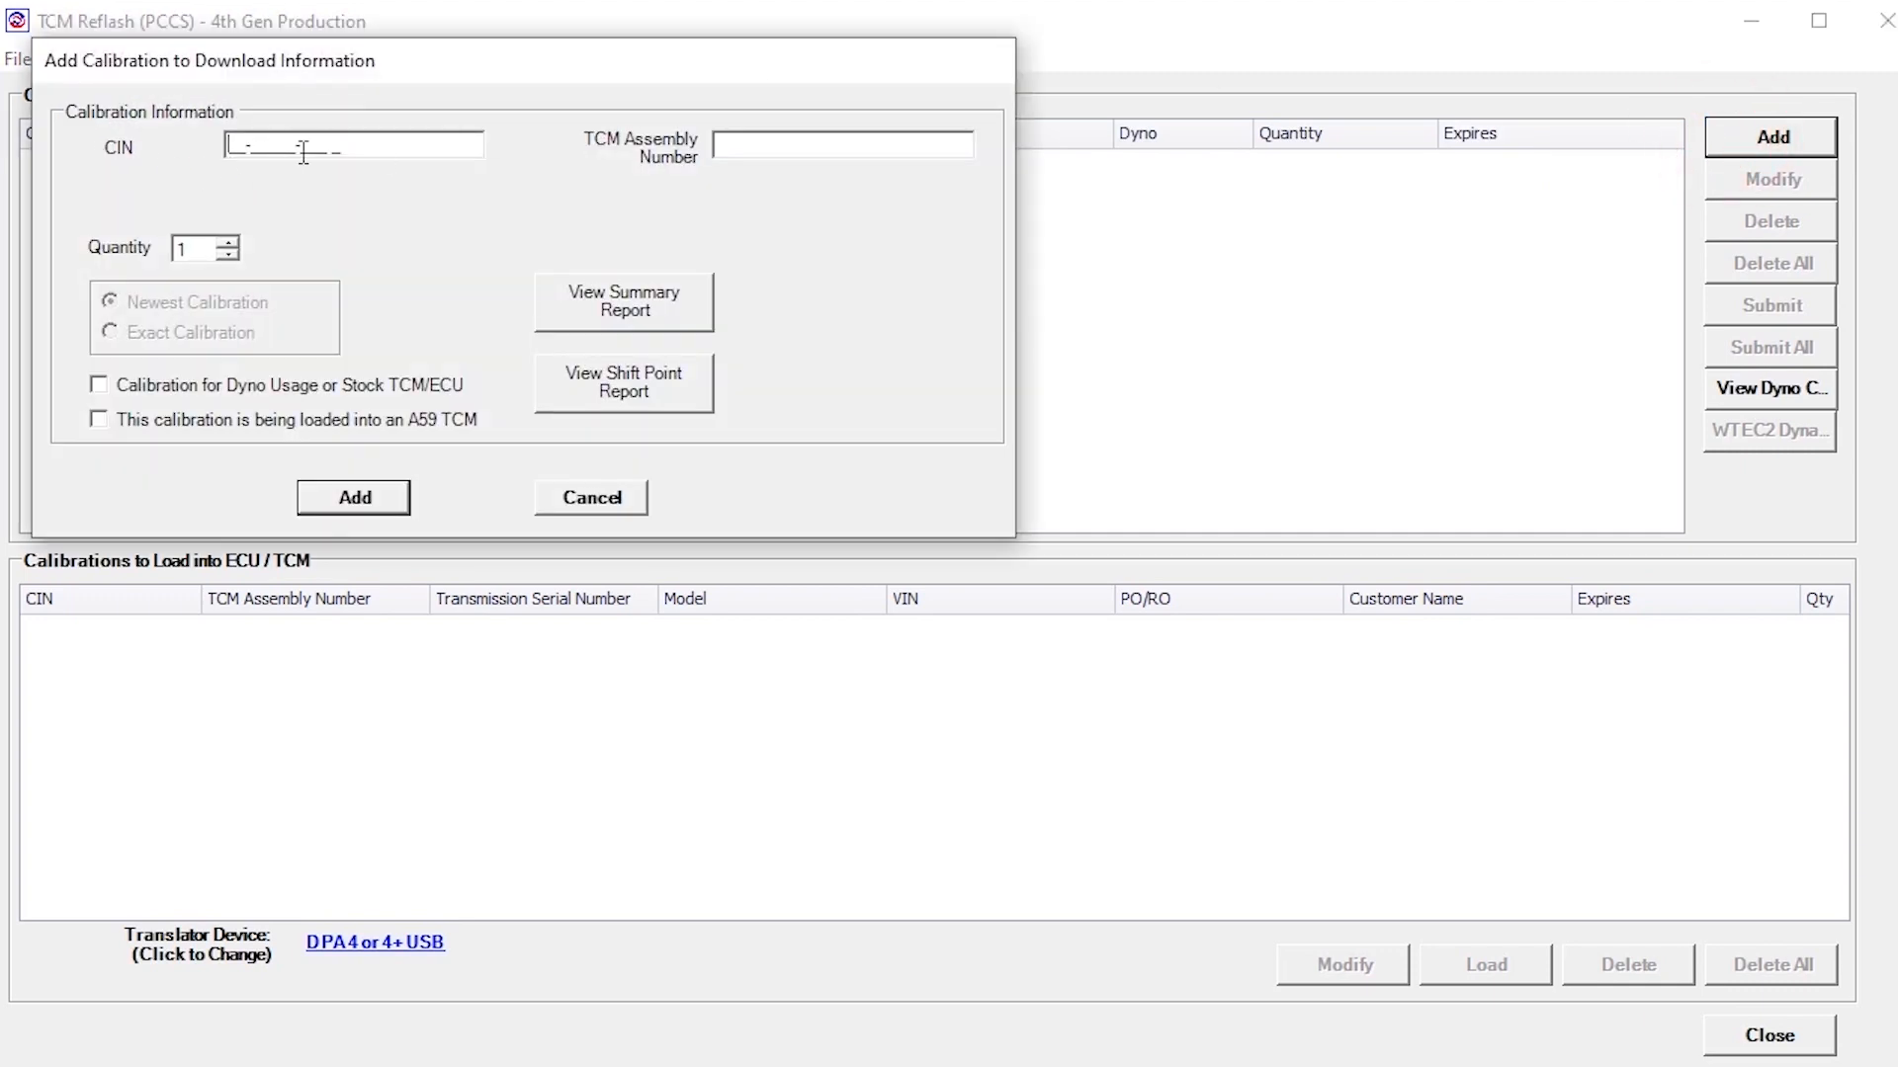
pyautogui.click(842, 144)
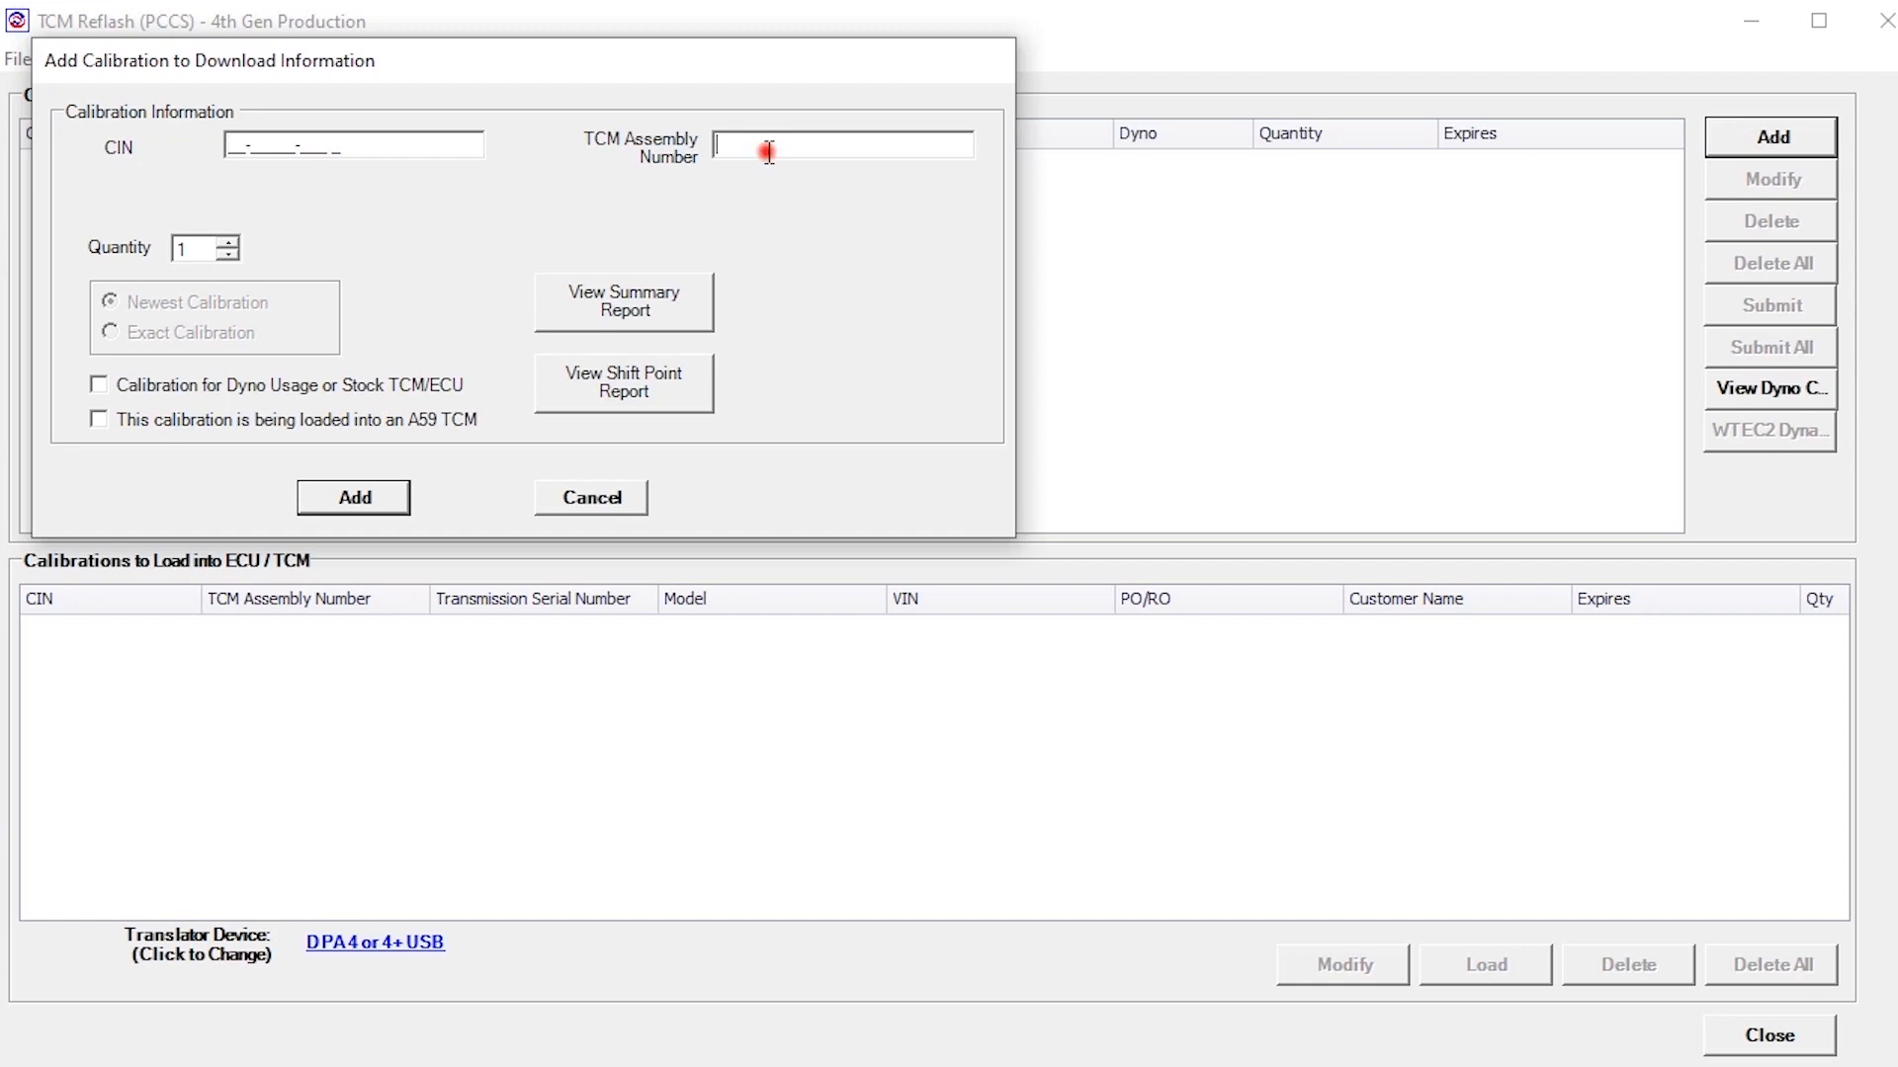
pyautogui.write('A41002')
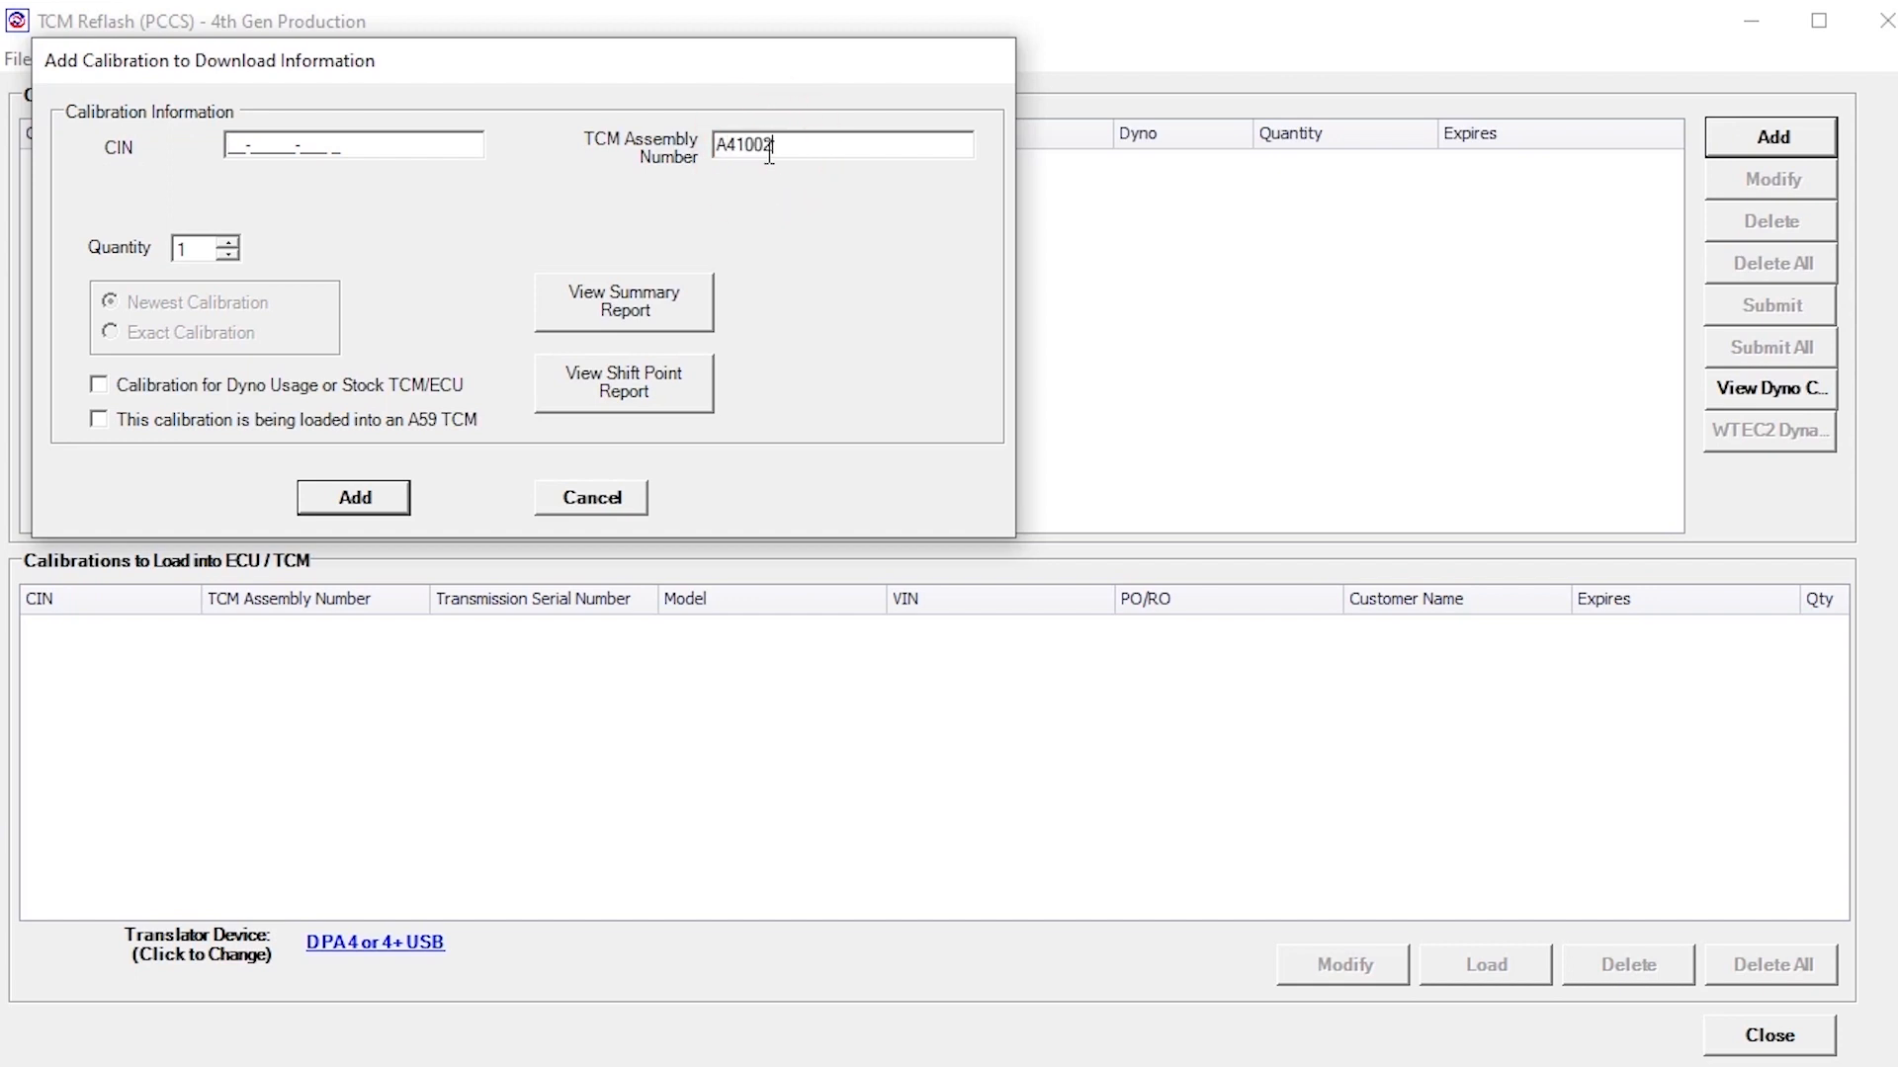
pyautogui.write('Q5')
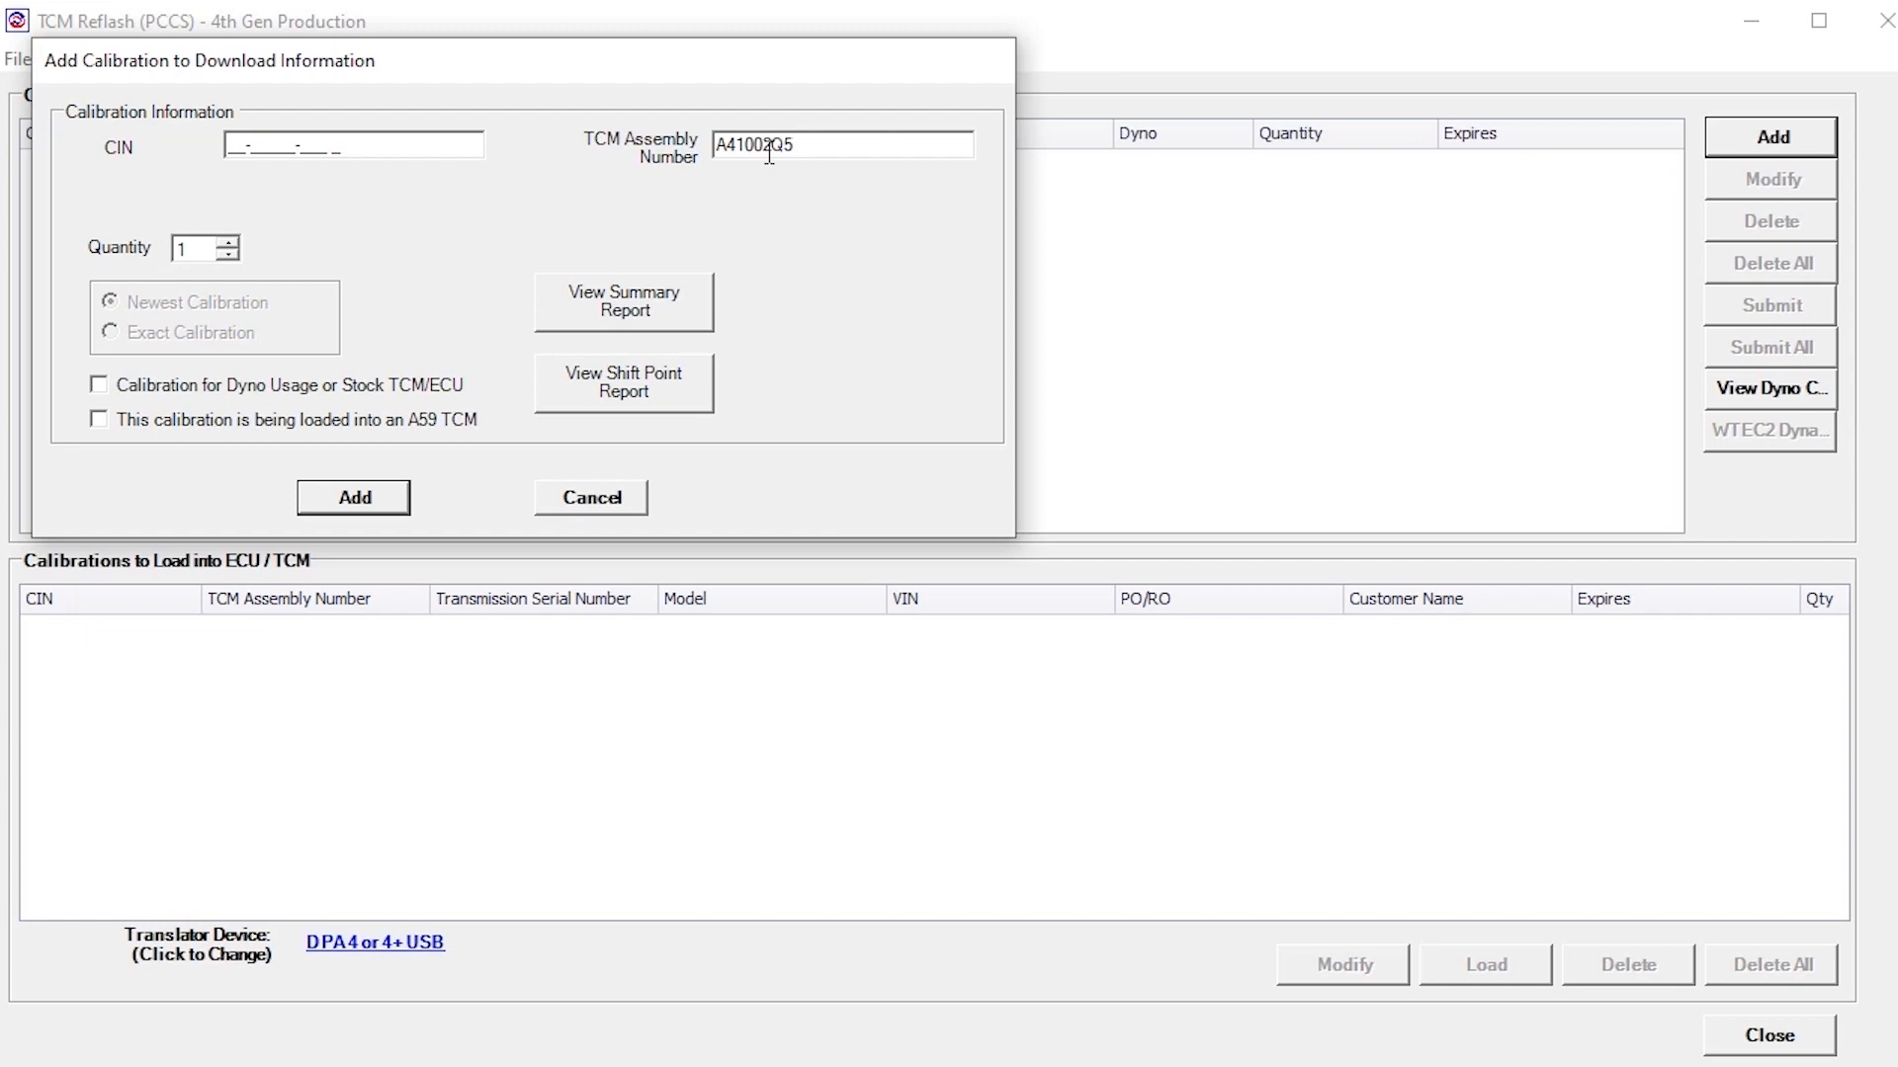
pyautogui.moveTo(696, 324)
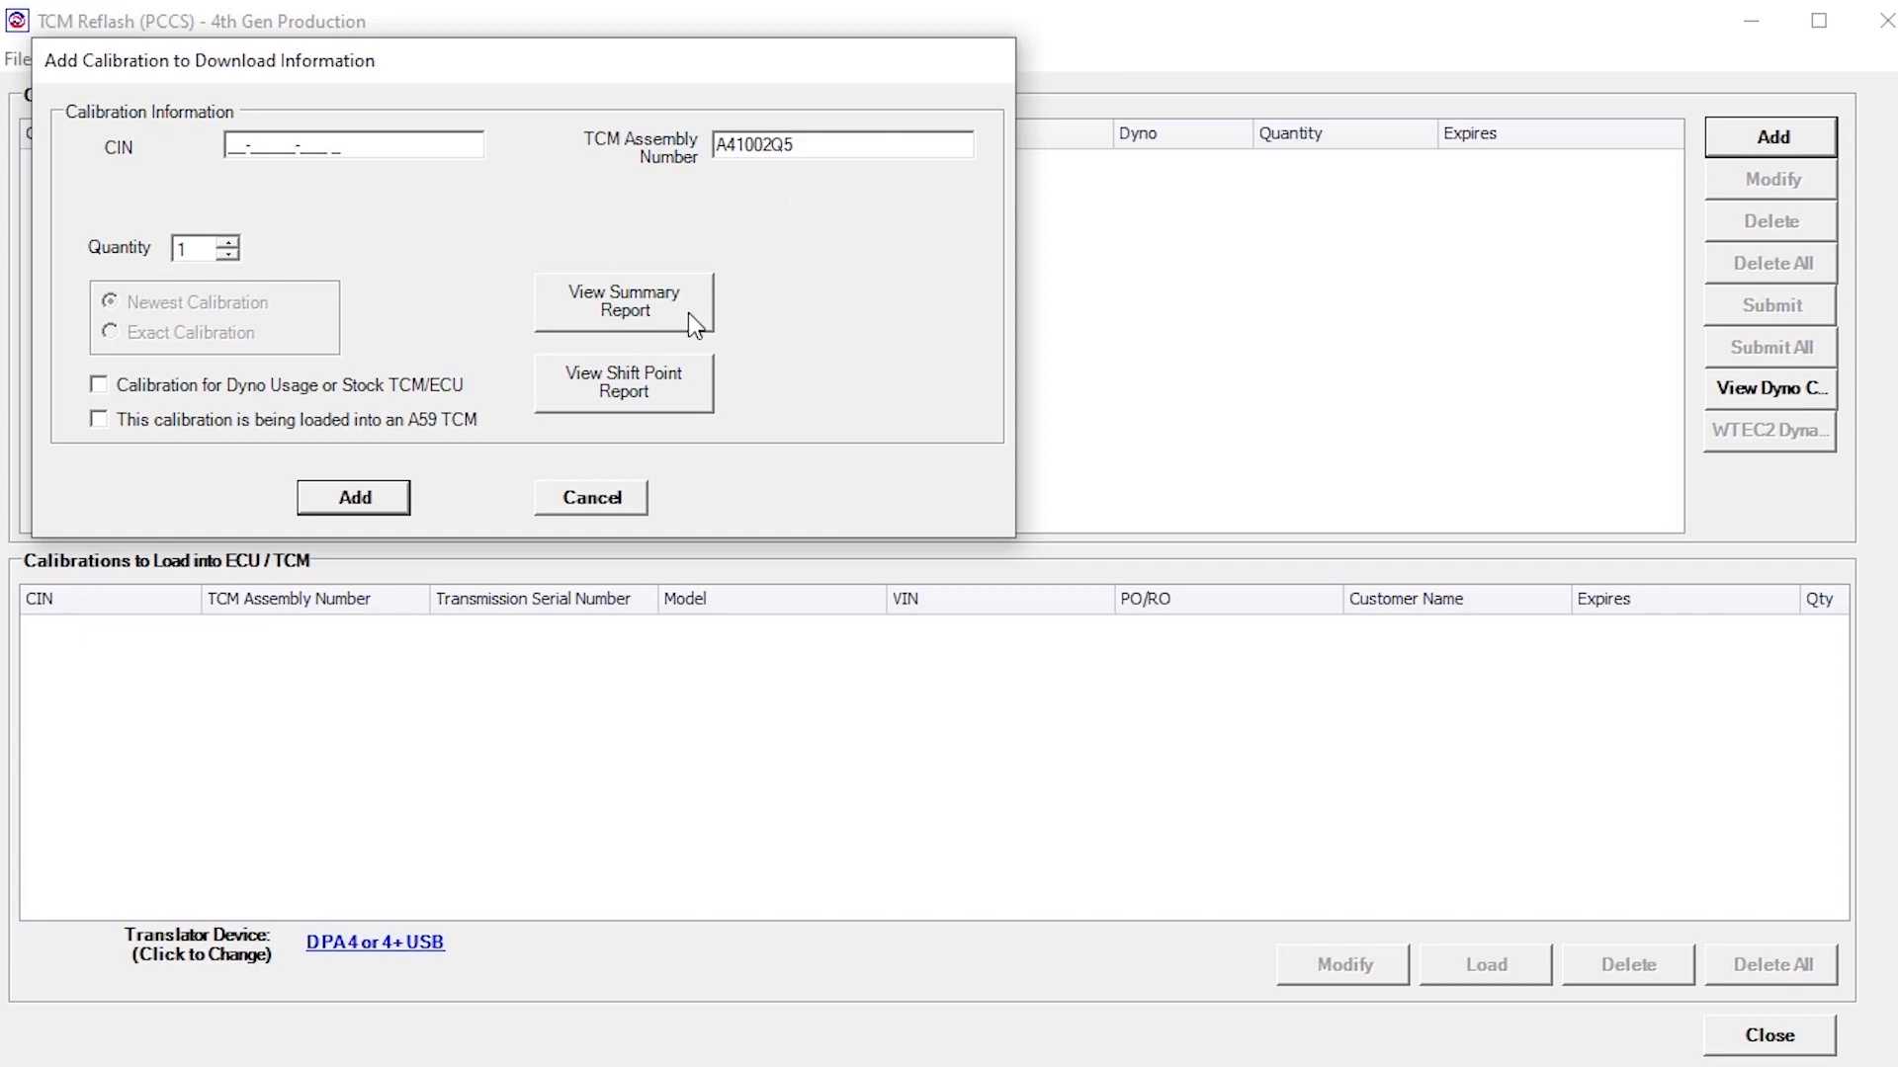
pyautogui.click(622, 301)
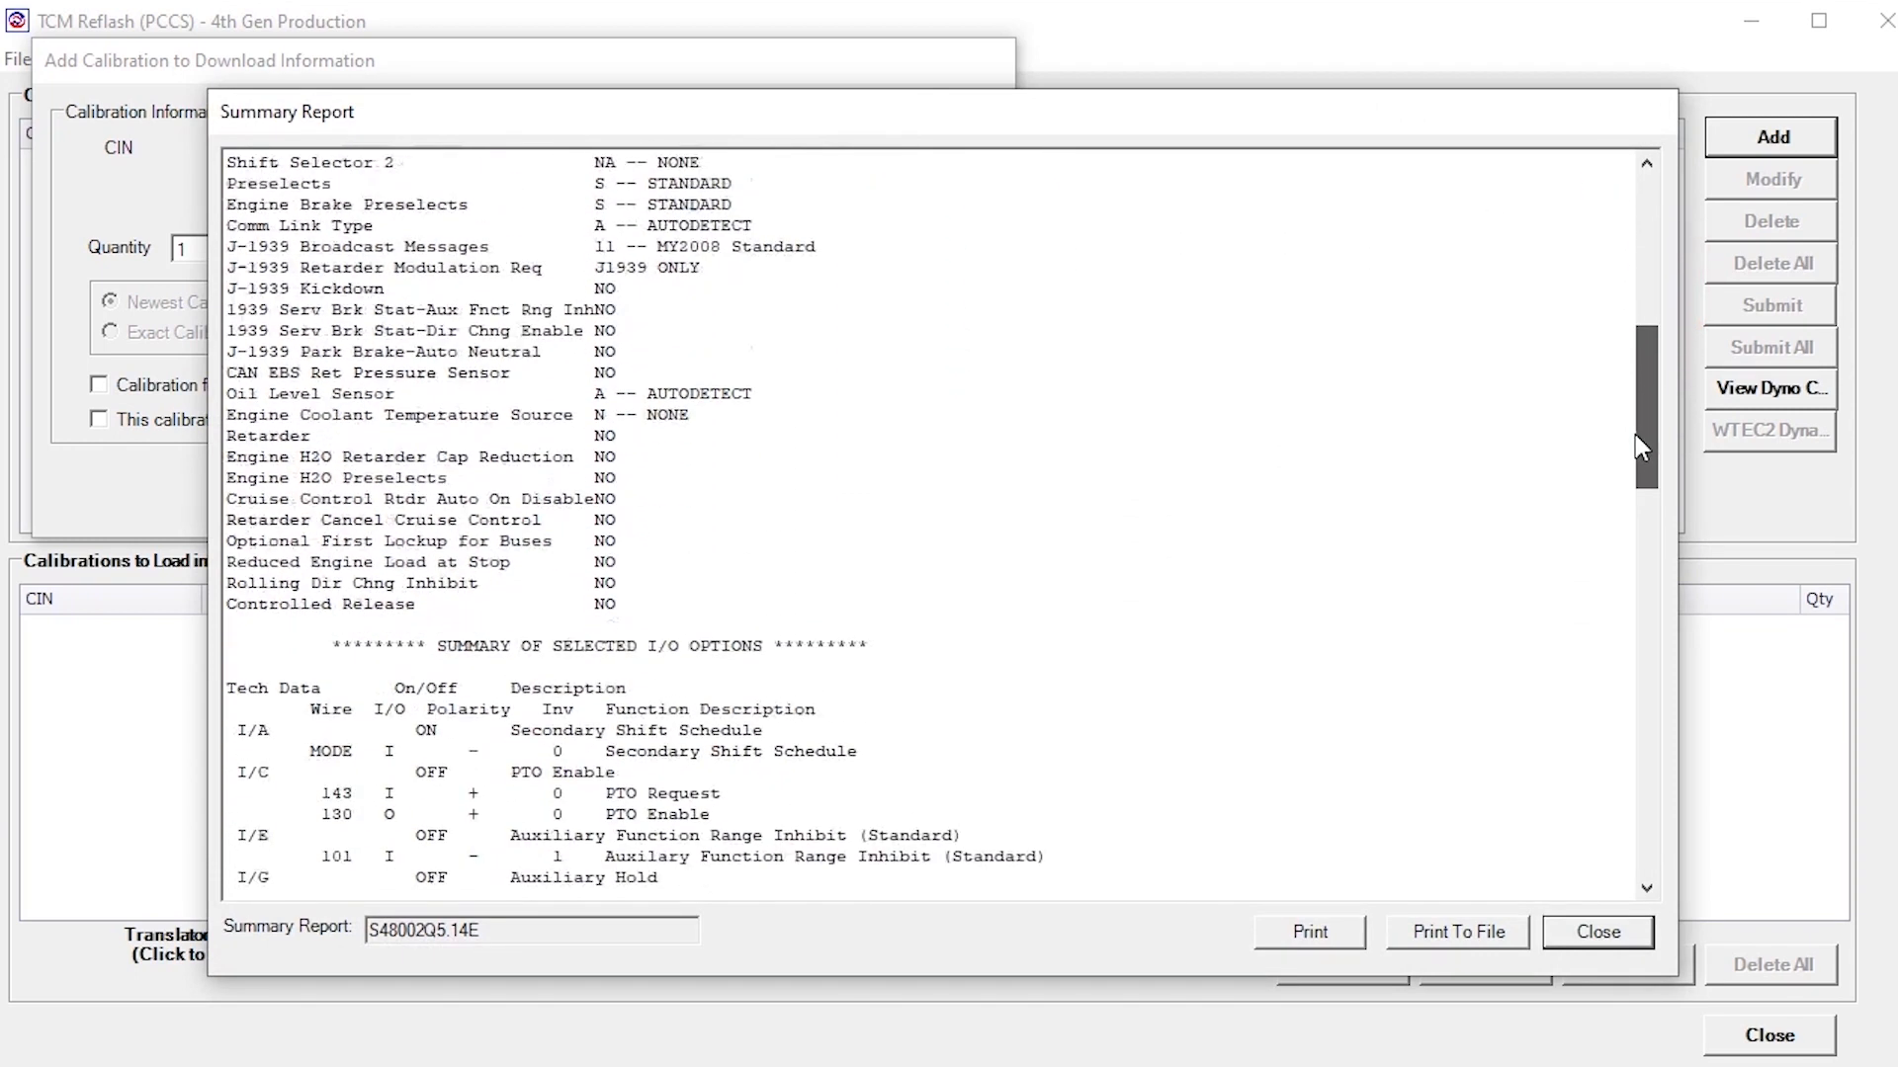
# - Scroll to the end of summary report S48002Q5.14E and close it
pyautogui.scroll(-3)
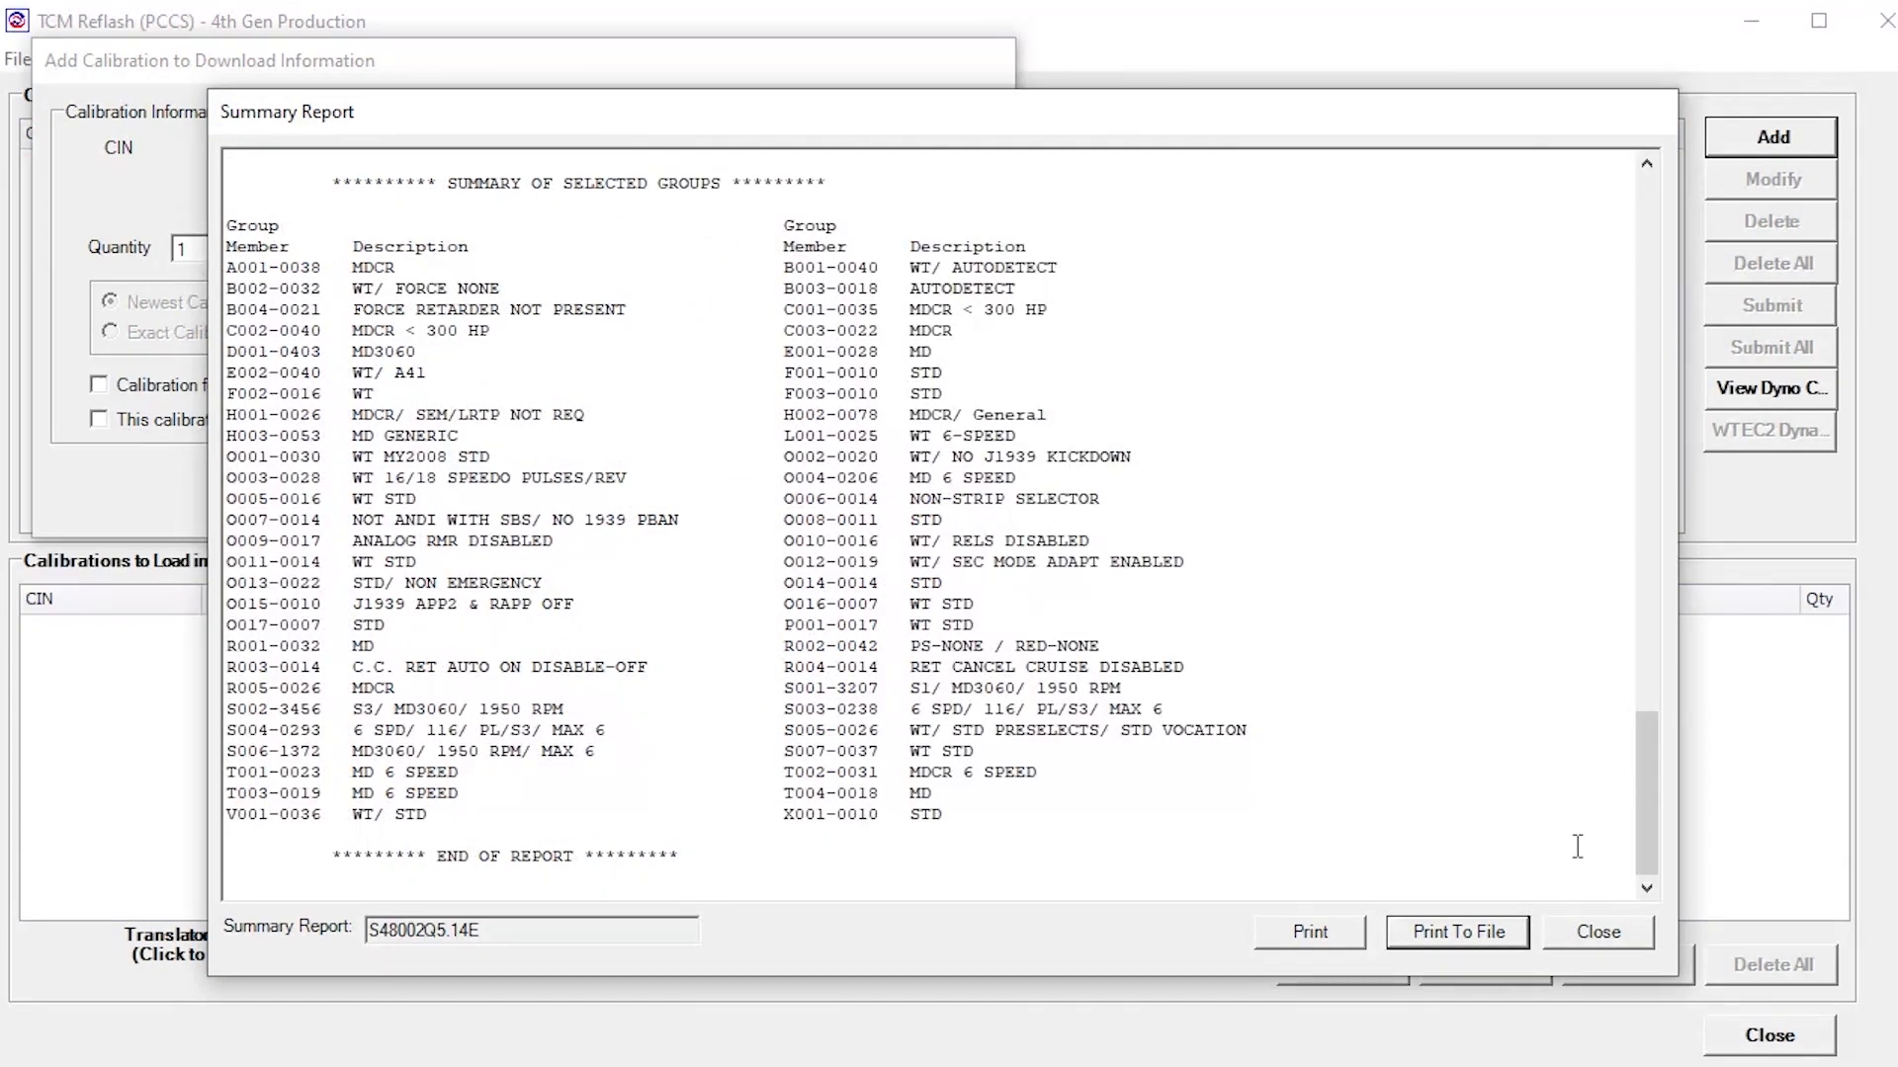
pyautogui.click(1597, 931)
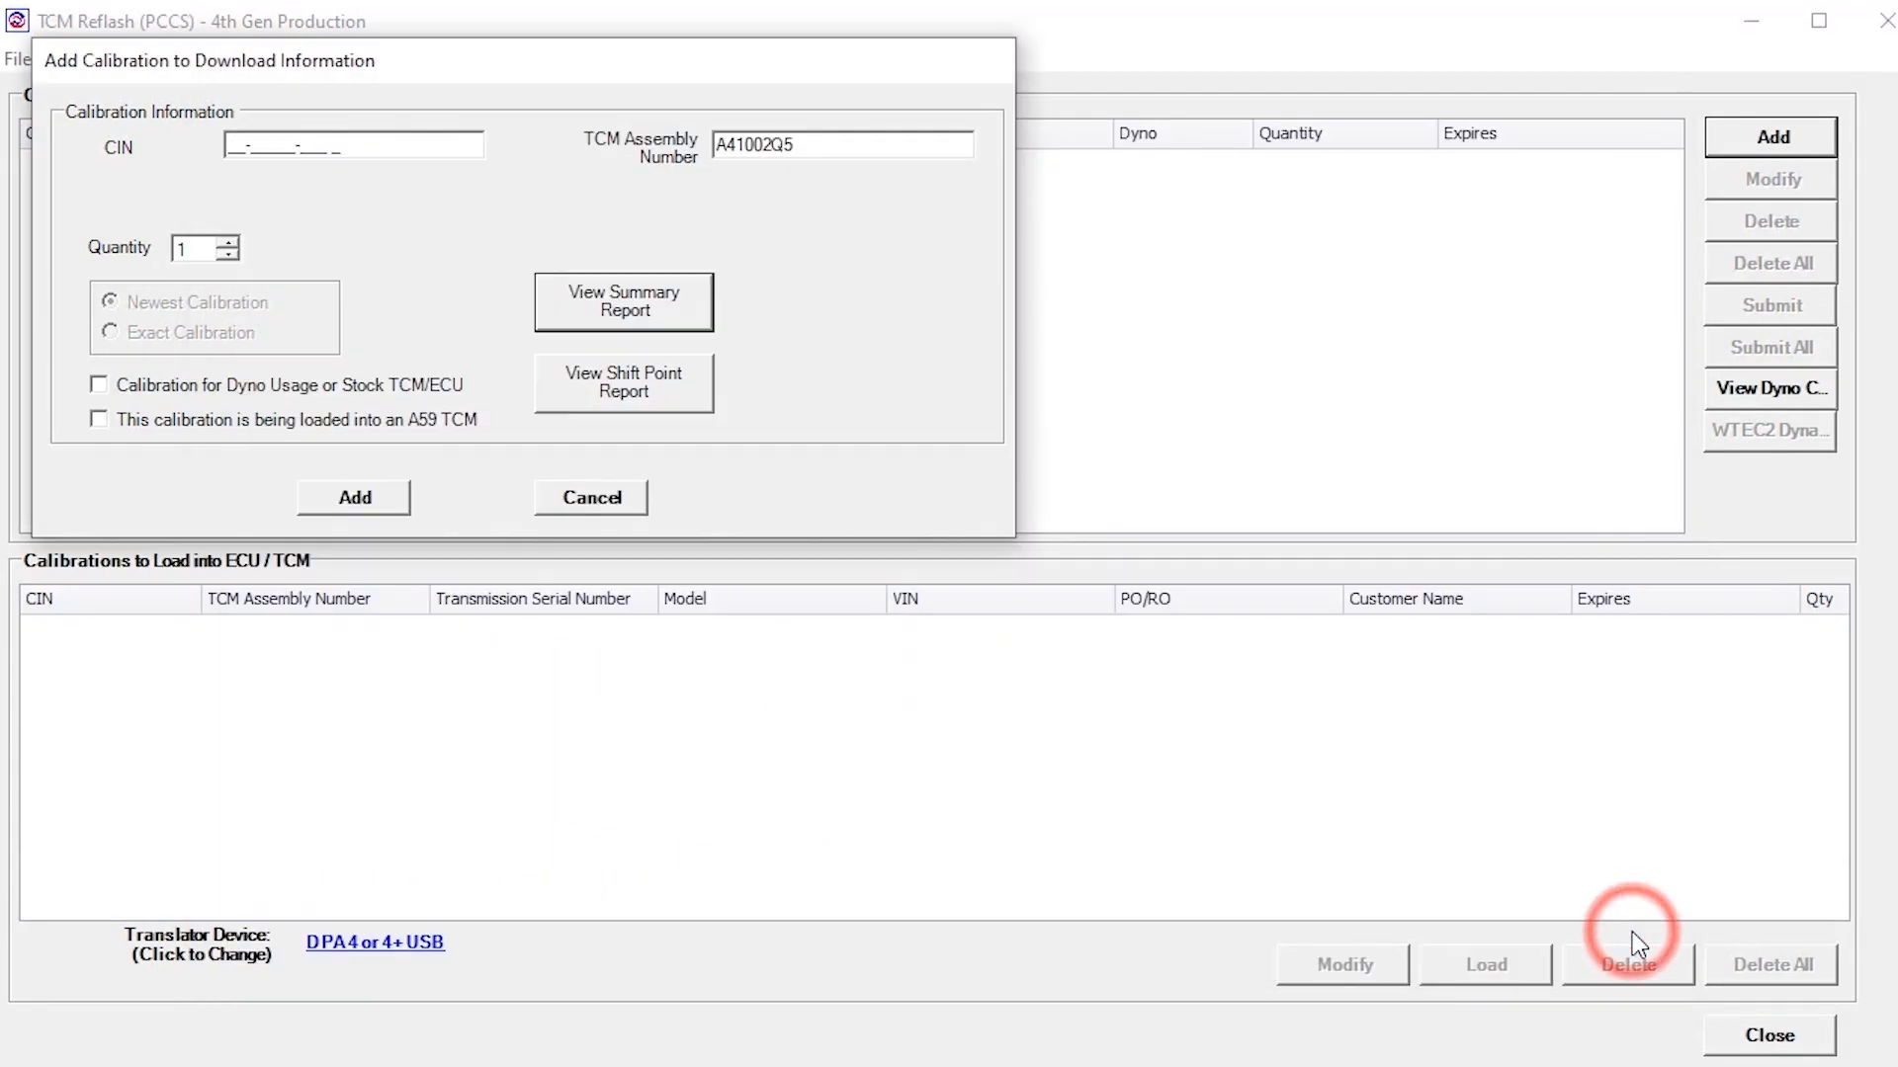
pyautogui.moveTo(1634, 945)
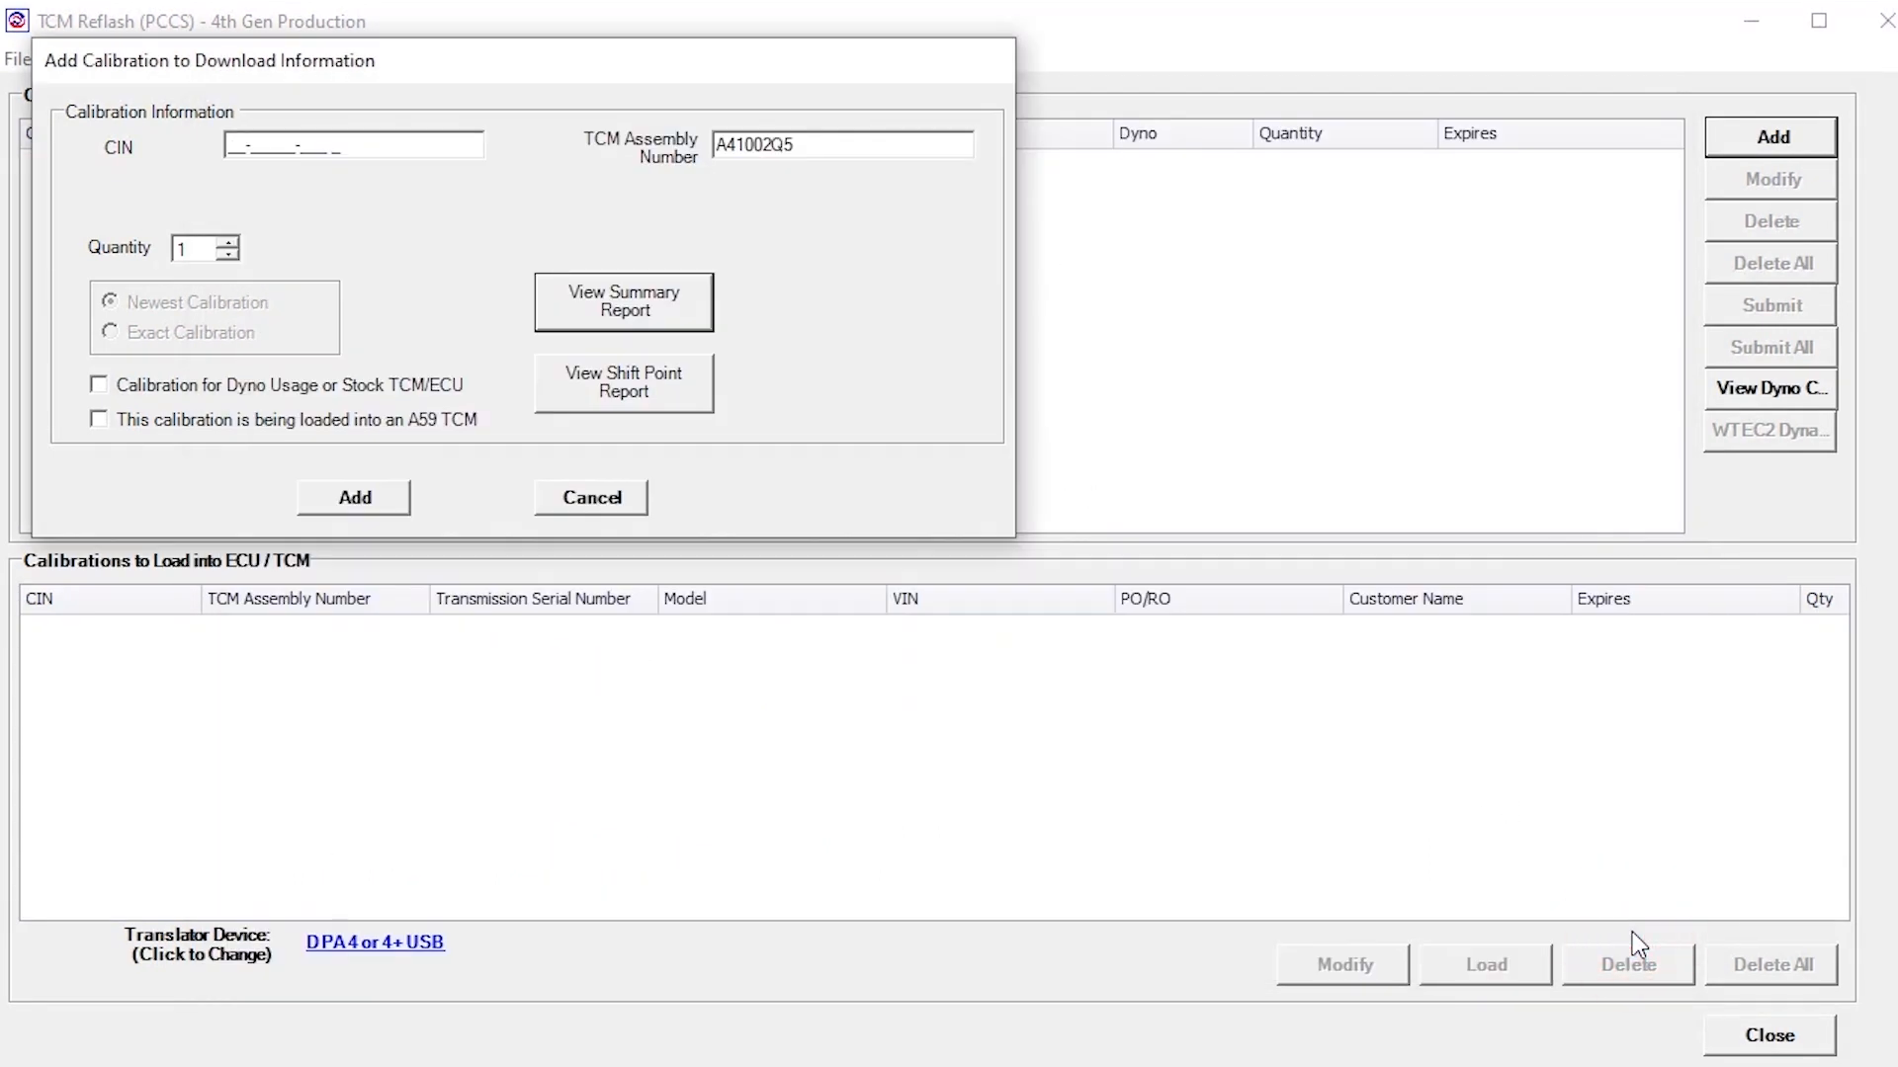
pyautogui.moveTo(704, 391)
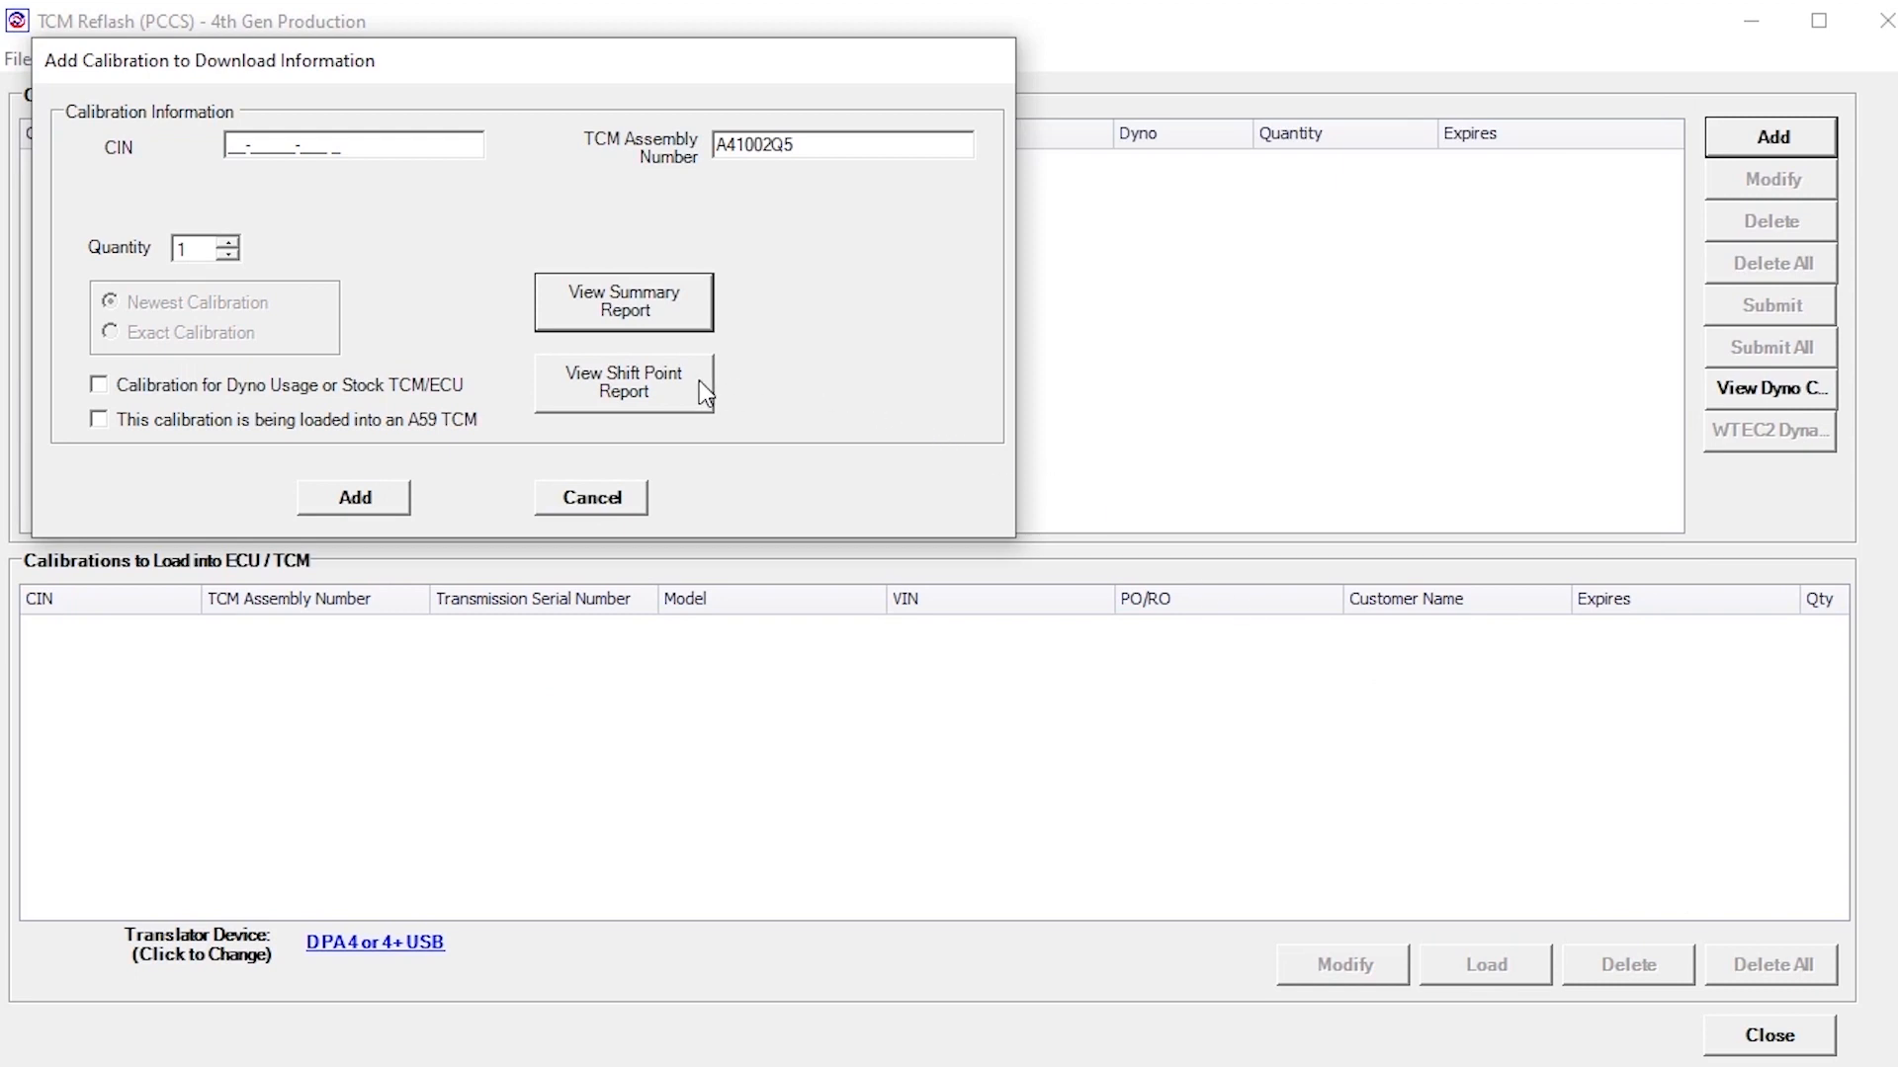
# - View the shift point report with driveline ratio 4.0 and 400 tire revolutions per mile
pyautogui.click(622, 382)
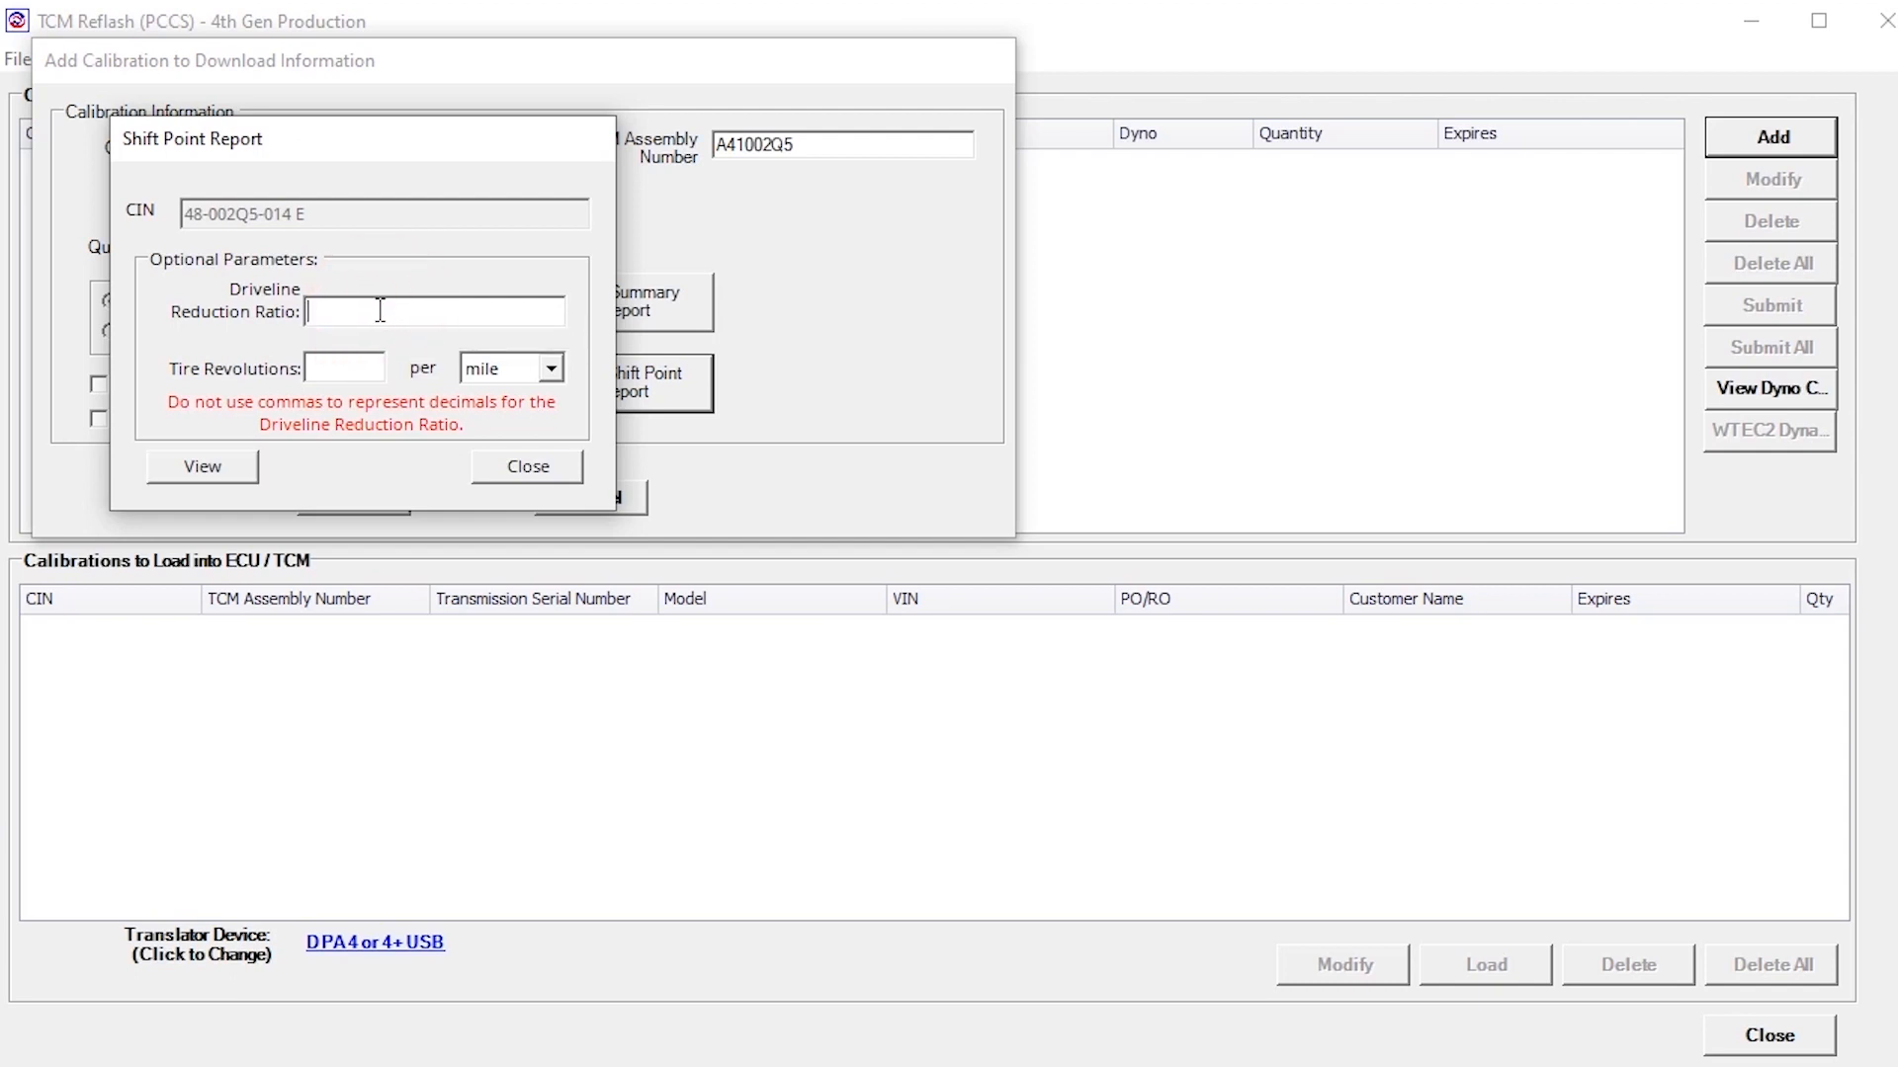
pyautogui.write('4.0')
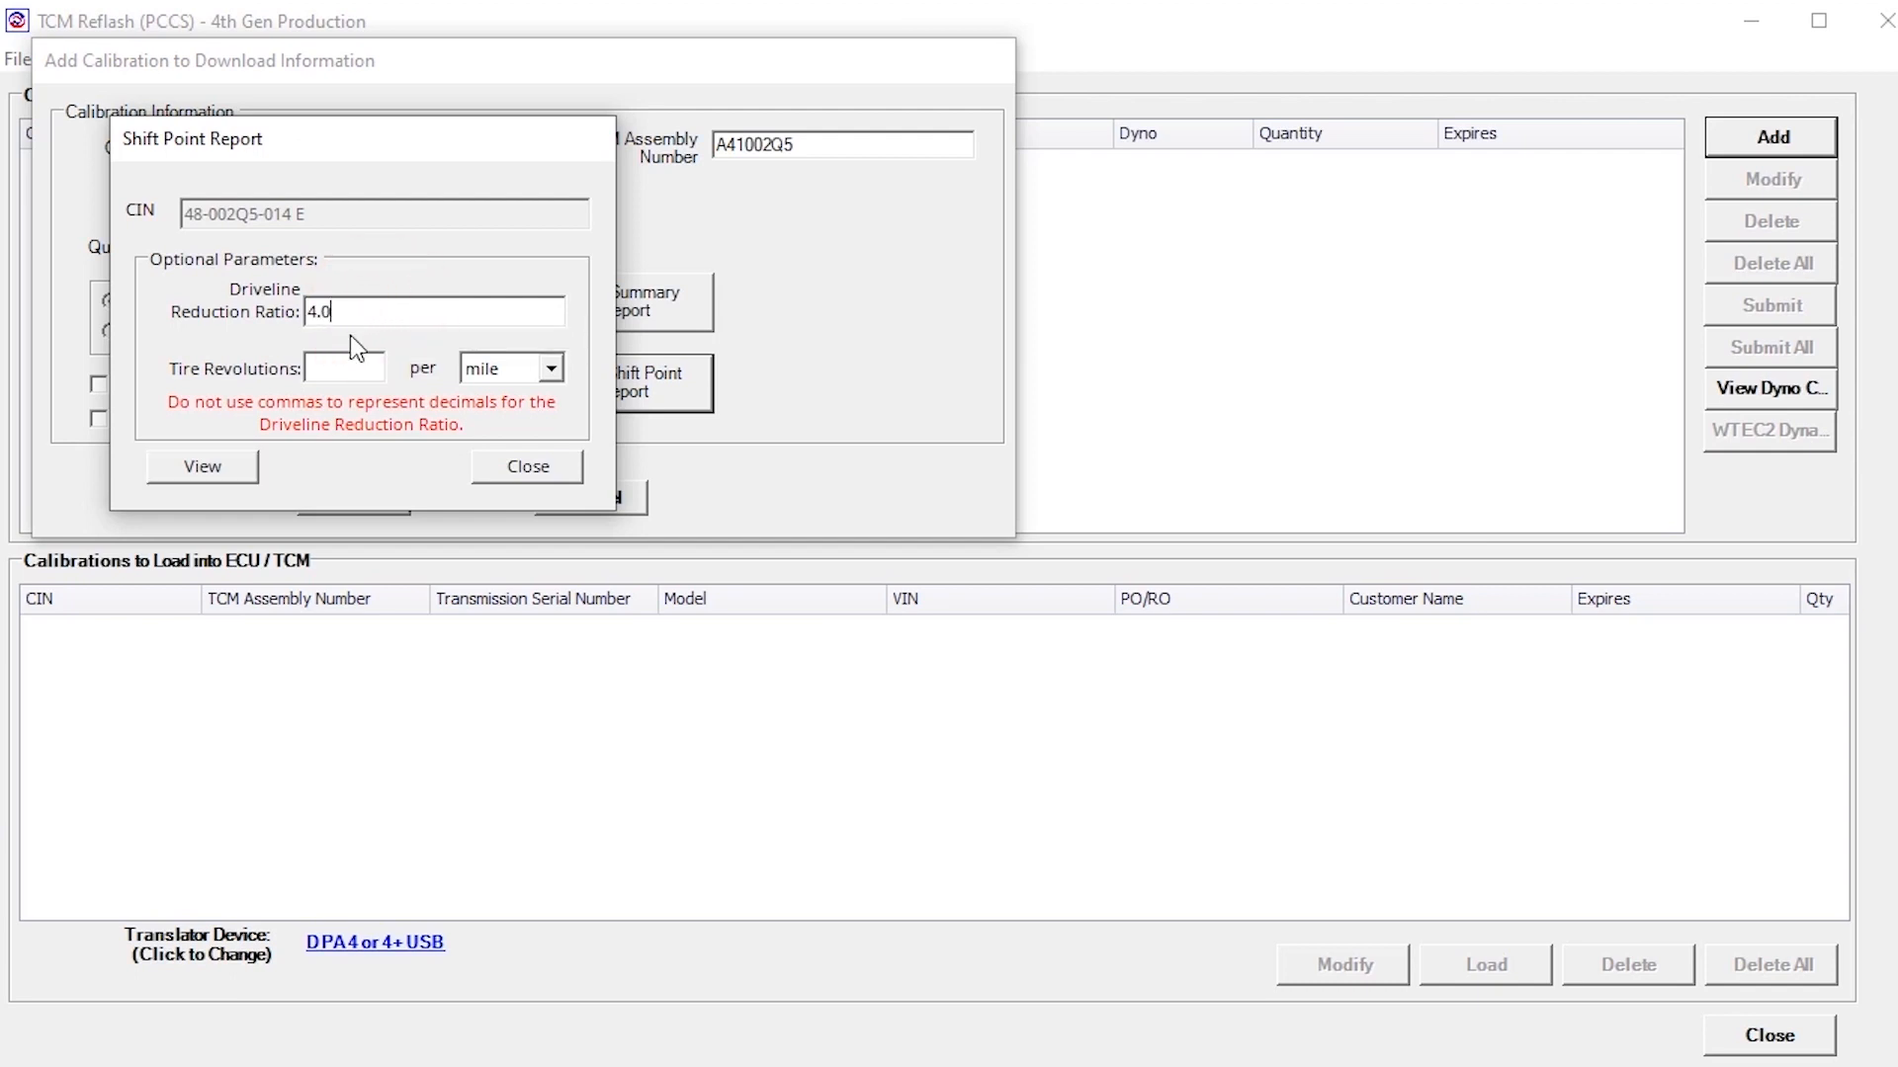
pyautogui.write('400')
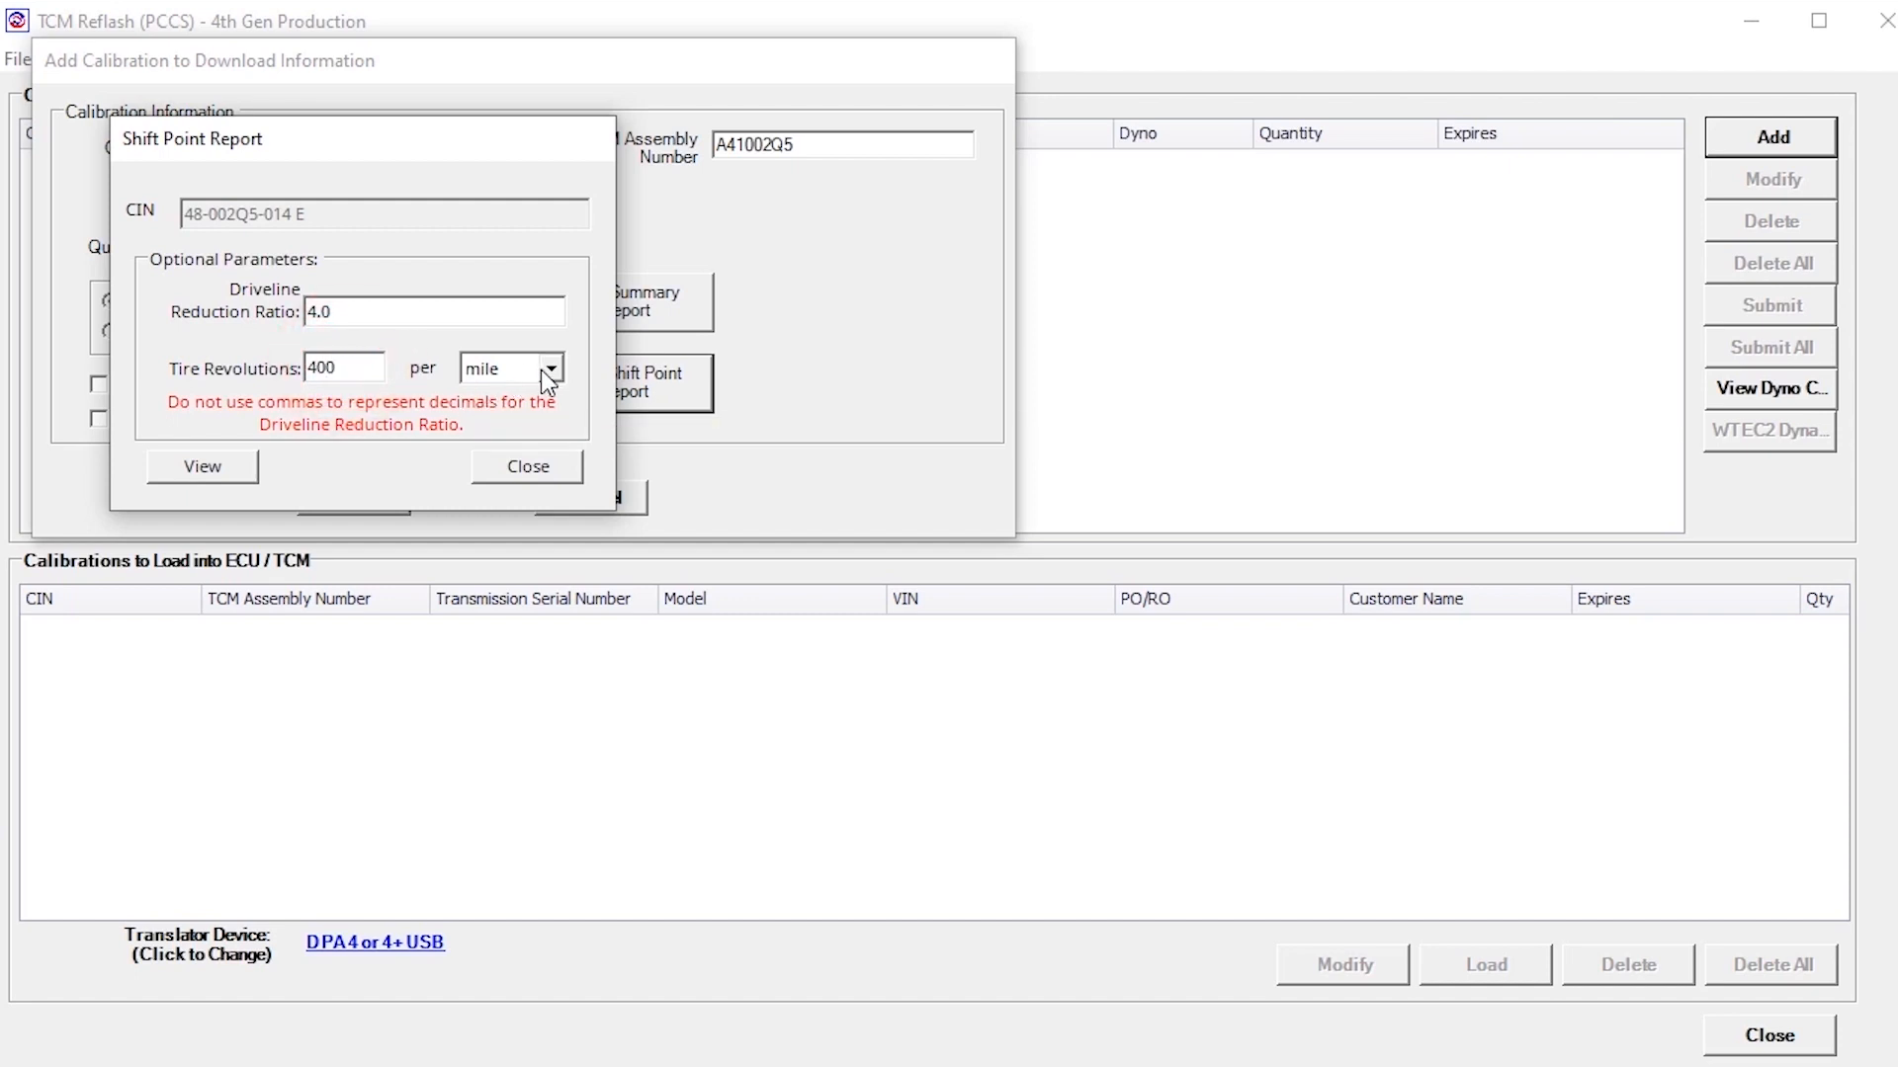
pyautogui.click(549, 370)
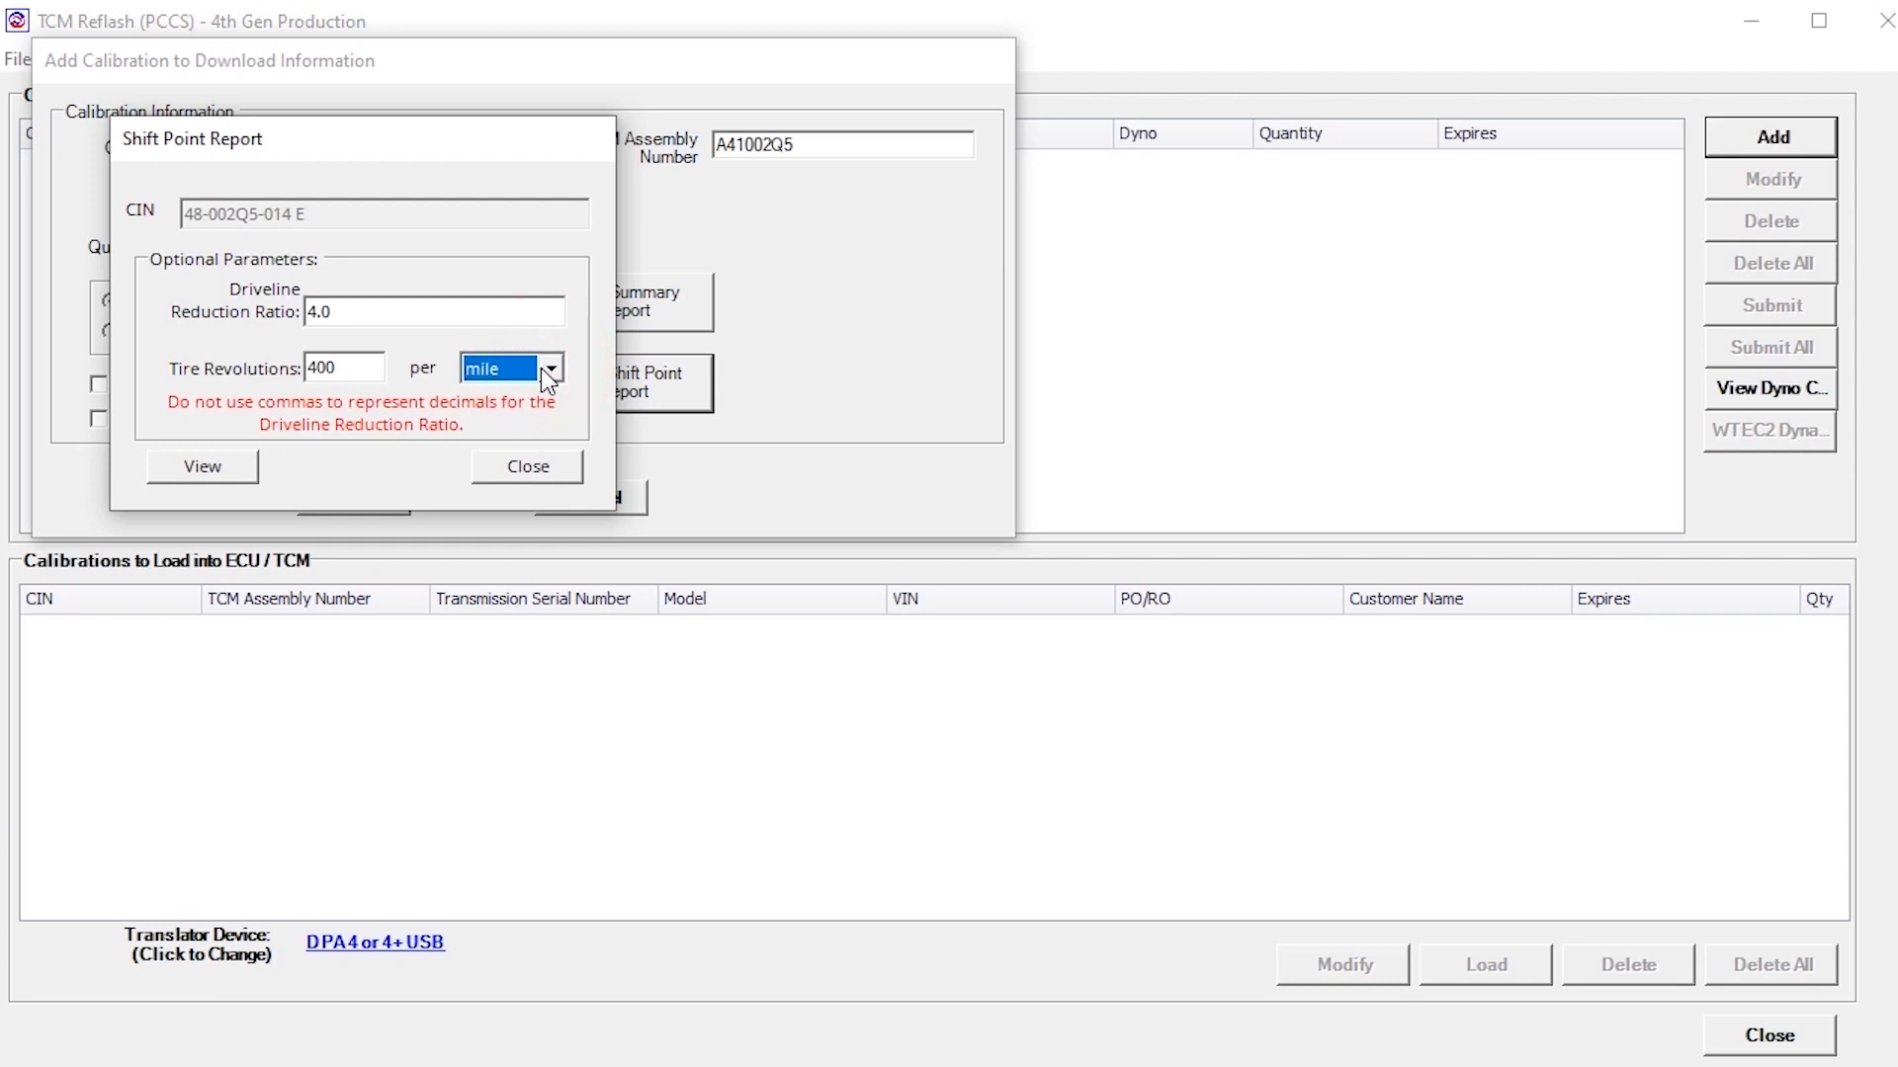
pyautogui.click(202, 467)
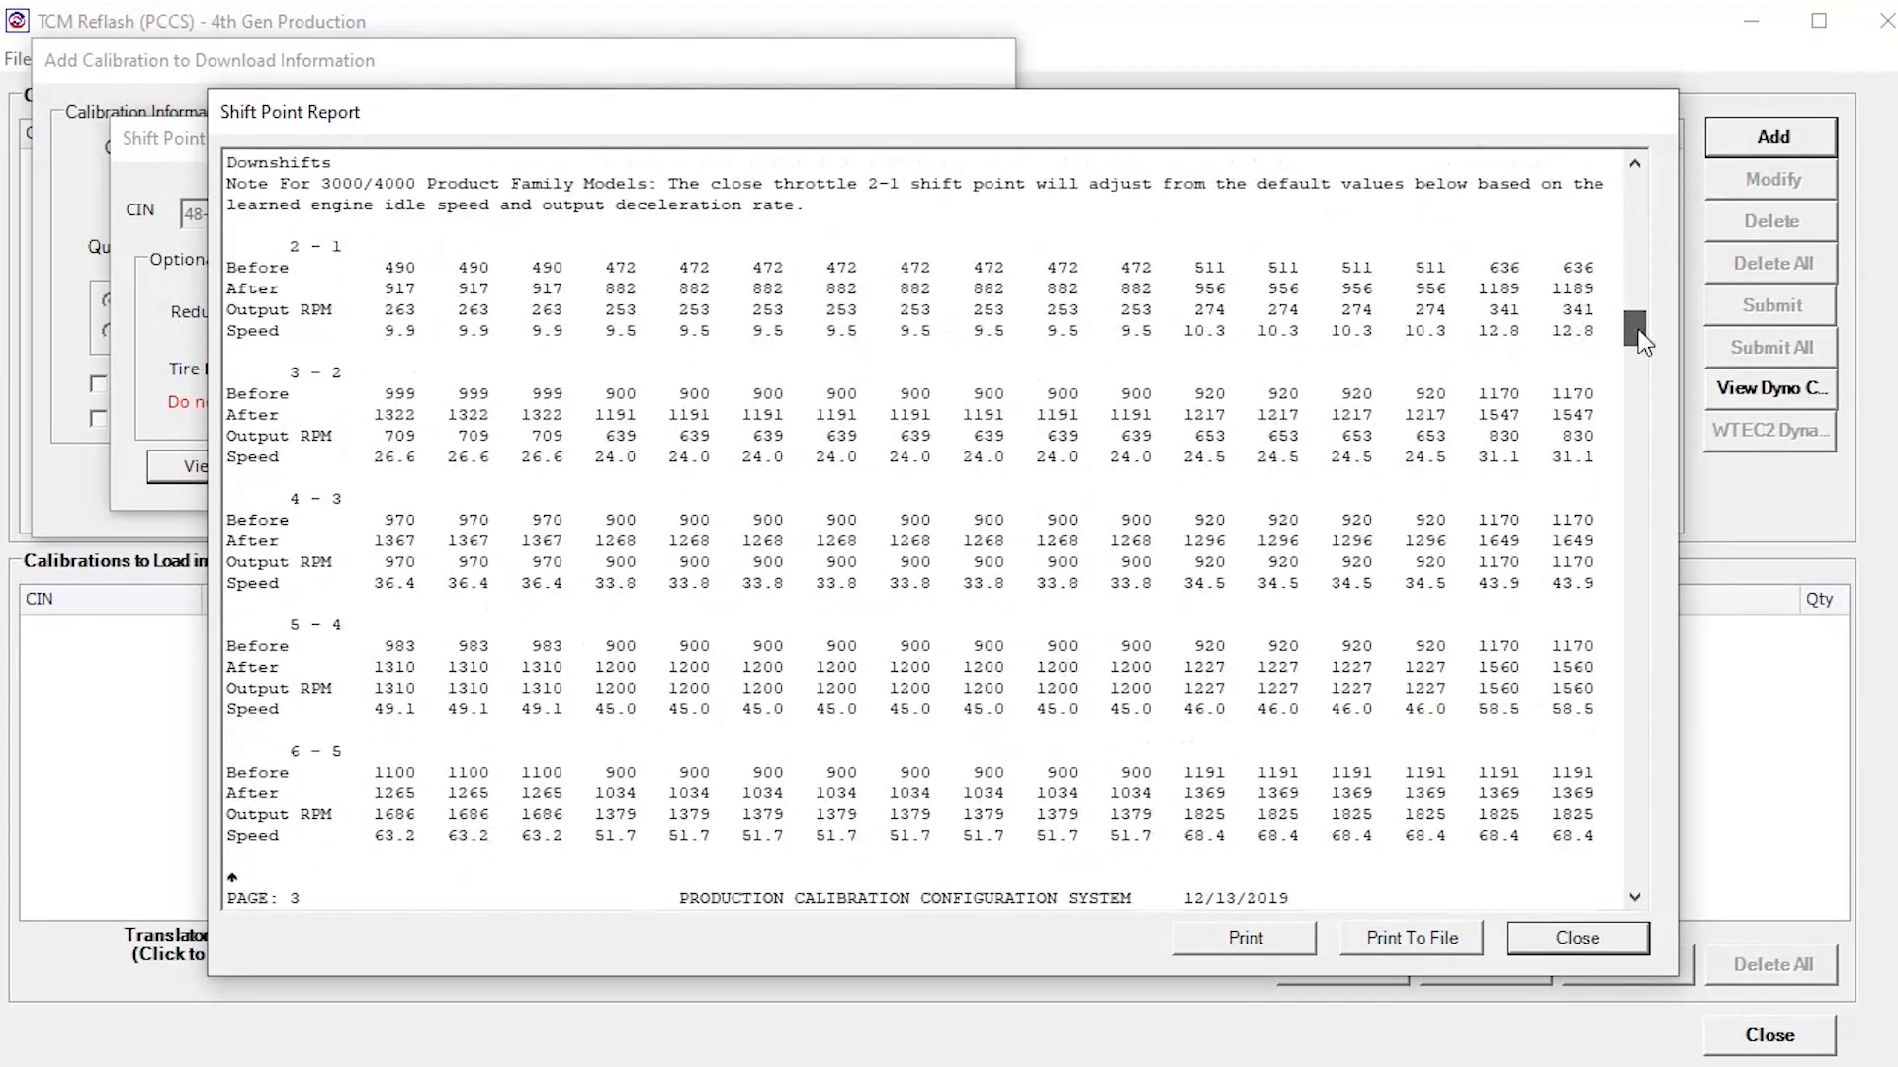
# - Close the shift point report, set Quantity to 3 and mark the calibration for an A59 TCM
pyautogui.scroll(-3)
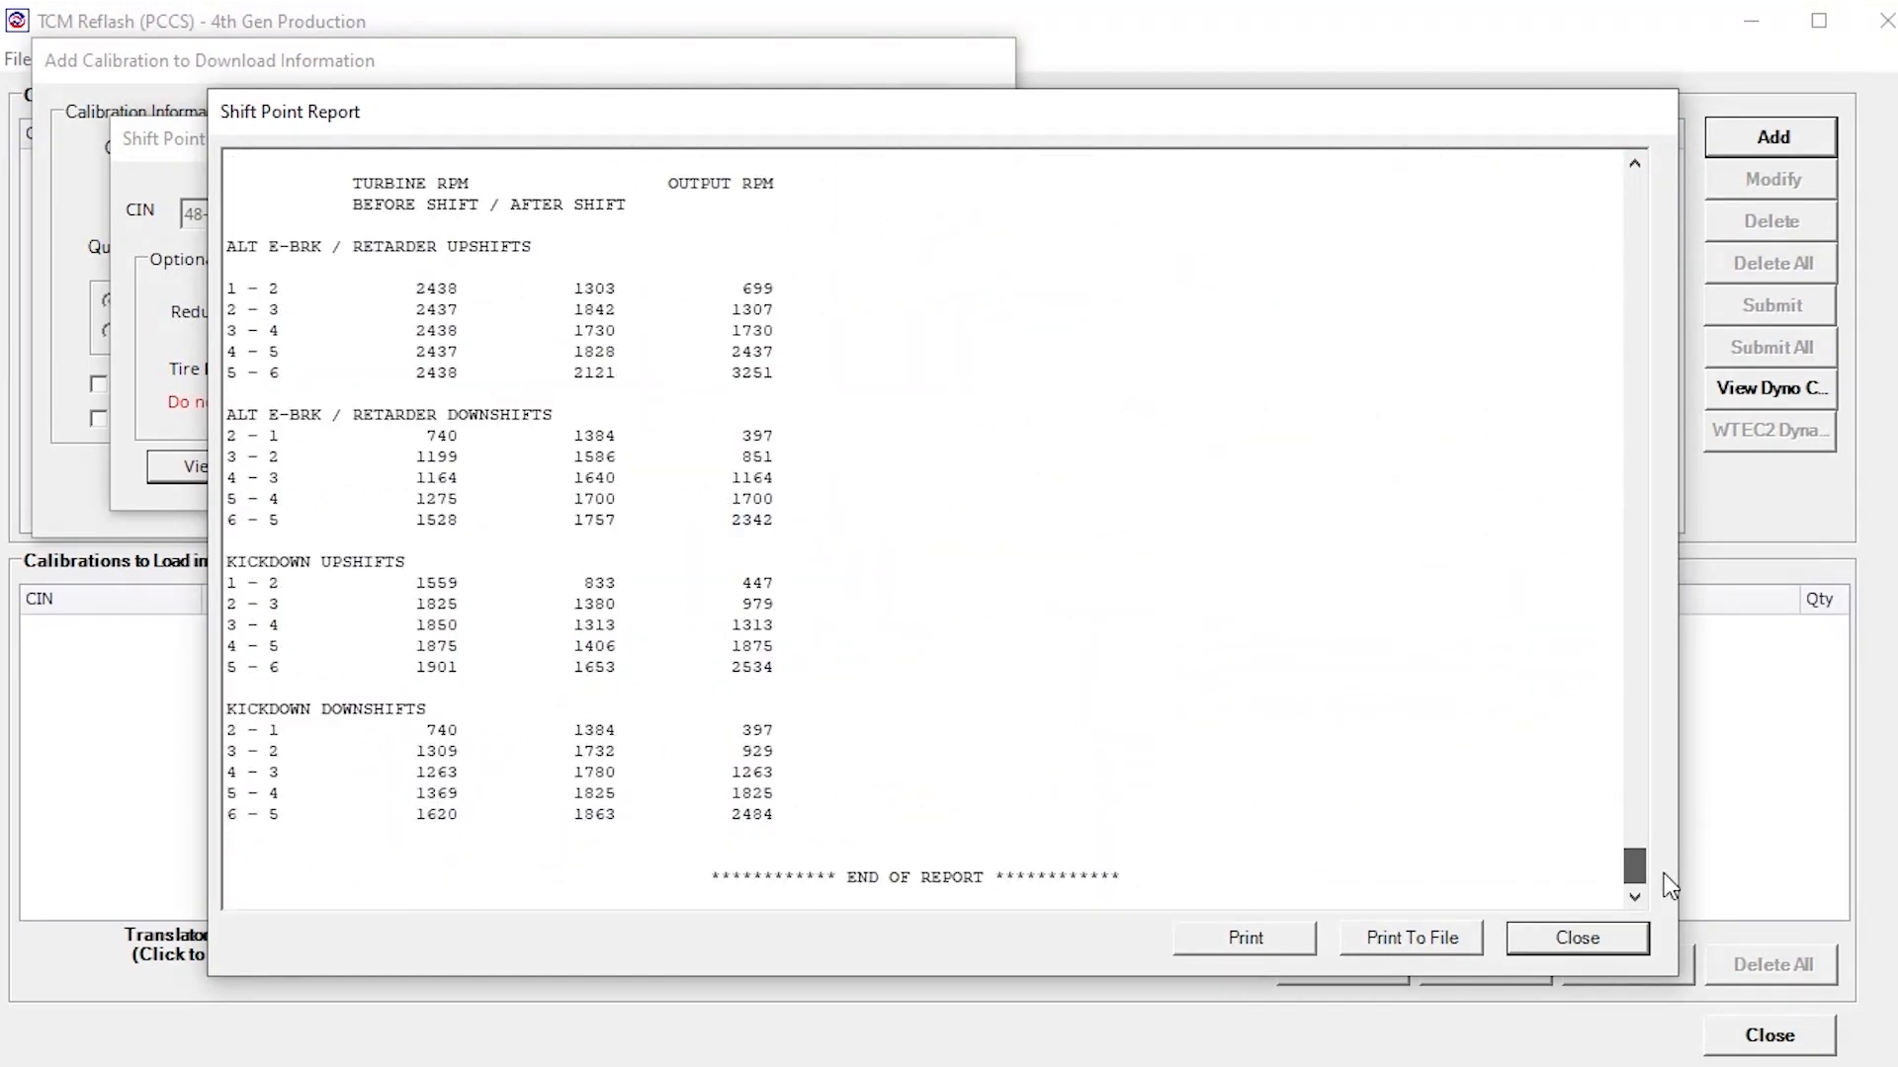
pyautogui.click(1576, 937)
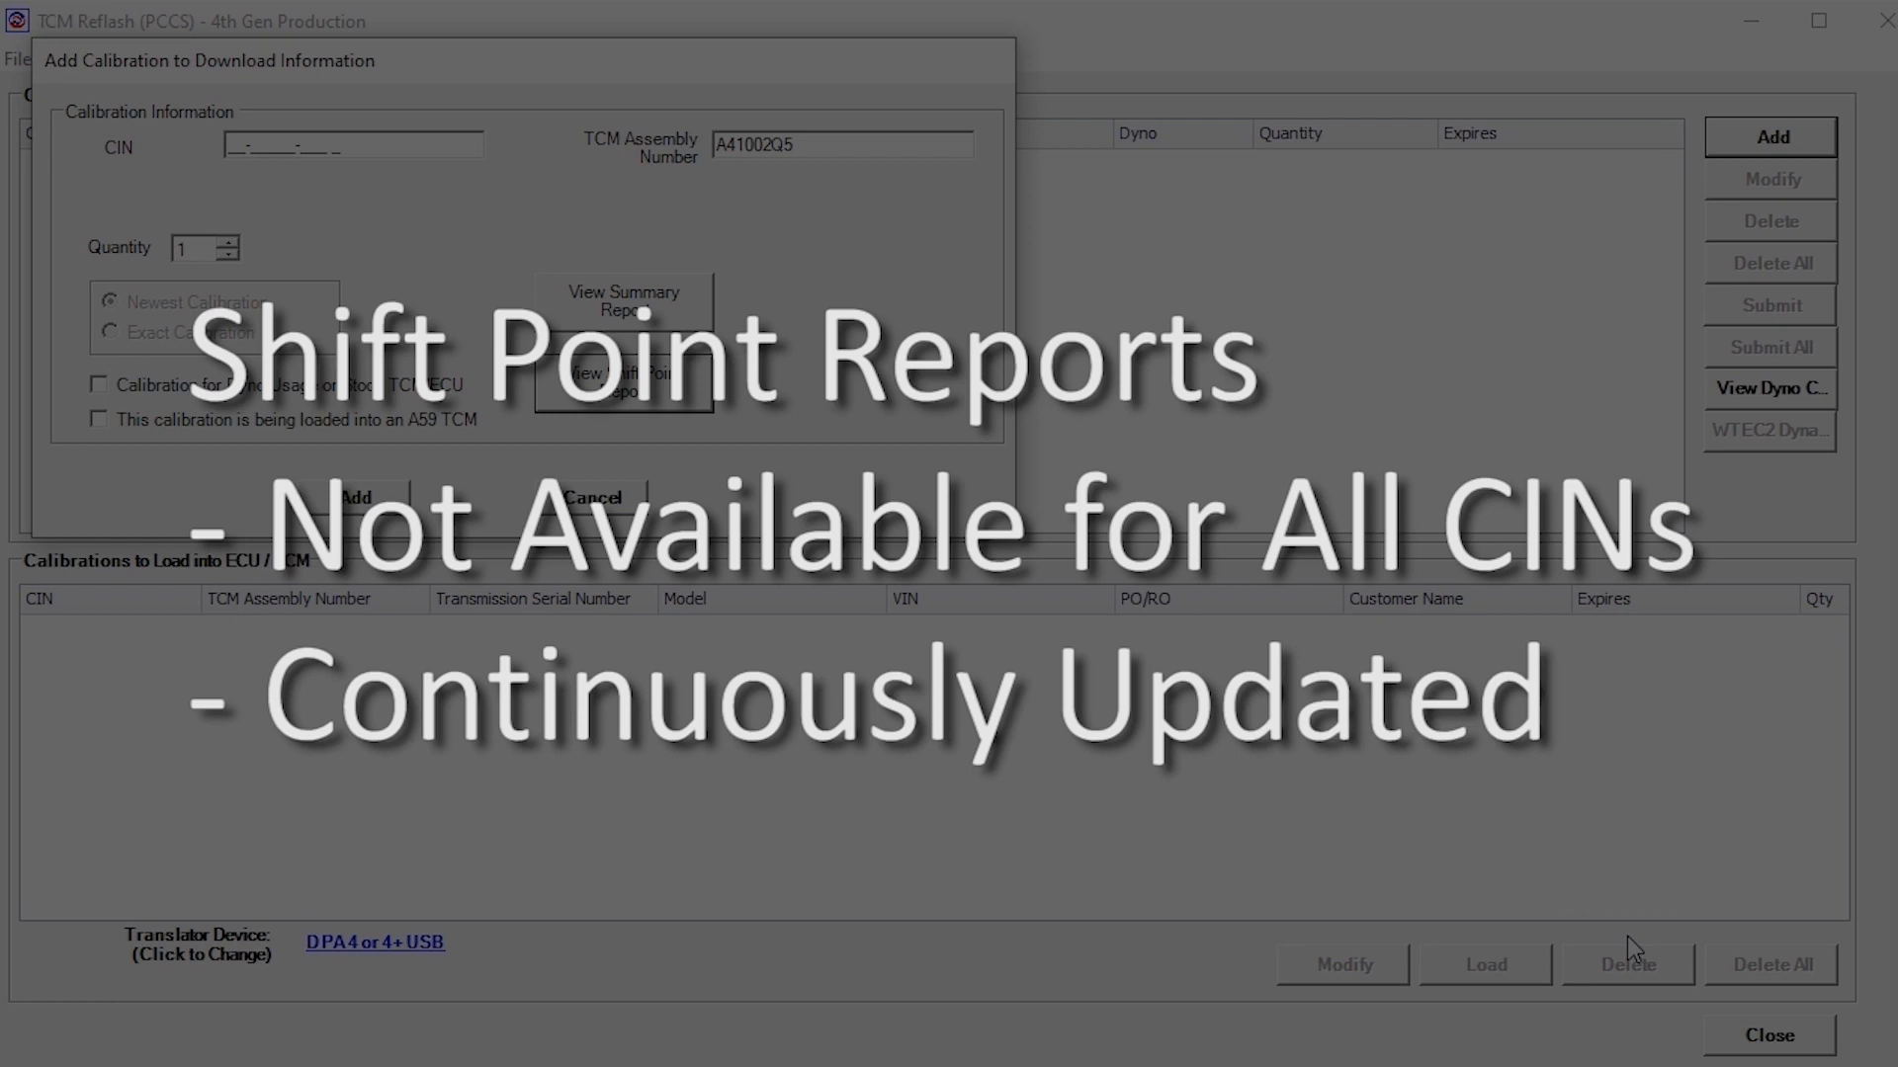
pyautogui.click(223, 241)
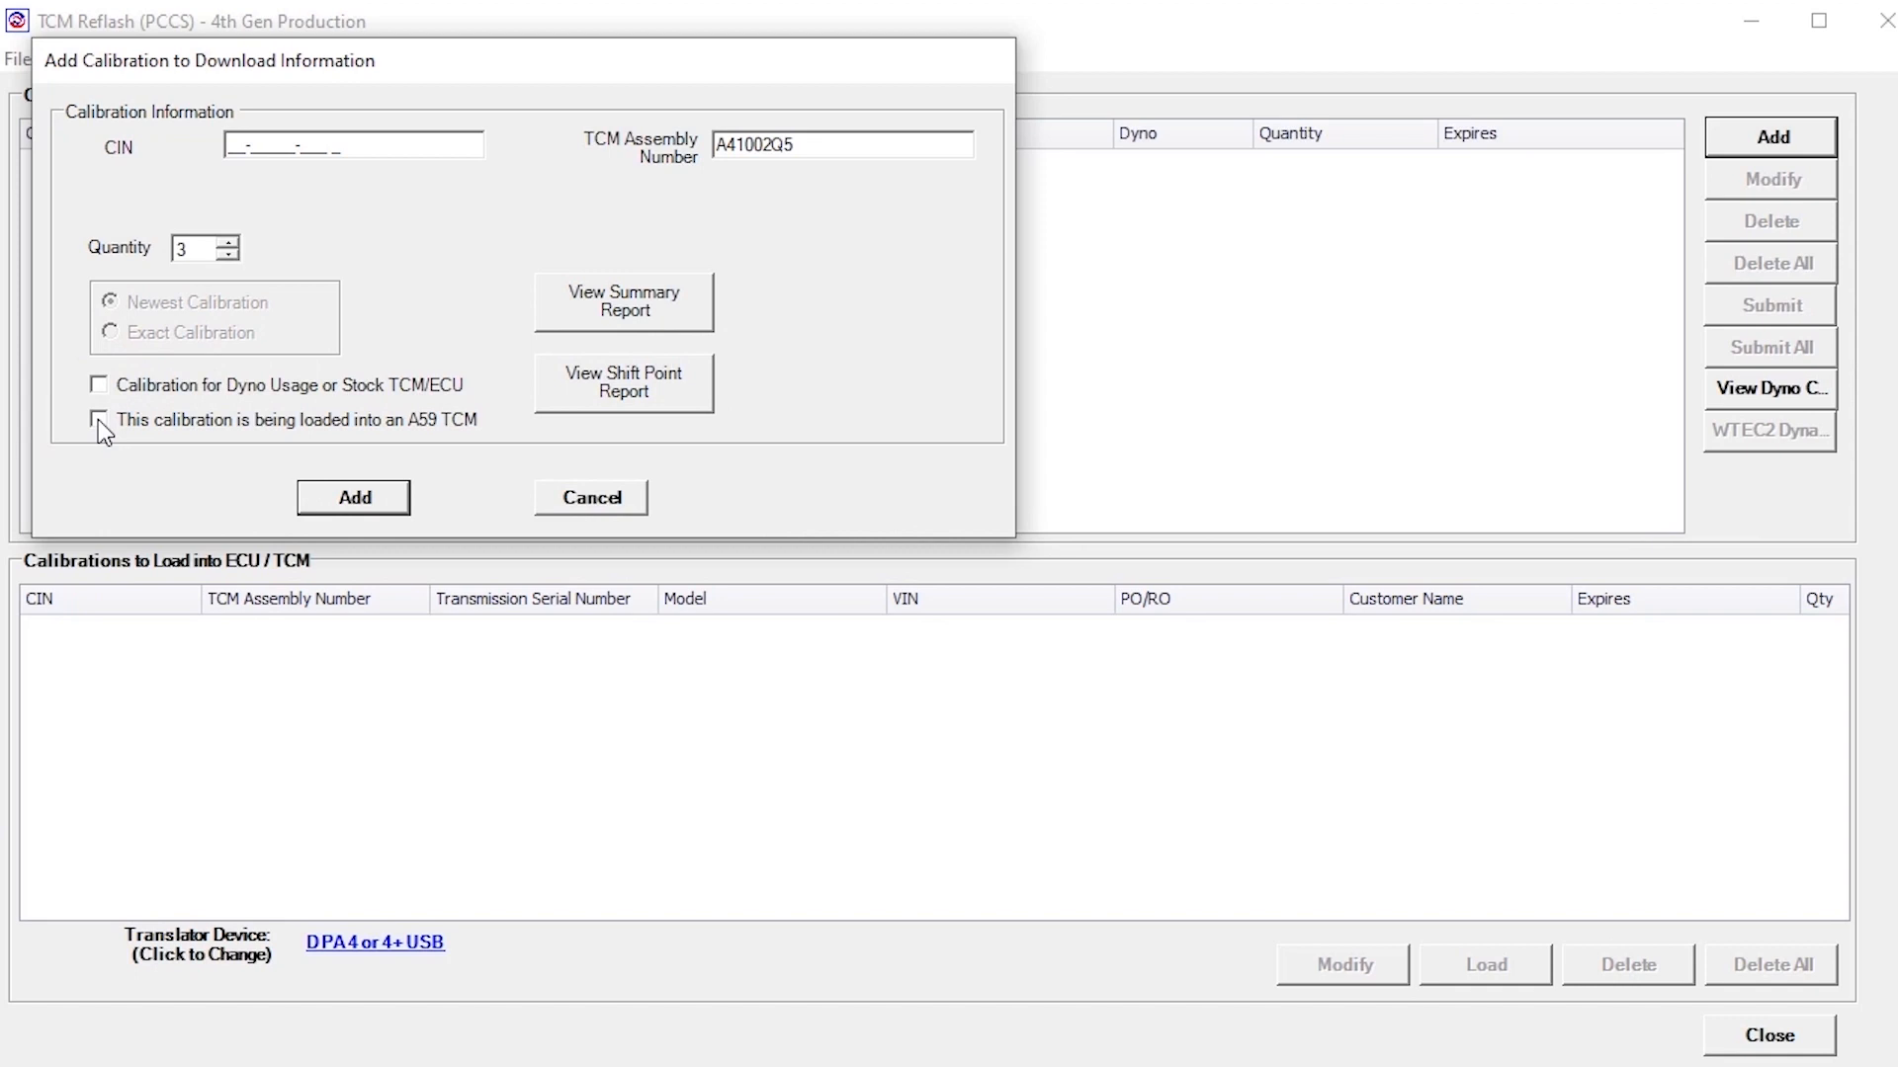
pyautogui.click(99, 419)
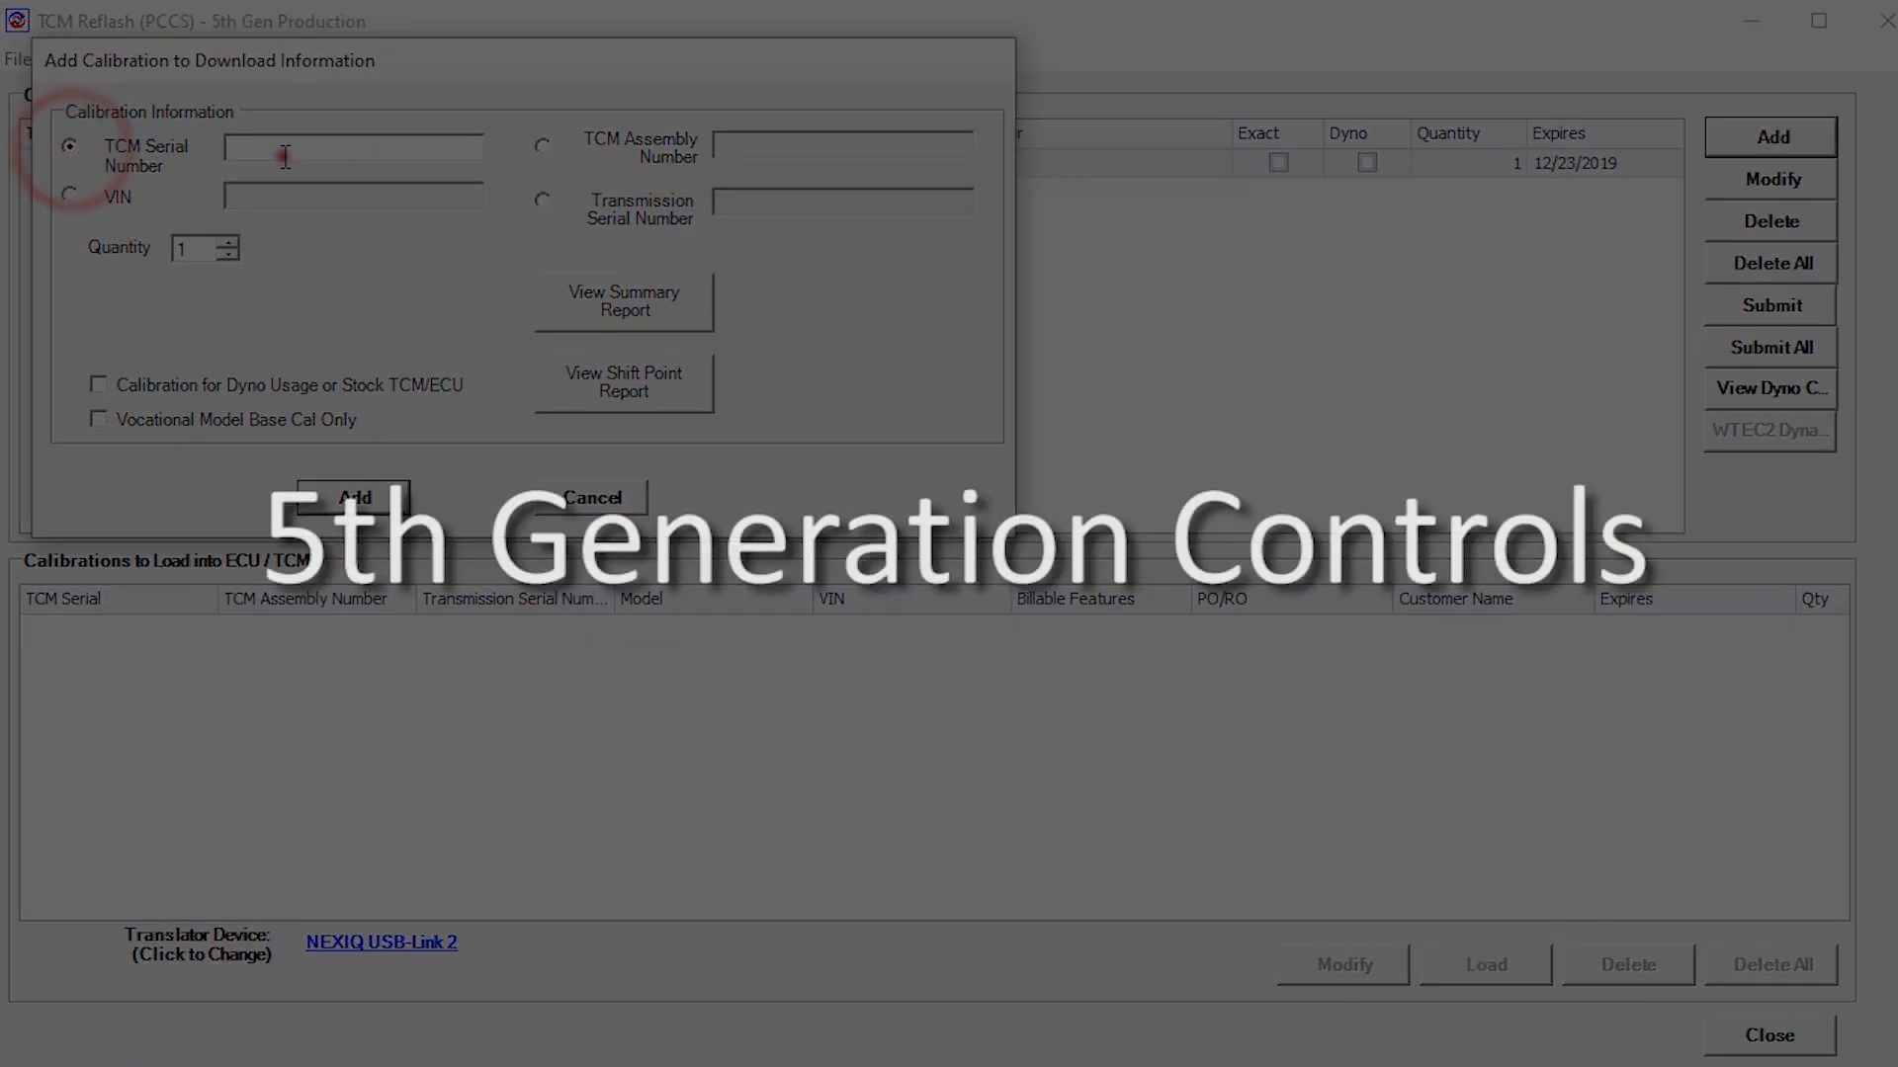
# - Add the calibration for TCM serial BK6882A191595095 to the download list
pyautogui.write('BK6882A191595095')
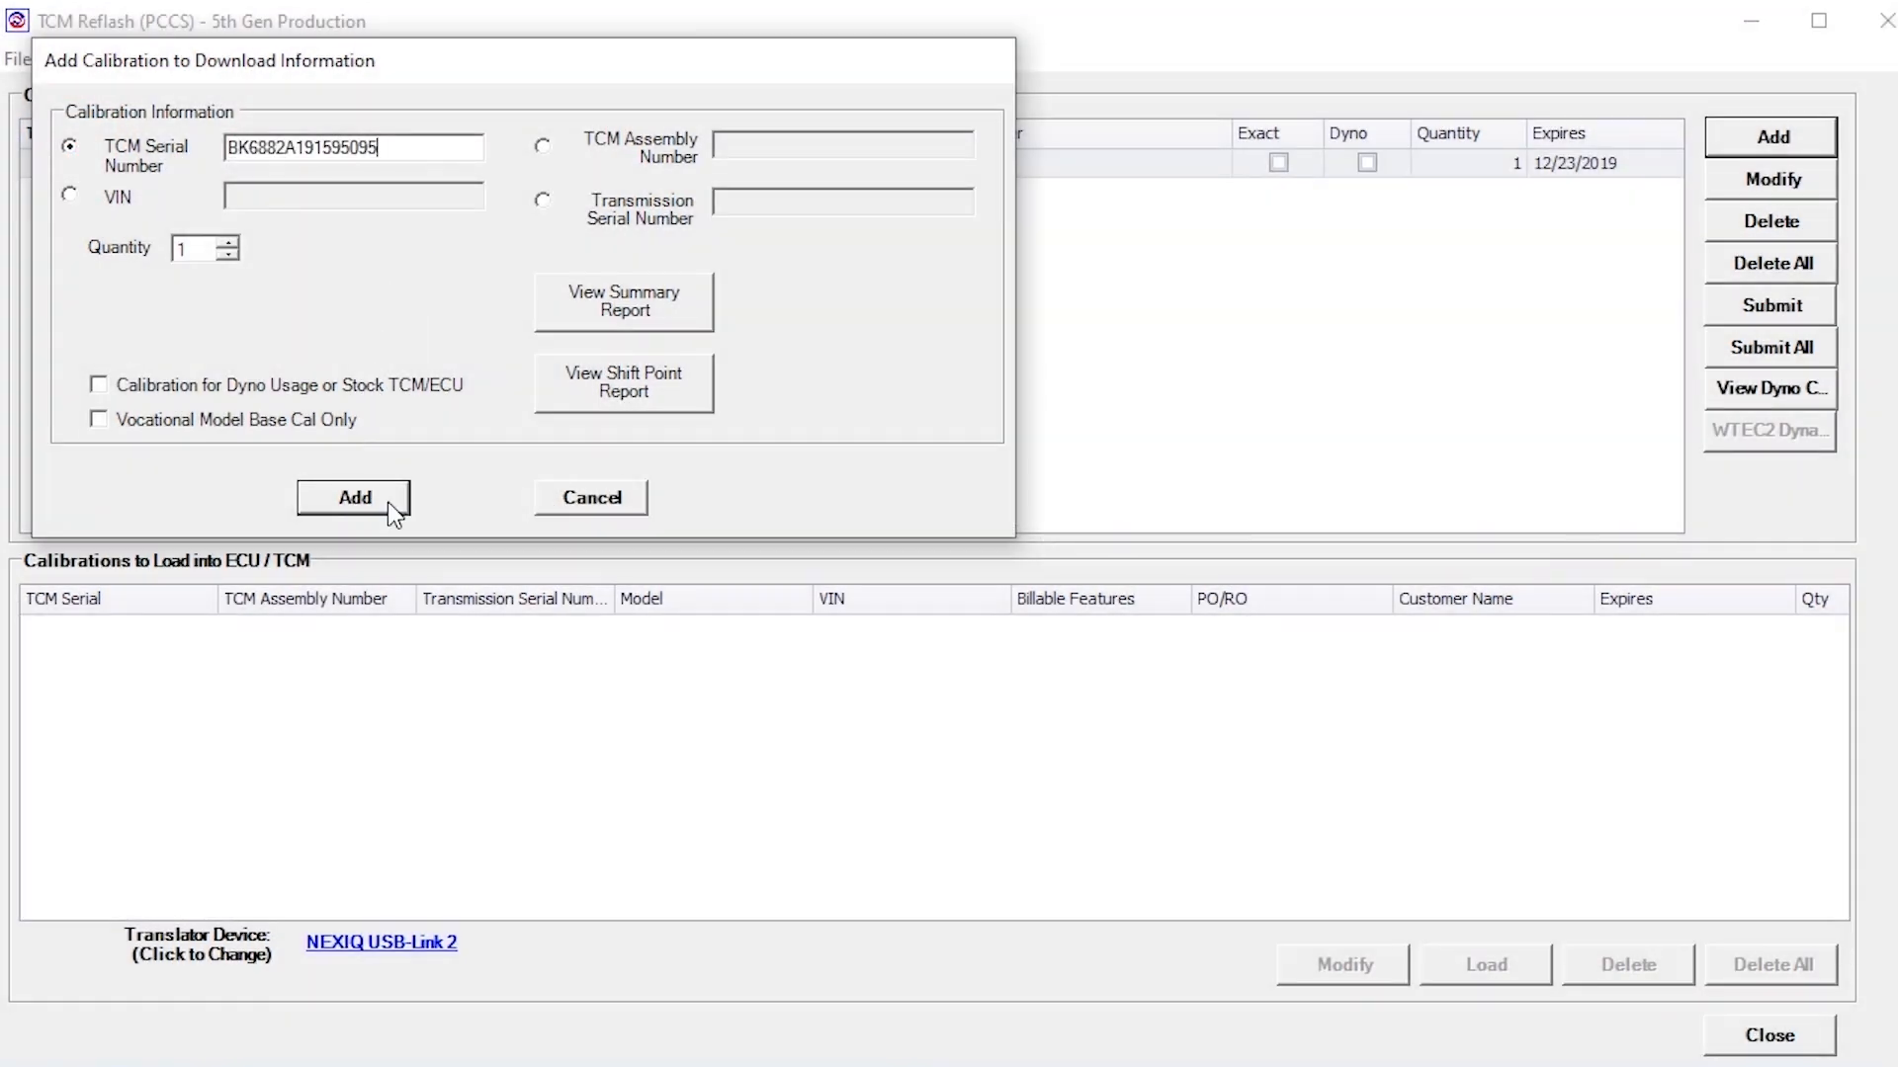
pyautogui.click(352, 499)
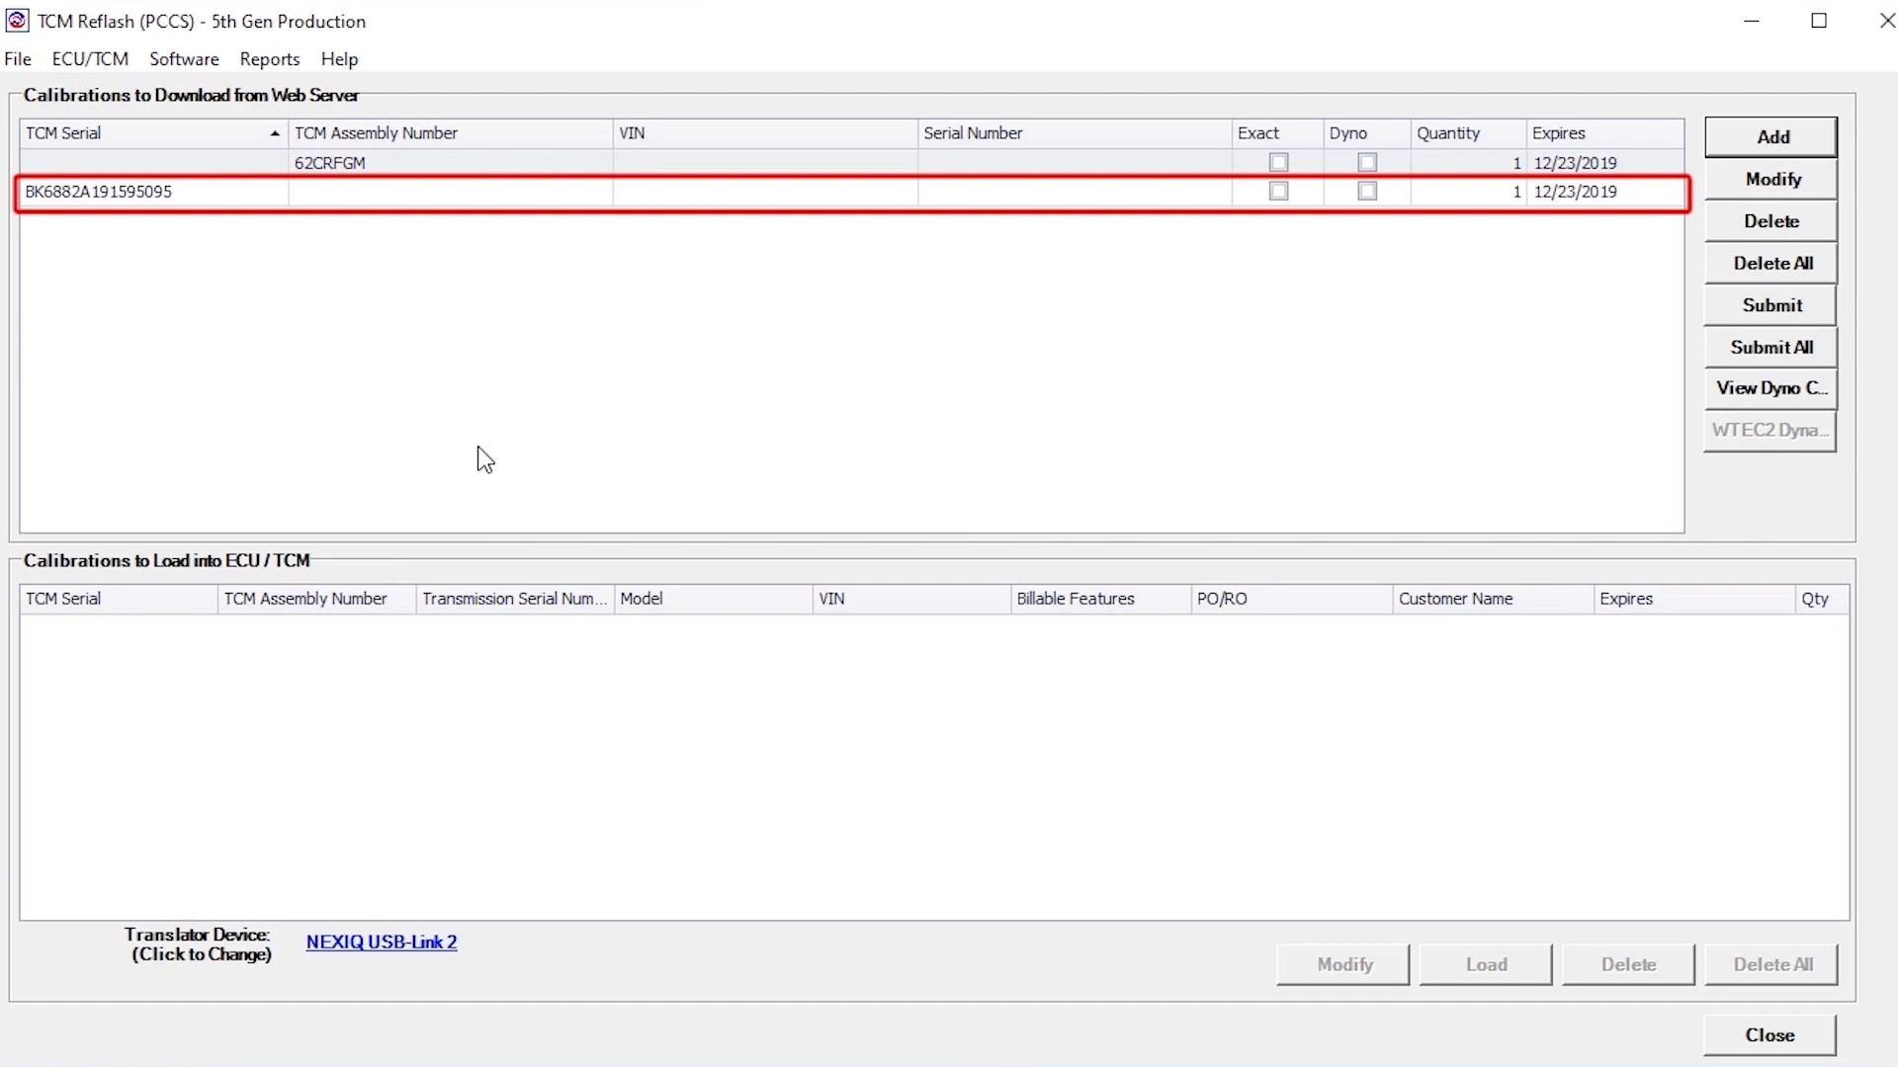
pyautogui.moveTo(514, 449)
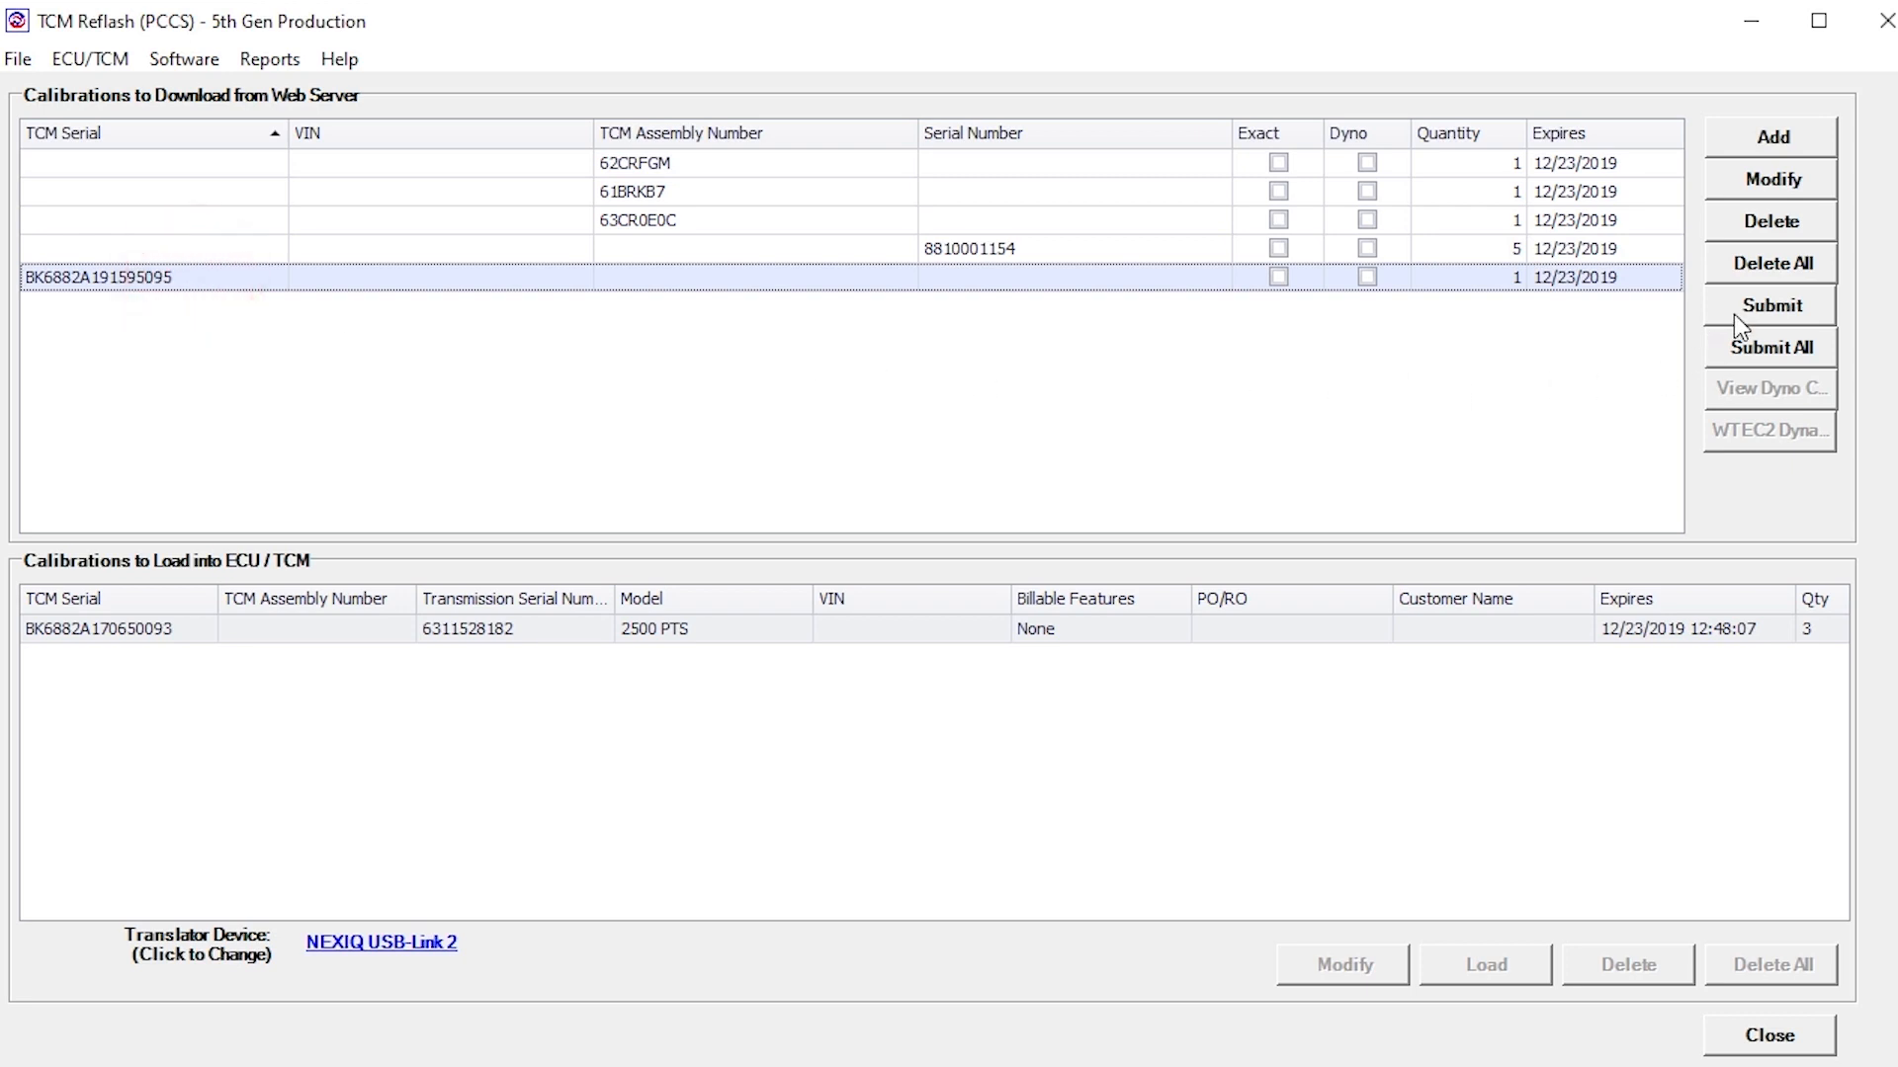
pyautogui.click(1769, 305)
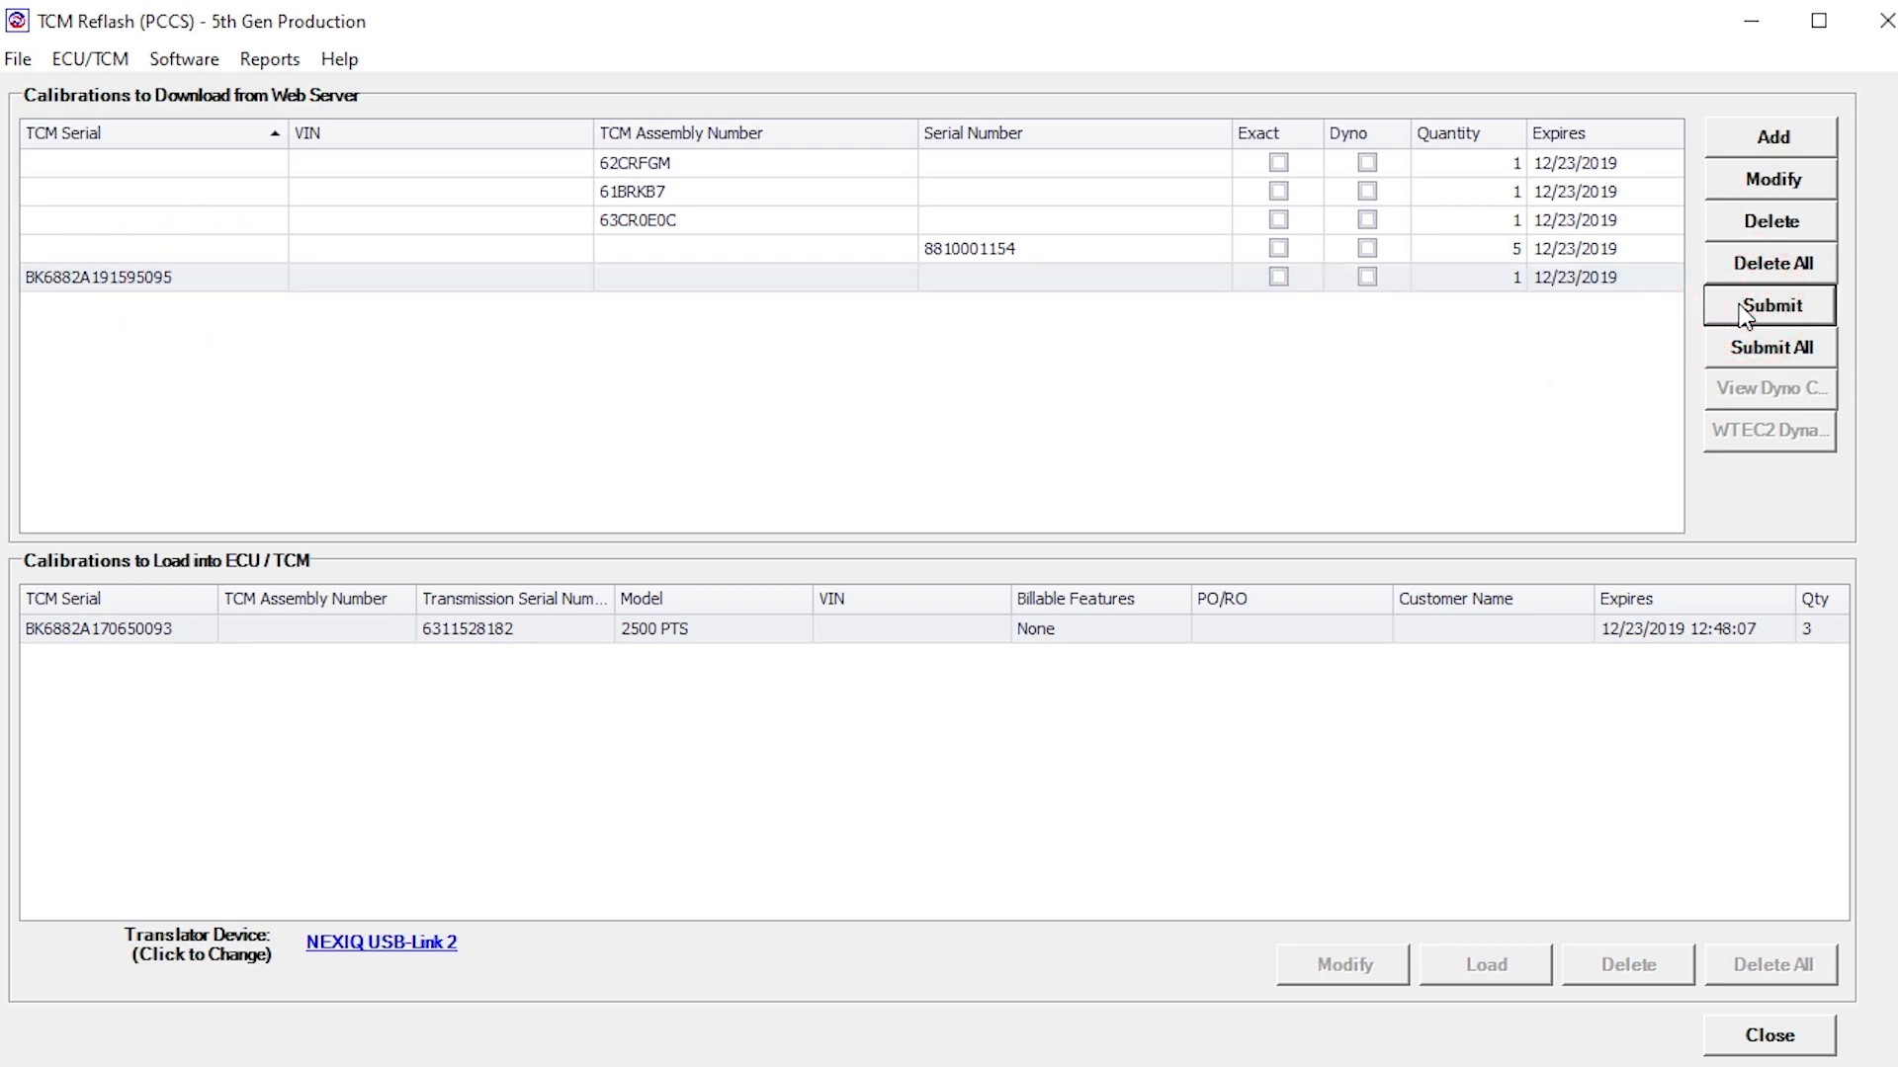
pyautogui.click(1767, 304)
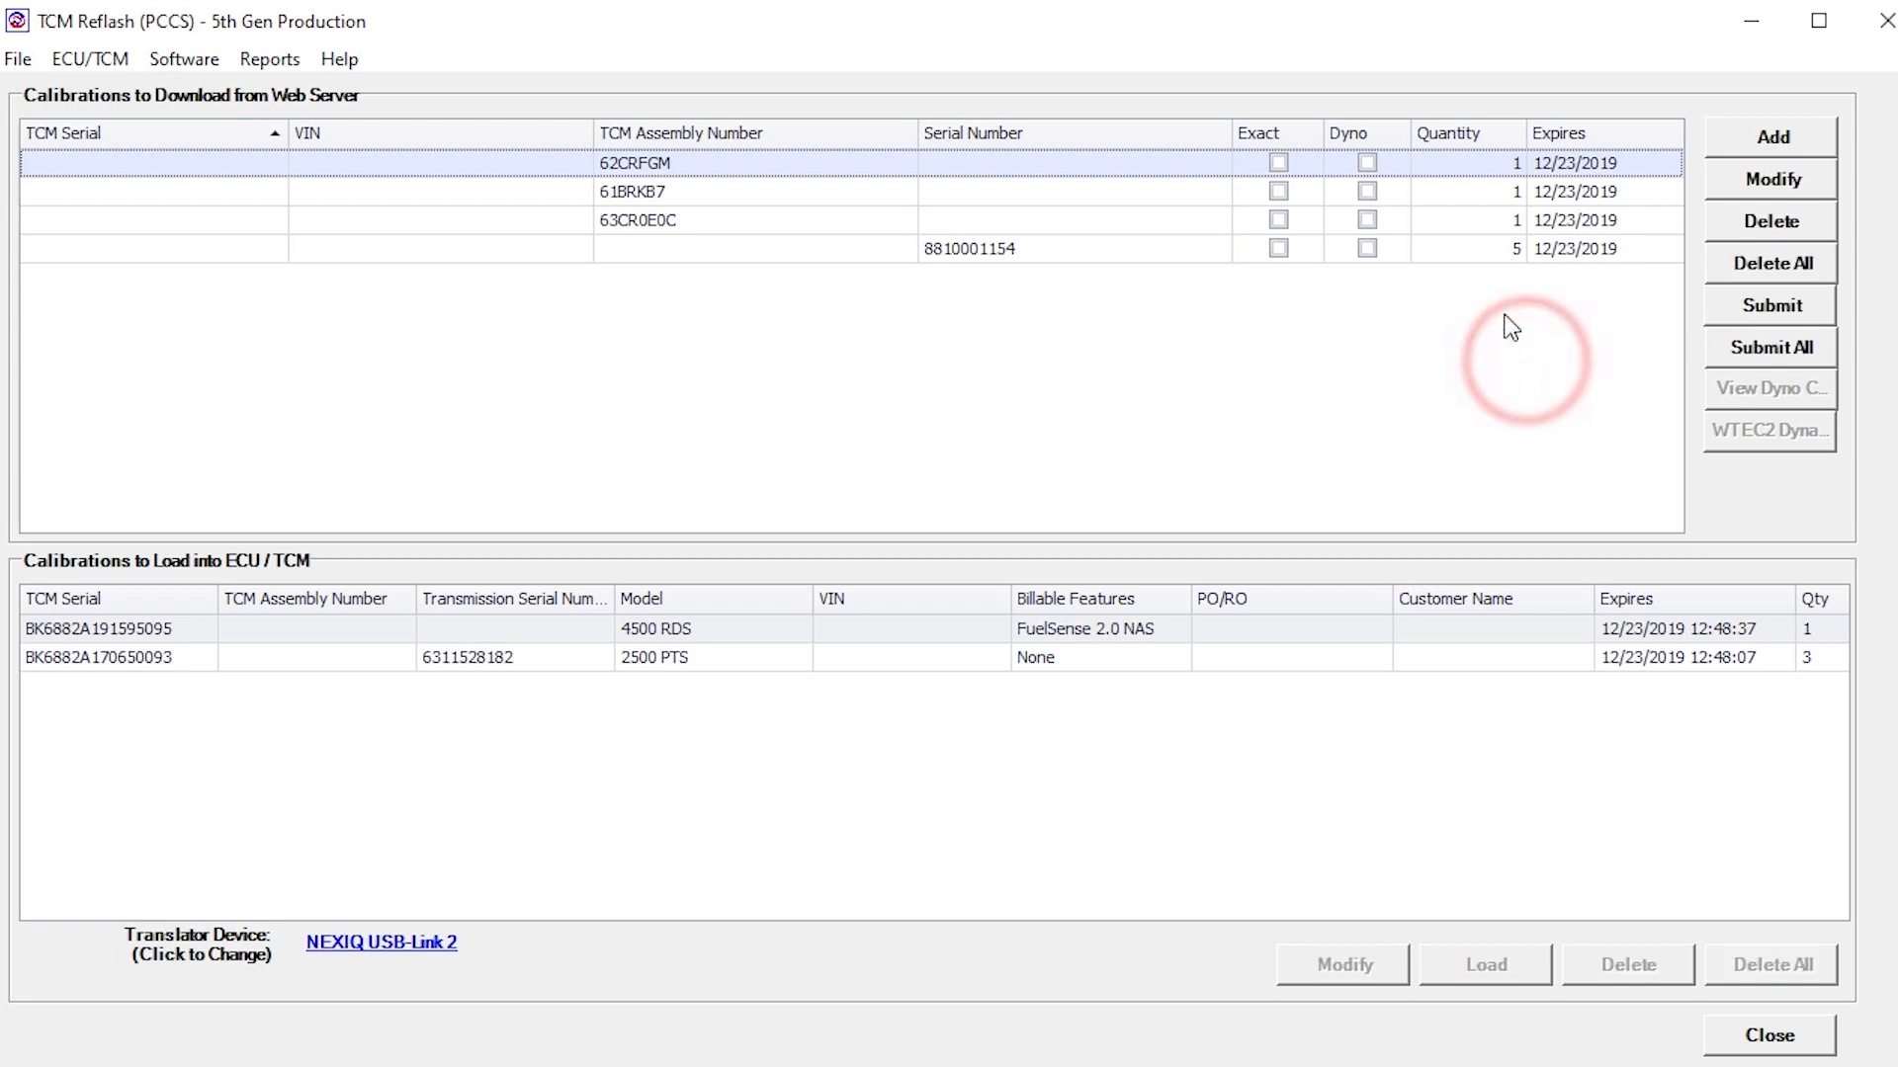
pyautogui.click(1771, 348)
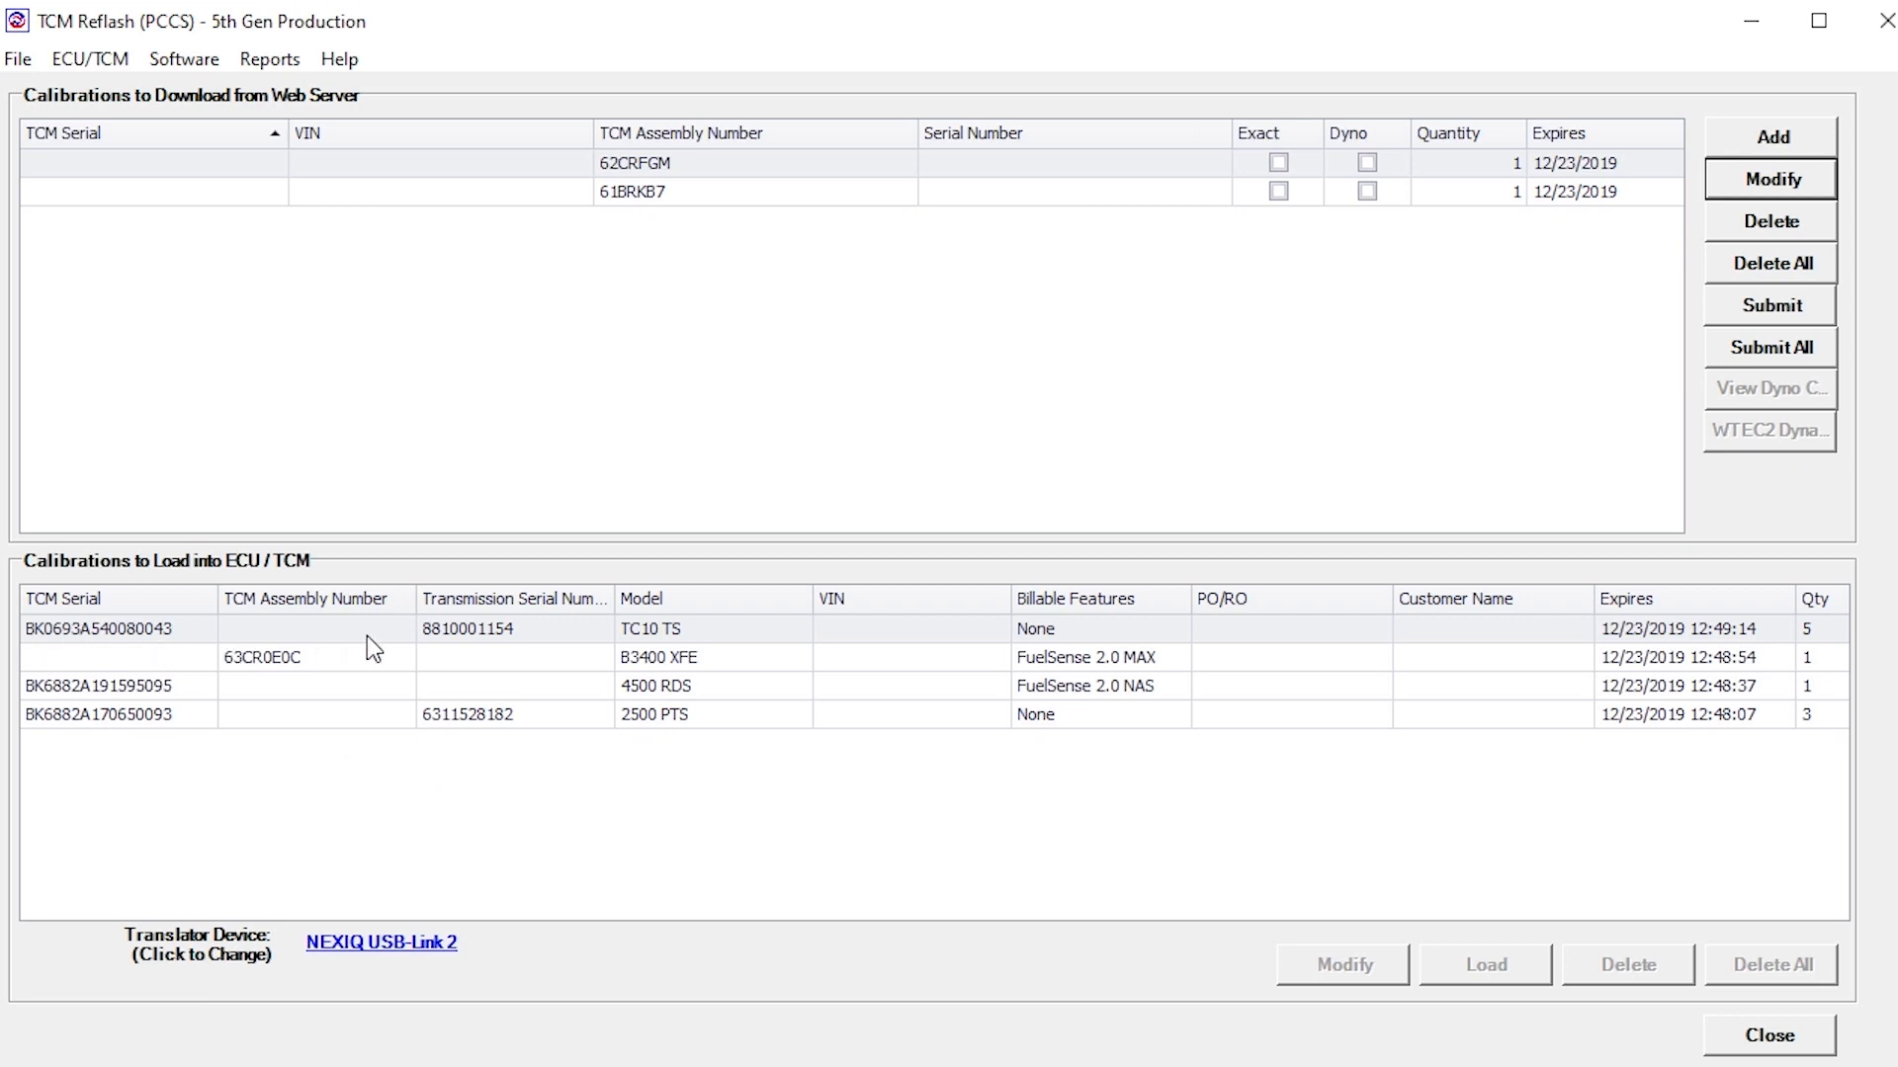
pyautogui.moveTo(1370, 648)
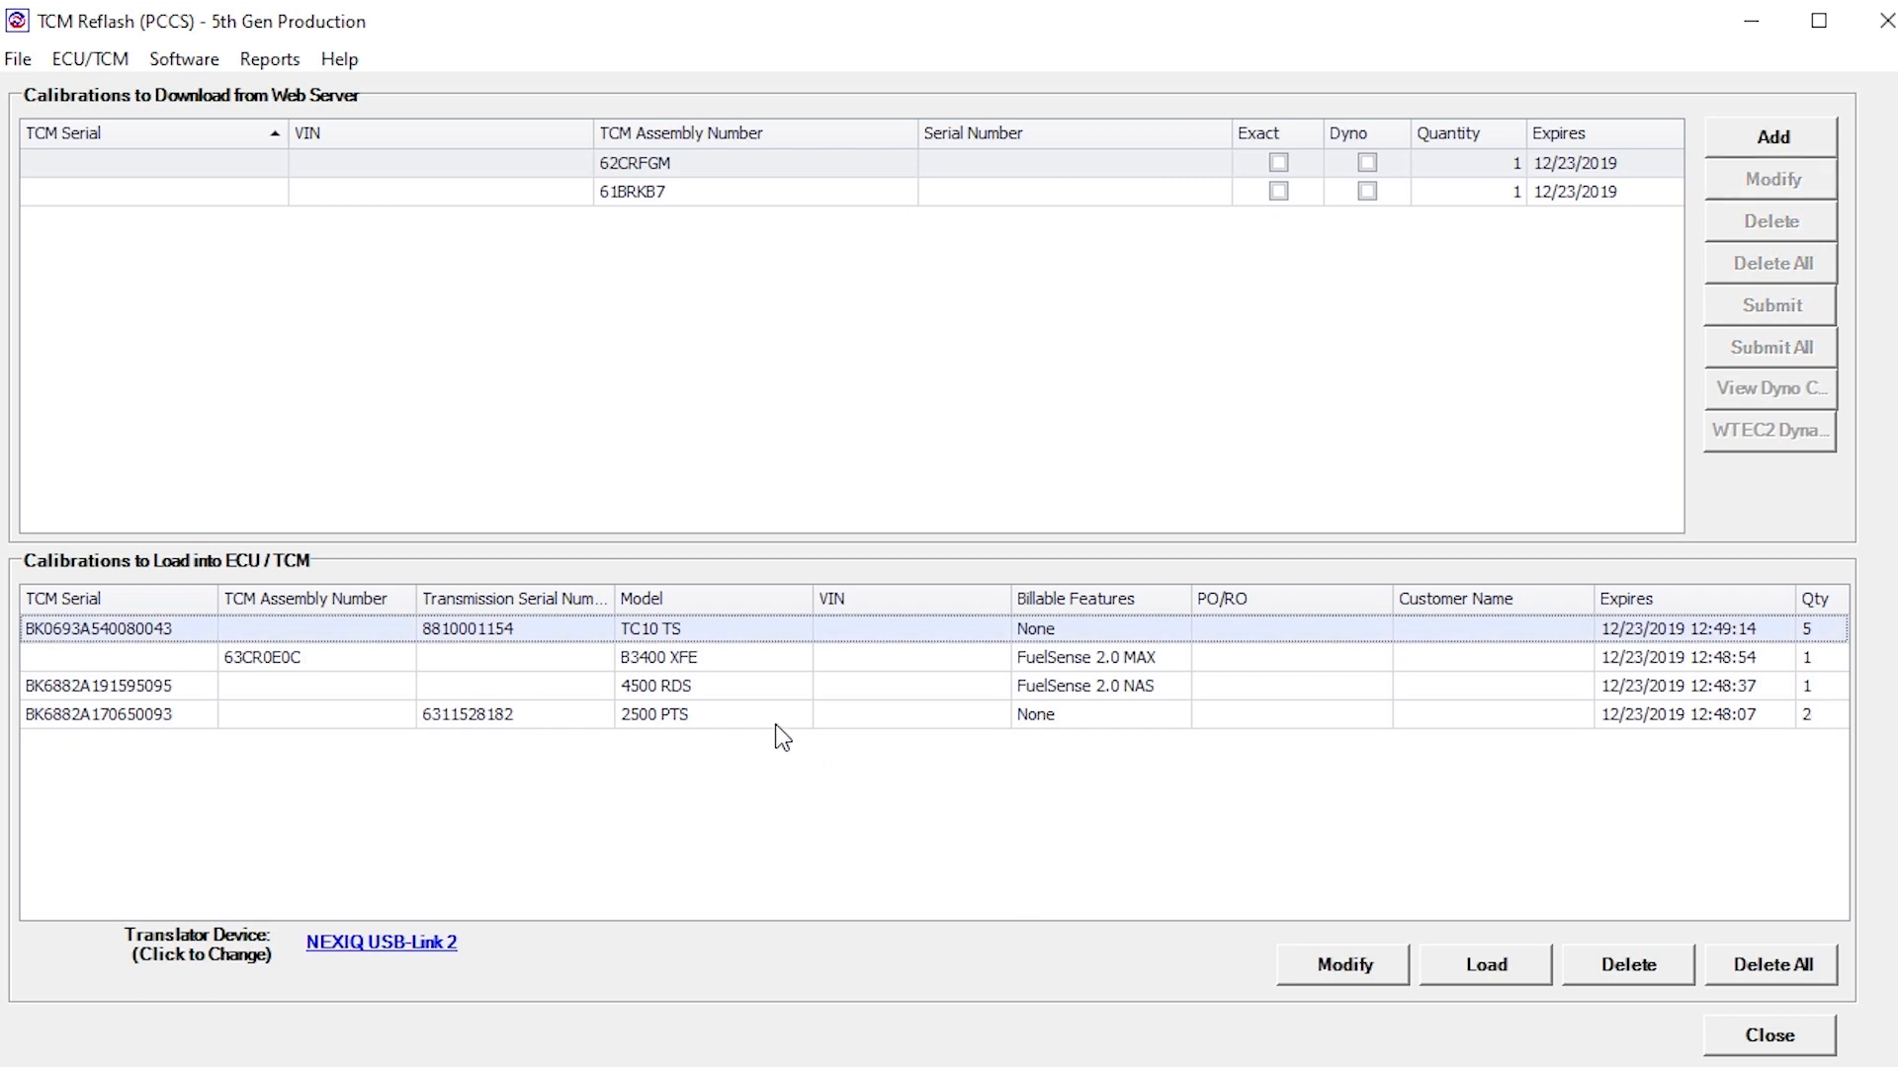
# - Begin loading the 2500 PTS calibration 61B00030 into the TCM
pyautogui.click(654, 714)
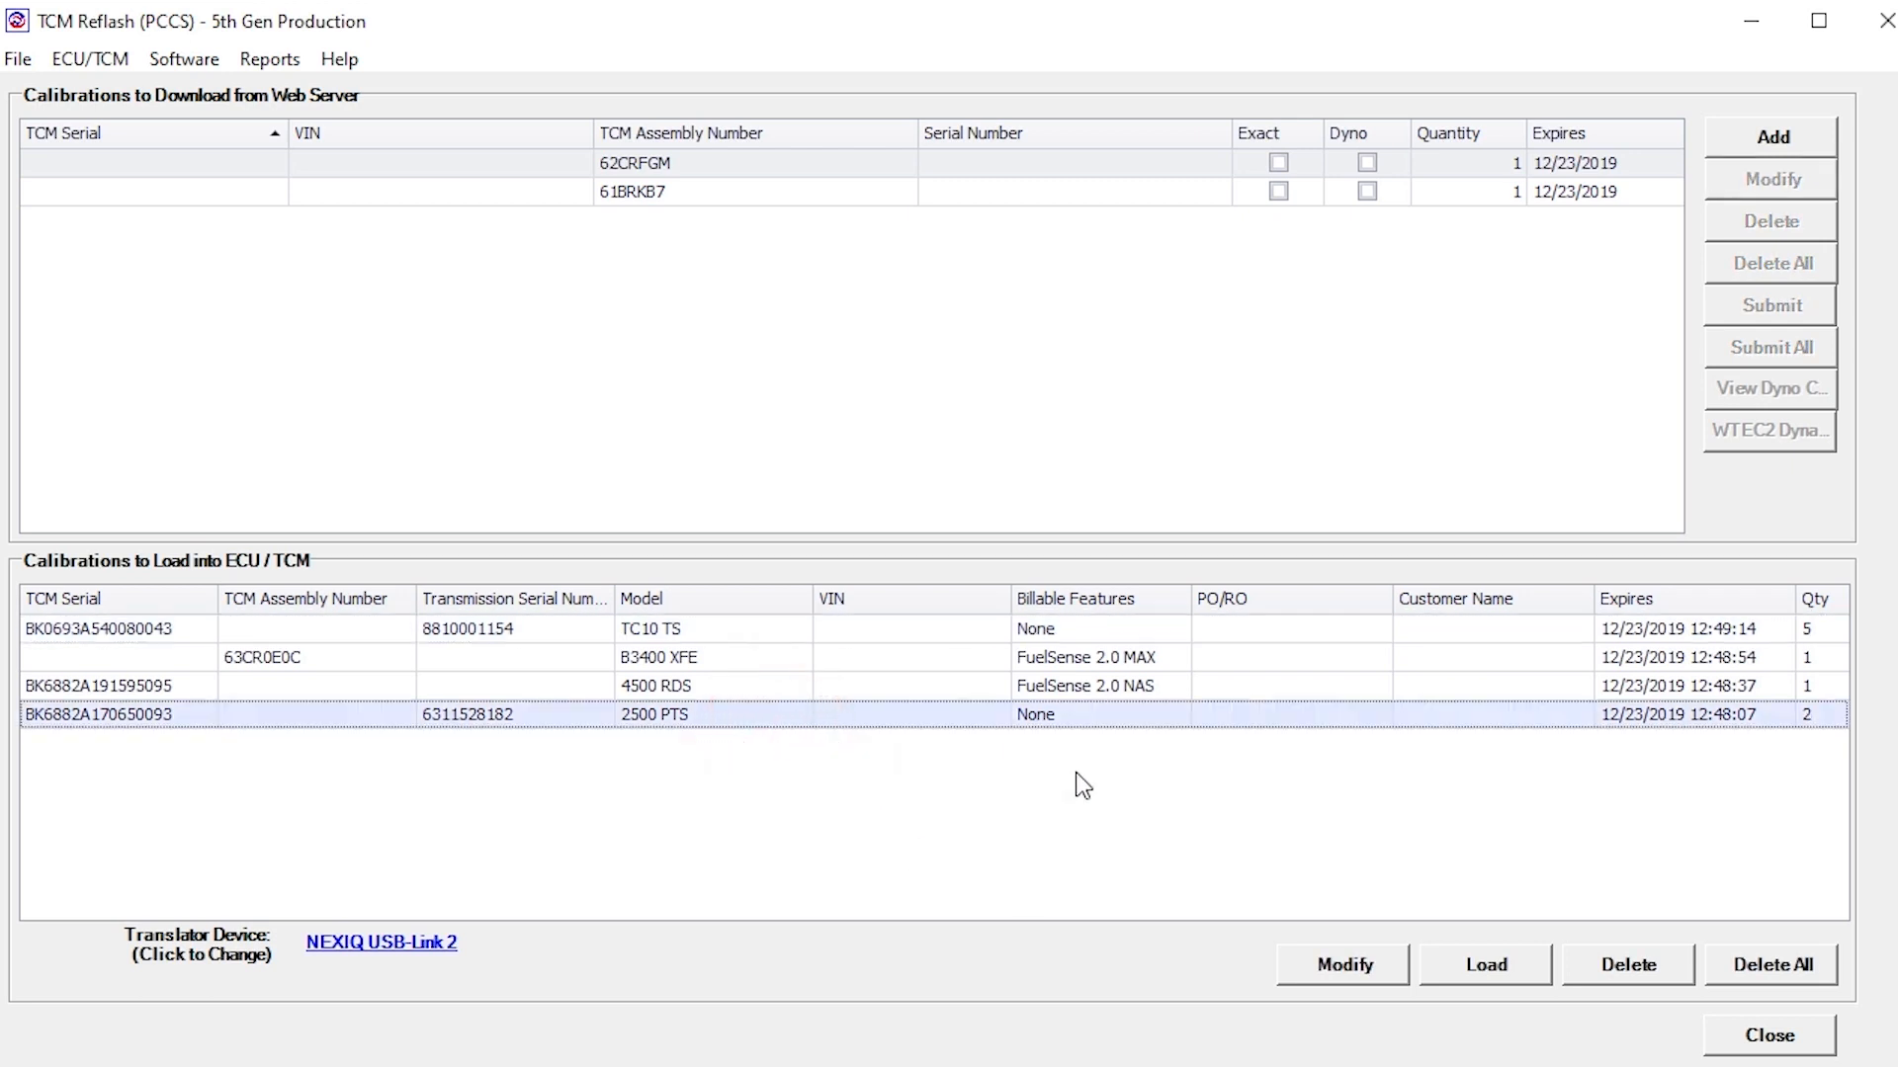
pyautogui.click(1484, 964)
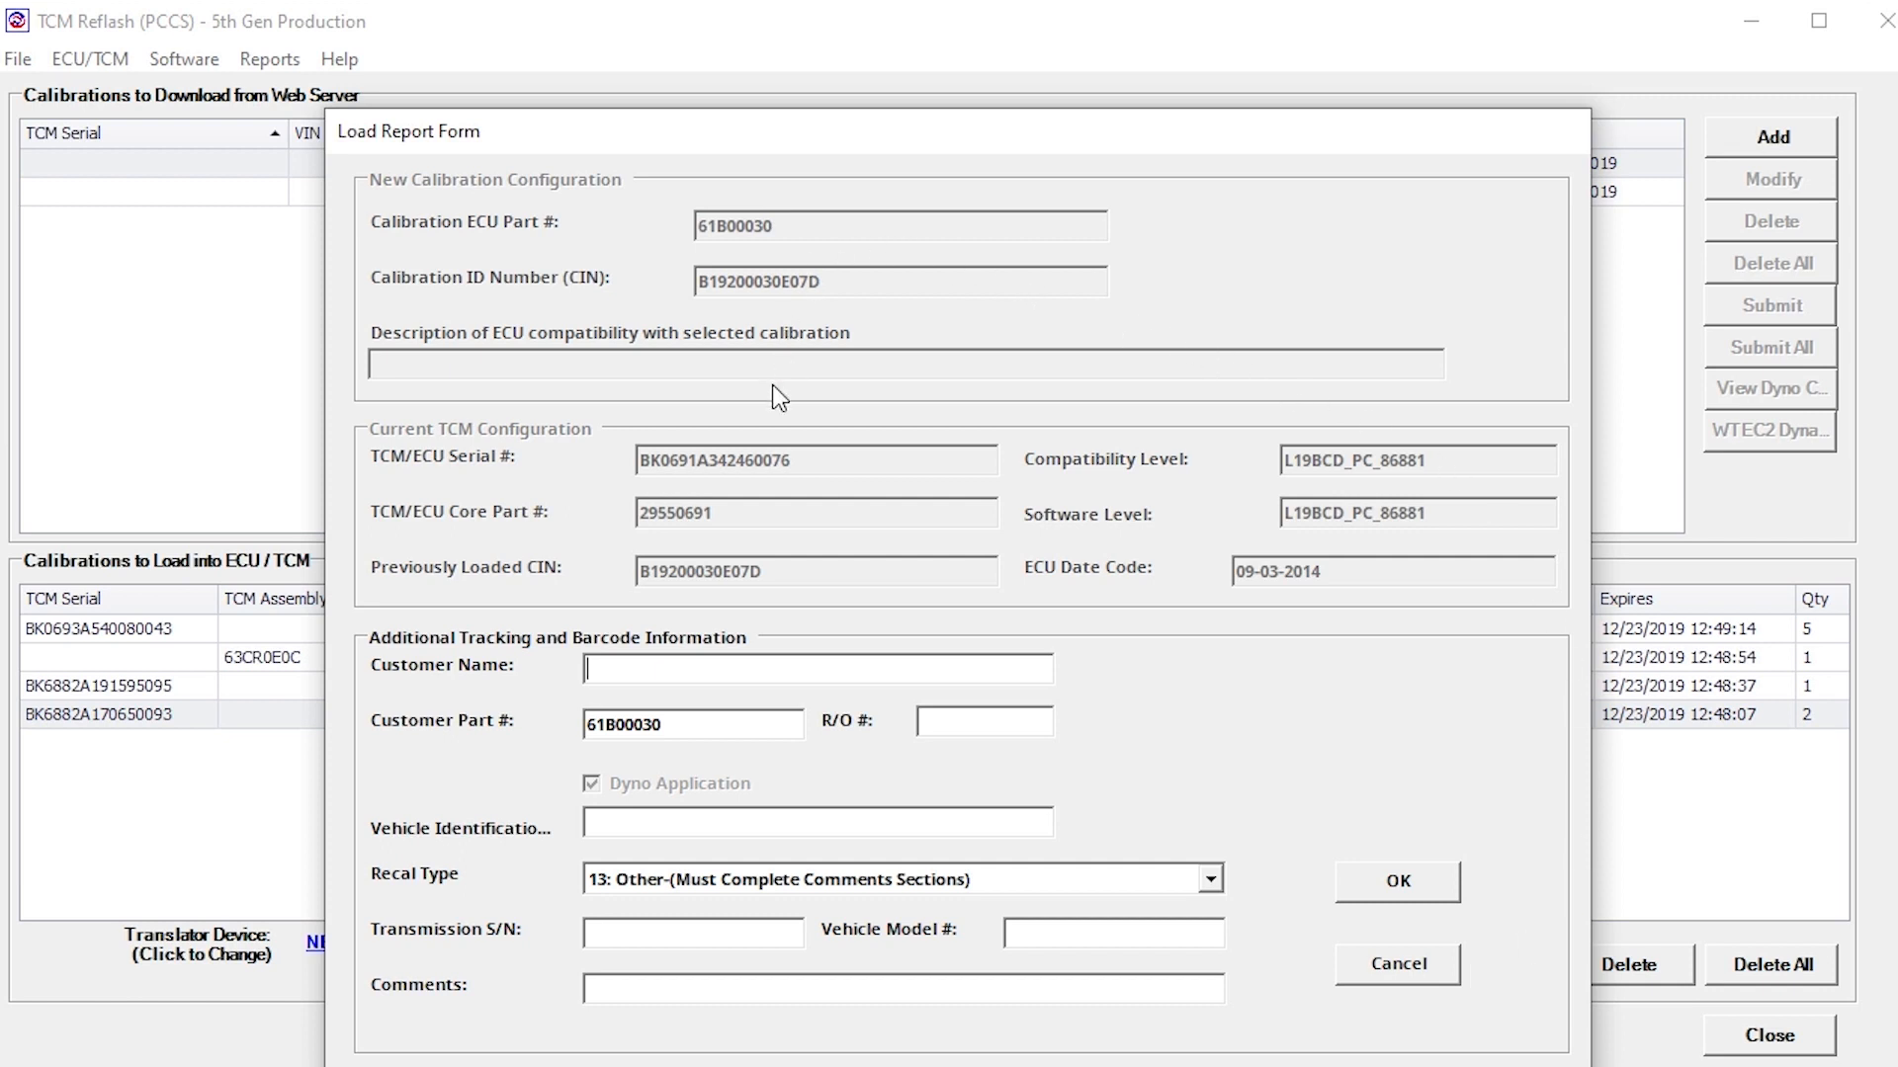
pyautogui.moveTo(1400, 431)
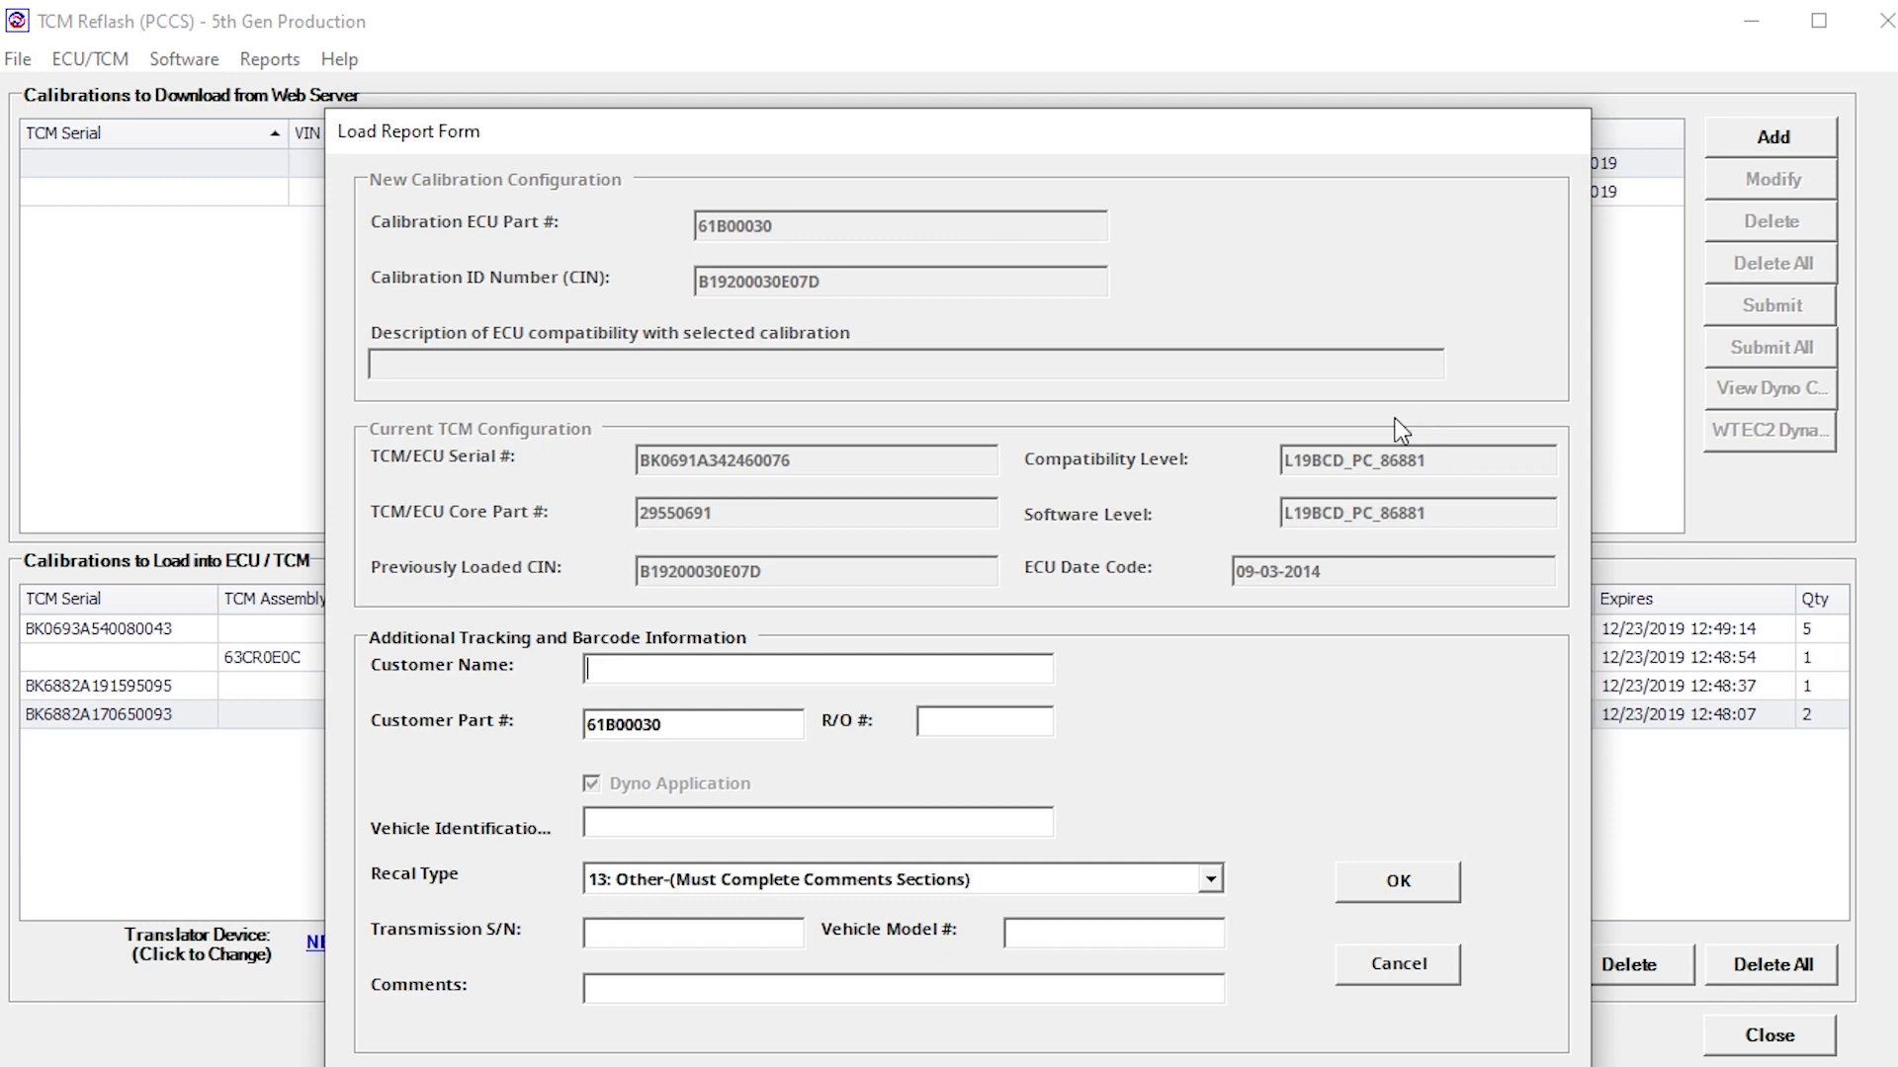
pyautogui.moveTo(981, 617)
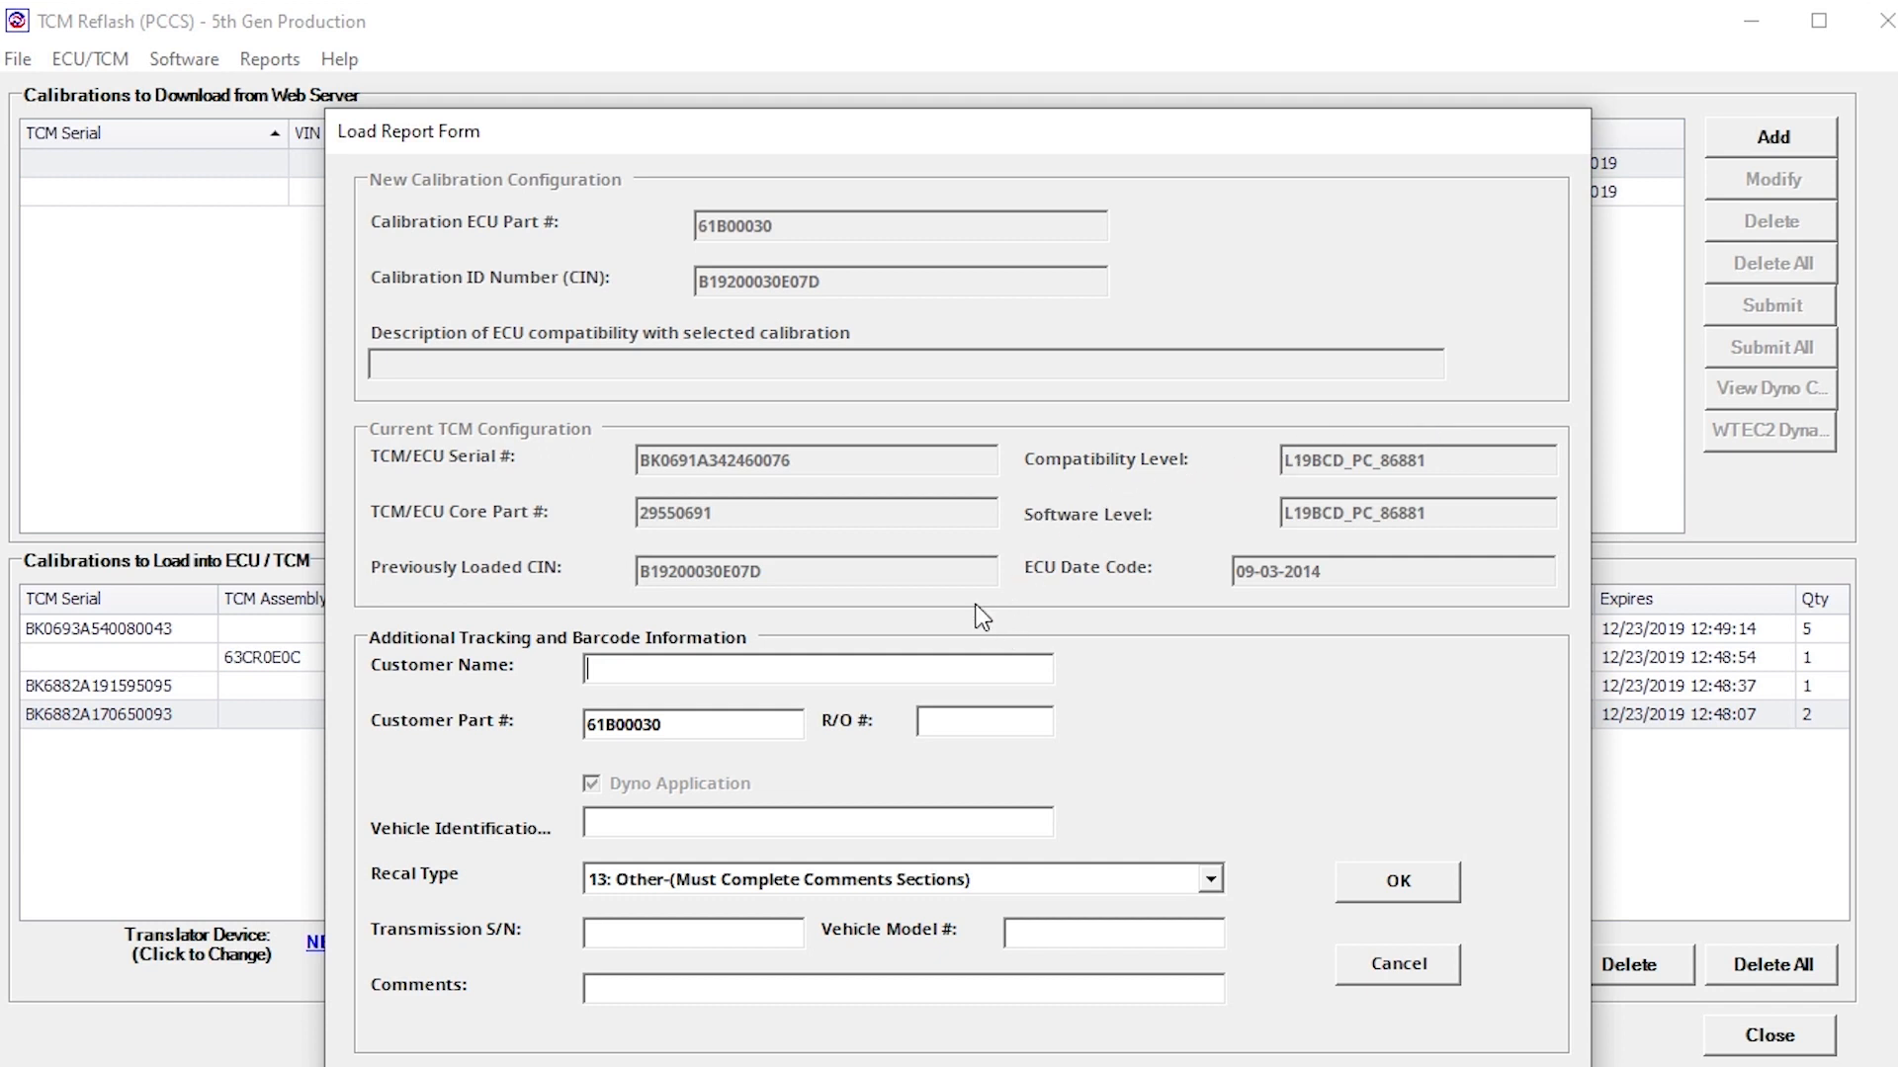
# - Fill the load report with customer 'Alli', vehicle 'Tes', recal type Other, and submit it
pyautogui.write('Allison')
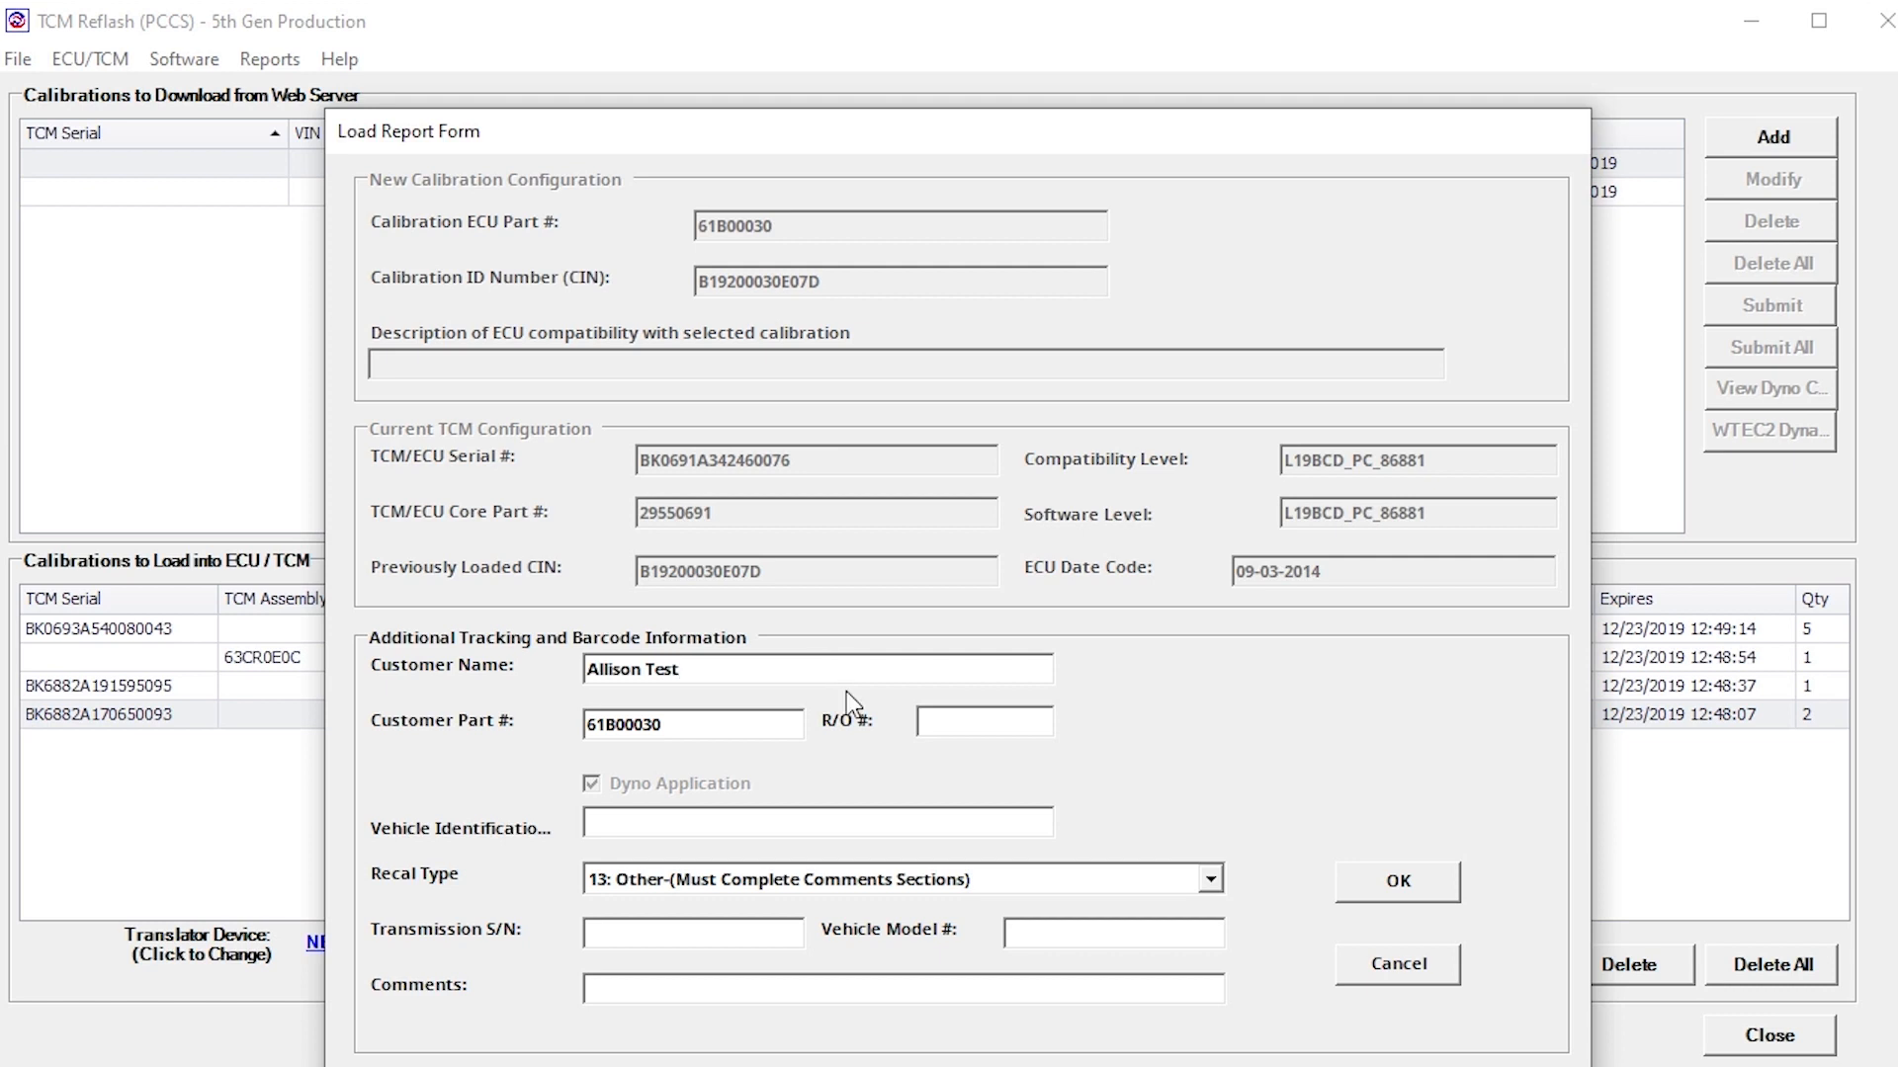
pyautogui.write('Test Truck')
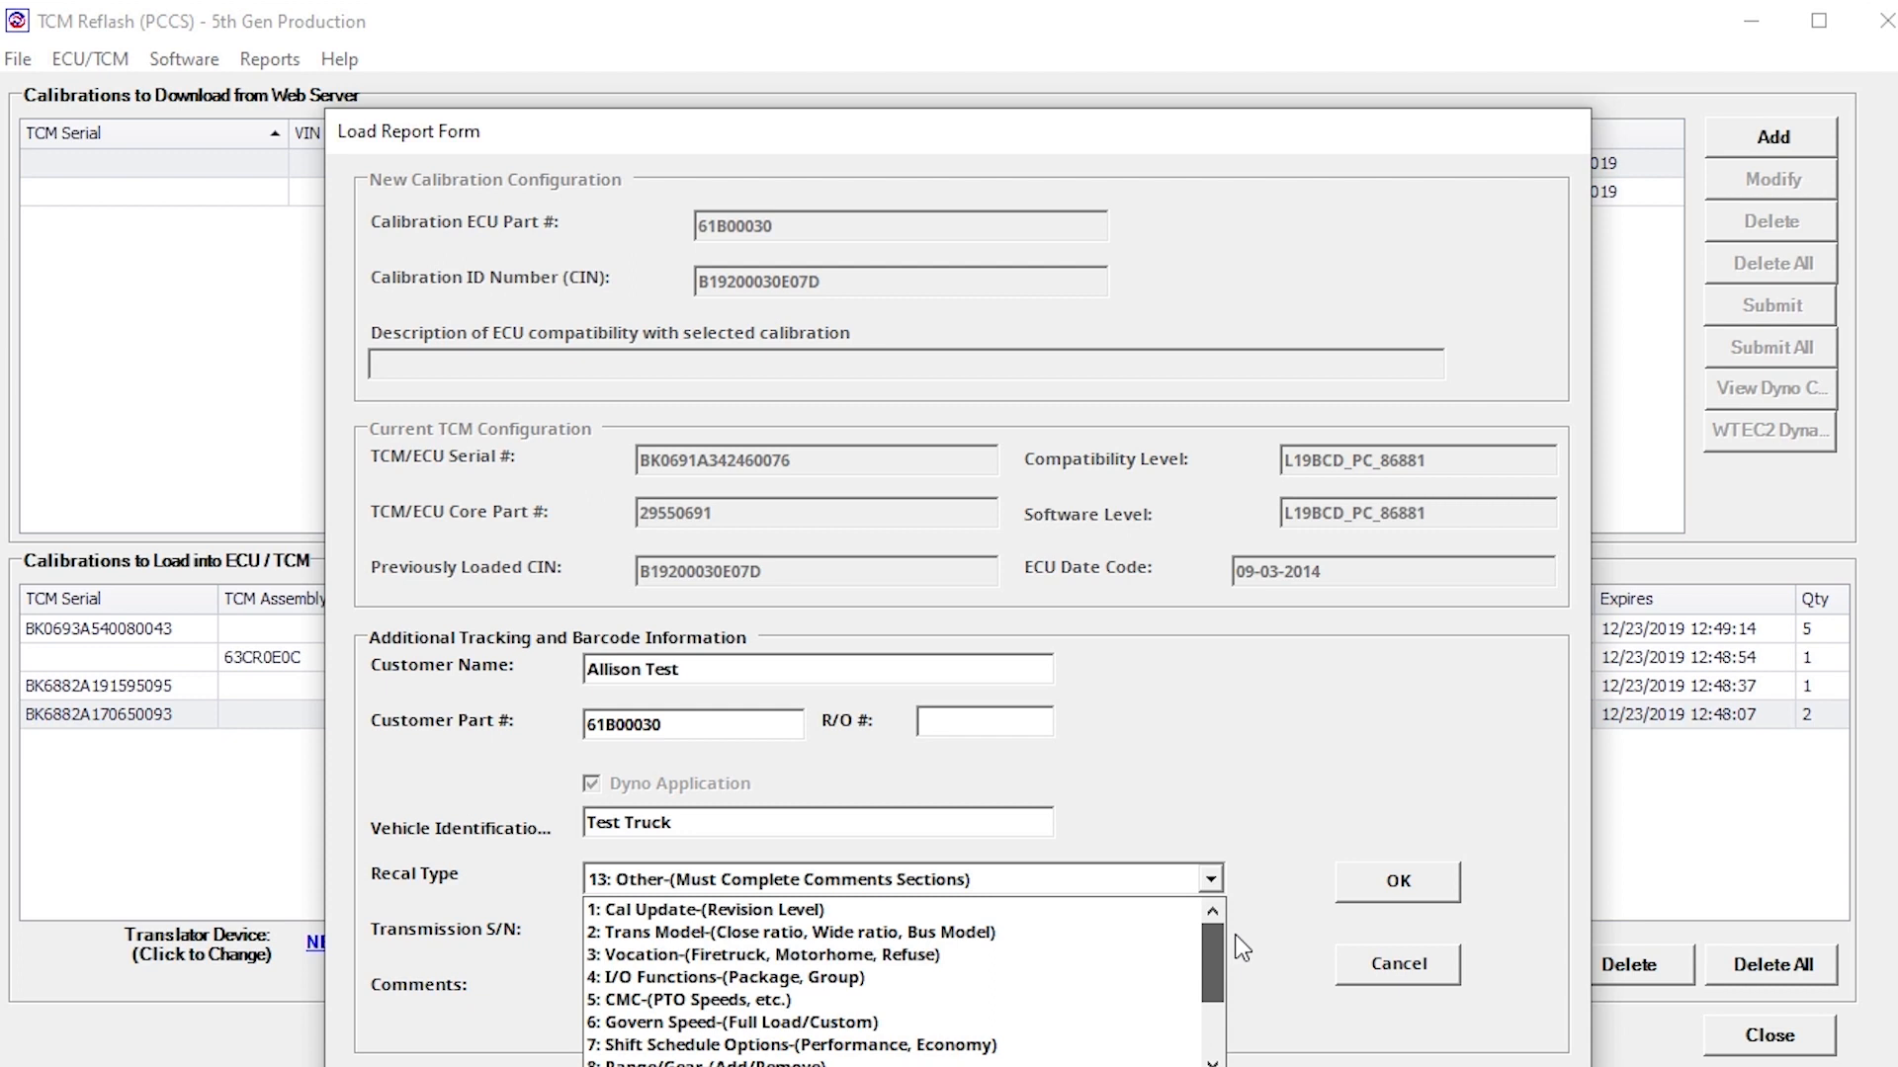
pyautogui.click(899, 878)
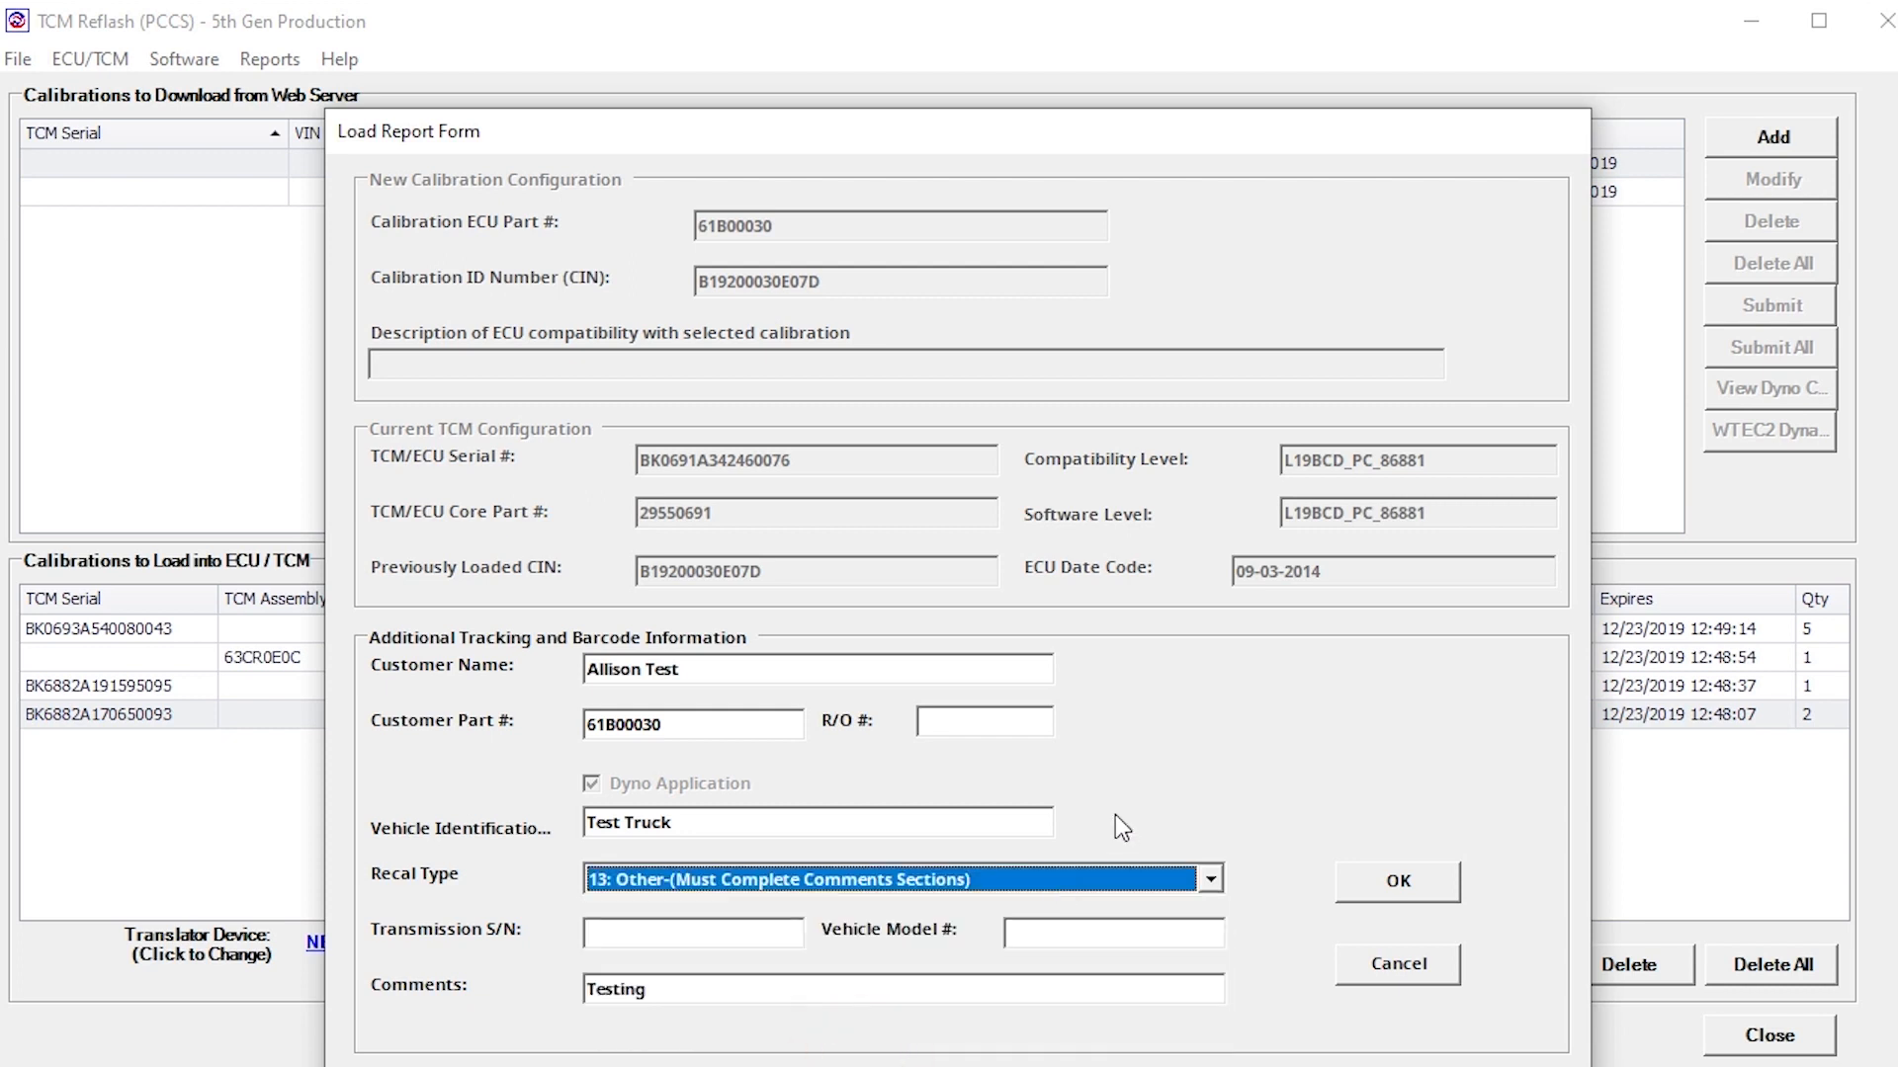
pyautogui.click(1395, 882)
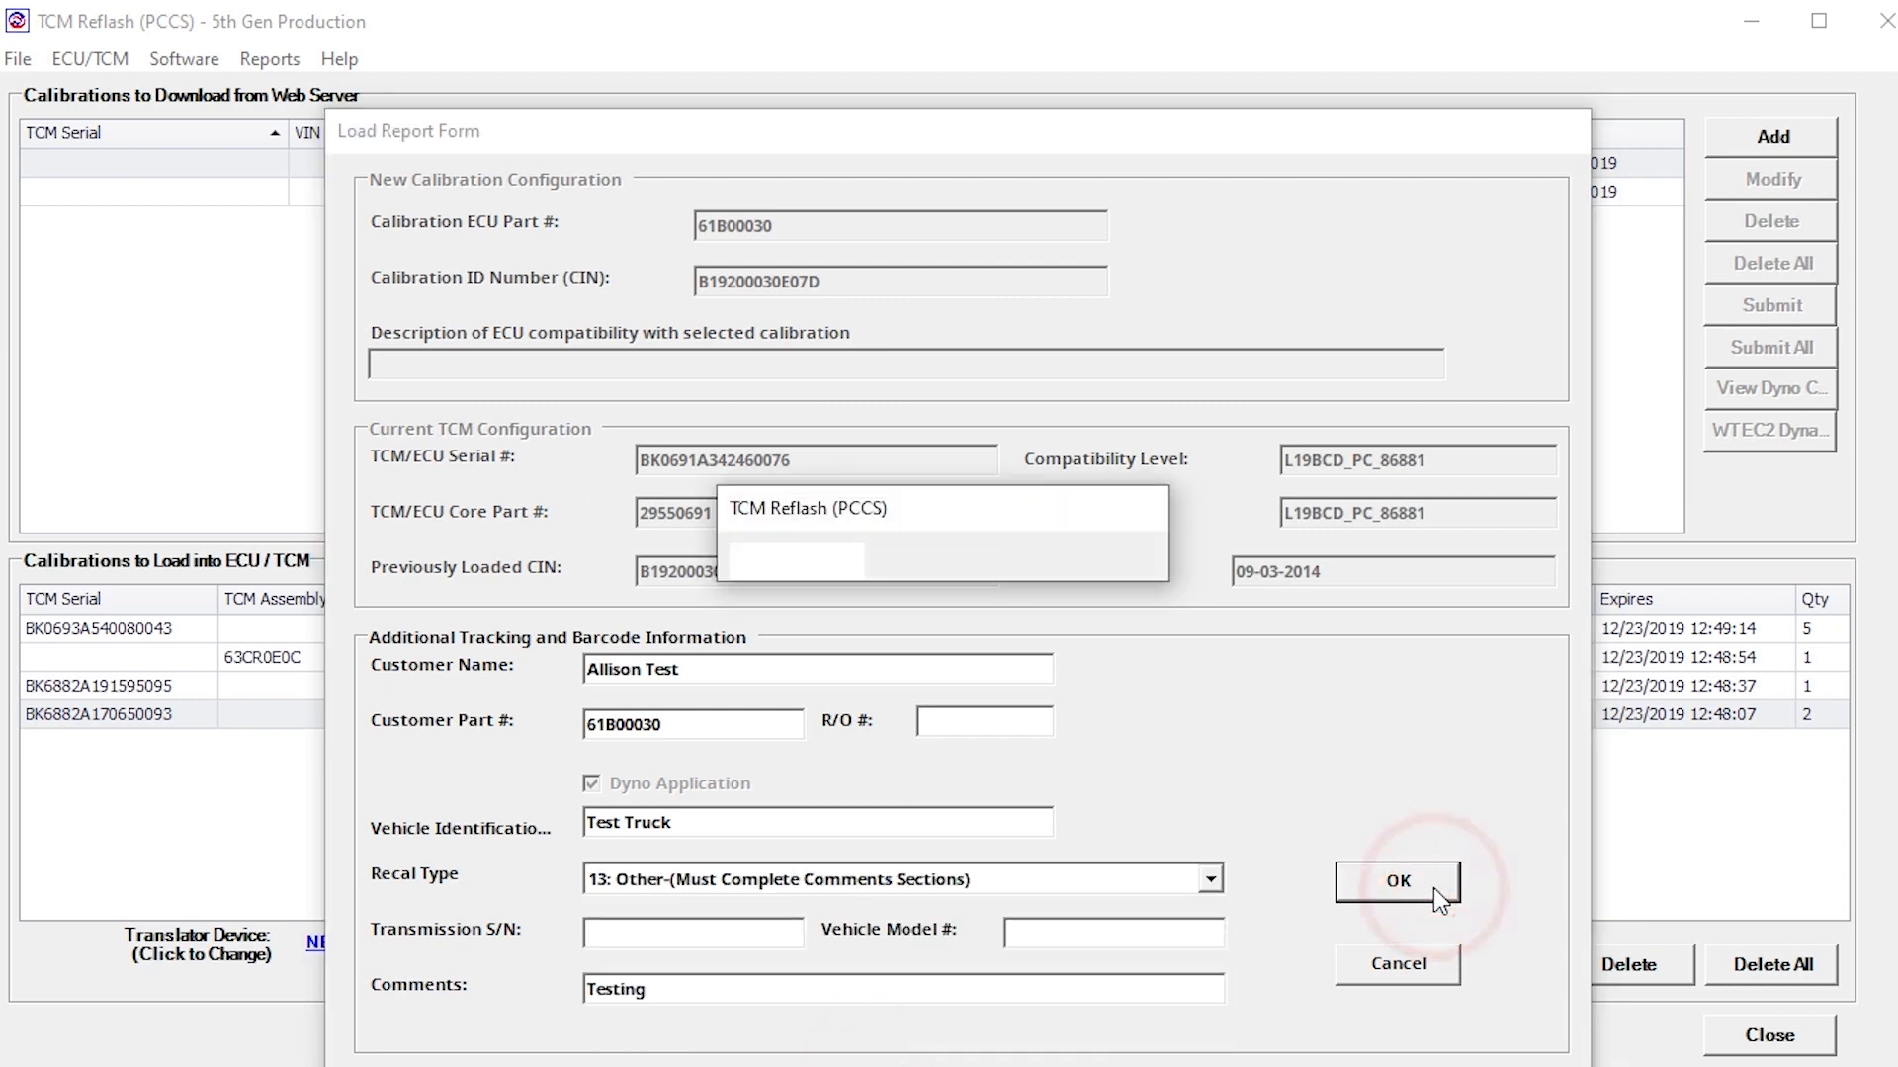
# - Confirm the load report and acknowledge that parameters applied successfully for 61B00030
pyautogui.click(1396, 882)
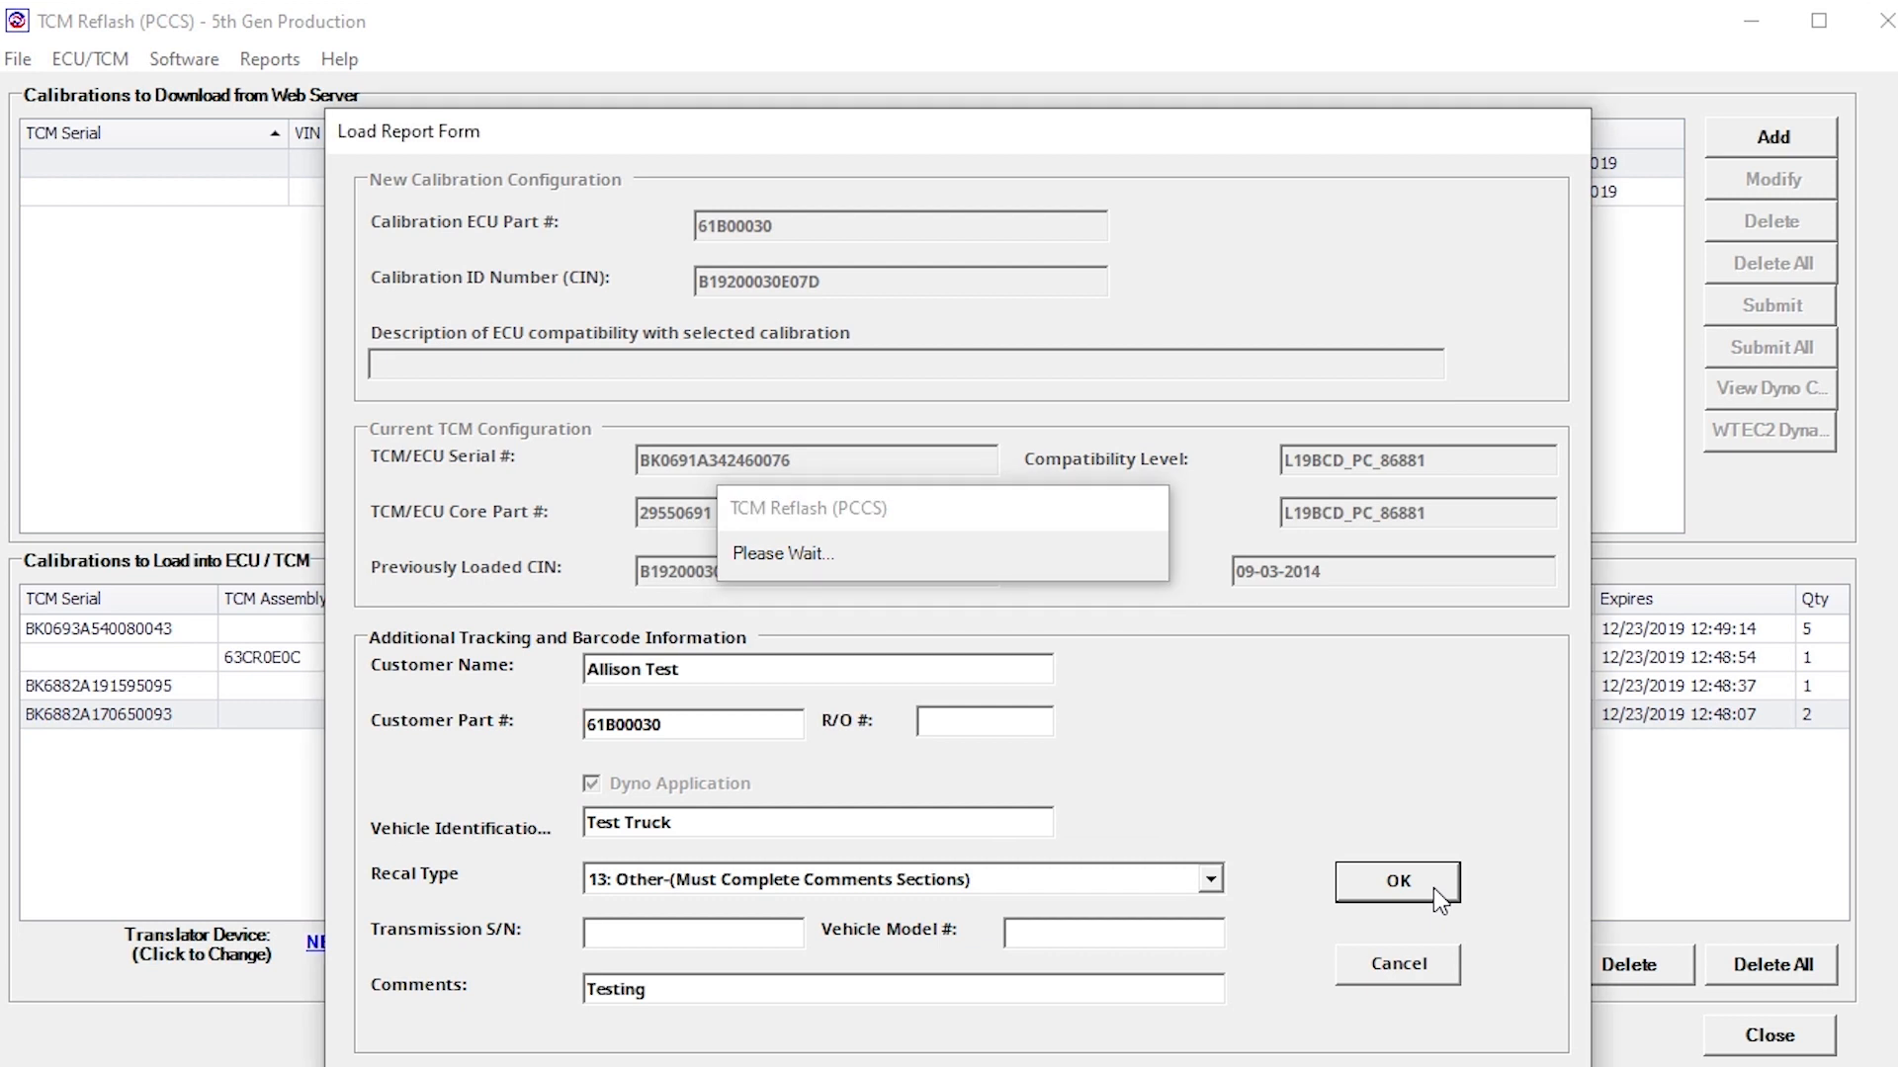
pyautogui.click(1396, 879)
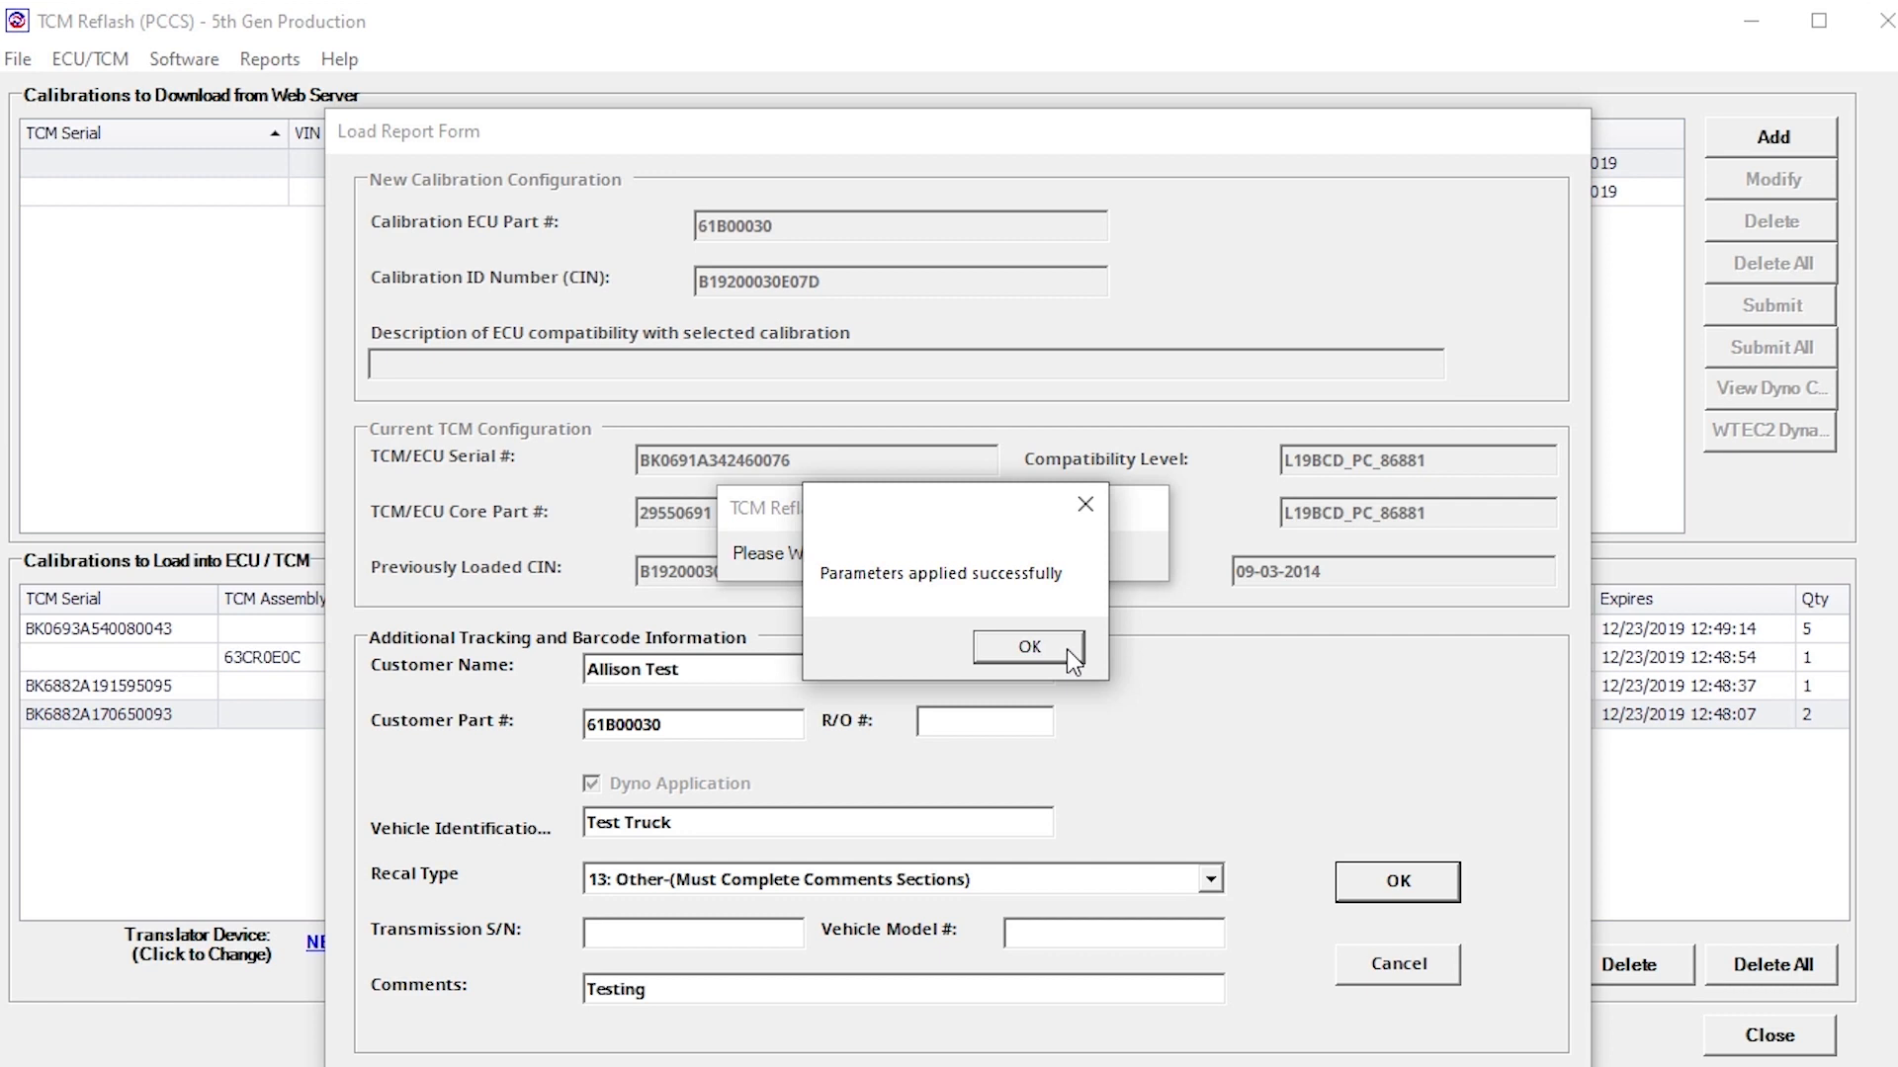
pyautogui.click(1028, 646)
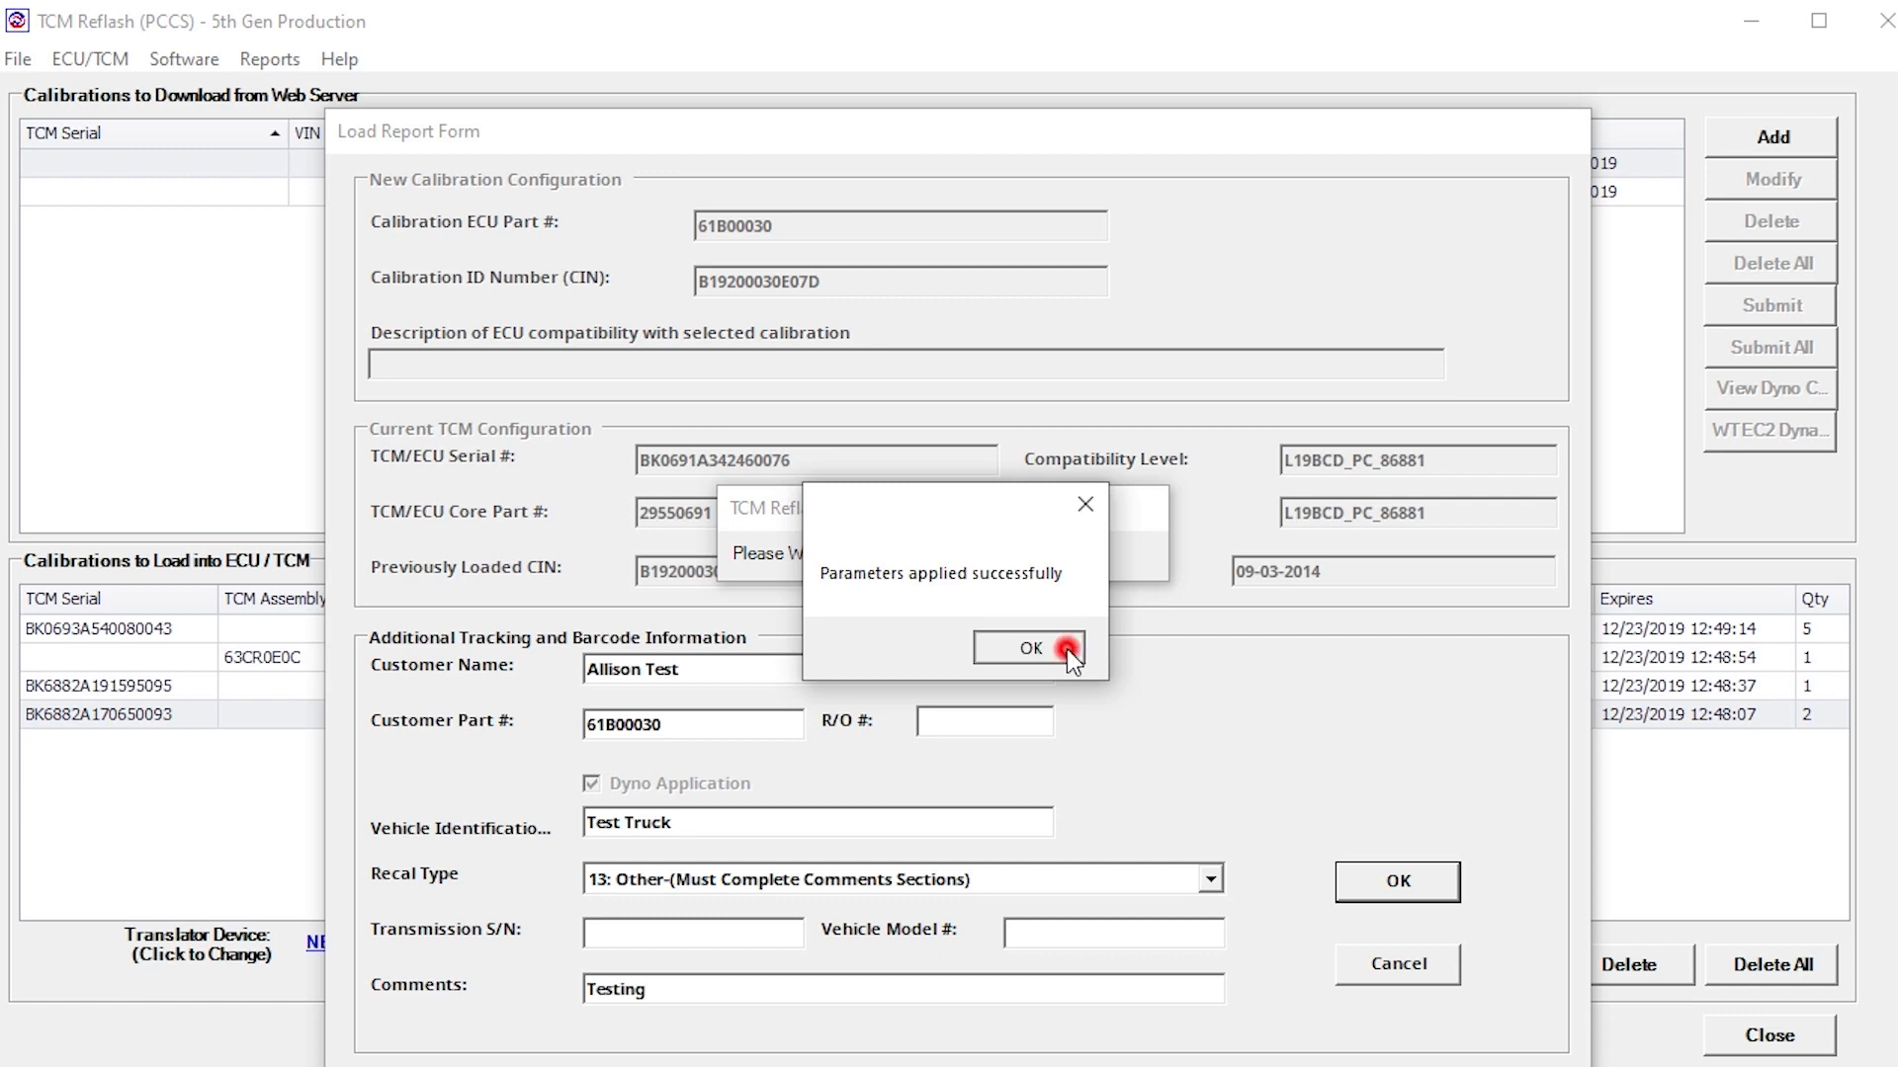
pyautogui.click(1028, 649)
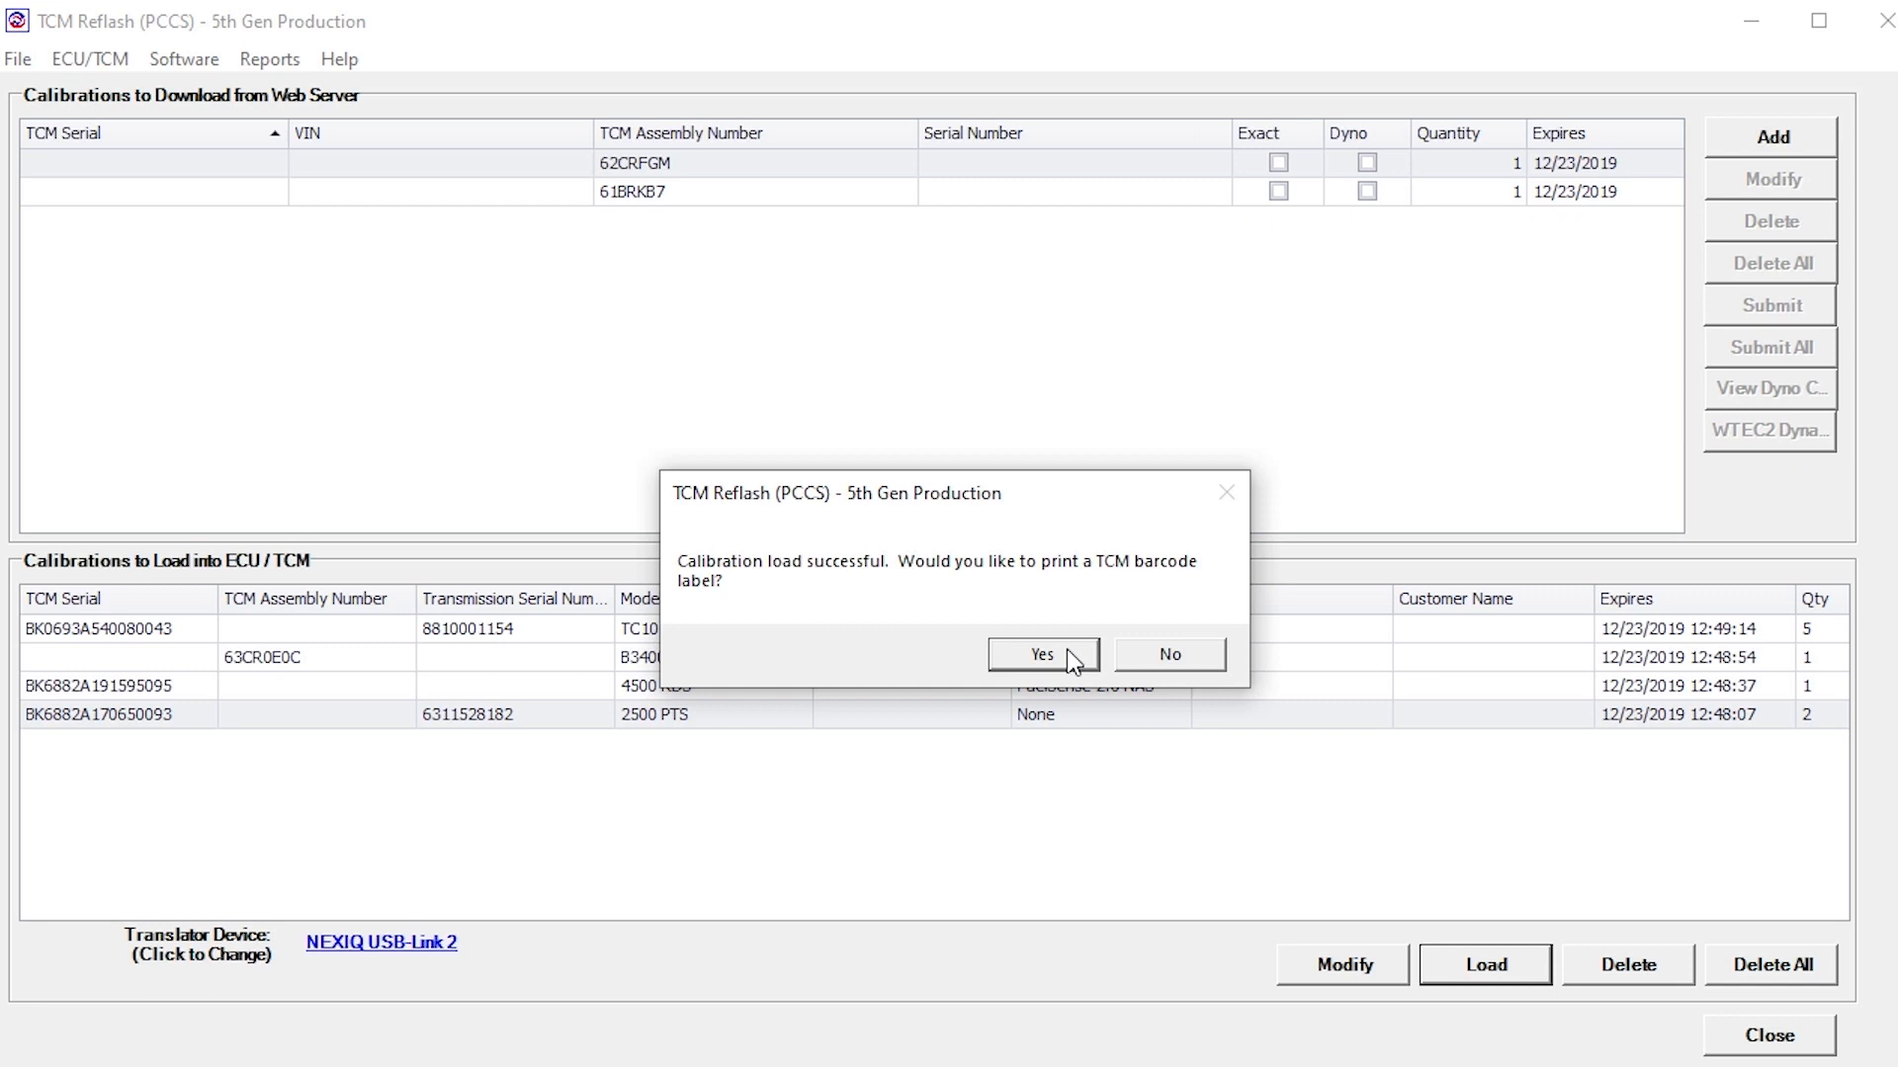
pyautogui.moveTo(1216, 670)
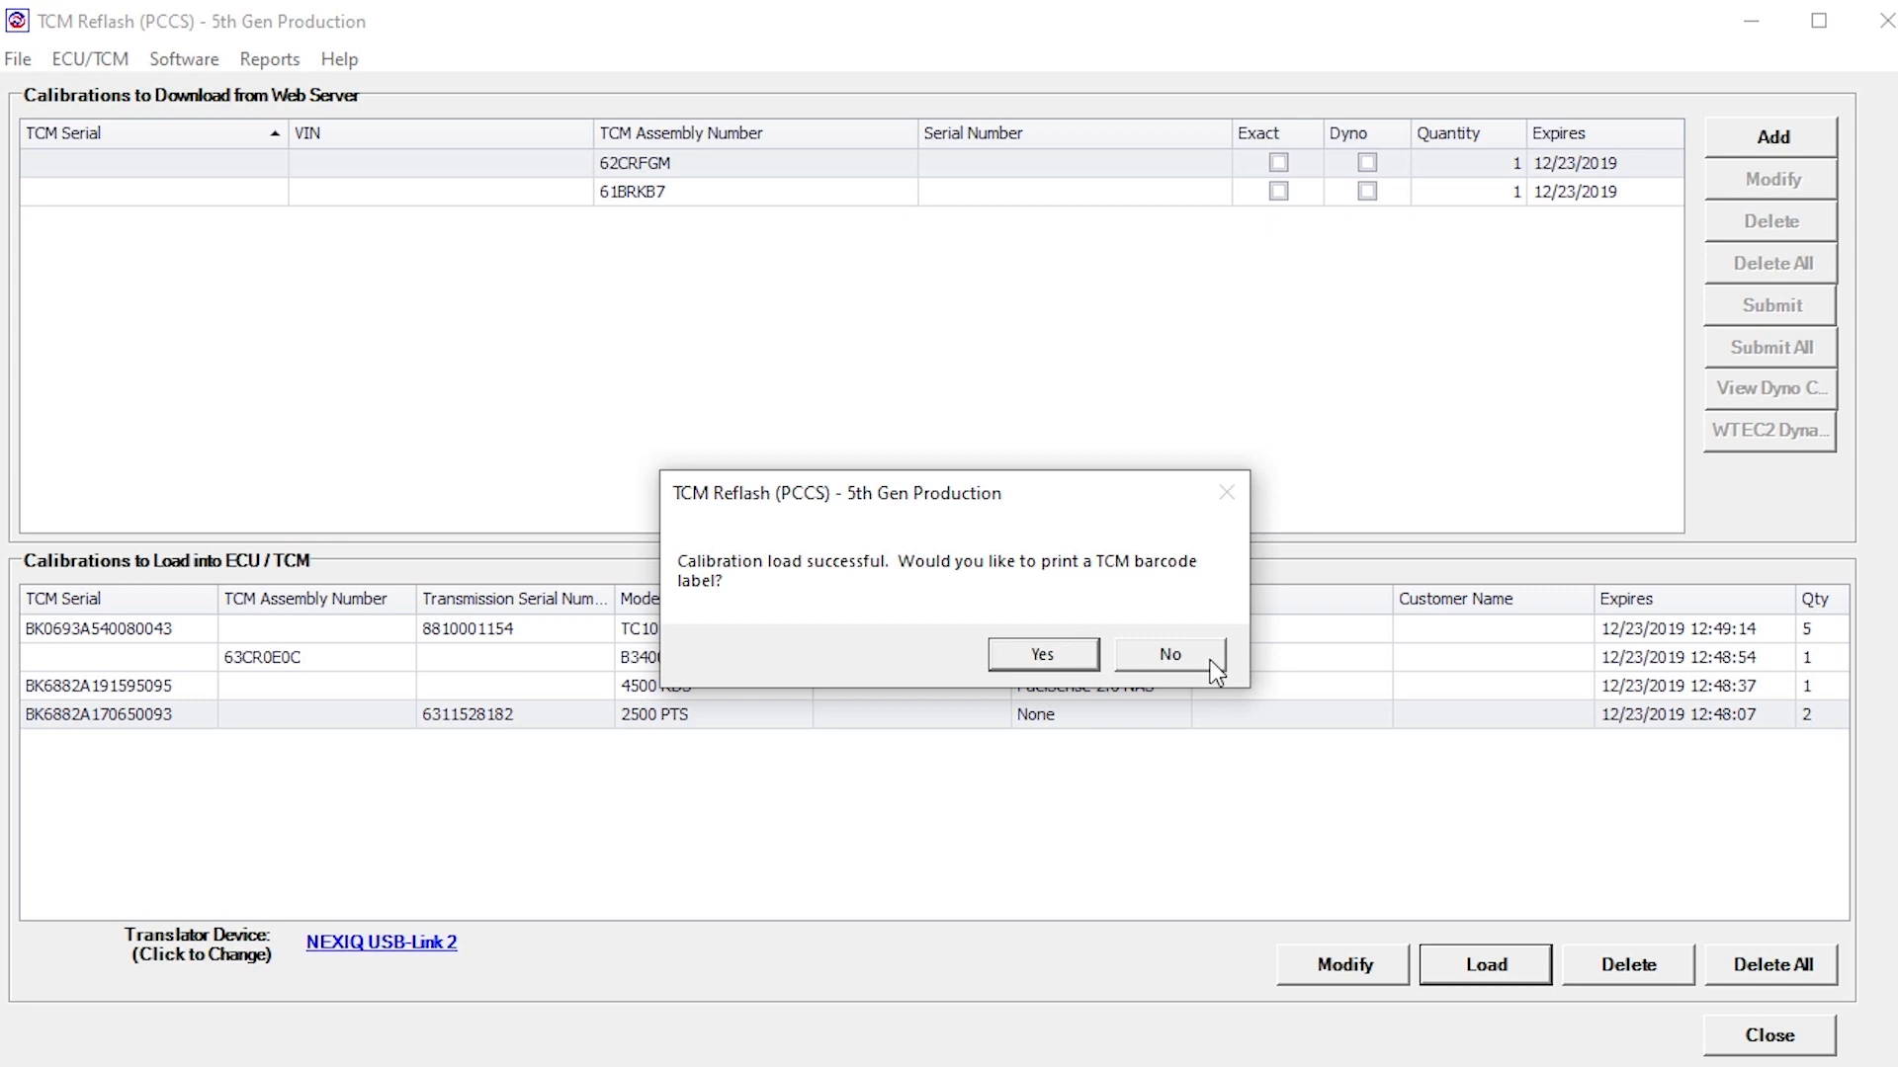
# - Decline printing a TCM barcode label and let the log files upload, leaving 2500 PTS quantity at 1
pyautogui.click(1168, 655)
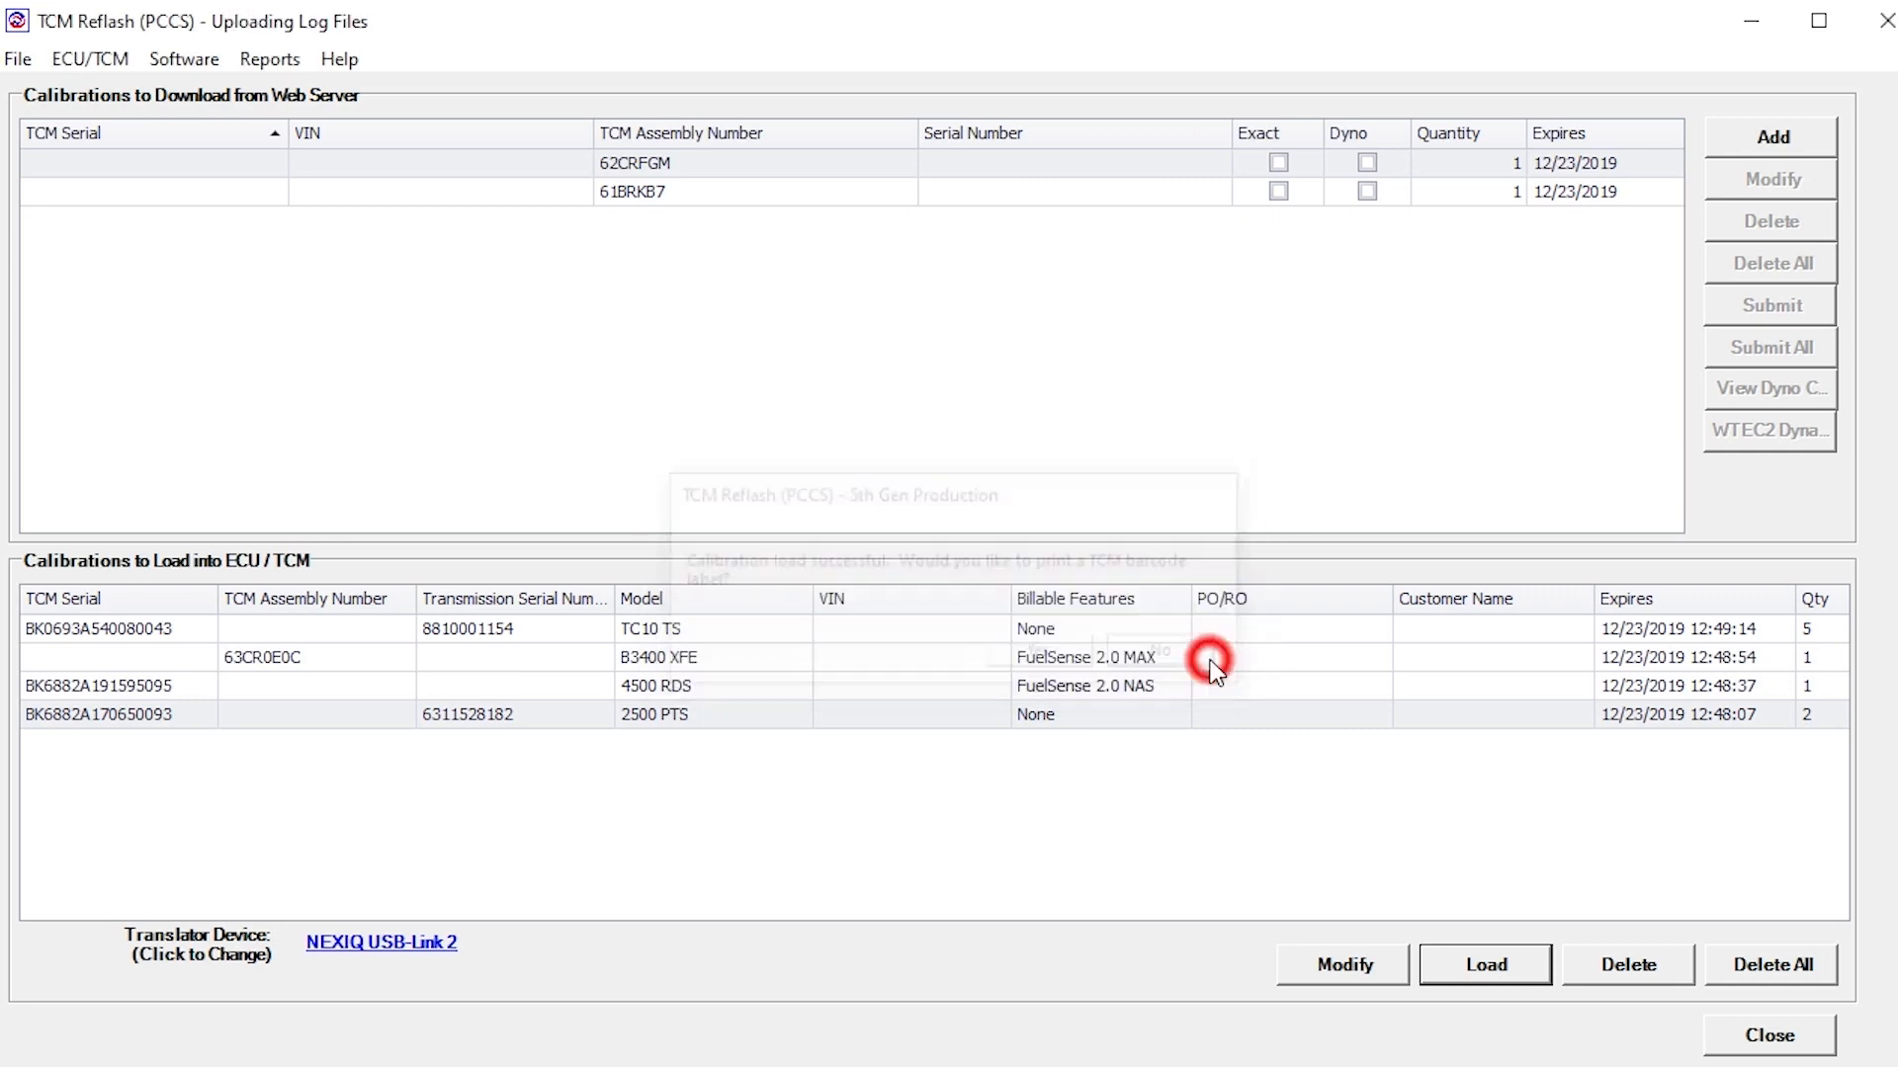
pyautogui.click(1159, 656)
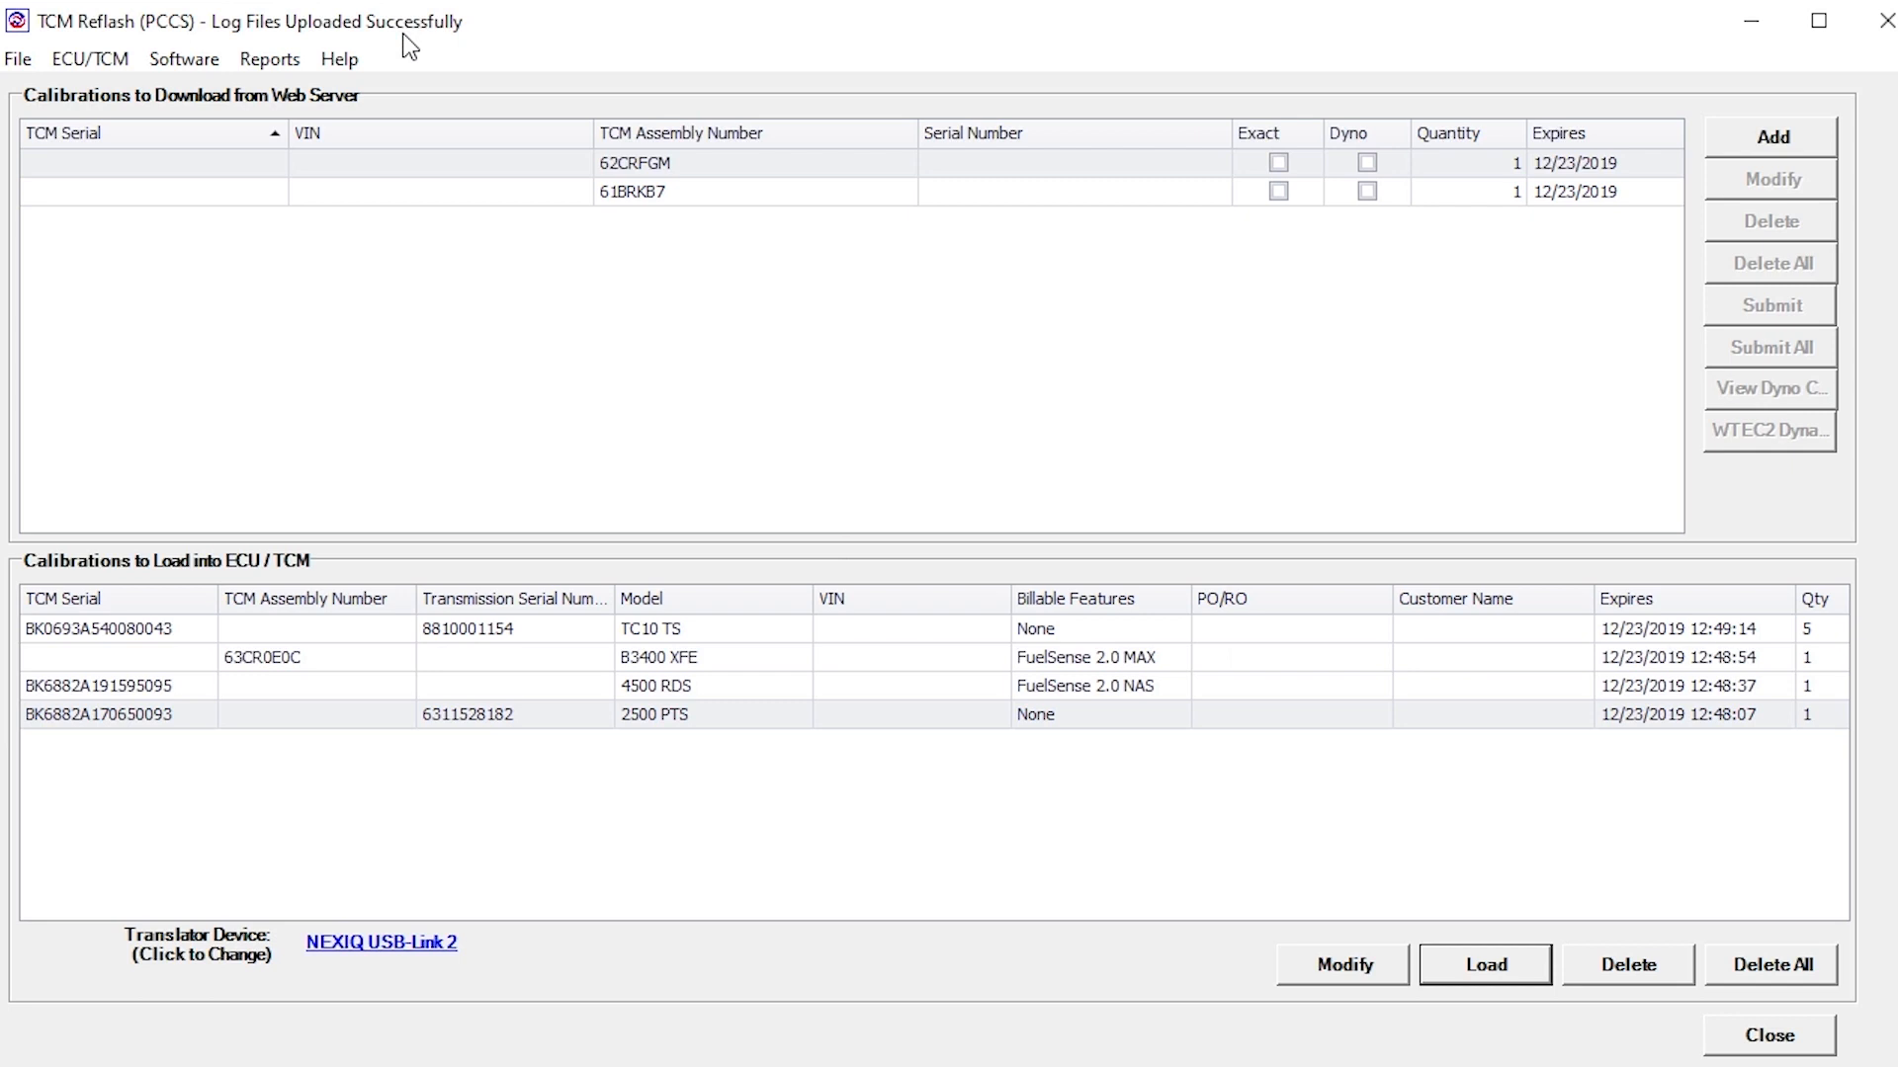
pyautogui.moveTo(380, 44)
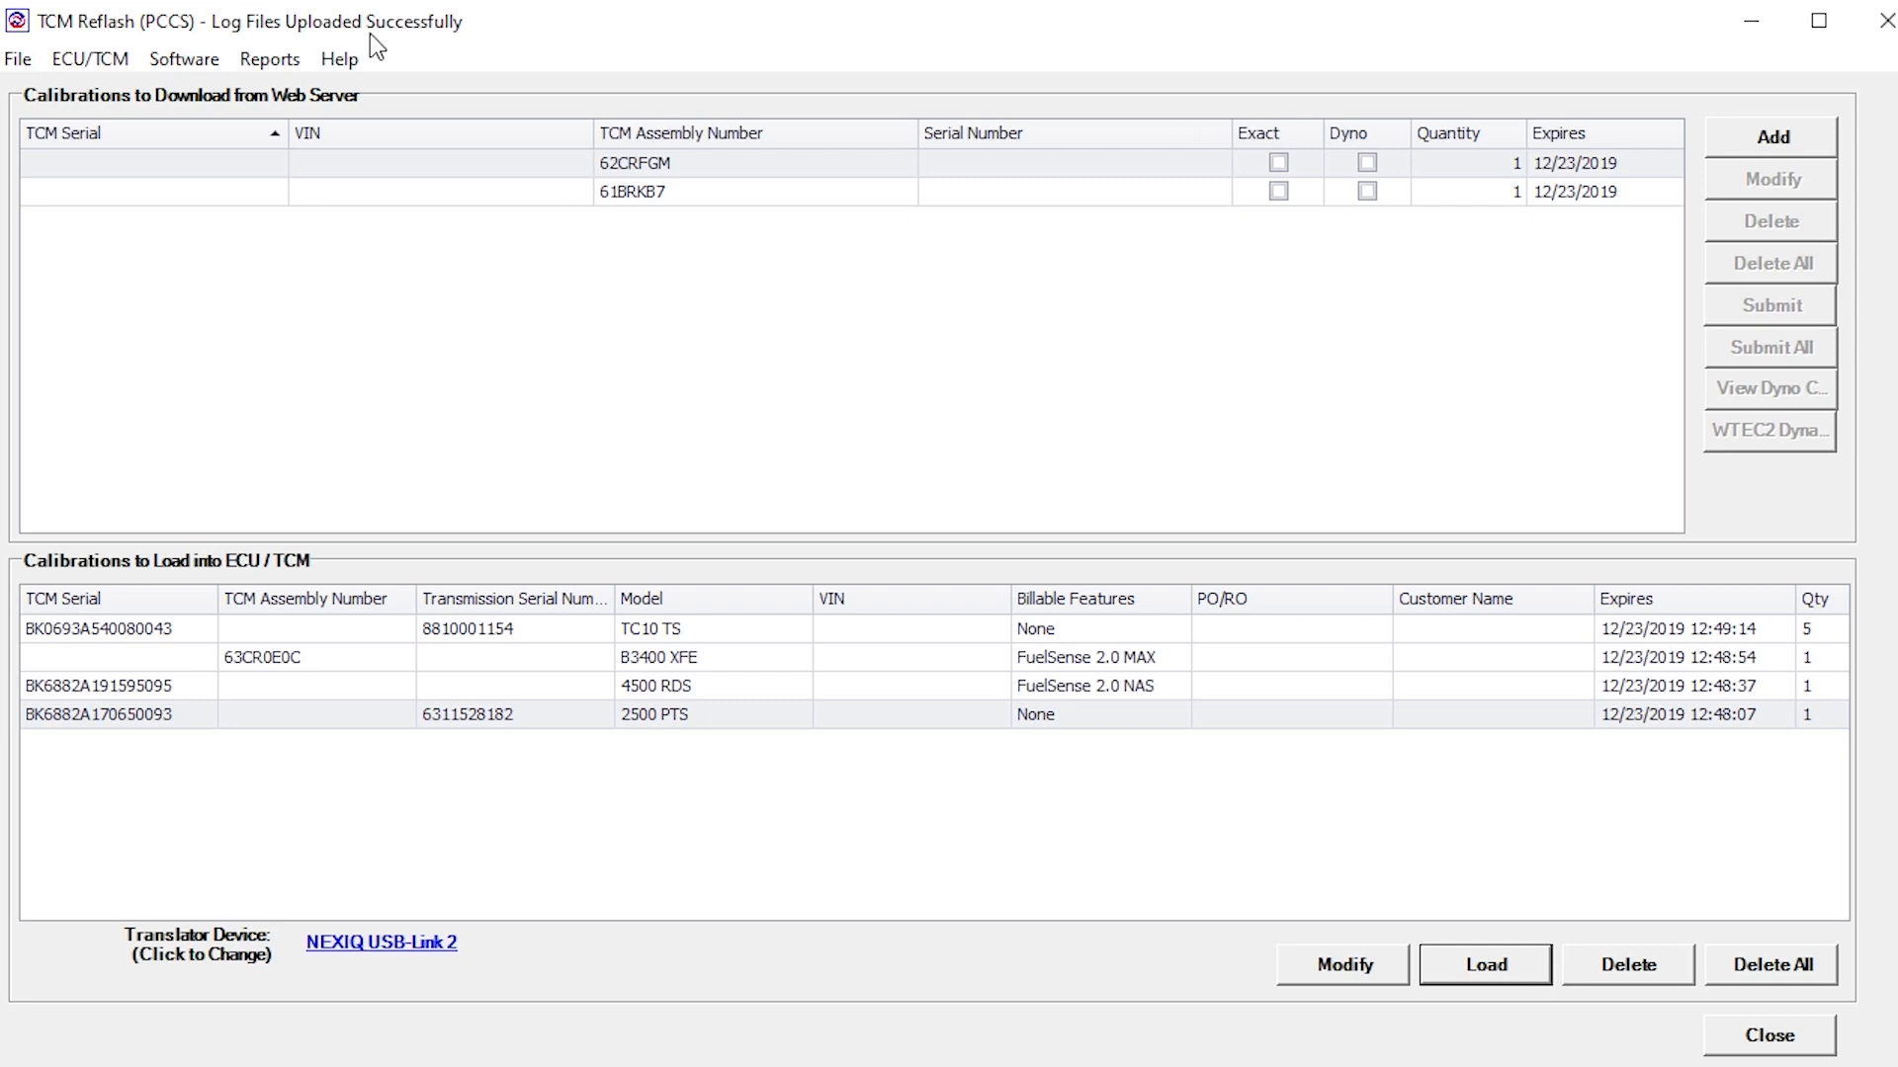
pyautogui.moveTo(242, 36)
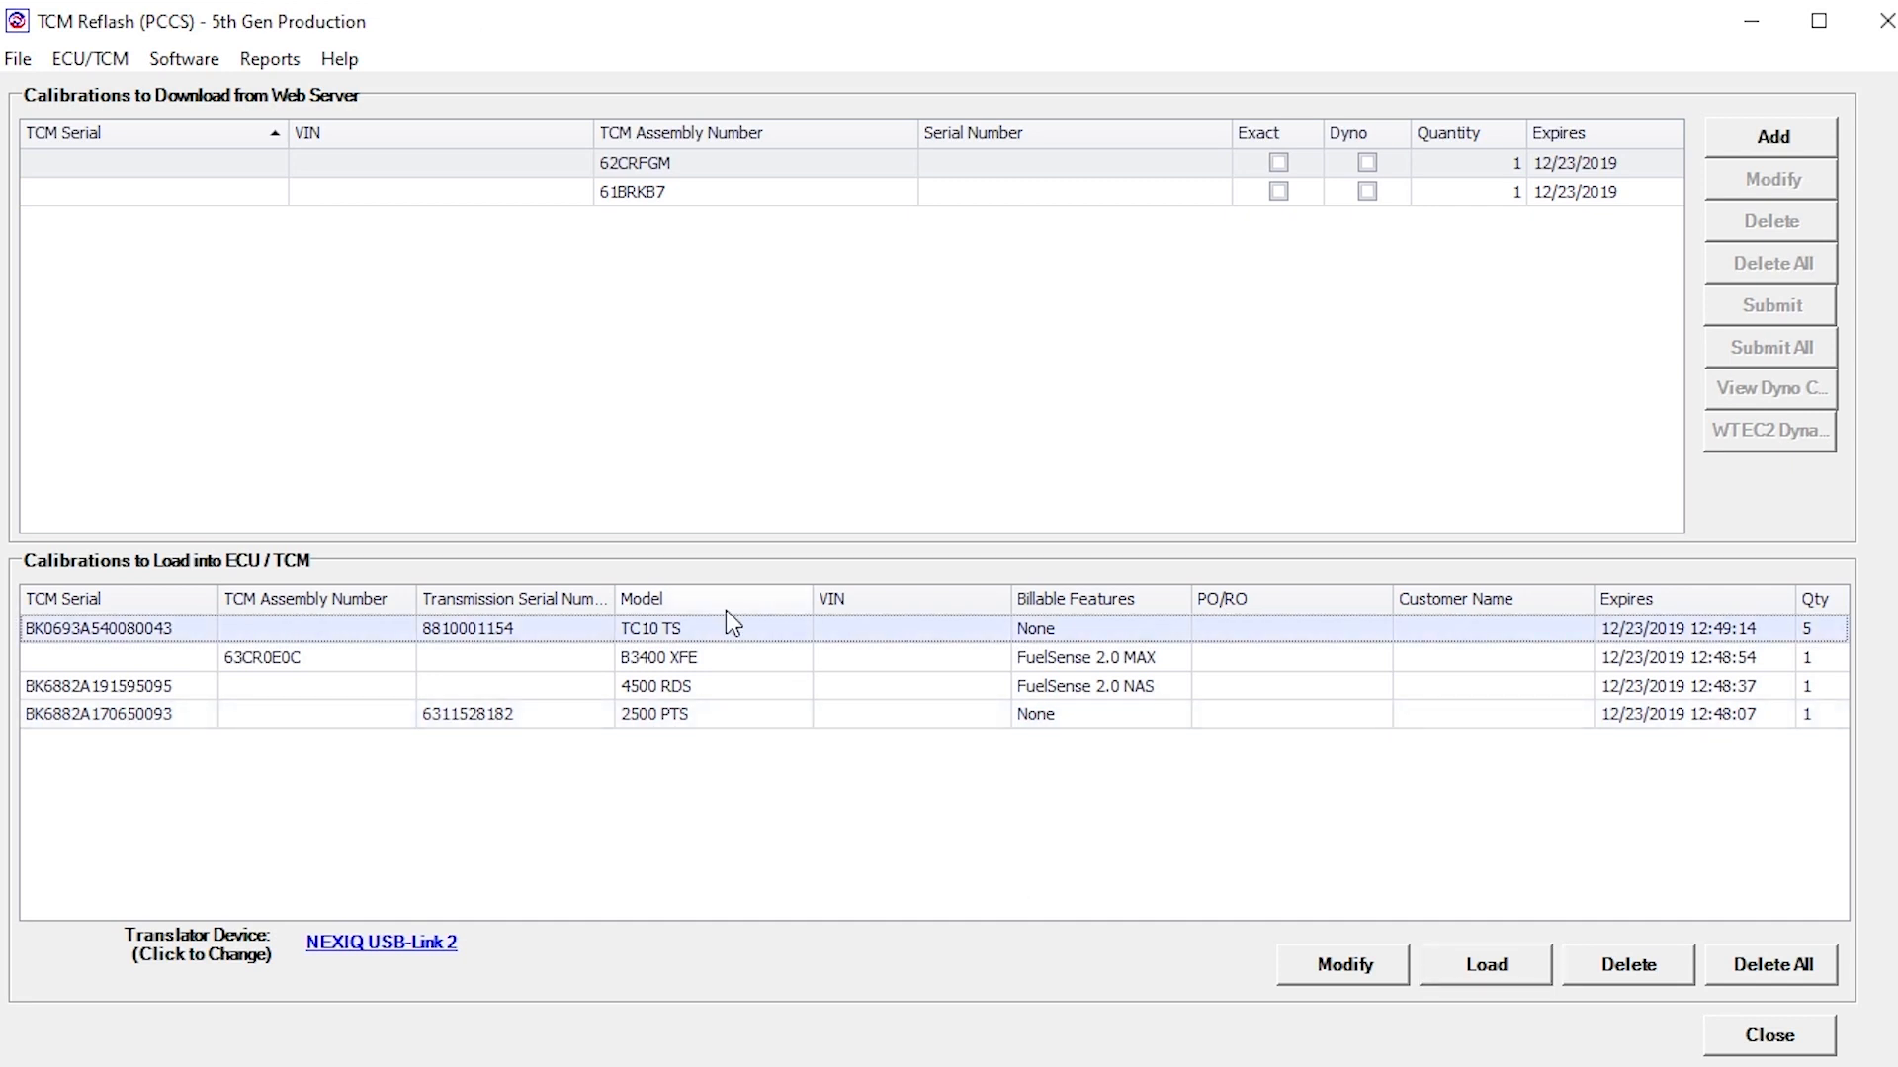
pyautogui.moveTo(1534, 927)
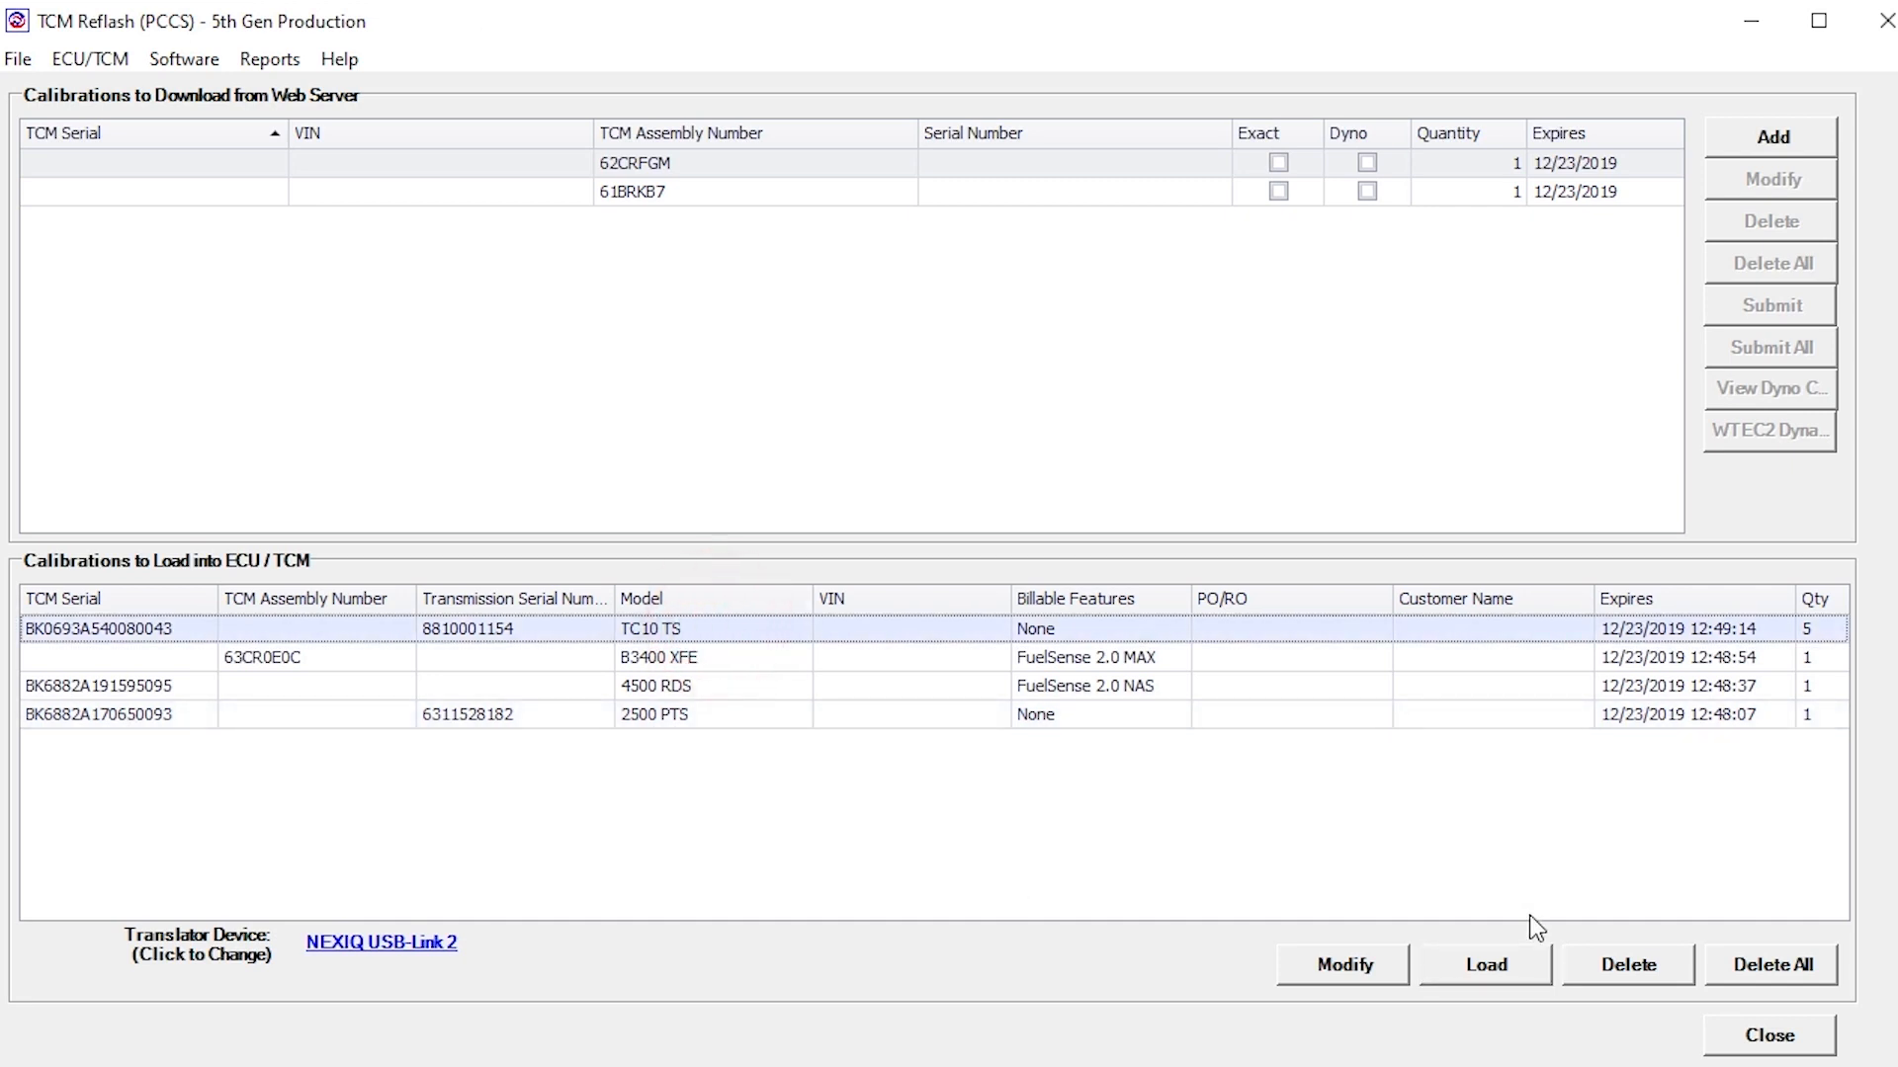
pyautogui.click(1485, 964)
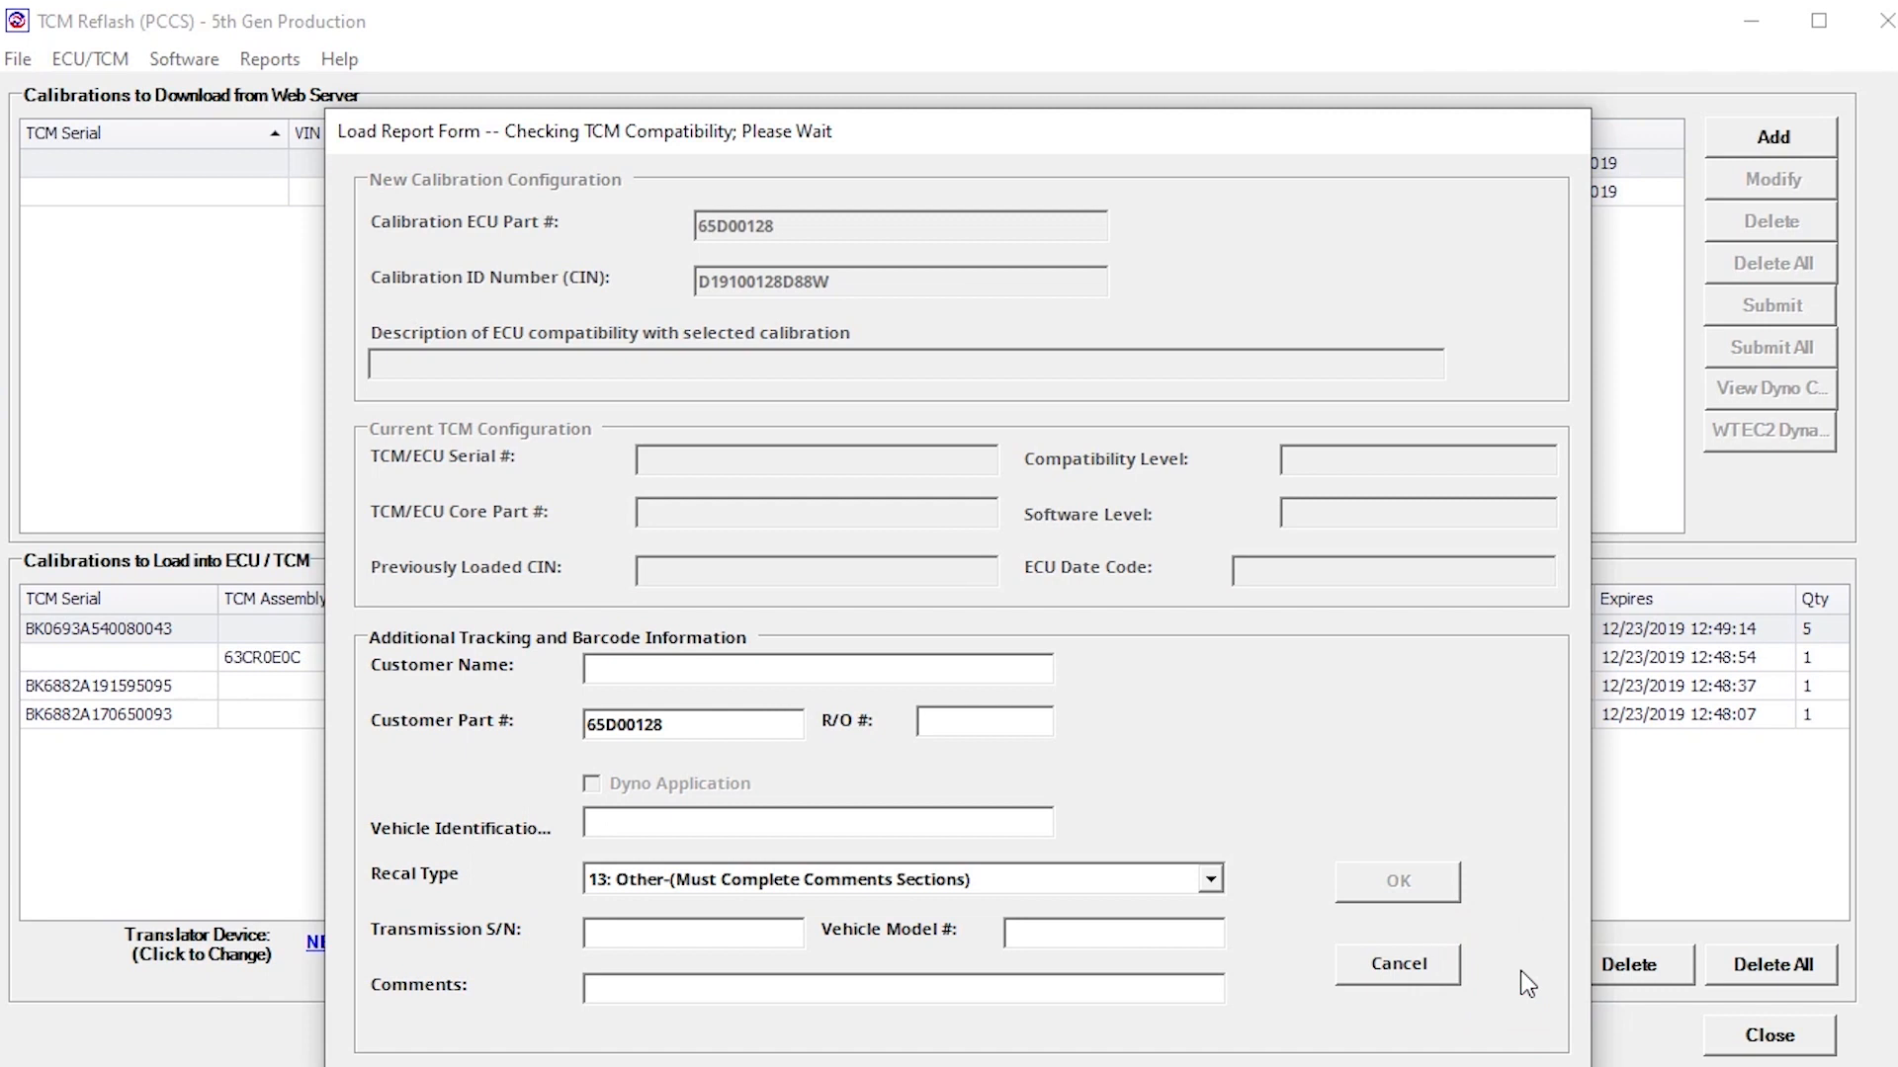
pyautogui.write('Al')
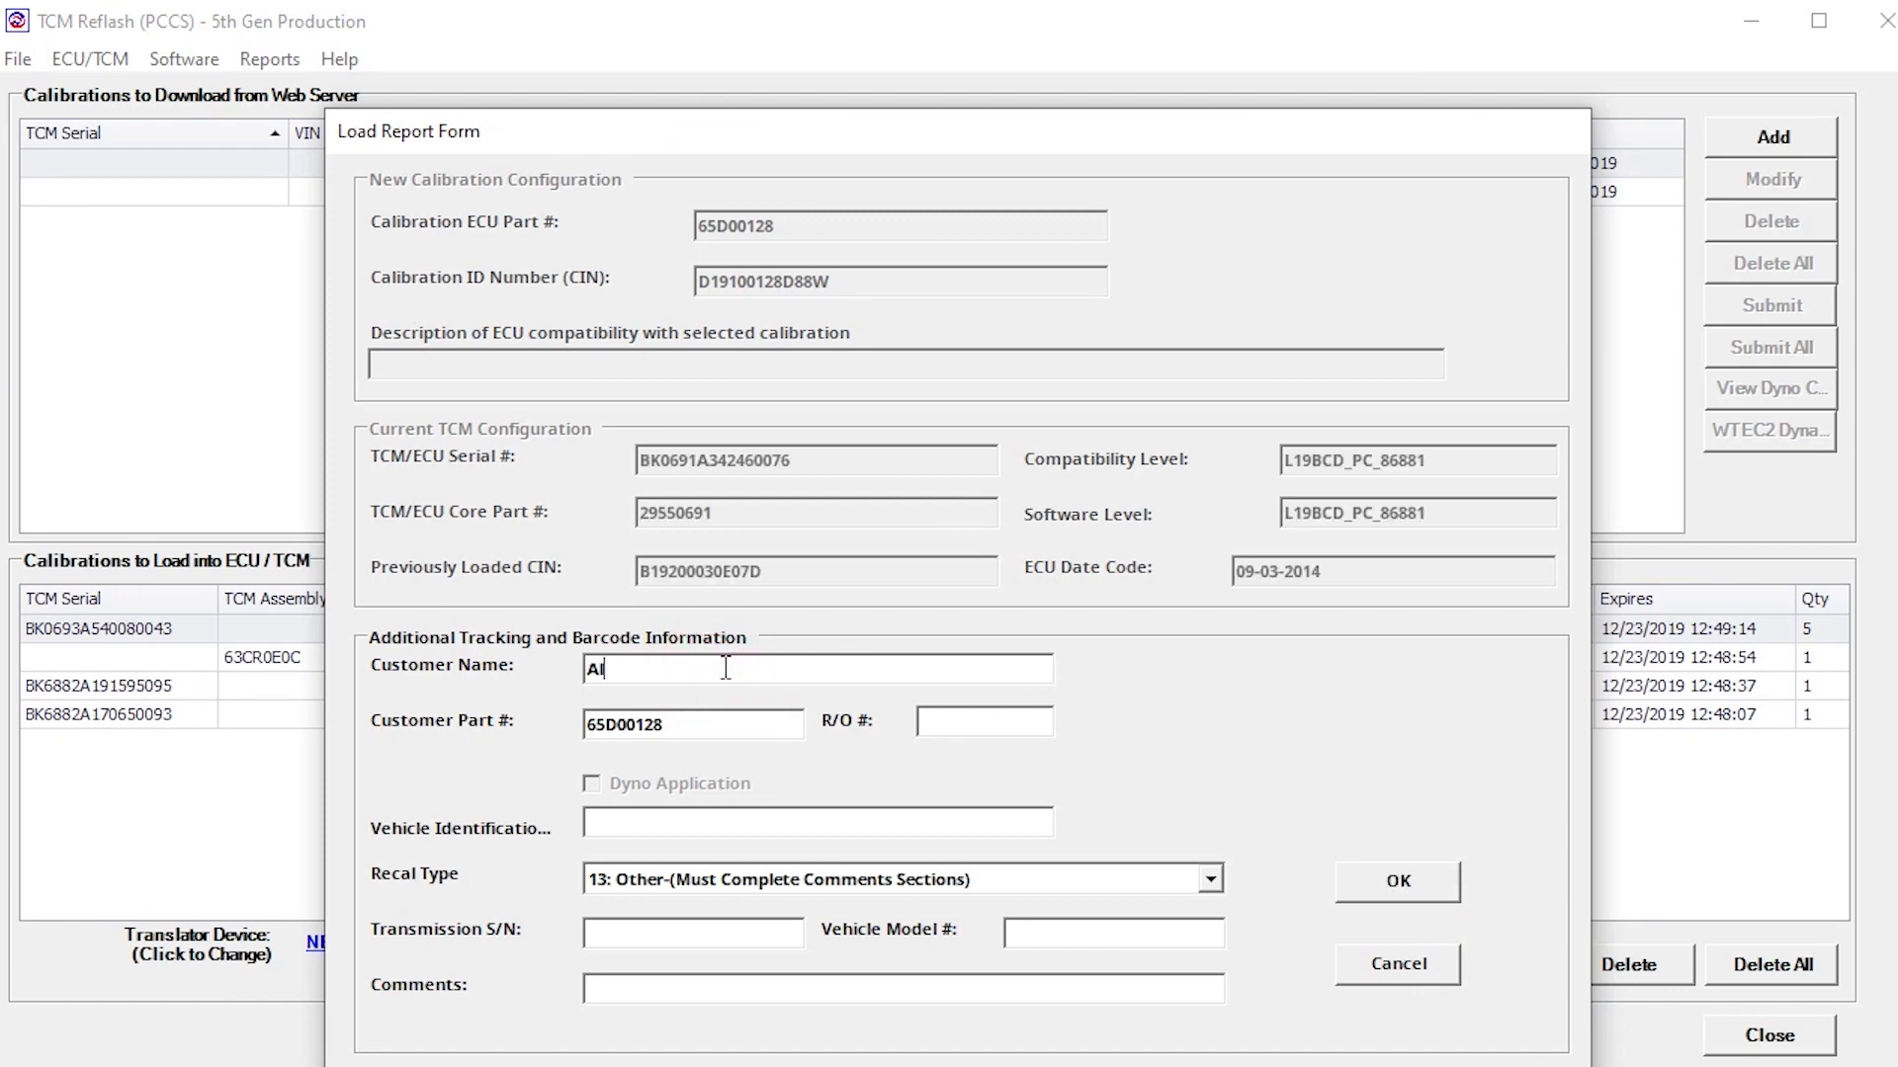
pyautogui.write('llison Test')
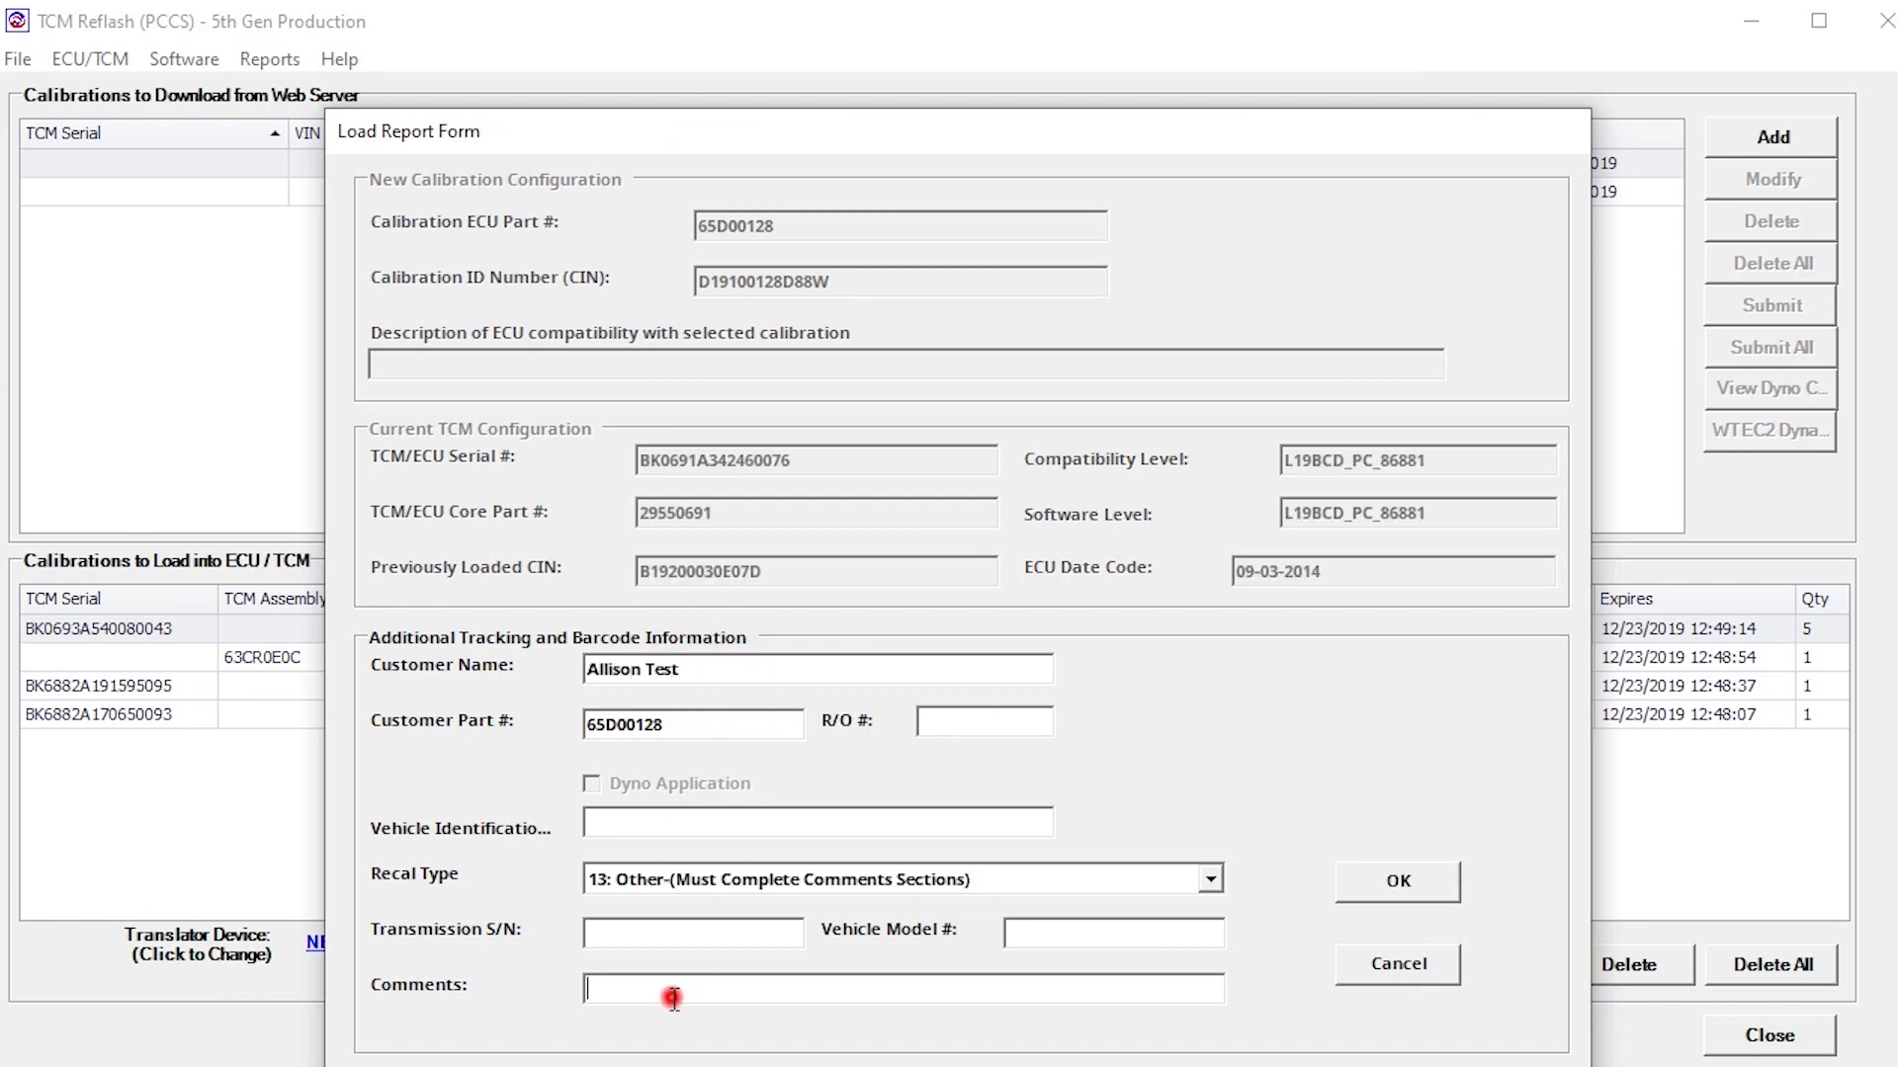
pyautogui.write('Test User')
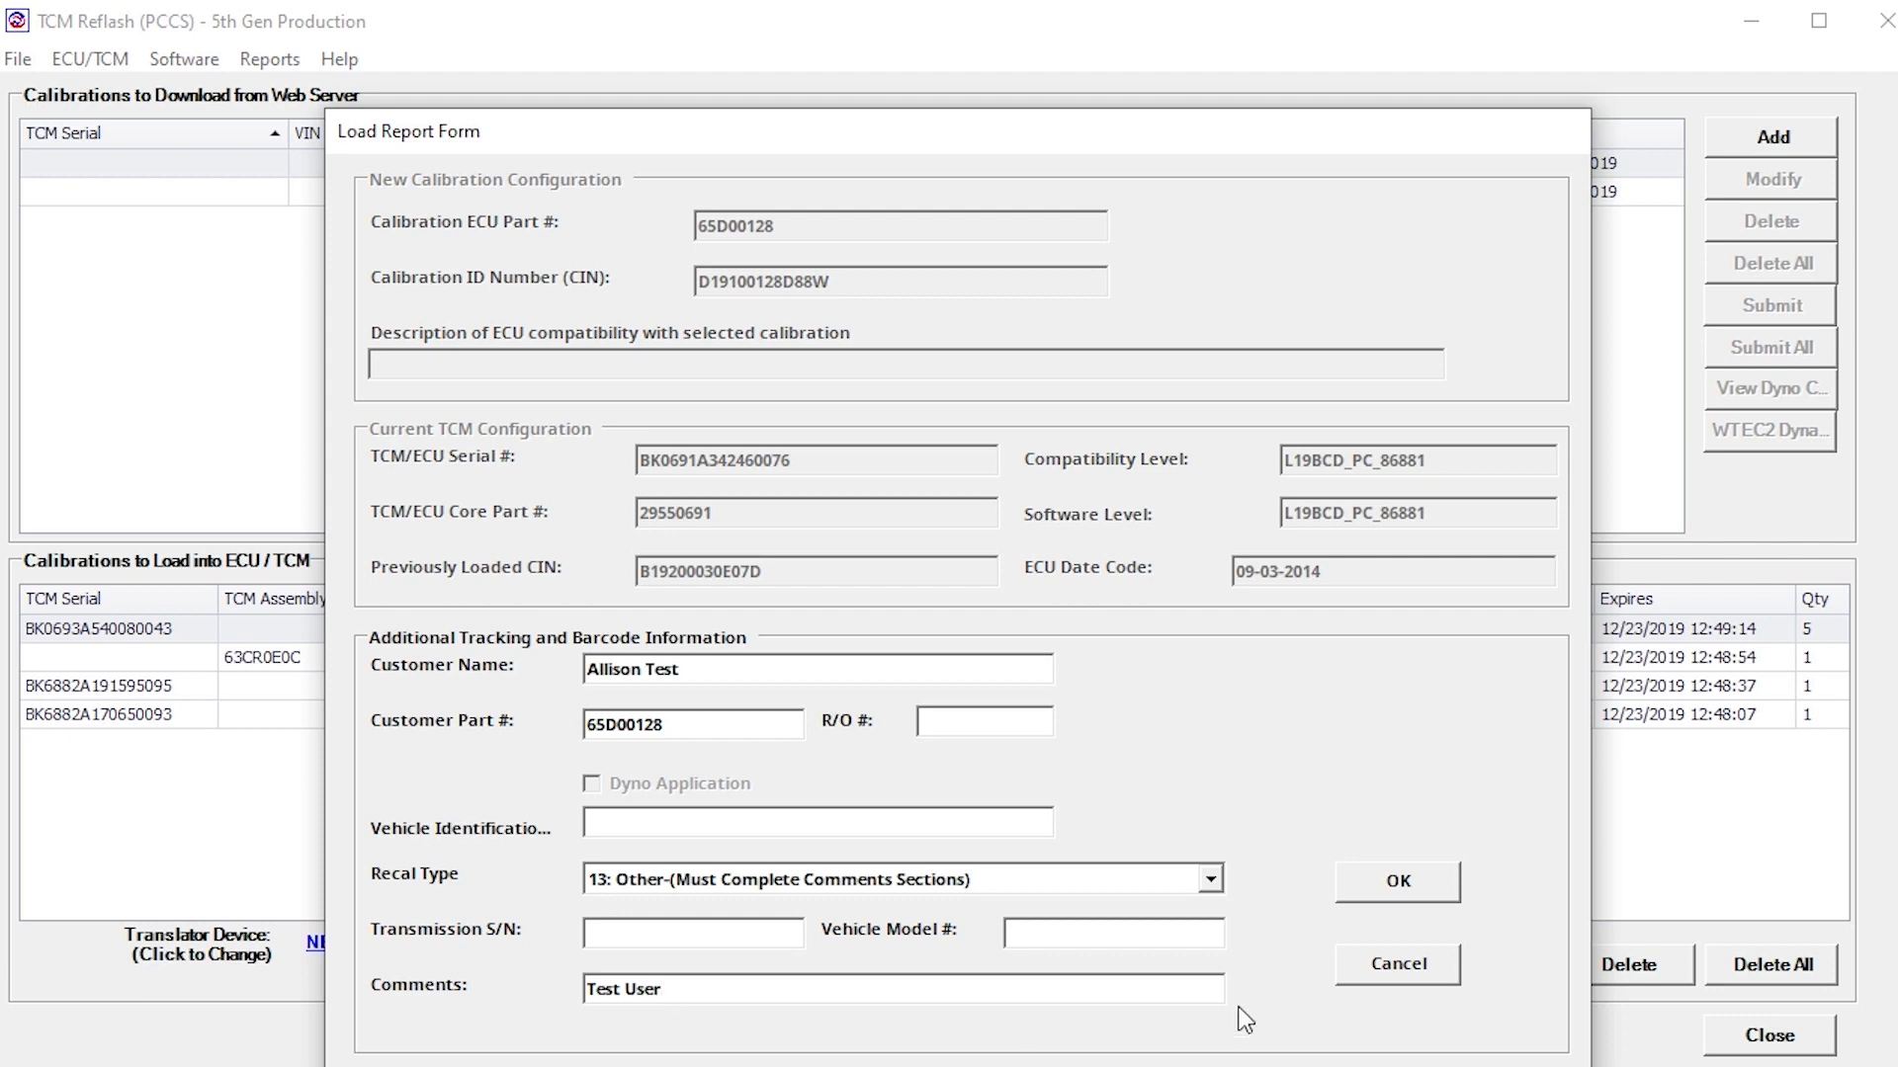
pyautogui.click(1395, 880)
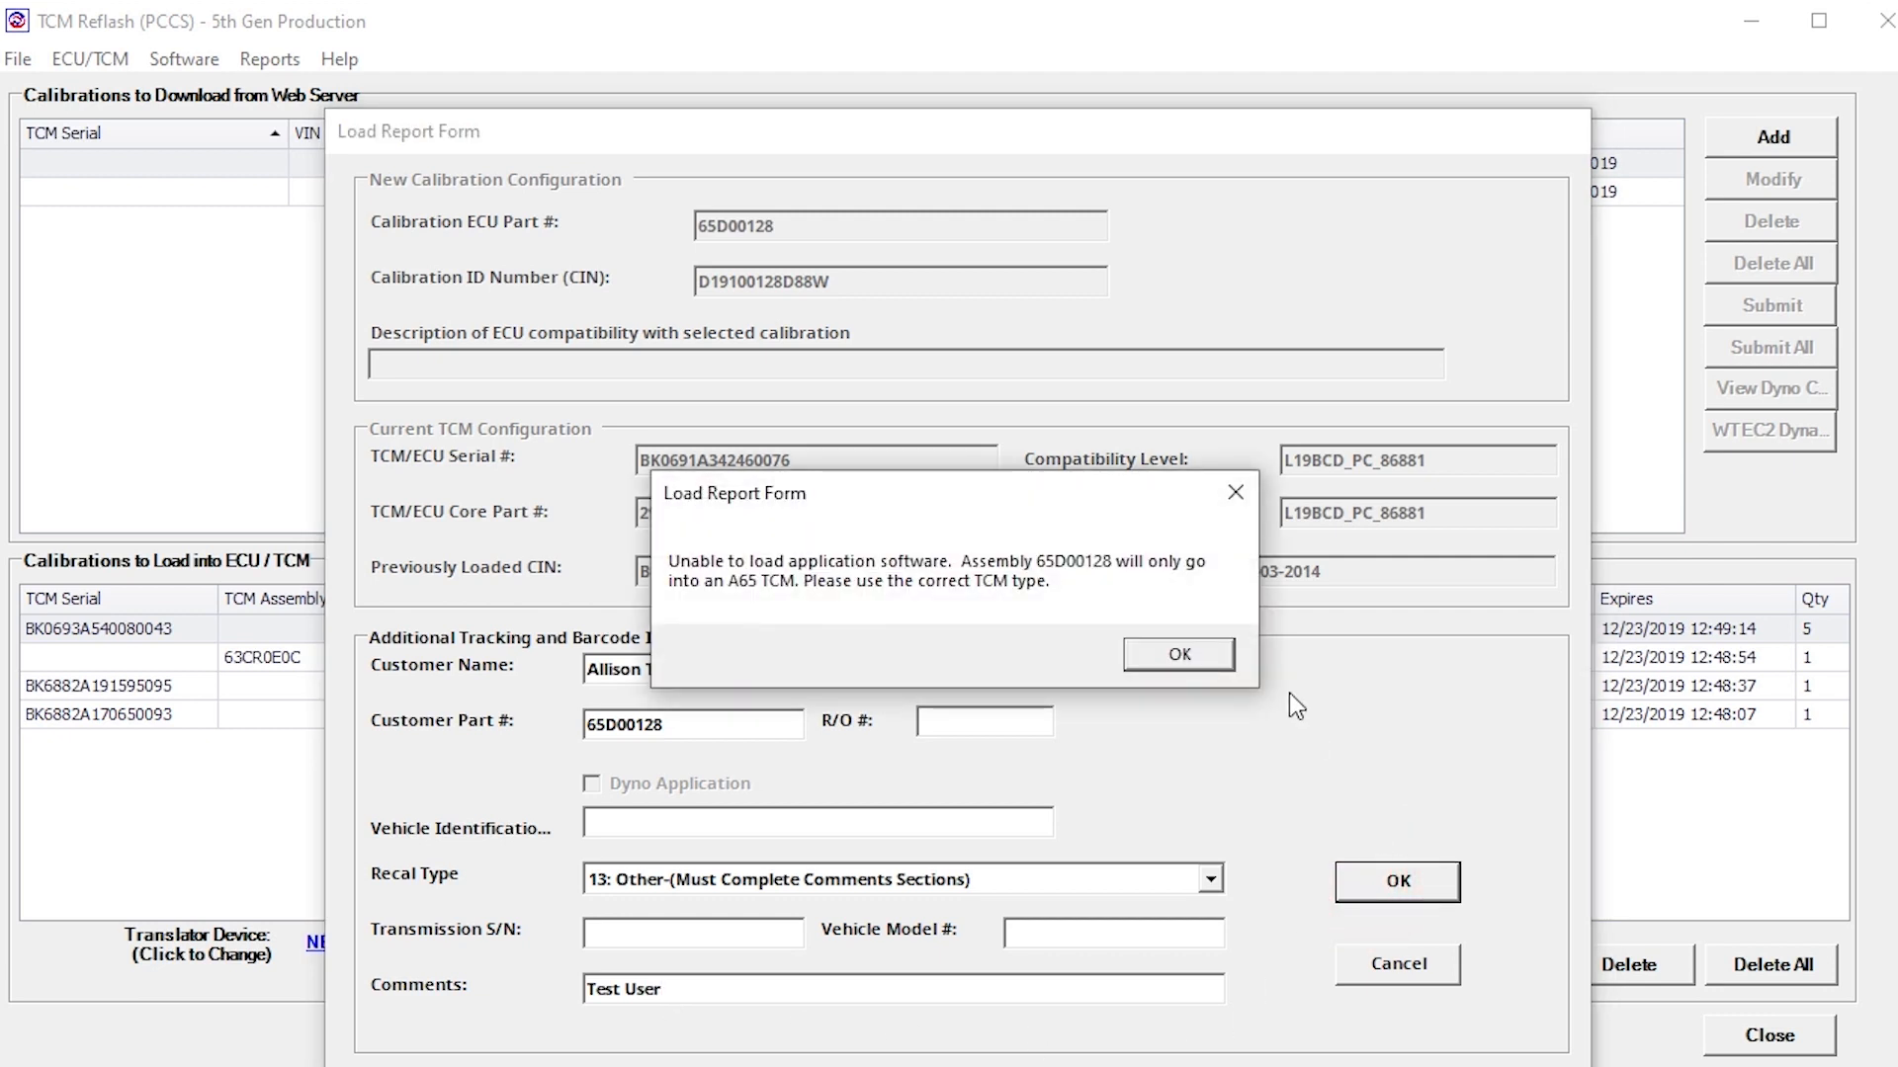
pyautogui.moveTo(946, 587)
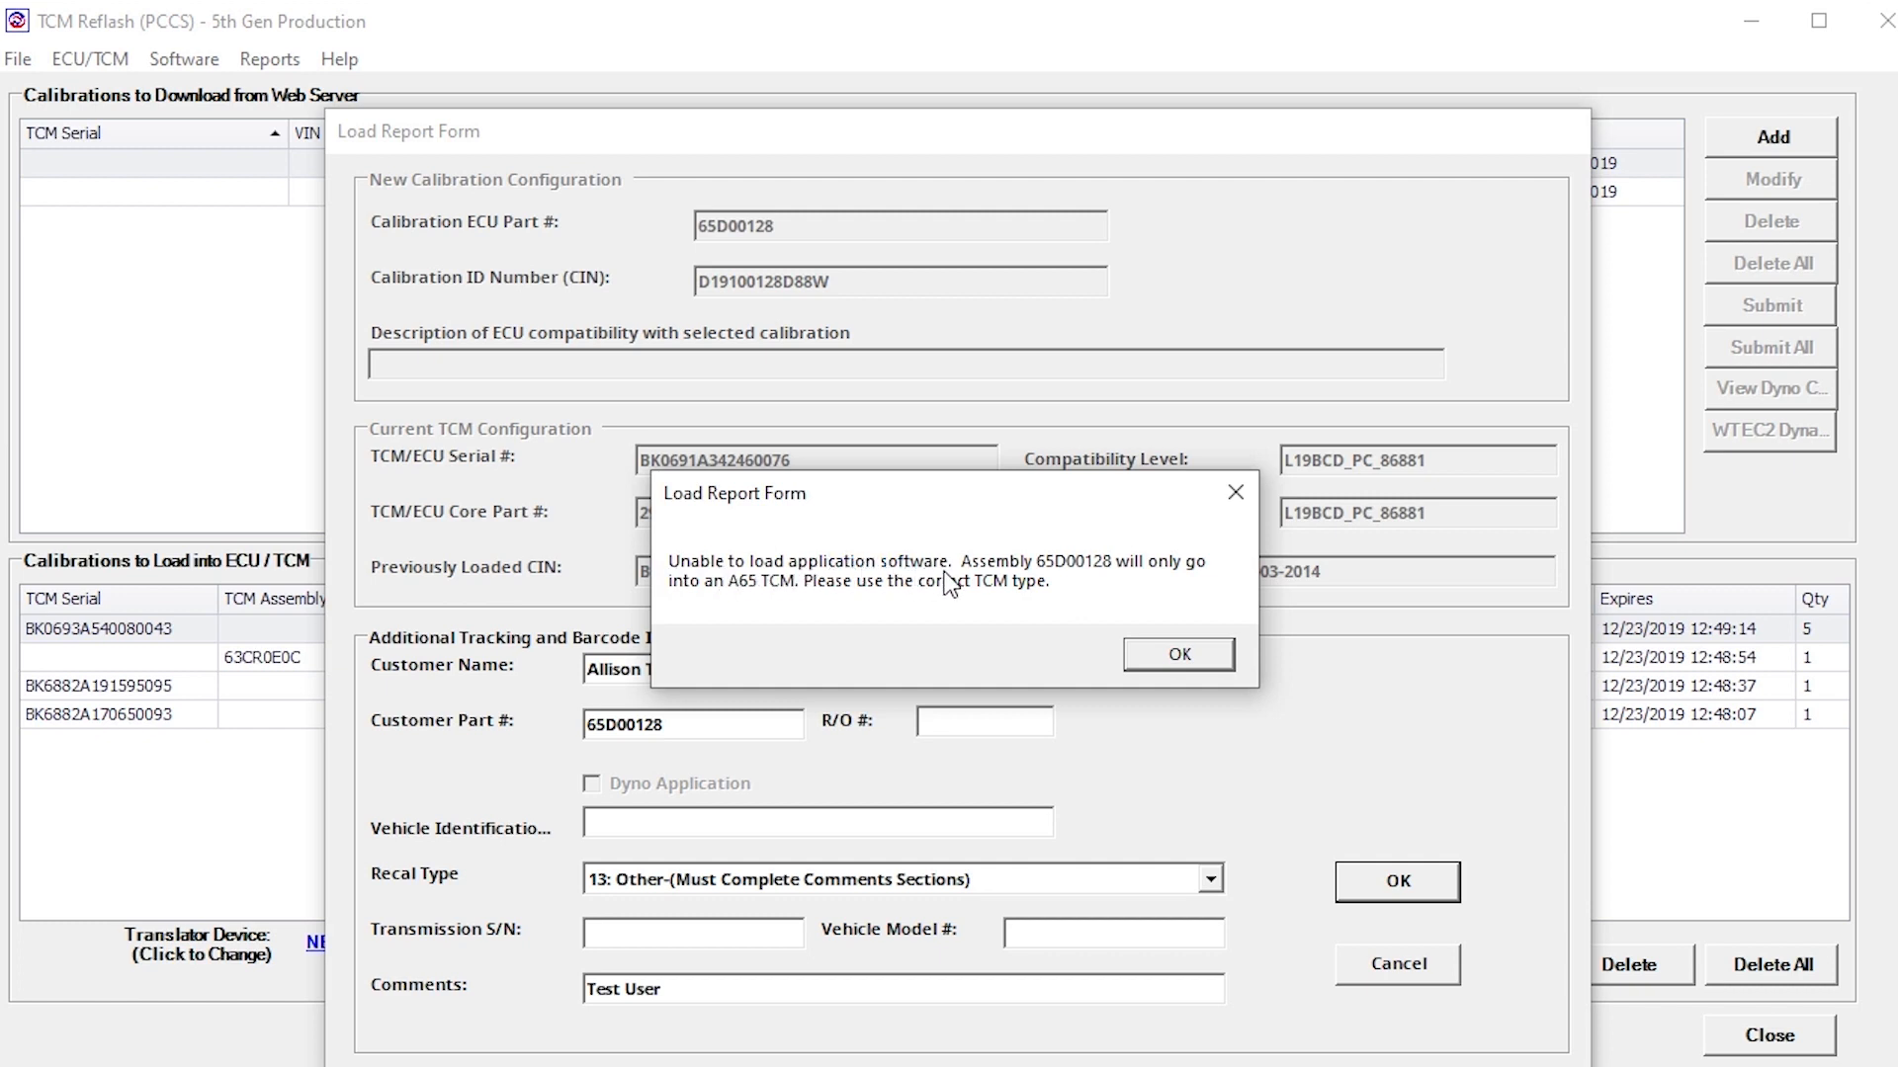
pyautogui.moveTo(702, 597)
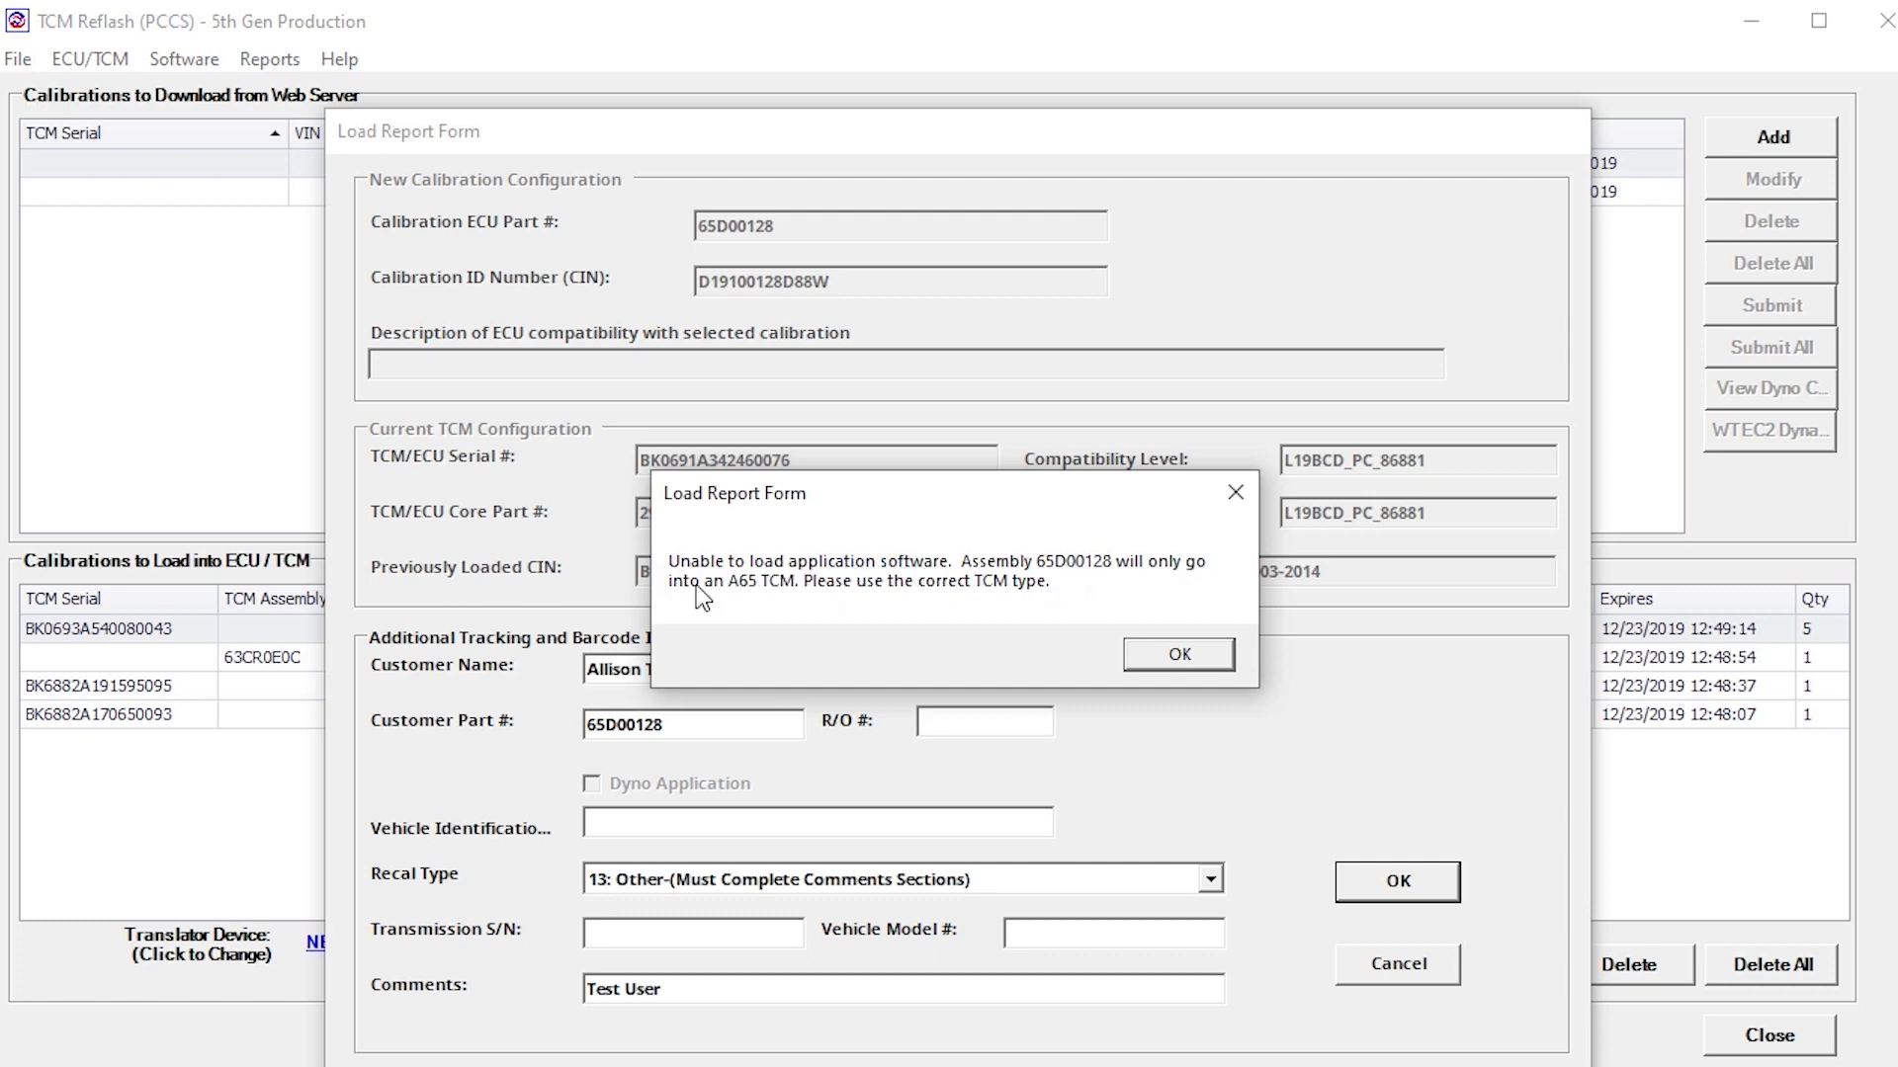
pyautogui.click(1176, 654)
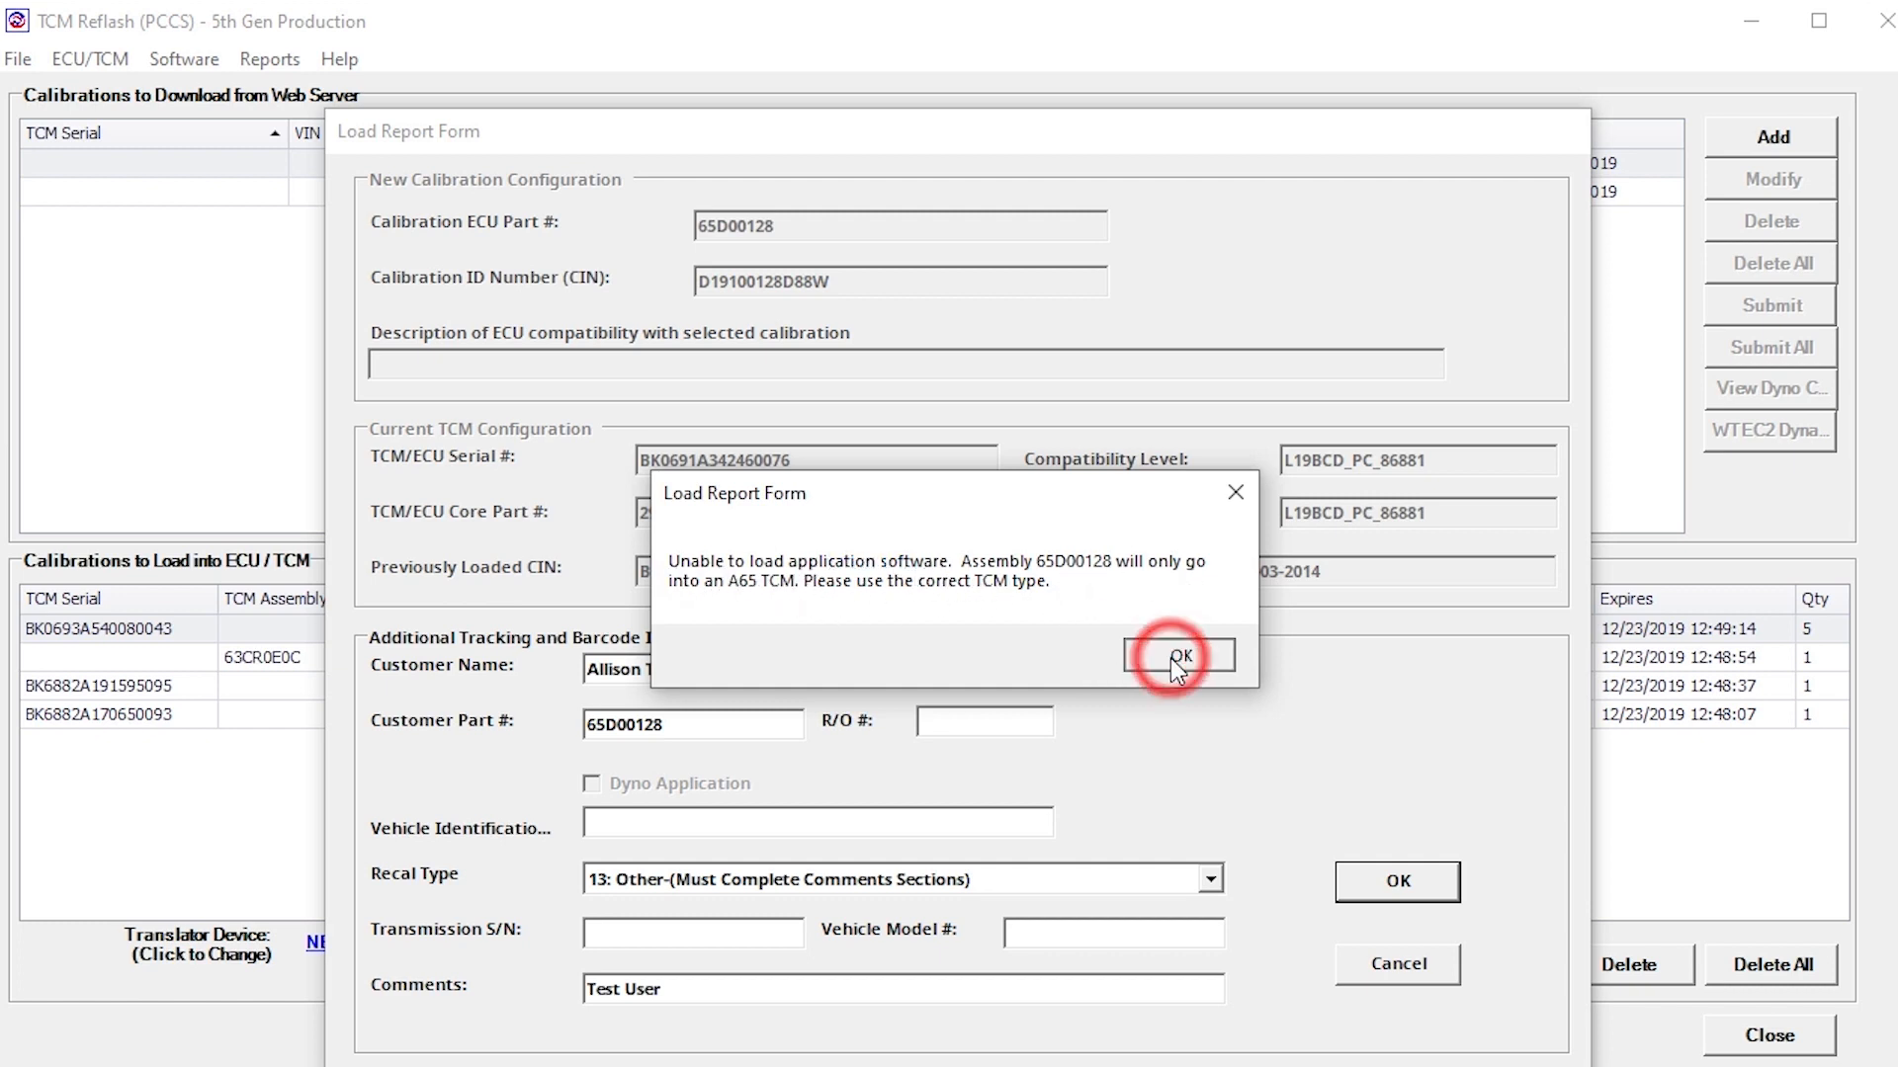
pyautogui.click(1174, 654)
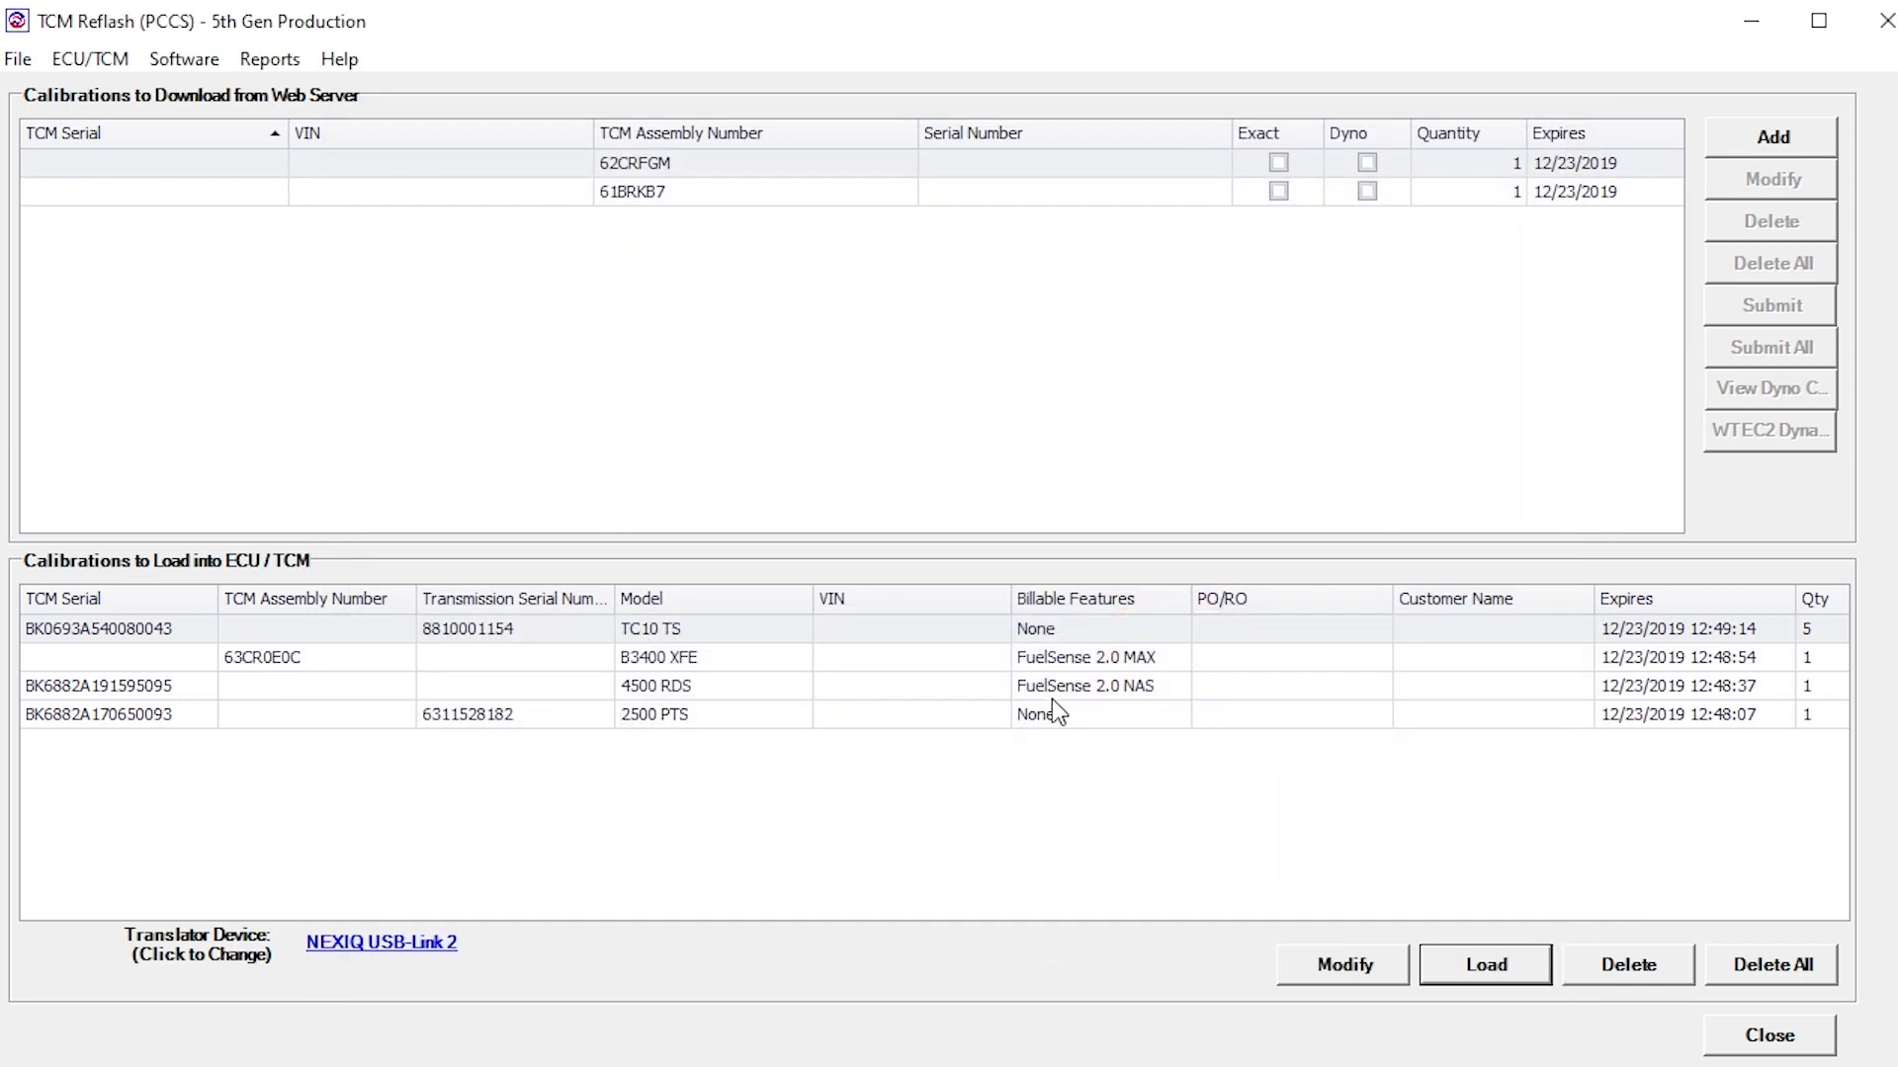
pyautogui.click(1042, 656)
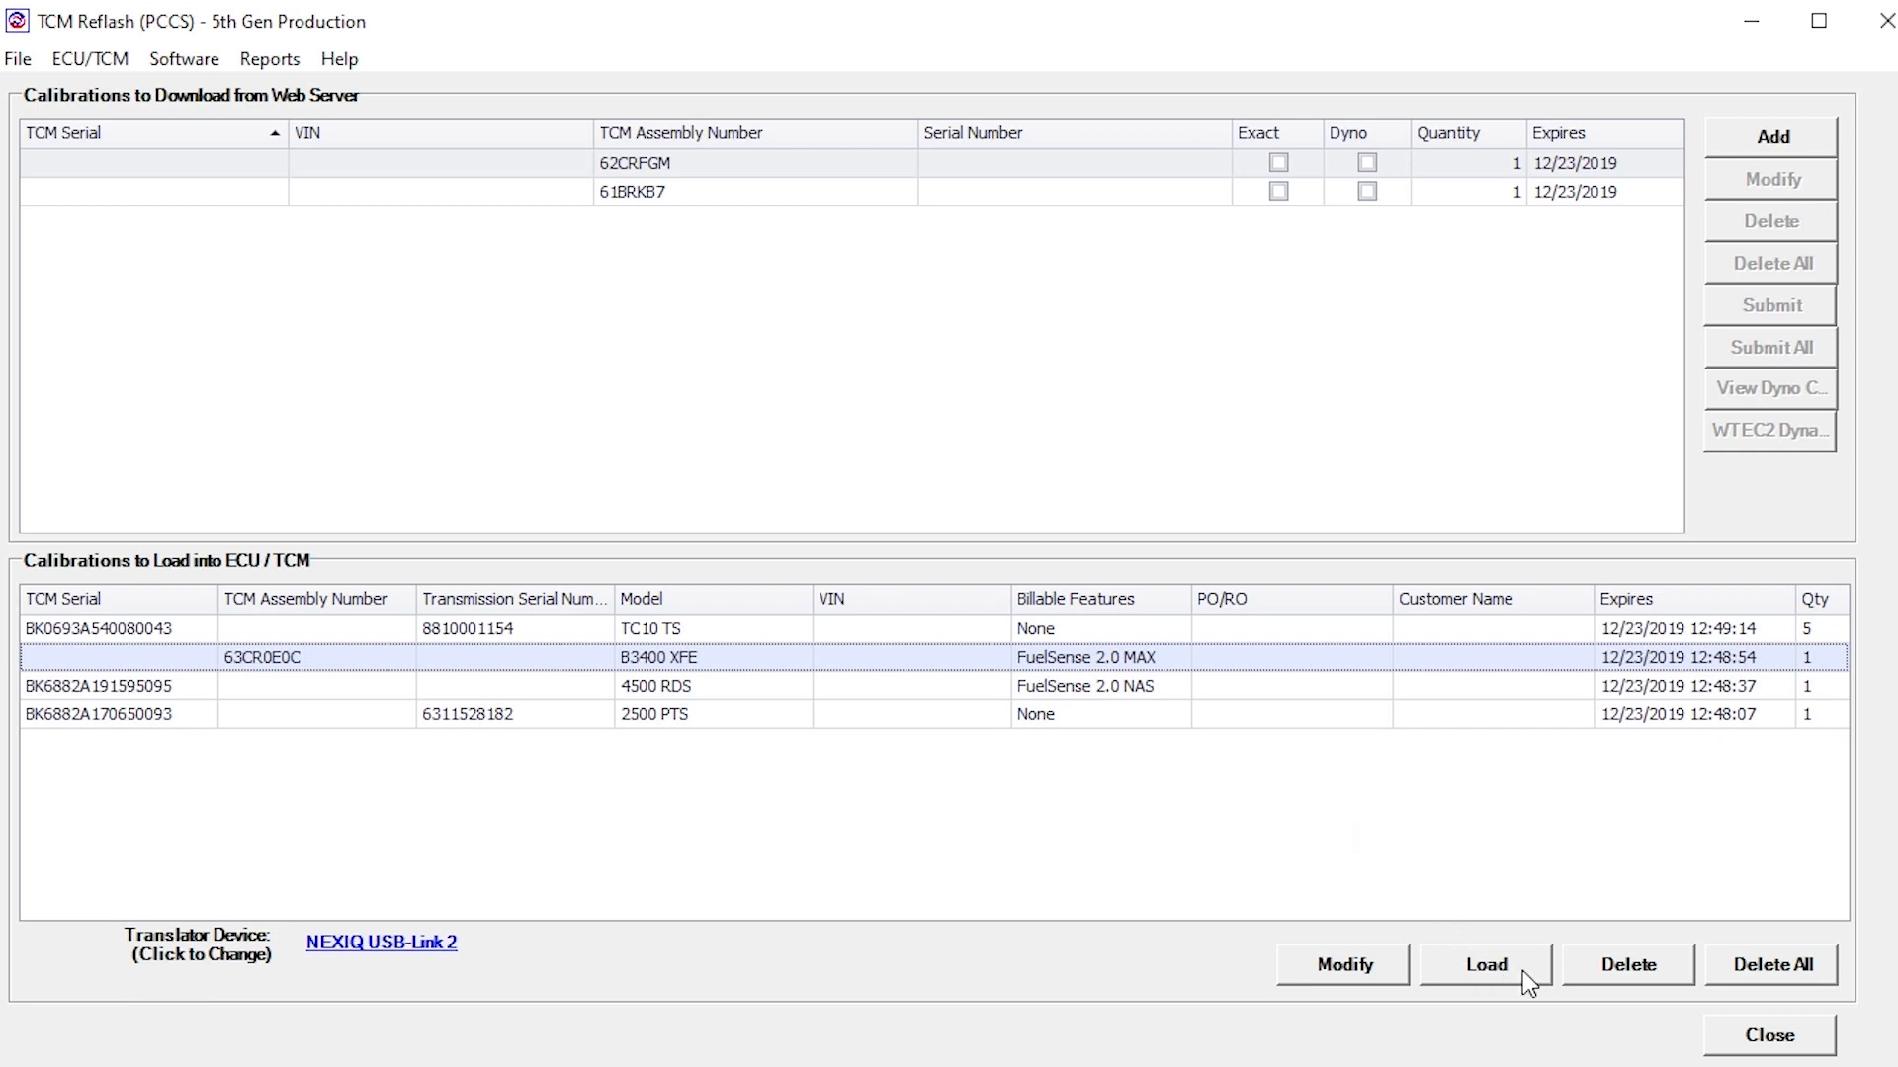
# - Load the 63CR0E0C FuelSense 2.0 calibration and answer No to replacing a TCM in Transfer Entitlements
pyautogui.click(1487, 964)
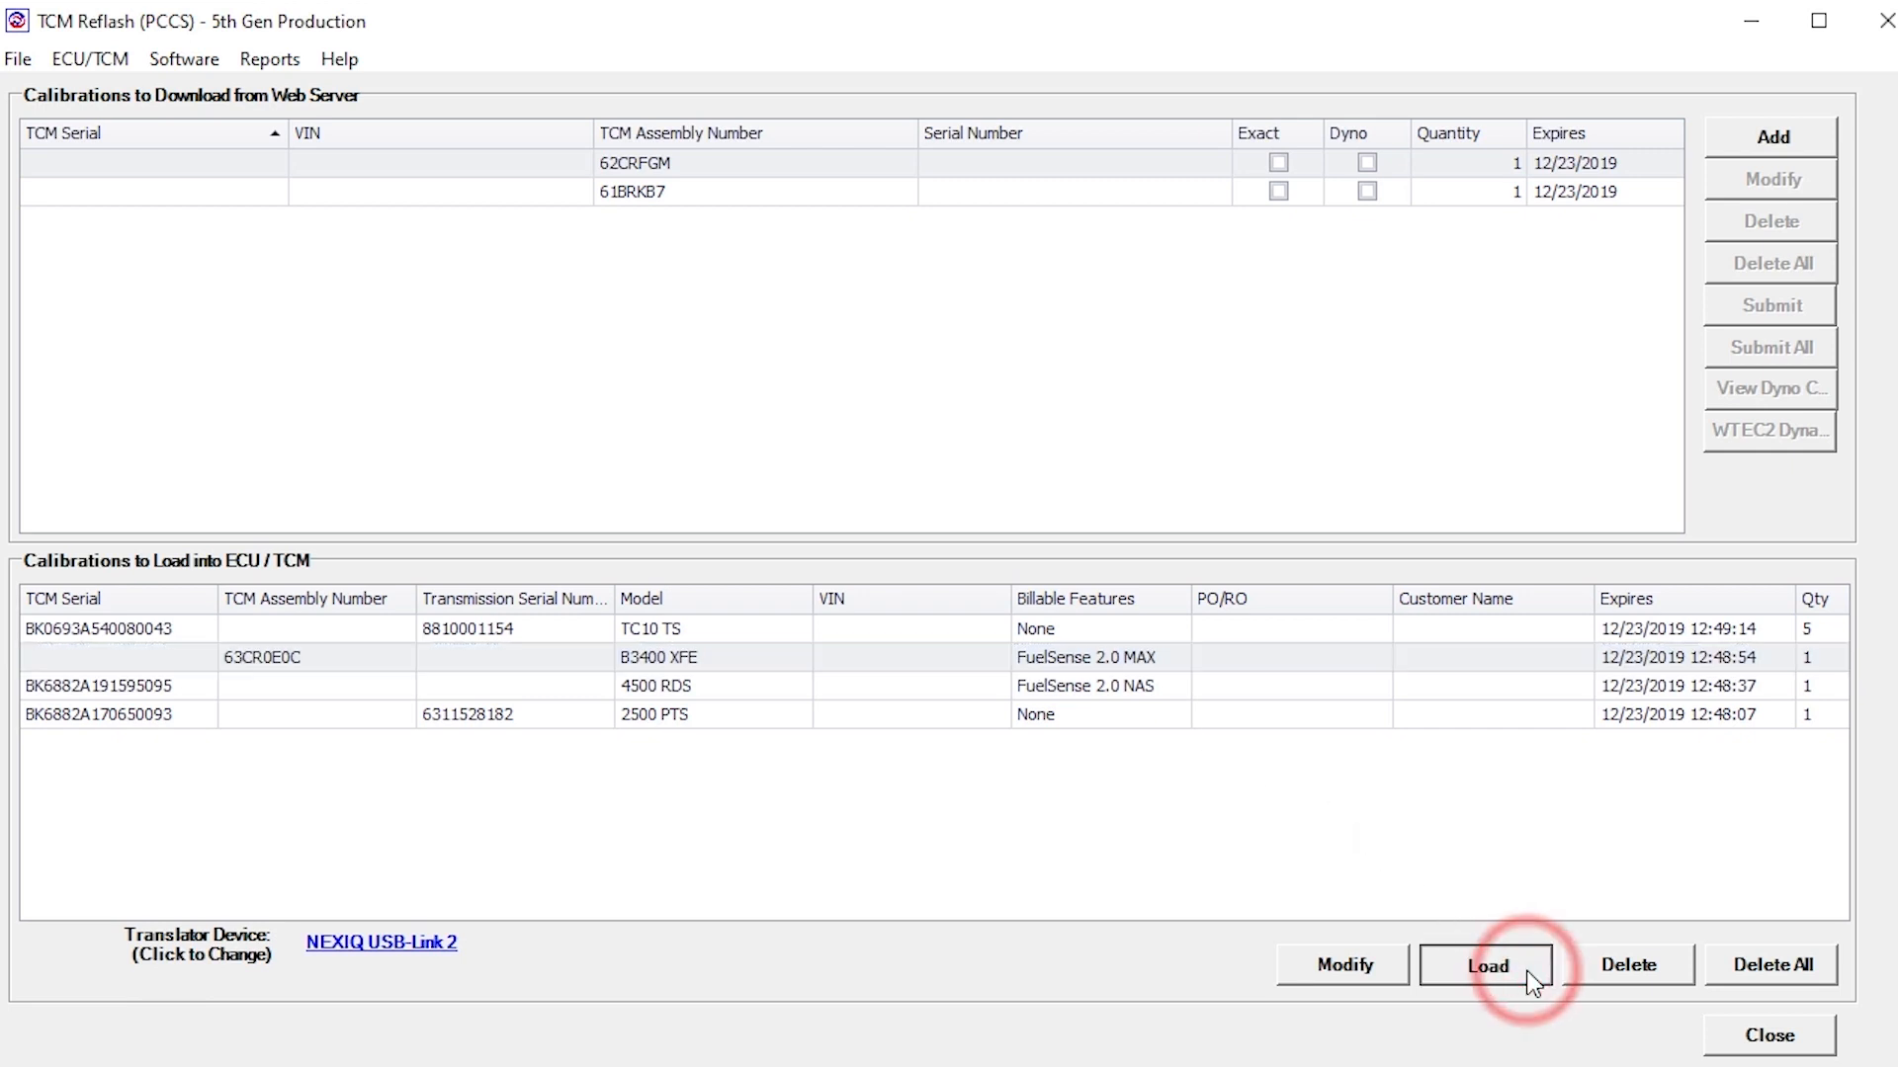
pyautogui.click(1487, 964)
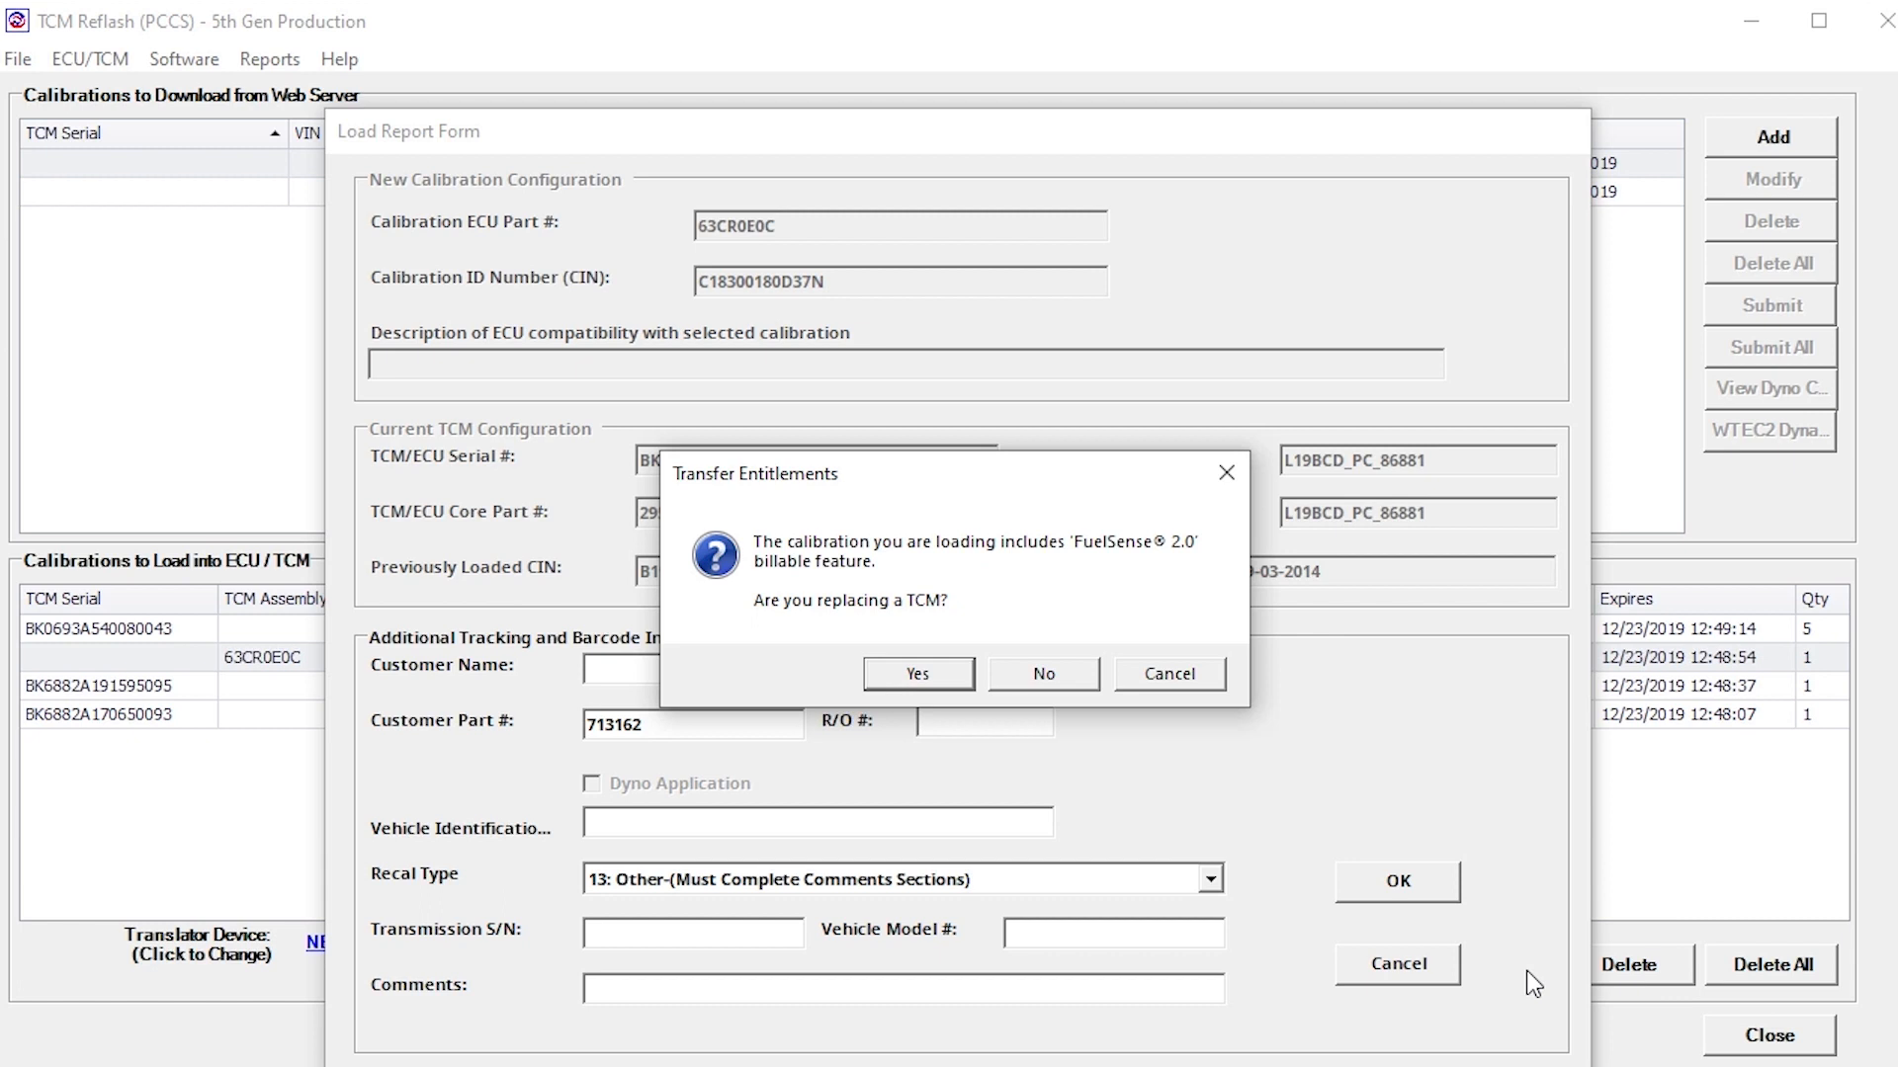
pyautogui.moveTo(1457, 773)
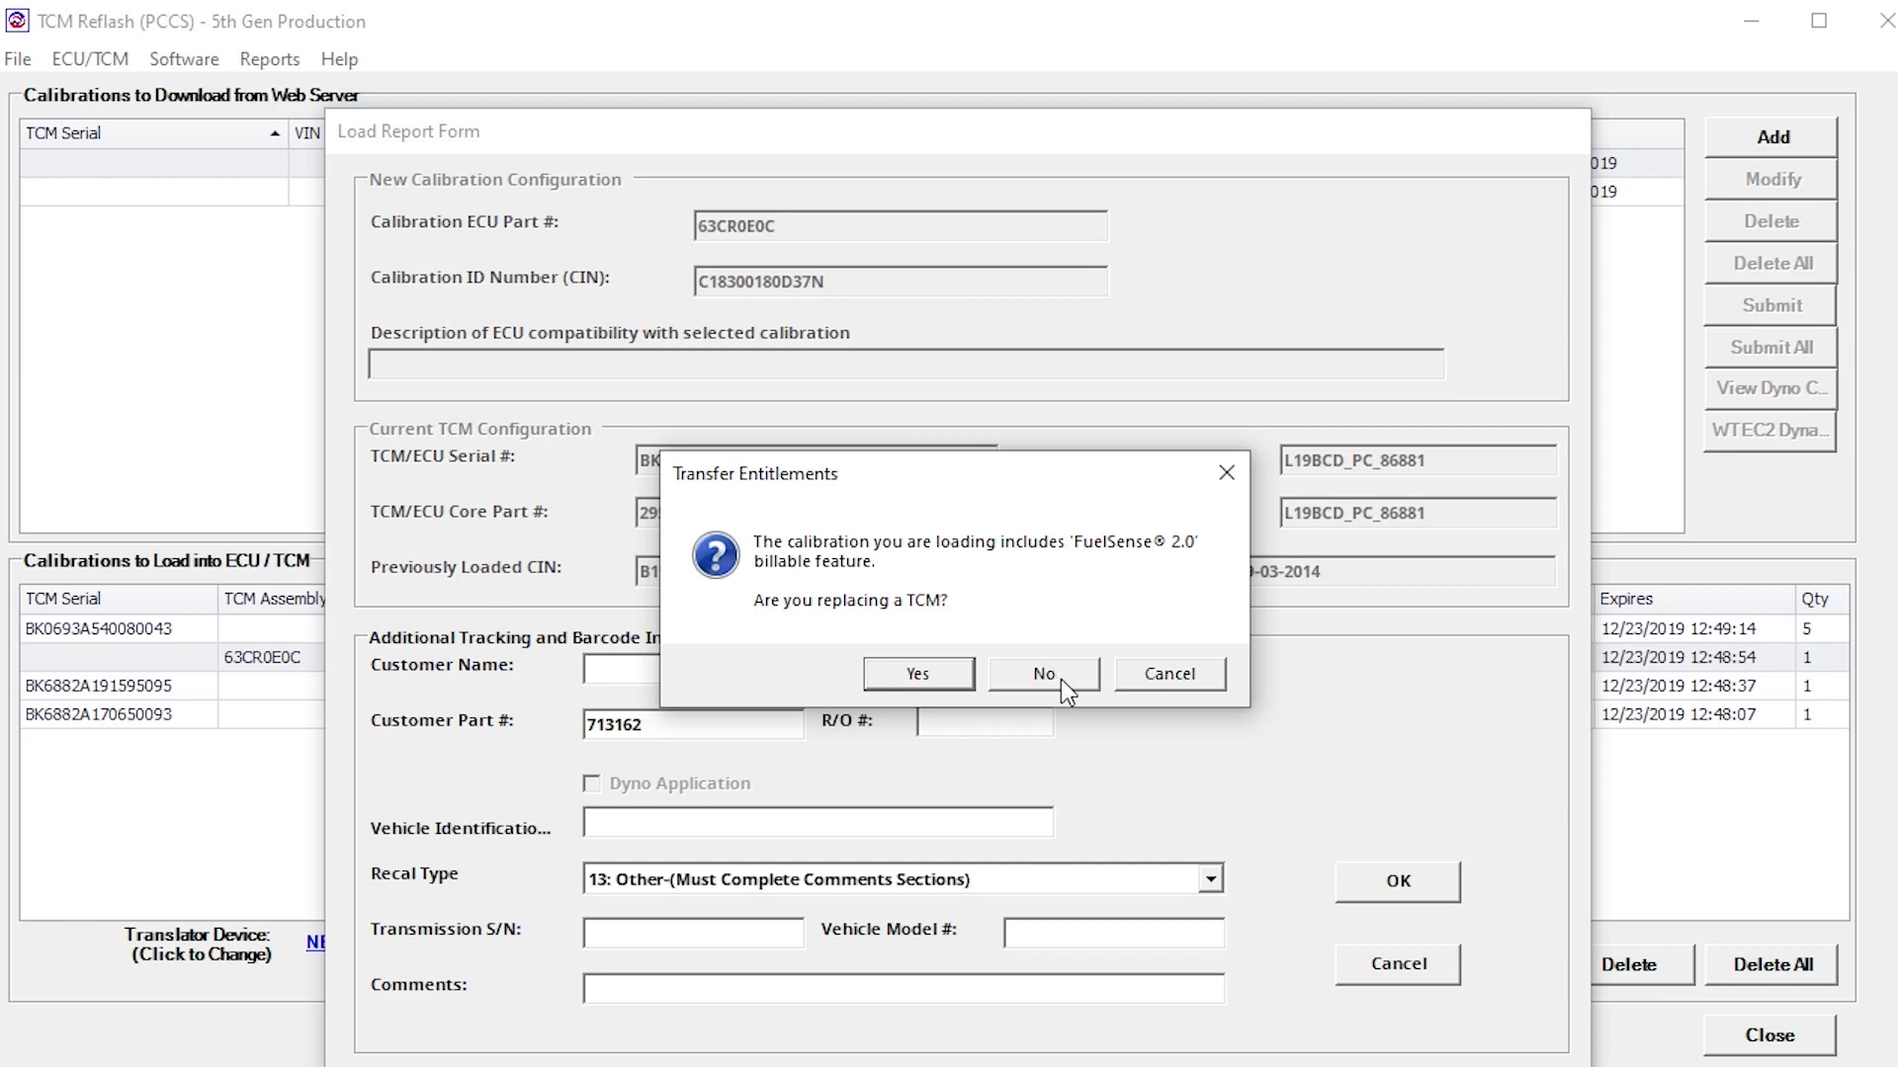
pyautogui.click(1044, 674)
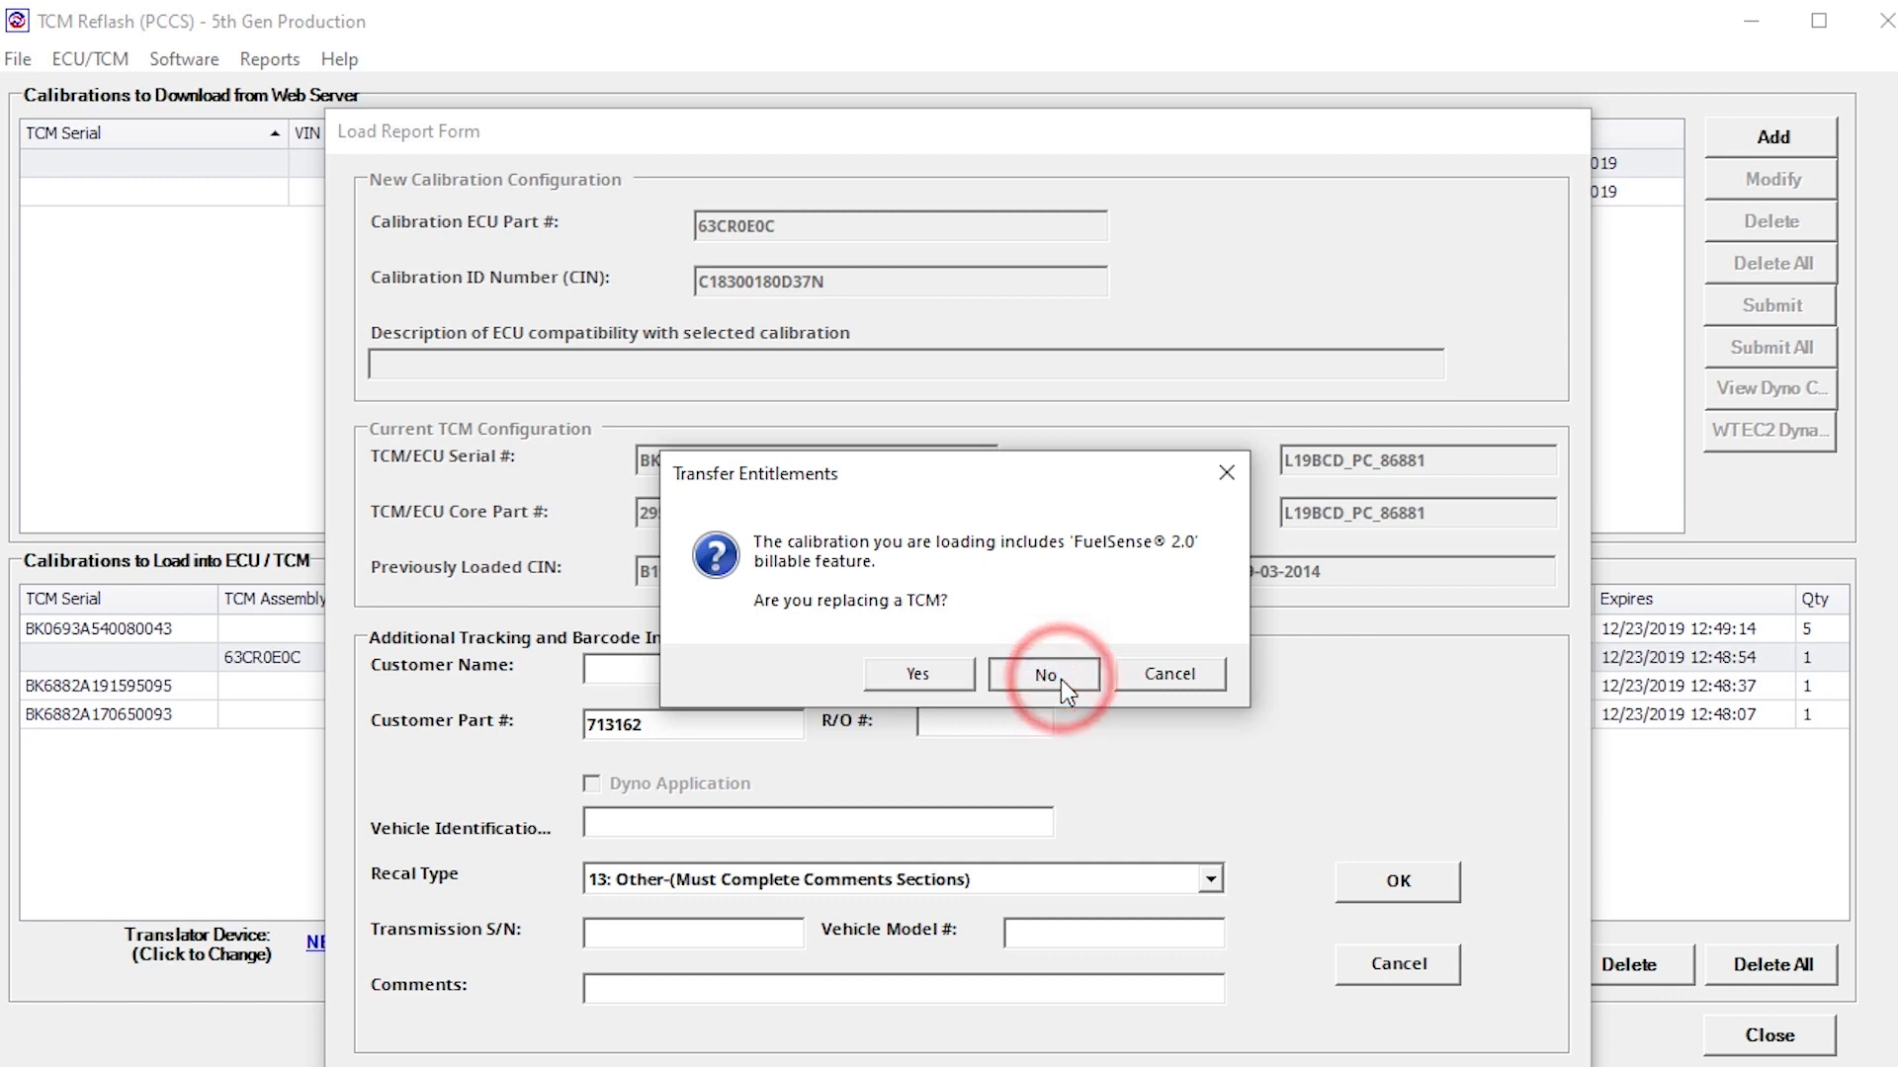
pyautogui.click(1042, 674)
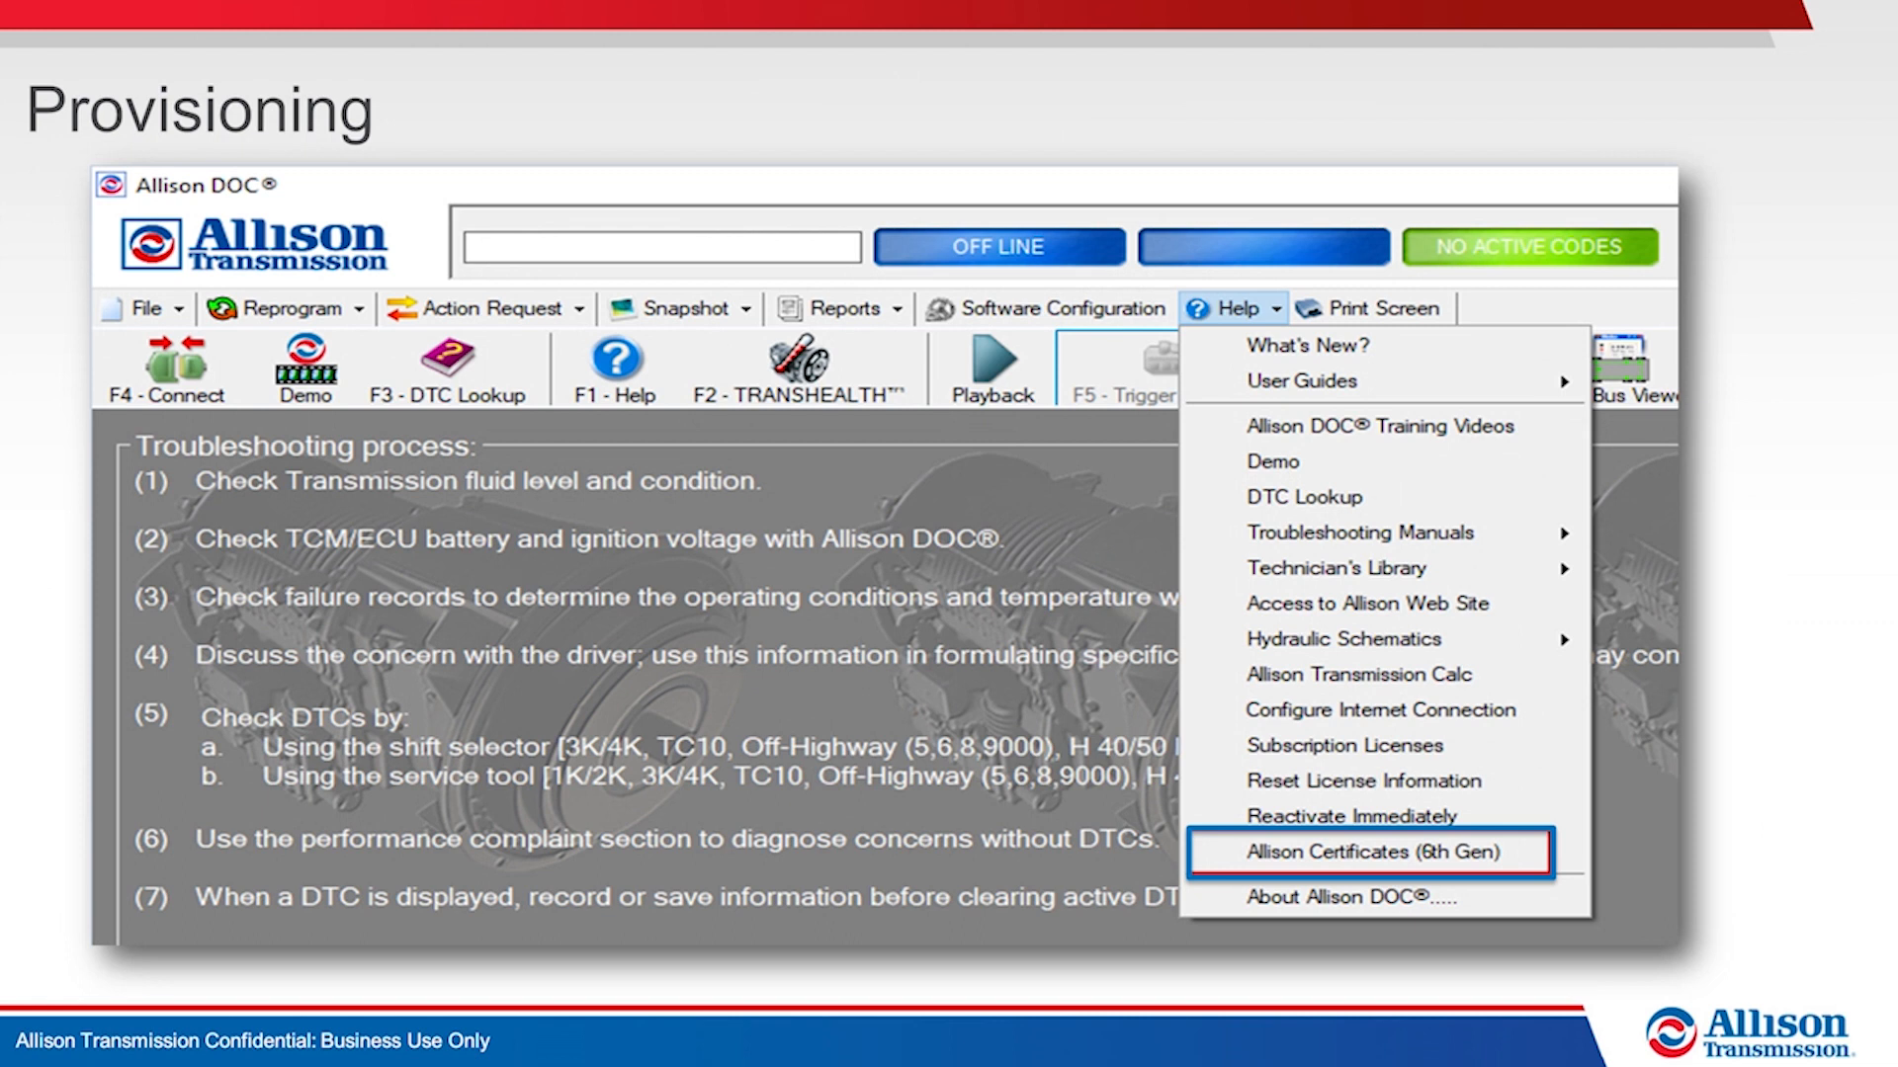
# - Advance to the Provisioning slide showing Help > Allison Certificates (6th Gen) in Allison DOC
pyautogui.click(1356, 852)
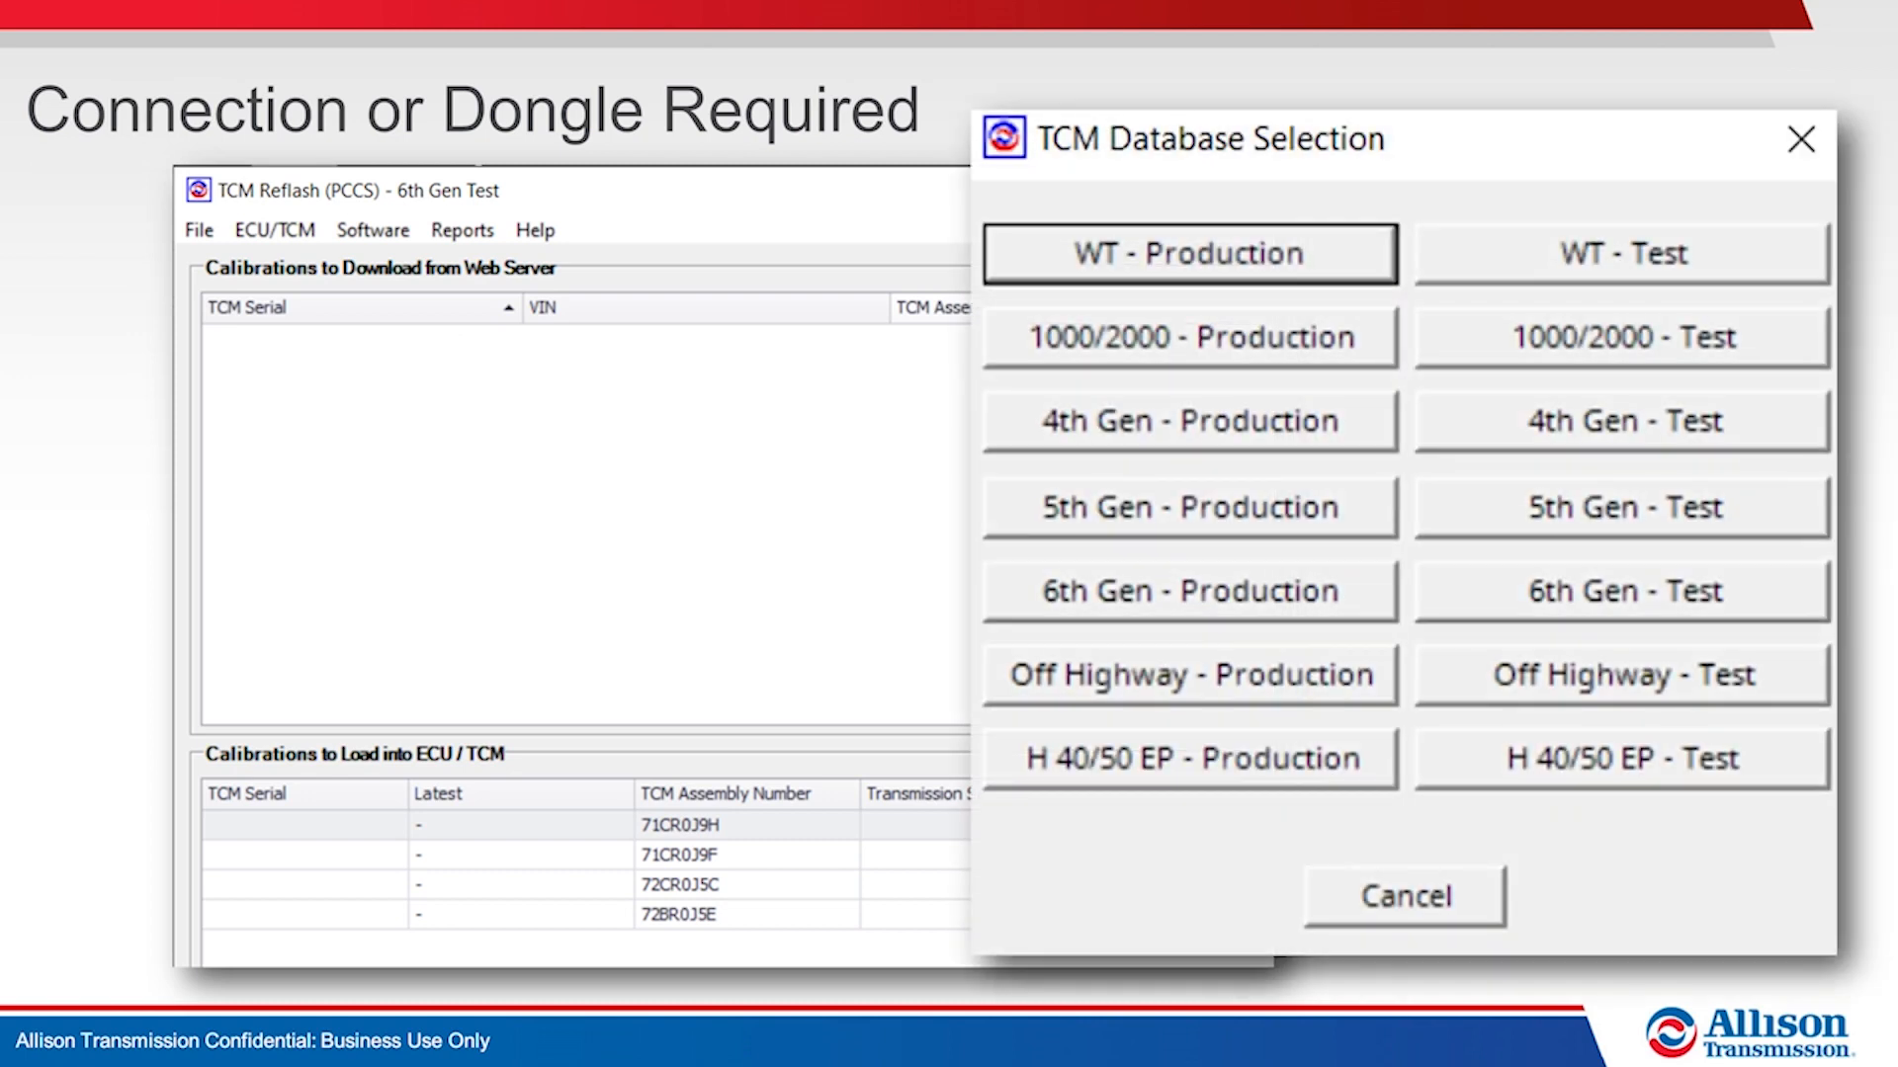
# - Highlight the 6th Gen - Production button in the TCM Database Selection window
pyautogui.click(1188, 591)
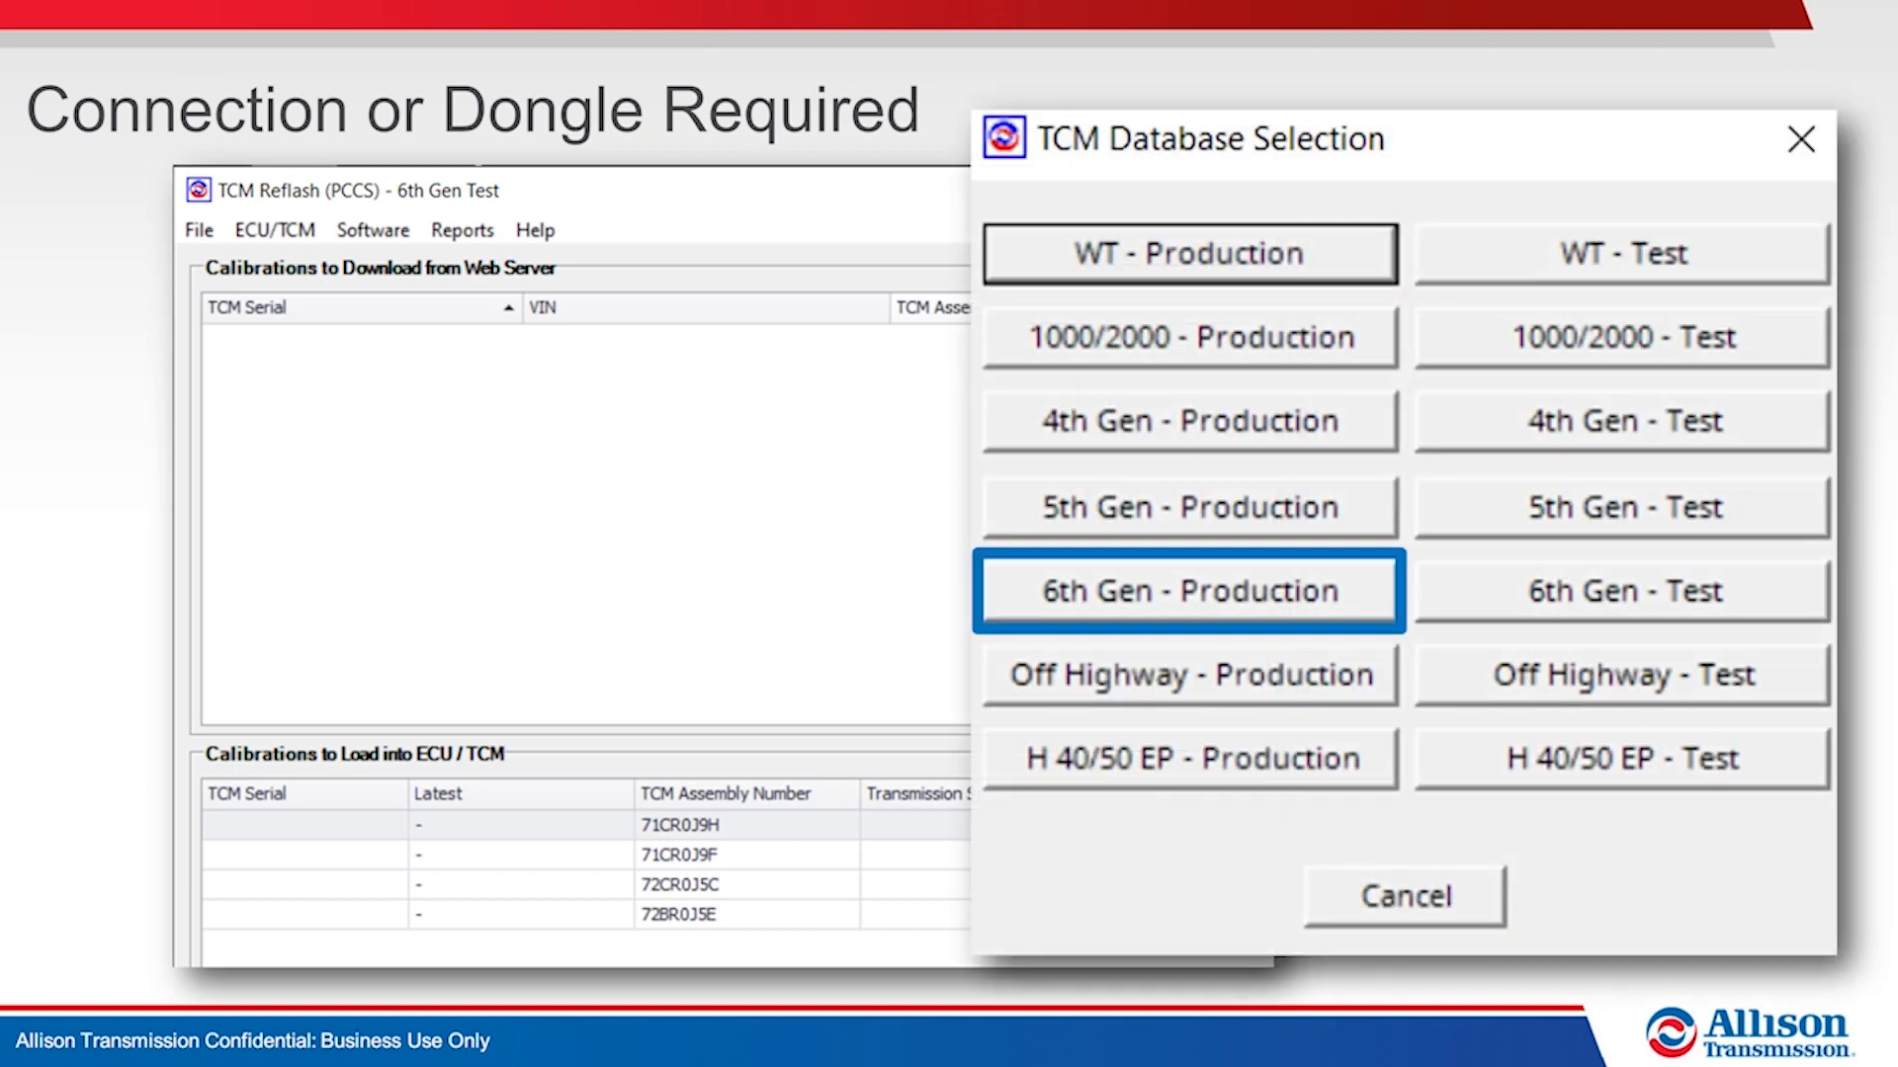